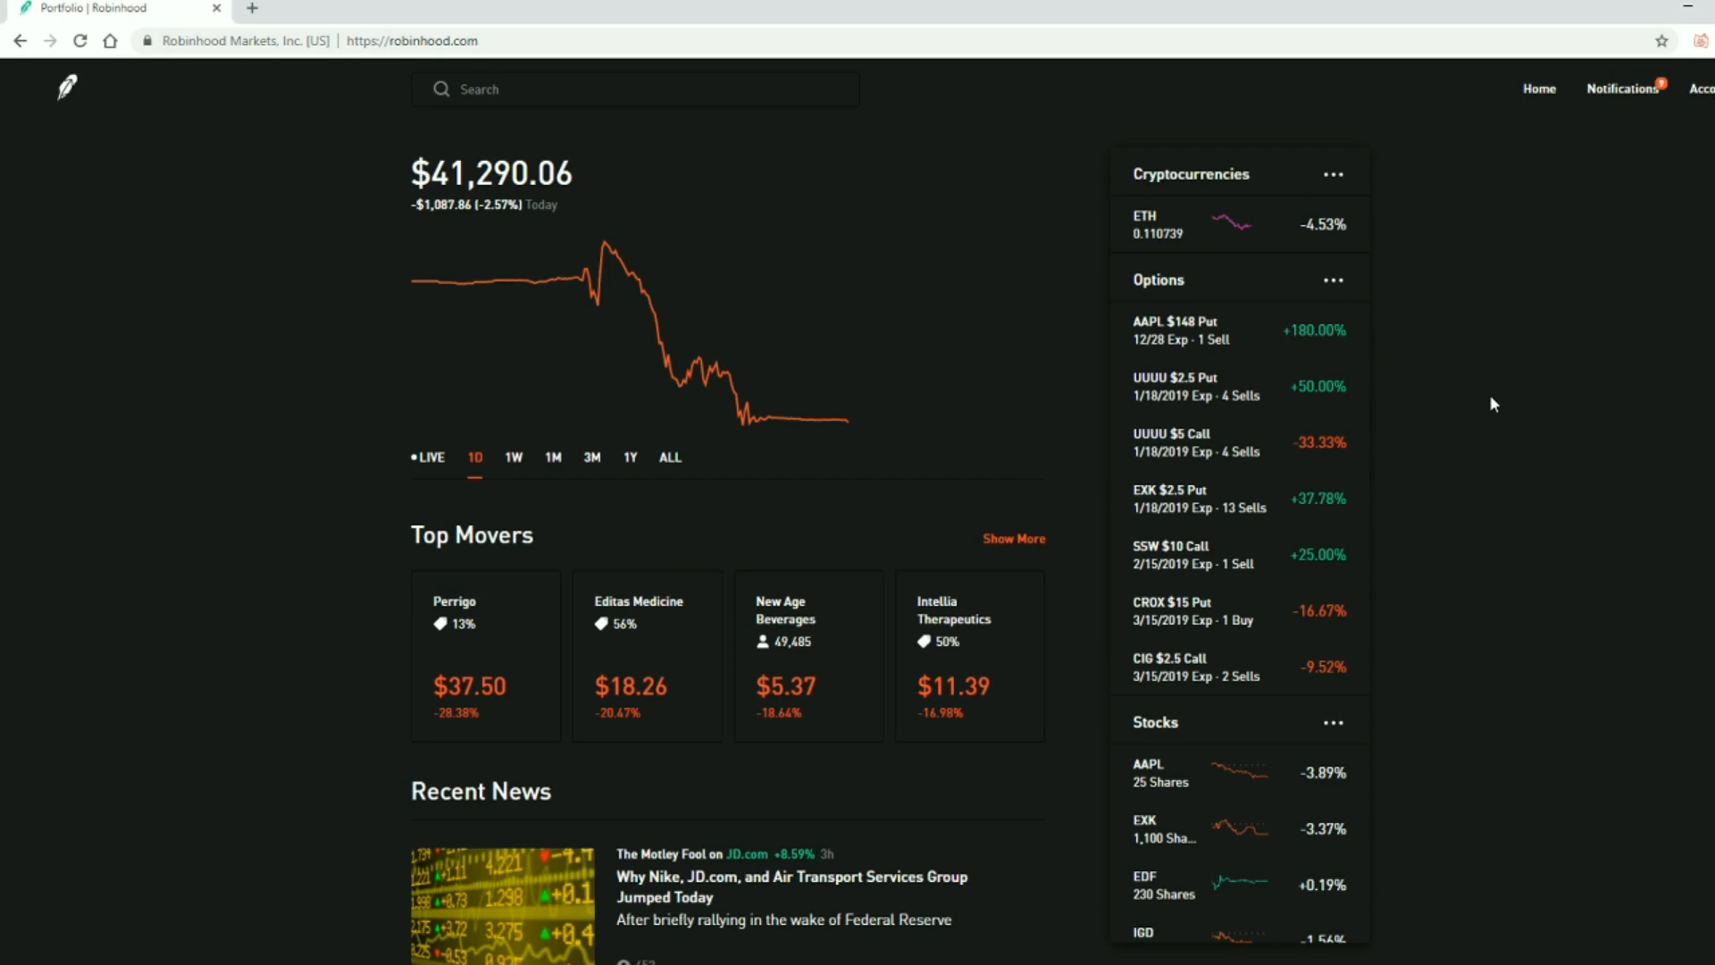
pyautogui.moveTo(1647, 91)
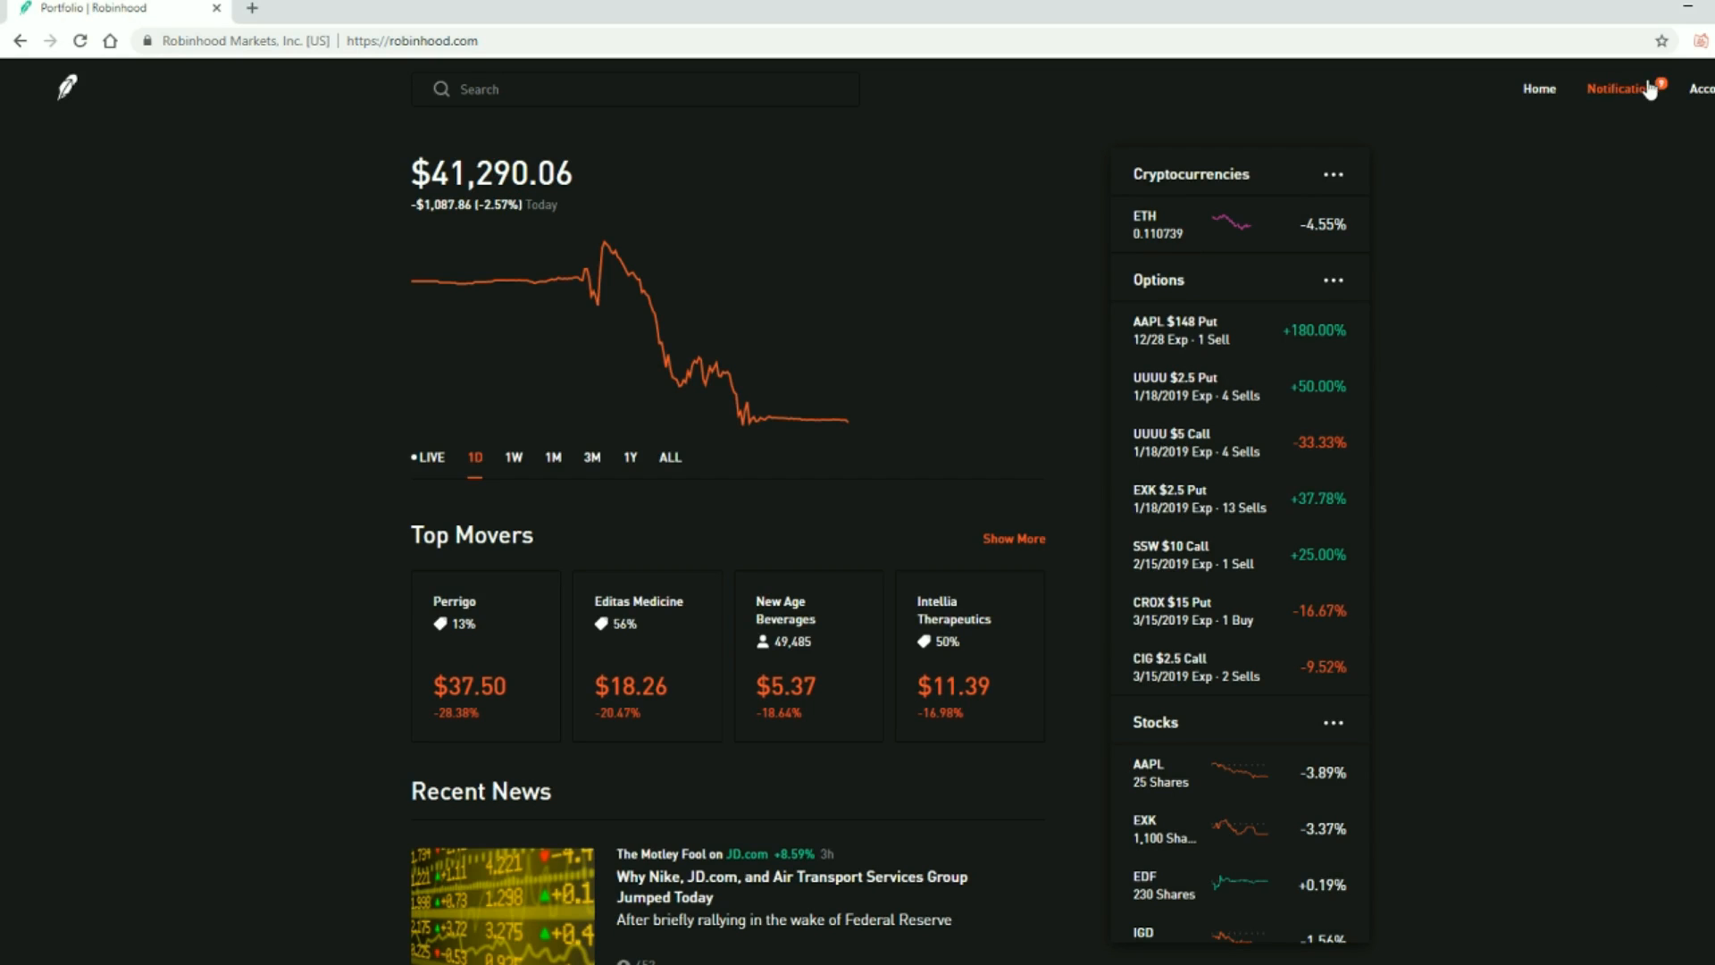
pyautogui.moveTo(633, 461)
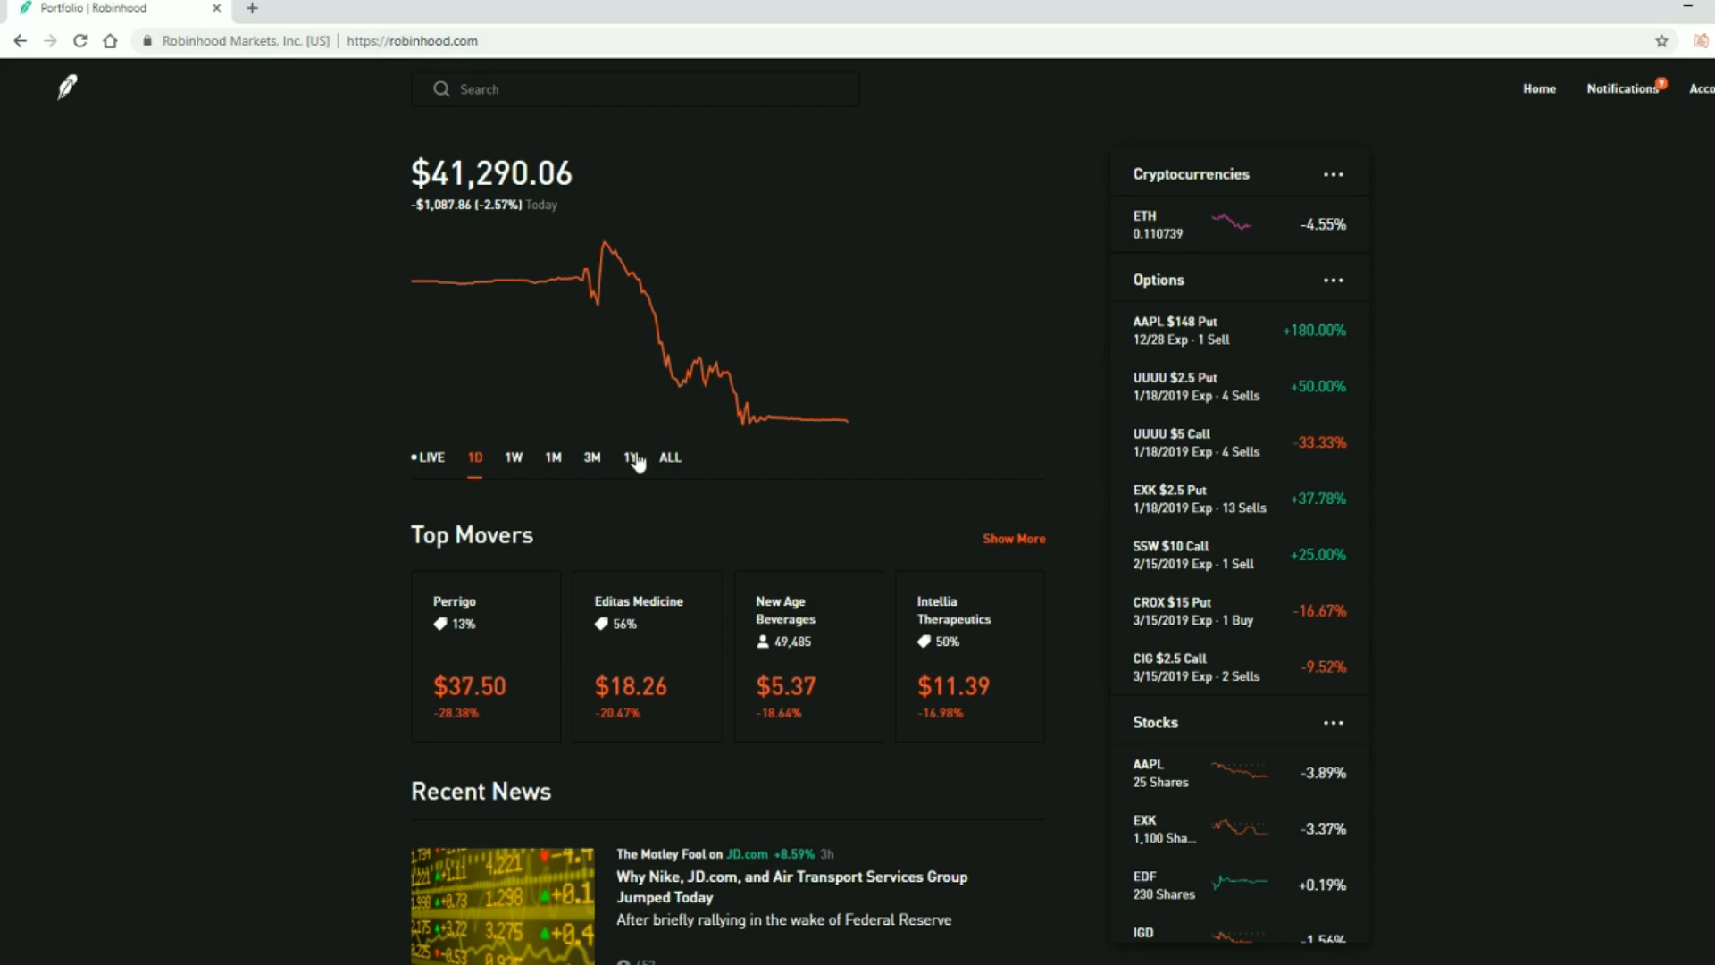
# Switch the portfolio chart to 3M, then 1Y, showing a $2,990.96 (-6.75%) one-year drop
pyautogui.click(592, 458)
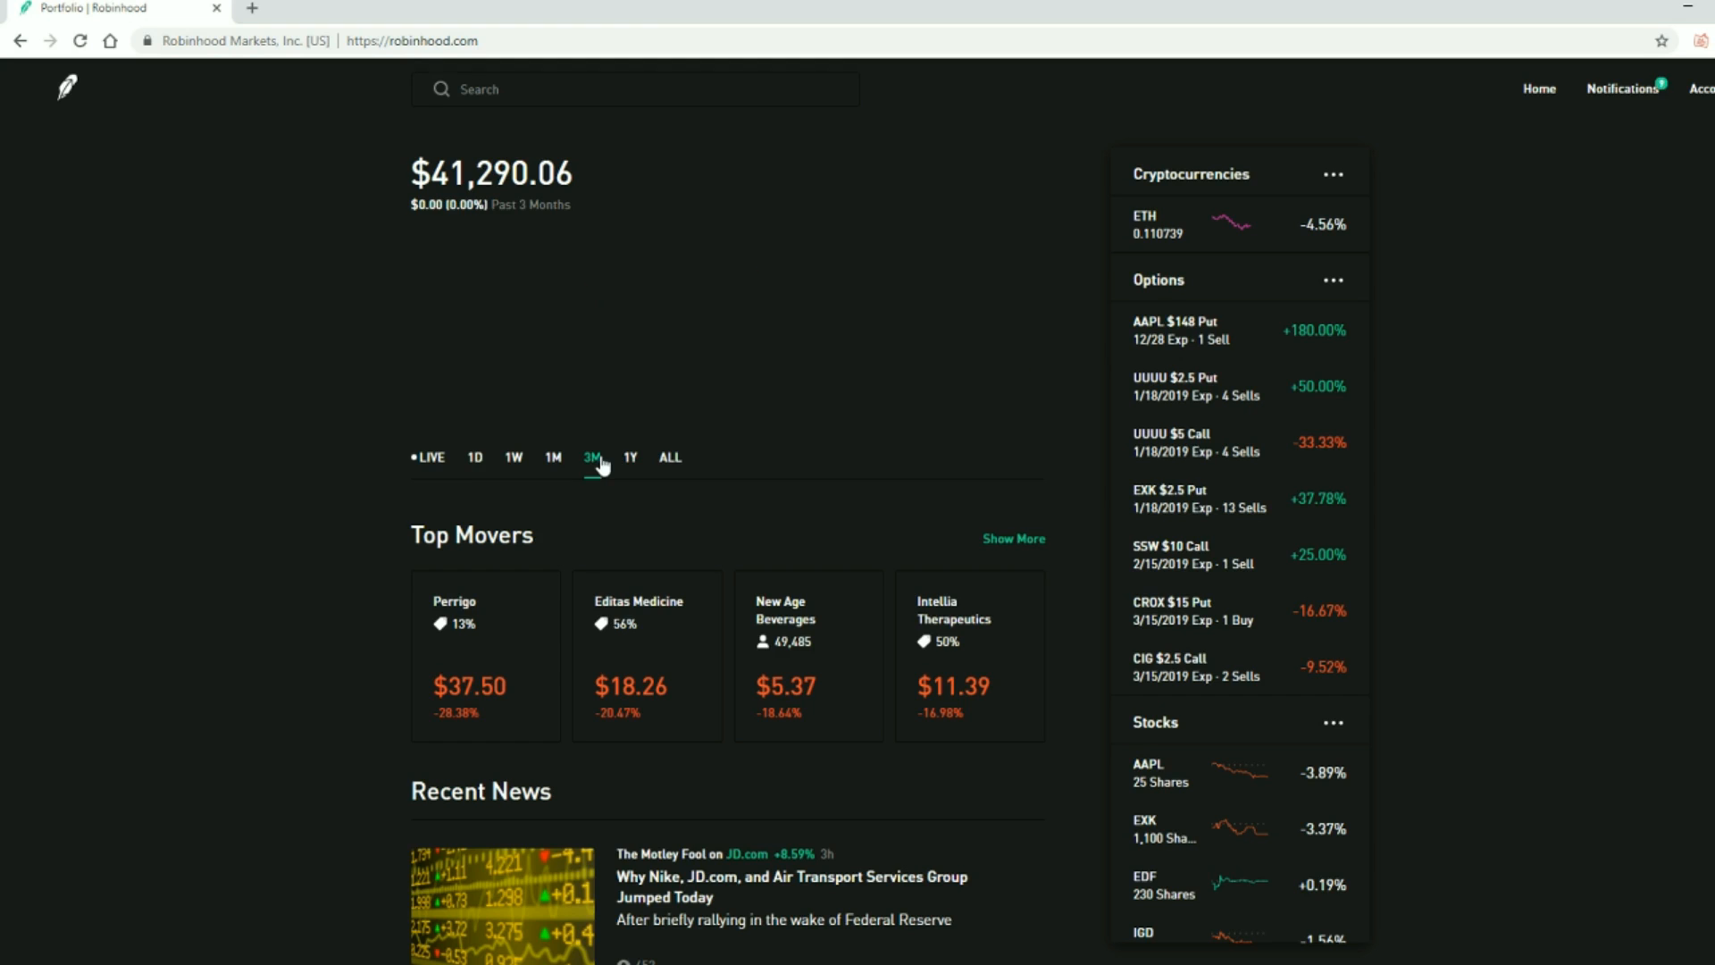
pyautogui.click(591, 457)
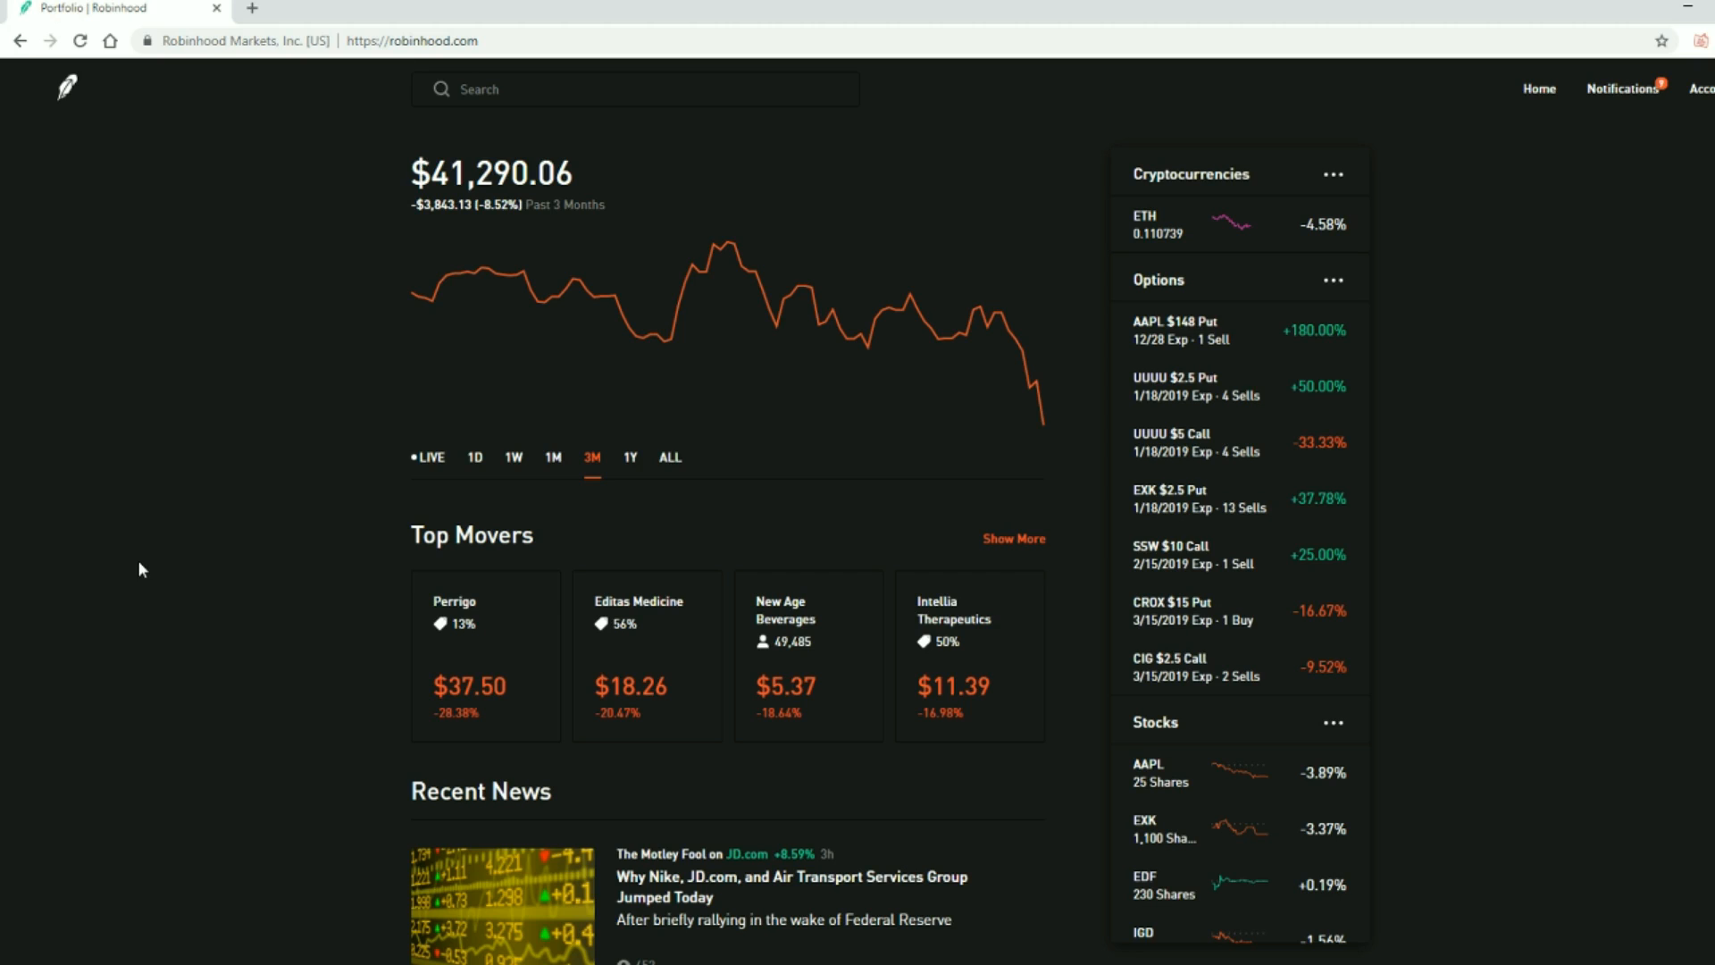
pyautogui.moveTo(591, 473)
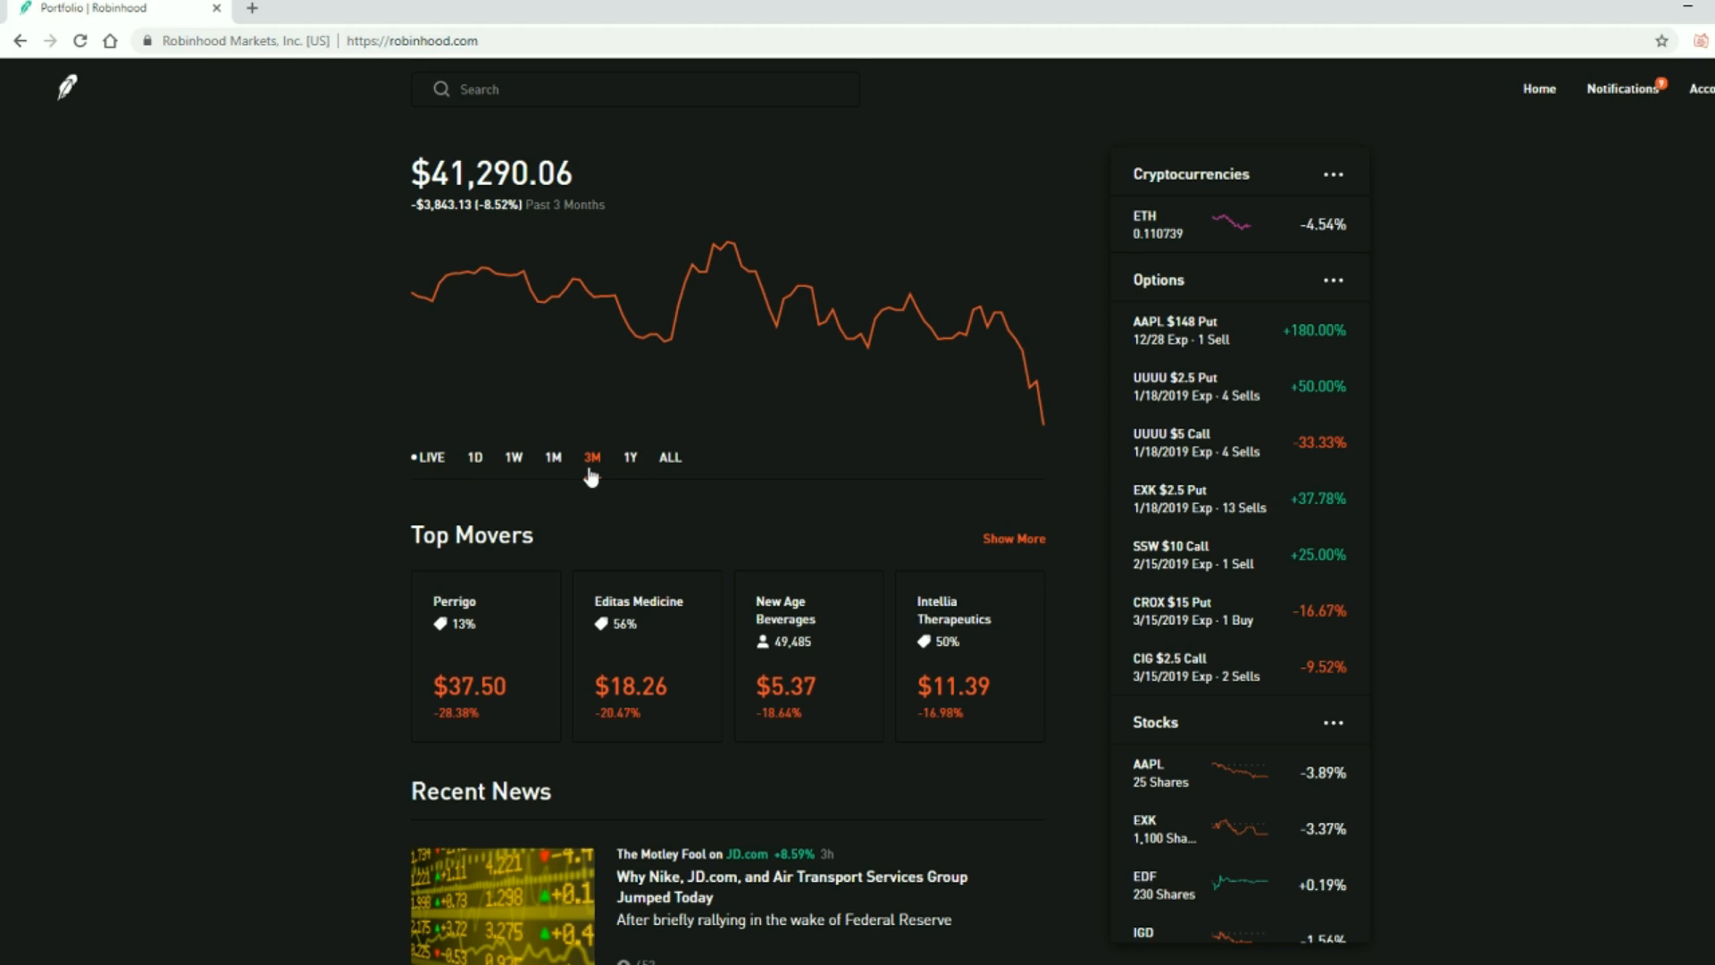
pyautogui.click(630, 457)
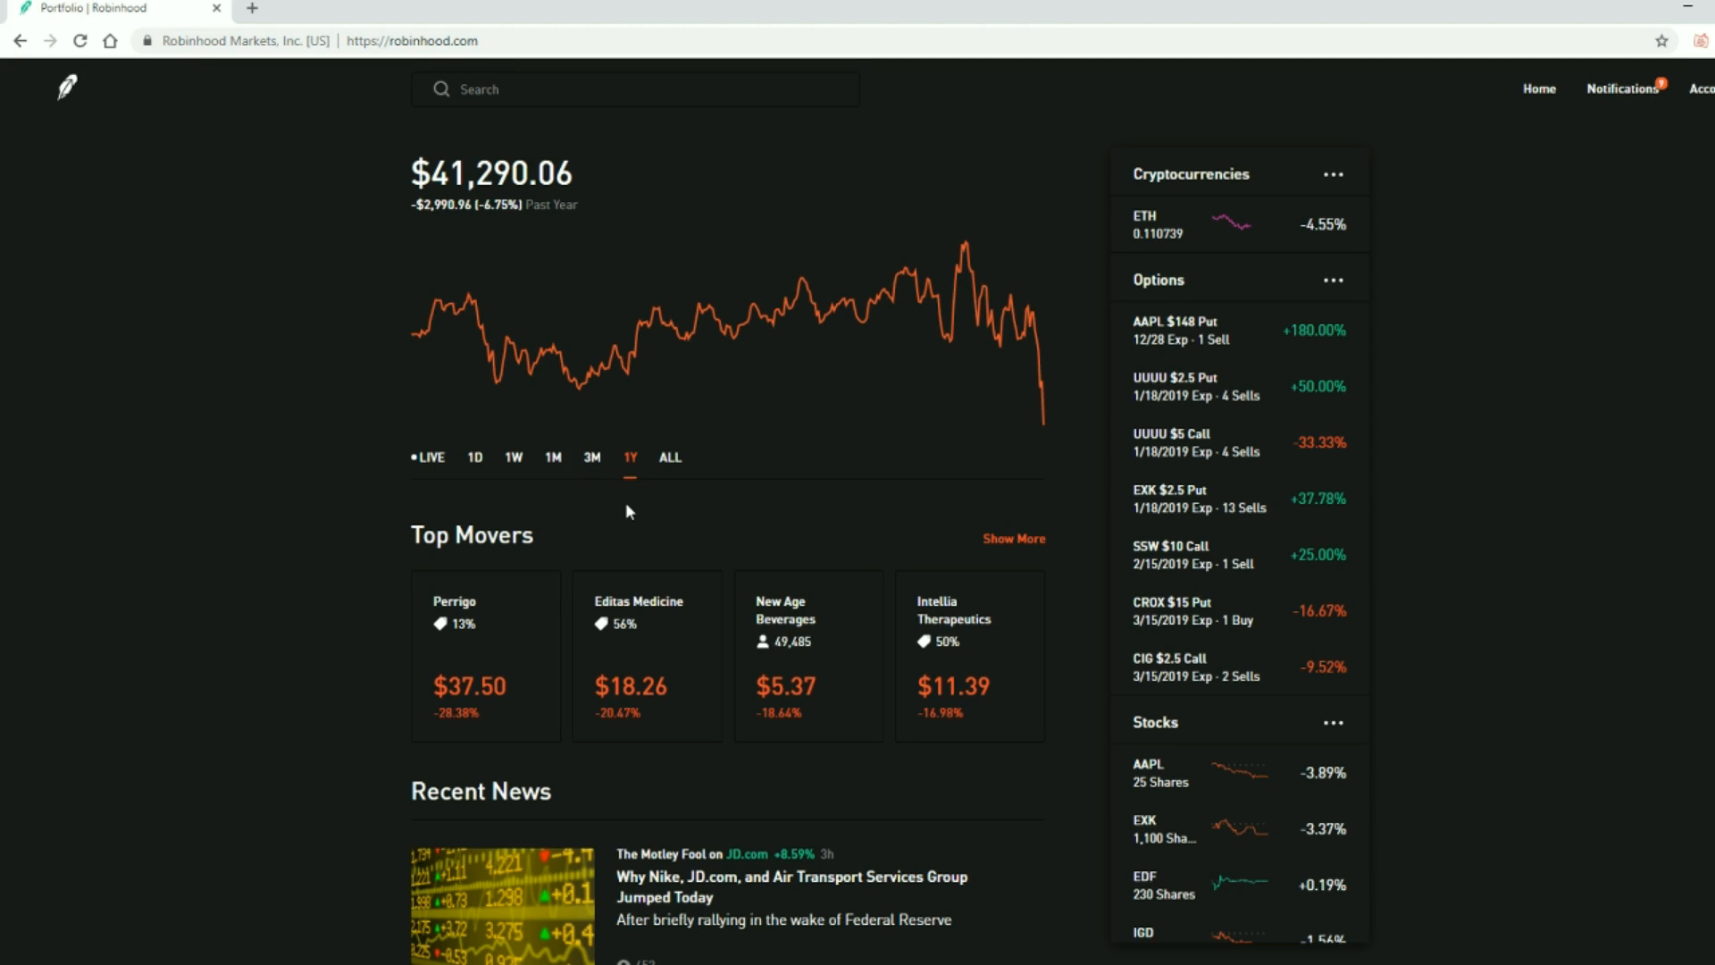
pyautogui.moveTo(906, 450)
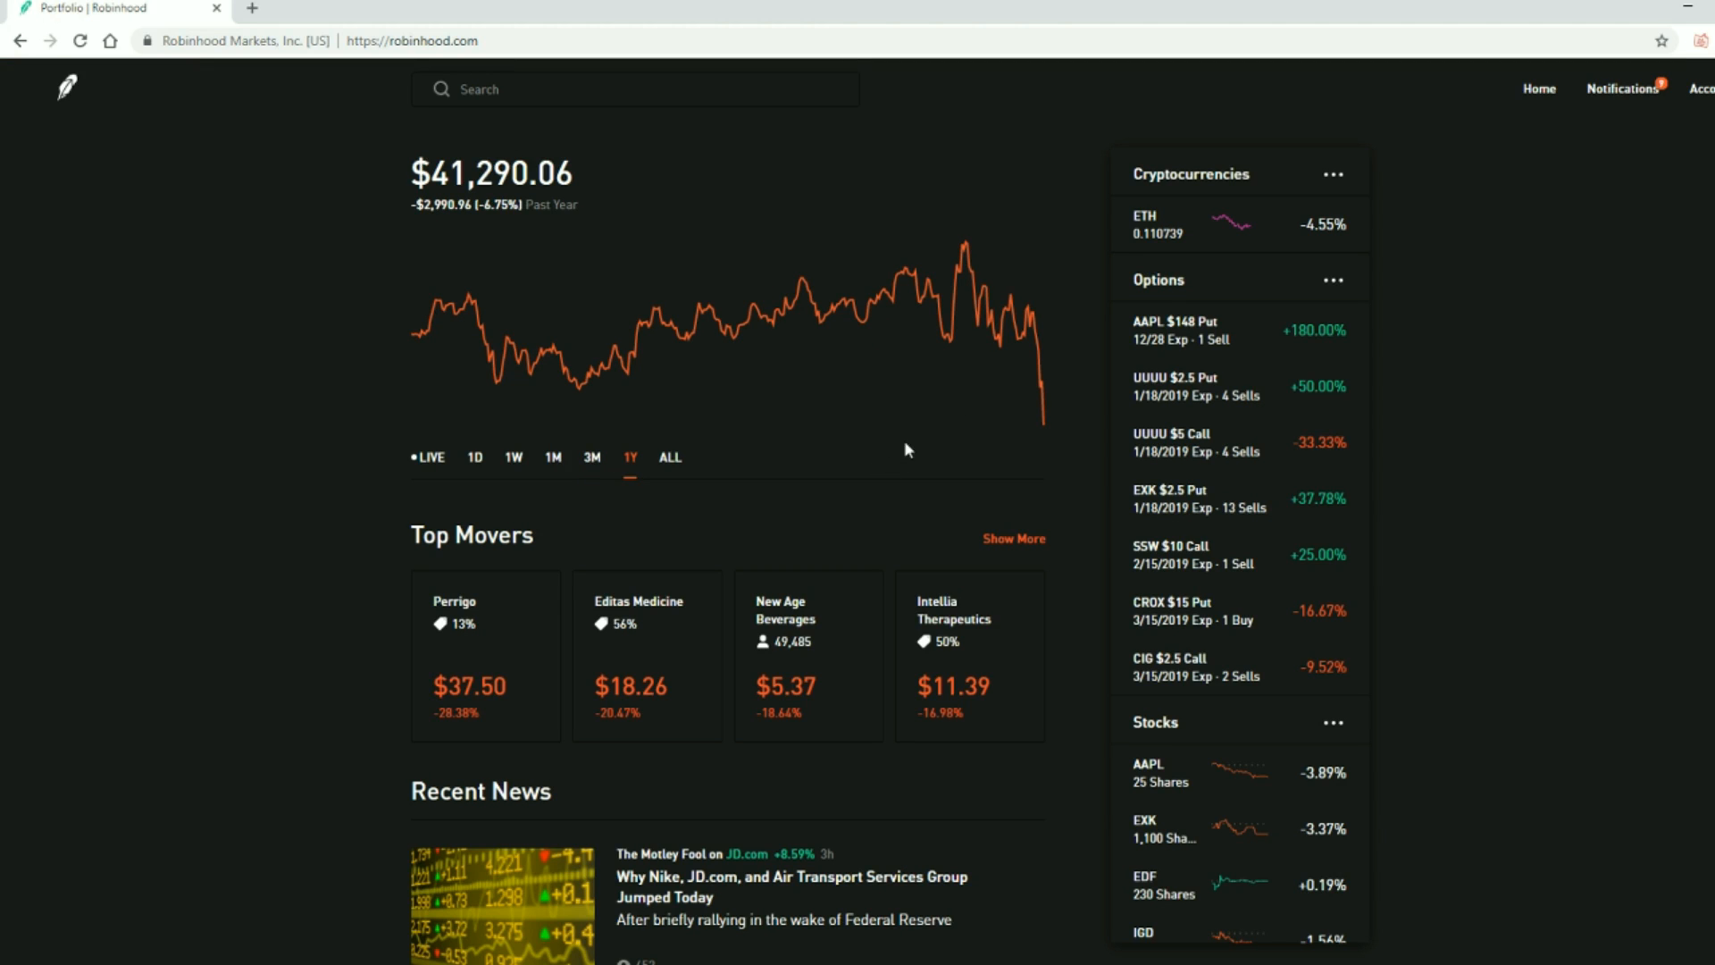
pyautogui.moveTo(1039, 366)
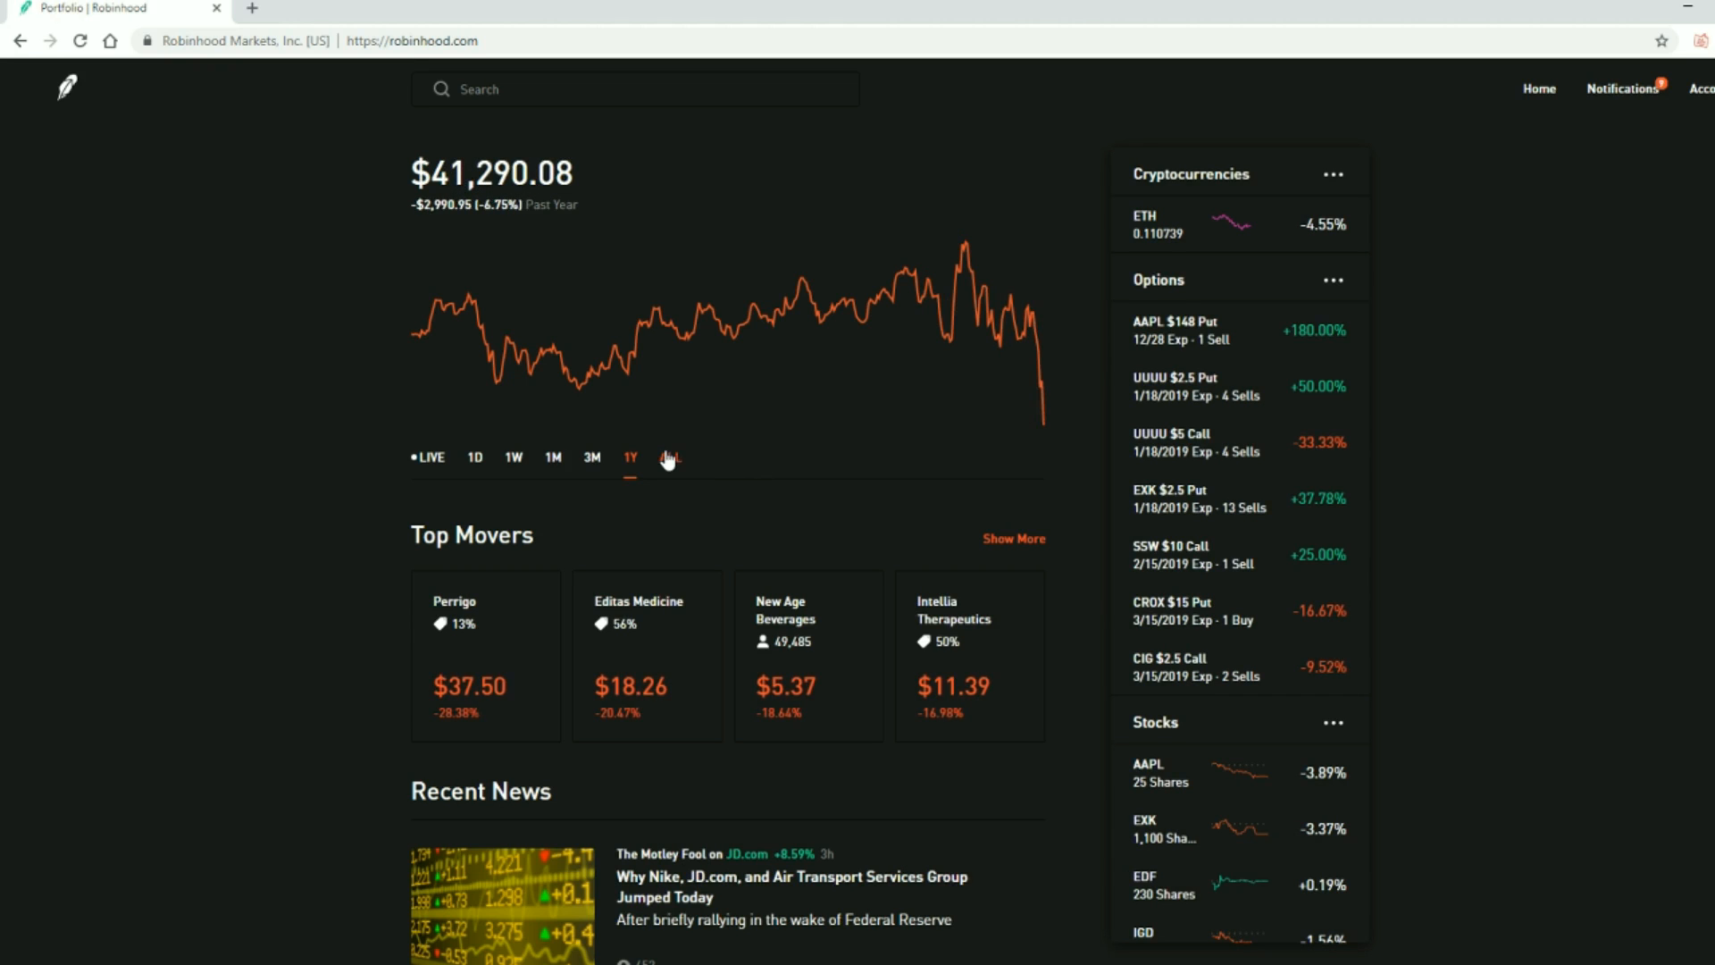
pyautogui.moveTo(697, 439)
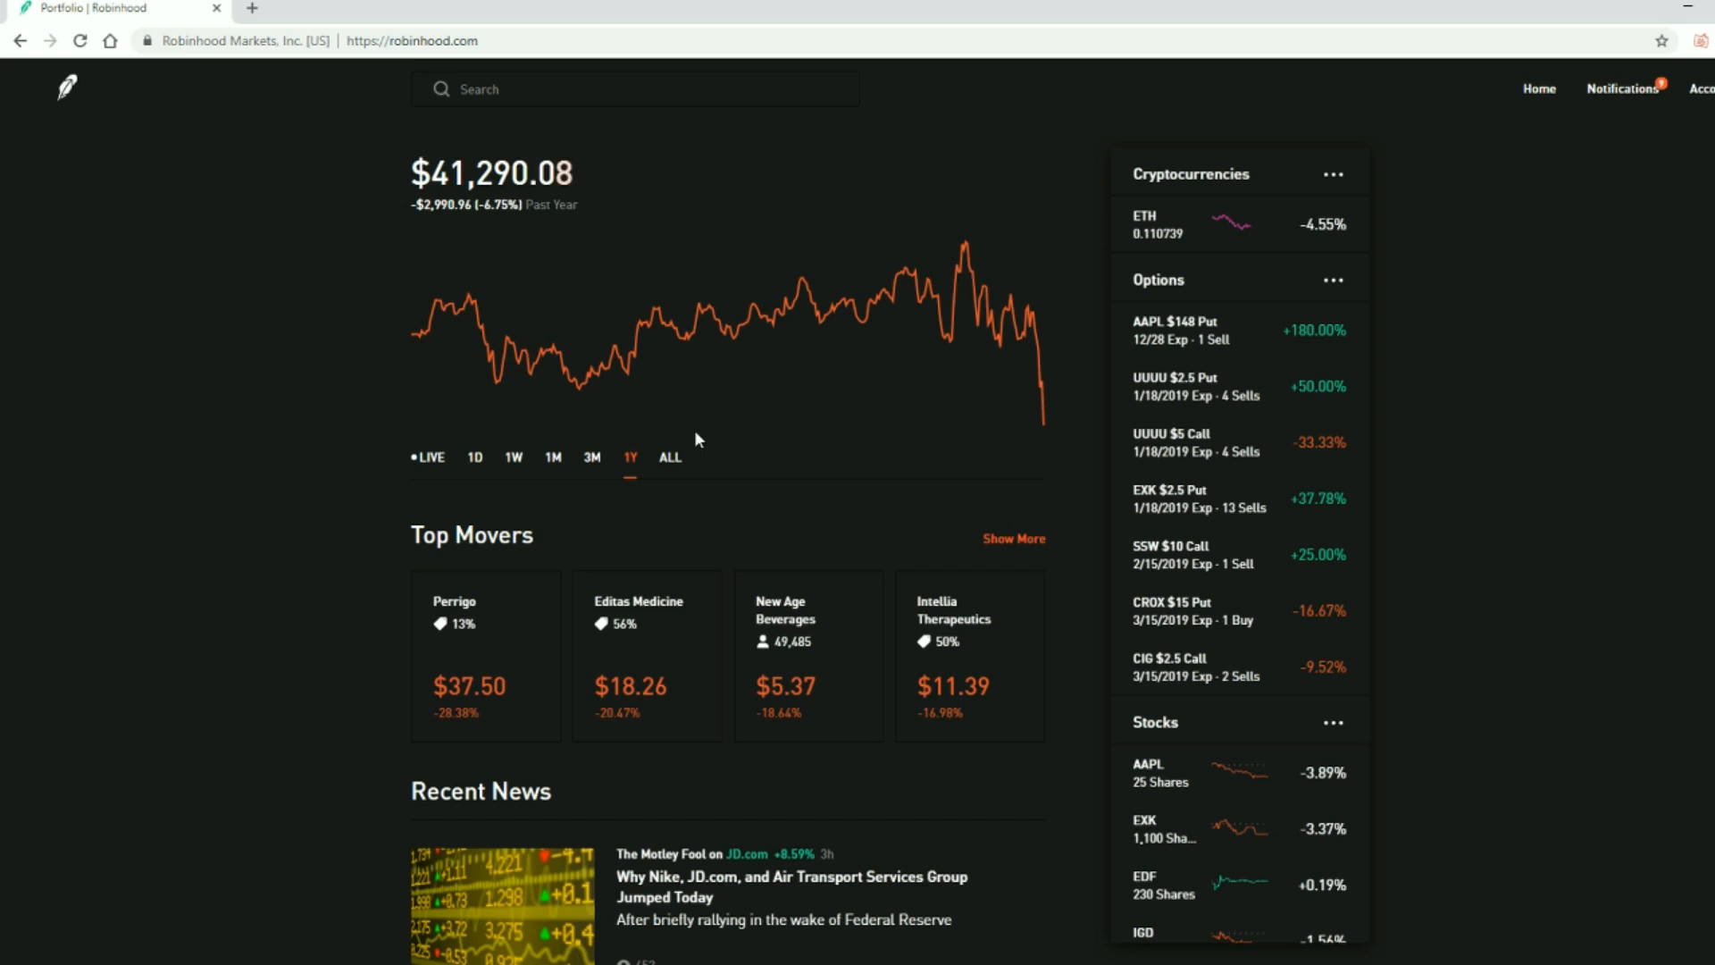
pyautogui.moveTo(958, 412)
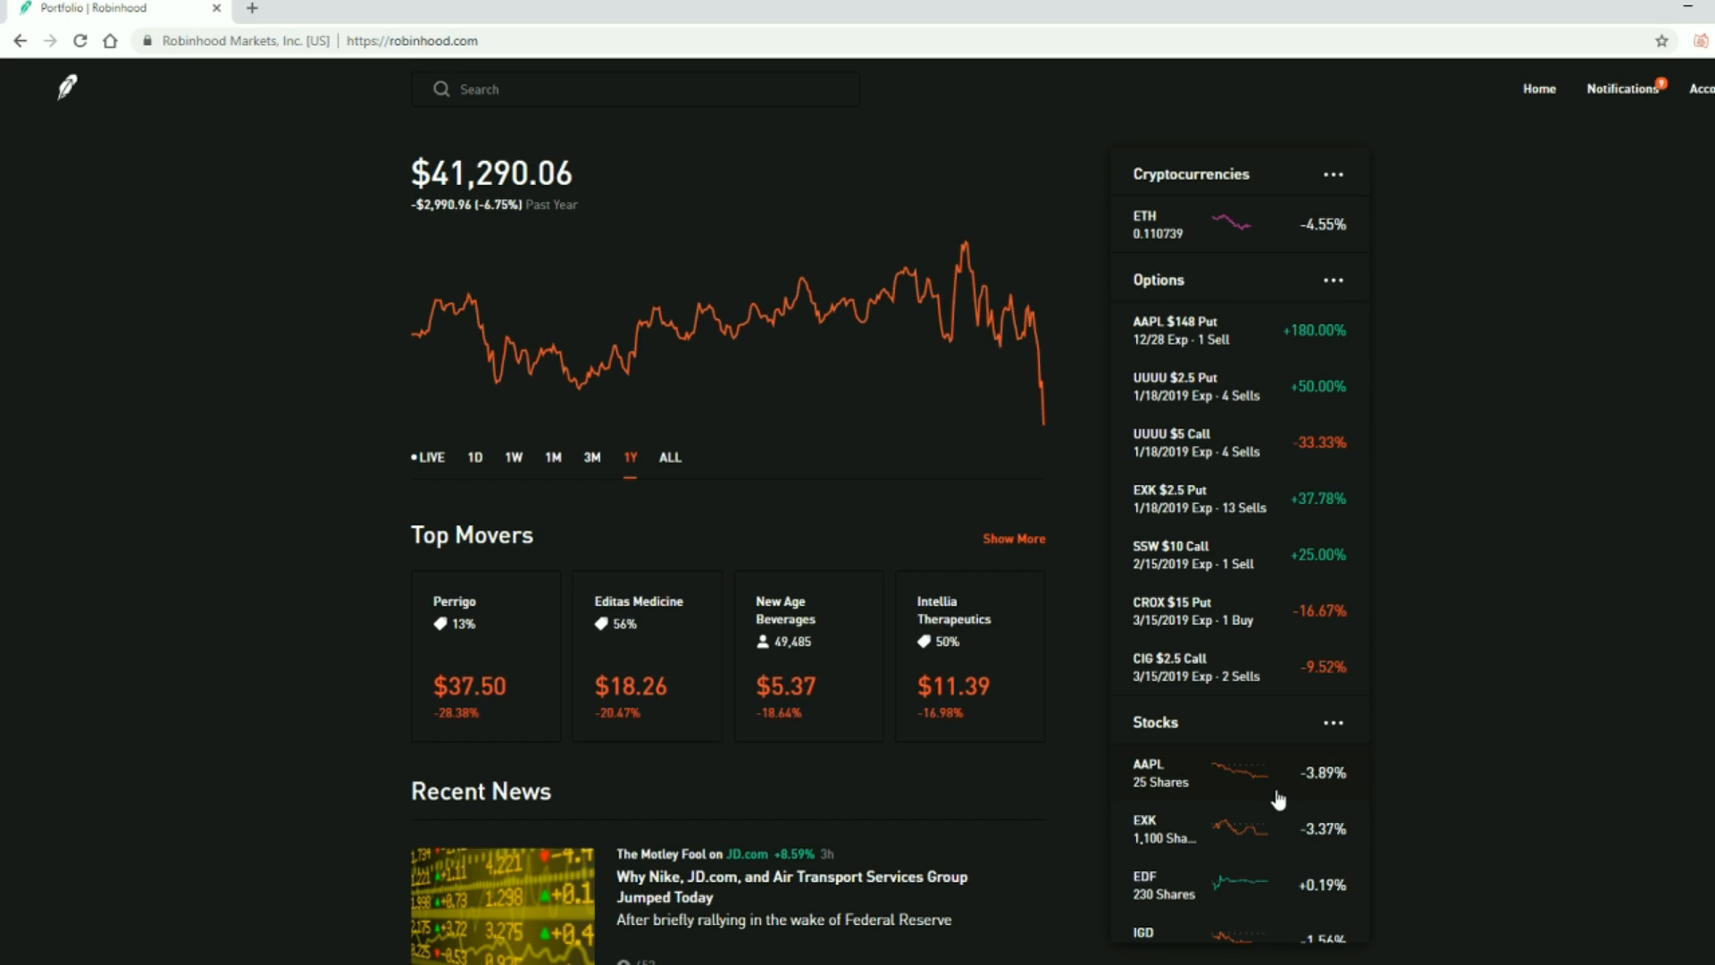
pyautogui.moveTo(1259, 781)
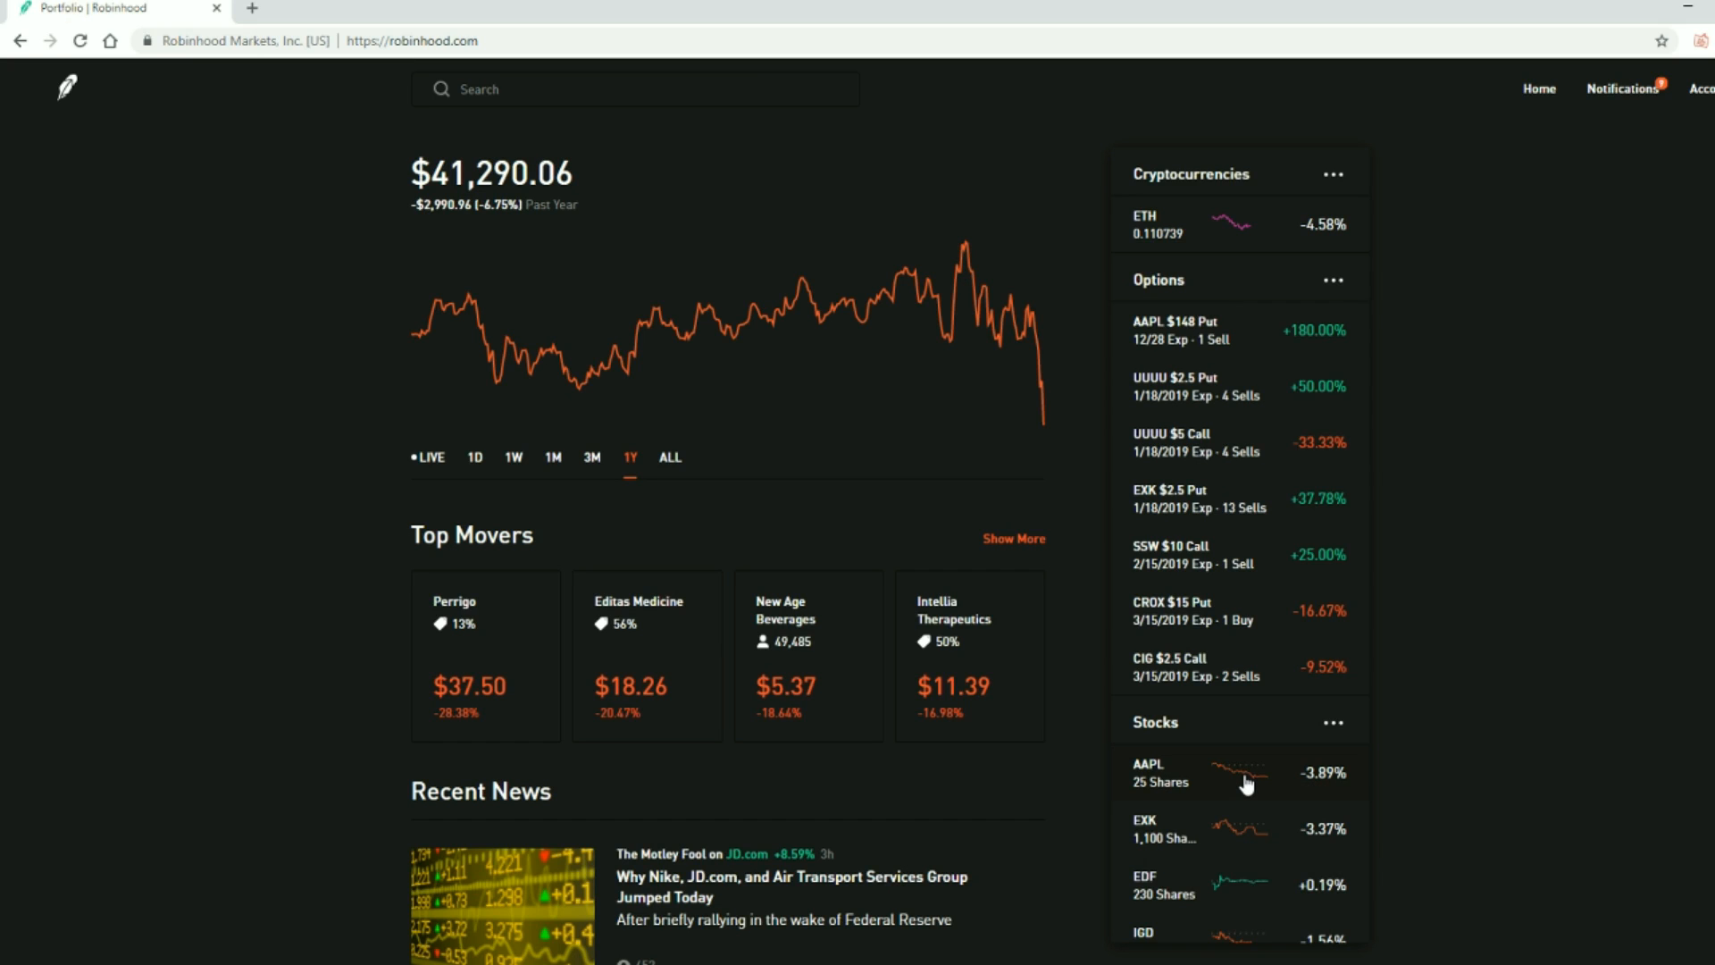
pyautogui.scroll(-3)
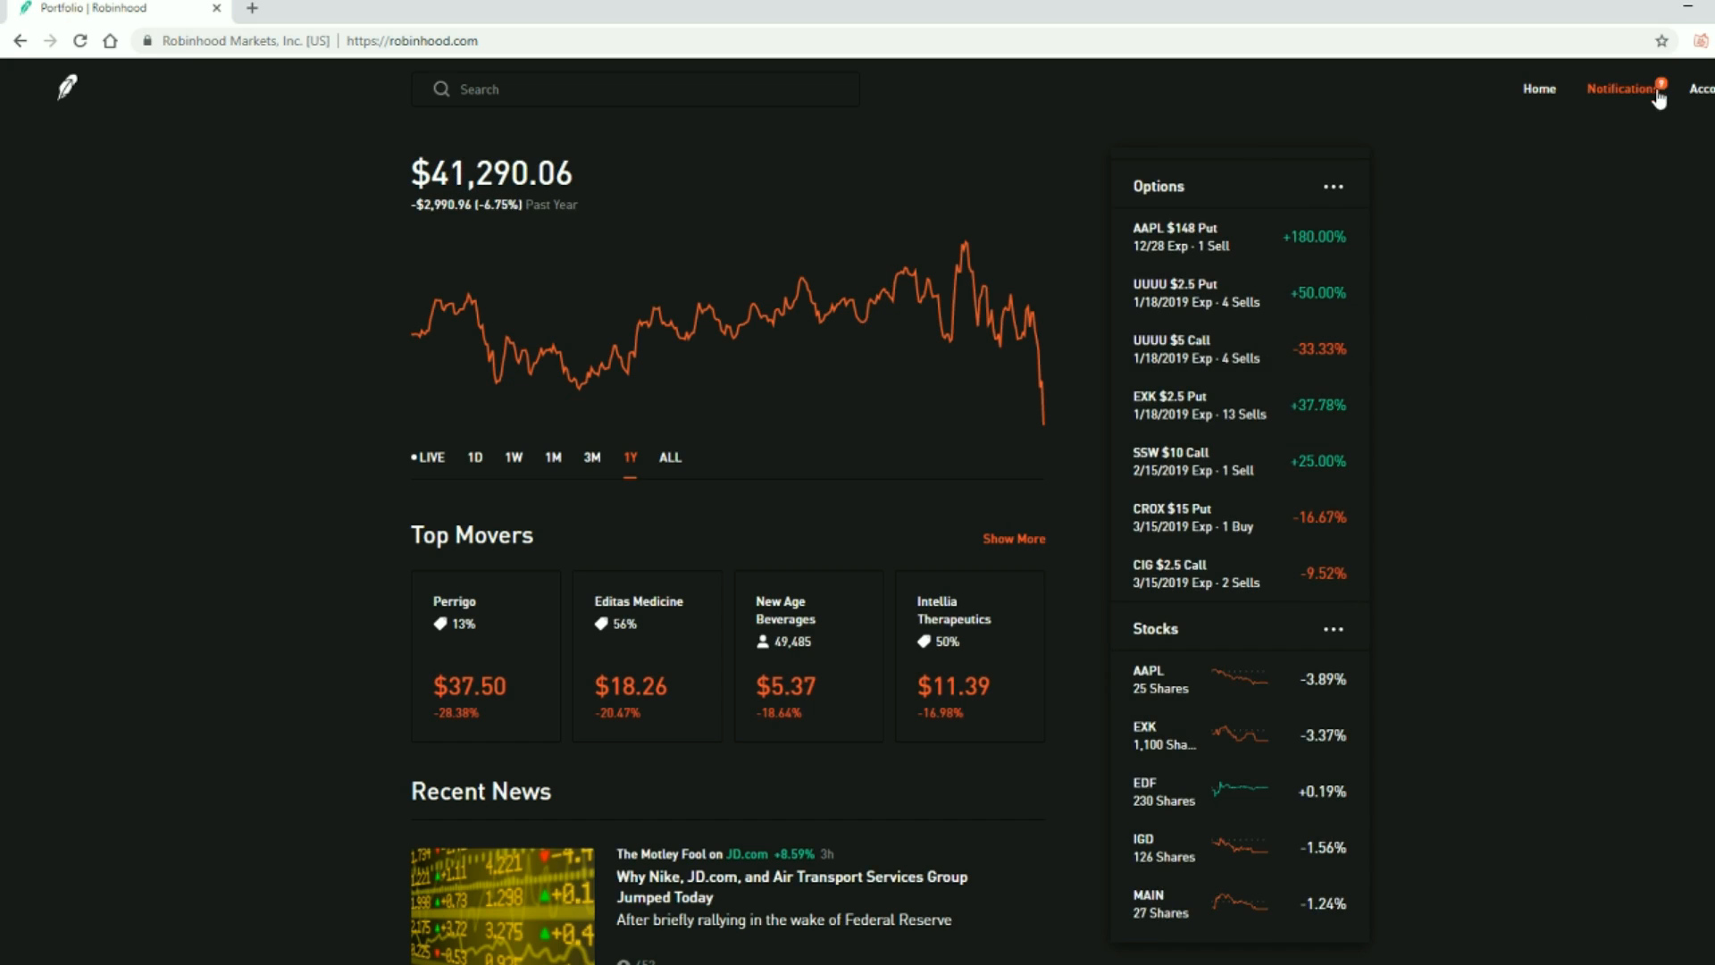
# Show the notifications dropdown with available funds and the IGD, SPOT and AAPL purchases
pyautogui.click(1622, 90)
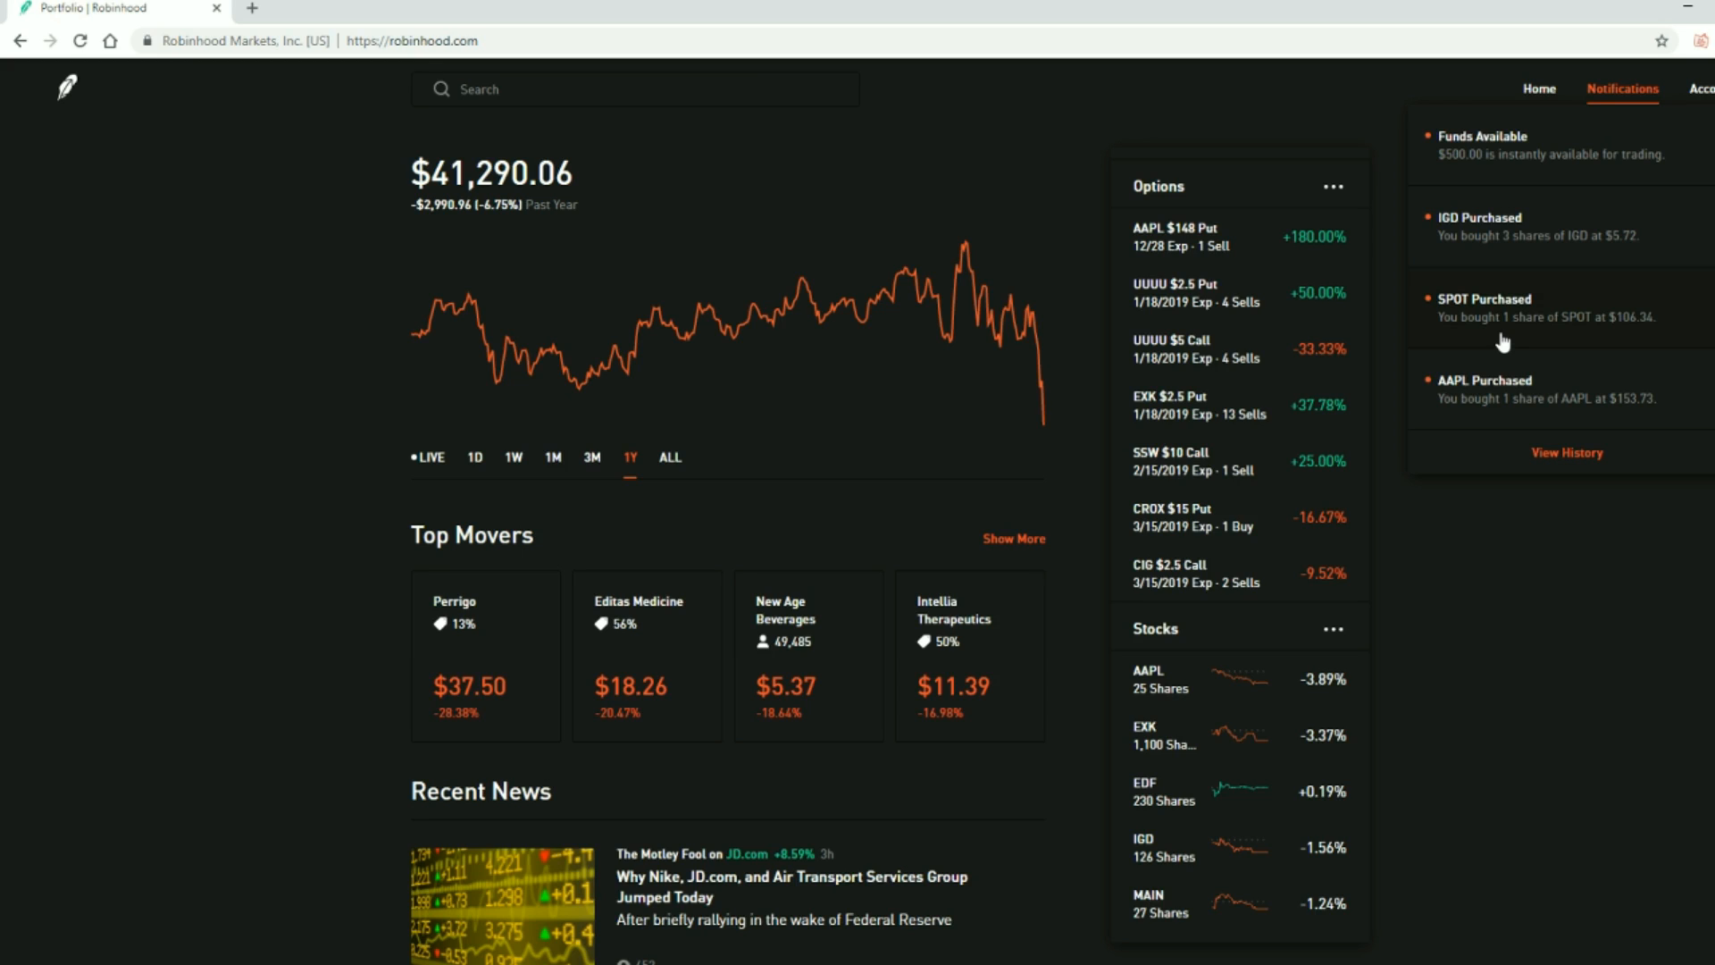
pyautogui.moveTo(1476, 345)
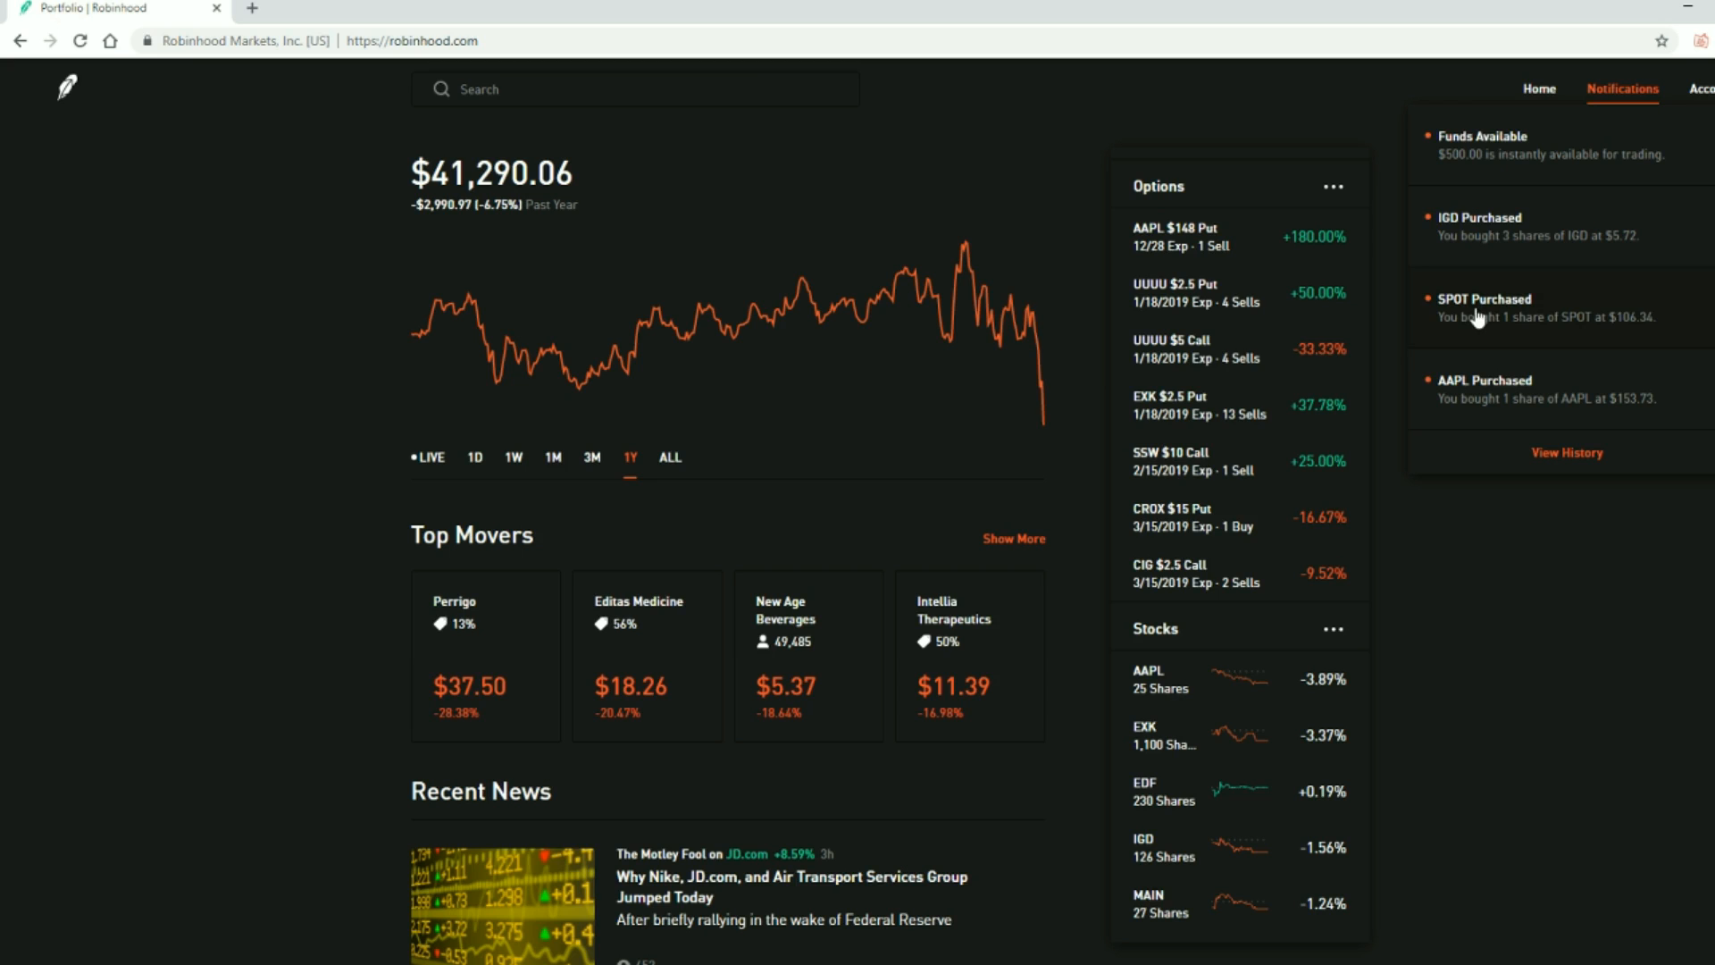
pyautogui.moveTo(1040, 393)
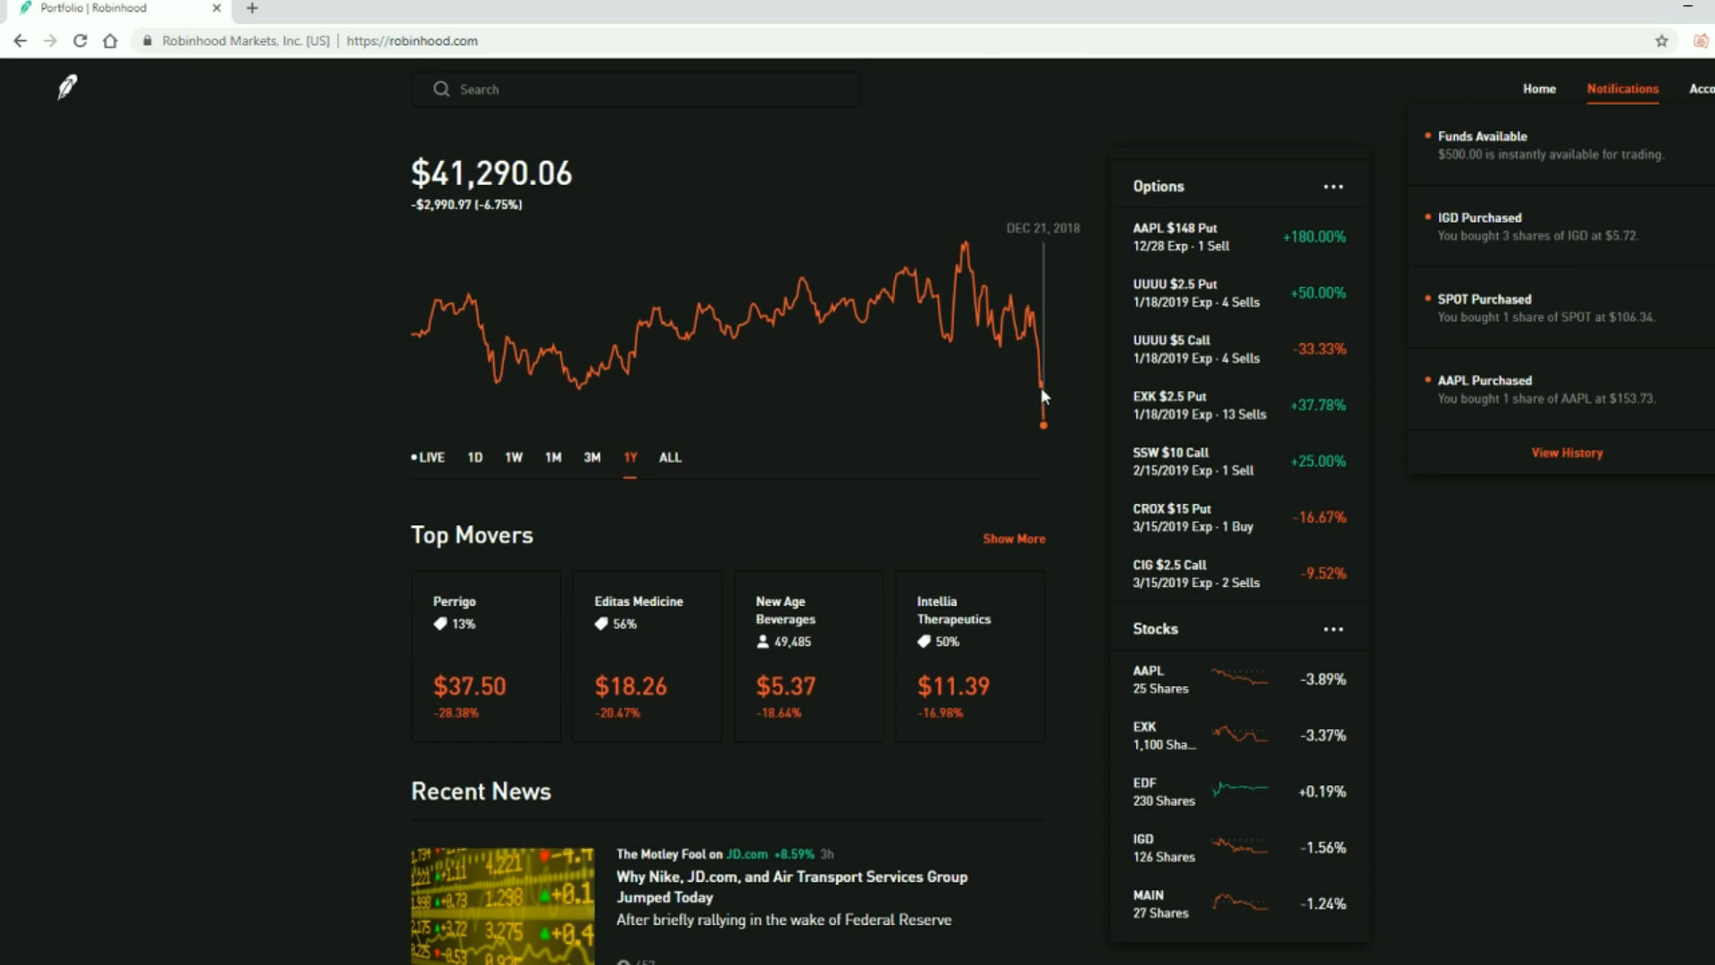
pyautogui.moveTo(1043, 410)
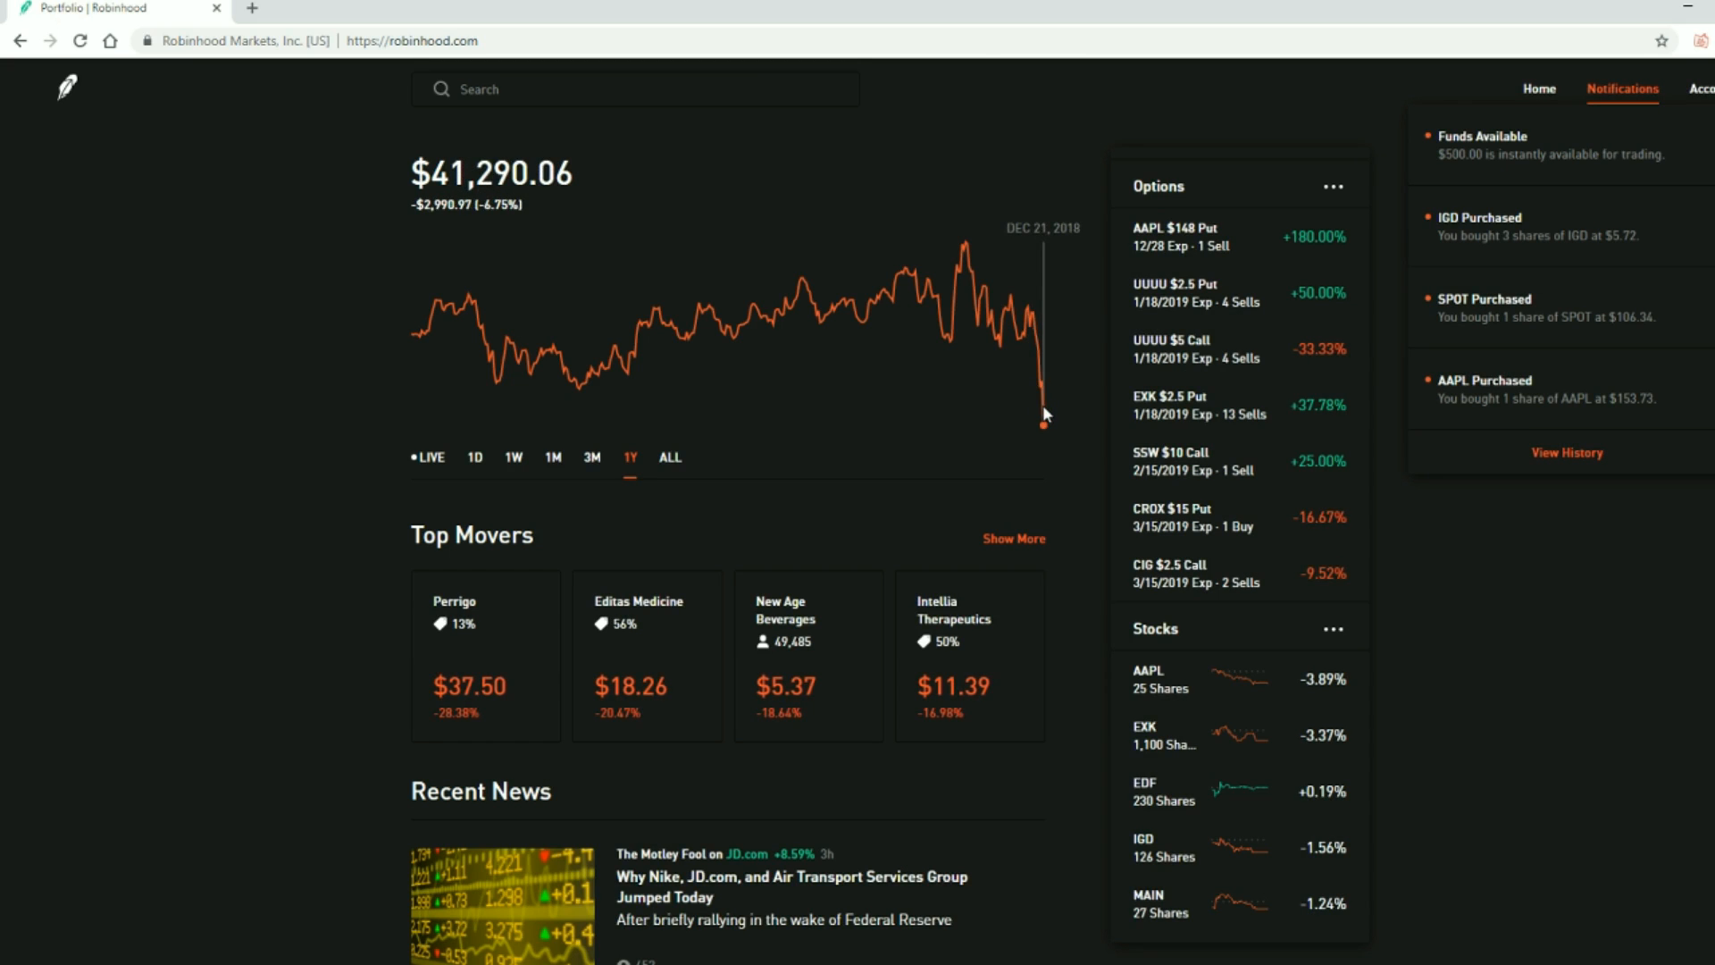
pyautogui.moveTo(1167, 363)
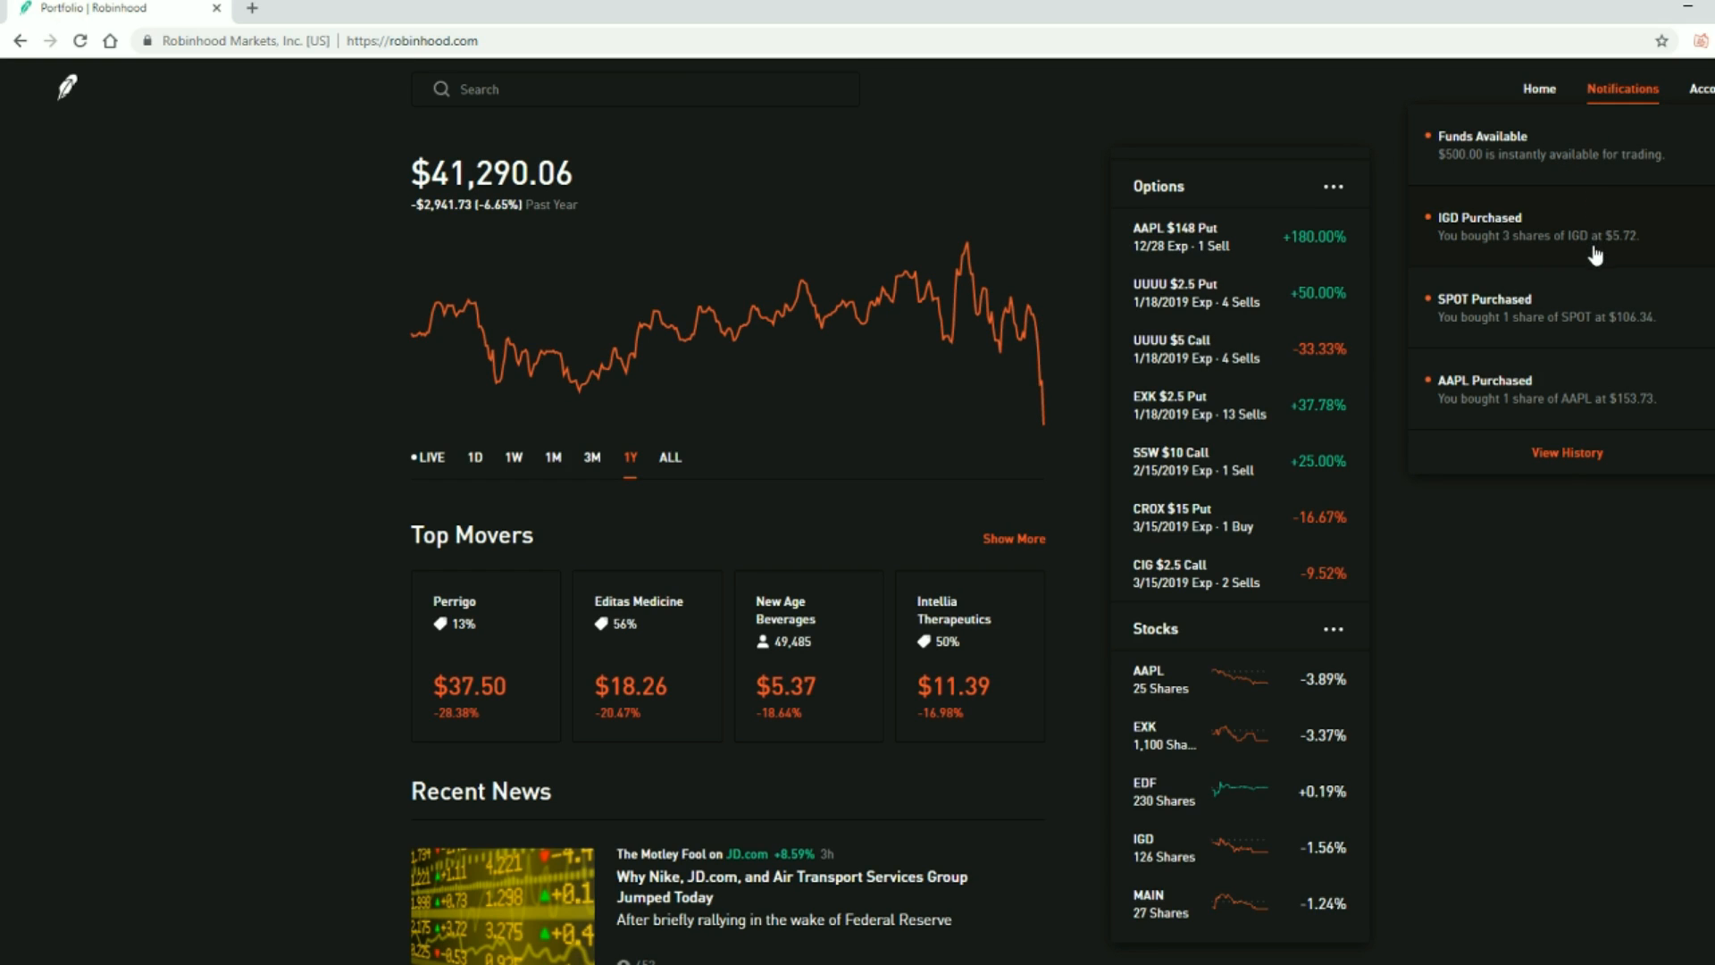
pyautogui.moveTo(1622, 107)
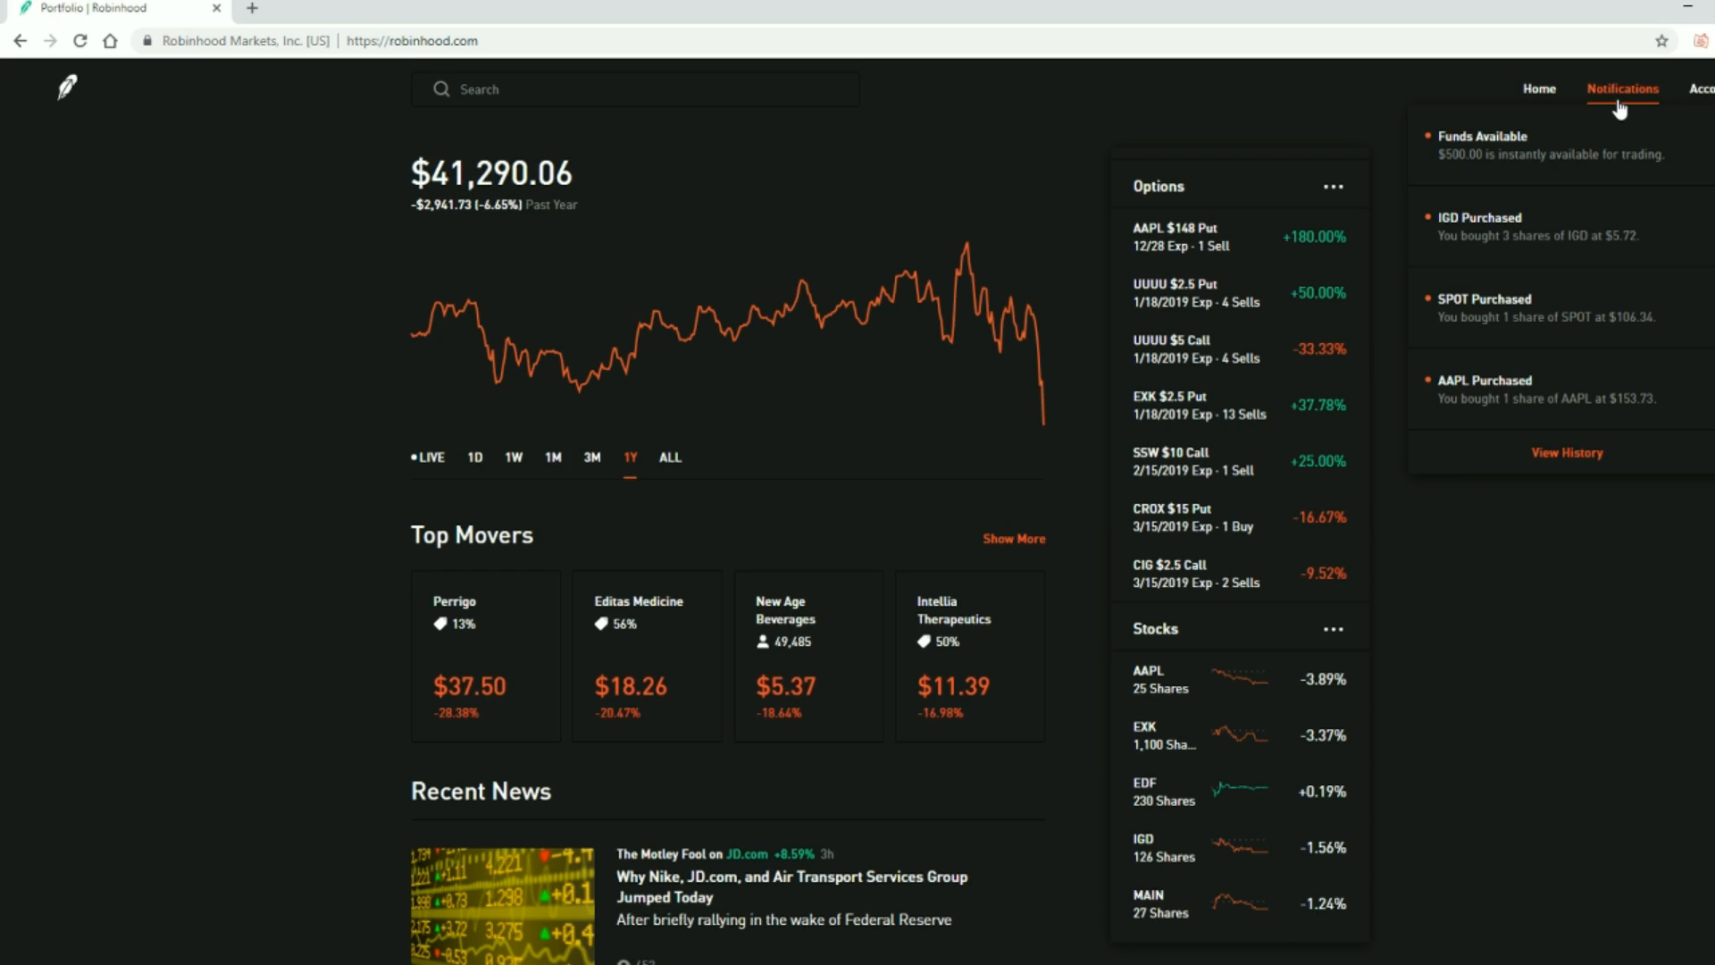
pyautogui.moveTo(1618, 103)
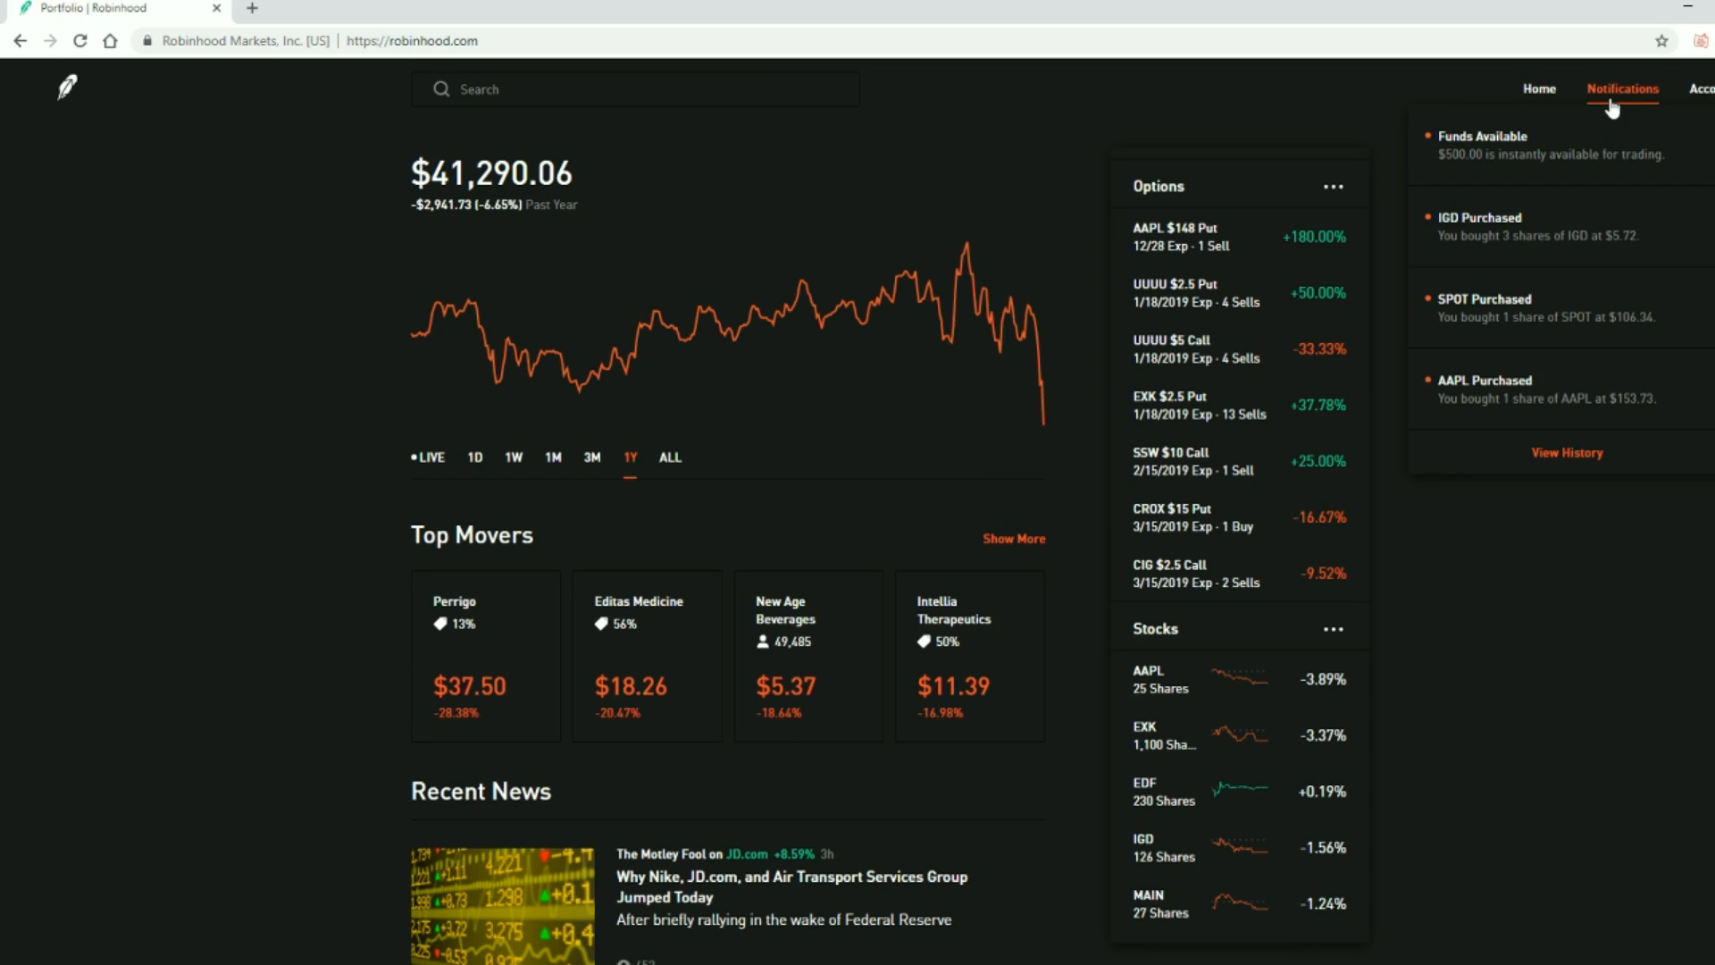
pyautogui.moveTo(1625, 157)
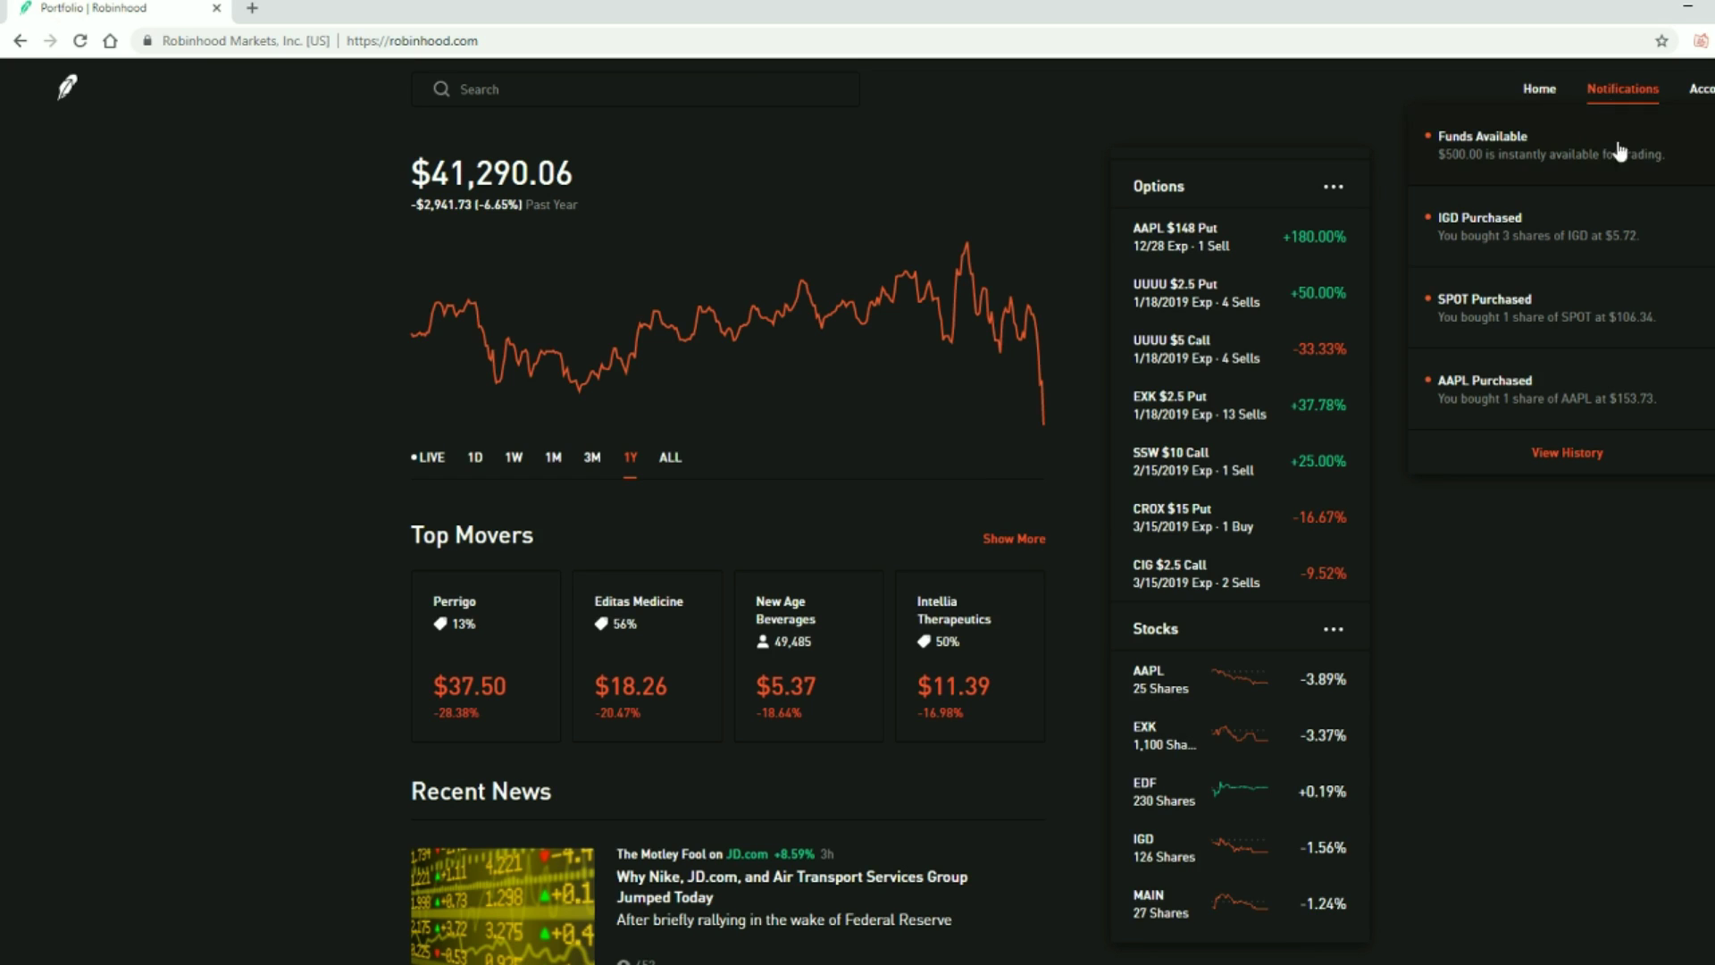
pyautogui.moveTo(1583, 459)
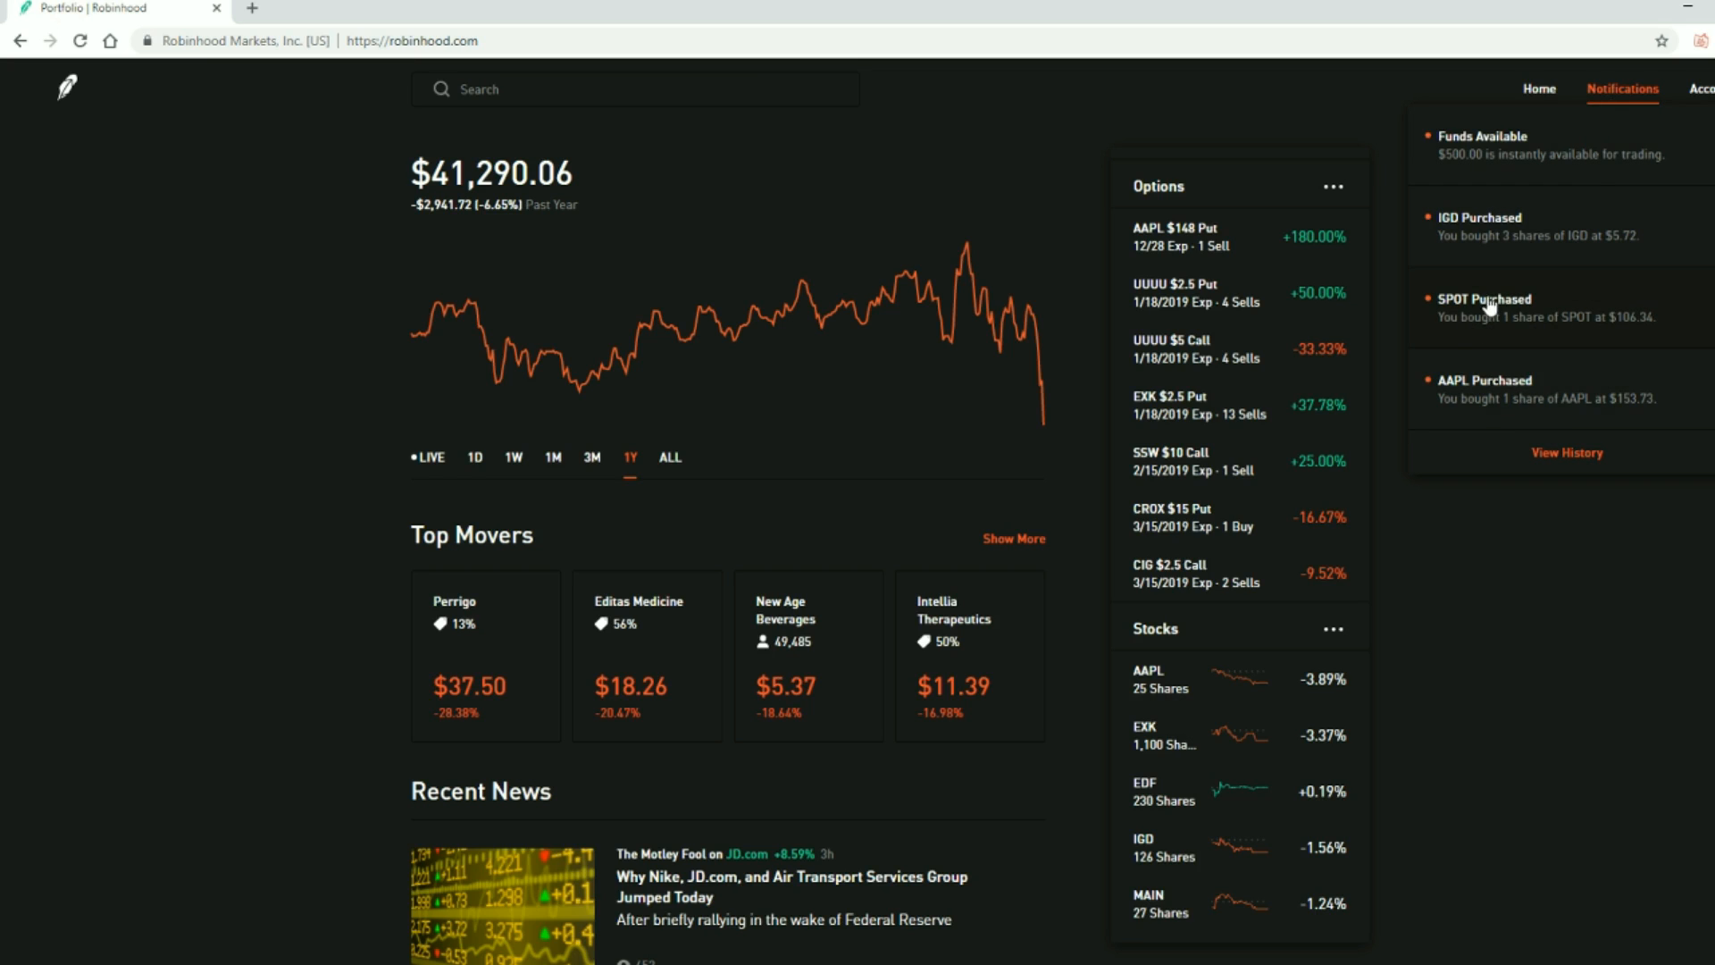
pyautogui.moveTo(1497, 386)
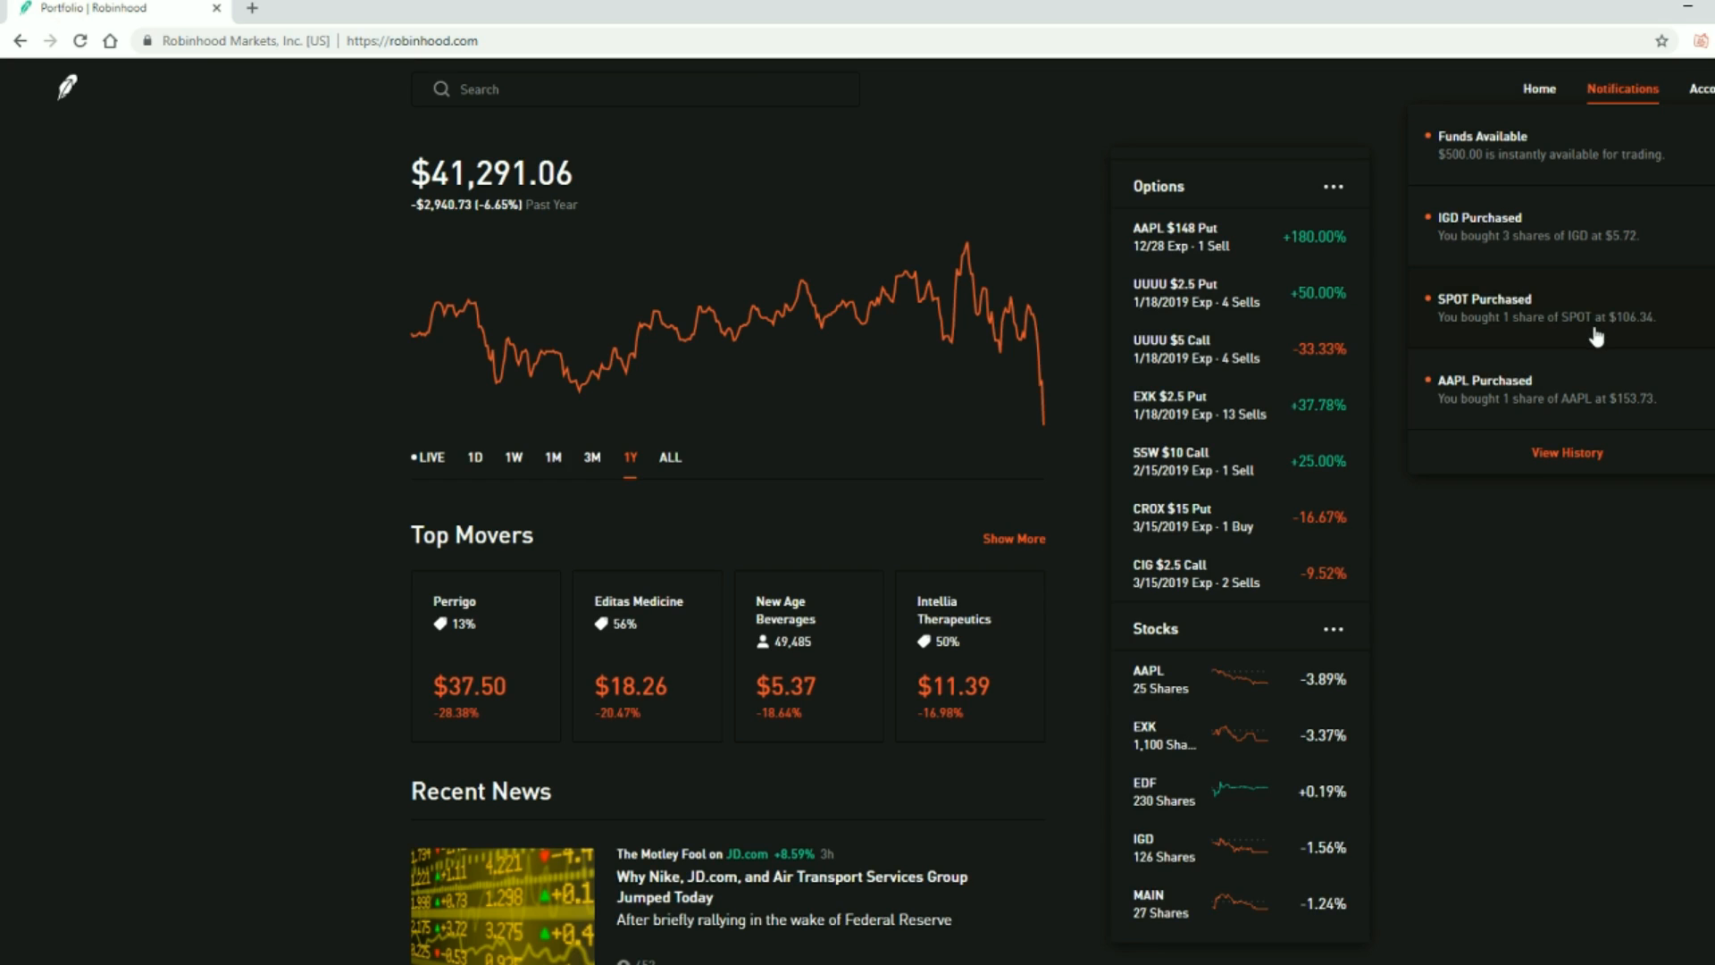
pyautogui.moveTo(1593, 258)
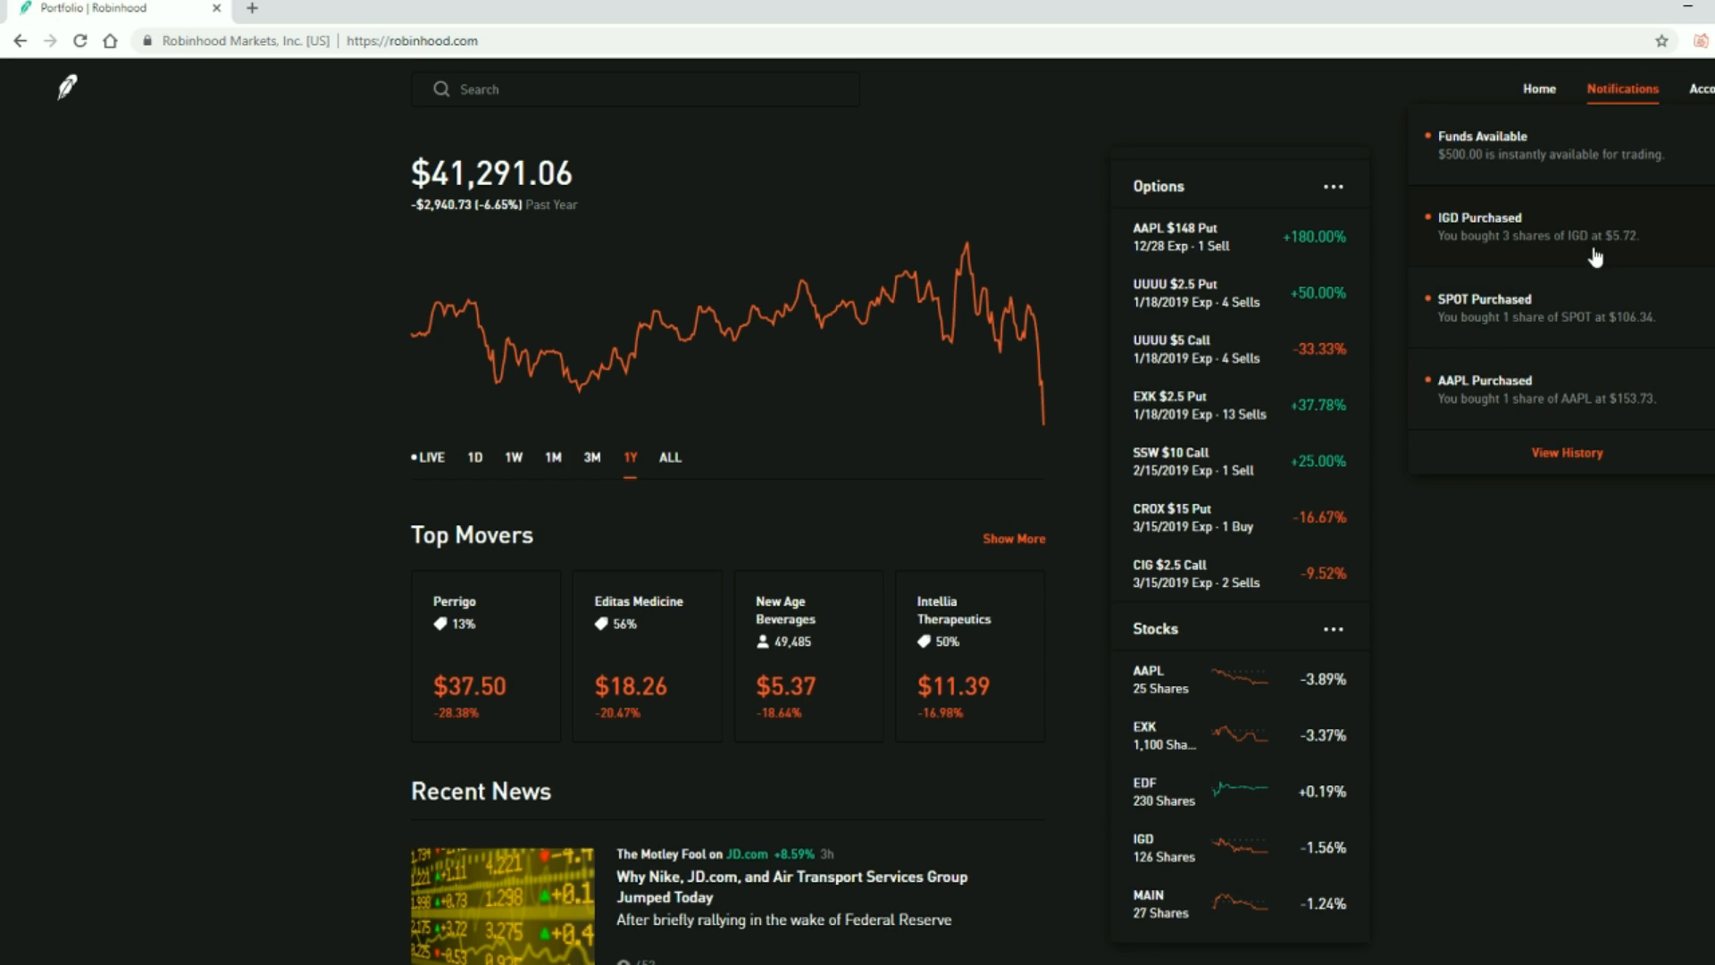
pyautogui.click(1567, 452)
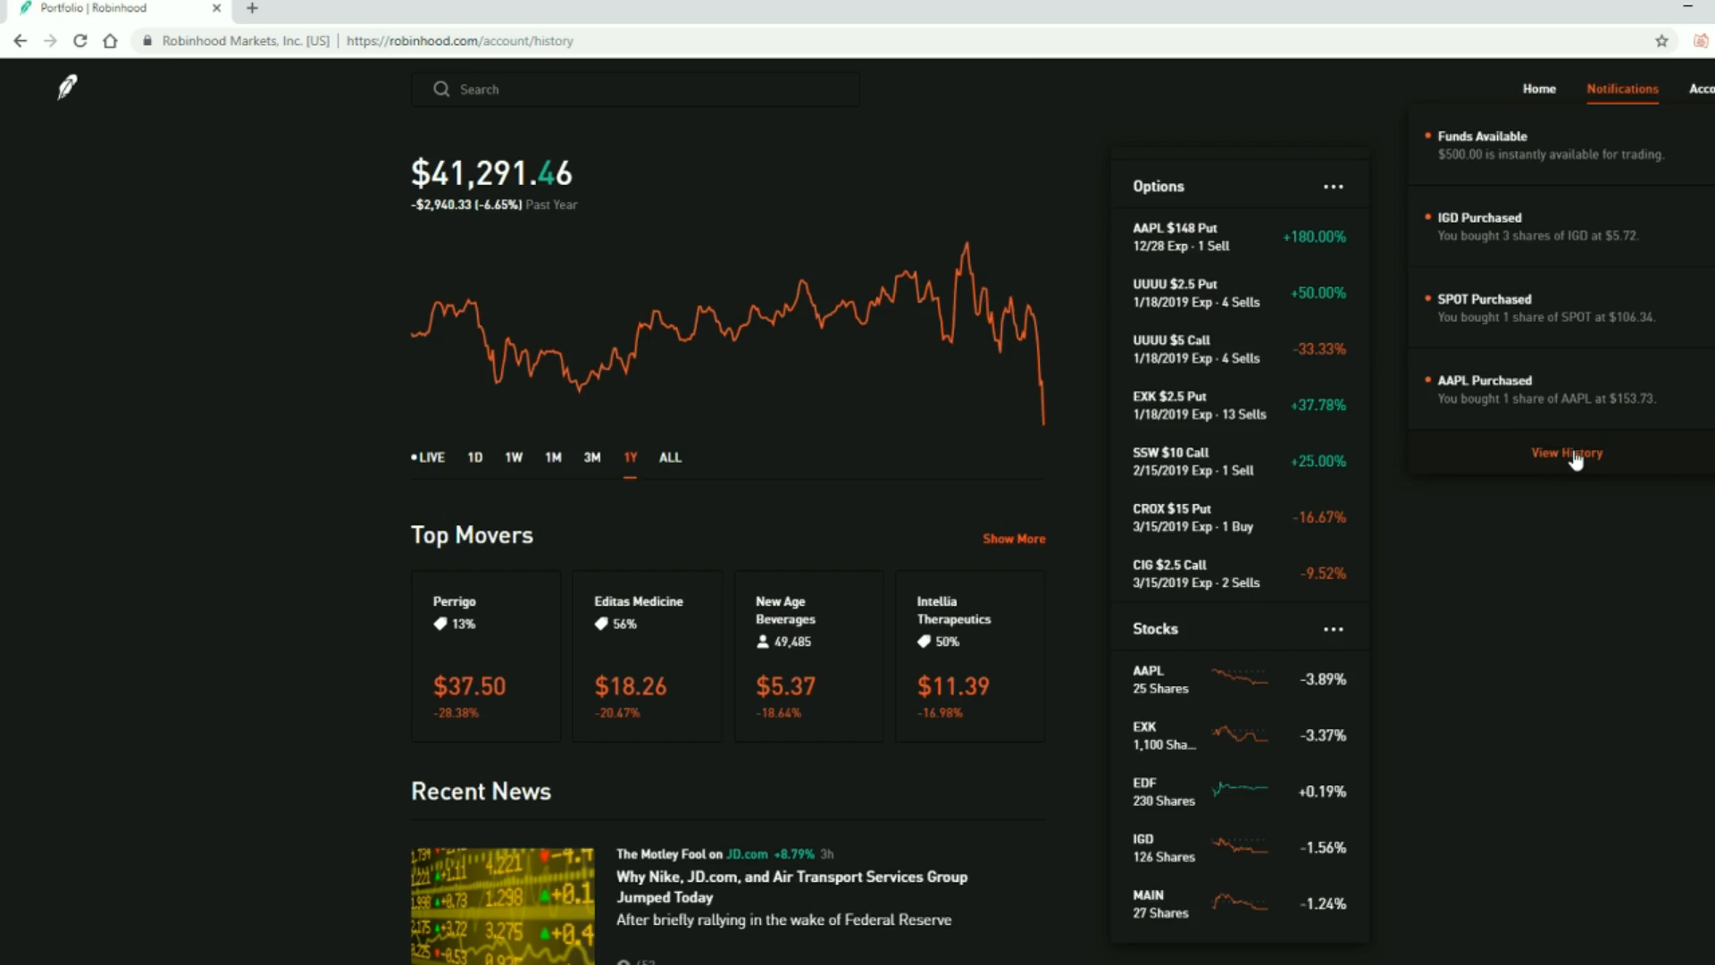
pyautogui.click(1567, 452)
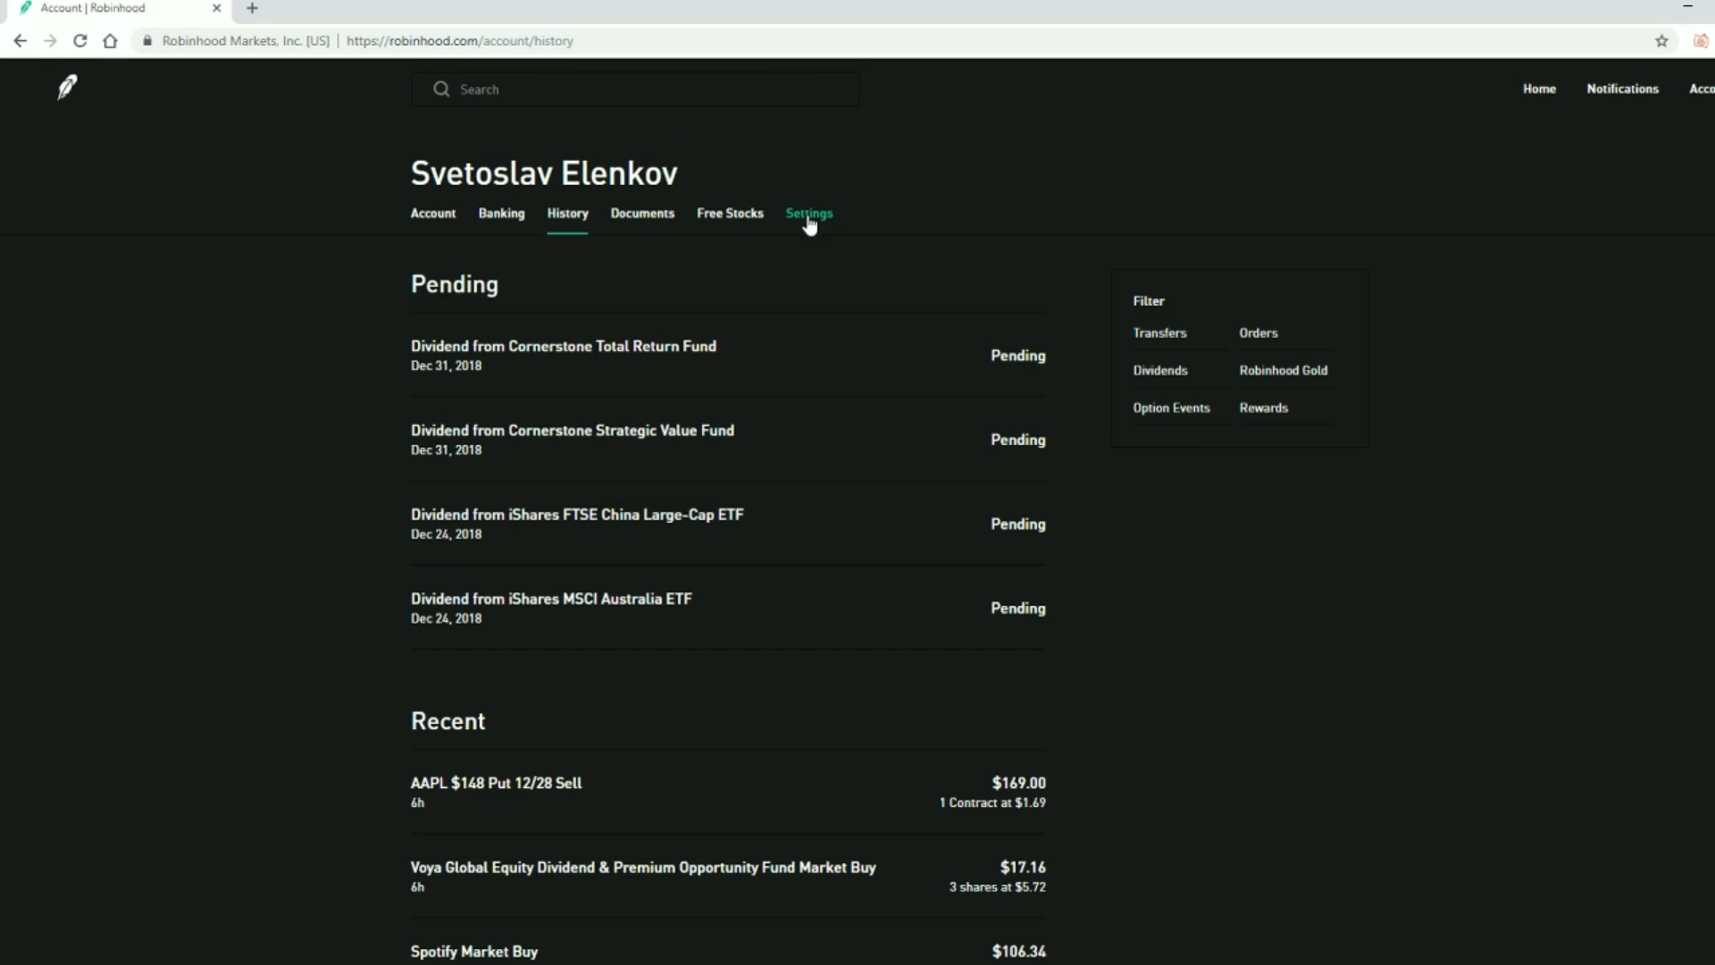
pyautogui.scroll(-3)
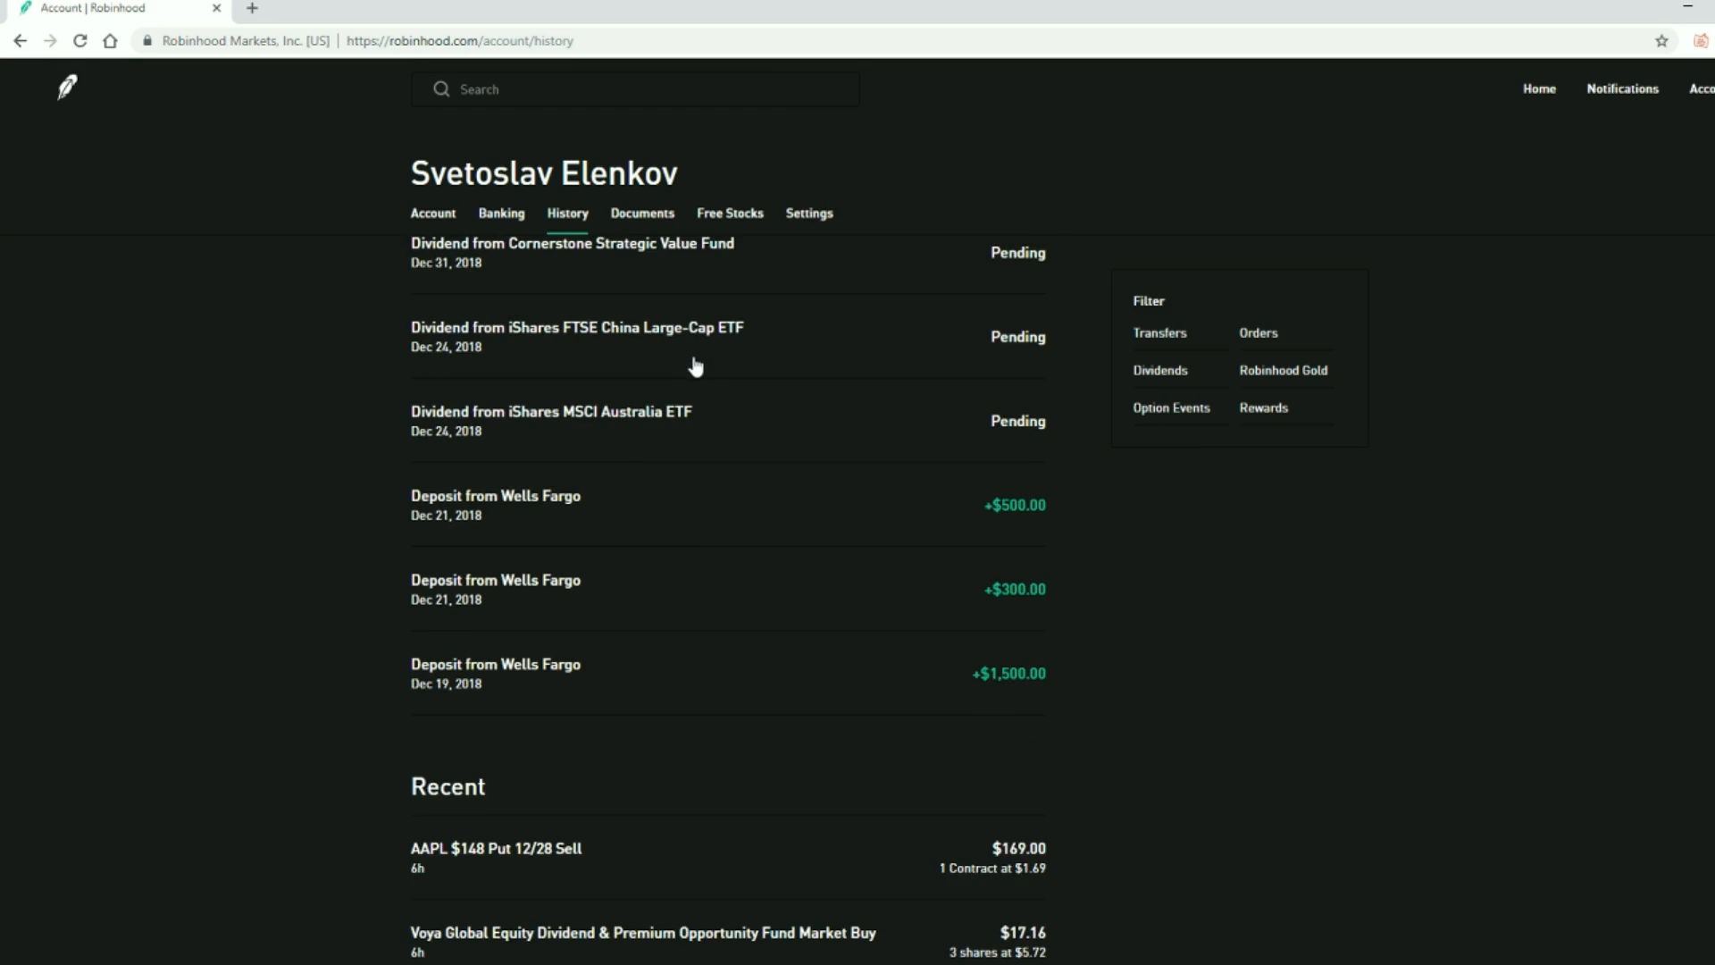
pyautogui.scroll(-3)
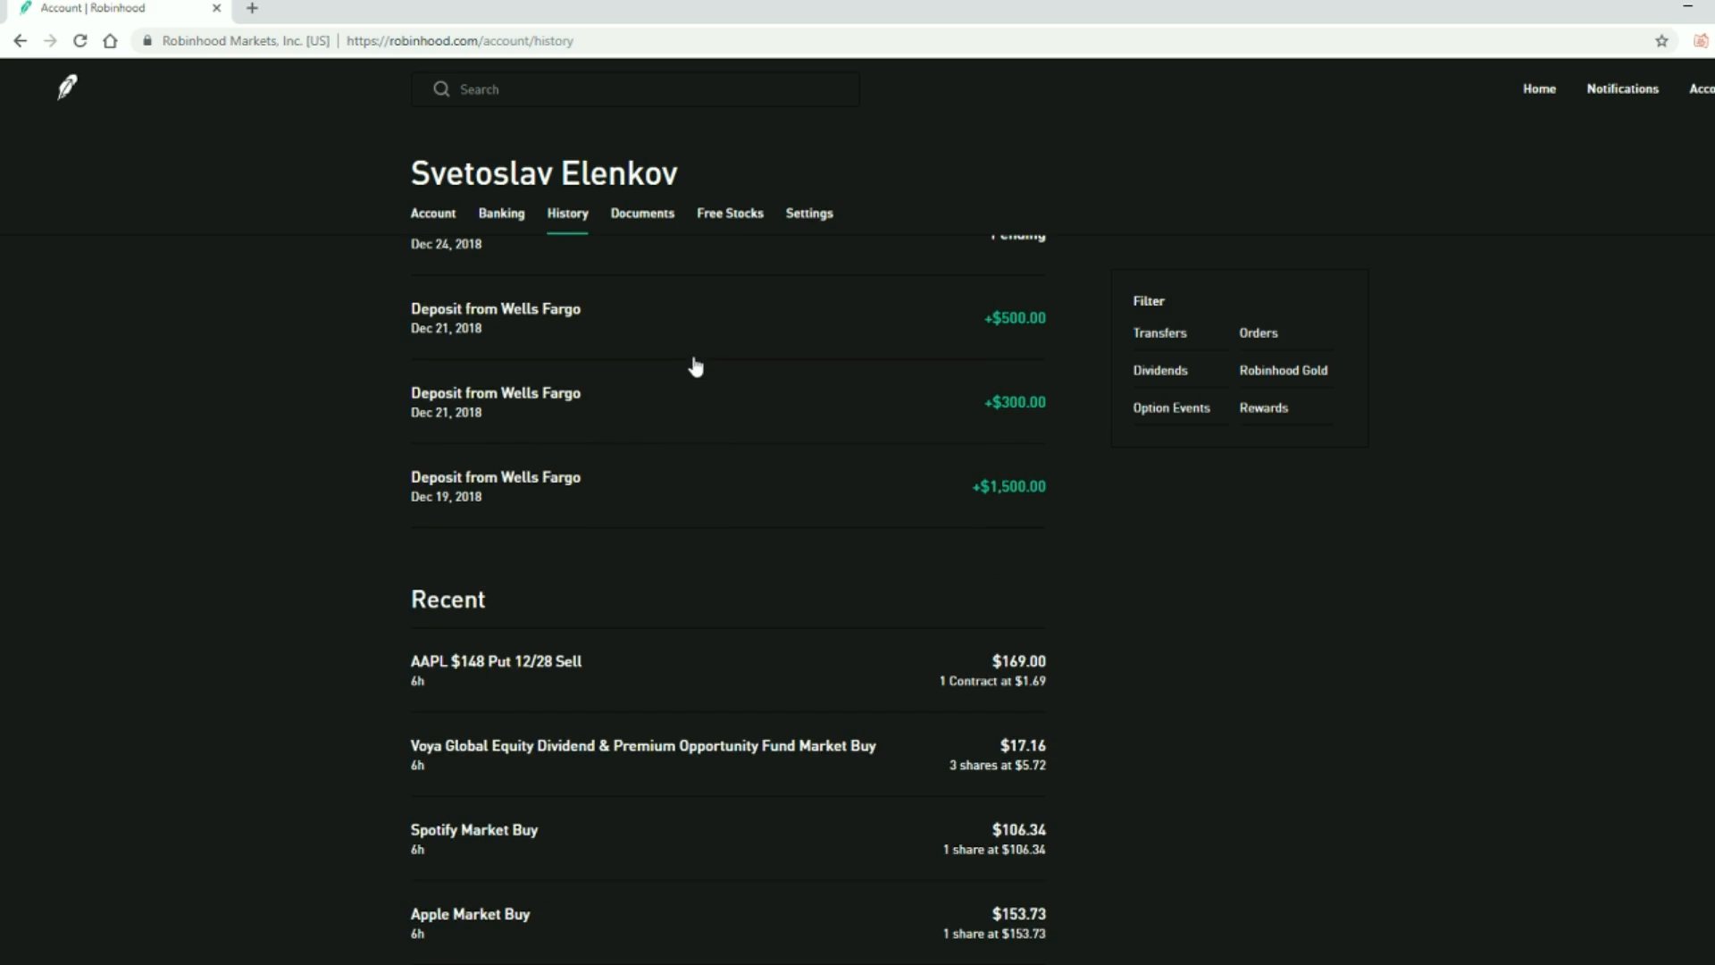
pyautogui.moveTo(568, 686)
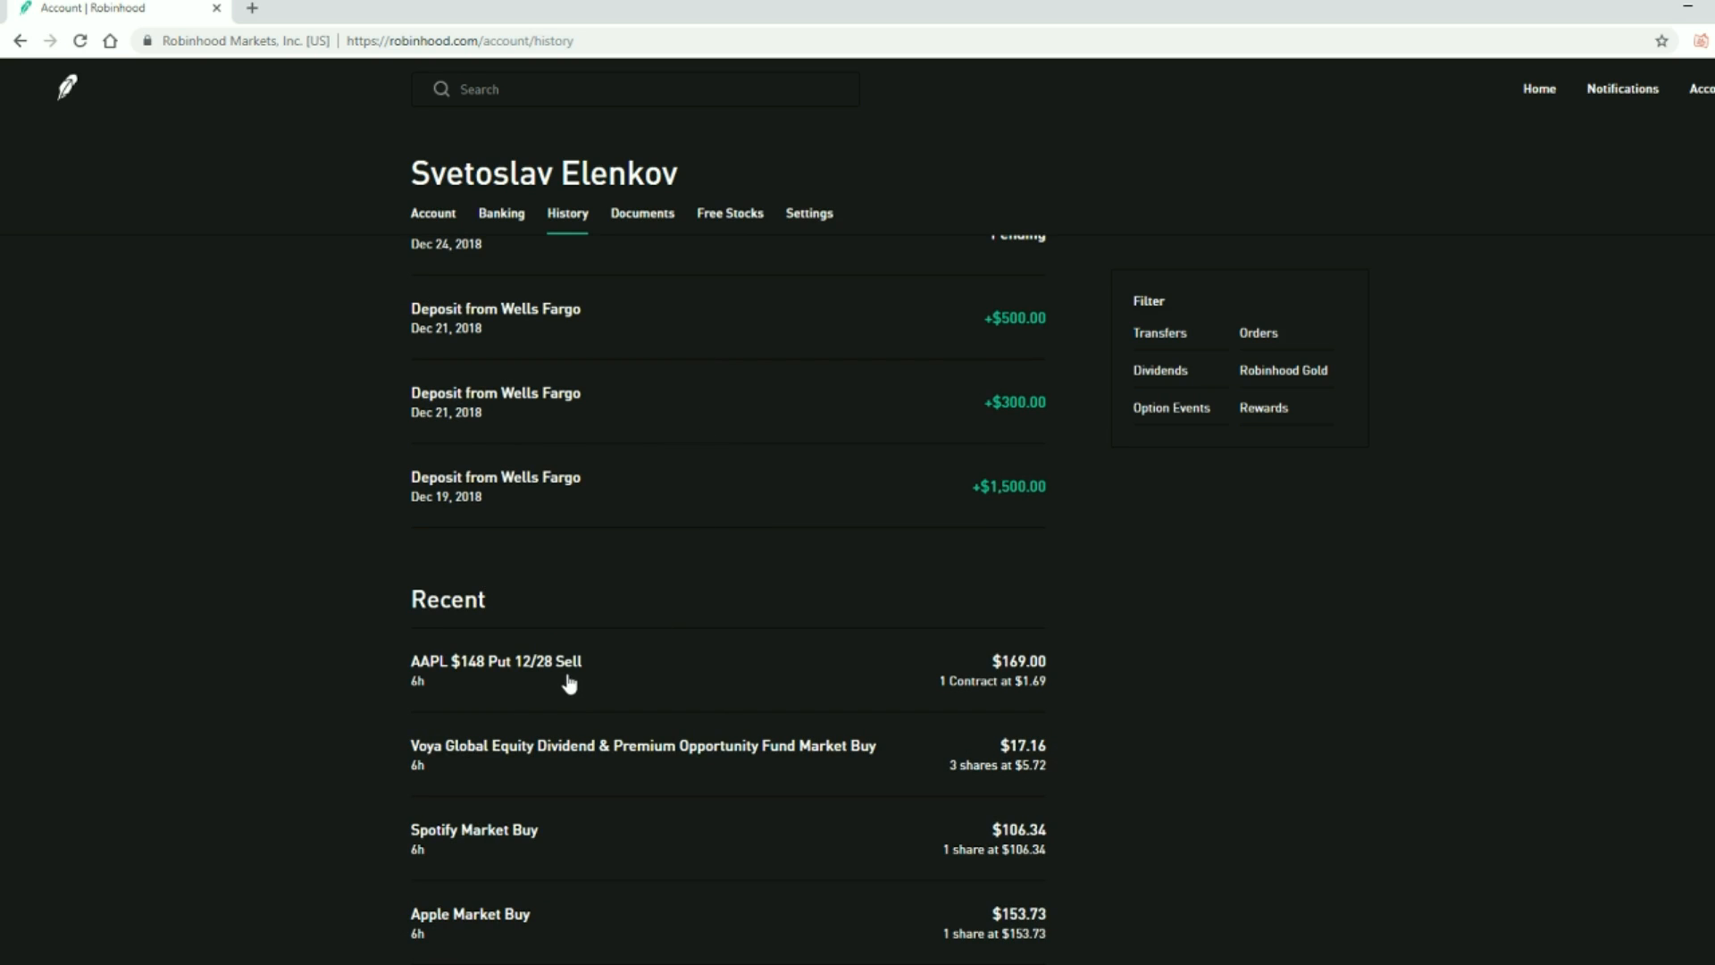
pyautogui.moveTo(633, 689)
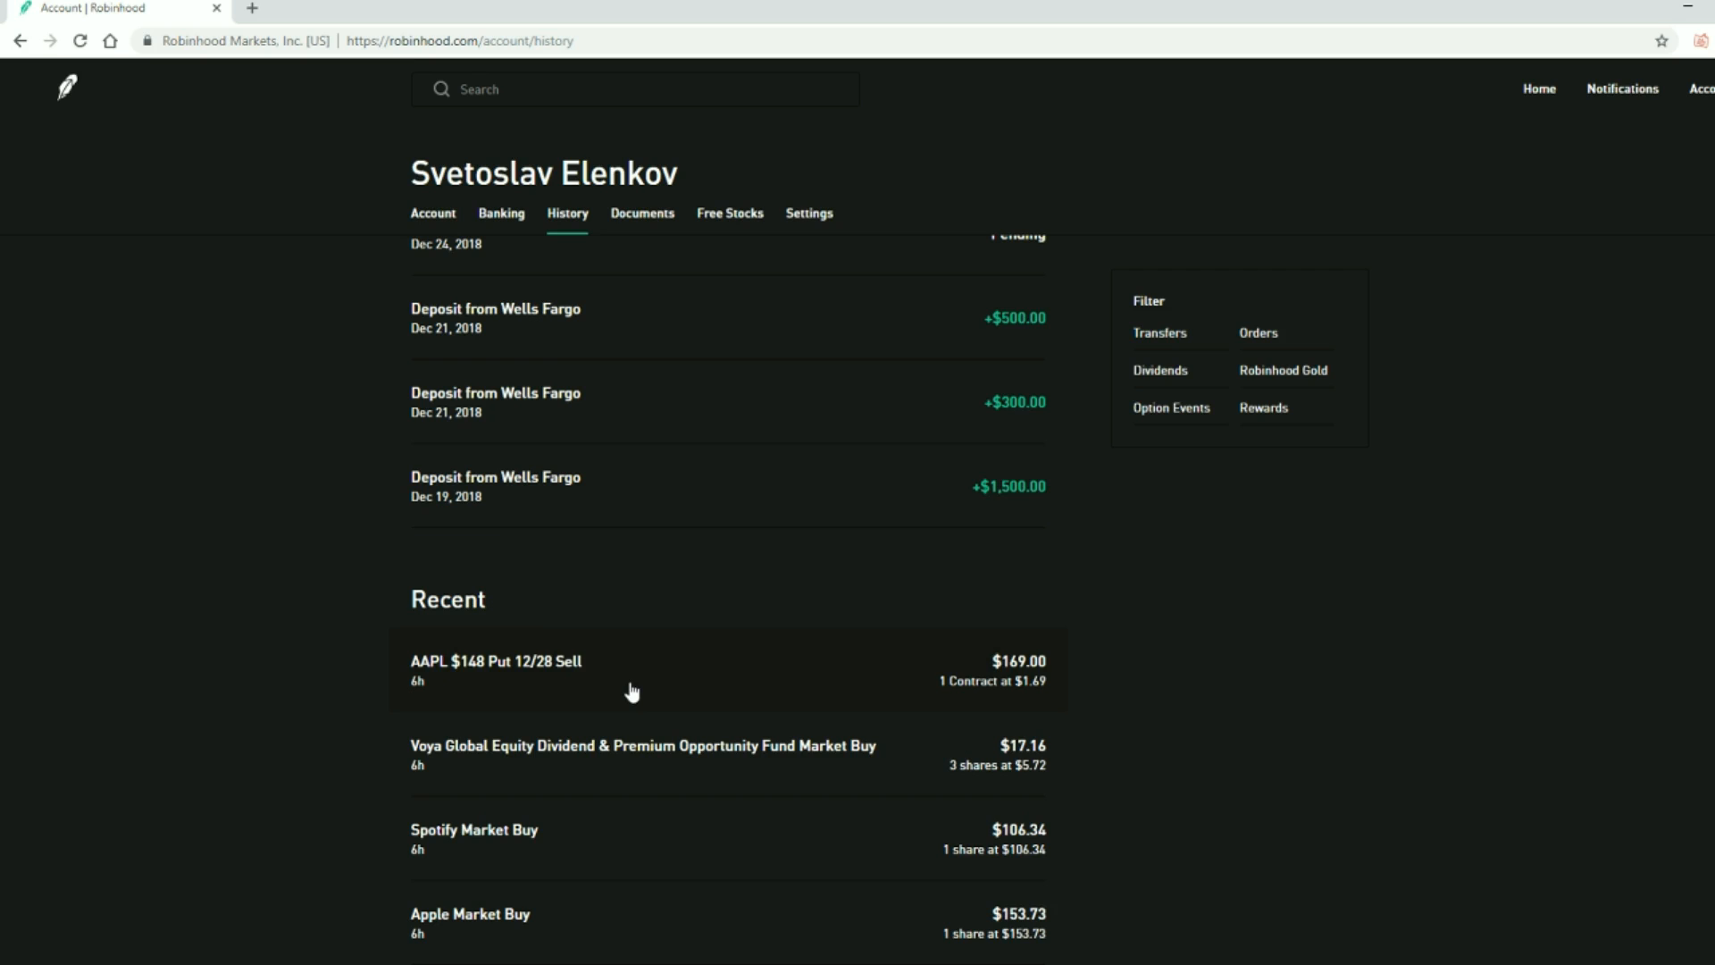
pyautogui.moveTo(719, 691)
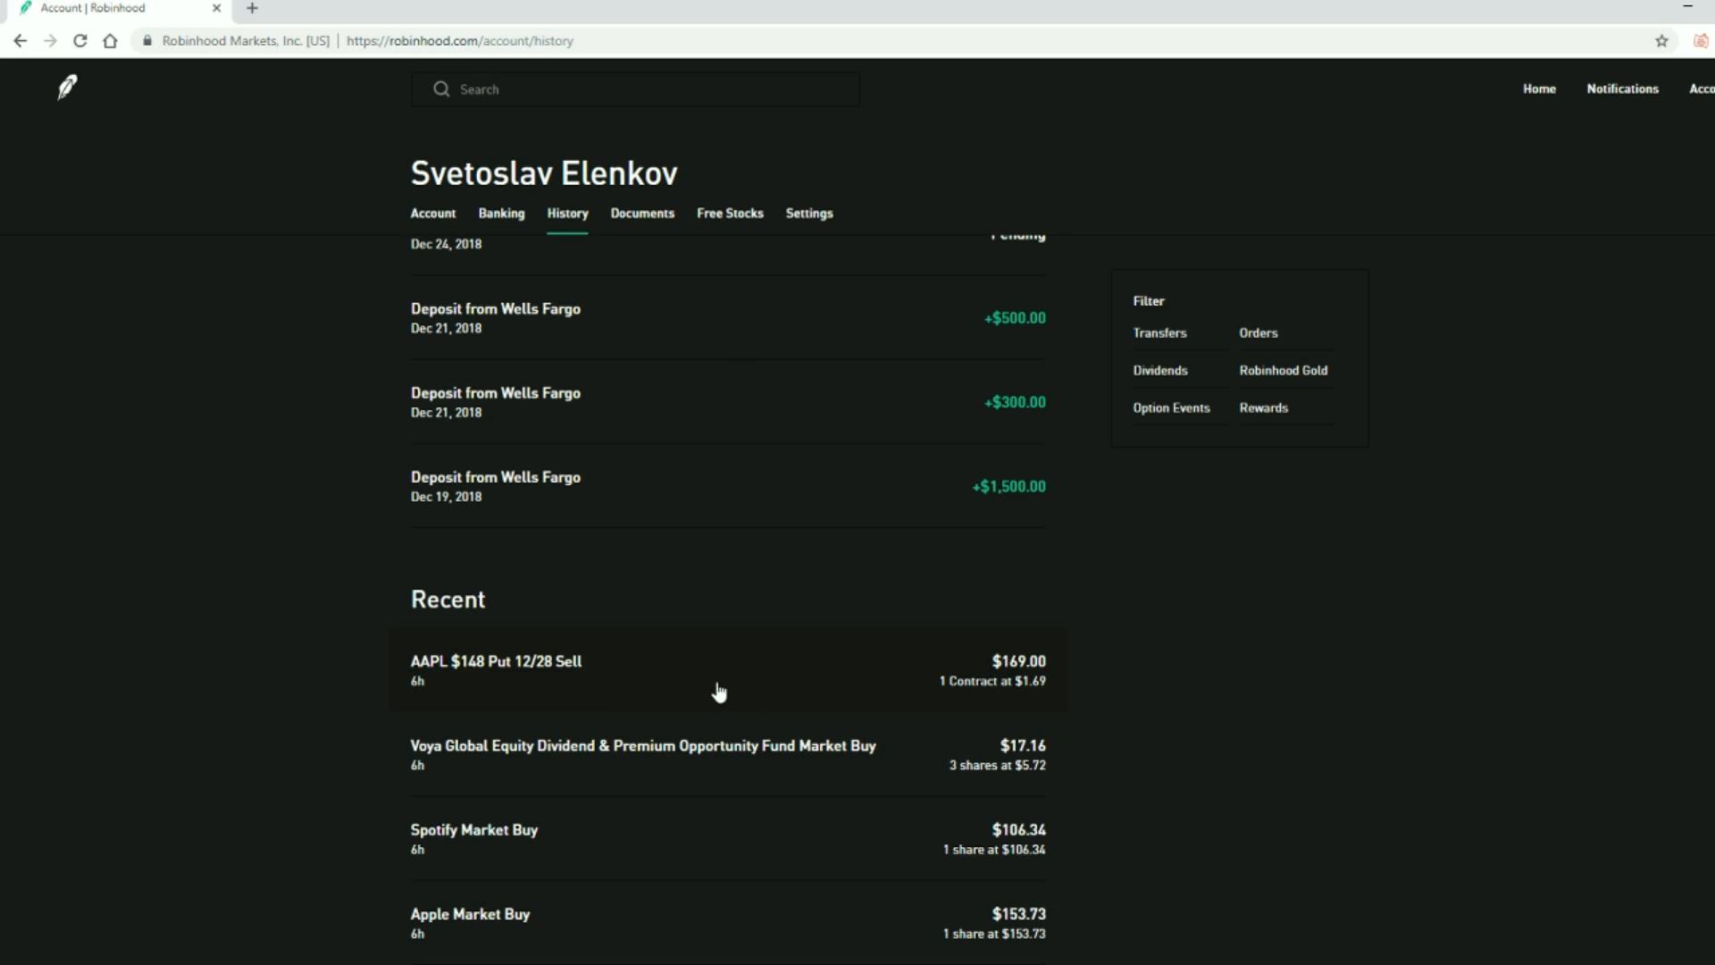
pyautogui.moveTo(956, 743)
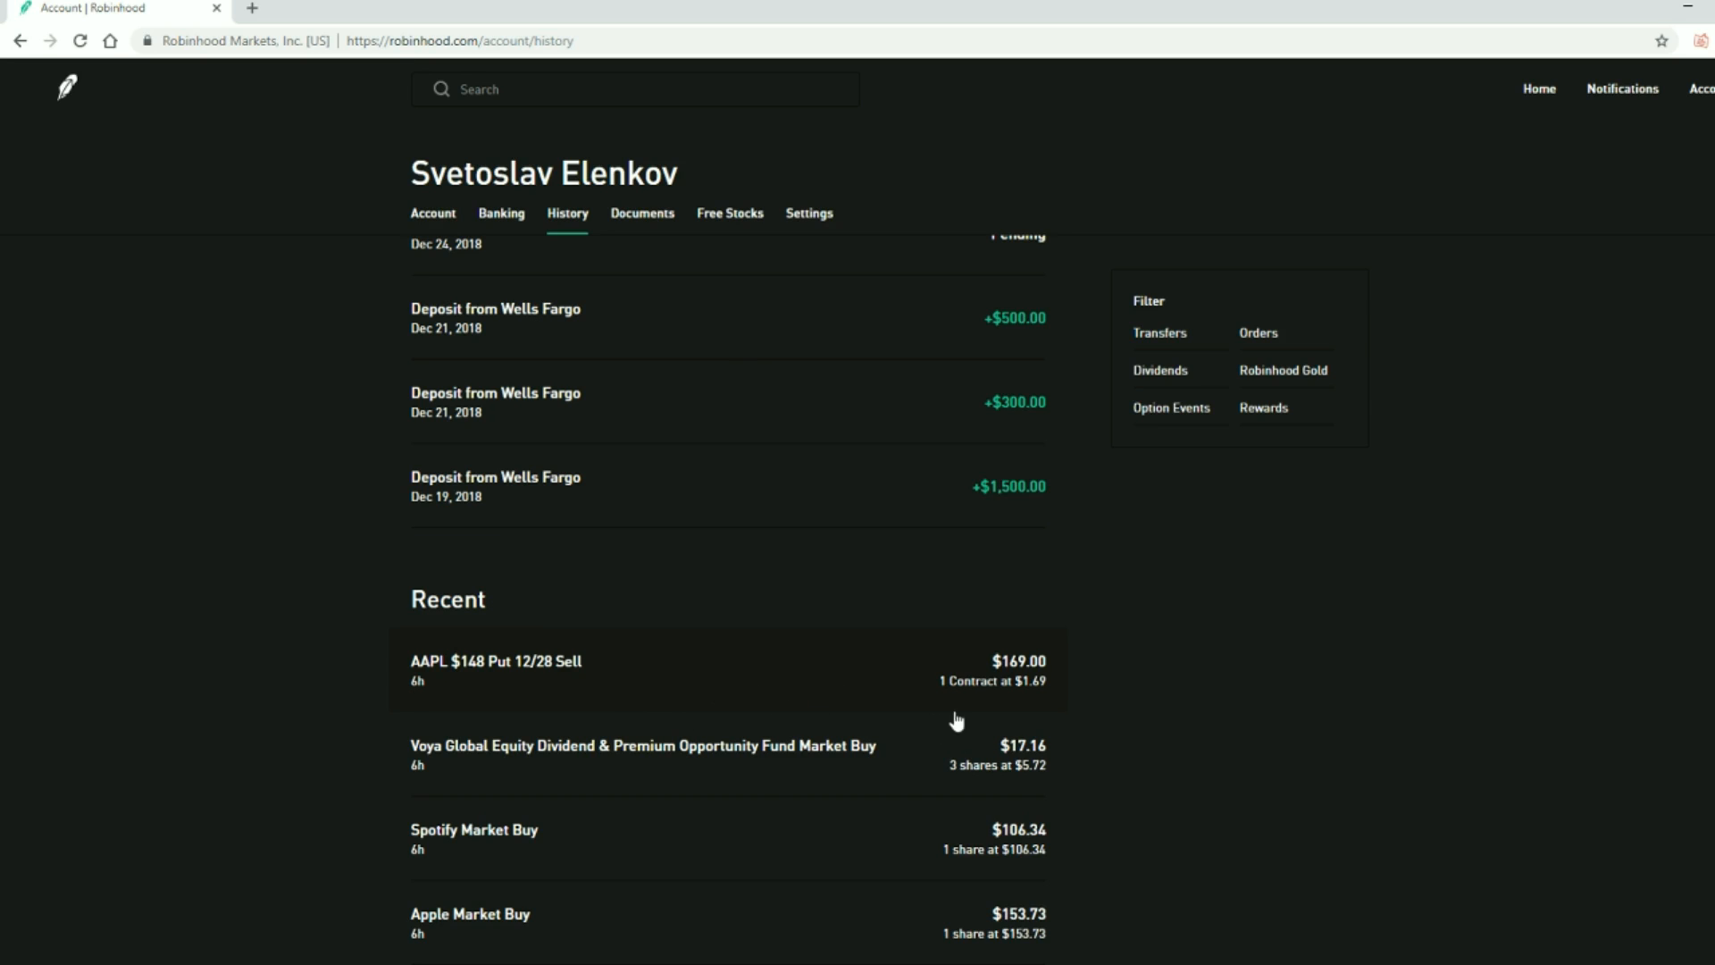
pyautogui.moveTo(886, 596)
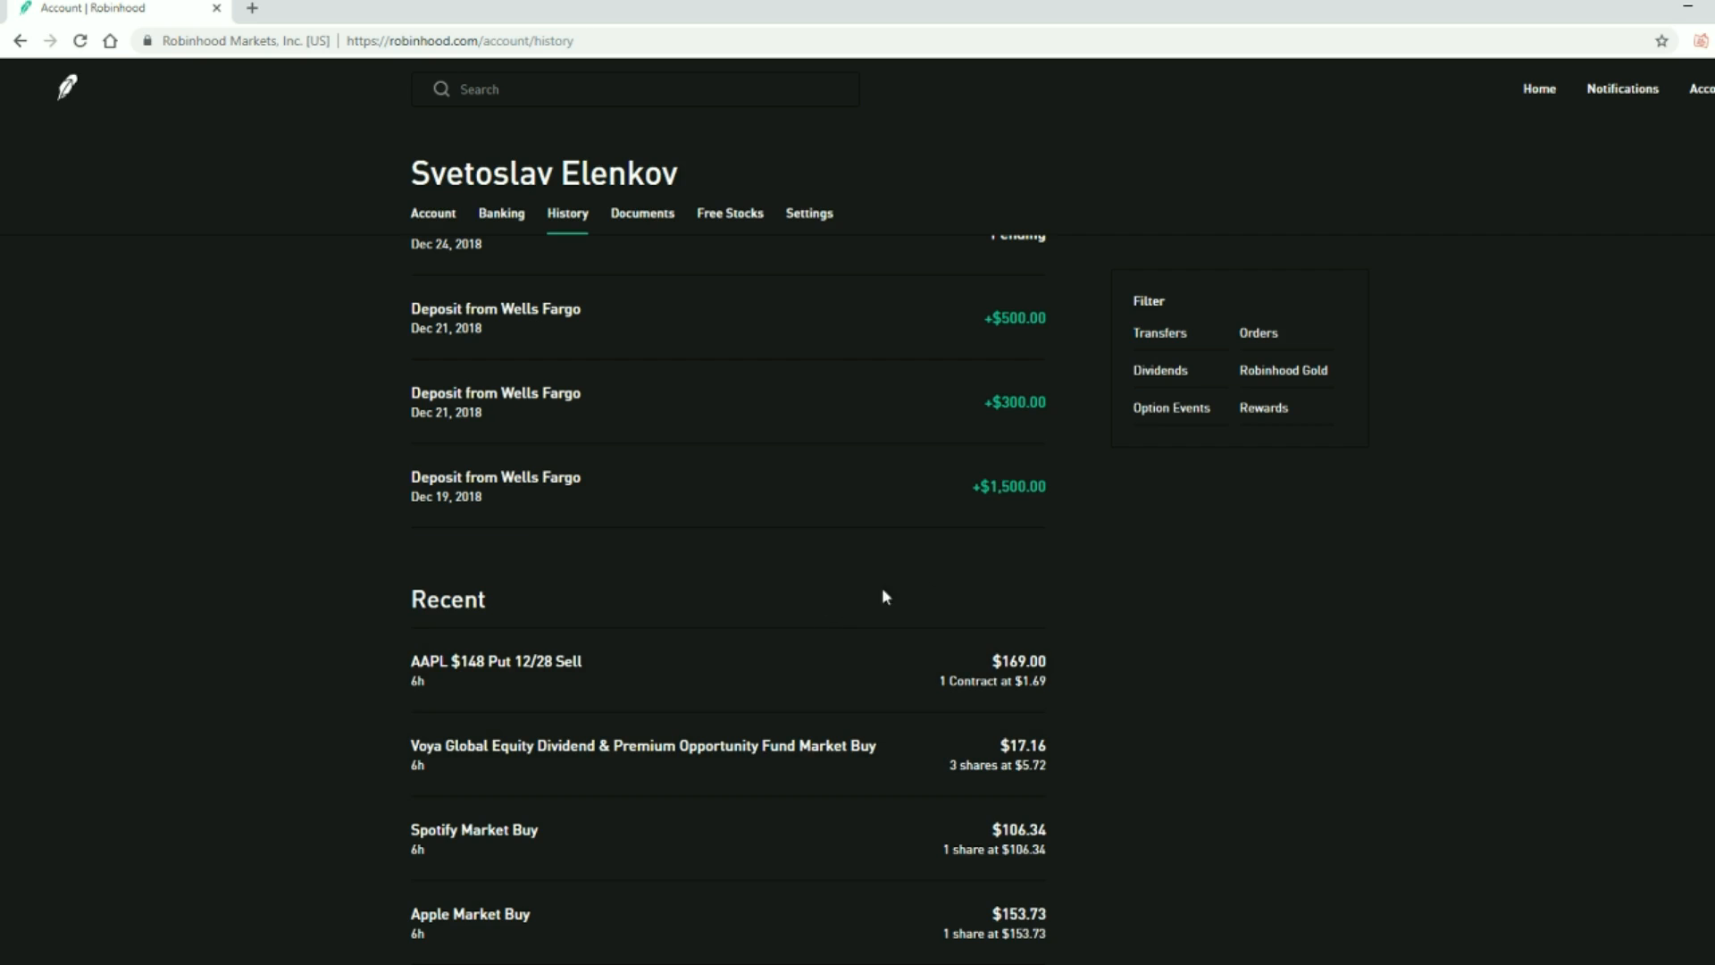
pyautogui.scroll(-3)
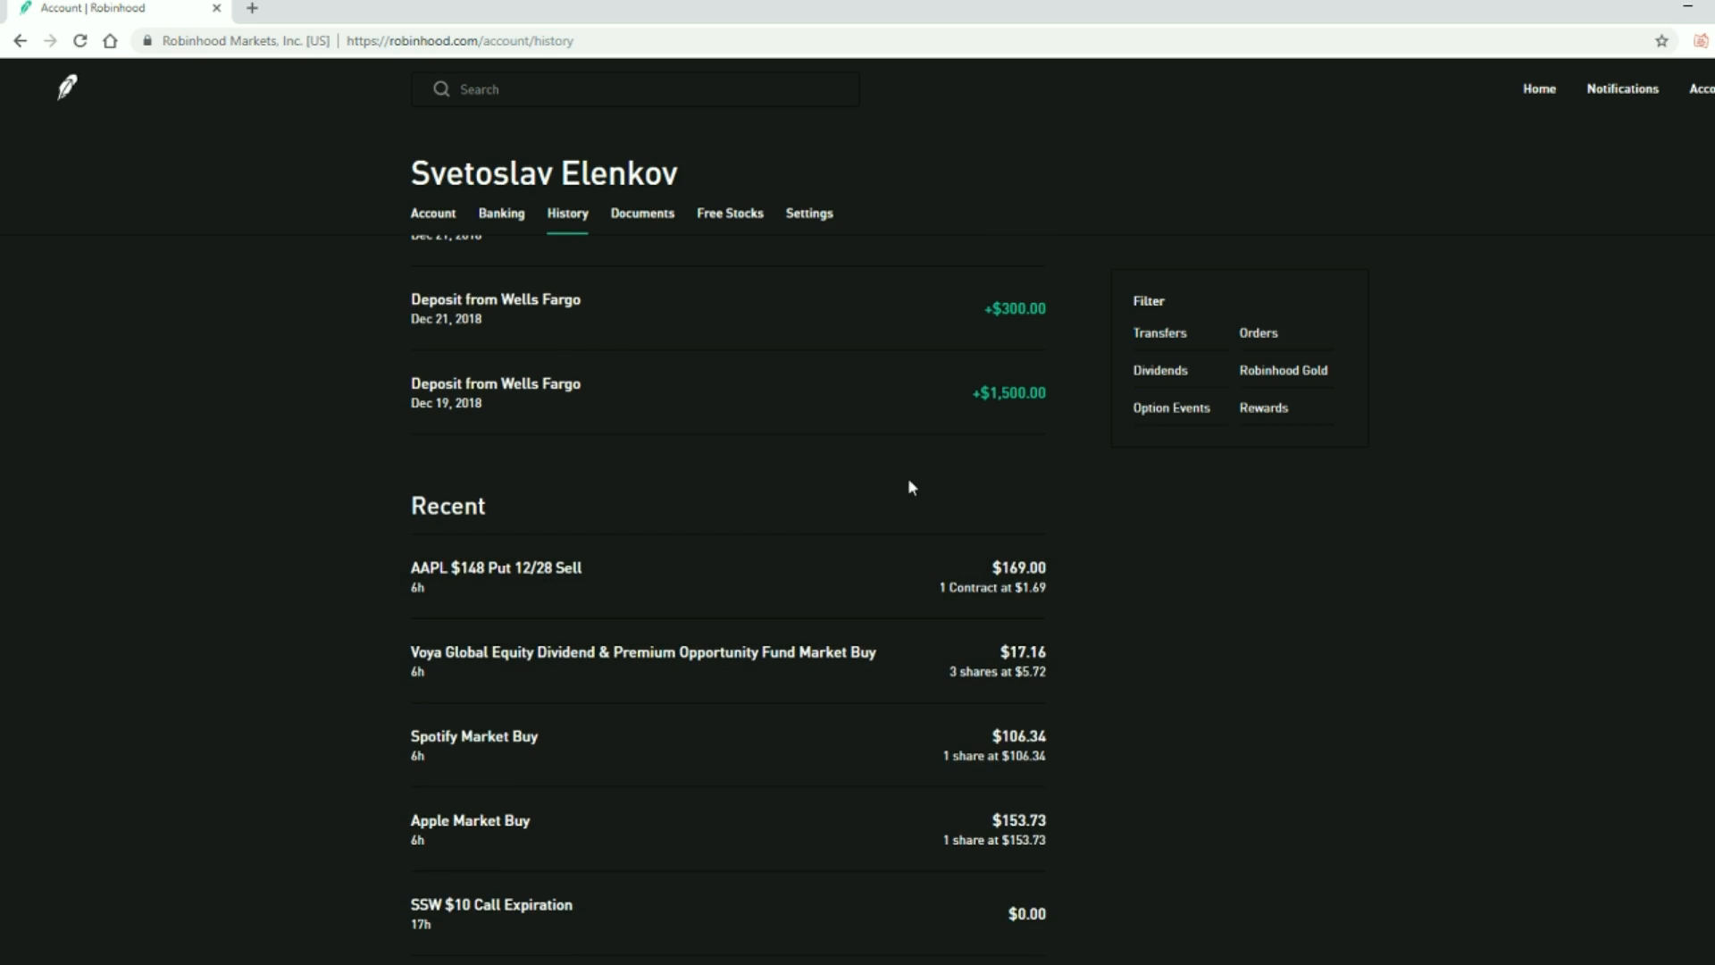
pyautogui.moveTo(984, 470)
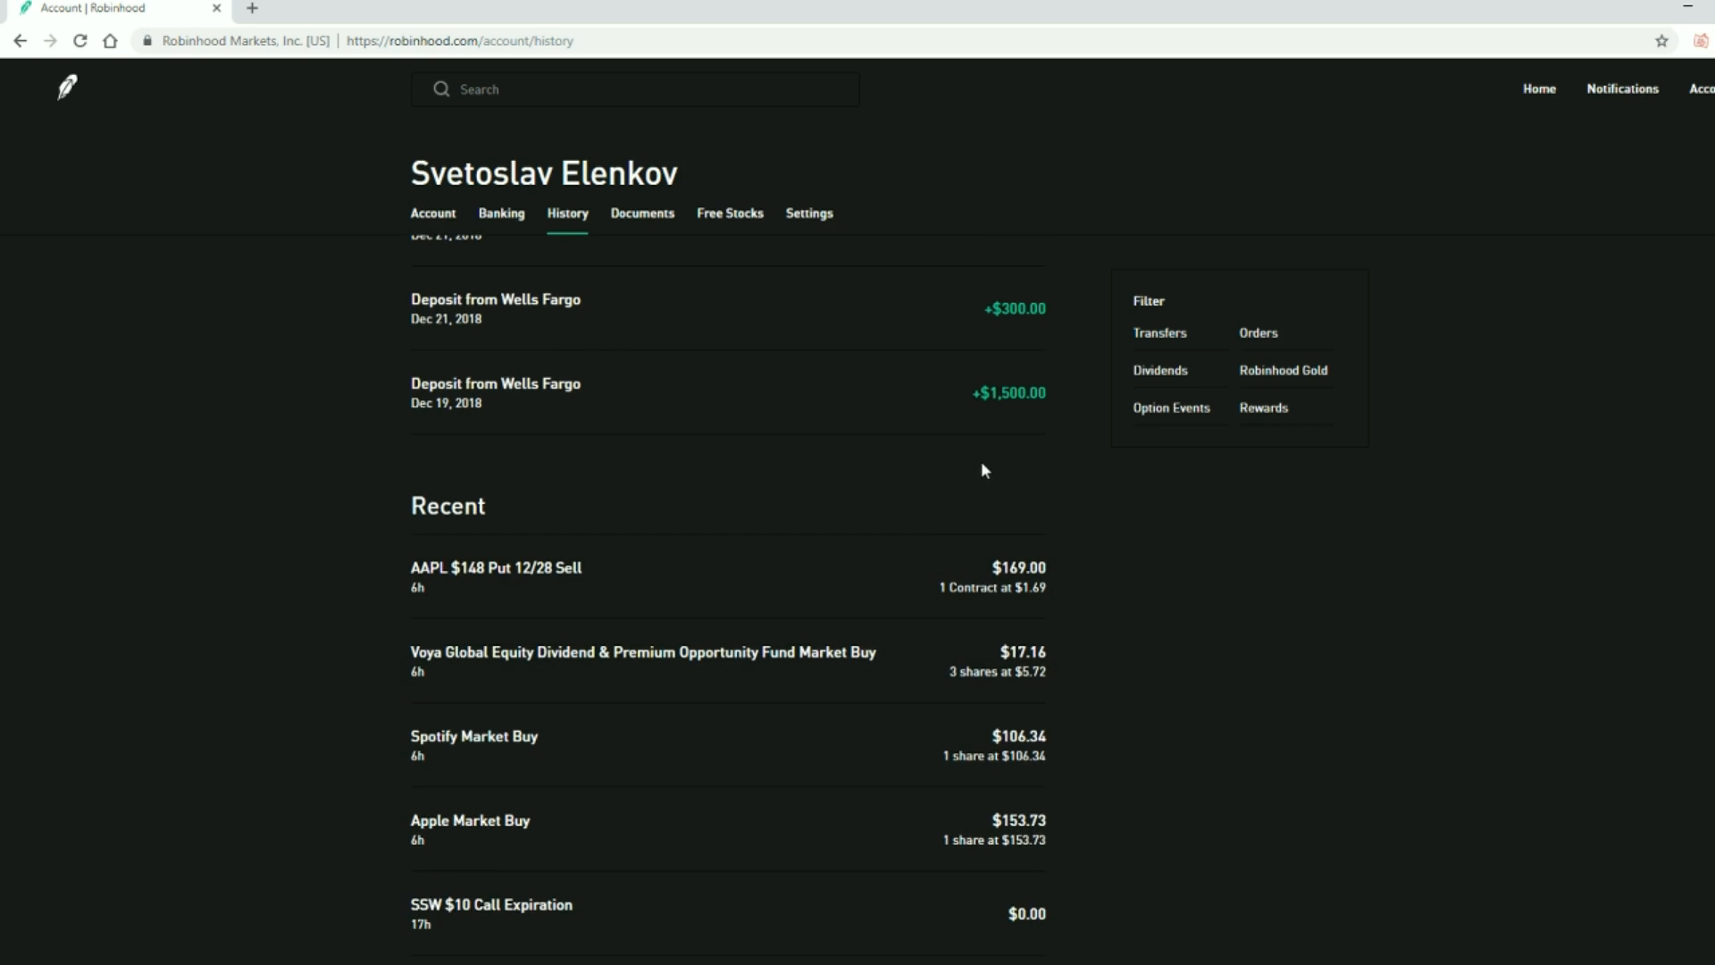
pyautogui.moveTo(879, 514)
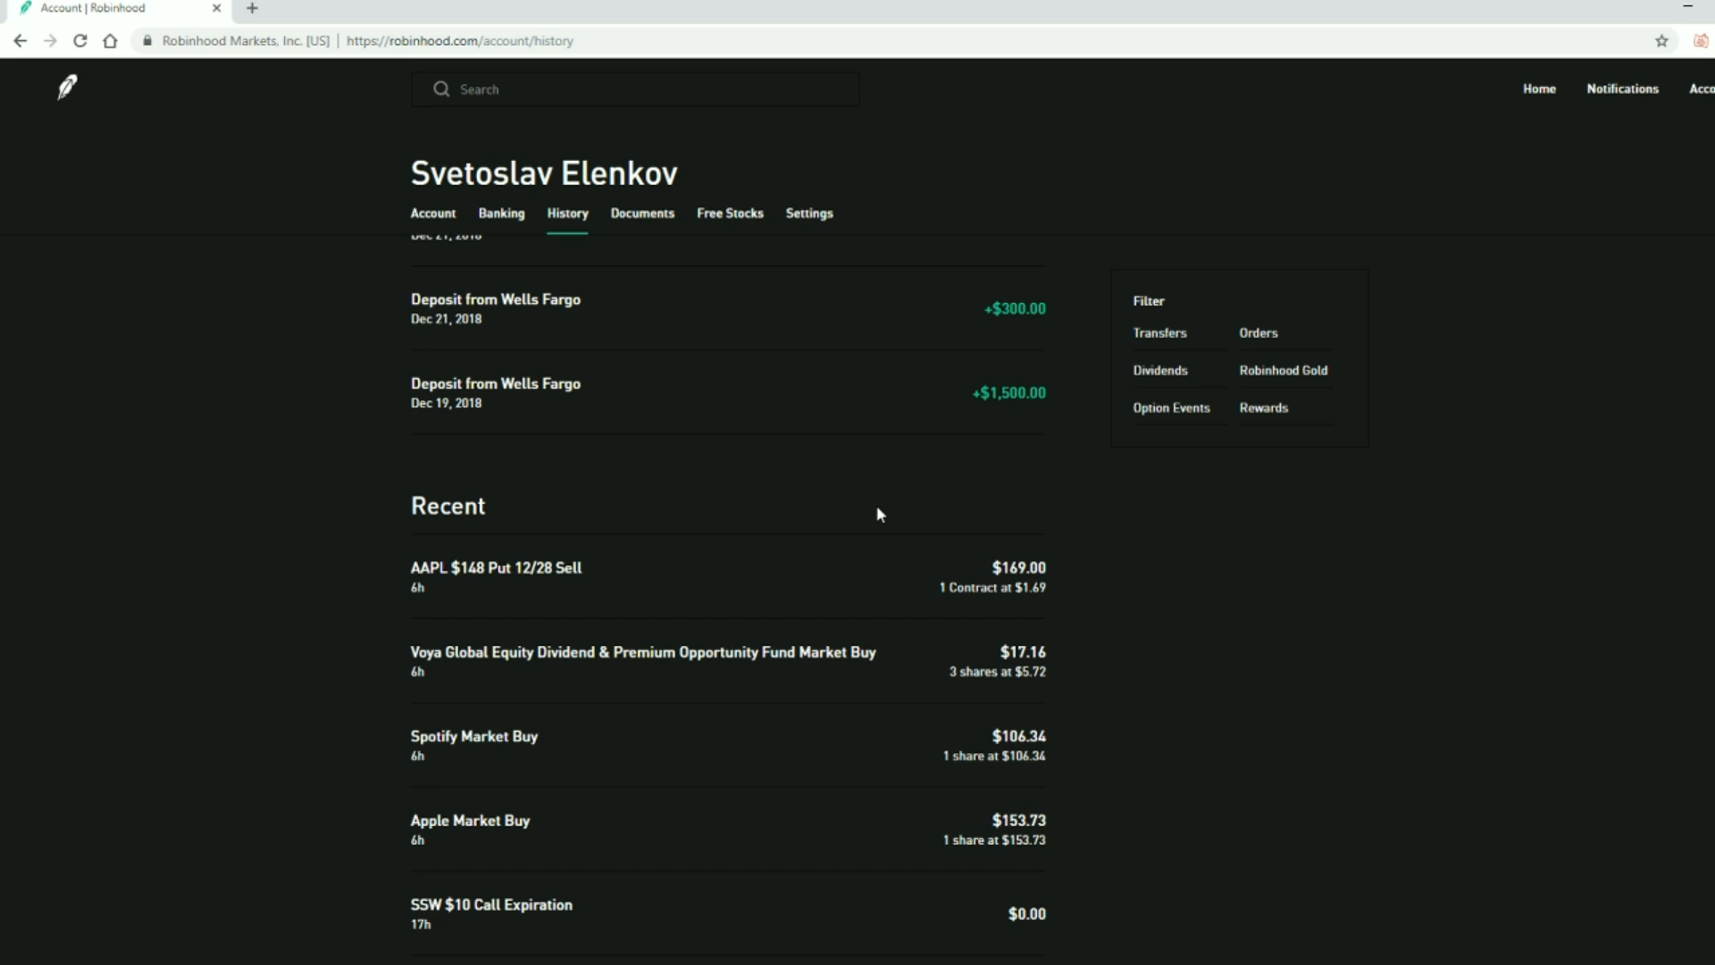
pyautogui.moveTo(949, 538)
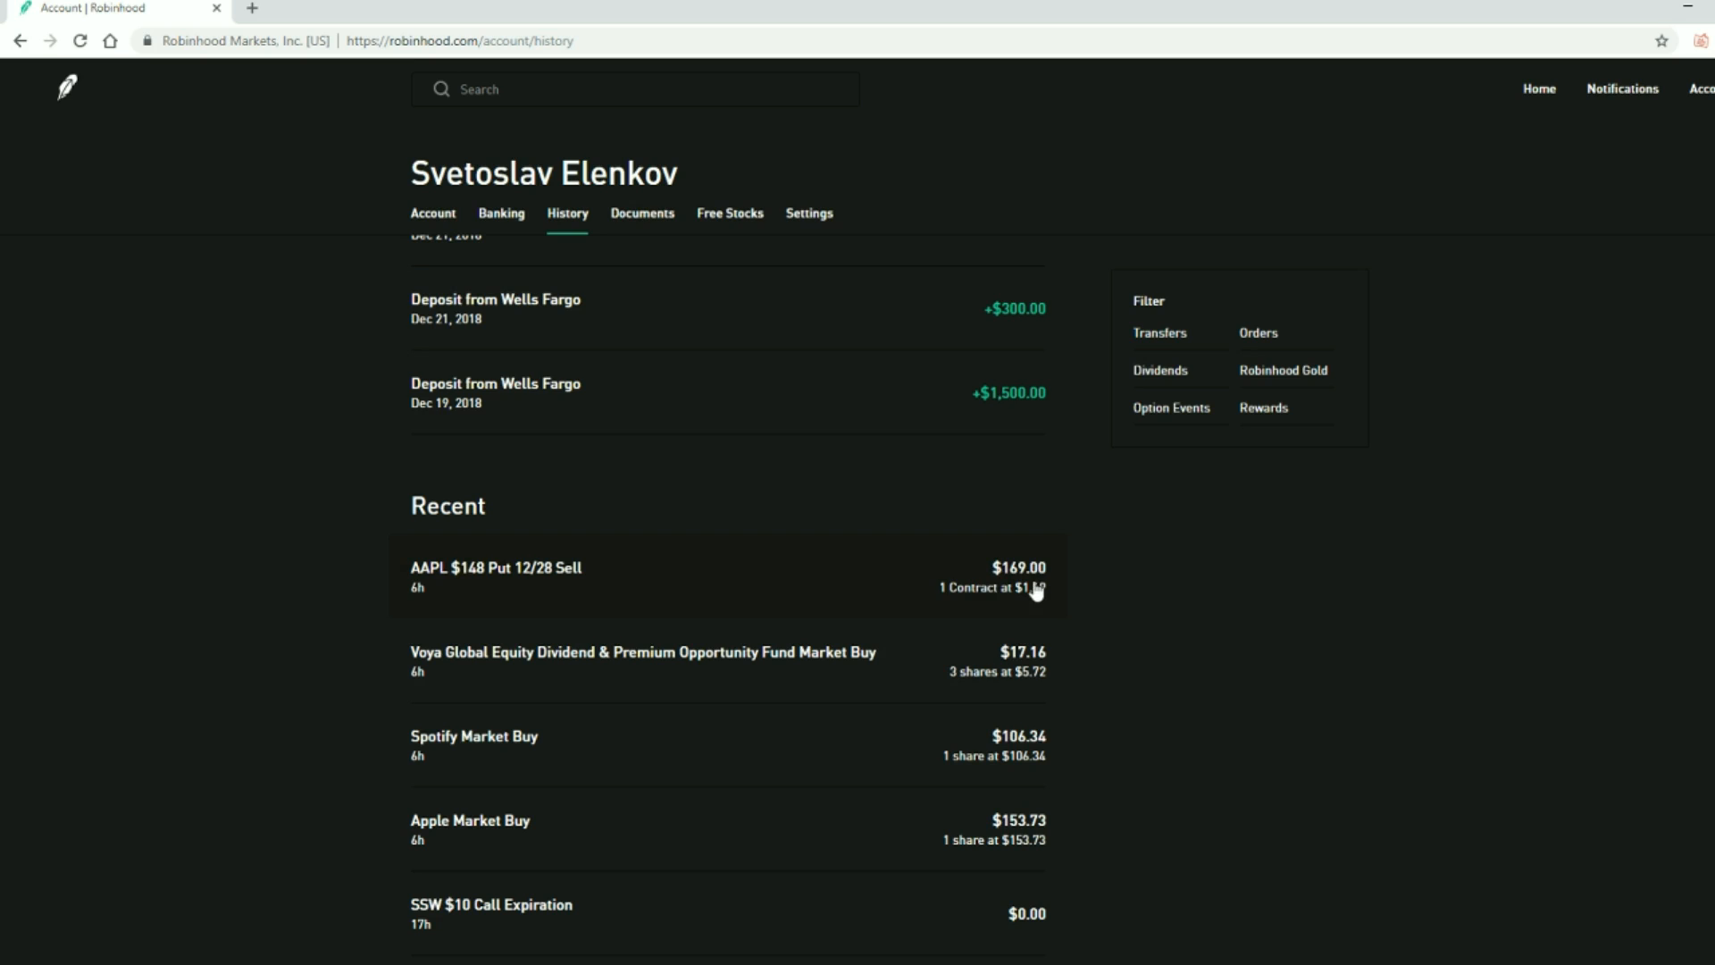
pyautogui.moveTo(761, 448)
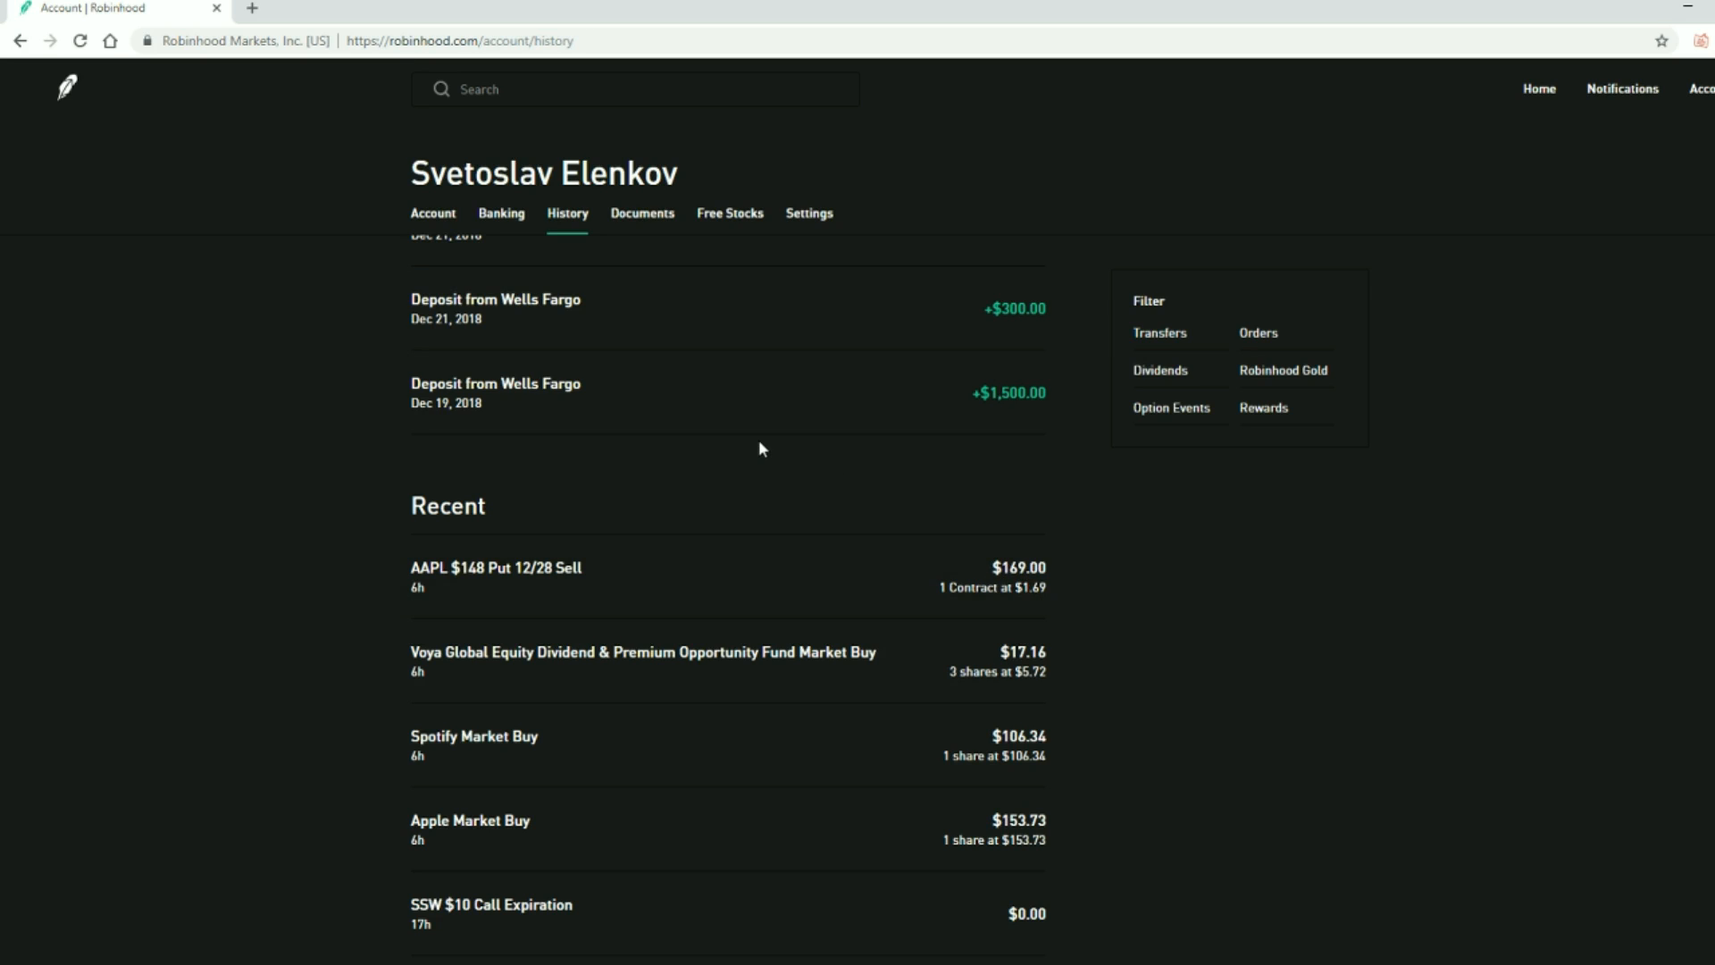
pyautogui.moveTo(1054, 464)
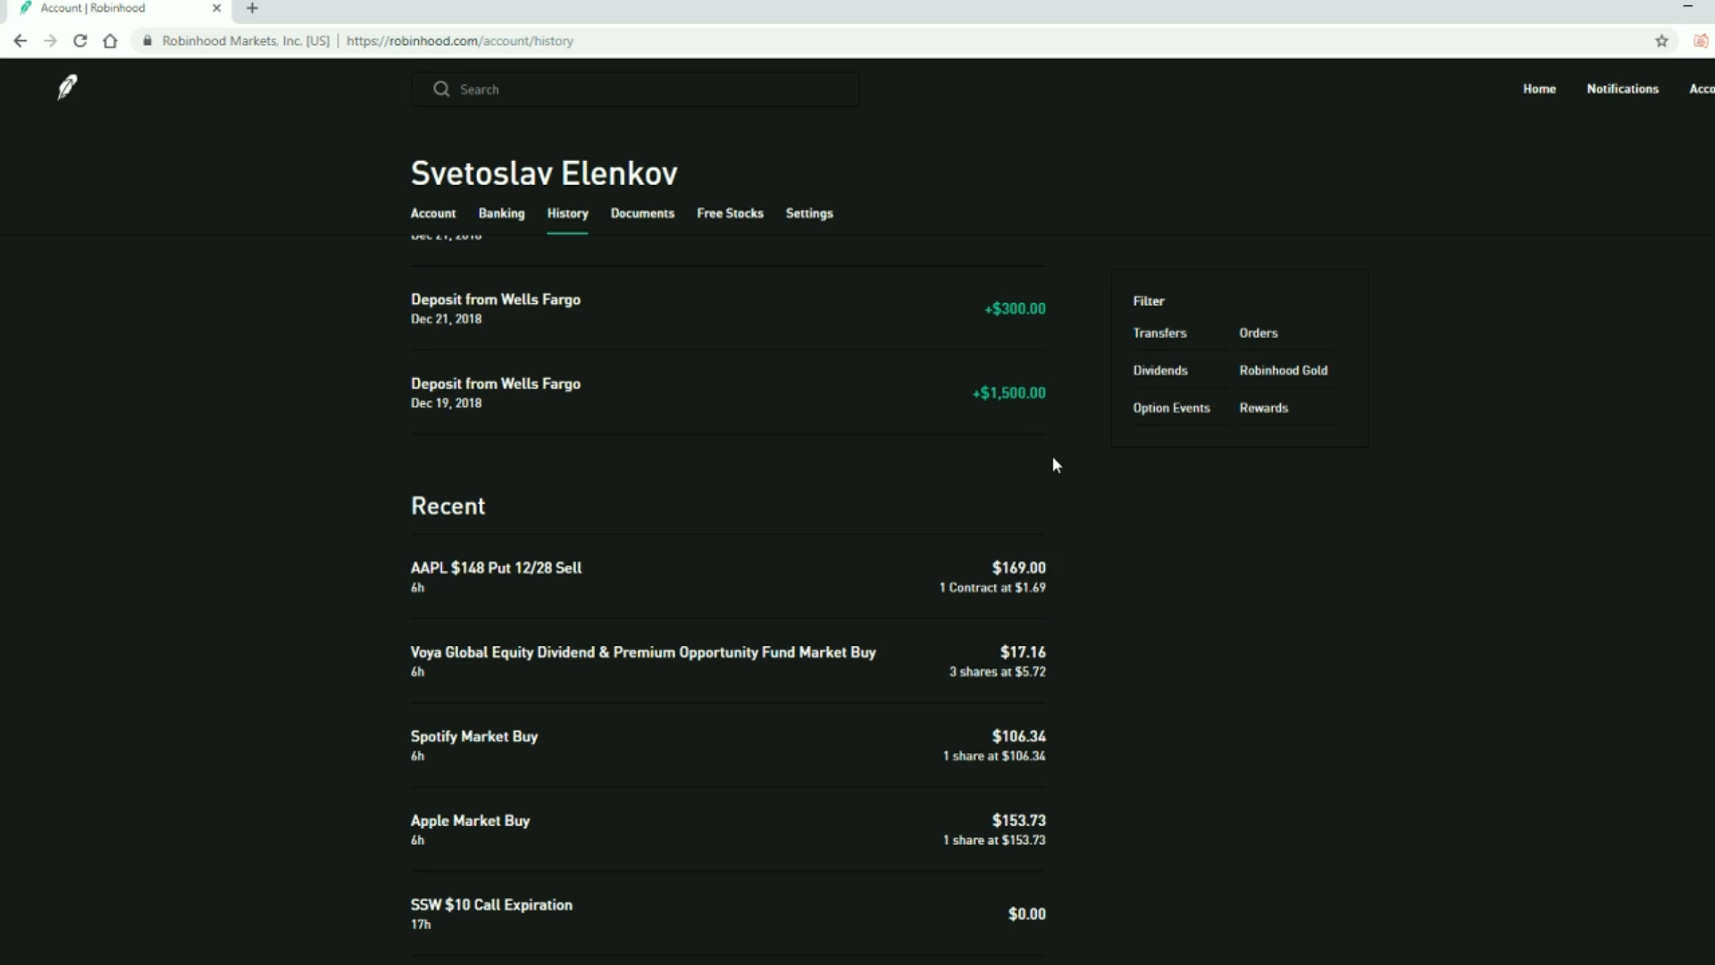
pyautogui.moveTo(1599, 175)
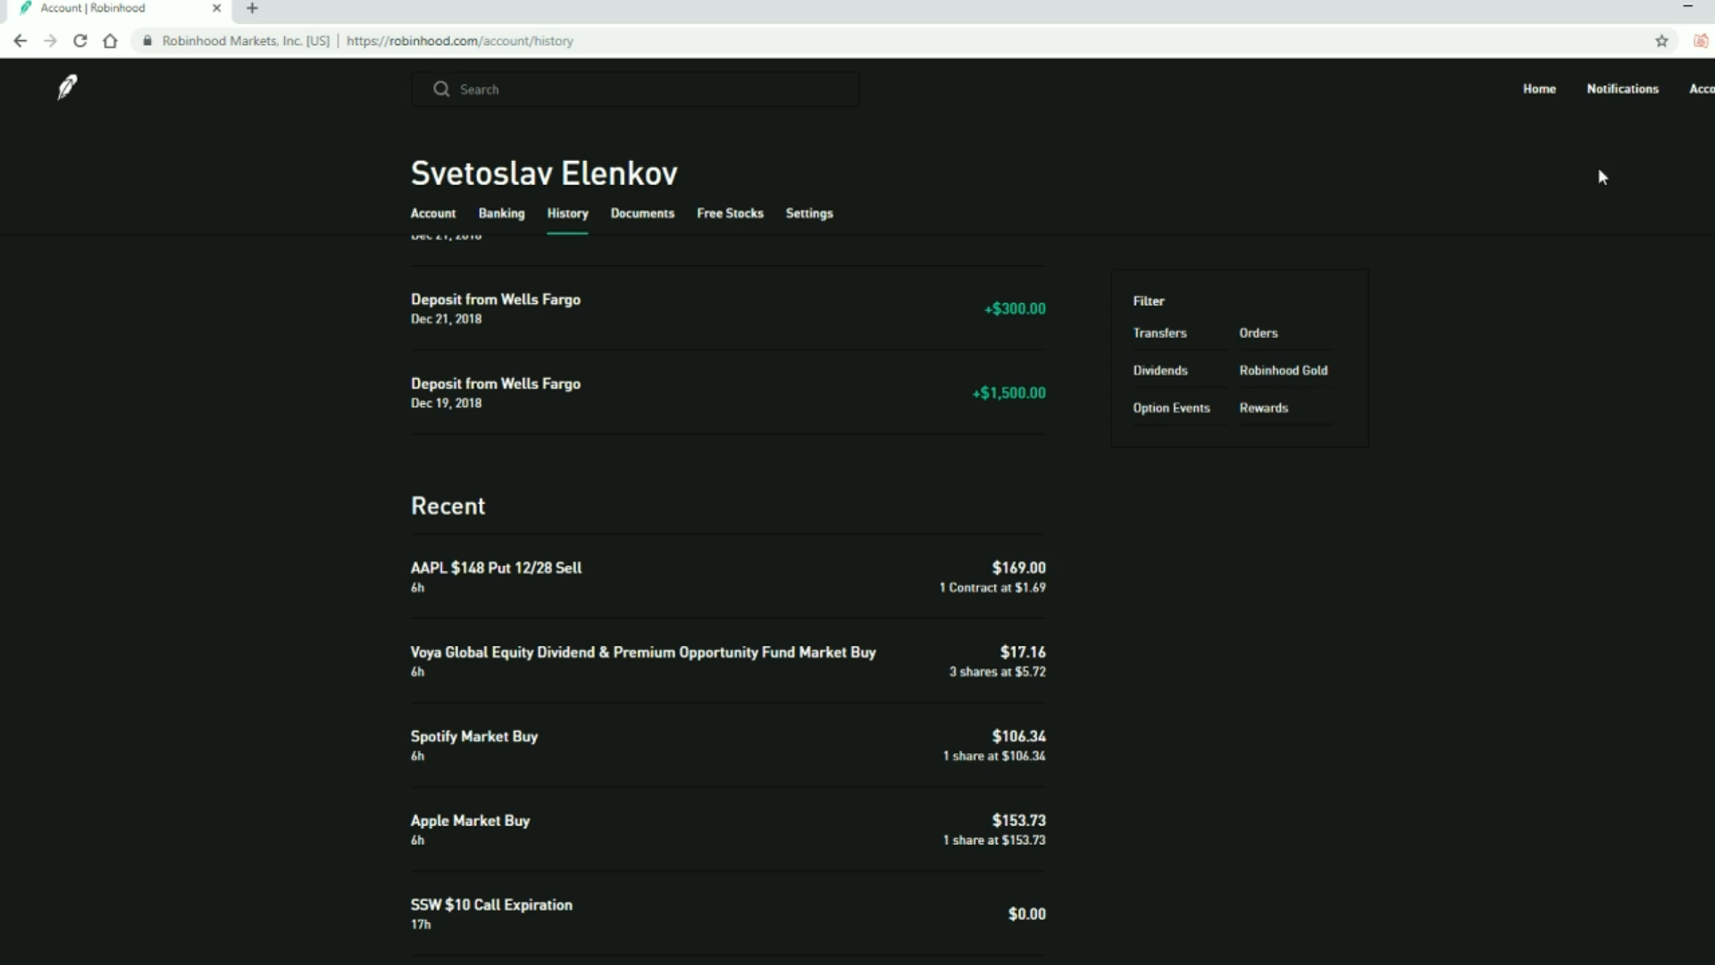
pyautogui.moveTo(1542, 89)
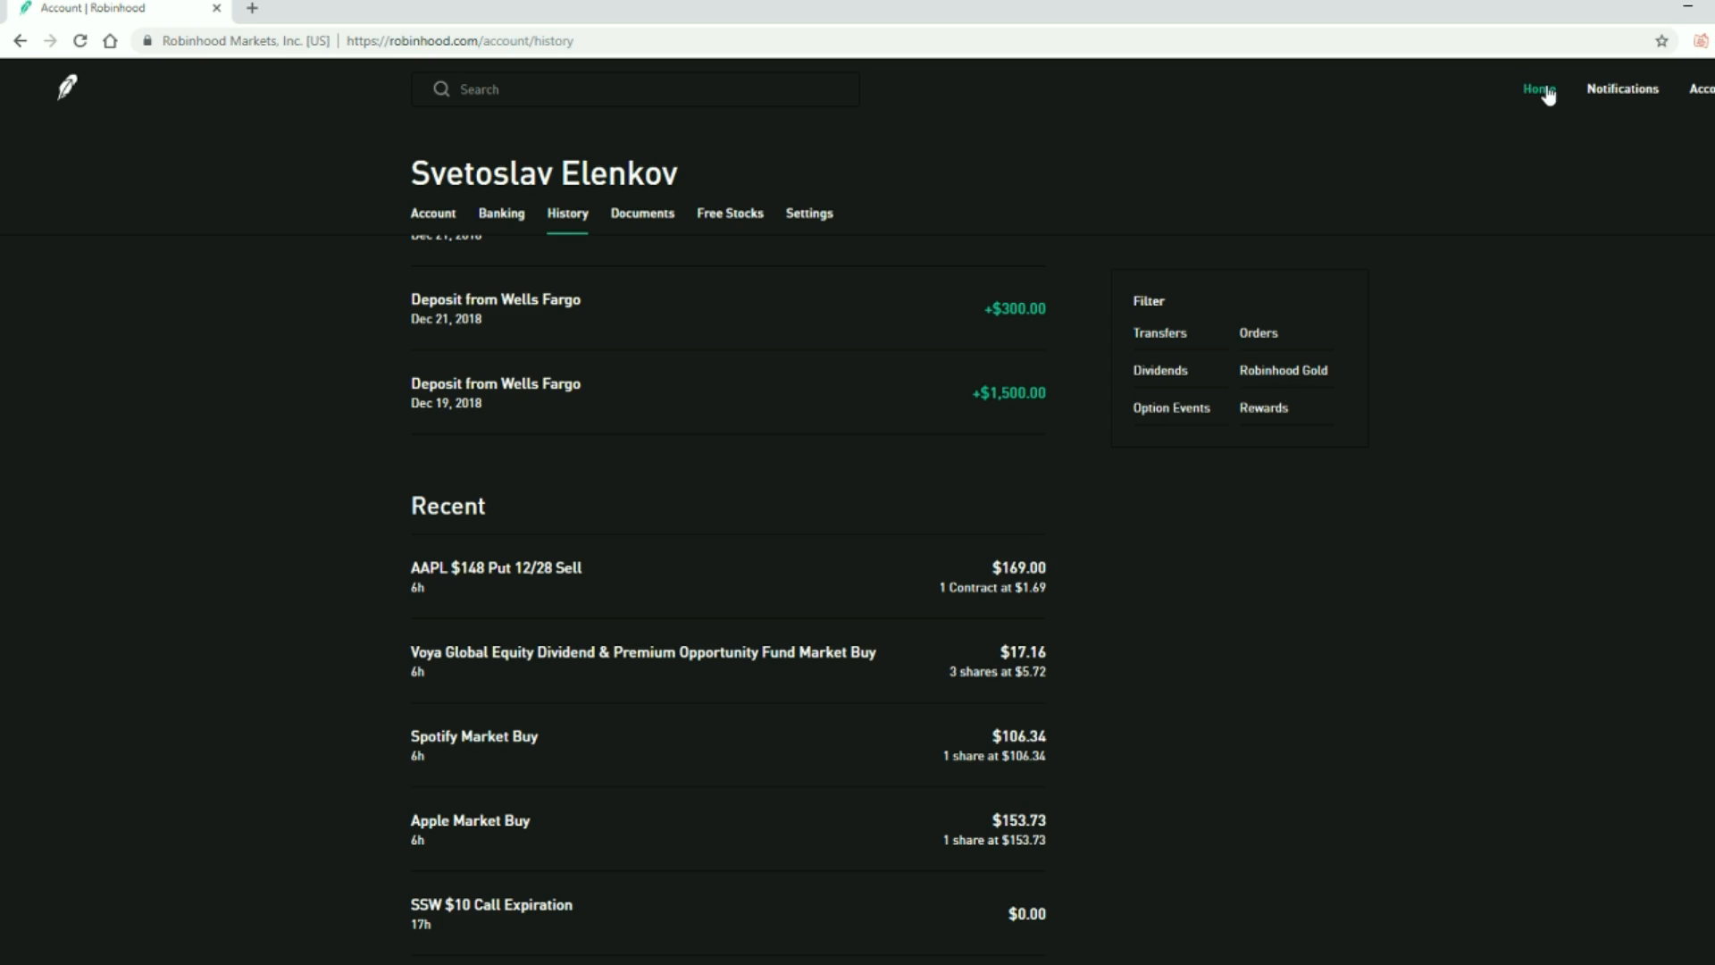
# Reach the full account history from the notifications list and view the latest market buys
pyautogui.click(1540, 89)
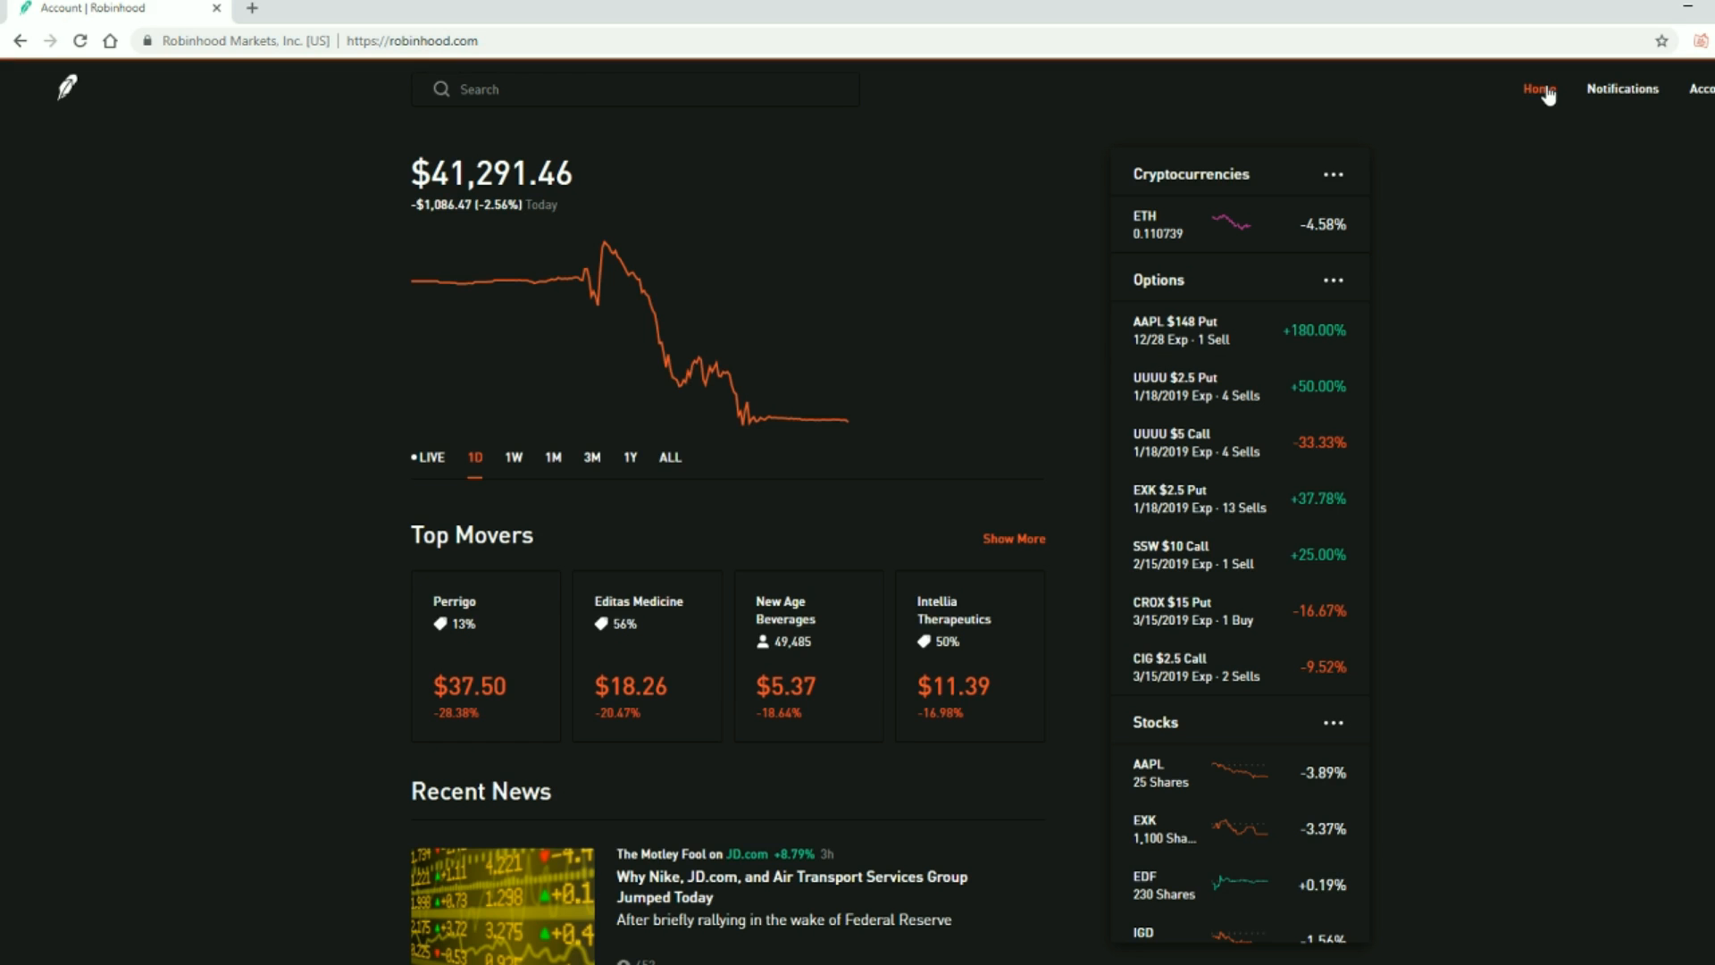
pyautogui.click(1622, 89)
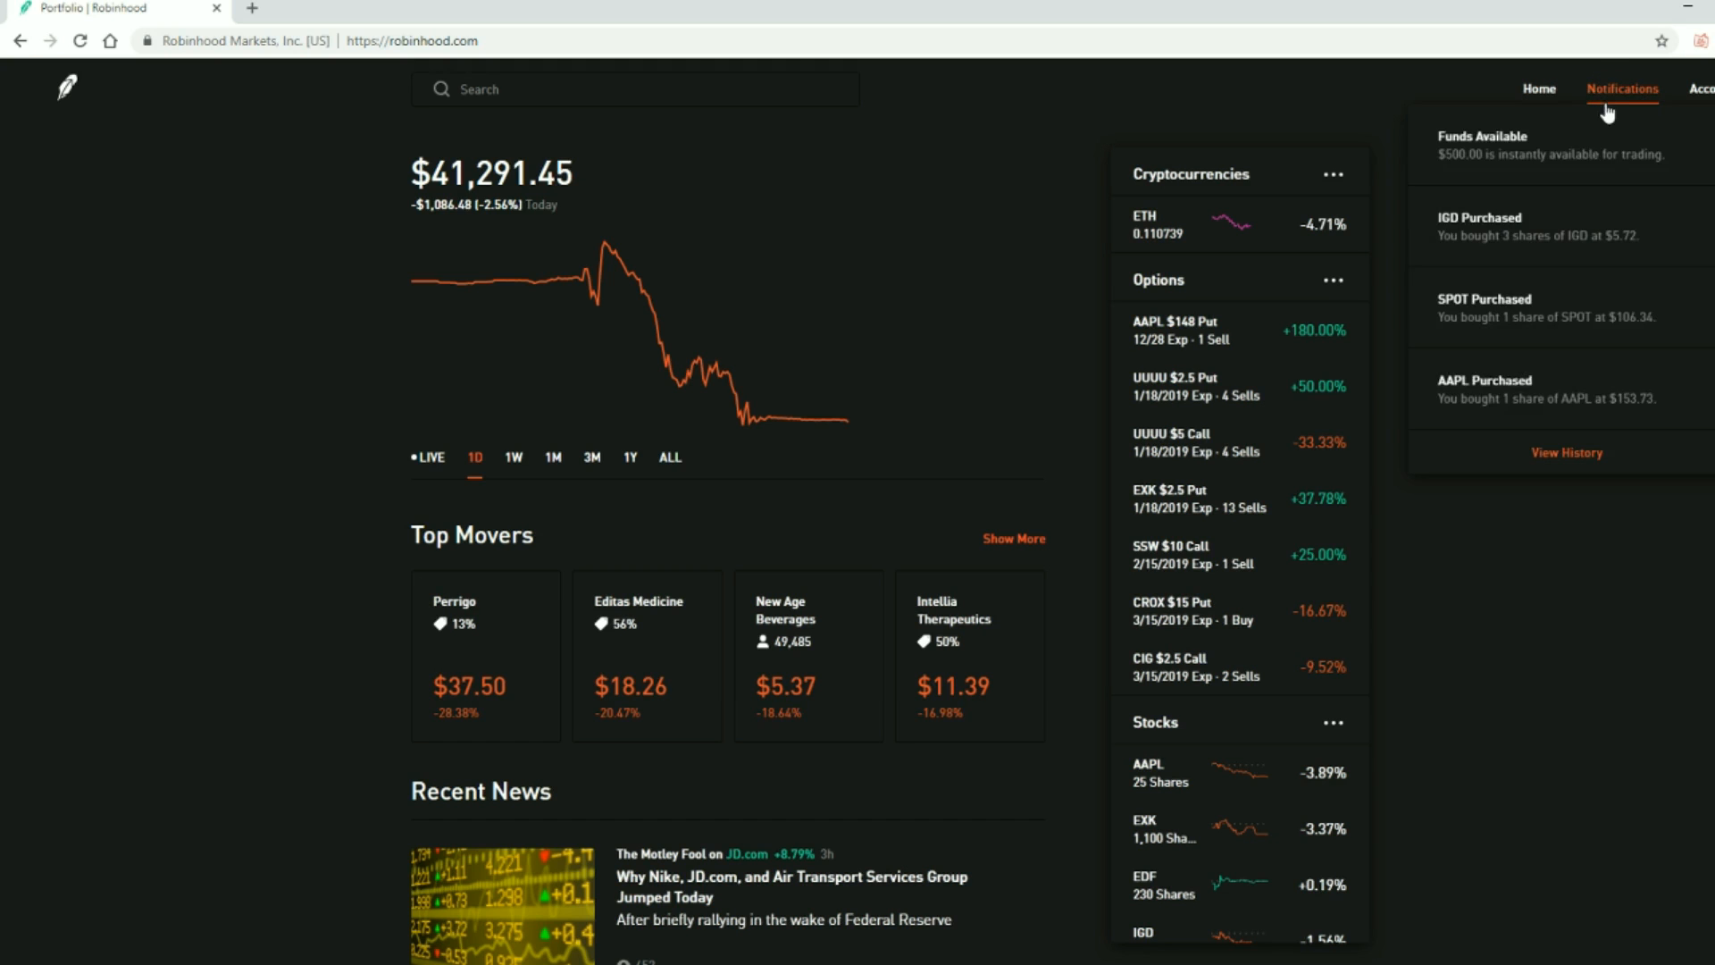
pyautogui.click(1567, 452)
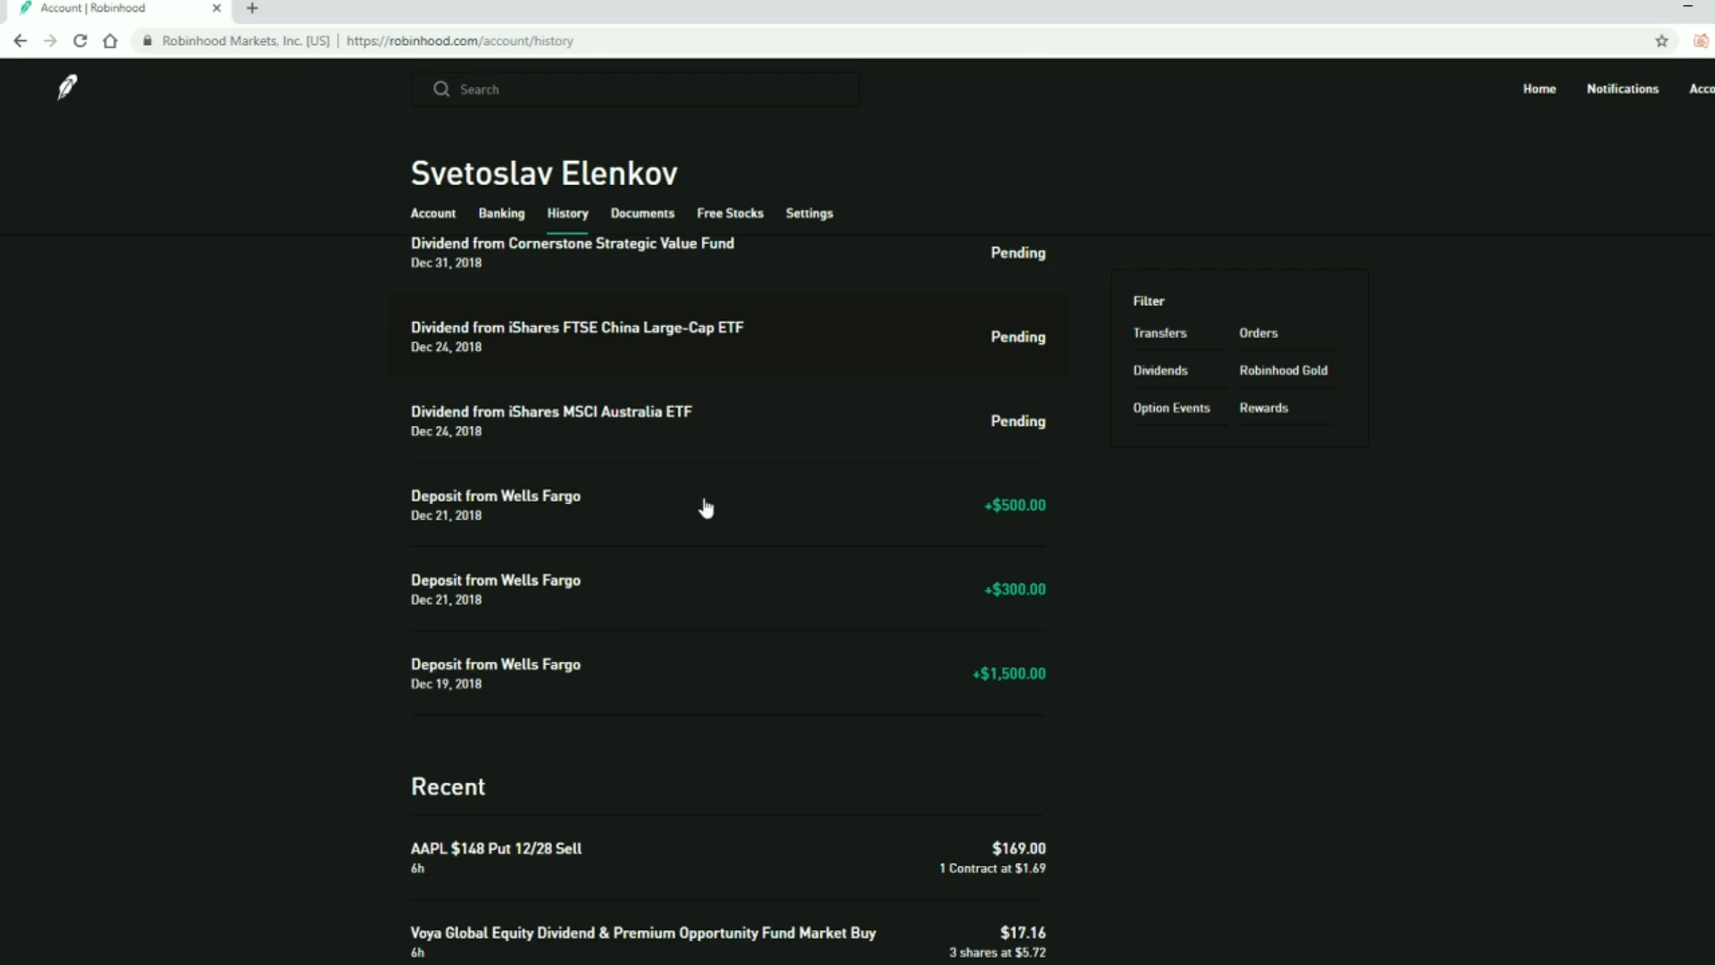
pyautogui.scroll(-3)
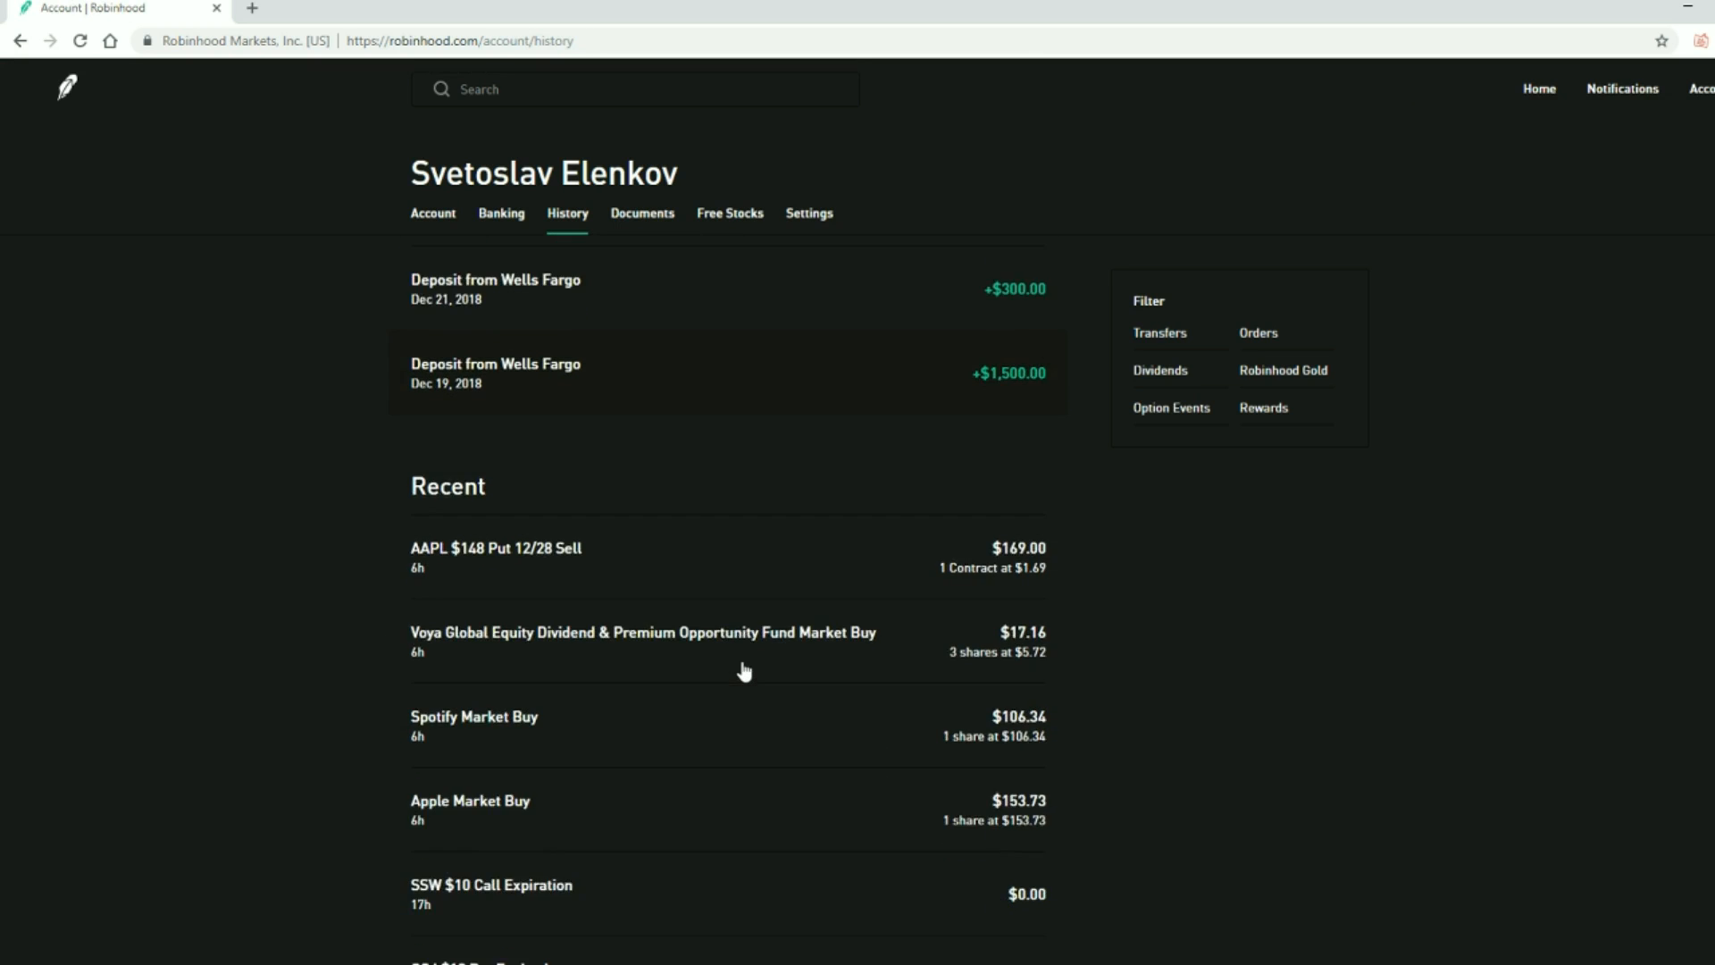
pyautogui.scroll(3)
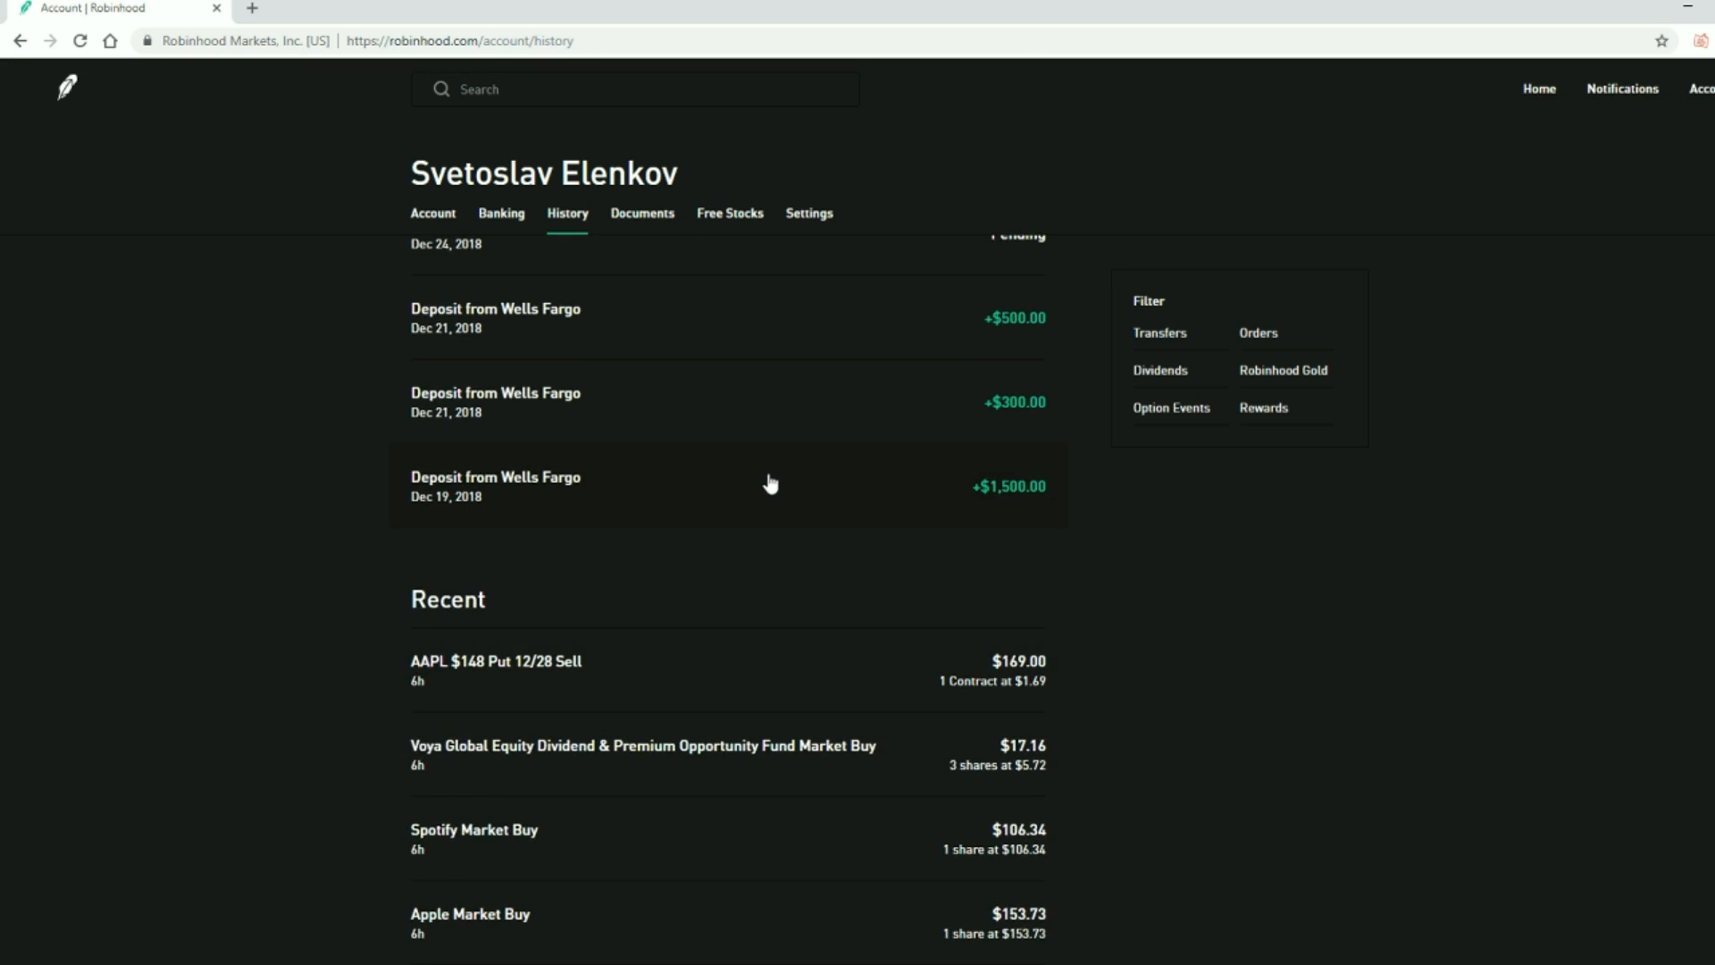
pyautogui.moveTo(753, 695)
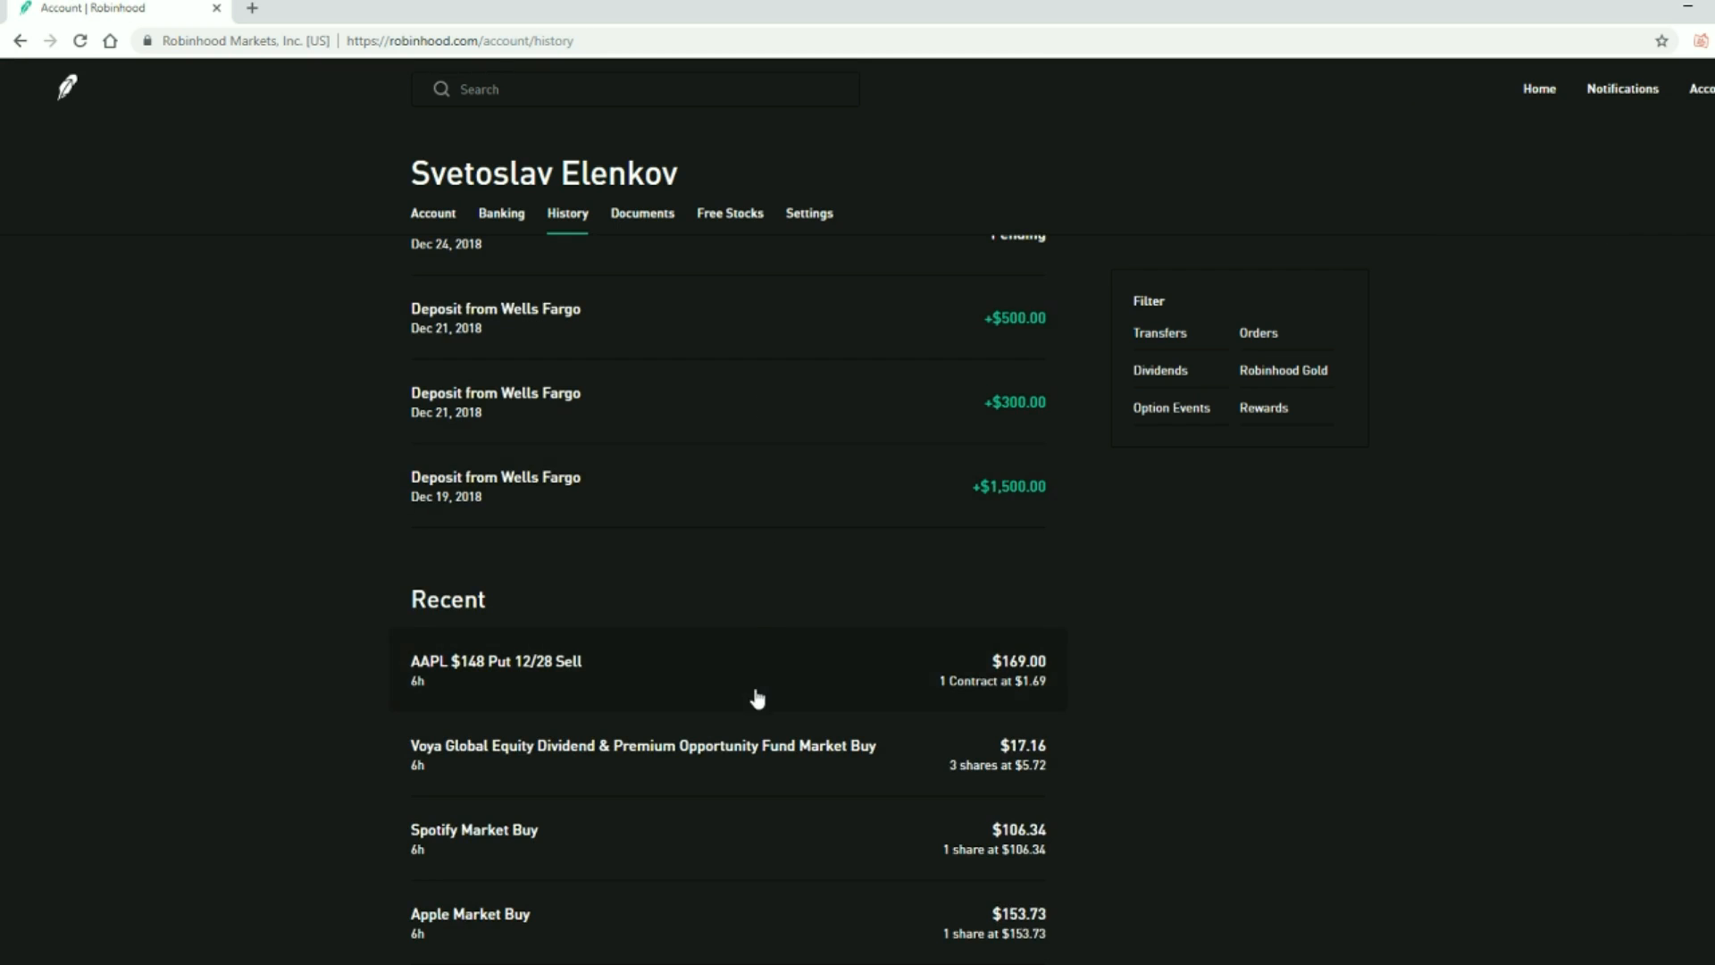
# Scroll the history through option expirations, assignments, the -$114.17 Gold charge and December 20 purchases
pyautogui.scroll(-3)
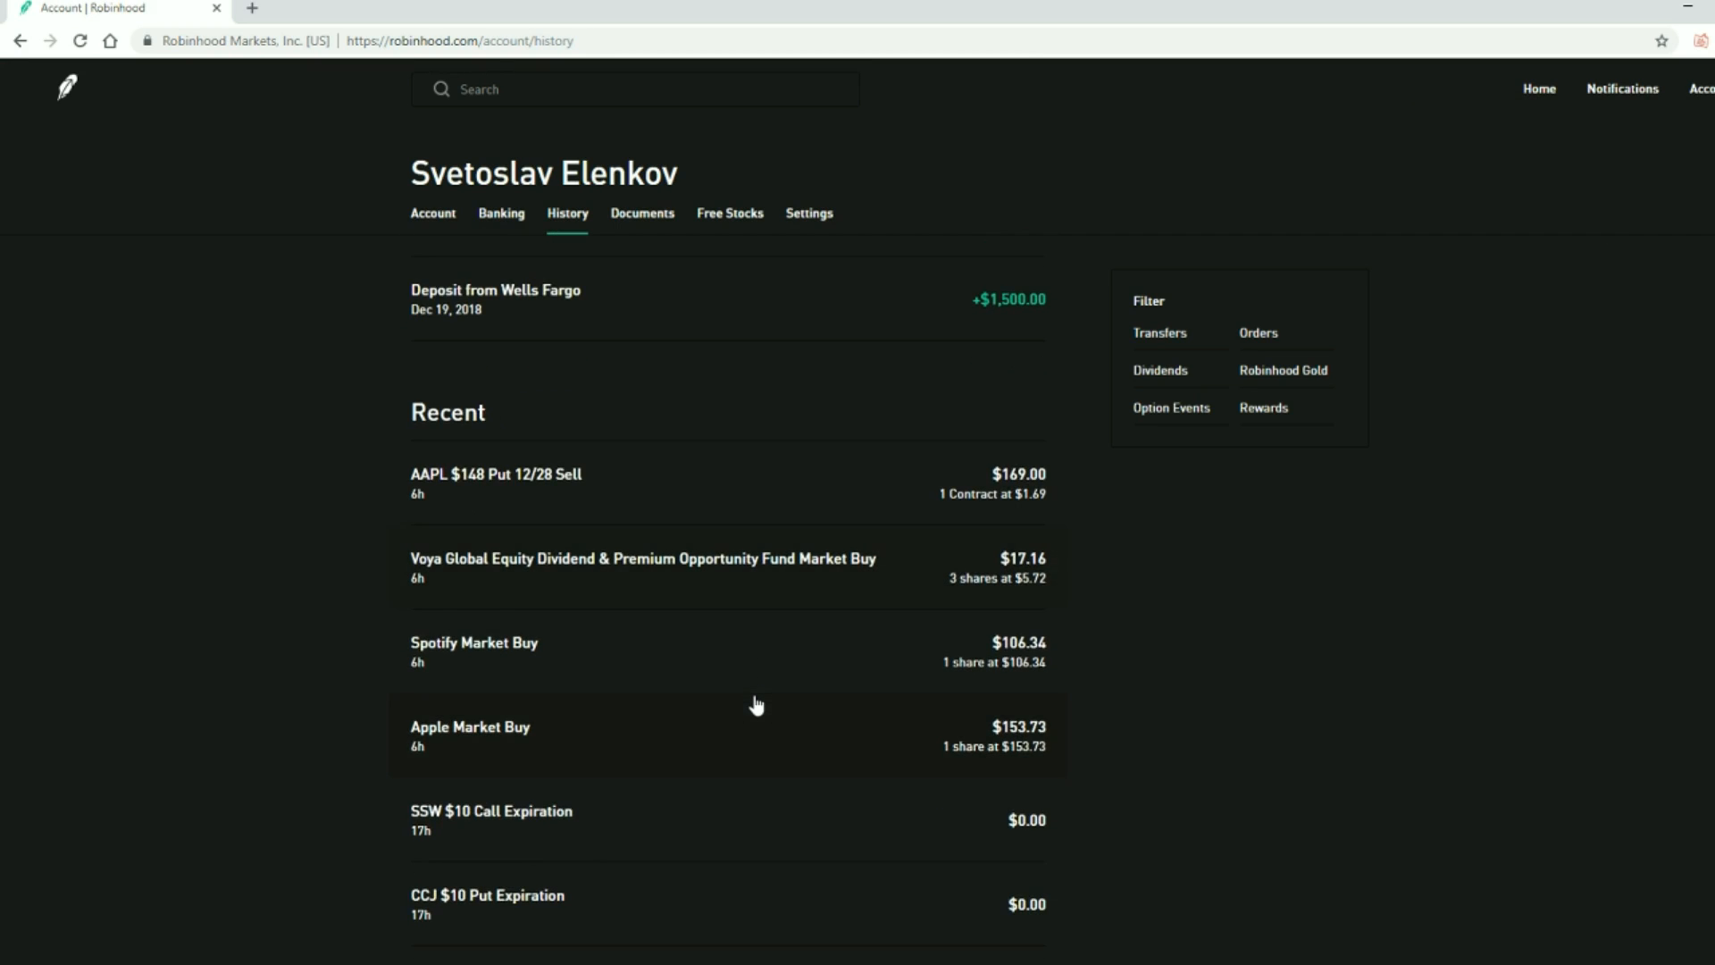
pyautogui.scroll(-3)
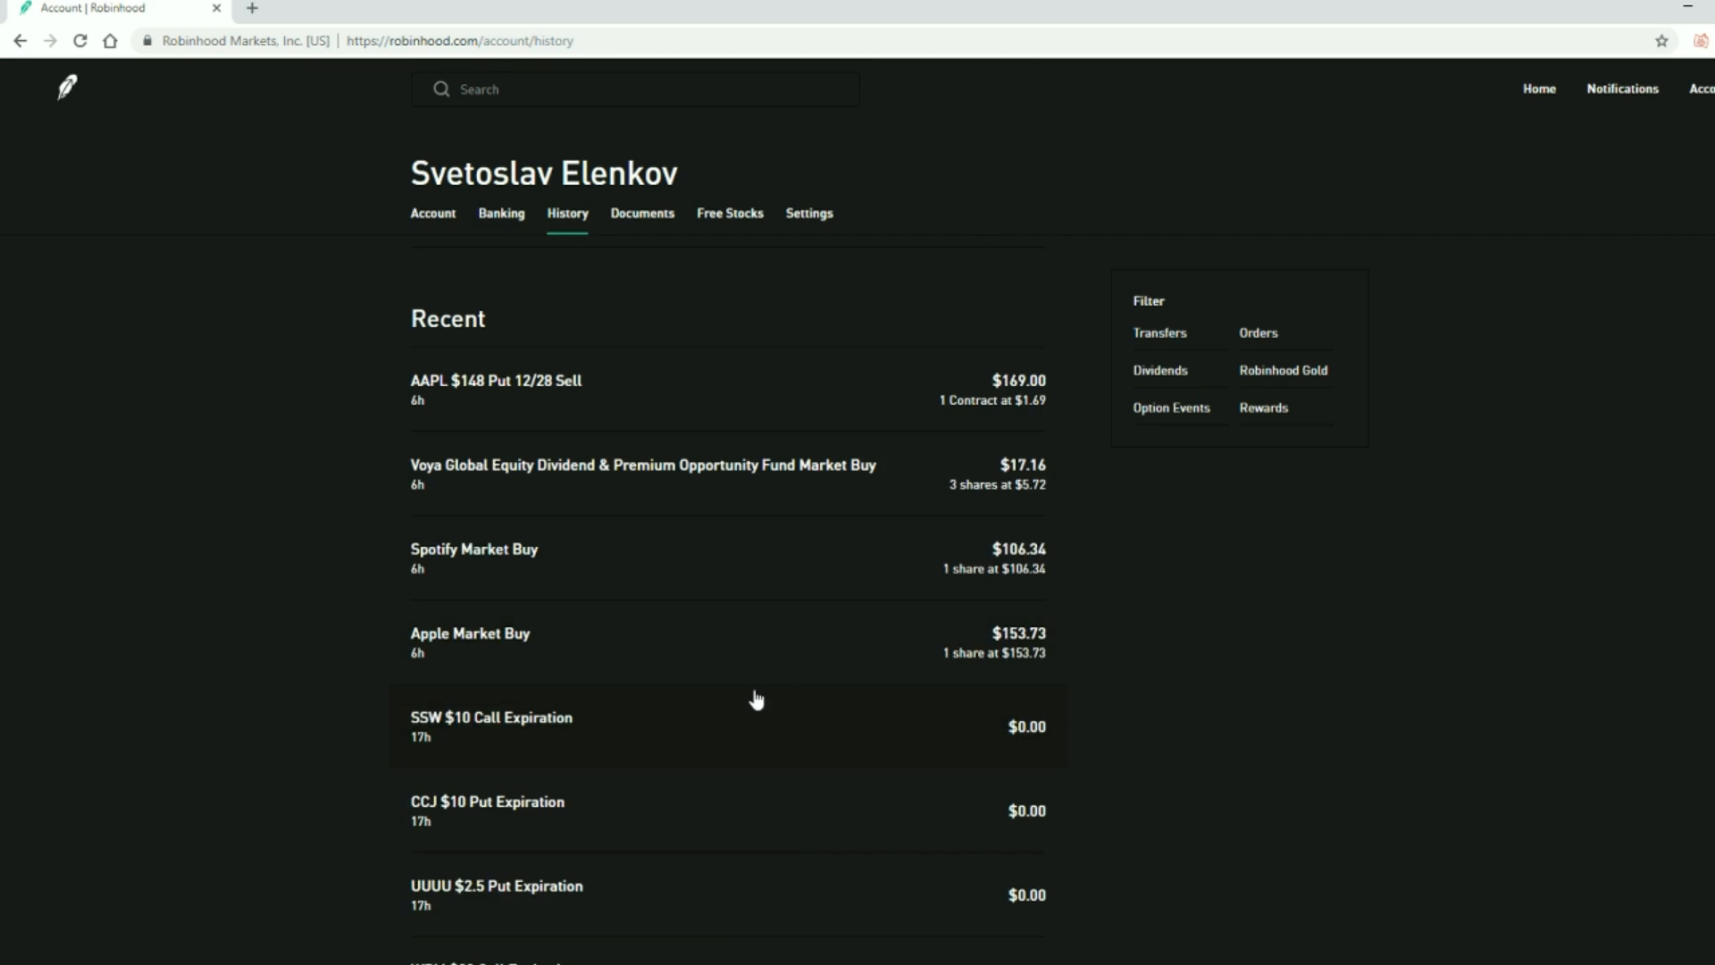
pyautogui.scroll(-3)
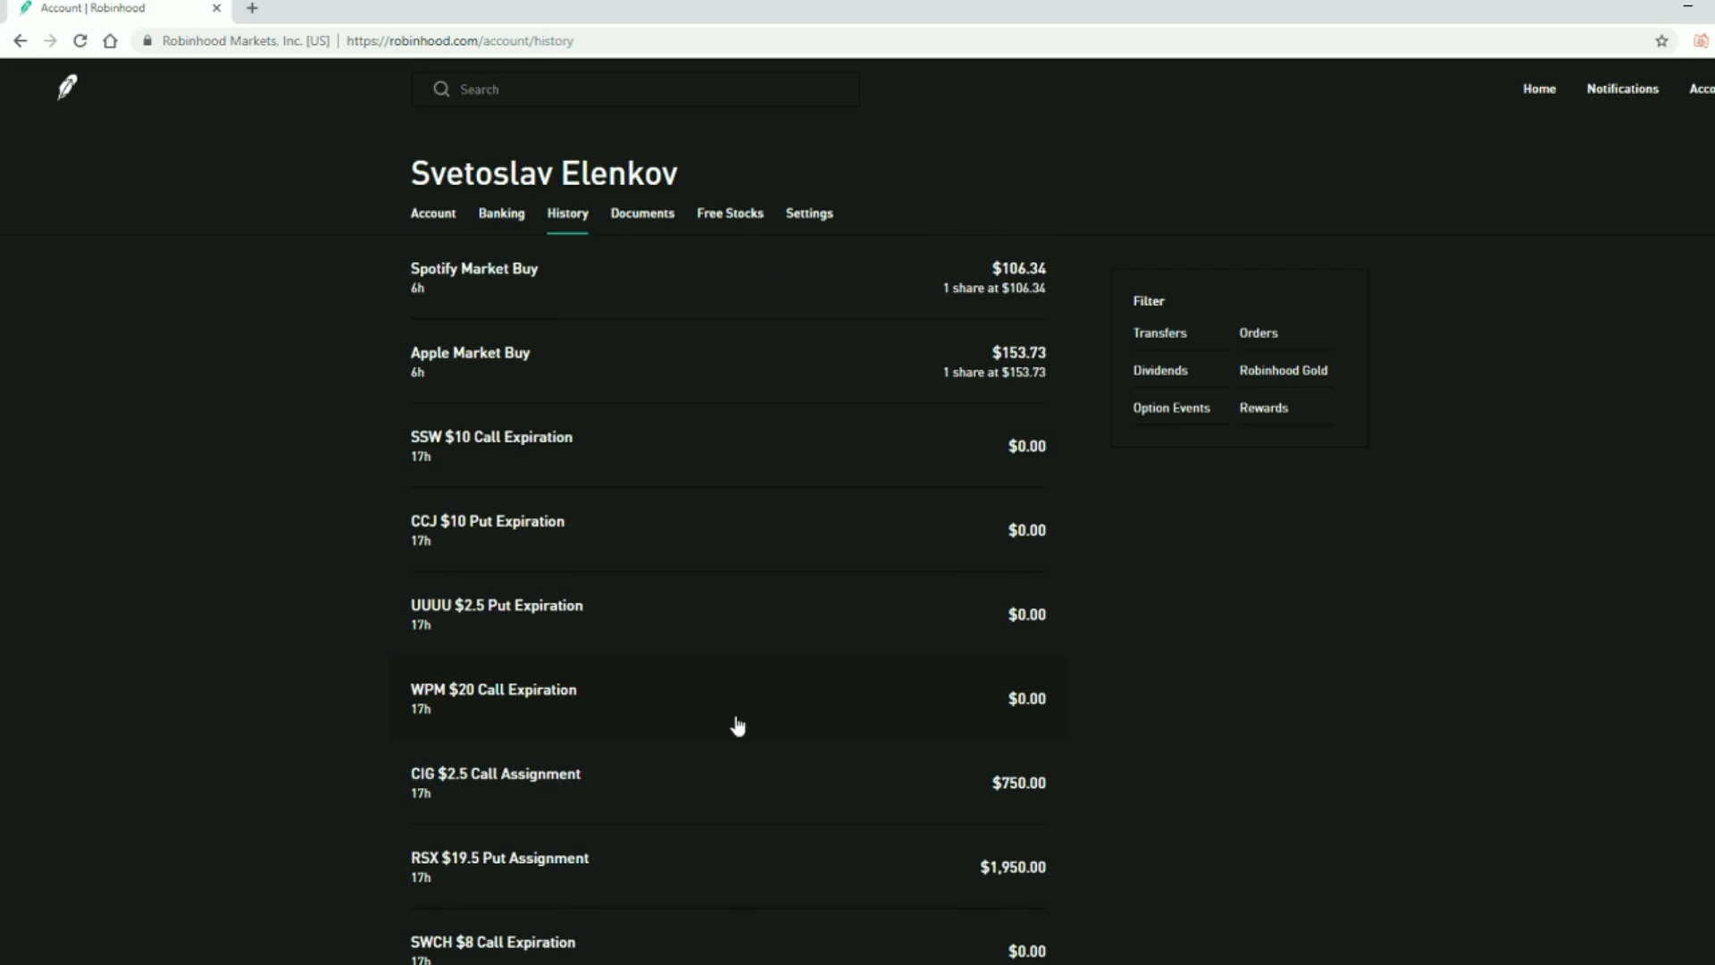
pyautogui.scroll(-3)
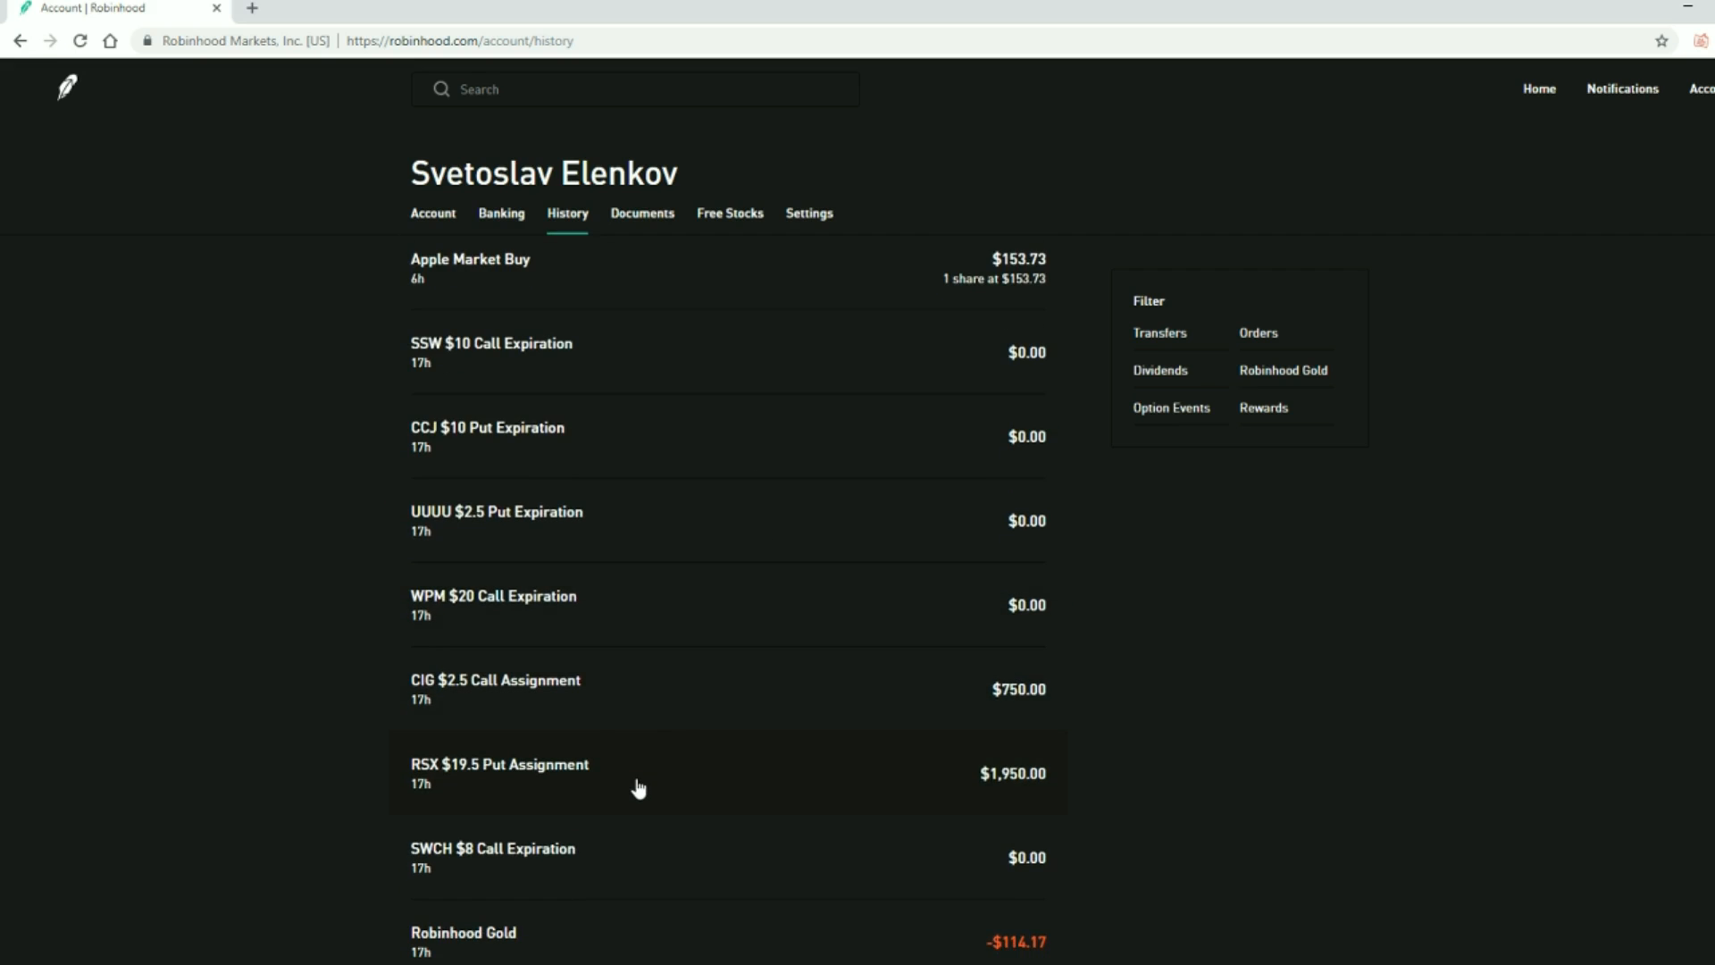
pyautogui.moveTo(601, 786)
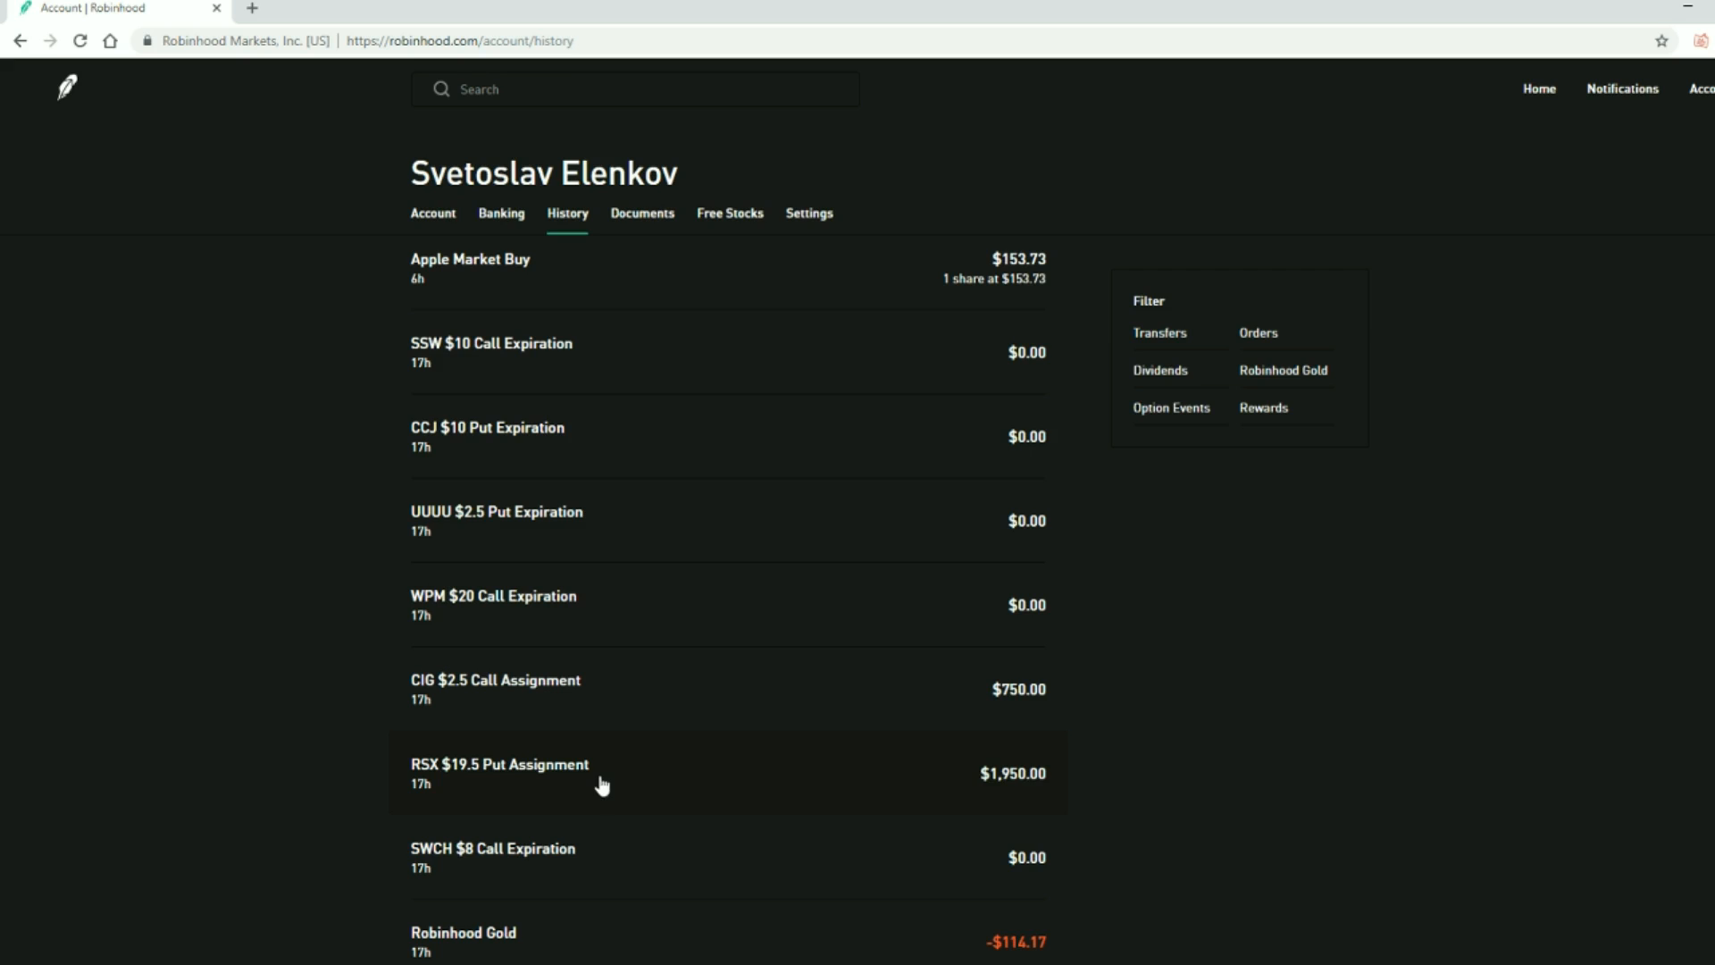
pyautogui.moveTo(523, 797)
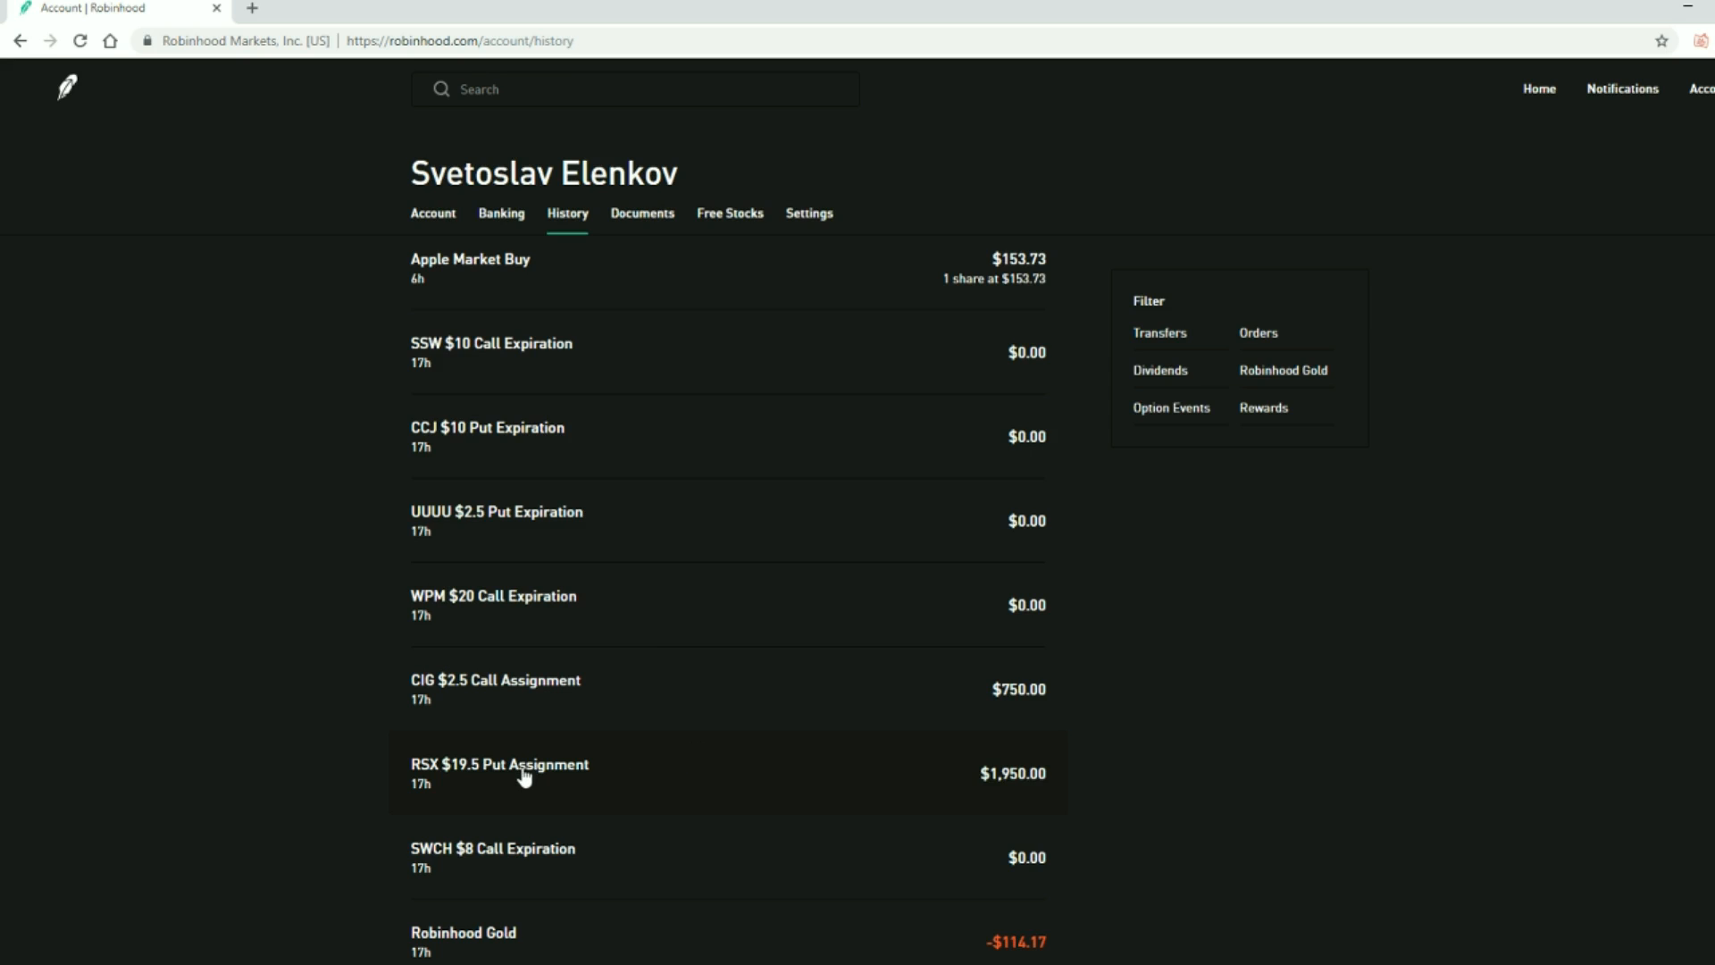
pyautogui.moveTo(613, 743)
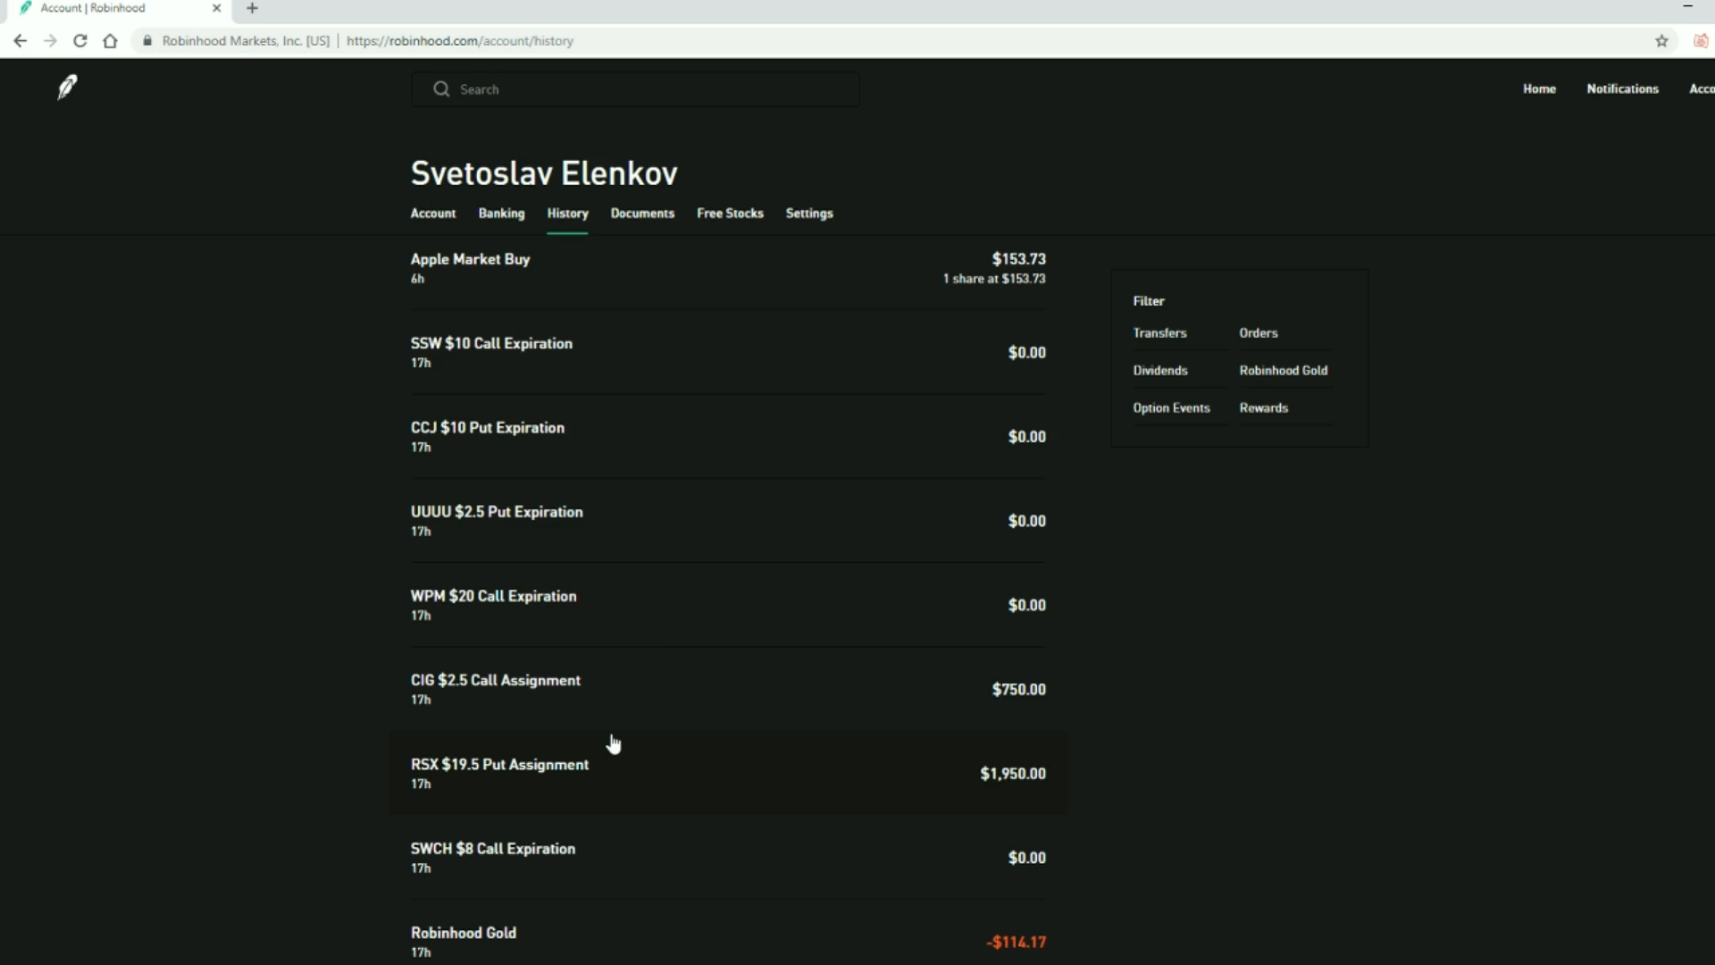
pyautogui.moveTo(761, 797)
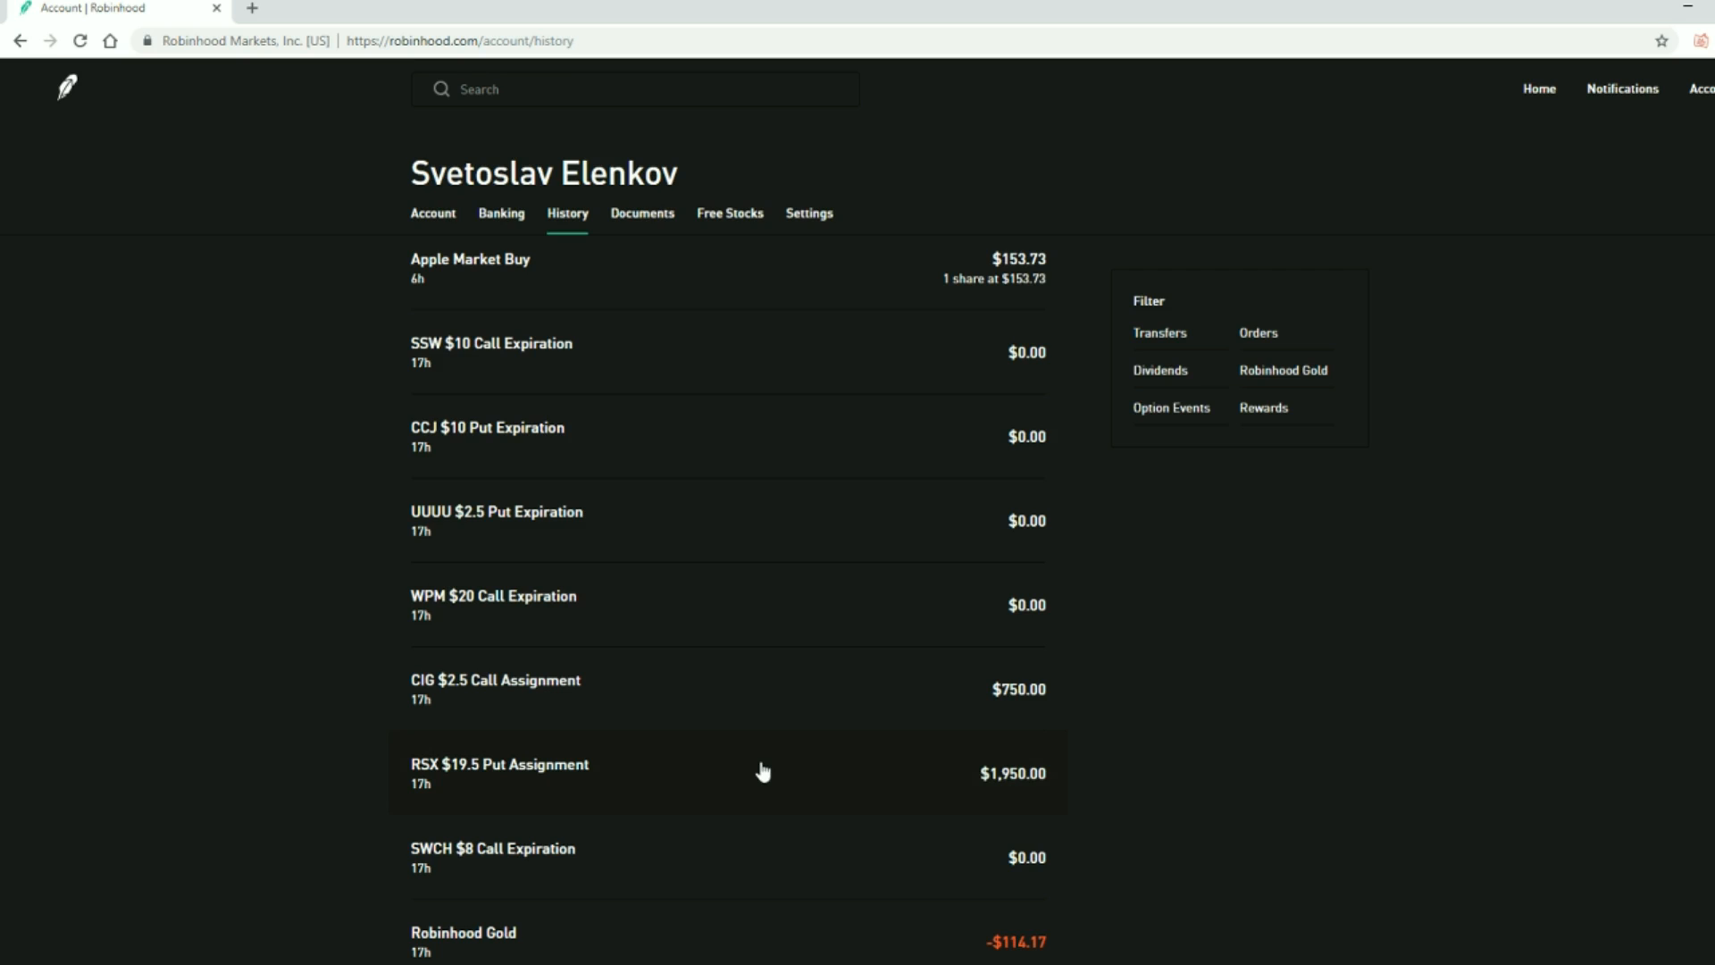
pyautogui.moveTo(682, 876)
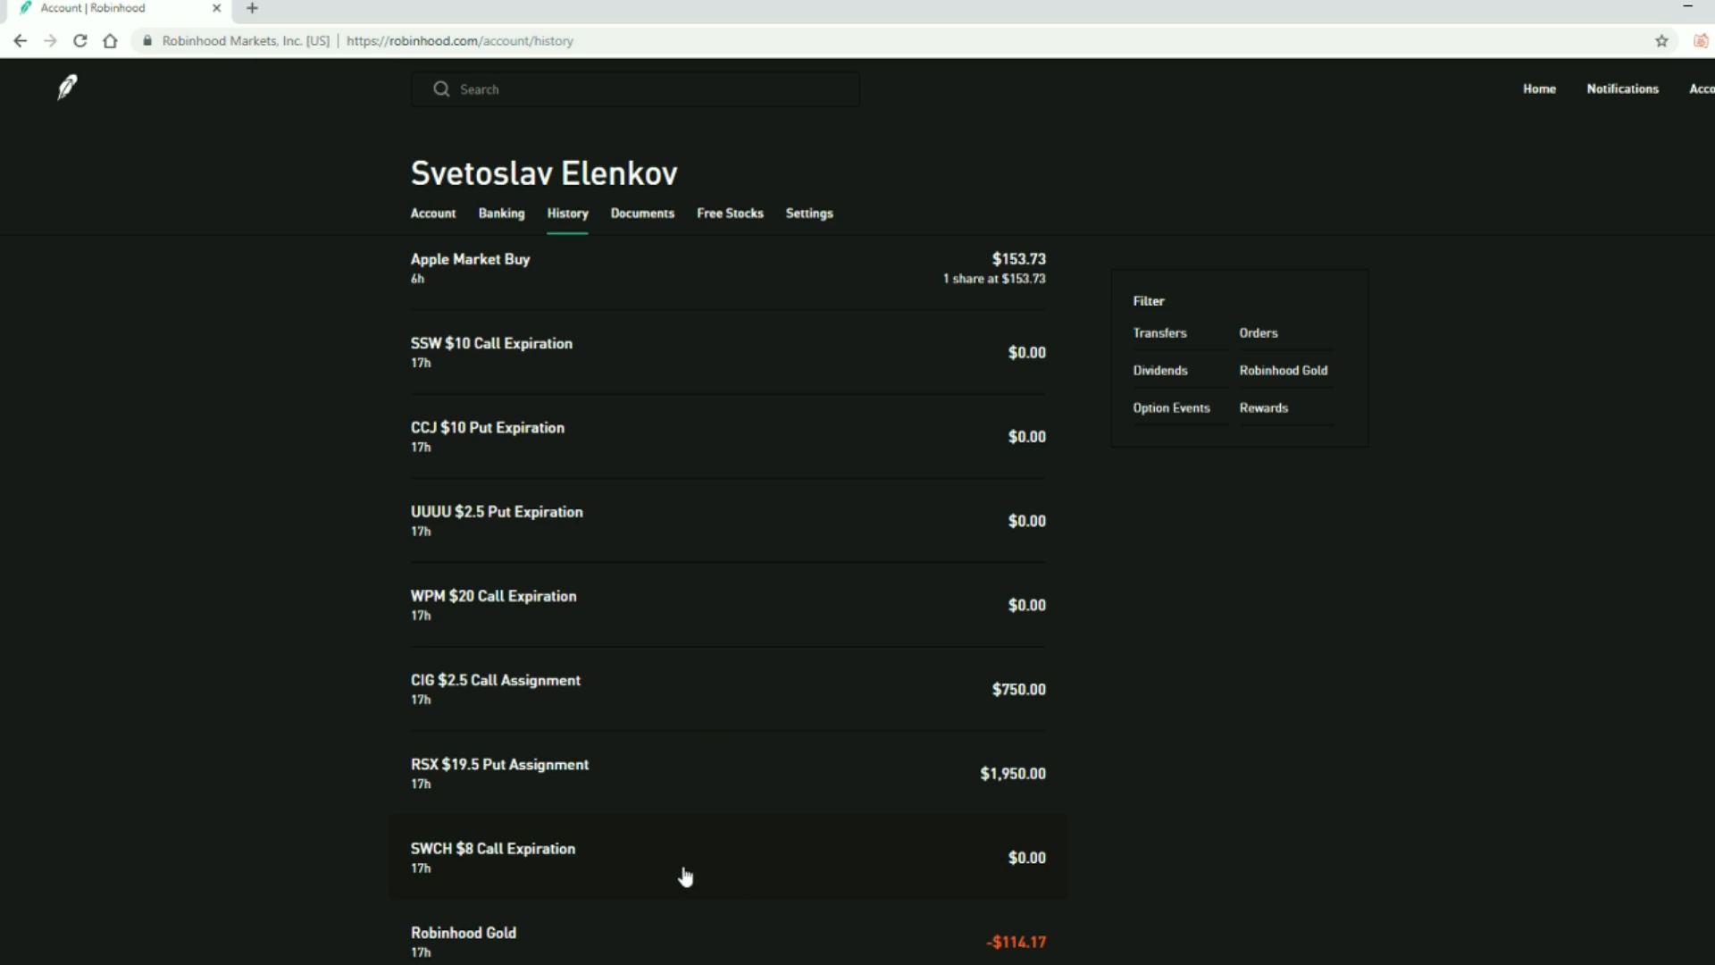
pyautogui.moveTo(654, 689)
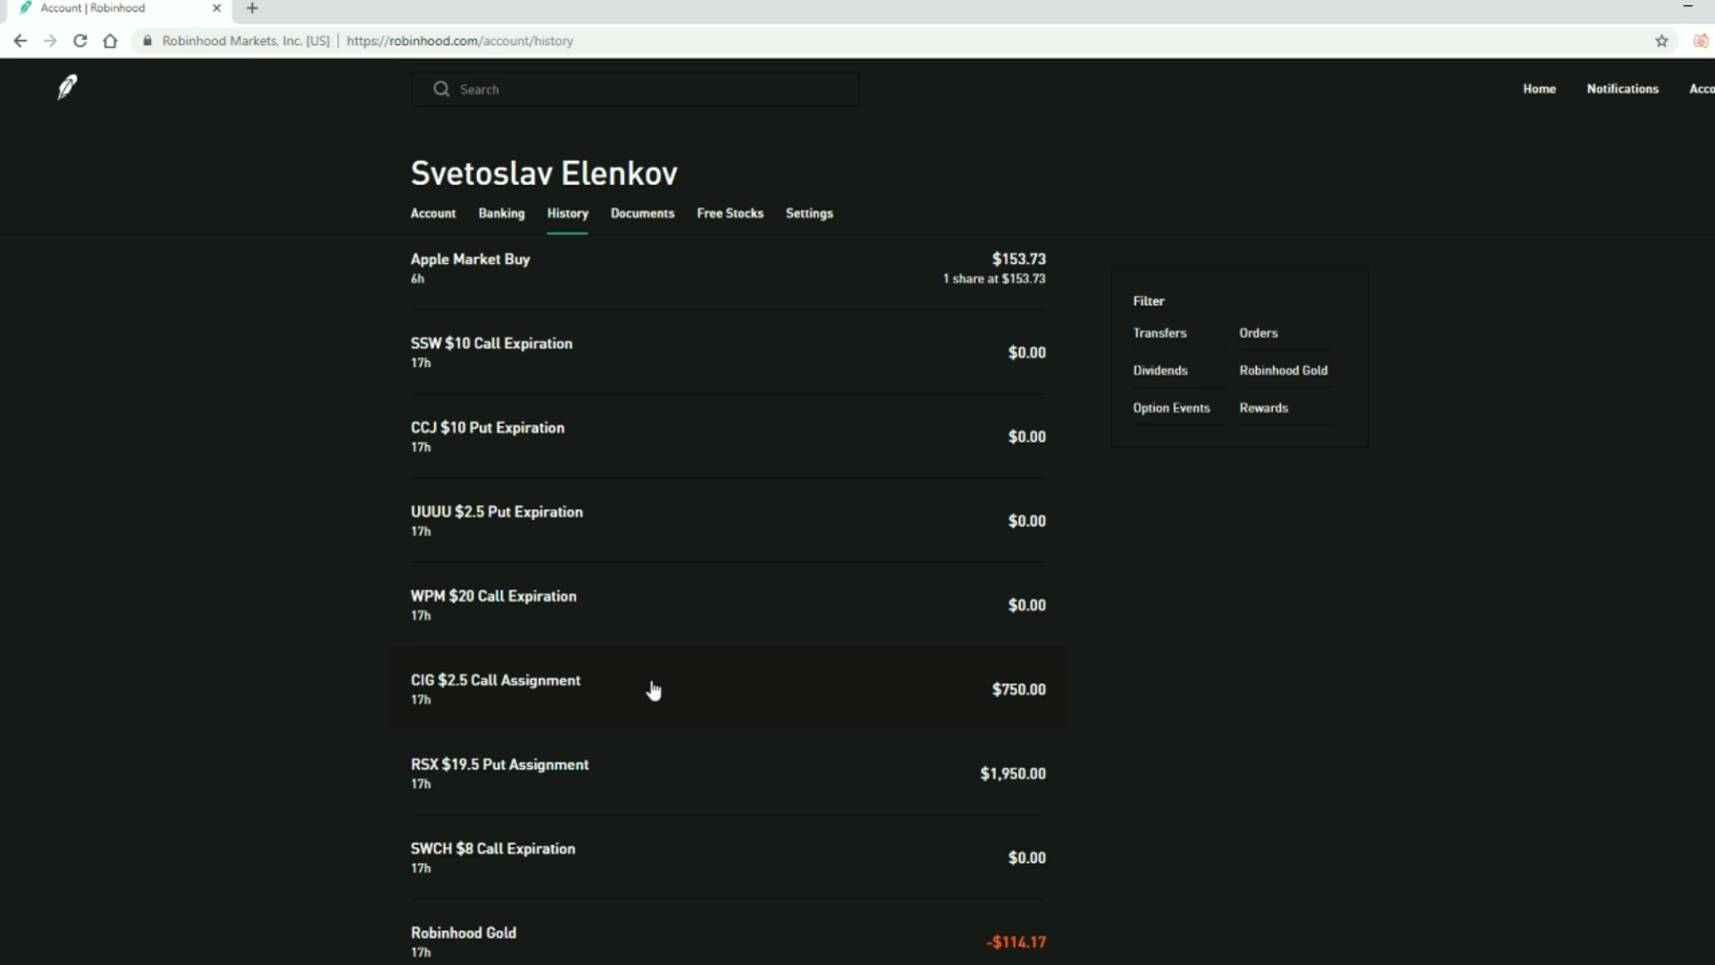
pyautogui.moveTo(679, 695)
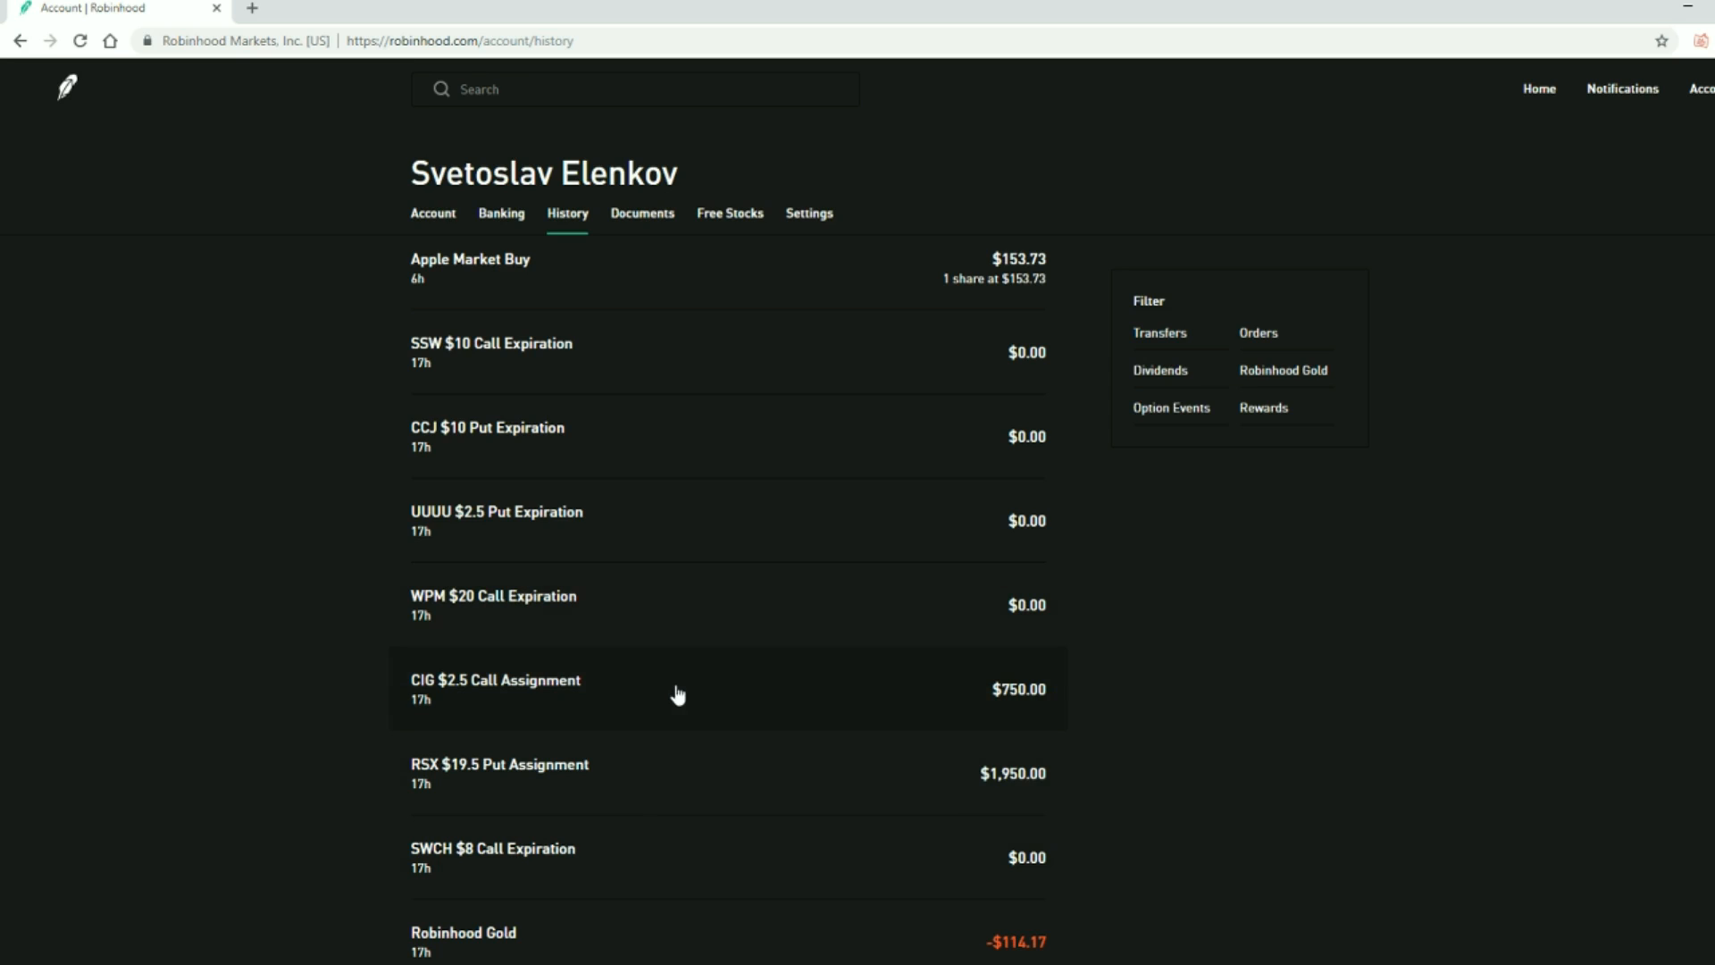
pyautogui.moveTo(639, 604)
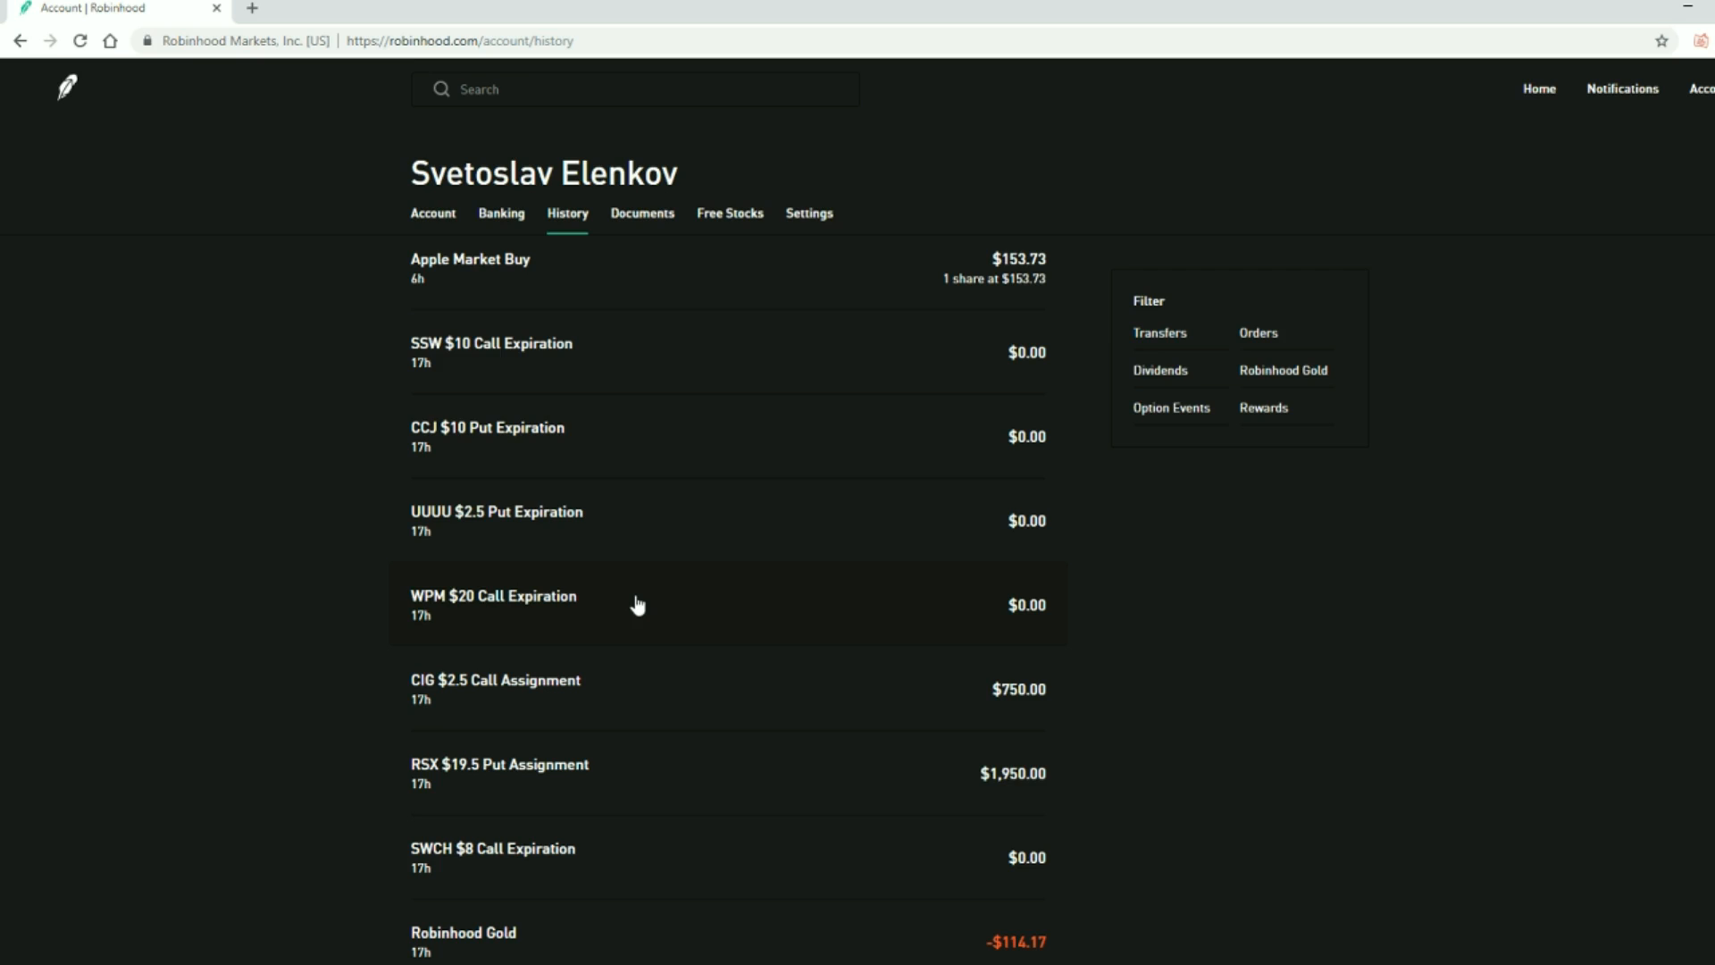
pyautogui.moveTo(686, 548)
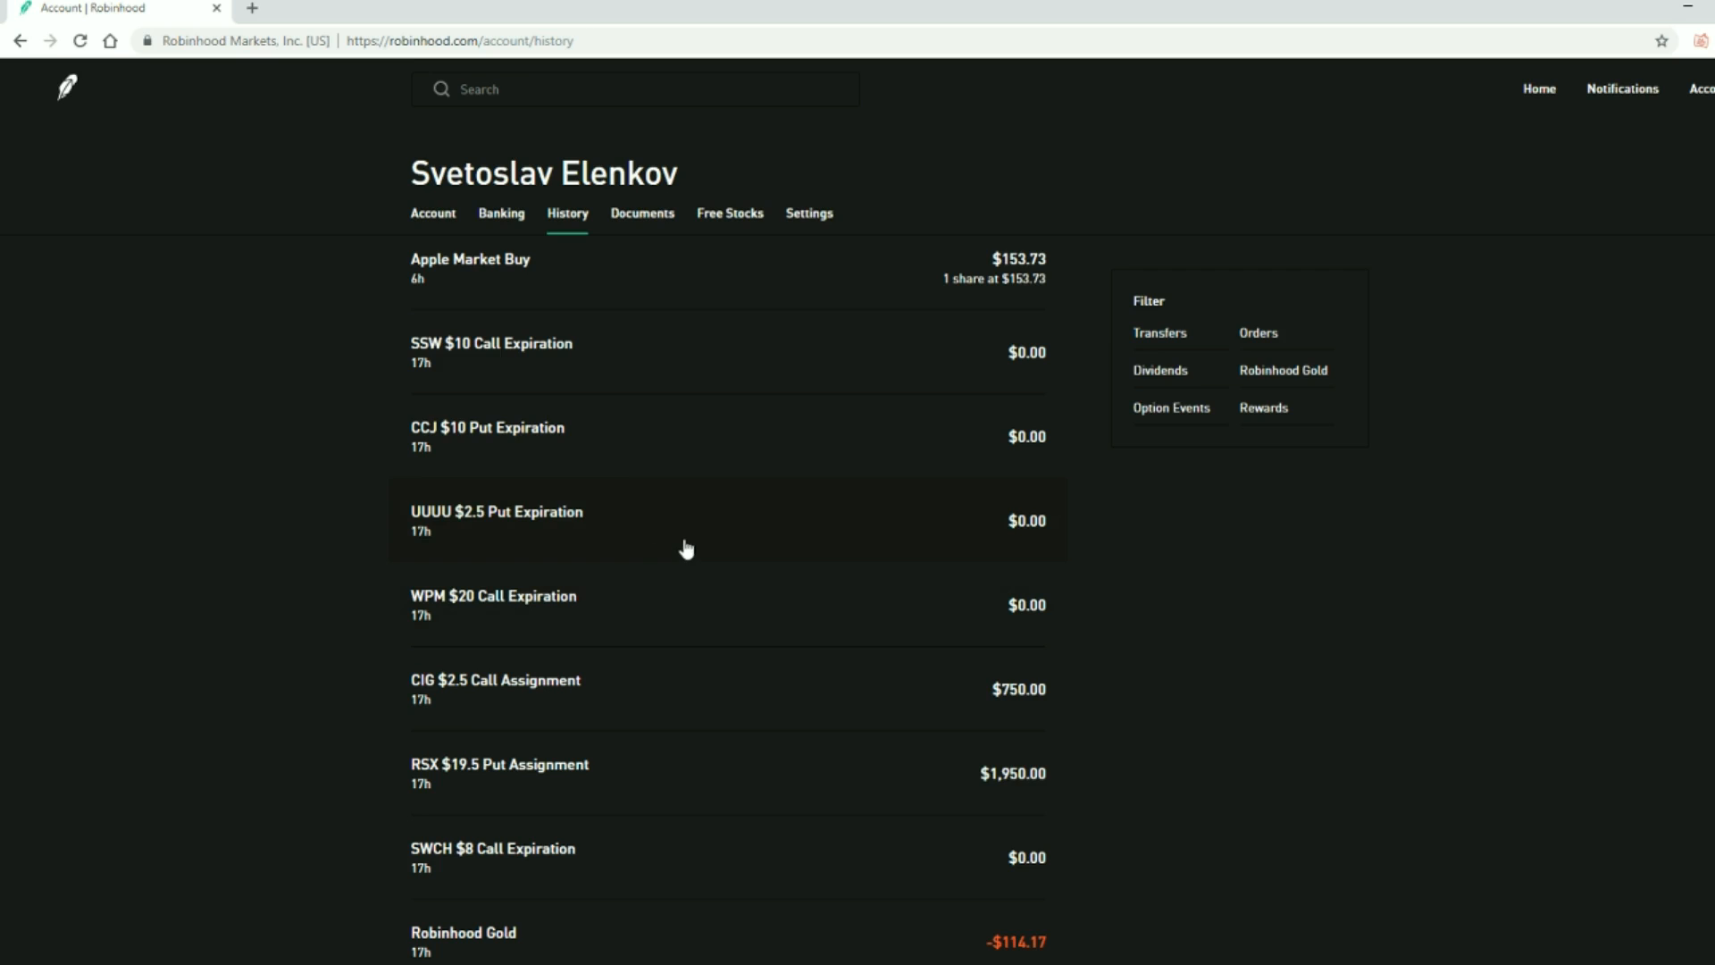
pyautogui.moveTo(668, 540)
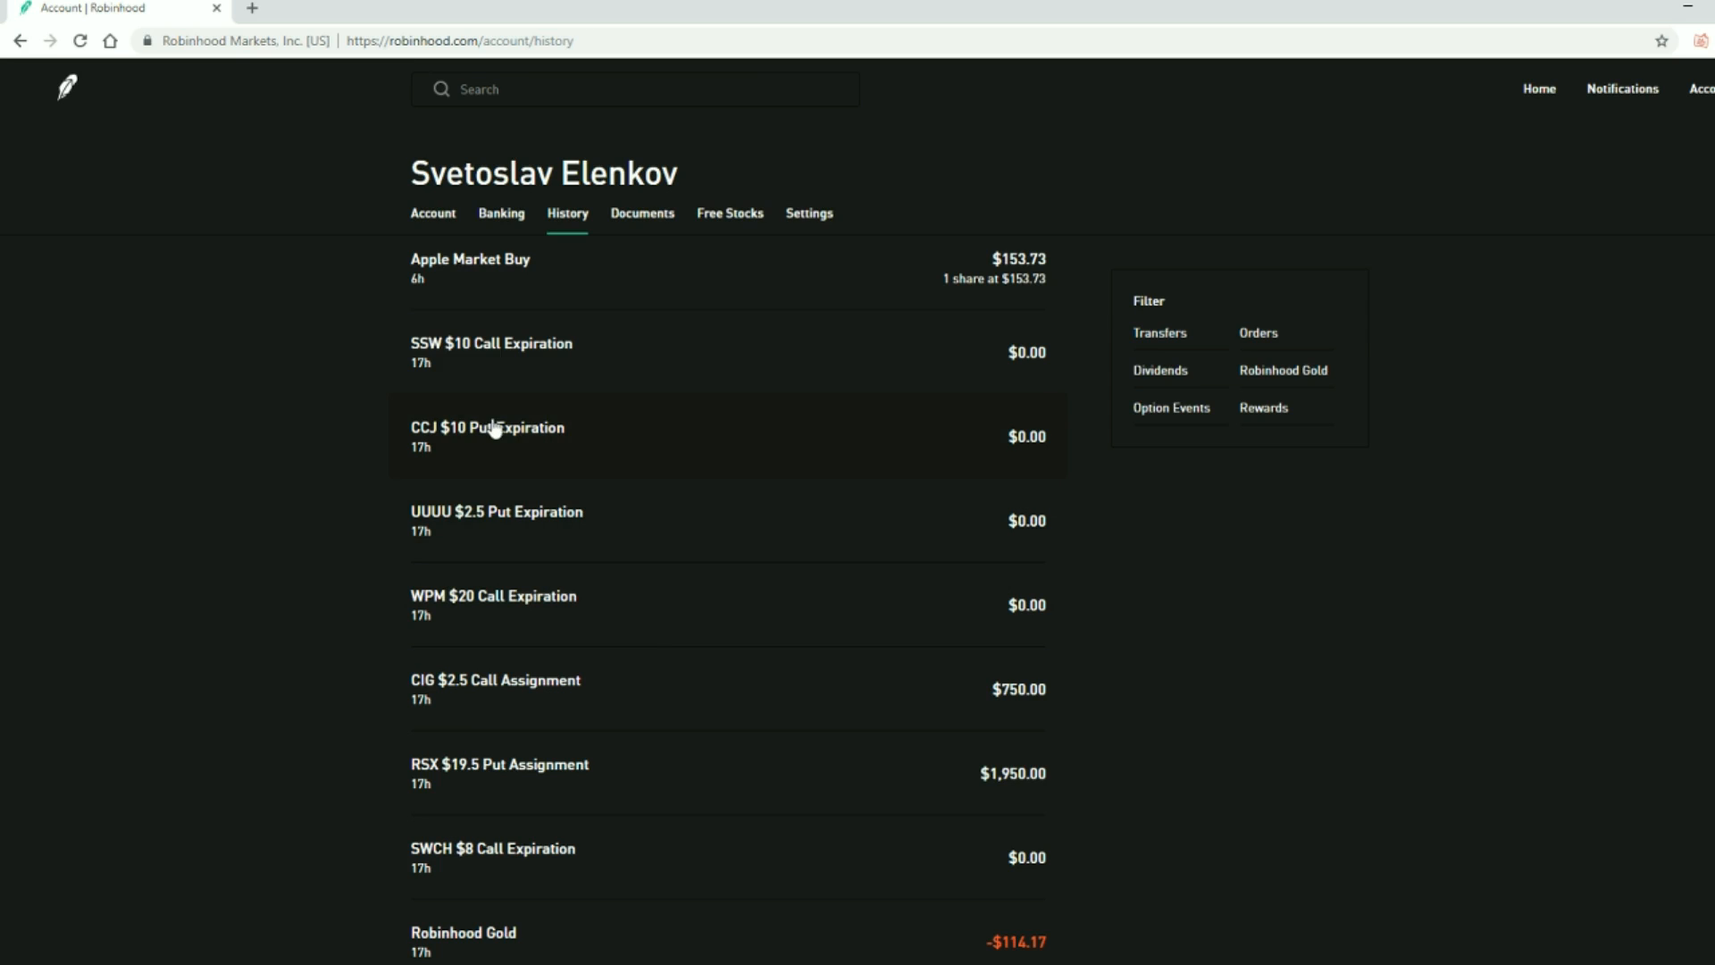
pyautogui.moveTo(291, 304)
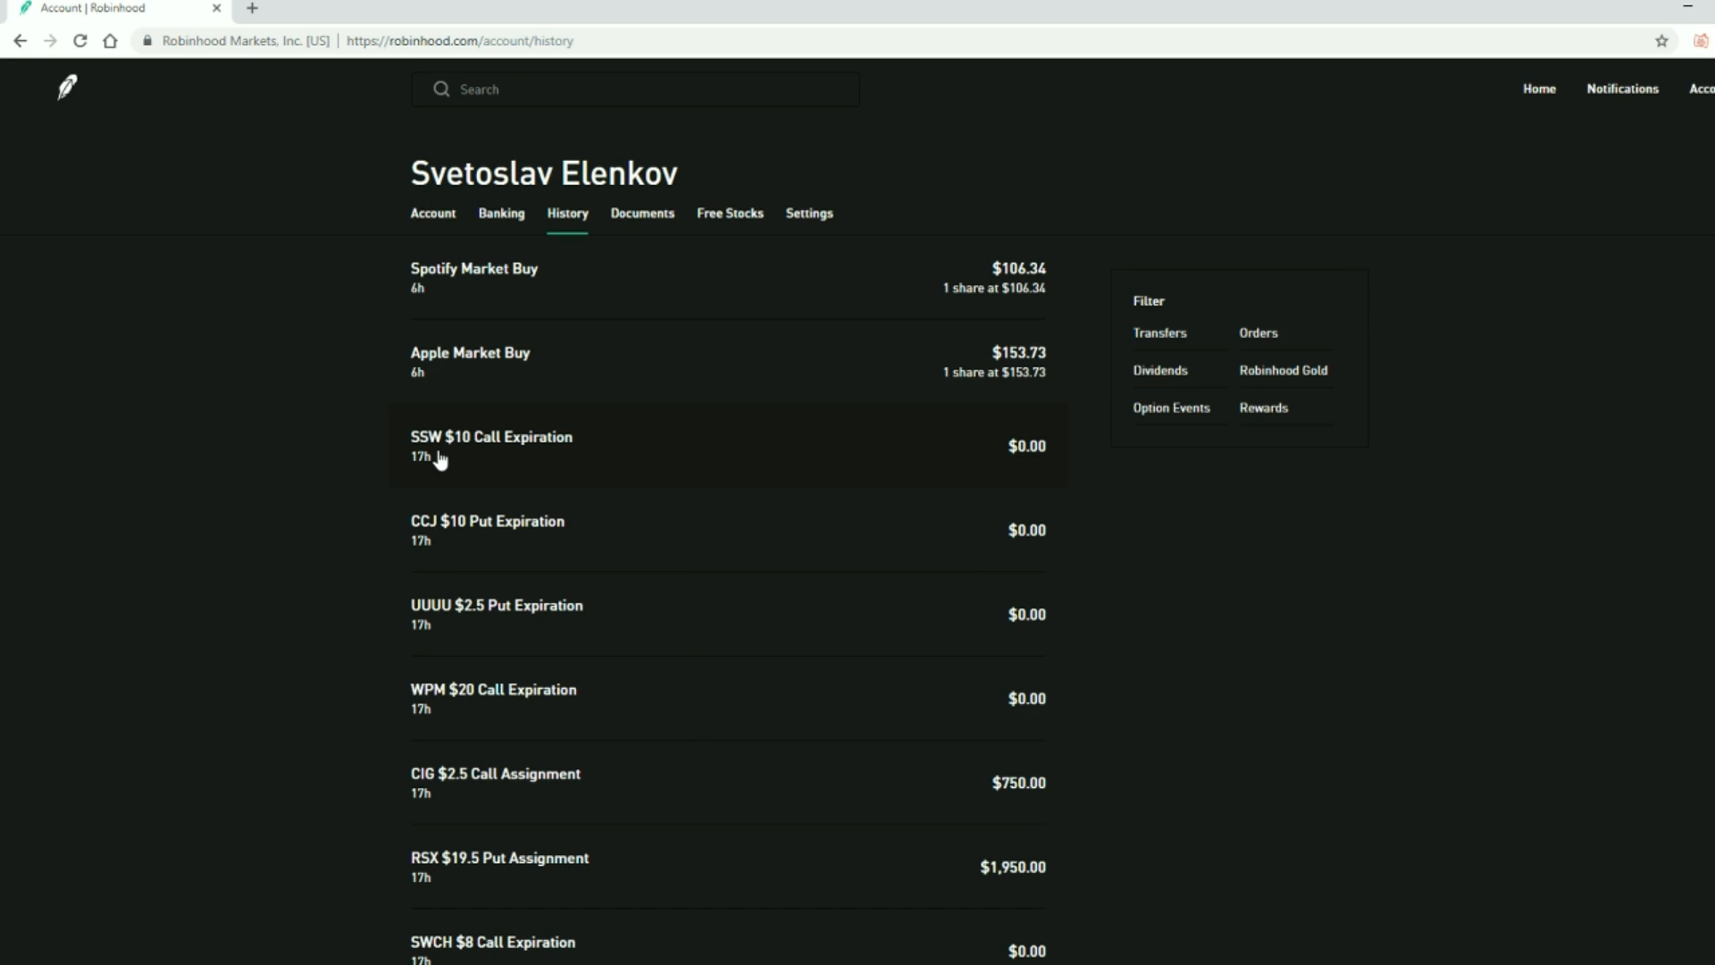
pyautogui.moveTo(856, 514)
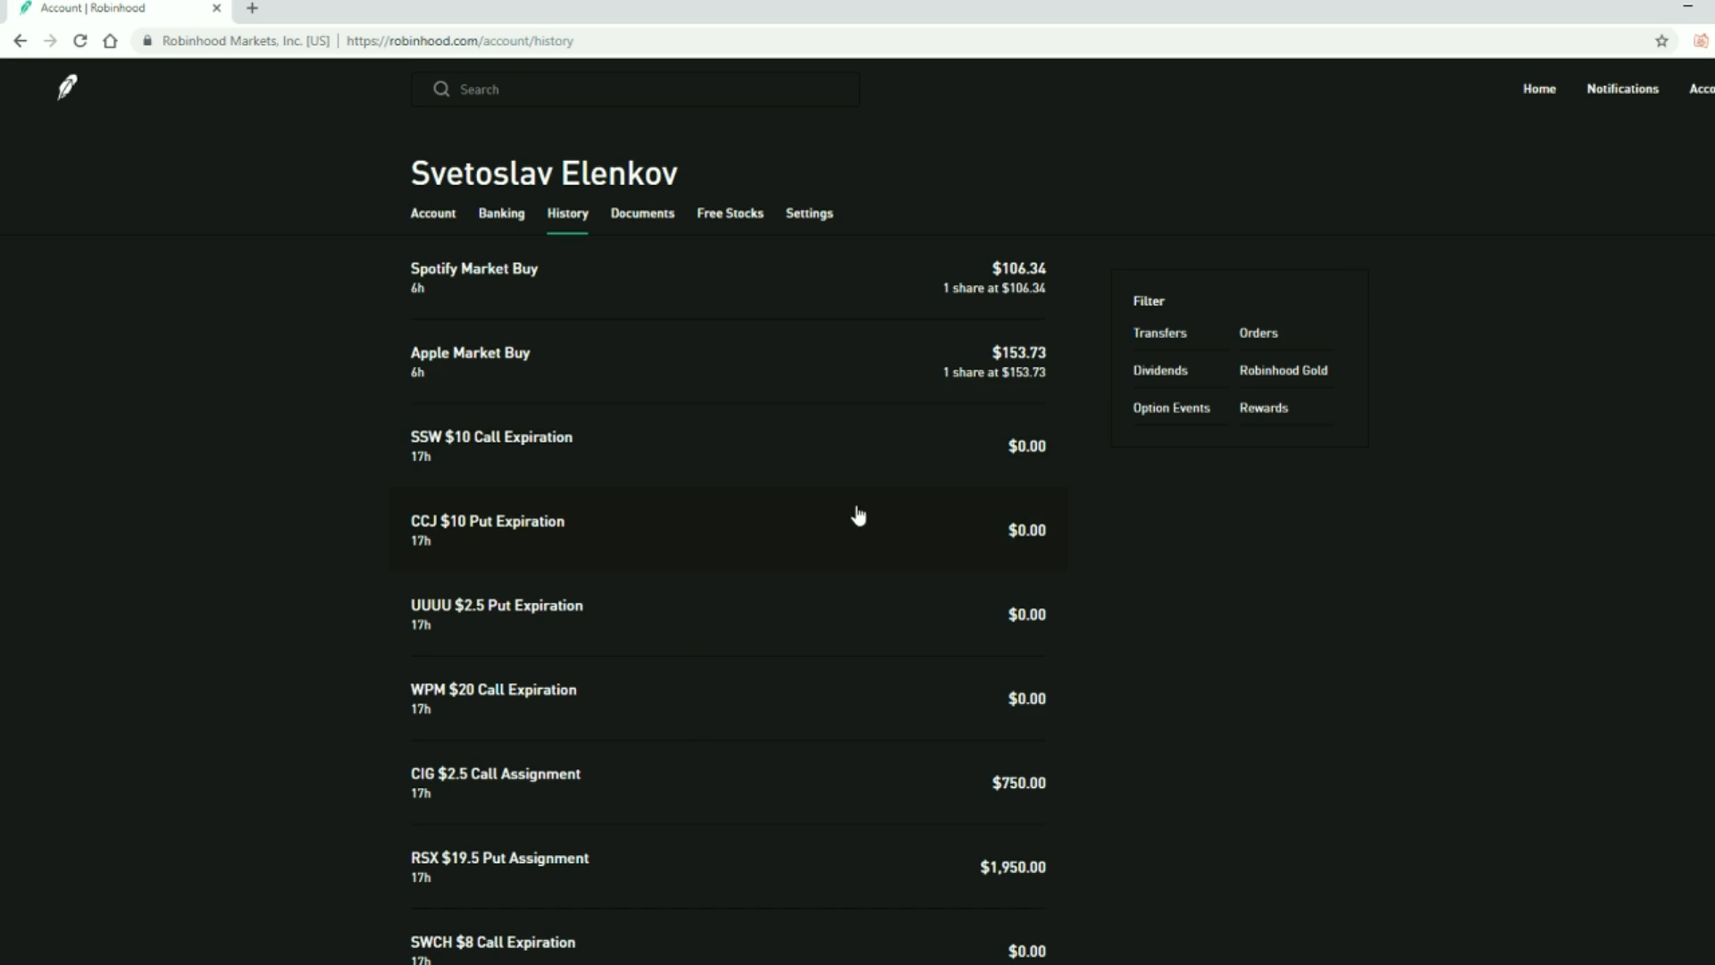
pyautogui.moveTo(936, 646)
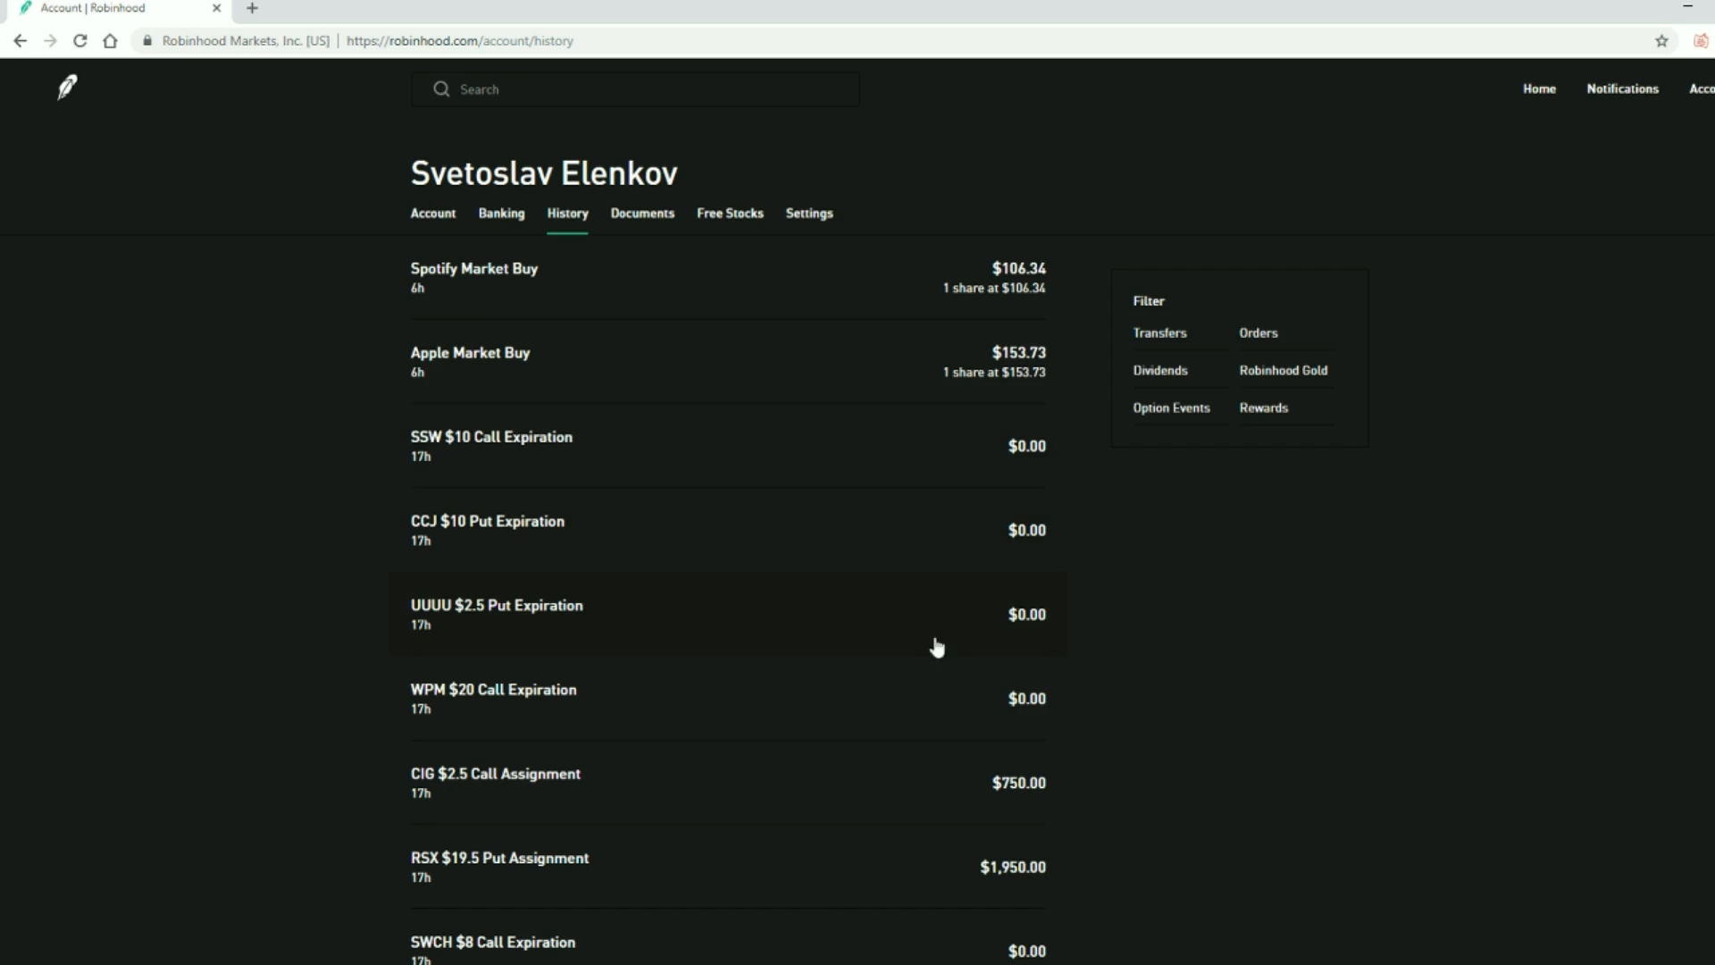
pyautogui.moveTo(636, 434)
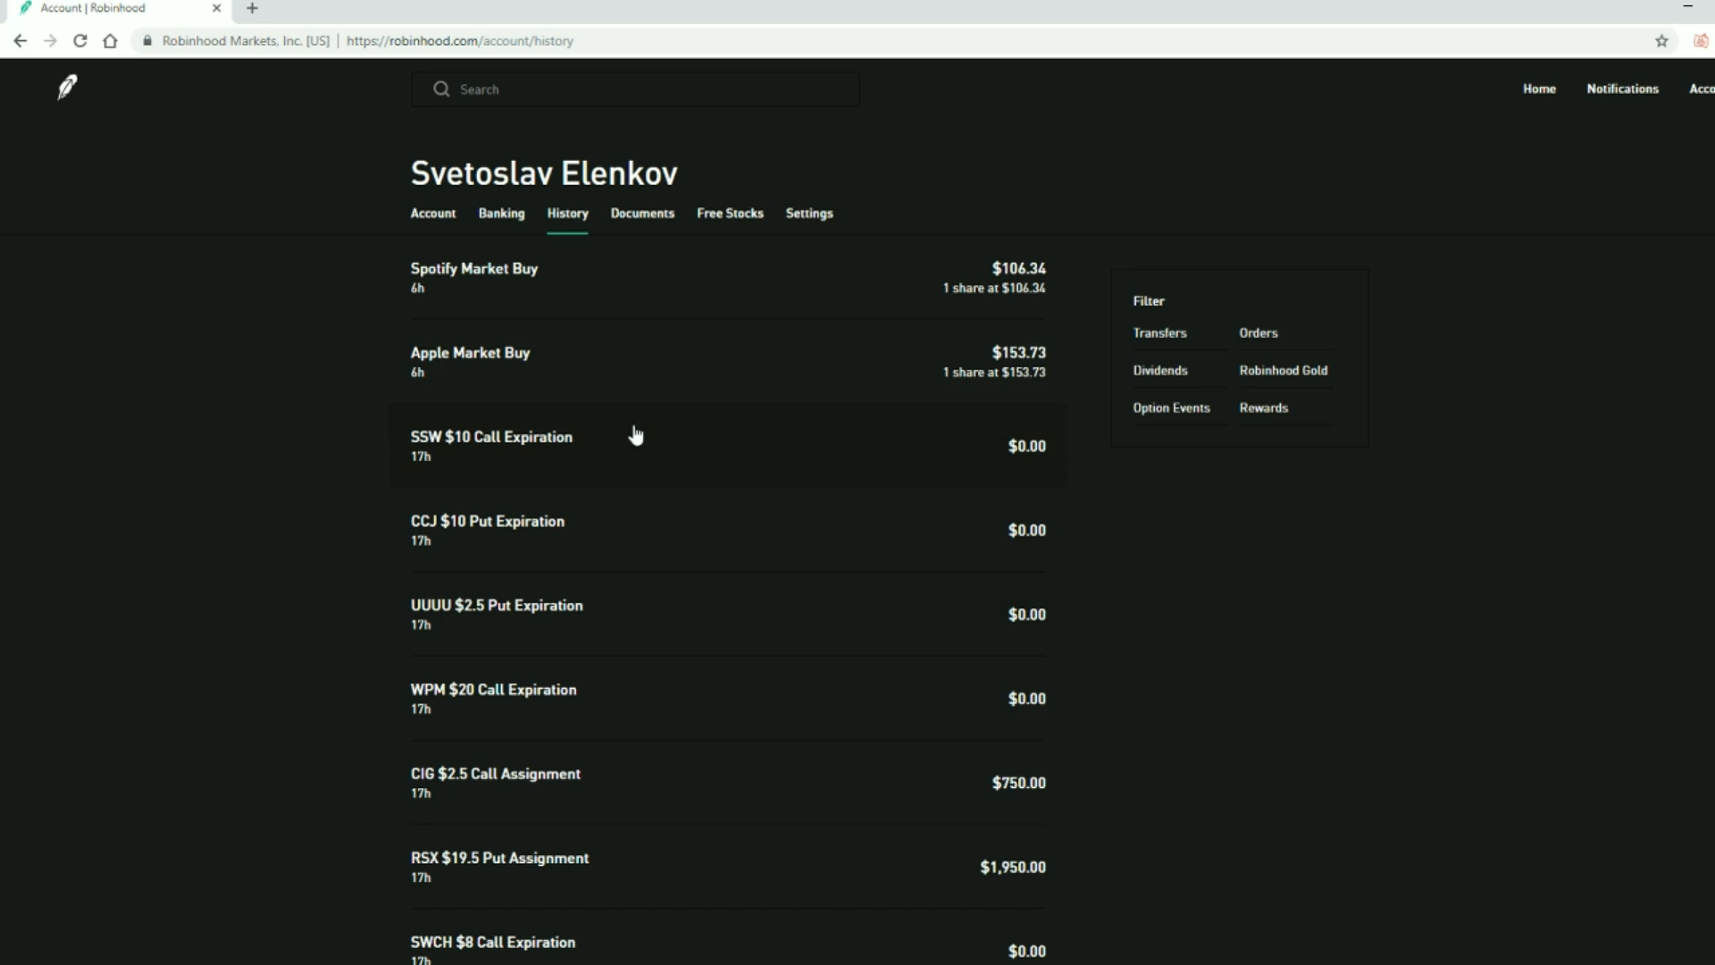
pyautogui.moveTo(772, 922)
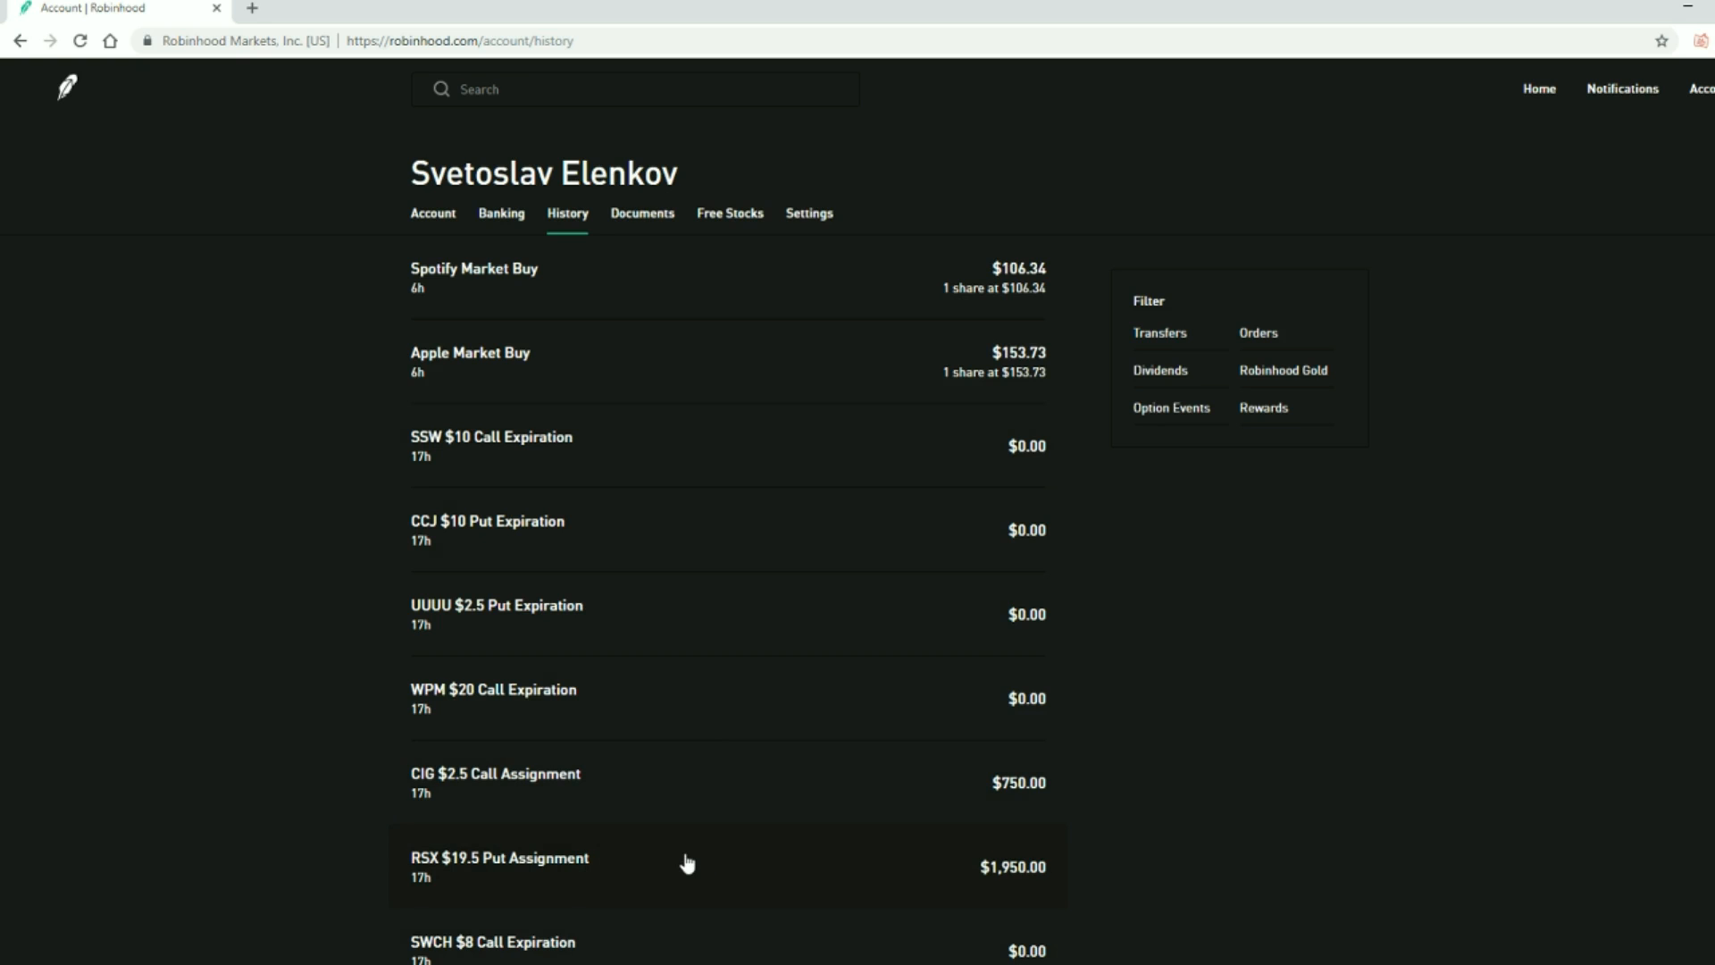
pyautogui.scroll(-3)
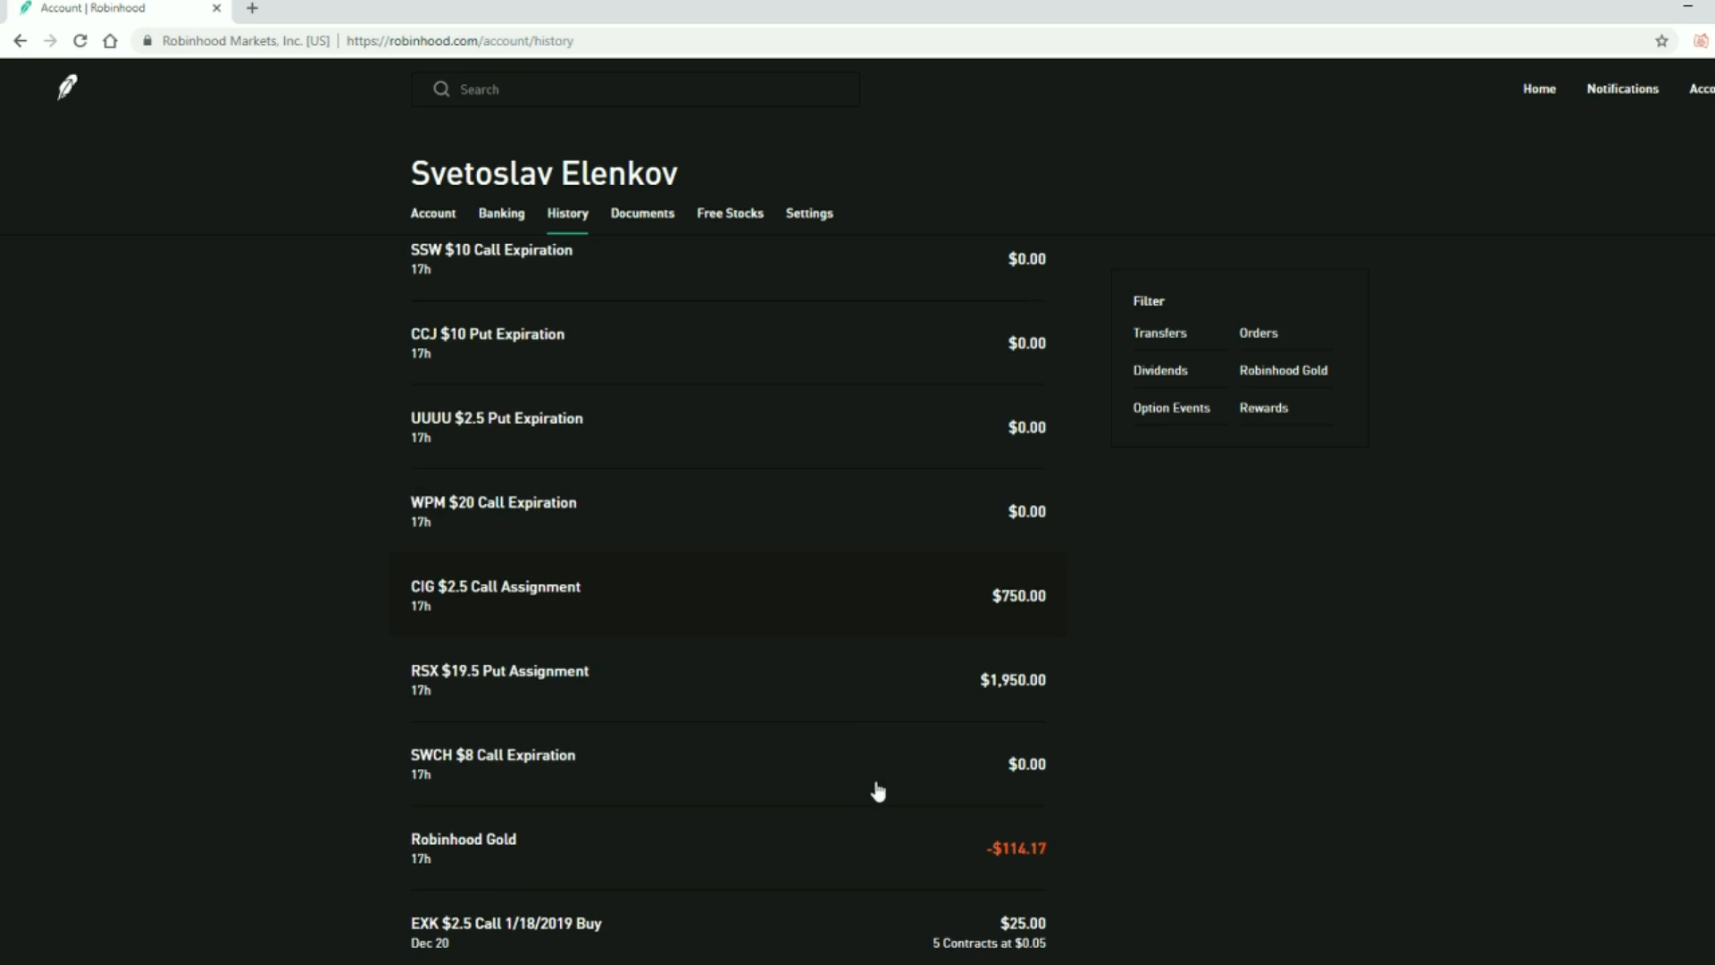
pyautogui.scroll(3)
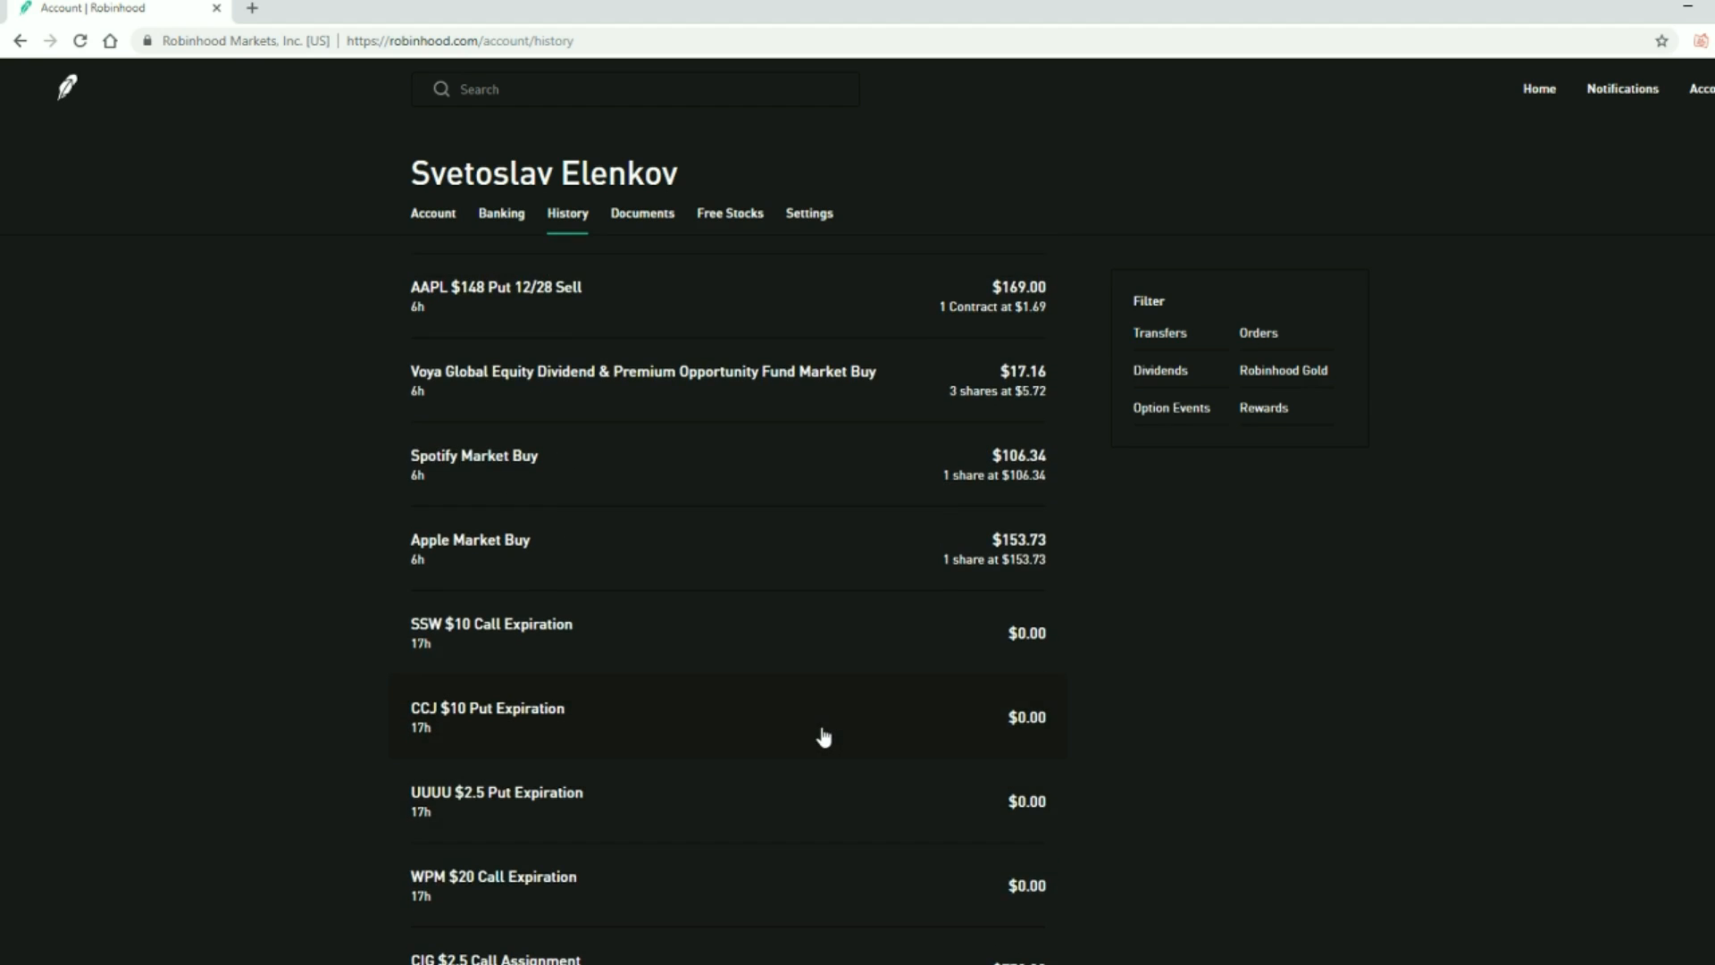
pyautogui.moveTo(779, 527)
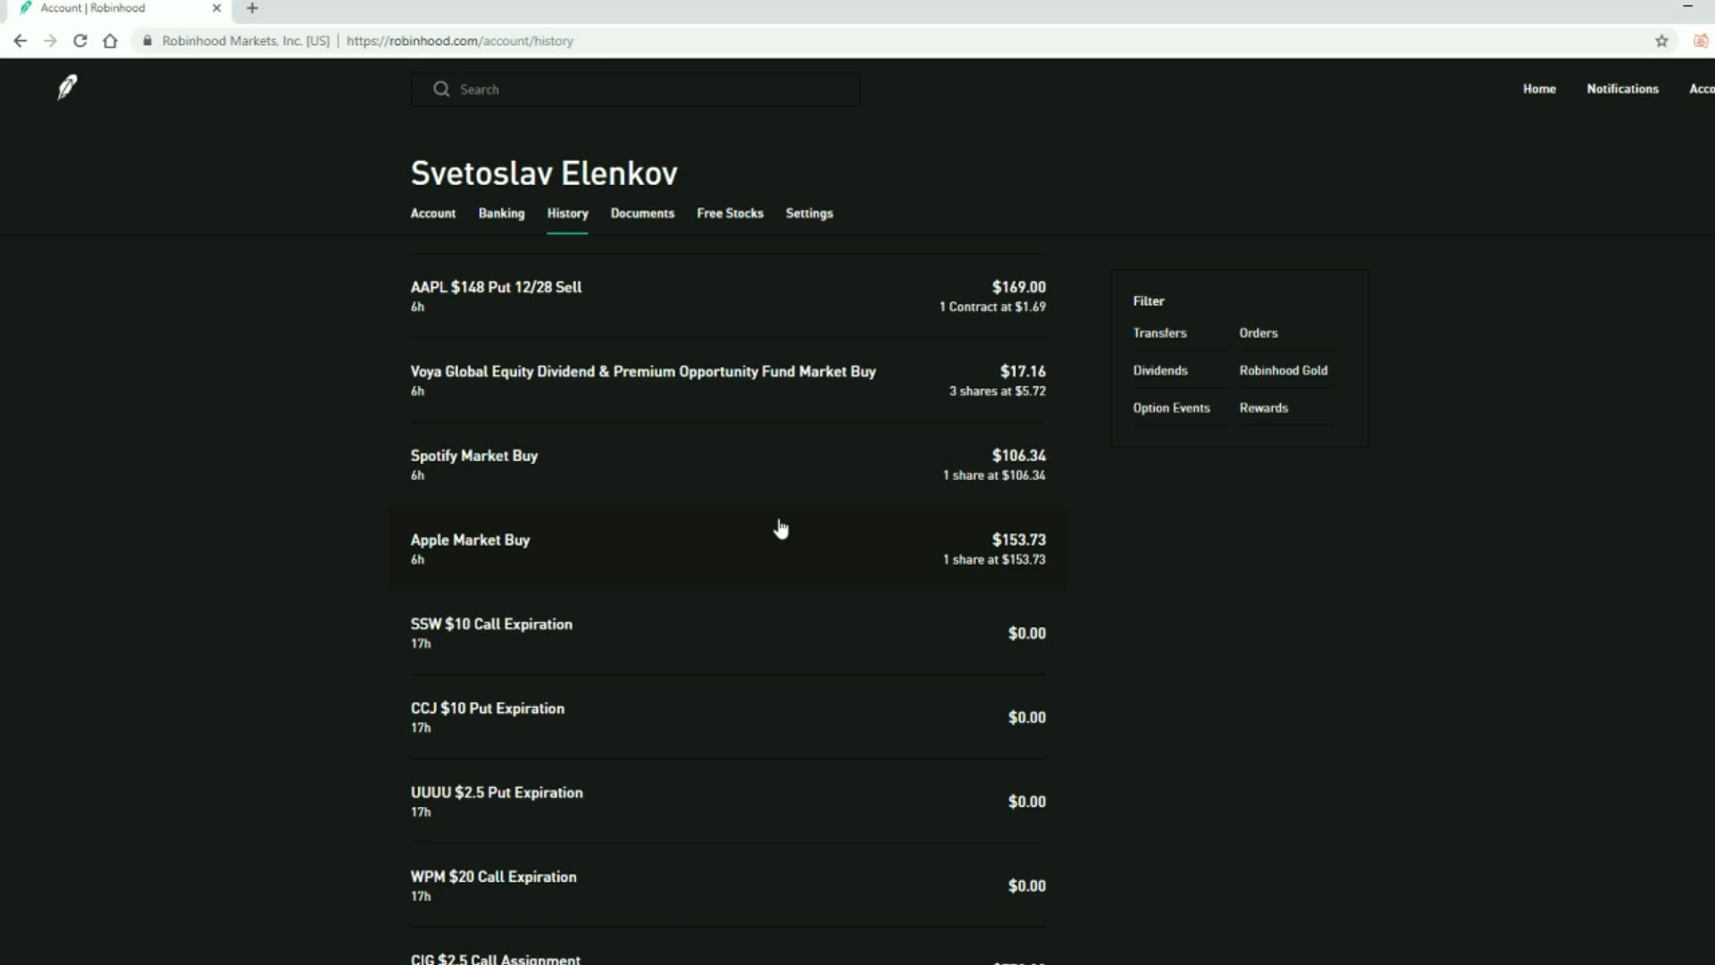
pyautogui.moveTo(713, 478)
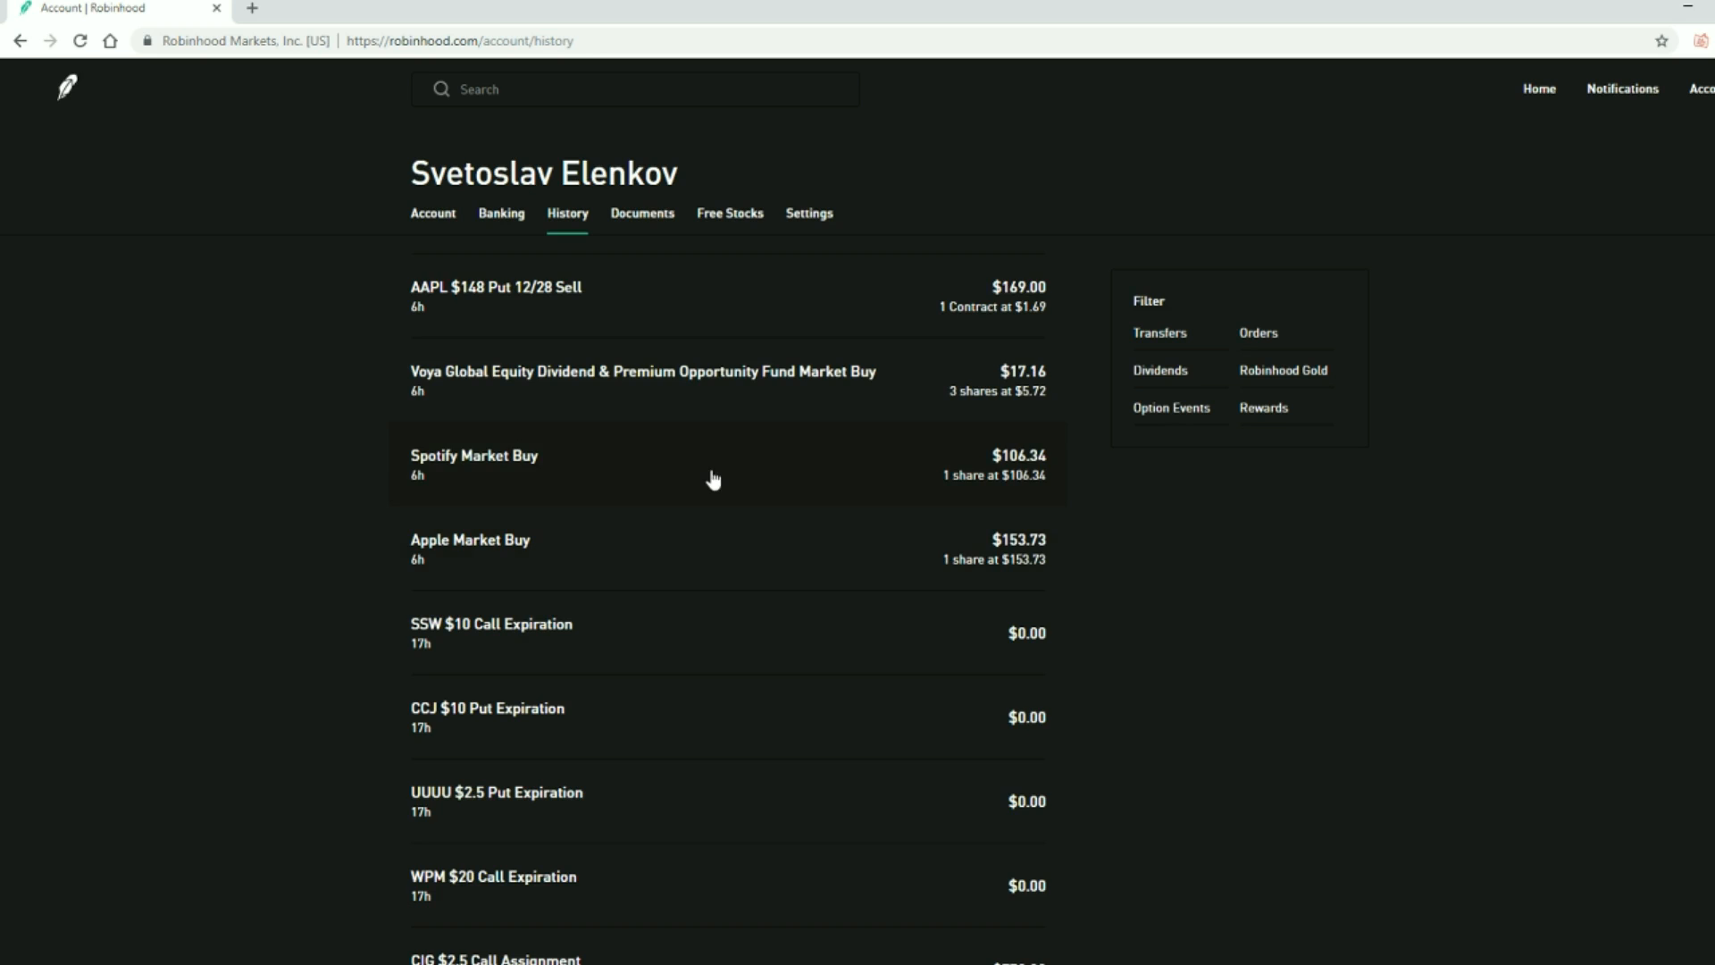
pyautogui.scroll(-3)
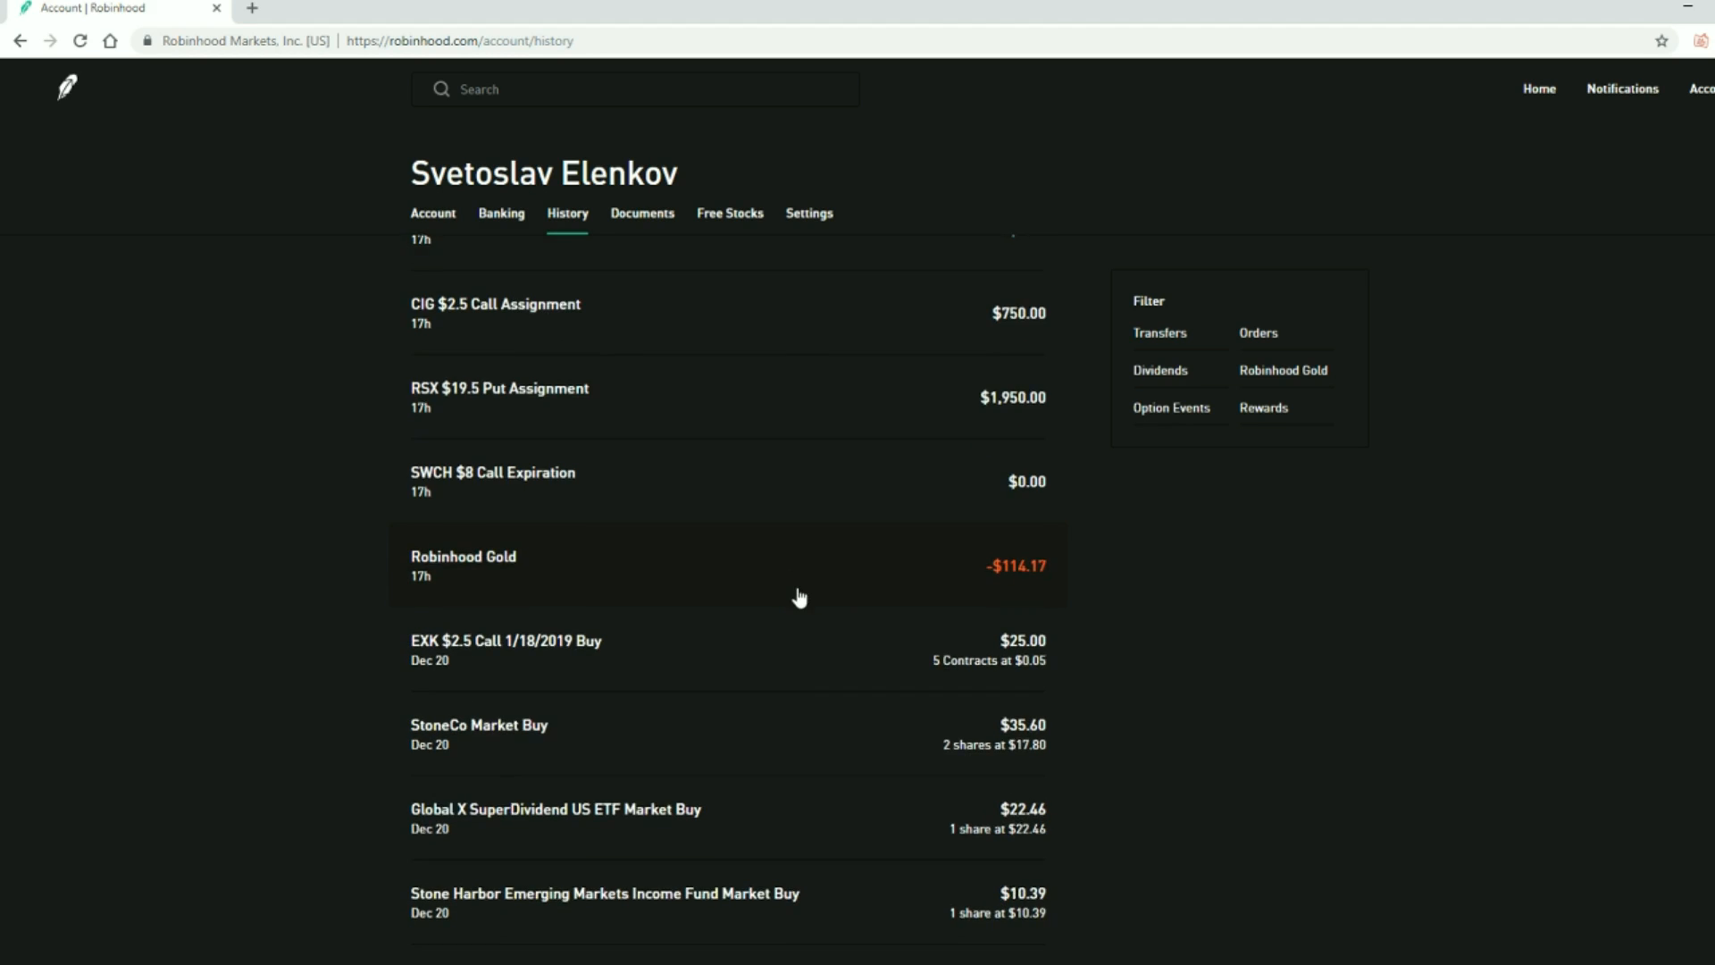
pyautogui.scroll(-3)
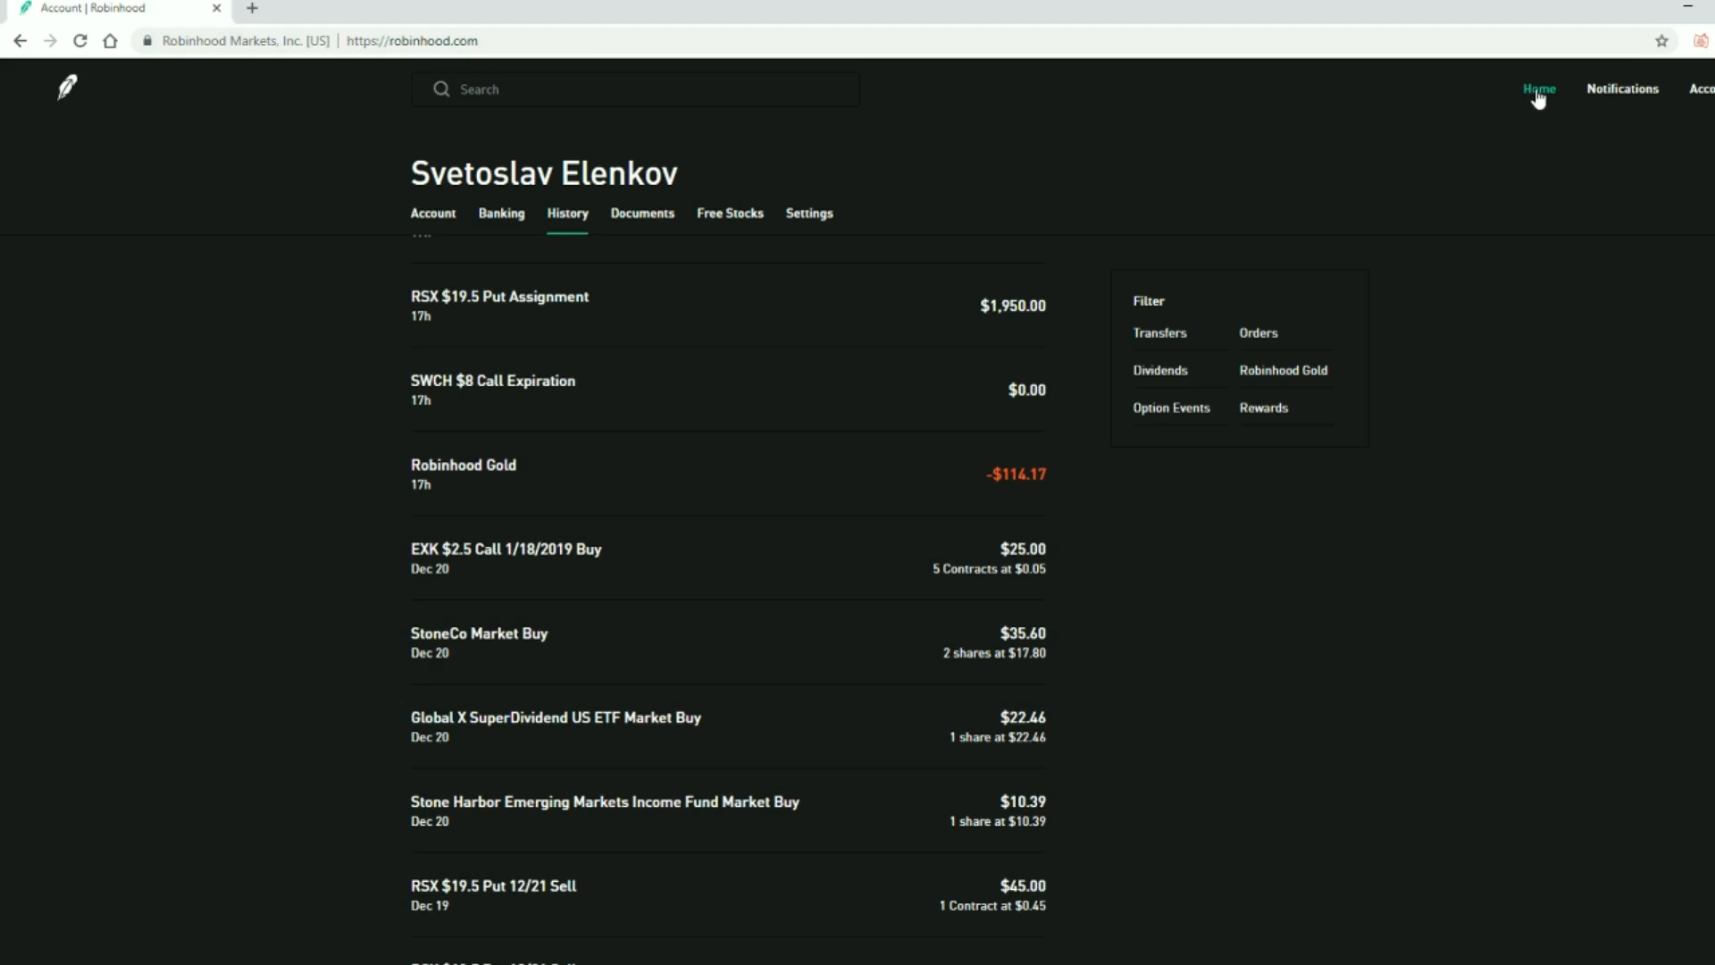
# Return to the portfolio home page showing the $41,290.35 total value
pyautogui.click(1538, 89)
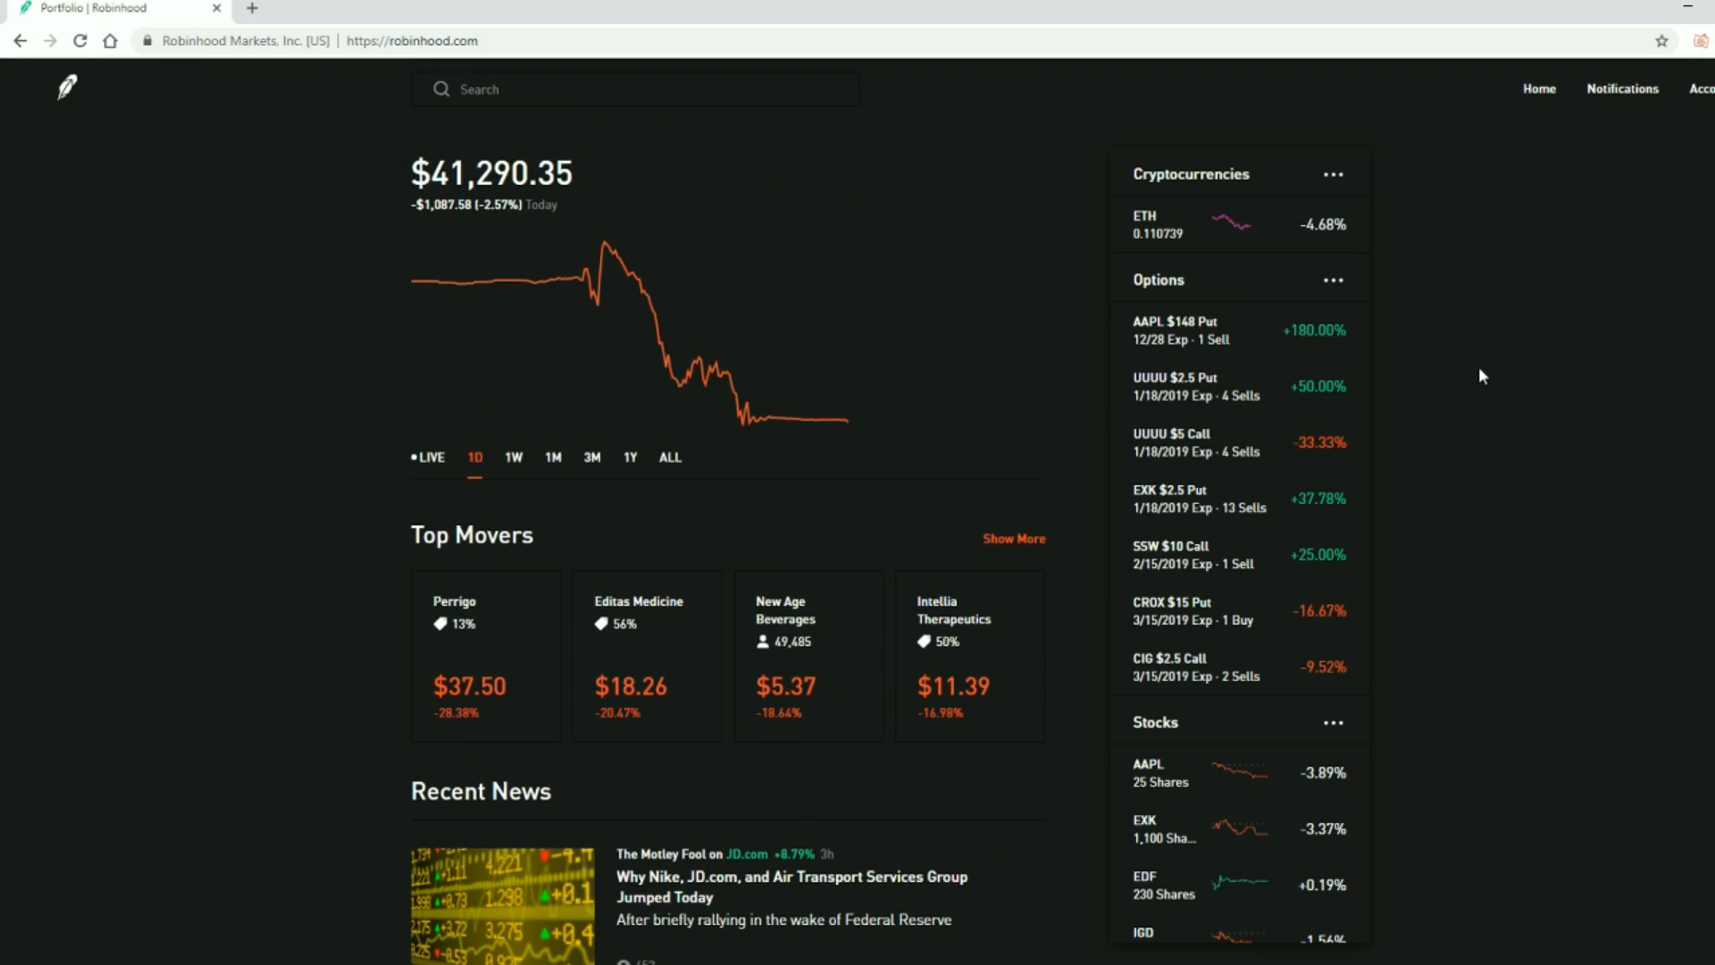
pyautogui.moveTo(643, 295)
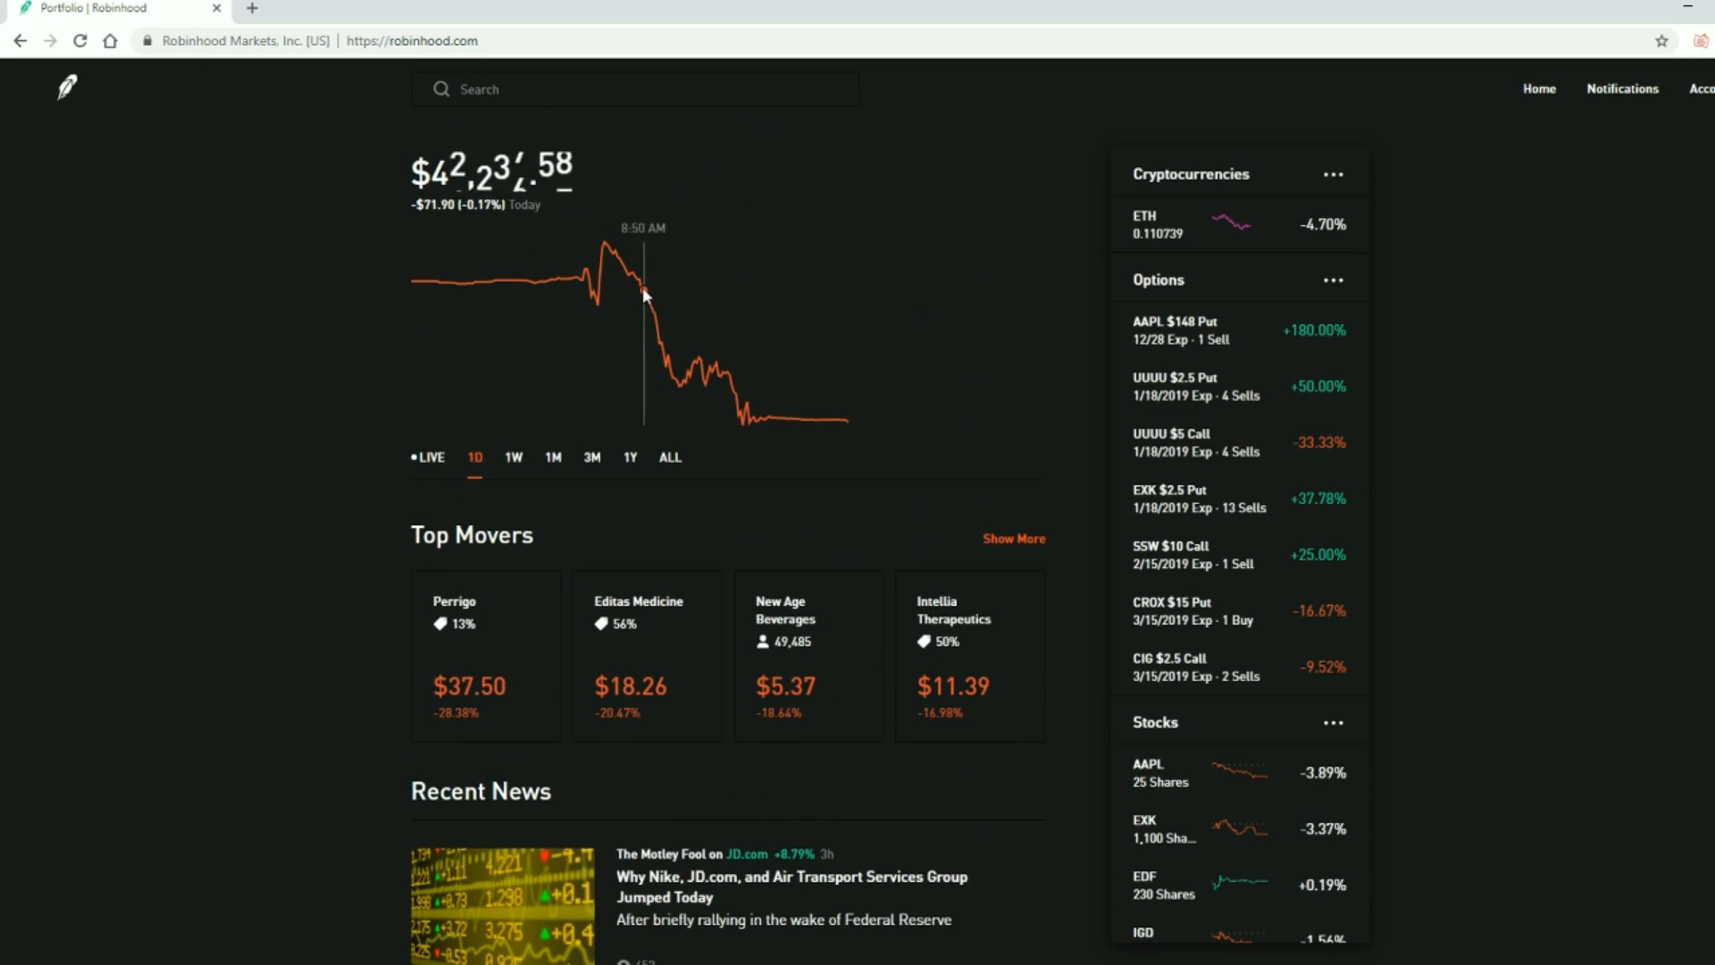
pyautogui.moveTo(746, 434)
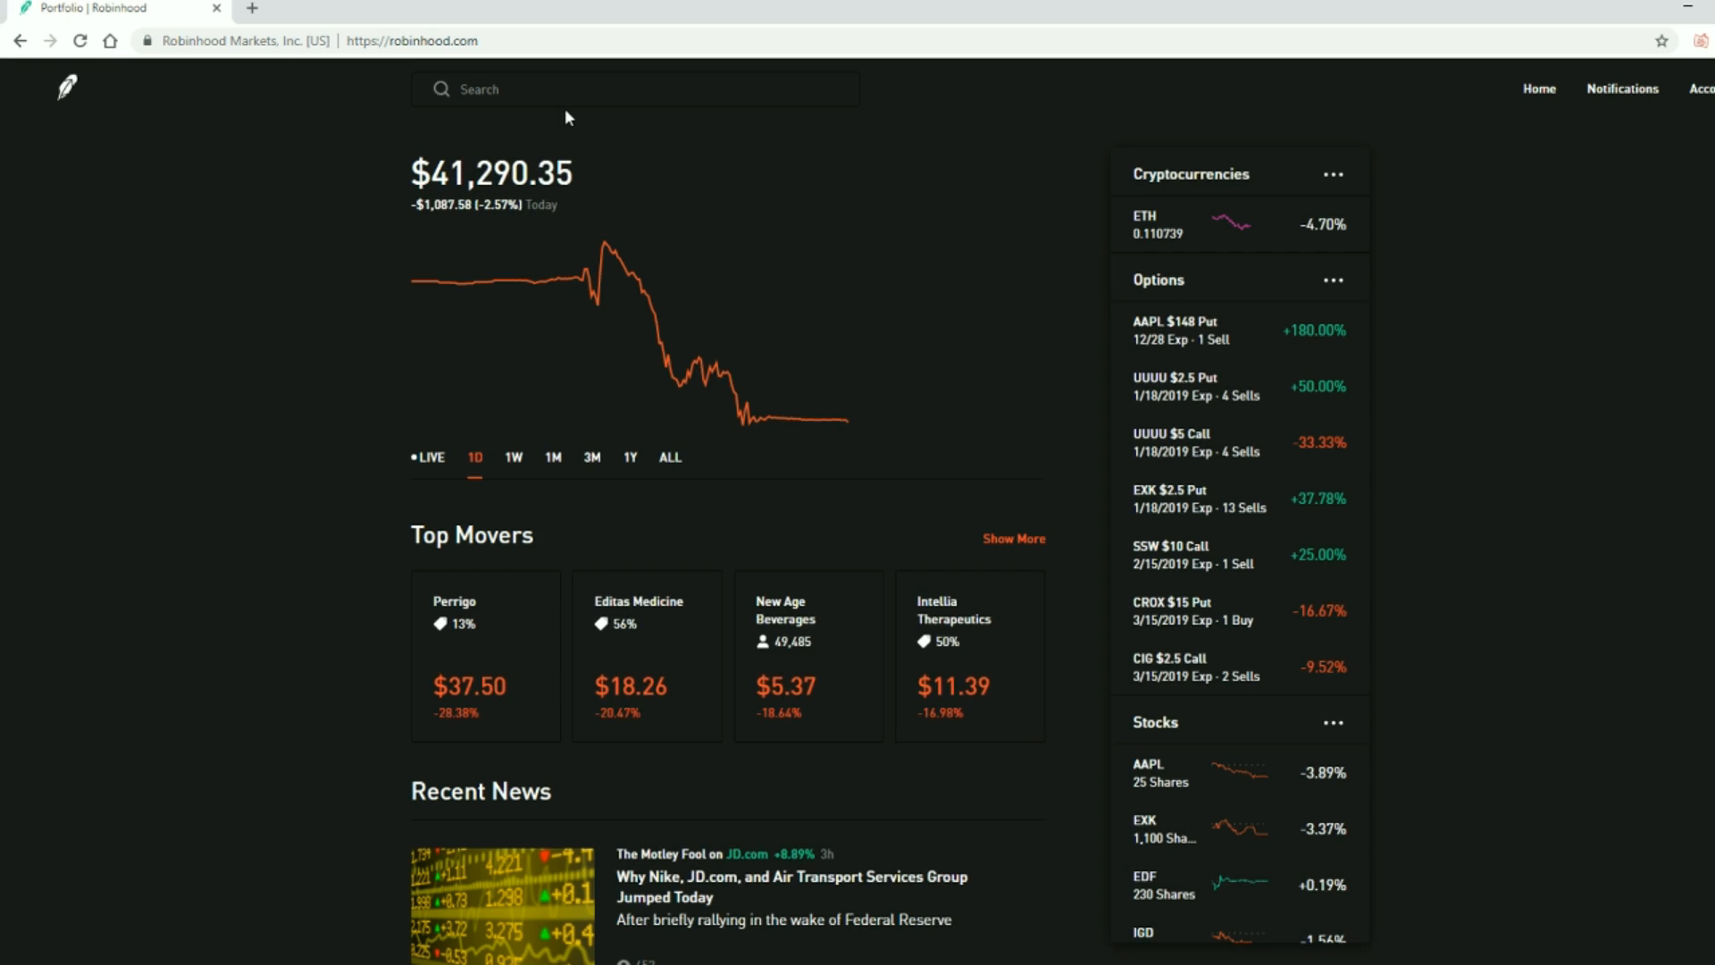
# Search 'djia' and land on the SPDR S&P 500 ETF (SPY) page at $240.45
pyautogui.write('d')
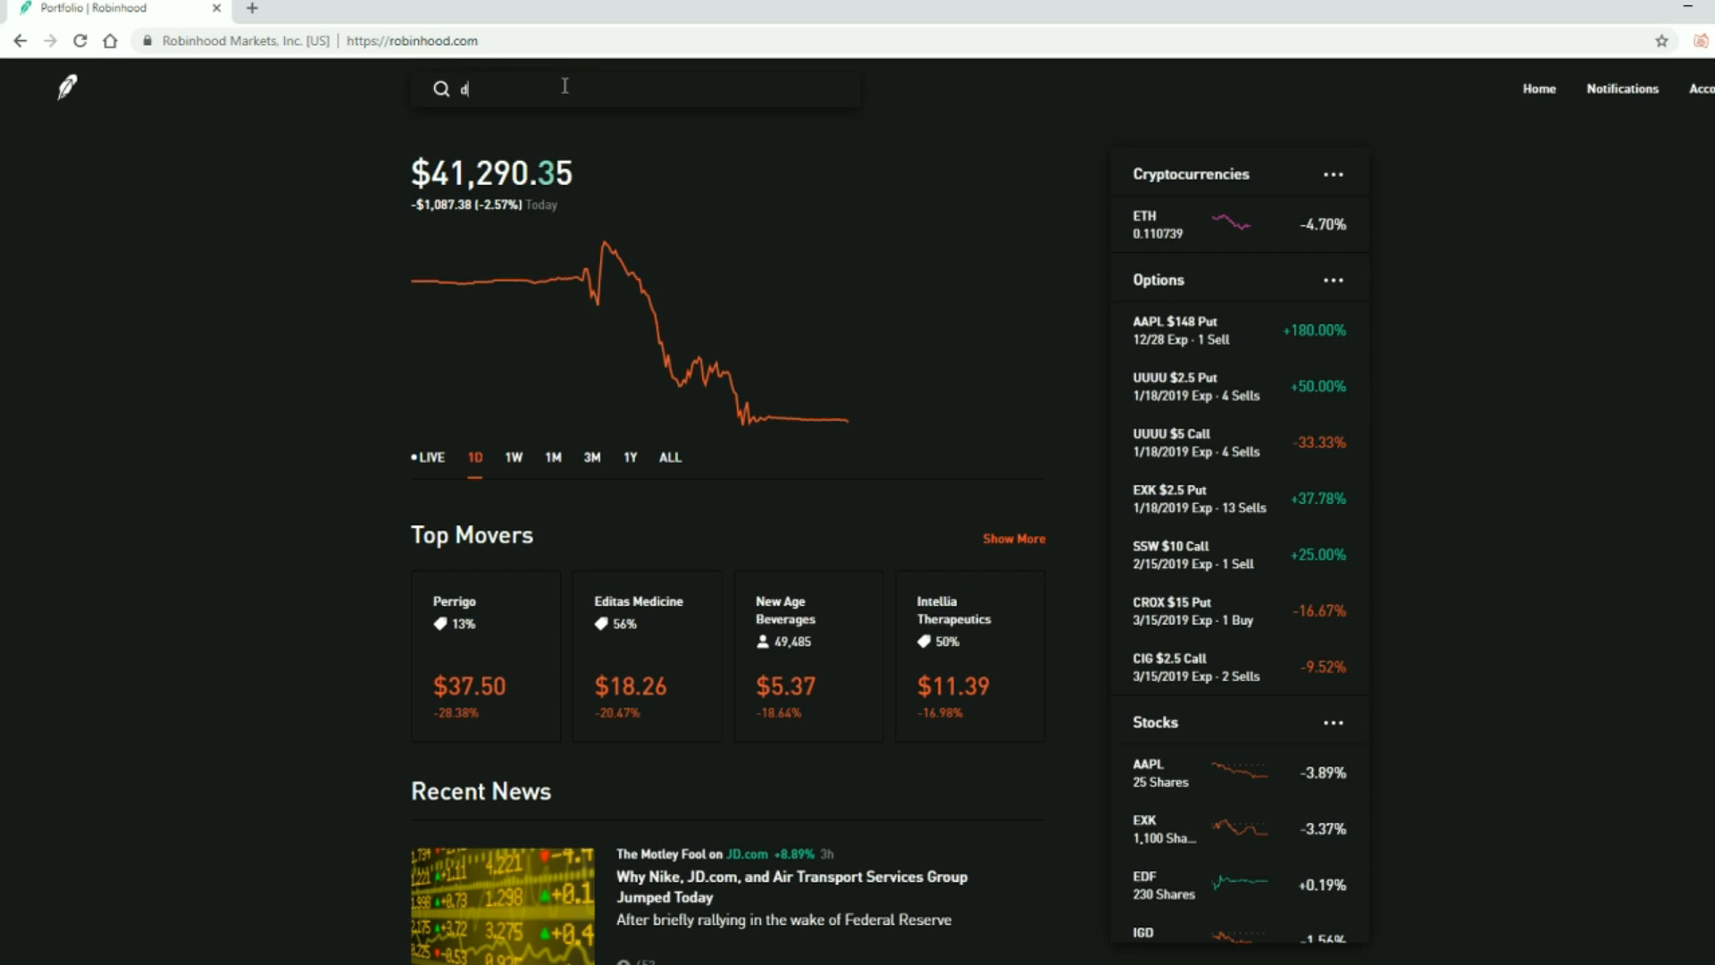
pyautogui.write('jia')
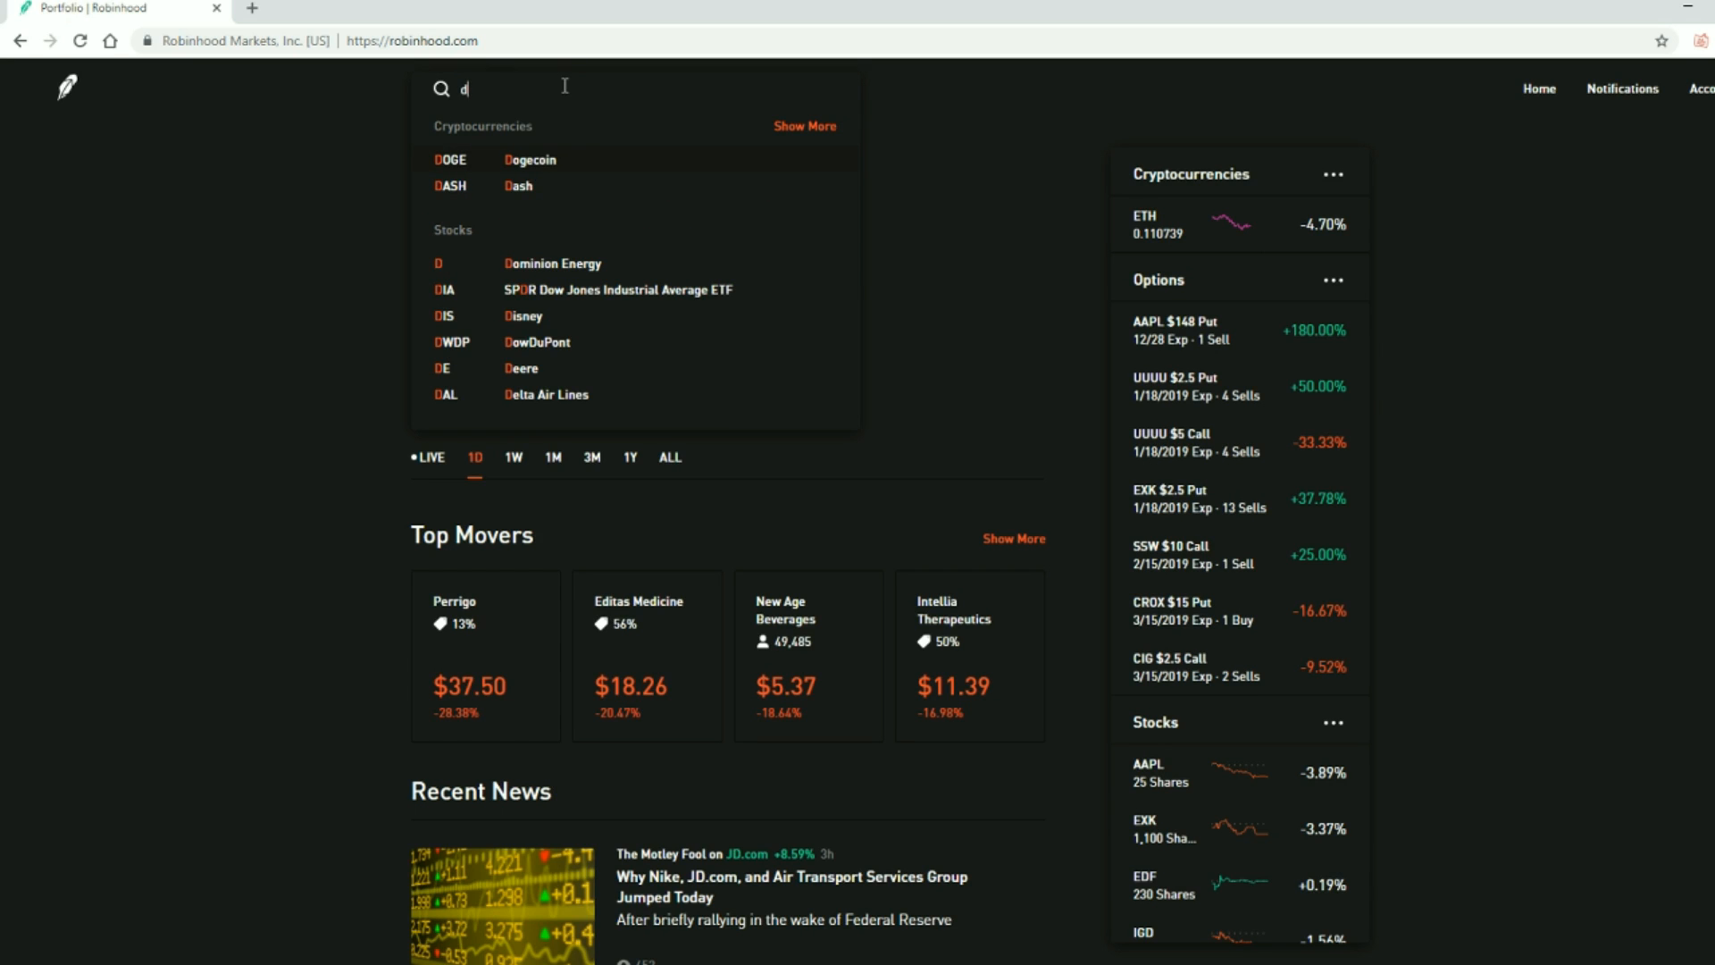
pyautogui.write('j')
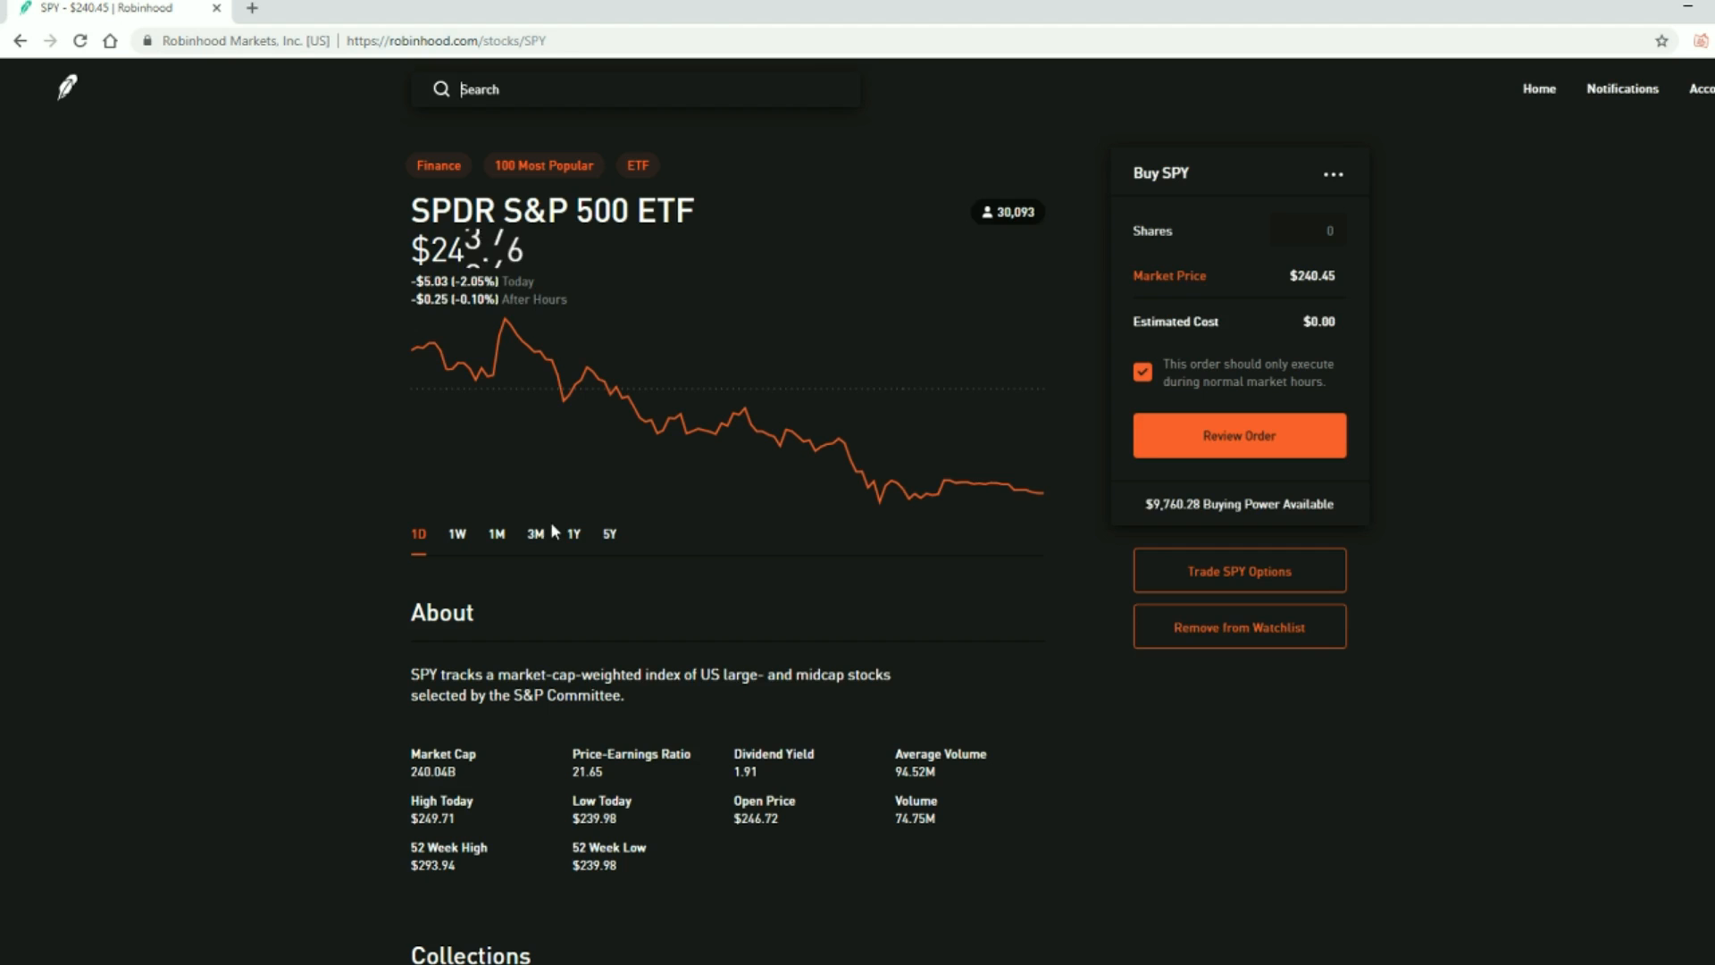
# Switch SPY's chart to 1Y, then 5Y, showing a $78.27 (48.26%) gain
pyautogui.click(573, 534)
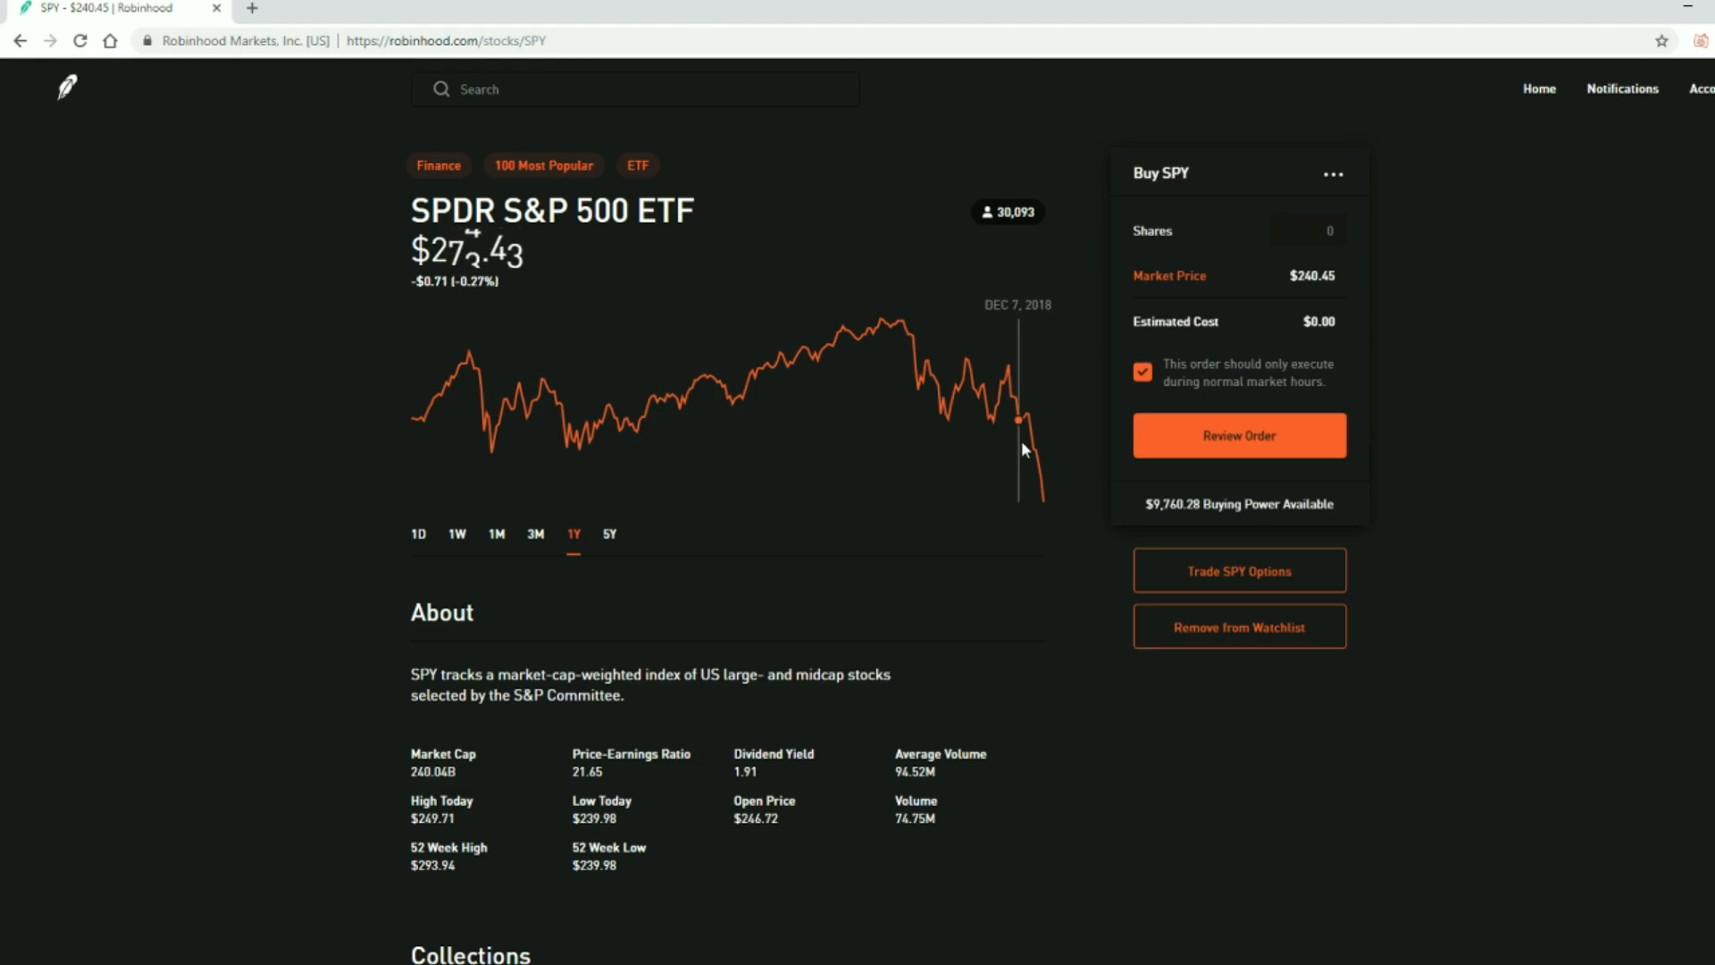
pyautogui.click(608, 534)
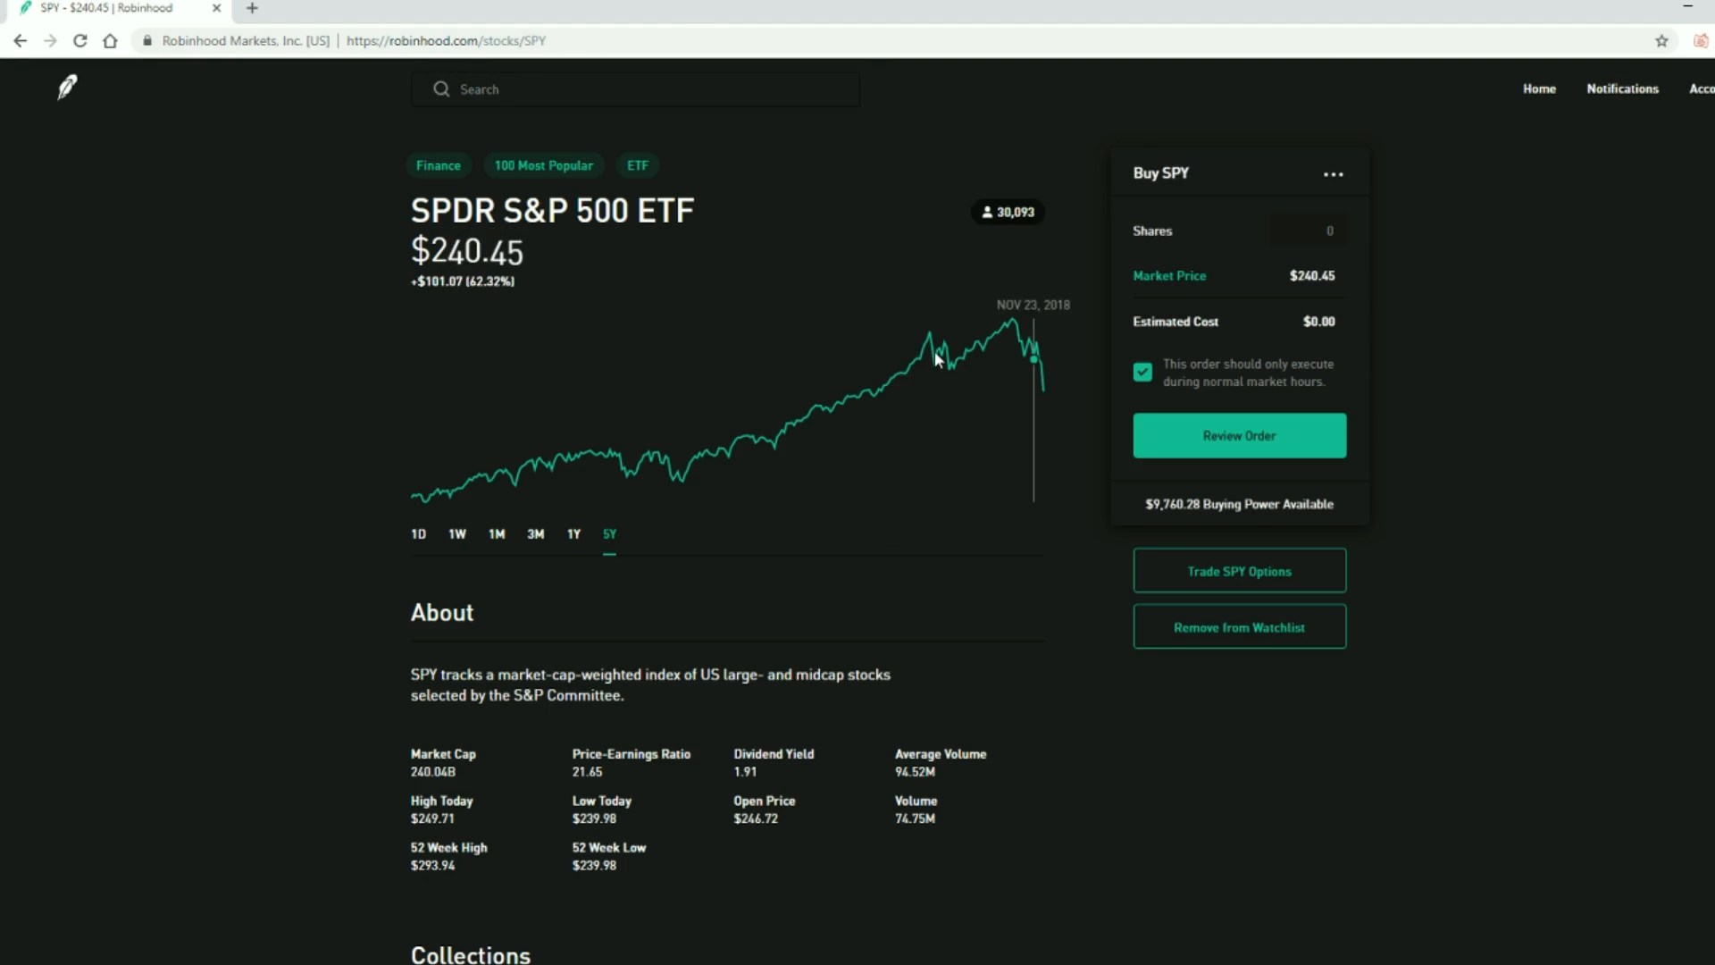
pyautogui.moveTo(1043, 402)
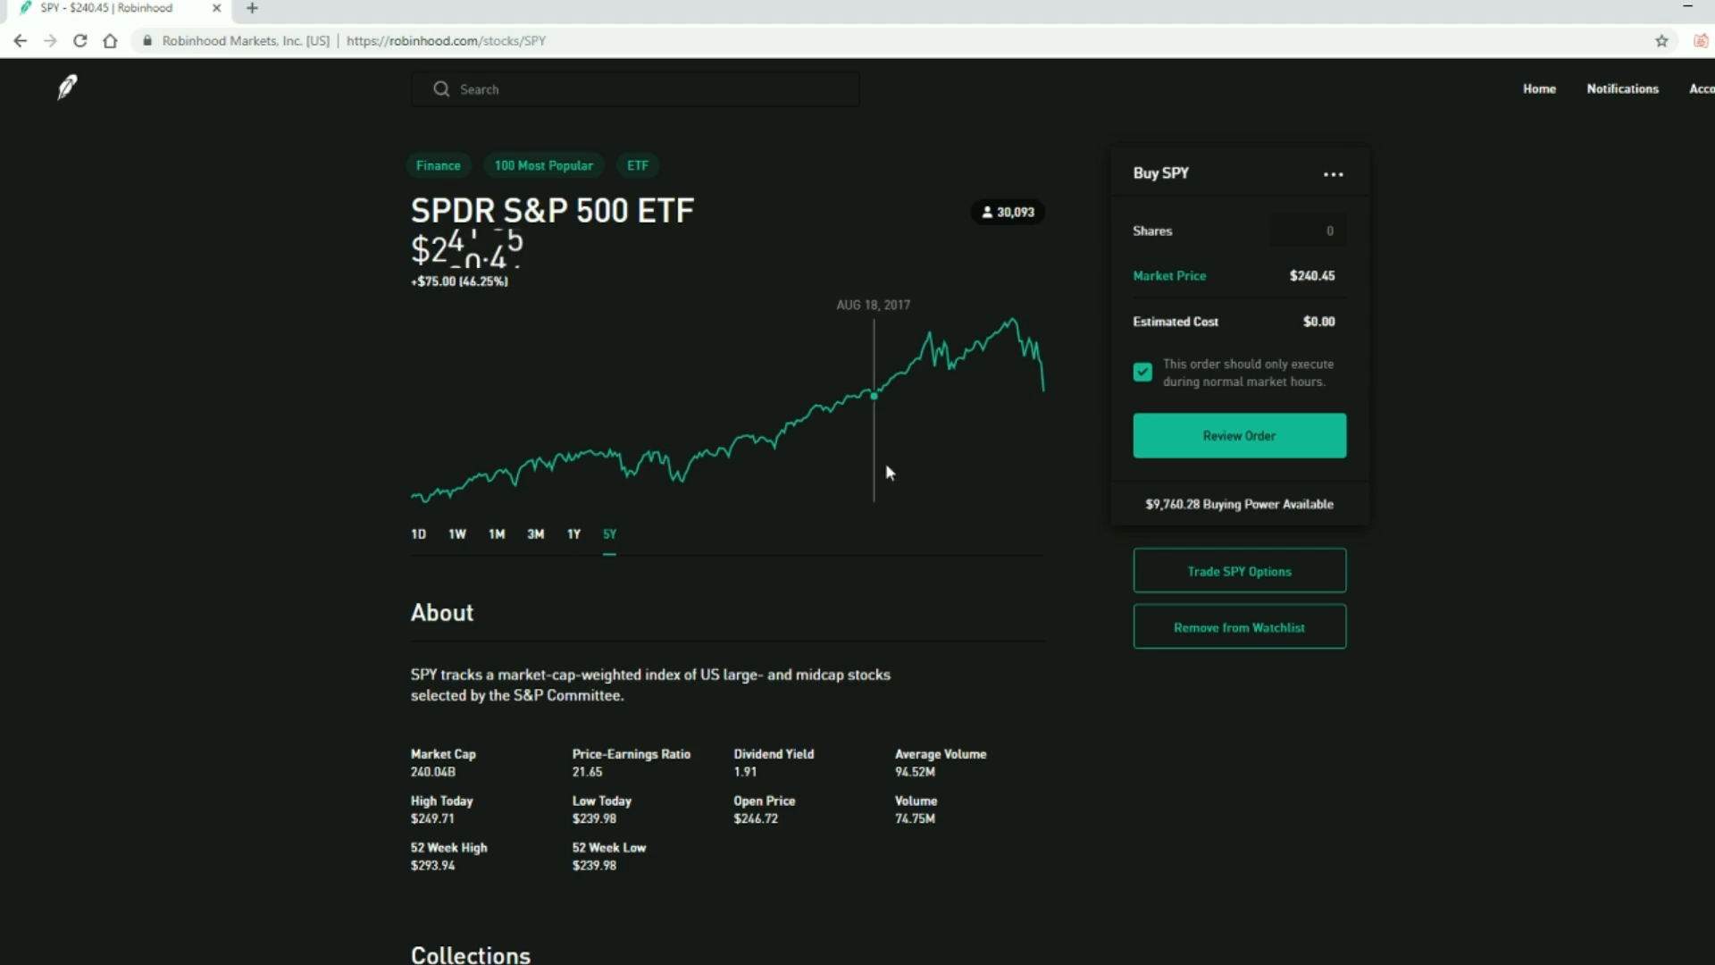
pyautogui.moveTo(1057, 352)
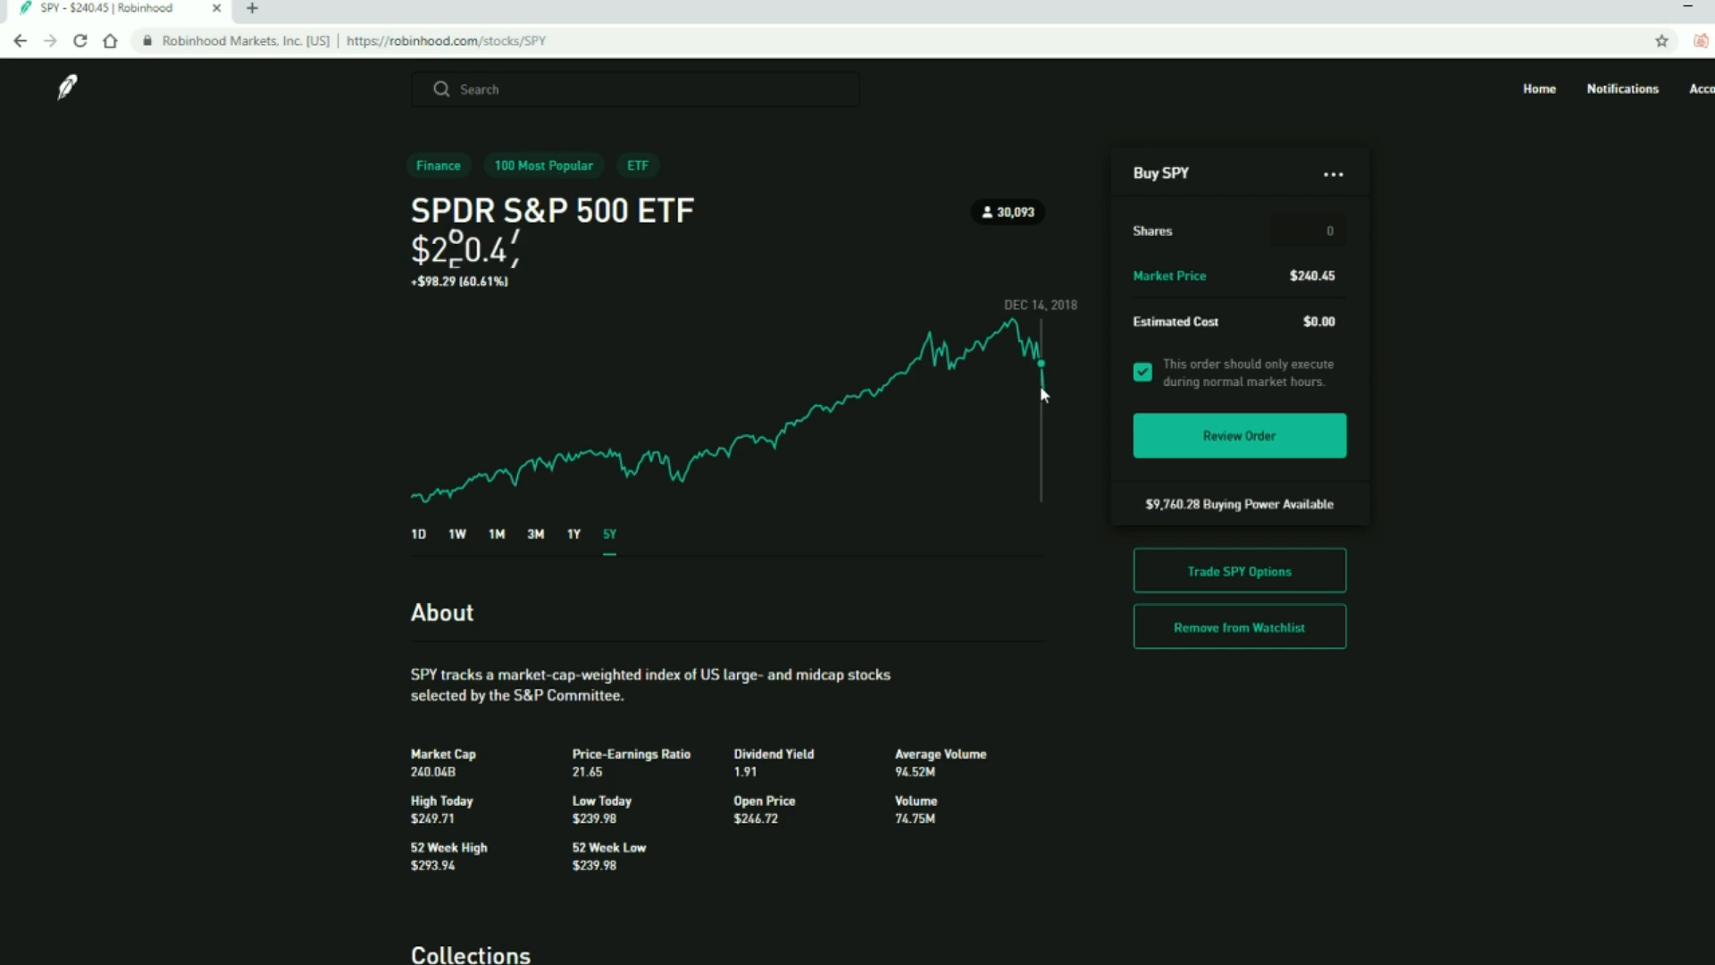
pyautogui.moveTo(1076, 347)
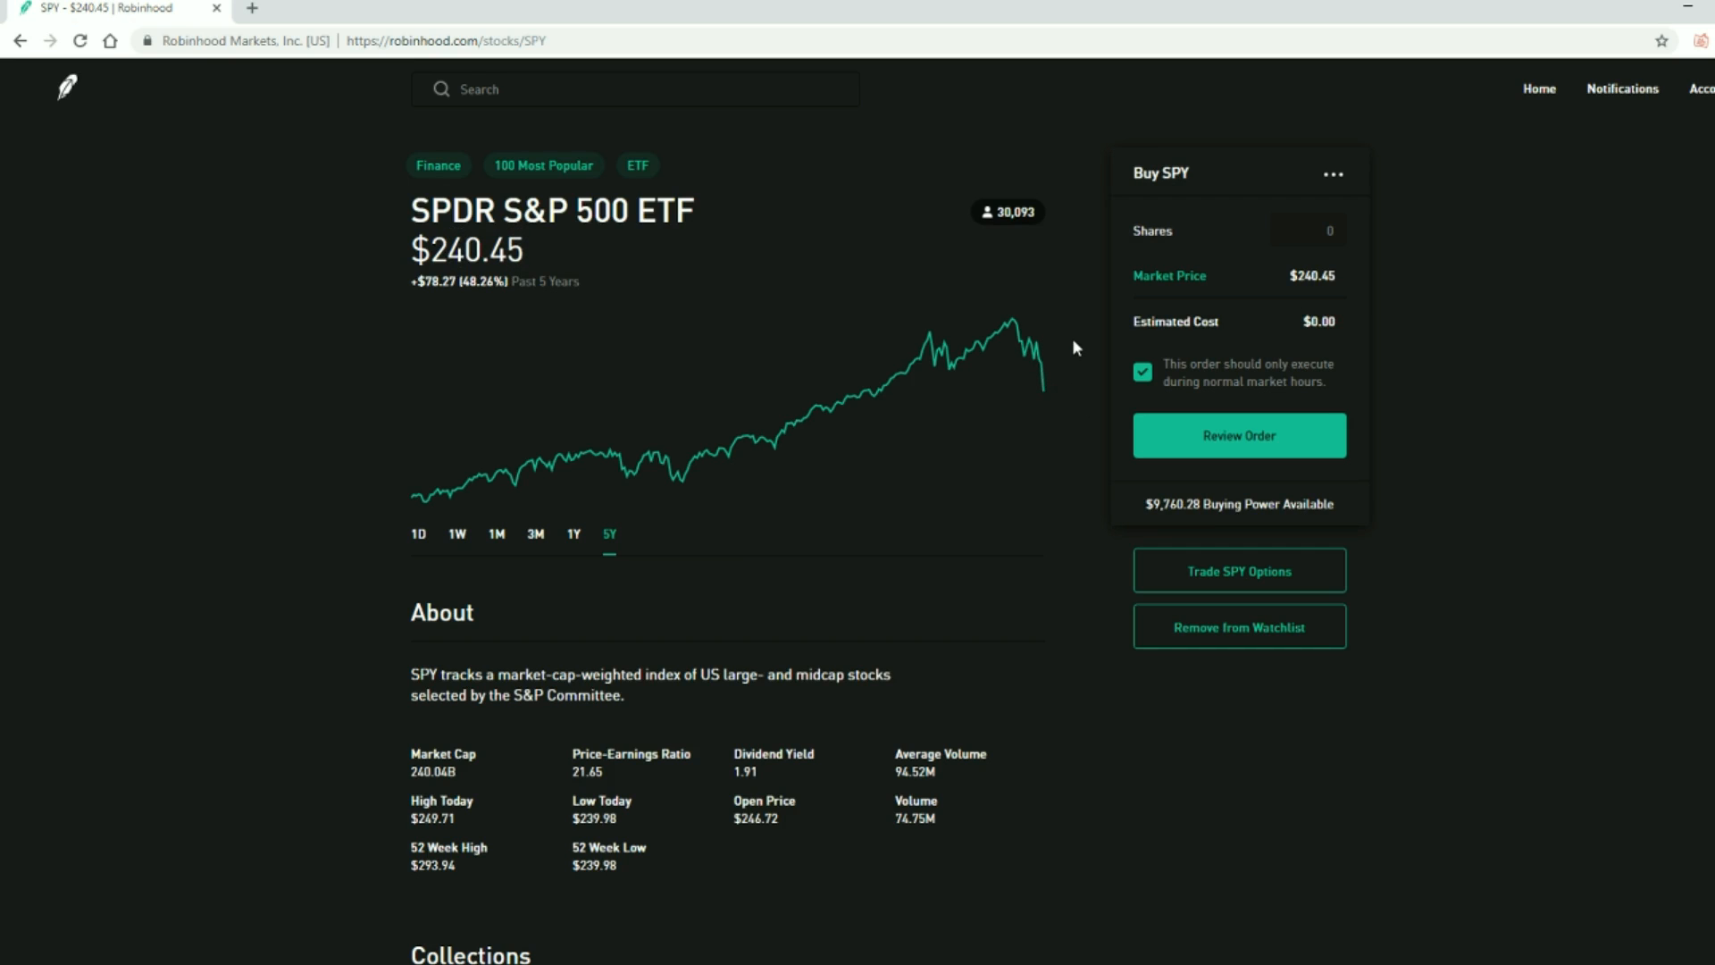
pyautogui.moveTo(1041, 386)
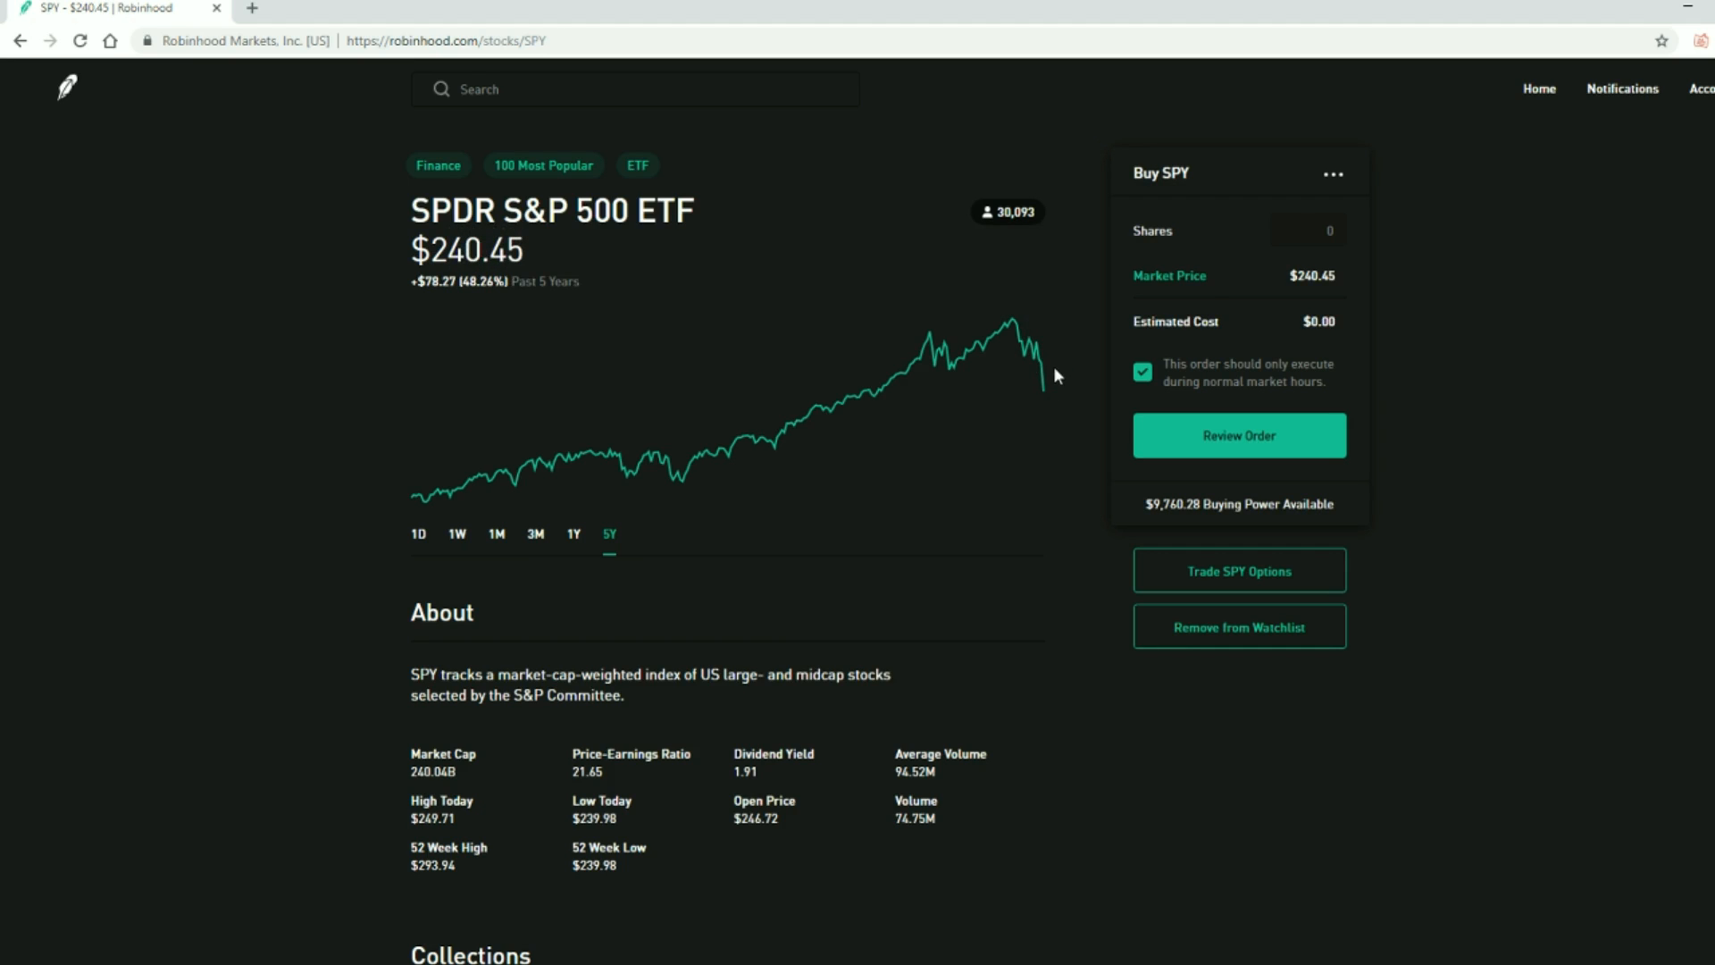
pyautogui.moveTo(970, 514)
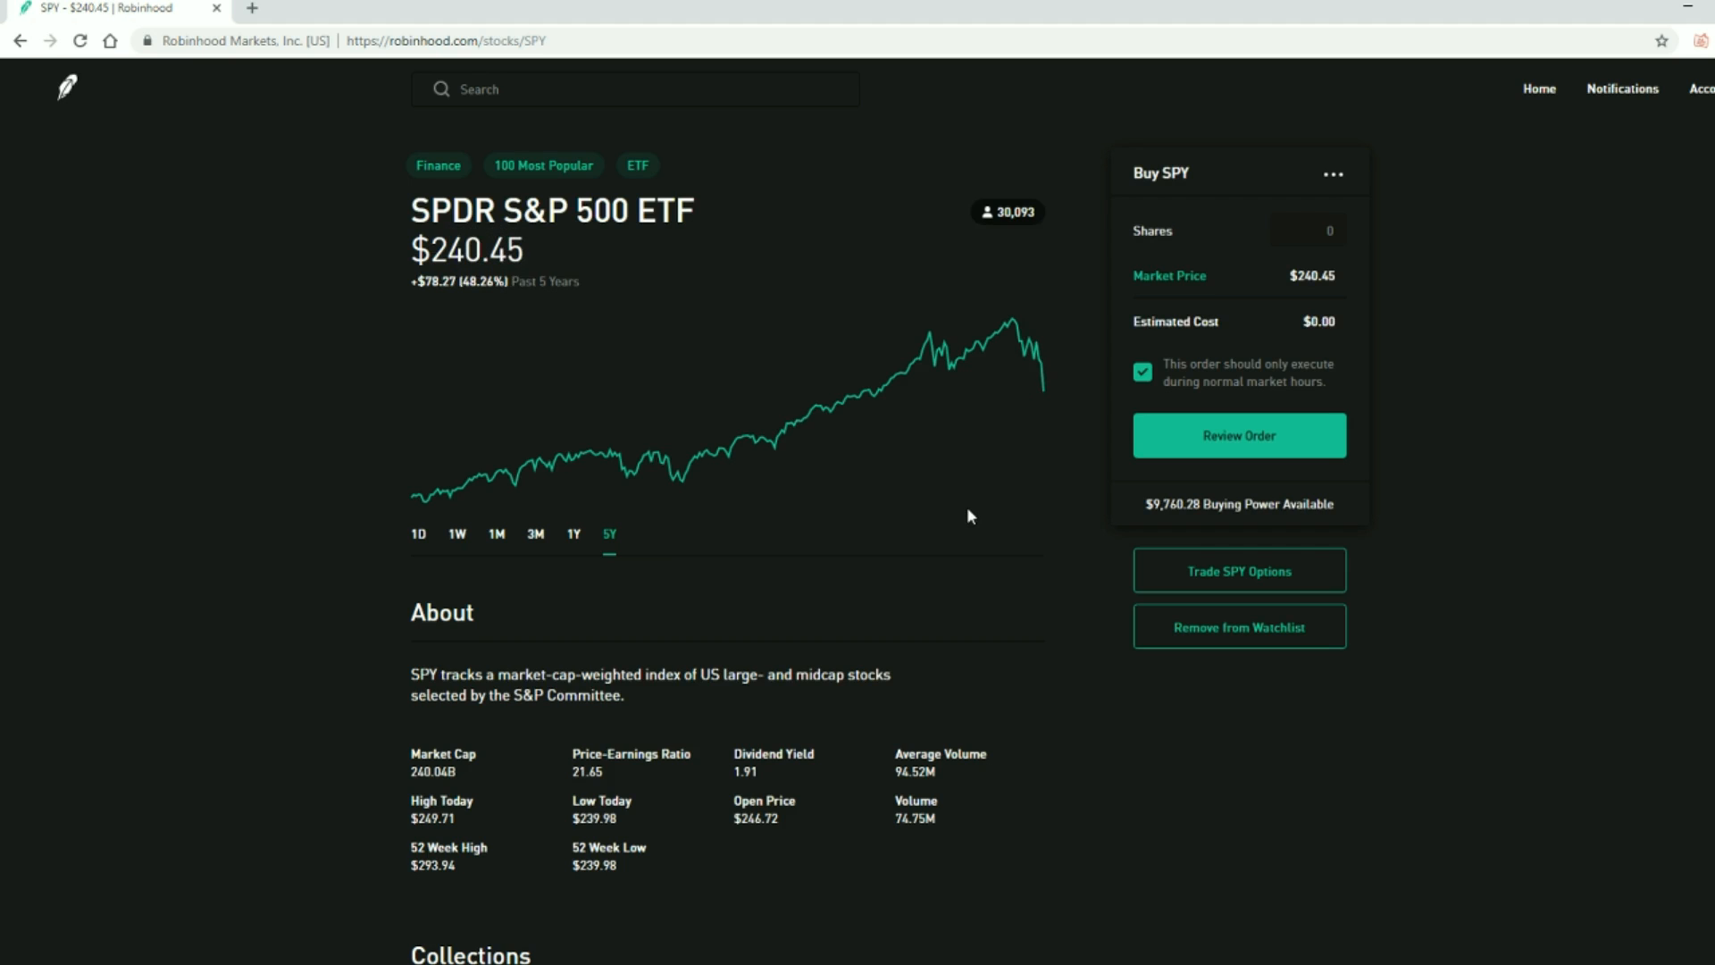
pyautogui.scroll(-3)
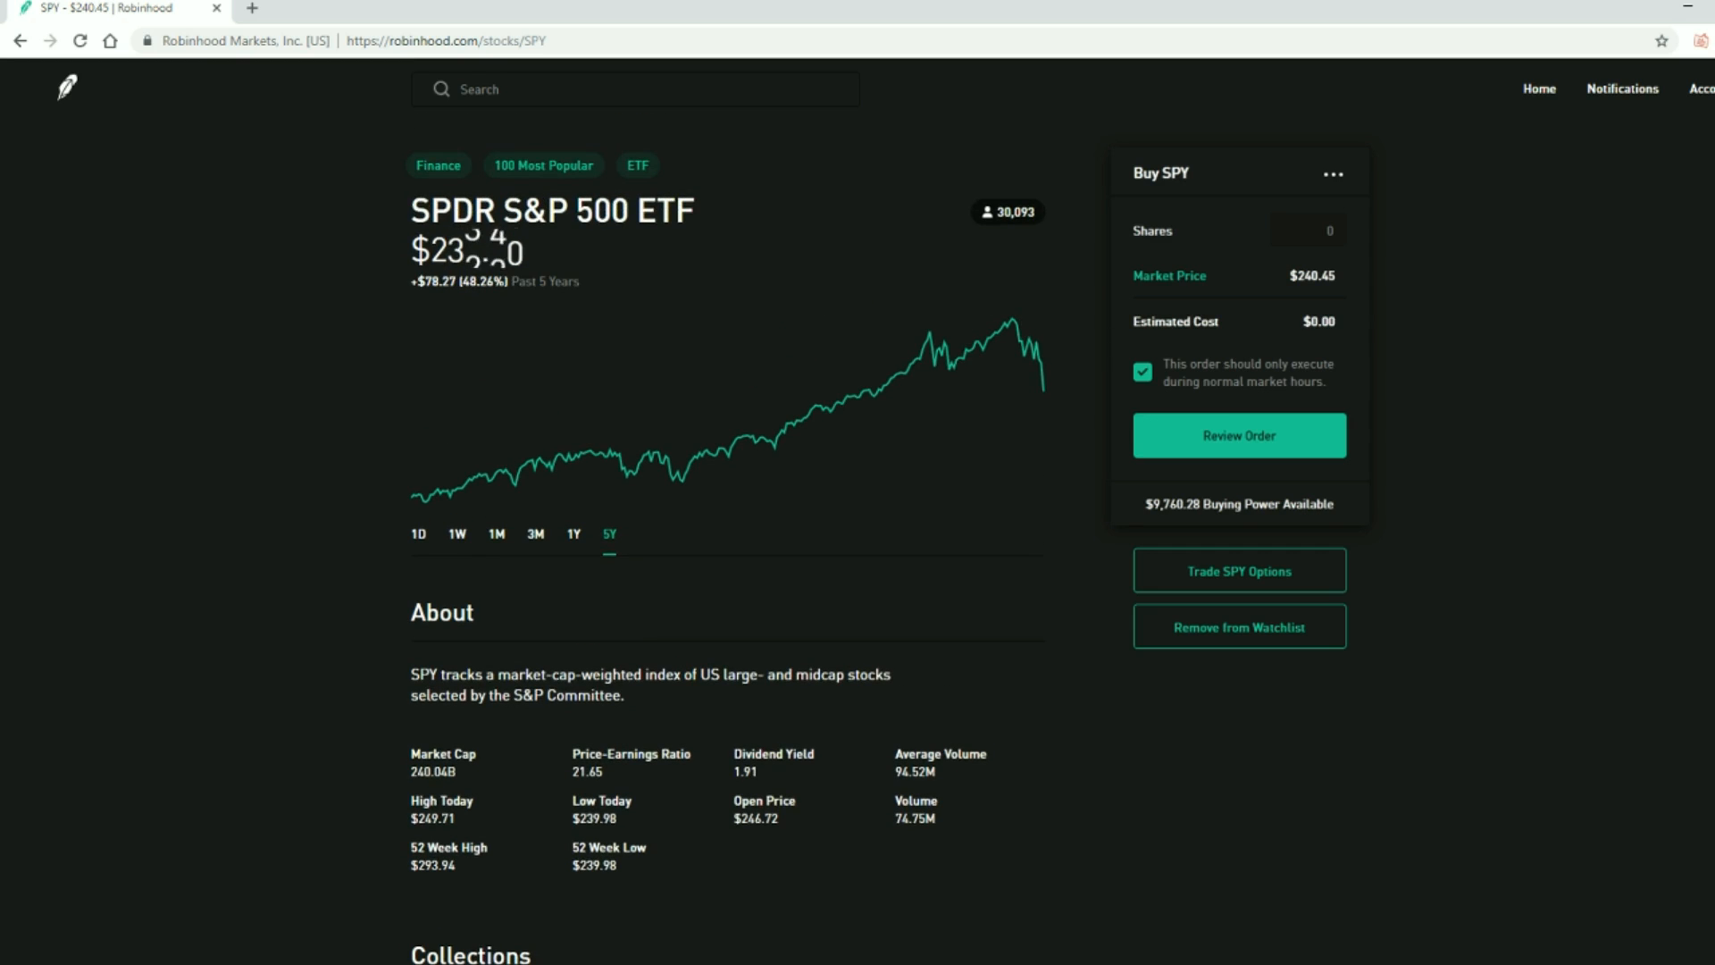
# Show the account summary with $41,287.25 portfolio value and $9,760.28 buying power
pyautogui.click(1701, 90)
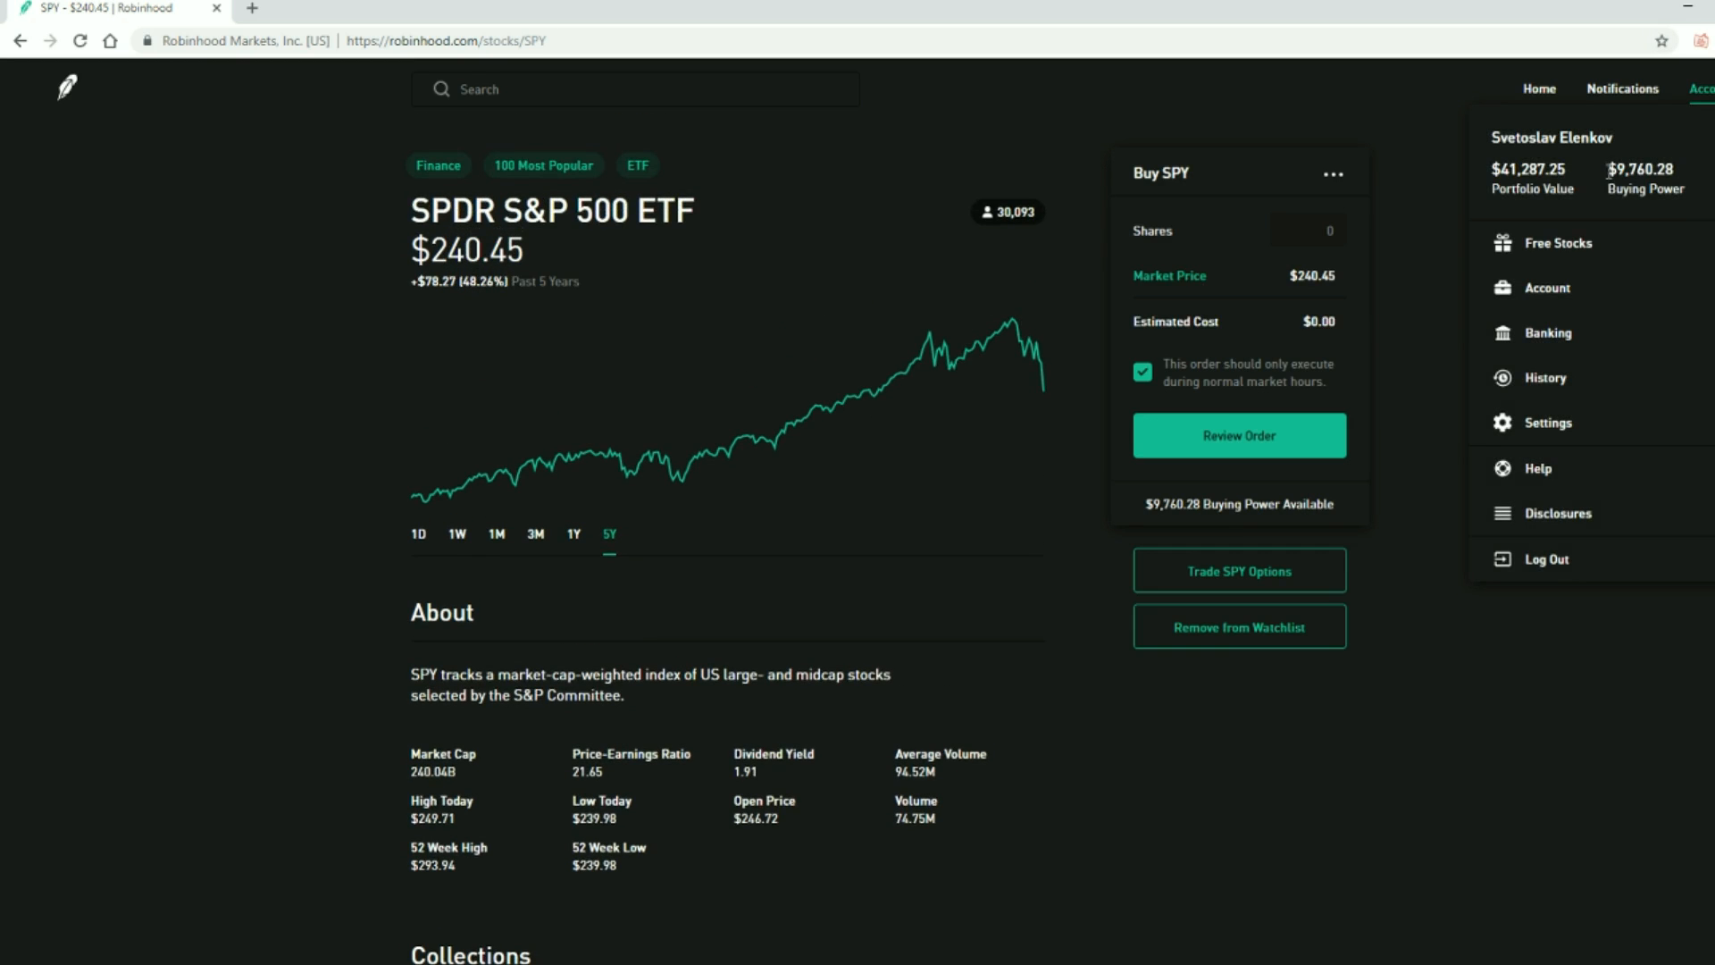
pyautogui.doubleClick(1638, 168)
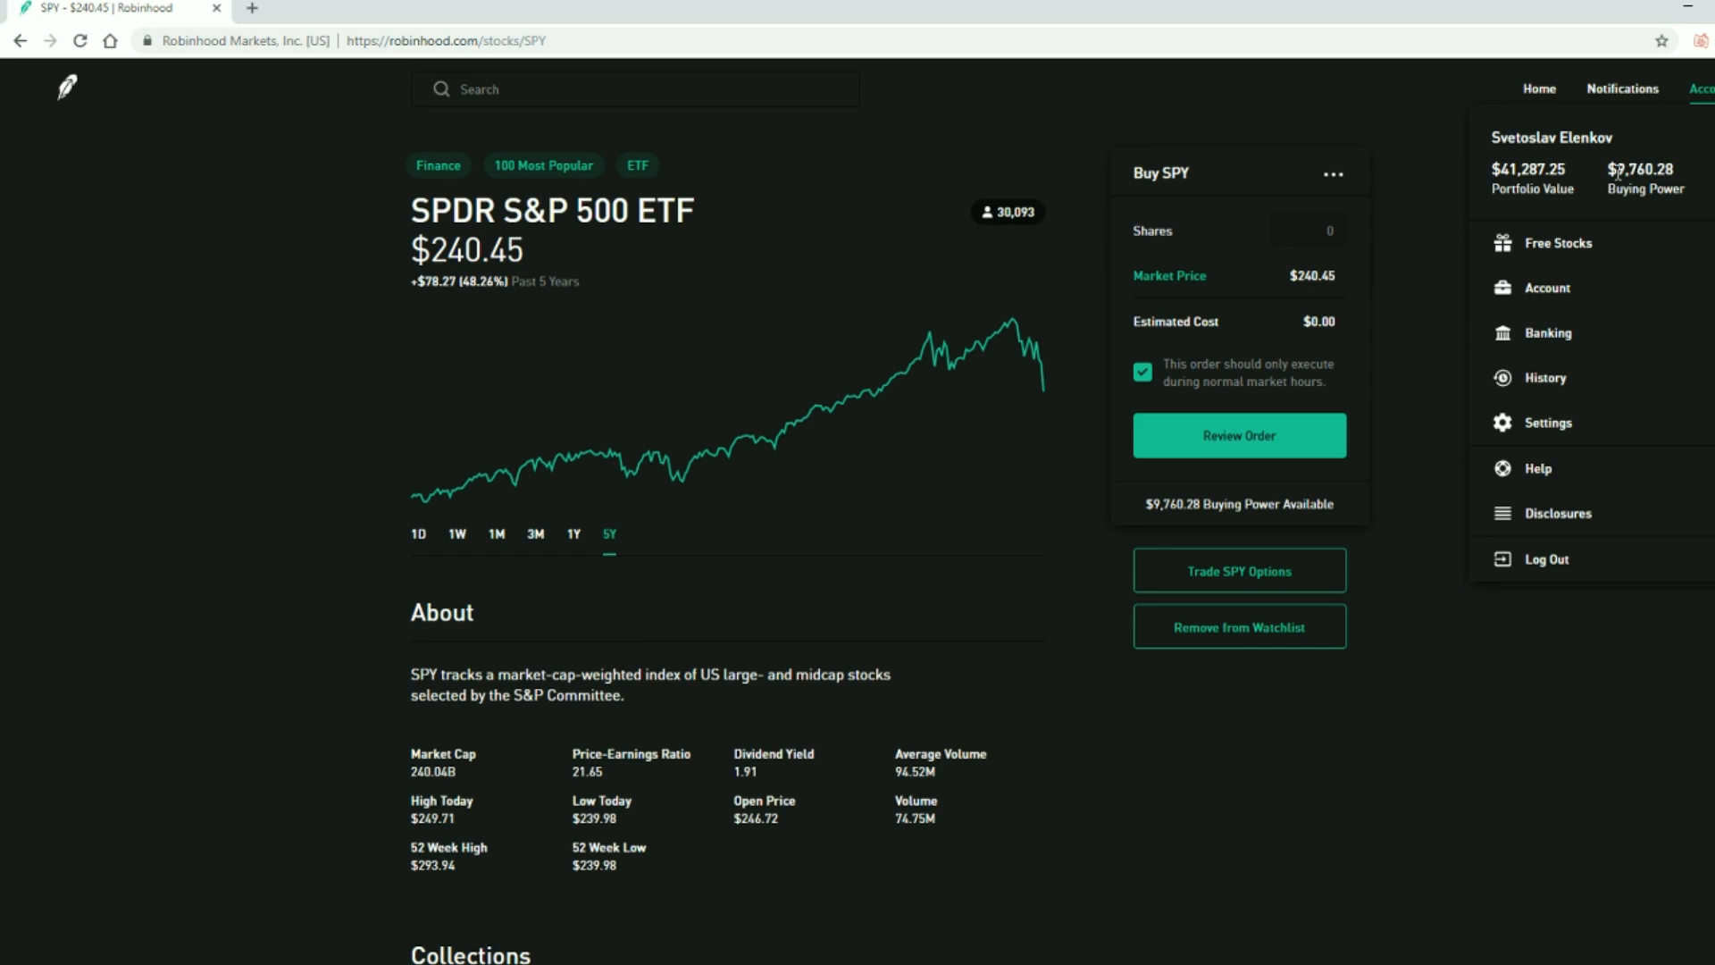
pyautogui.moveTo(1634, 164)
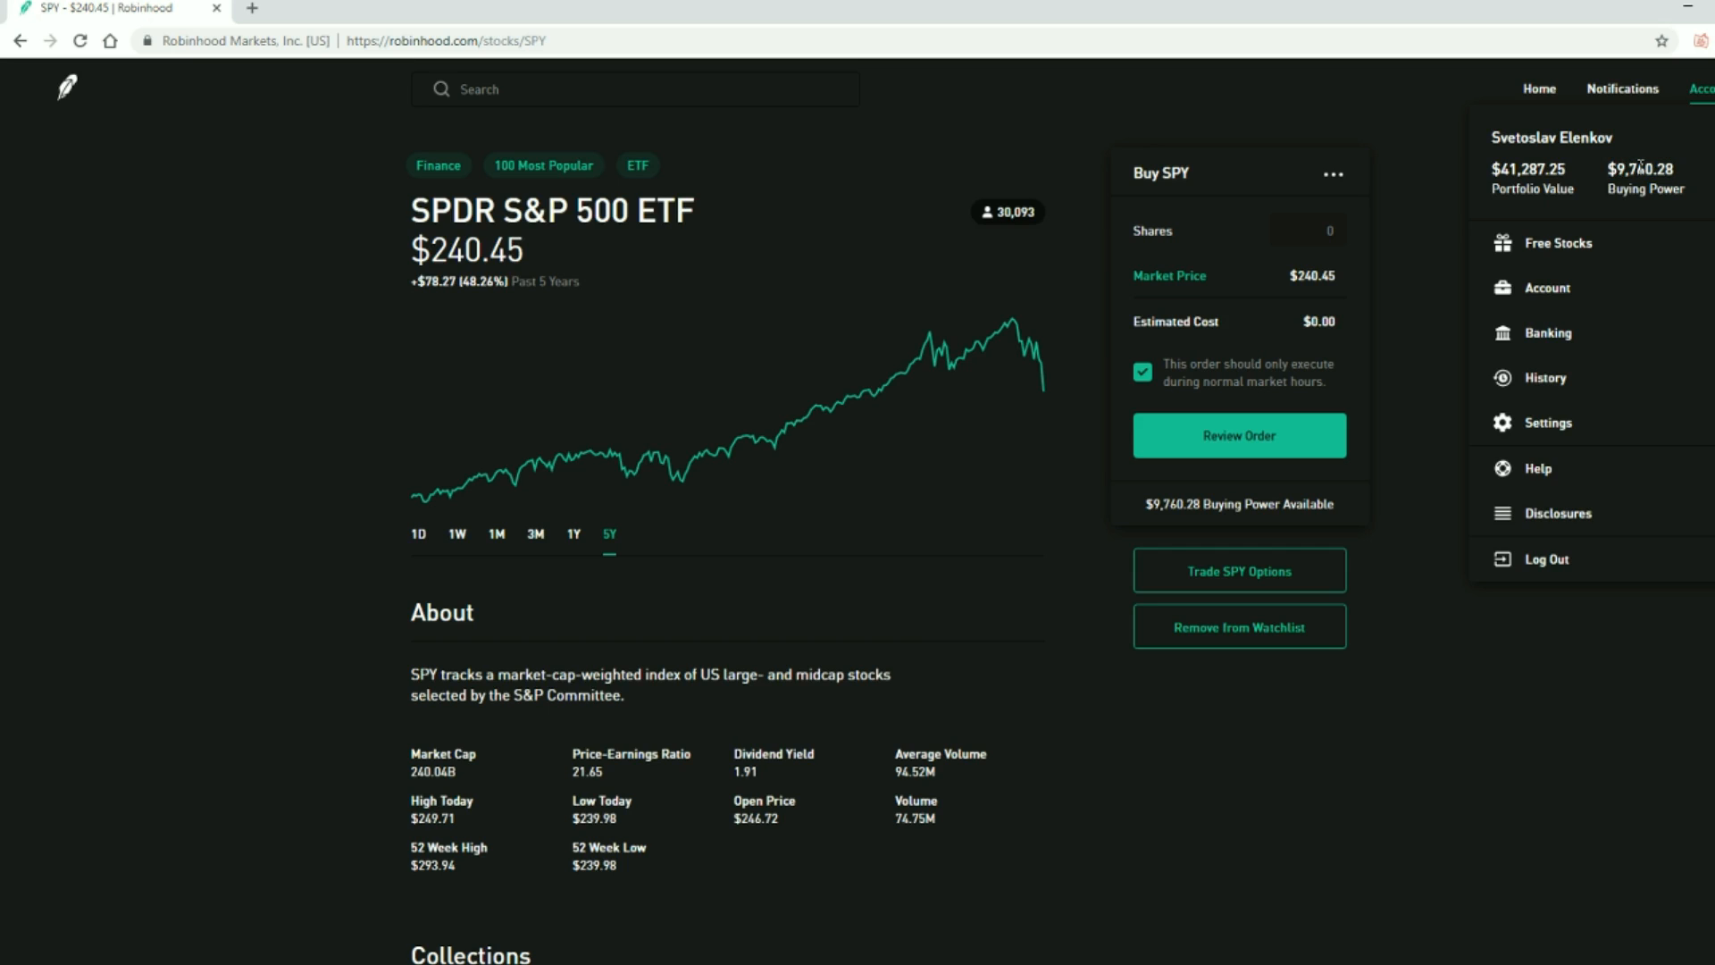
pyautogui.moveTo(1512, 171)
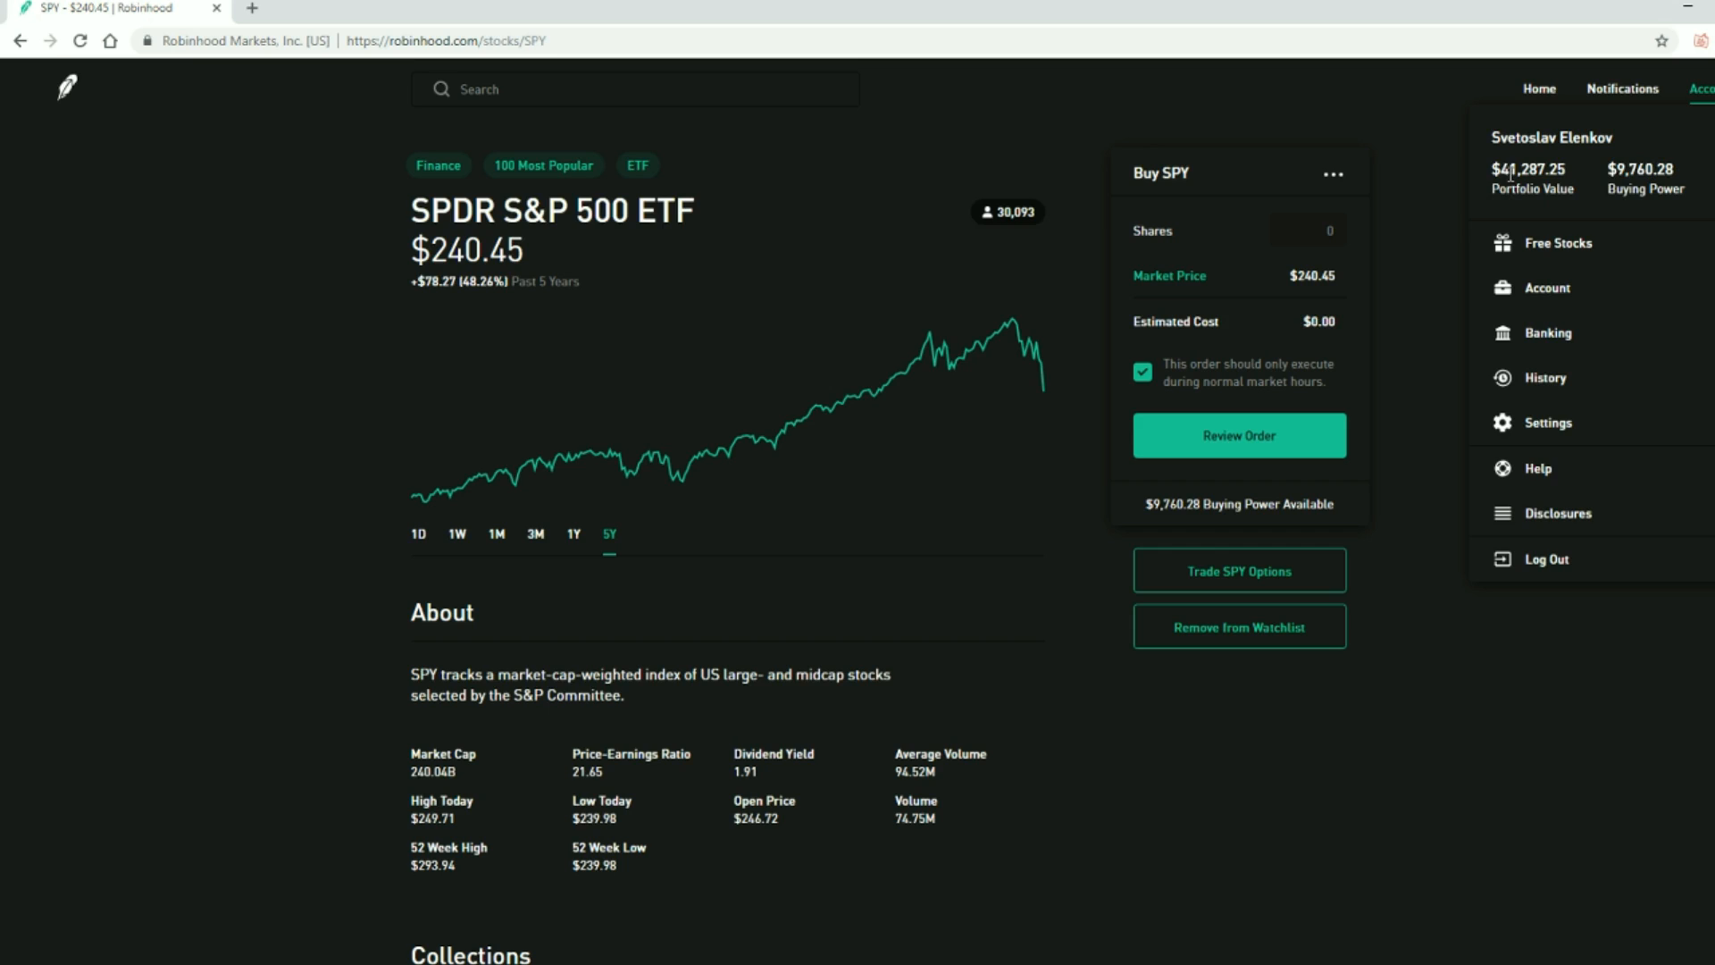
pyautogui.moveTo(1522, 258)
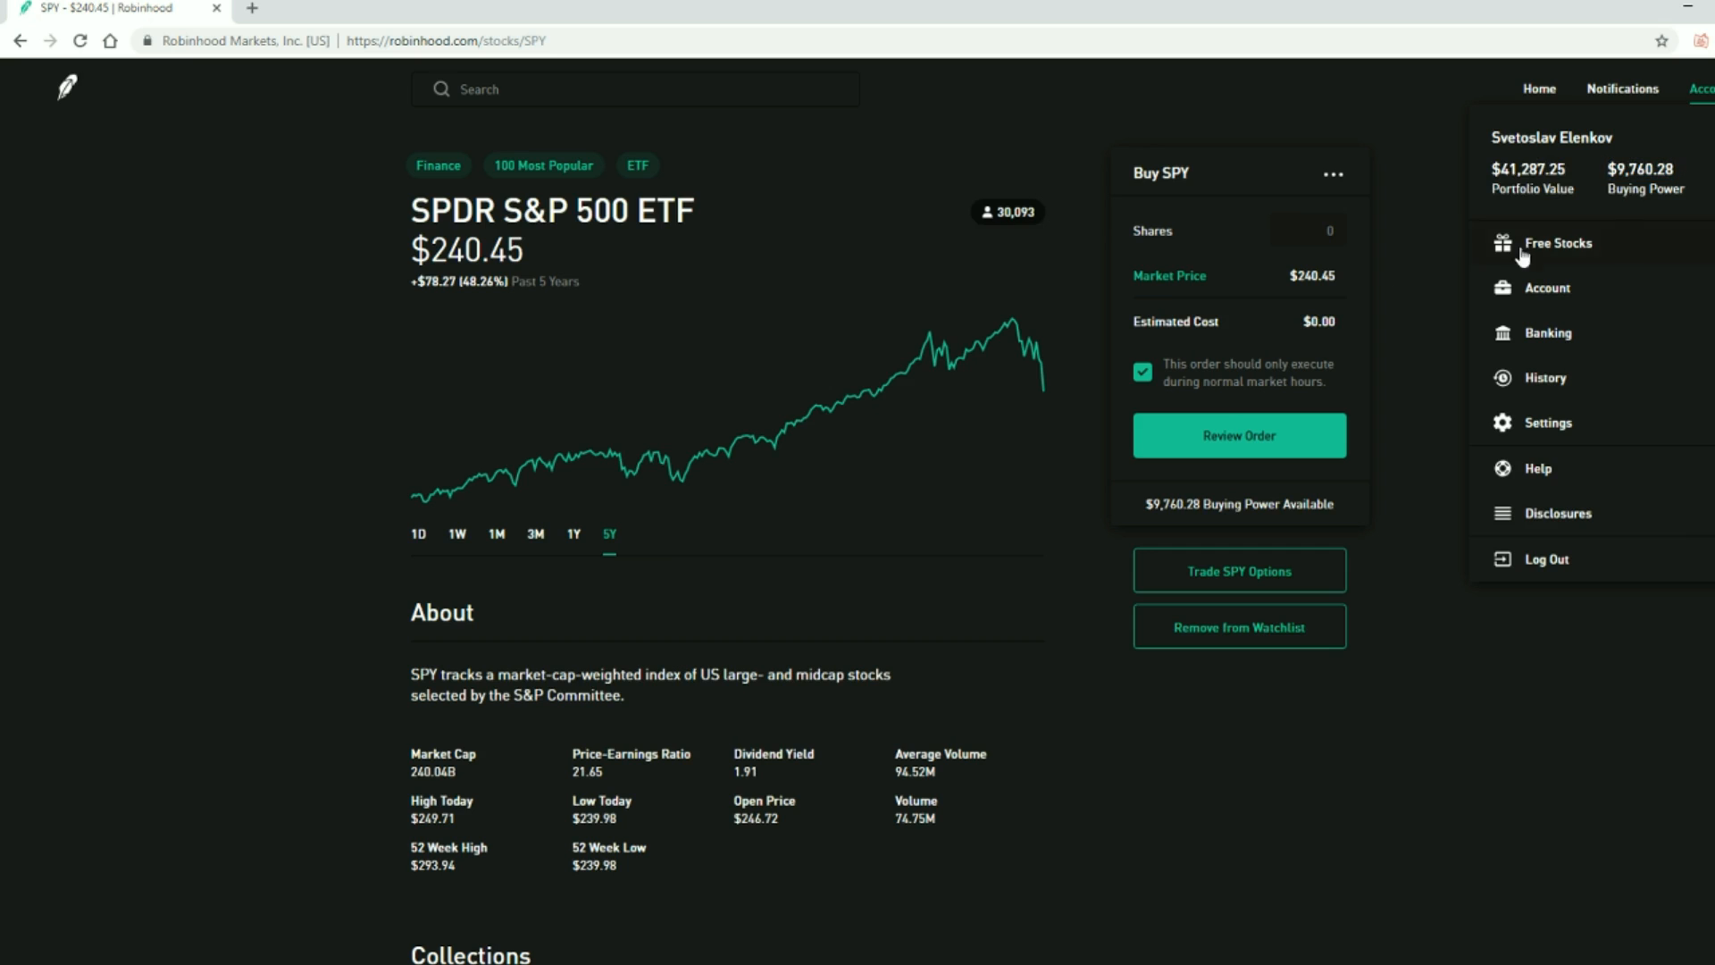
# Scroll the account menu, close it and return to the portfolio home valued at $41,287.25
pyautogui.scroll(-3)
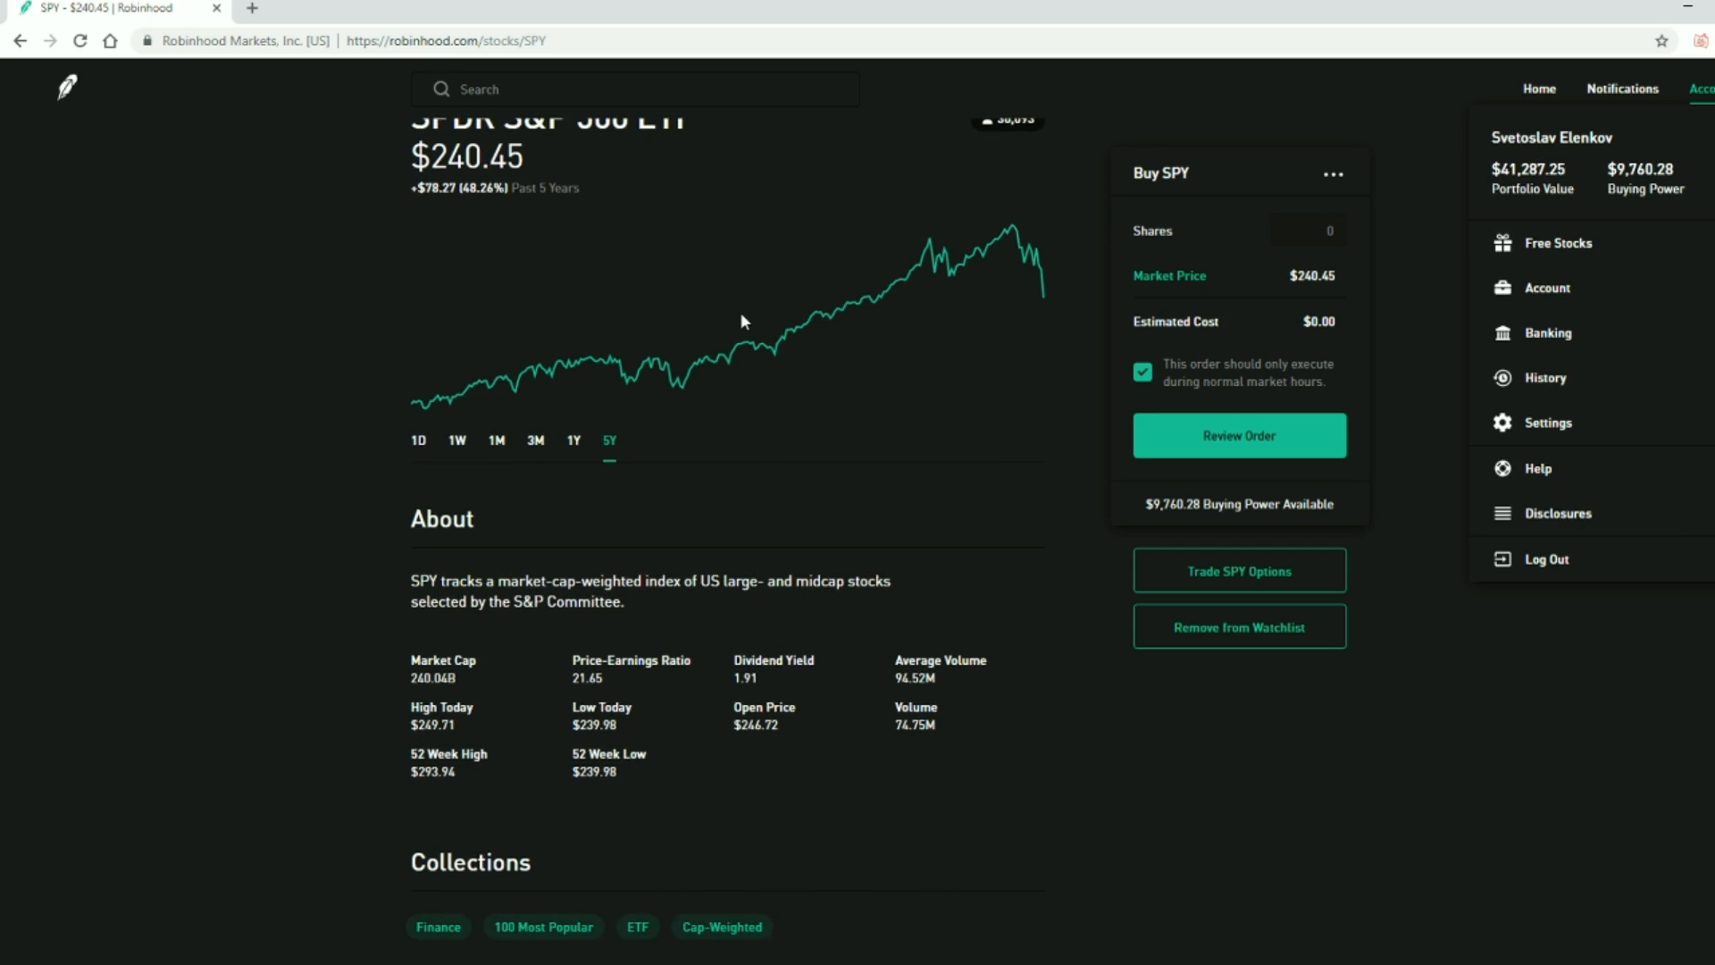
pyautogui.scroll(-3)
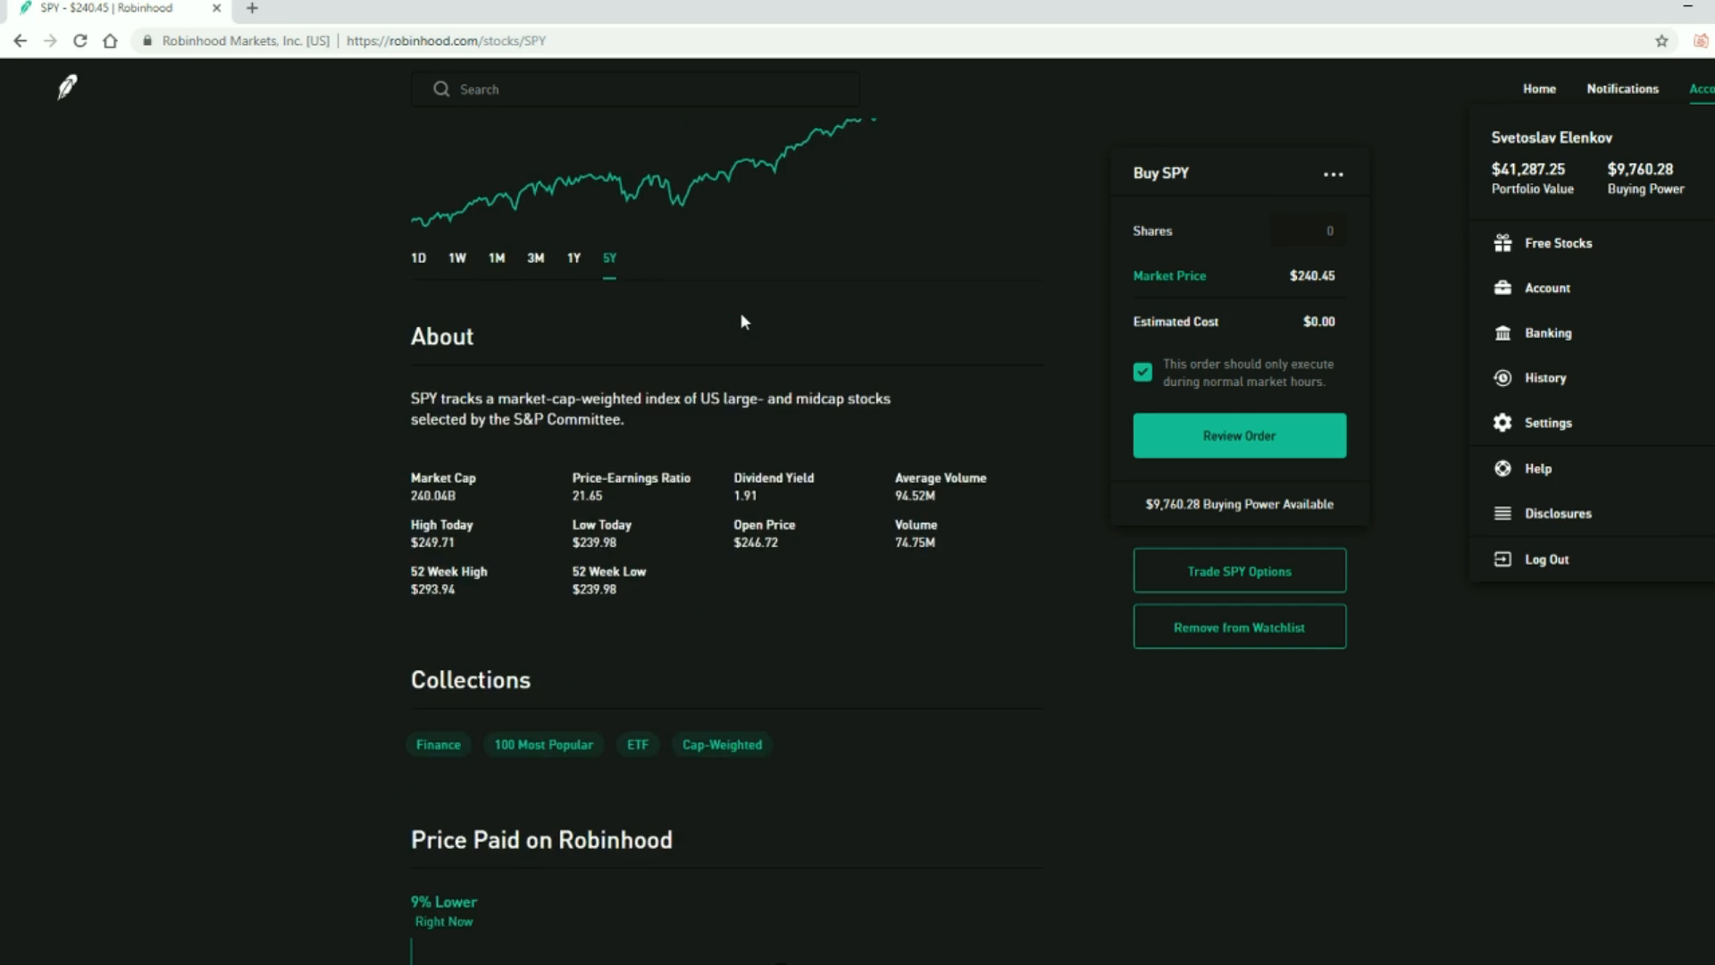
pyautogui.scroll(-3)
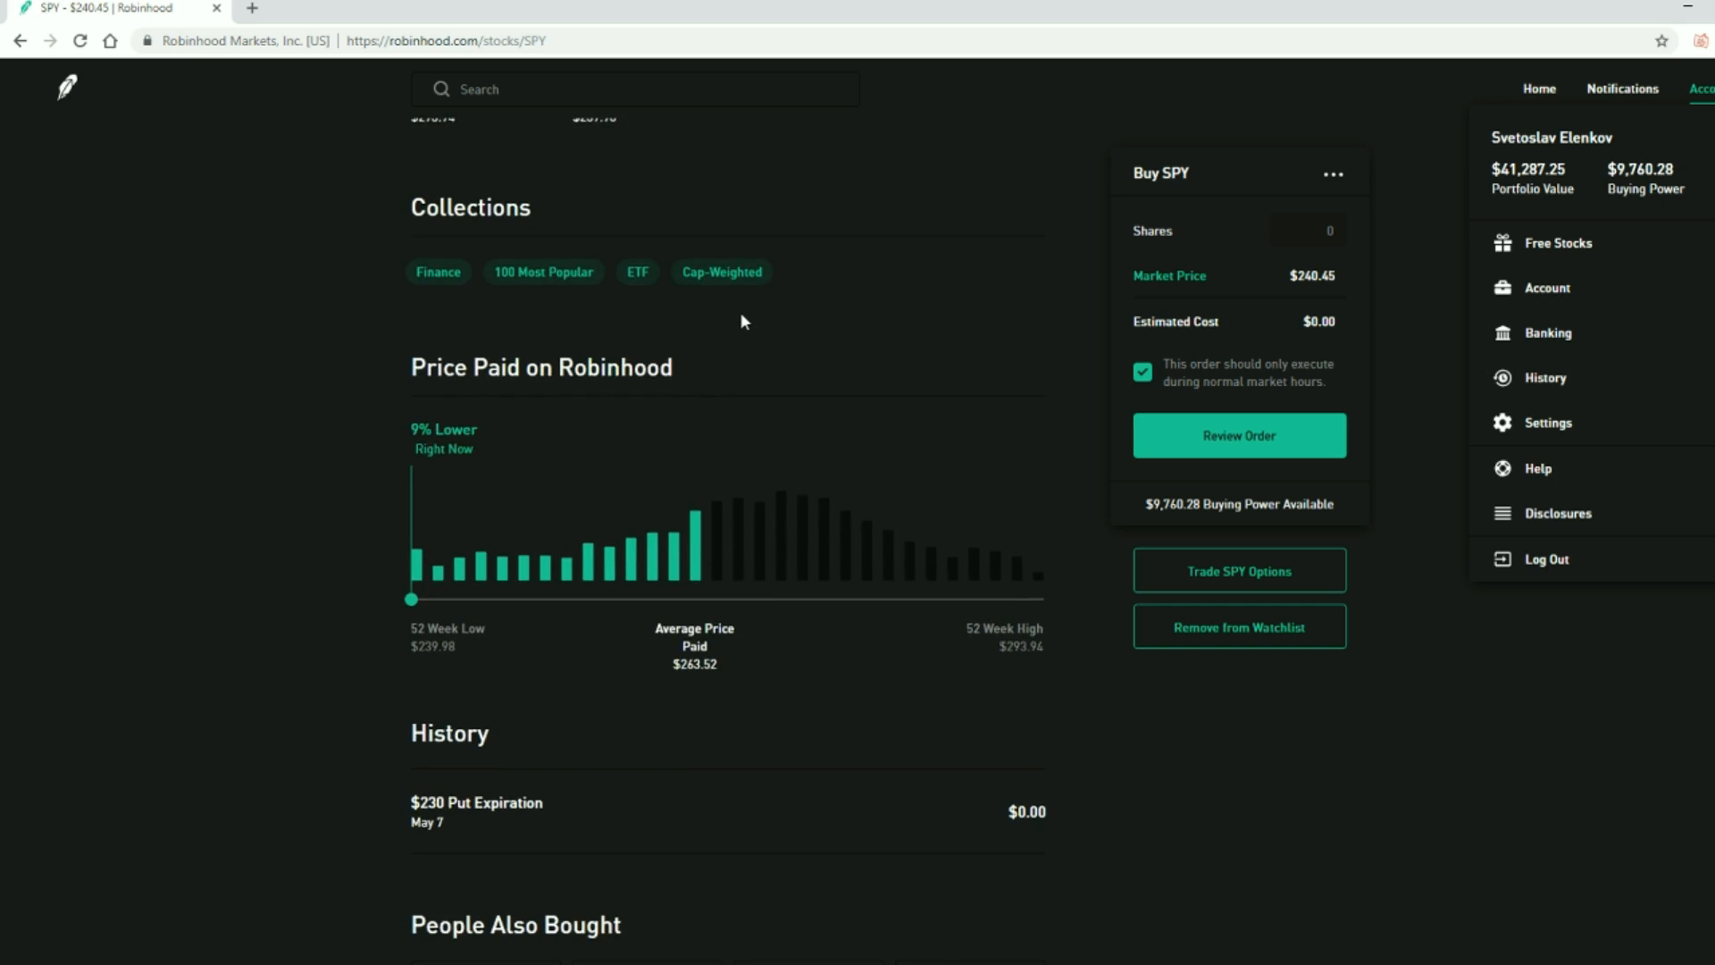
pyautogui.scroll(-3)
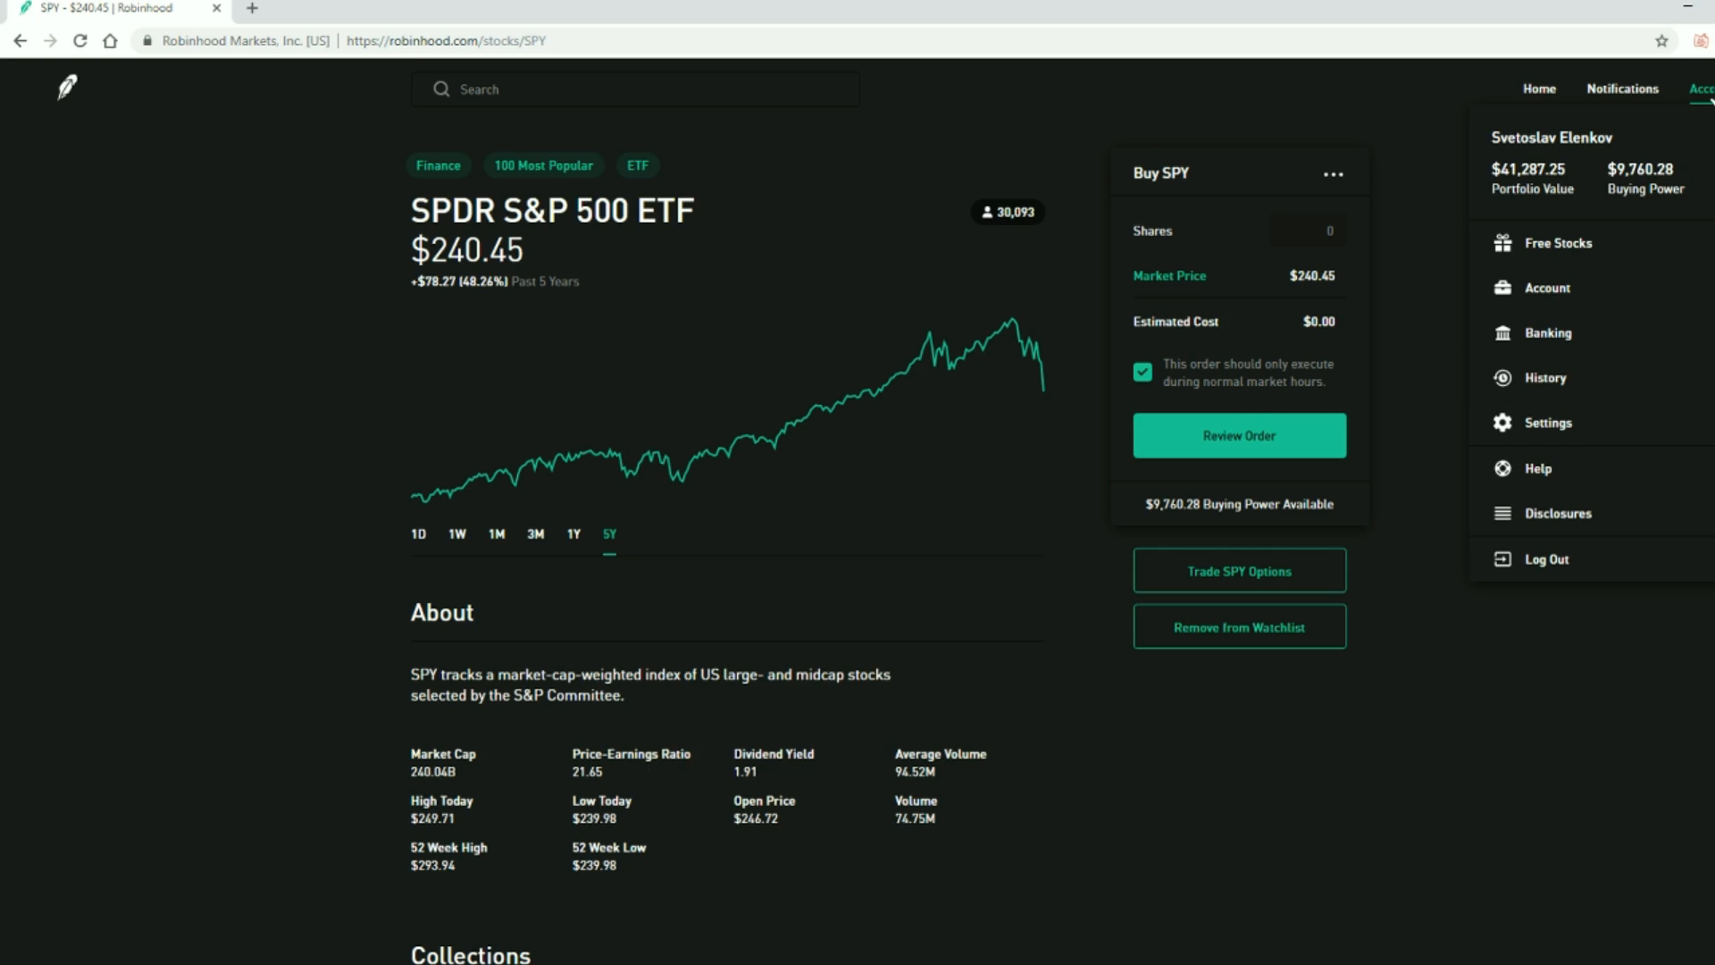
pyautogui.moveTo(1057, 385)
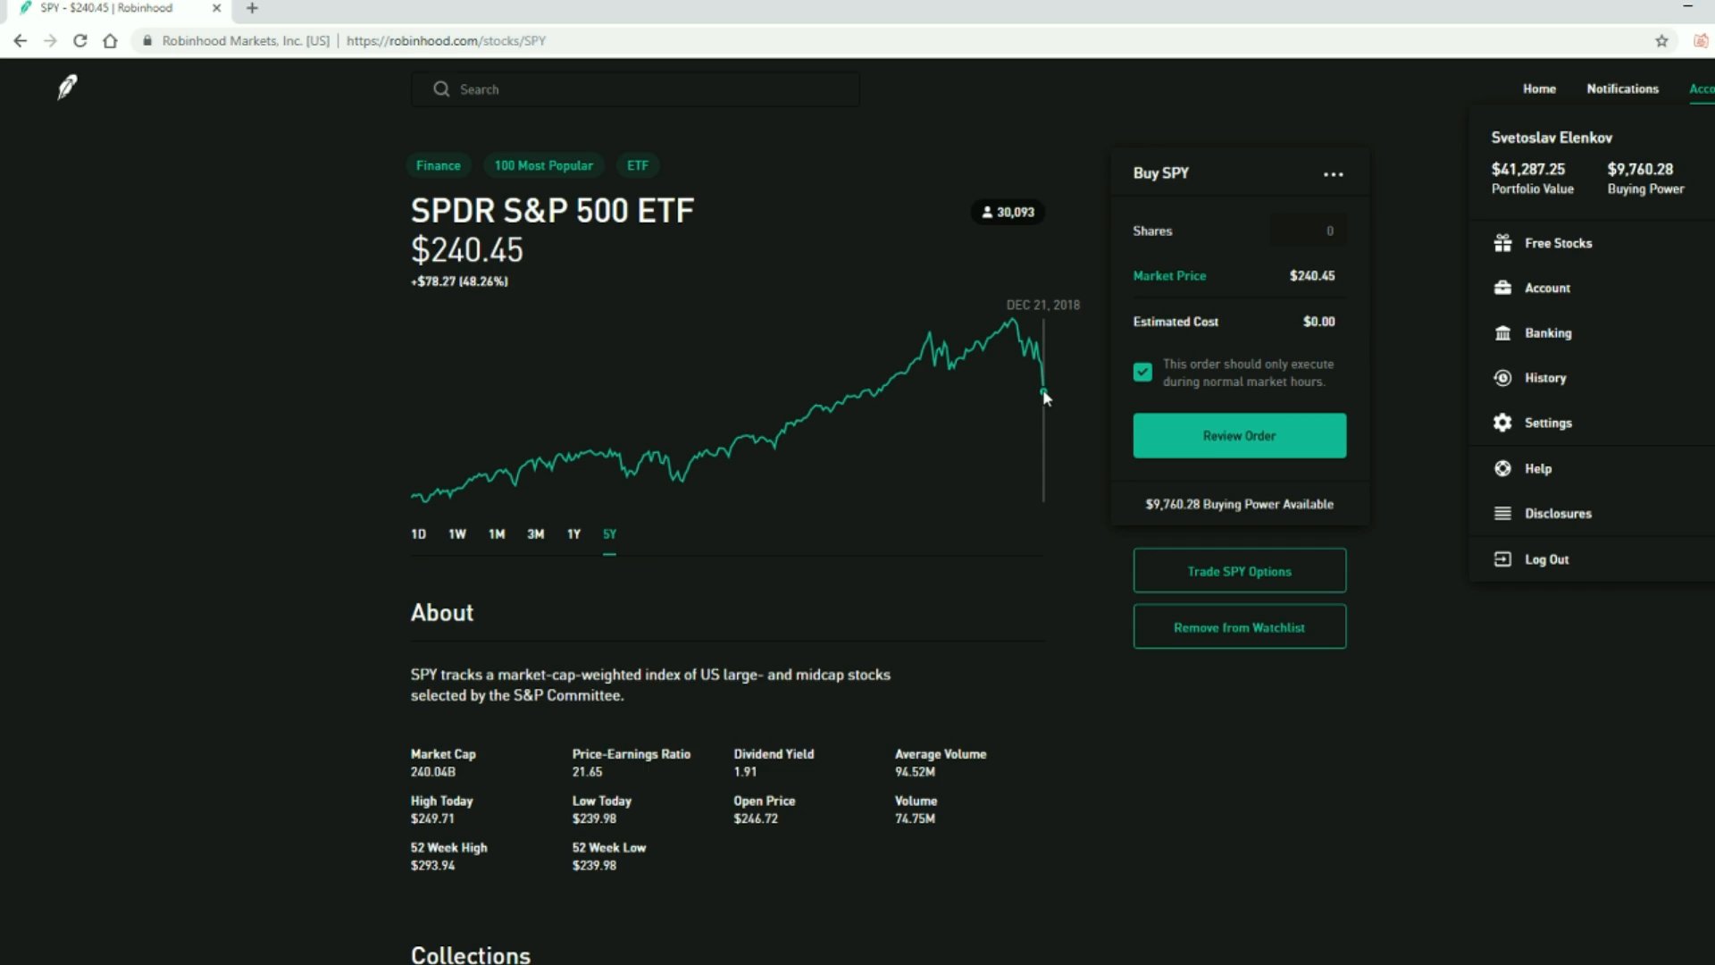
pyautogui.moveTo(1033, 365)
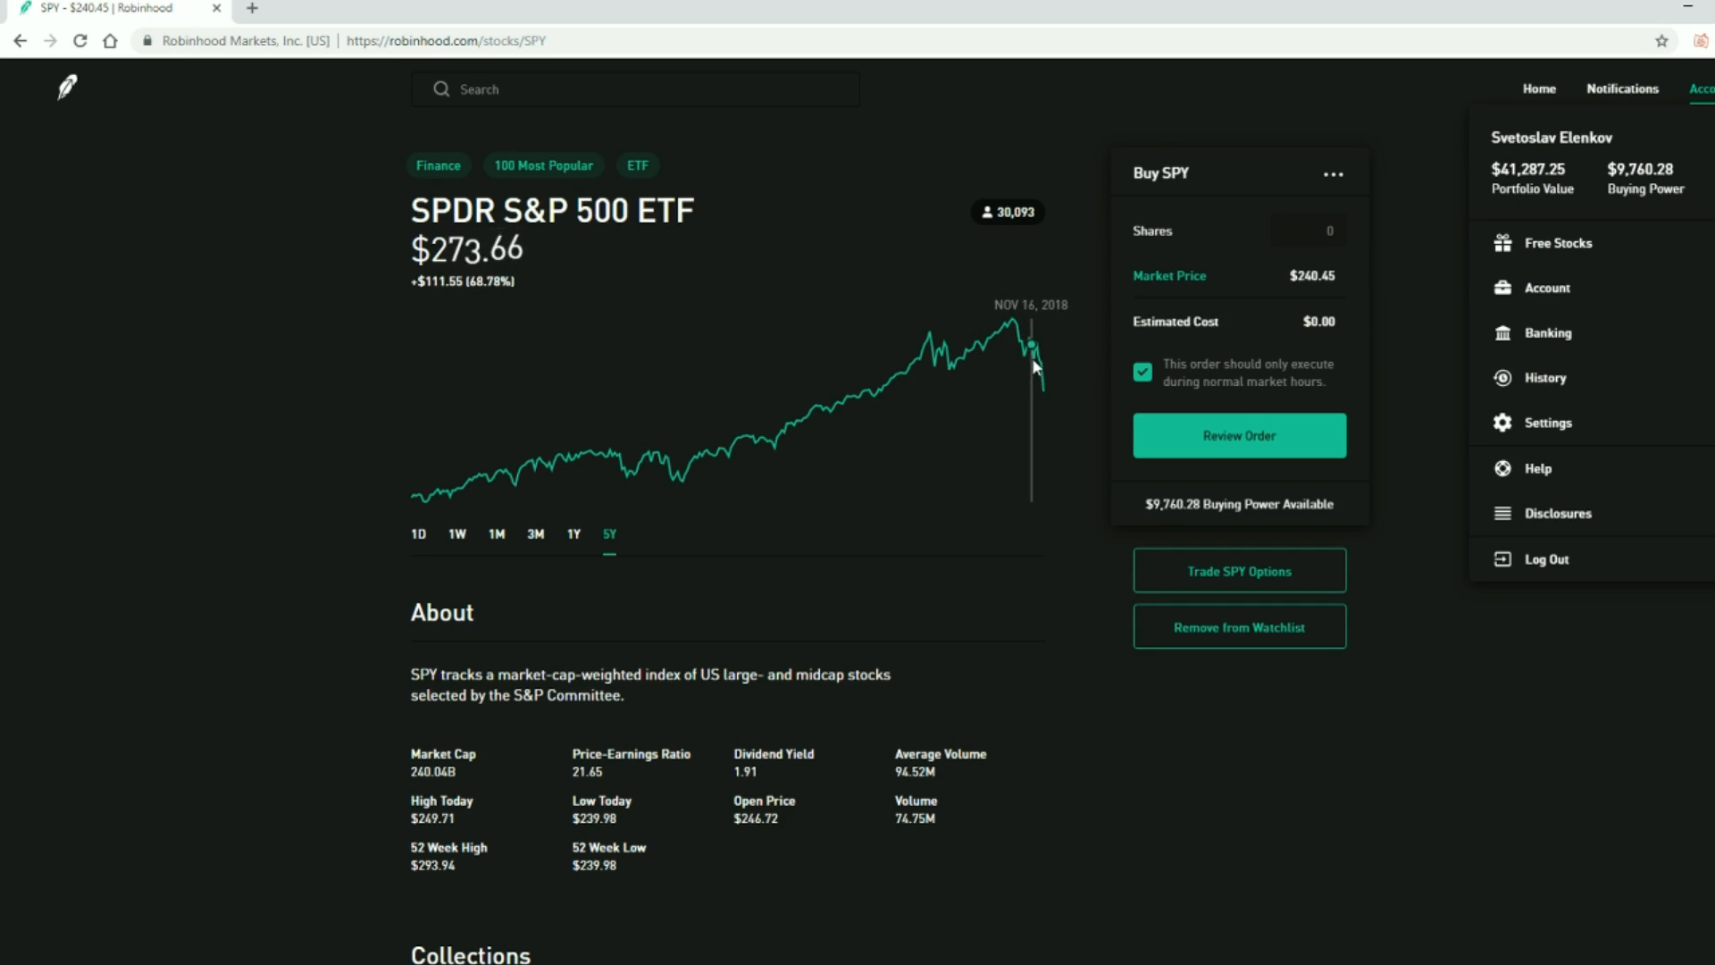
pyautogui.moveTo(1047, 404)
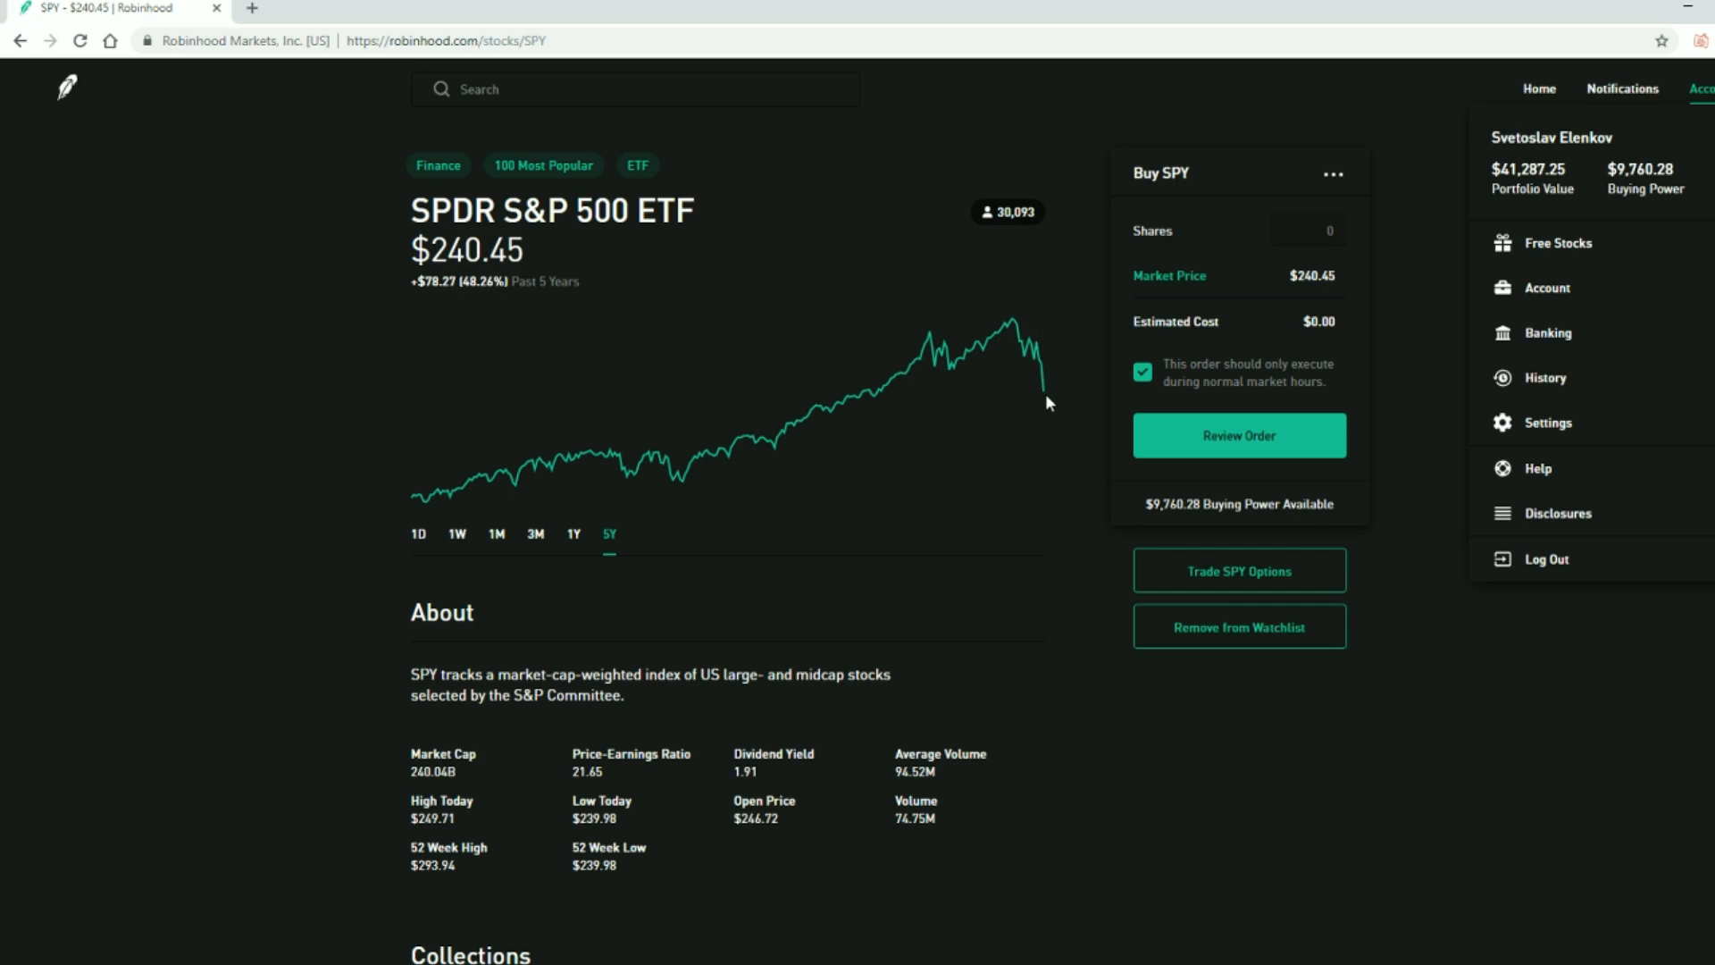
pyautogui.moveTo(1044, 393)
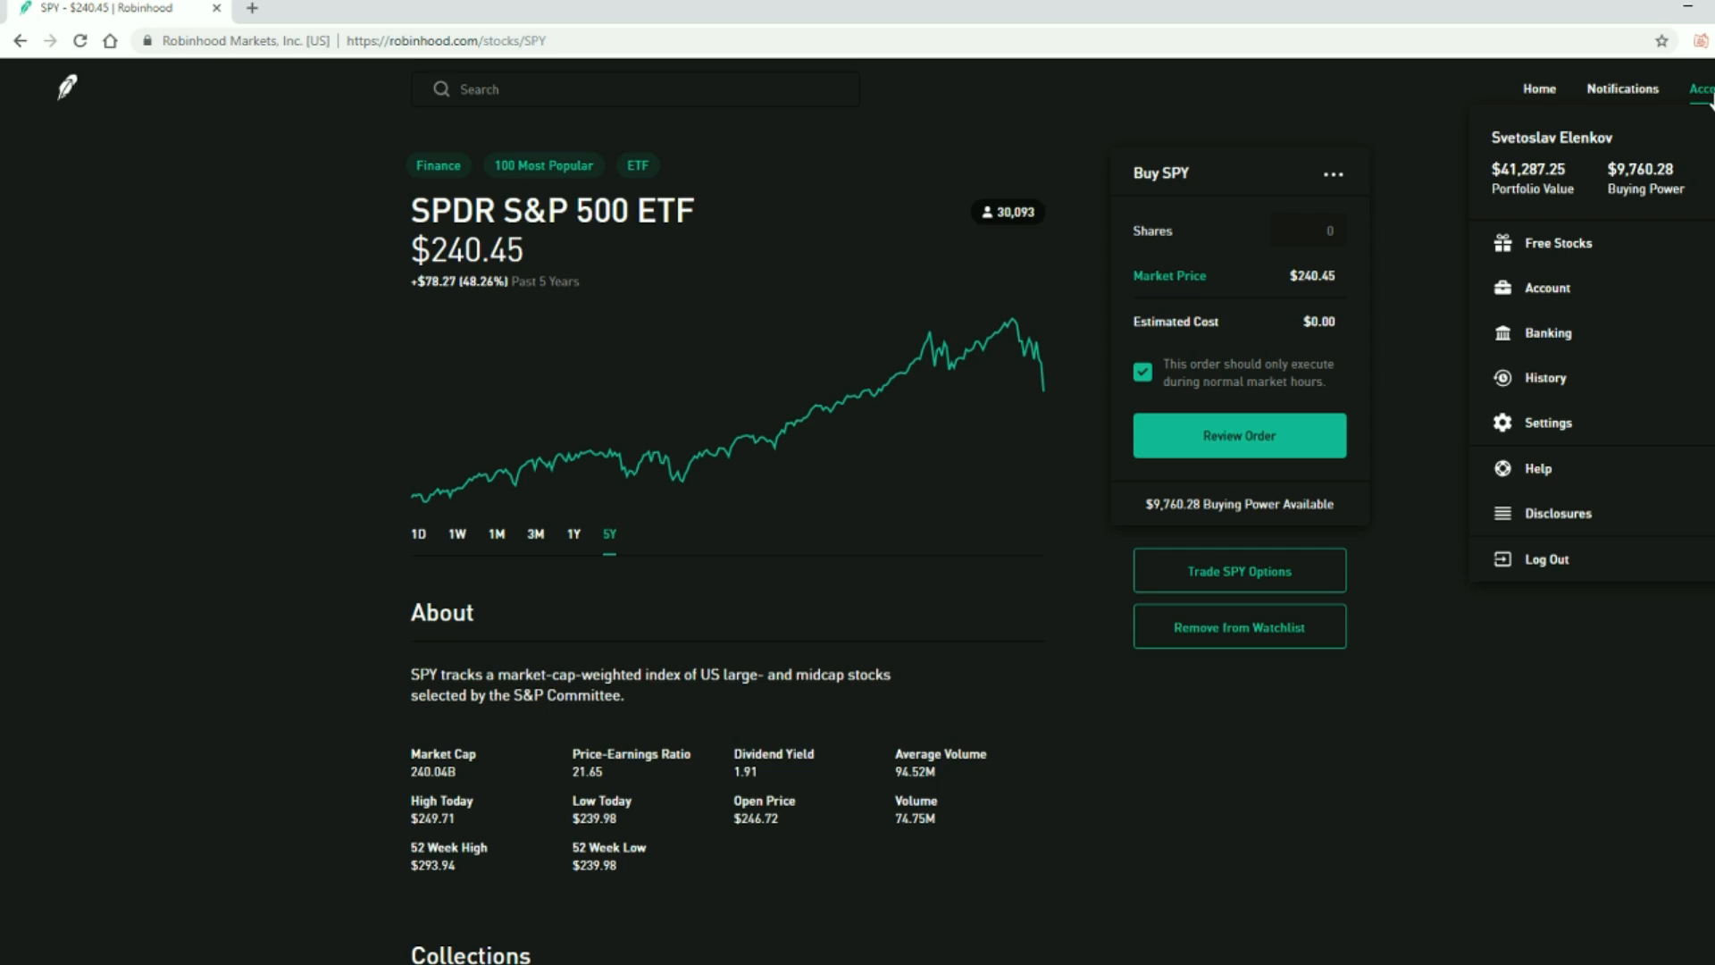
pyautogui.click(1704, 87)
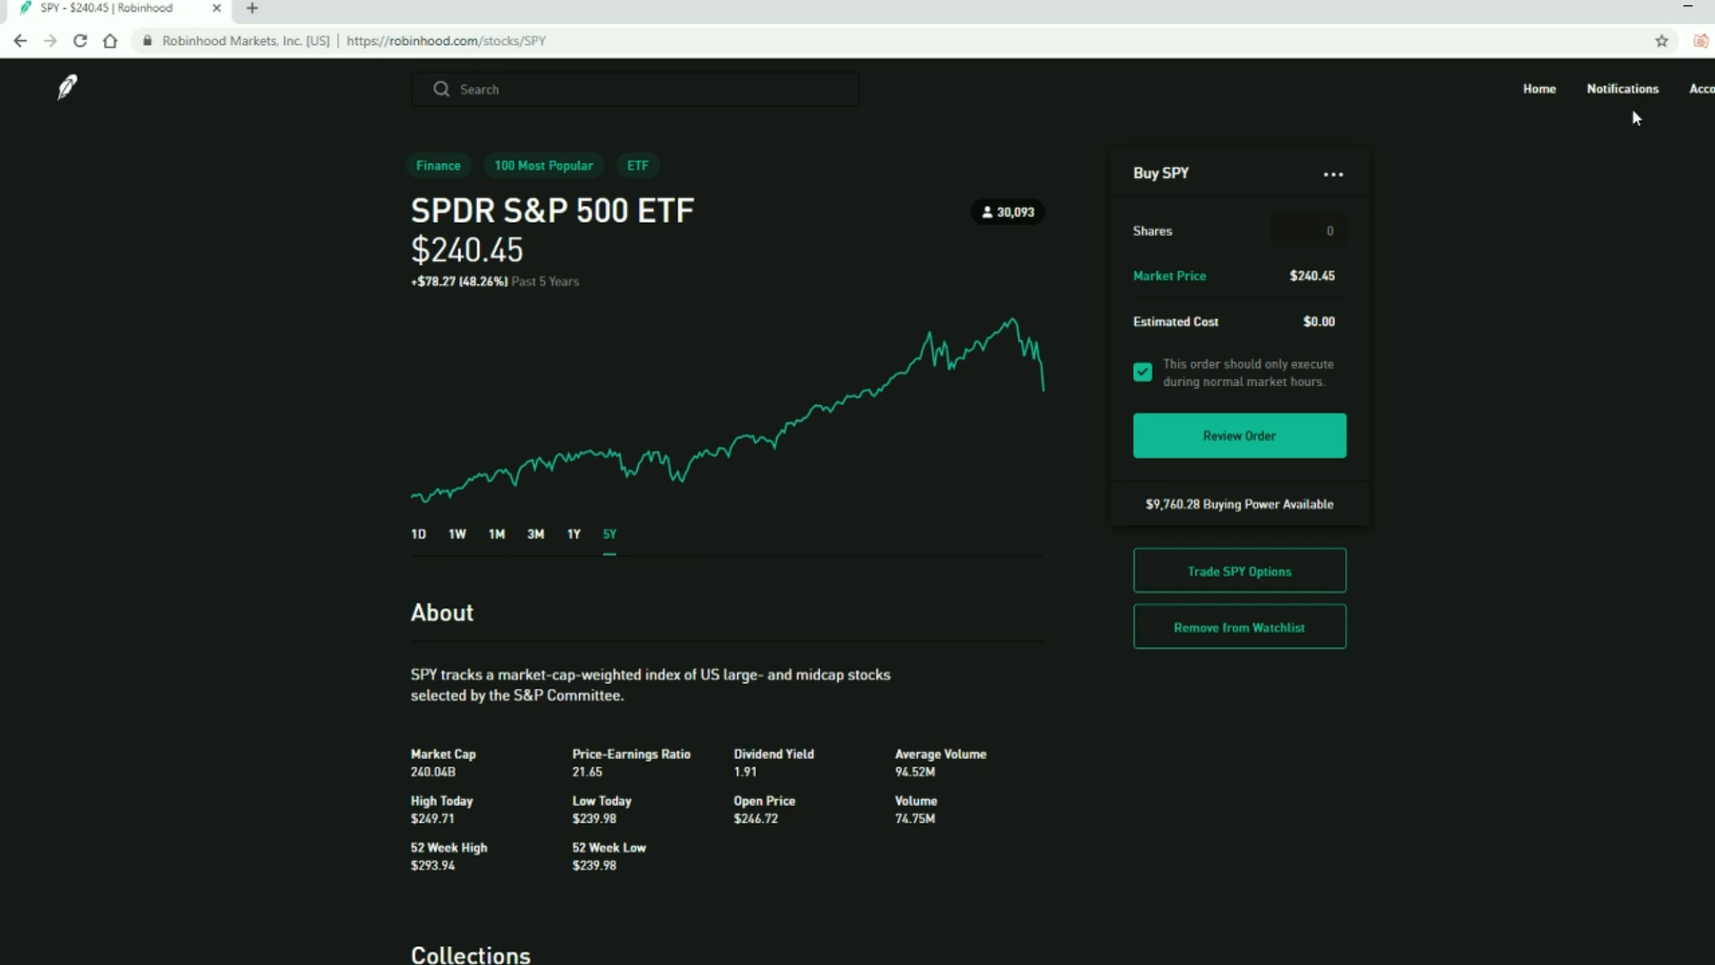
pyautogui.click(1540, 90)
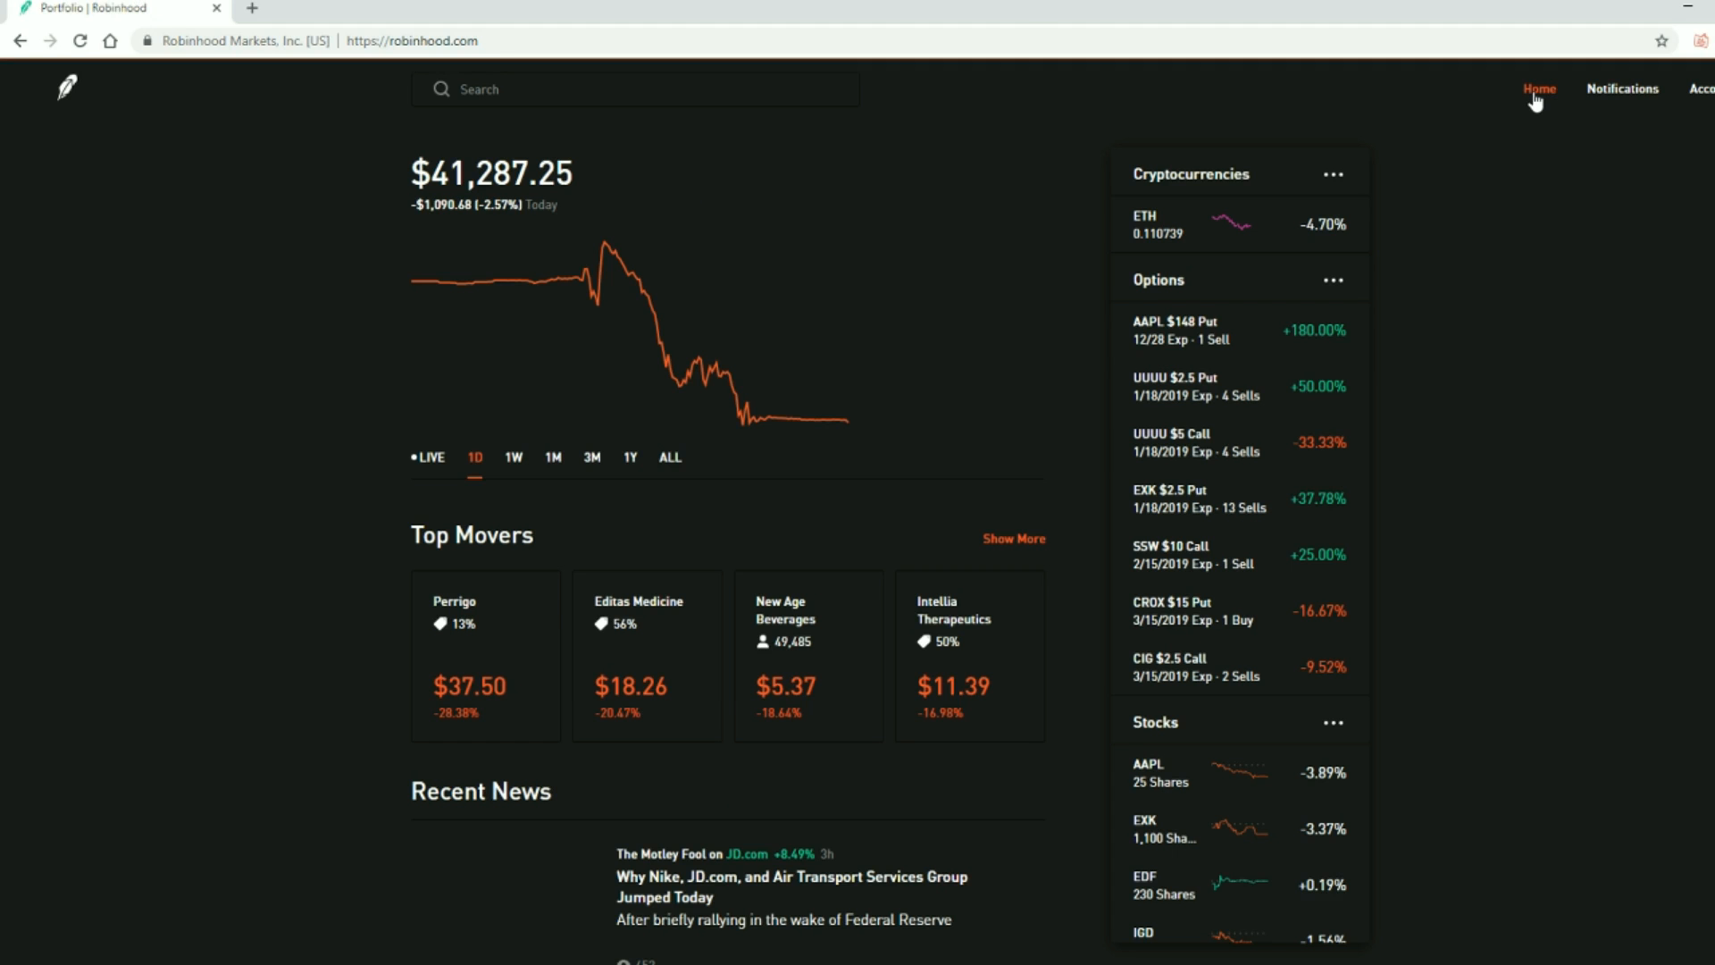
pyautogui.moveTo(1186, 401)
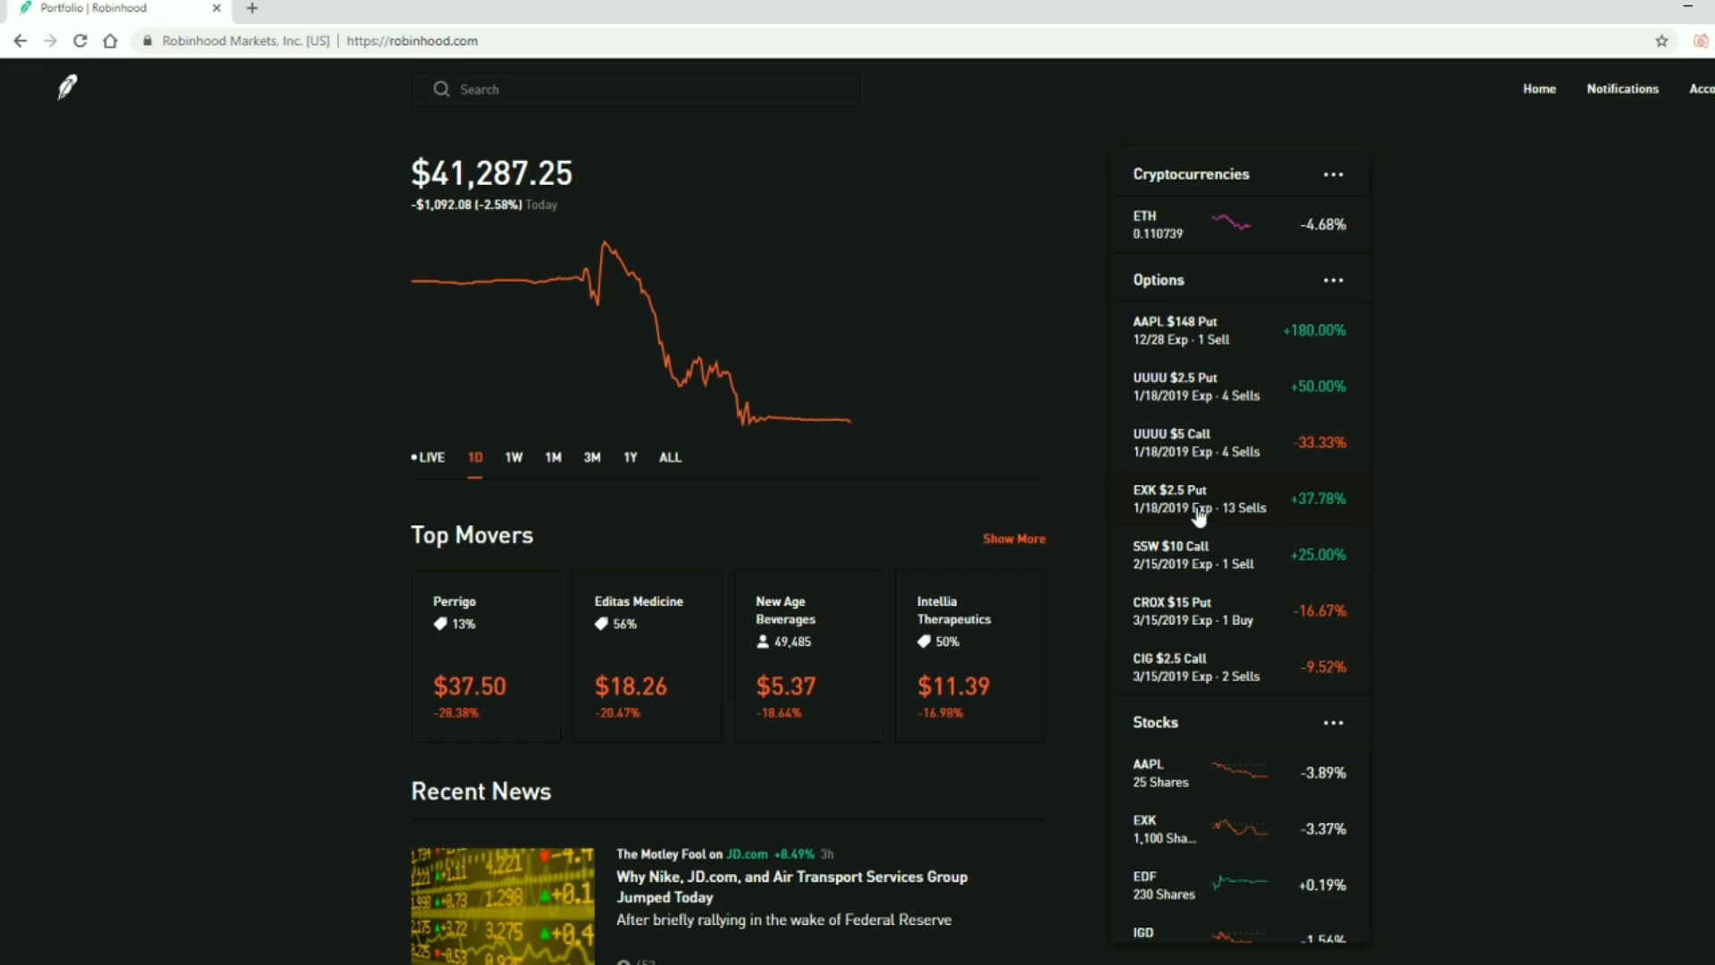
pyautogui.moveTo(1258, 673)
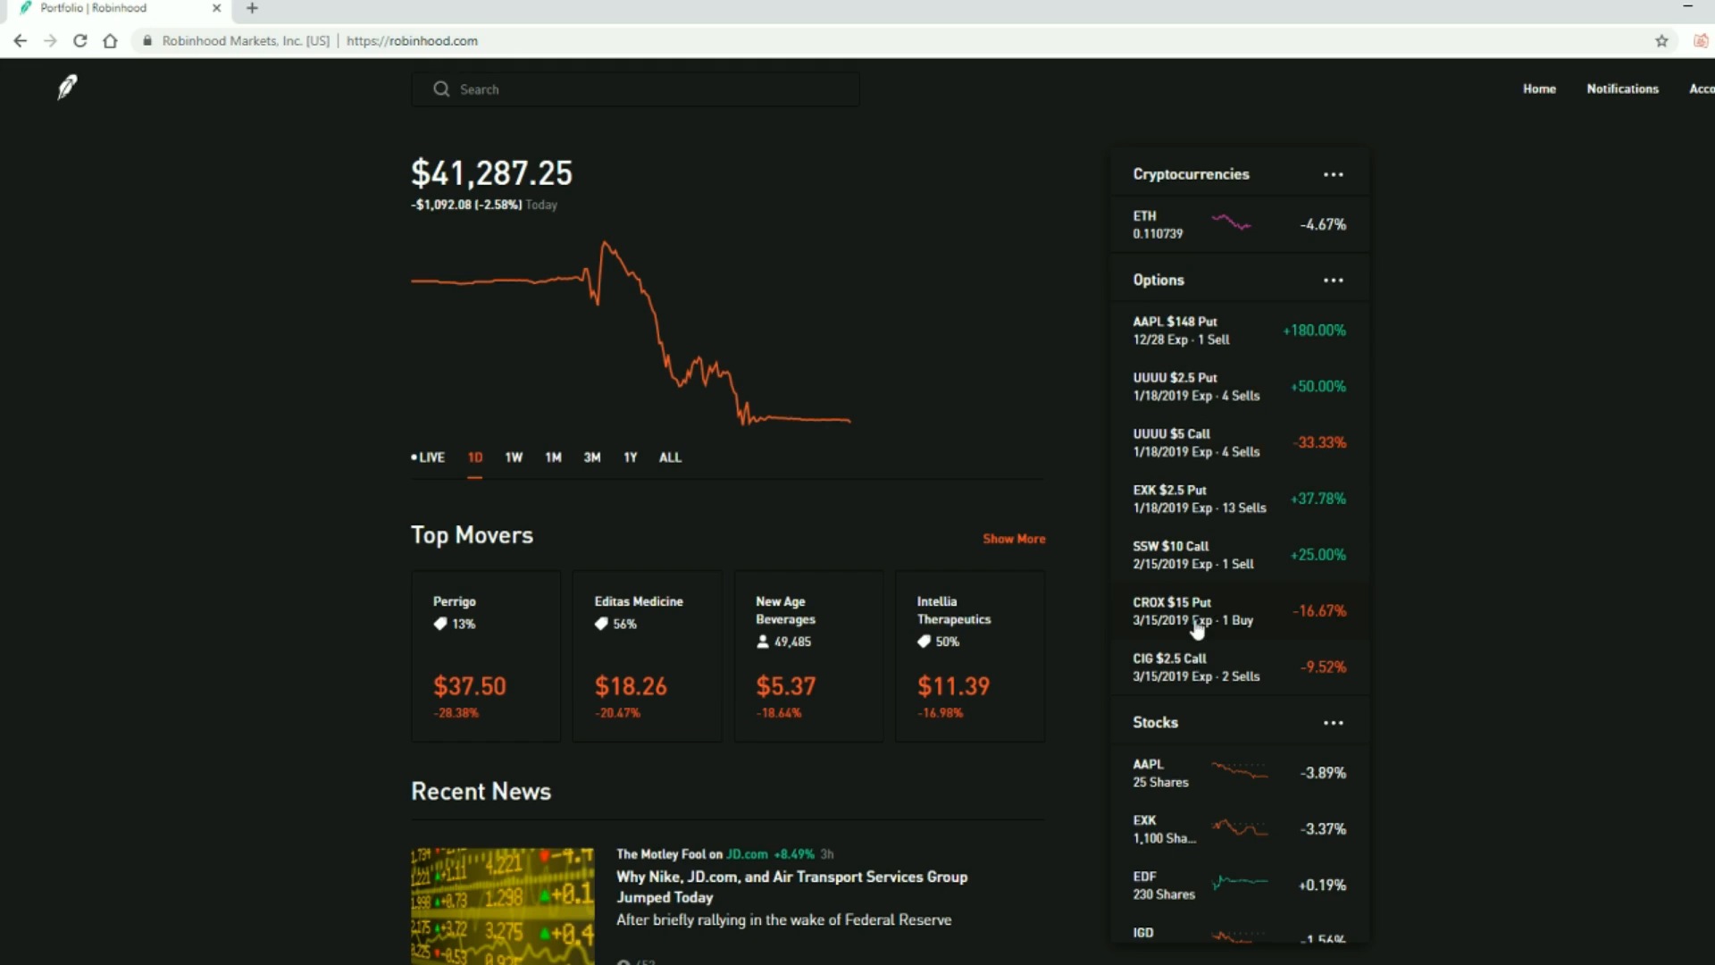
pyautogui.moveTo(1268, 595)
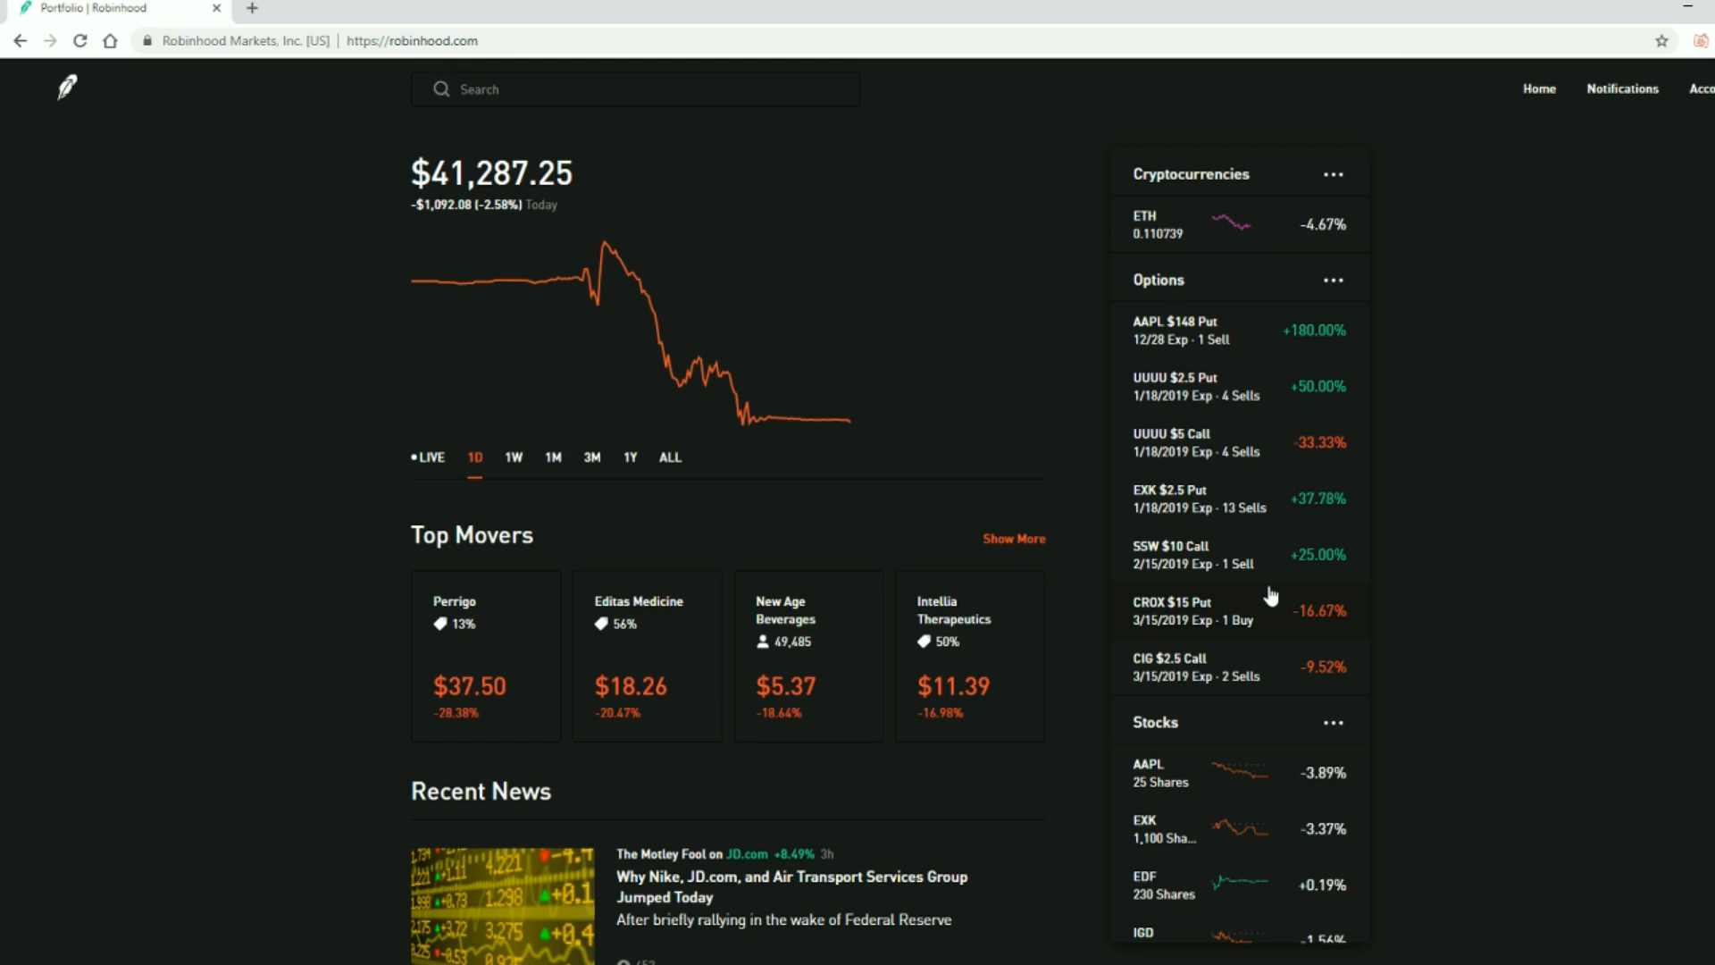
pyautogui.moveTo(1188, 461)
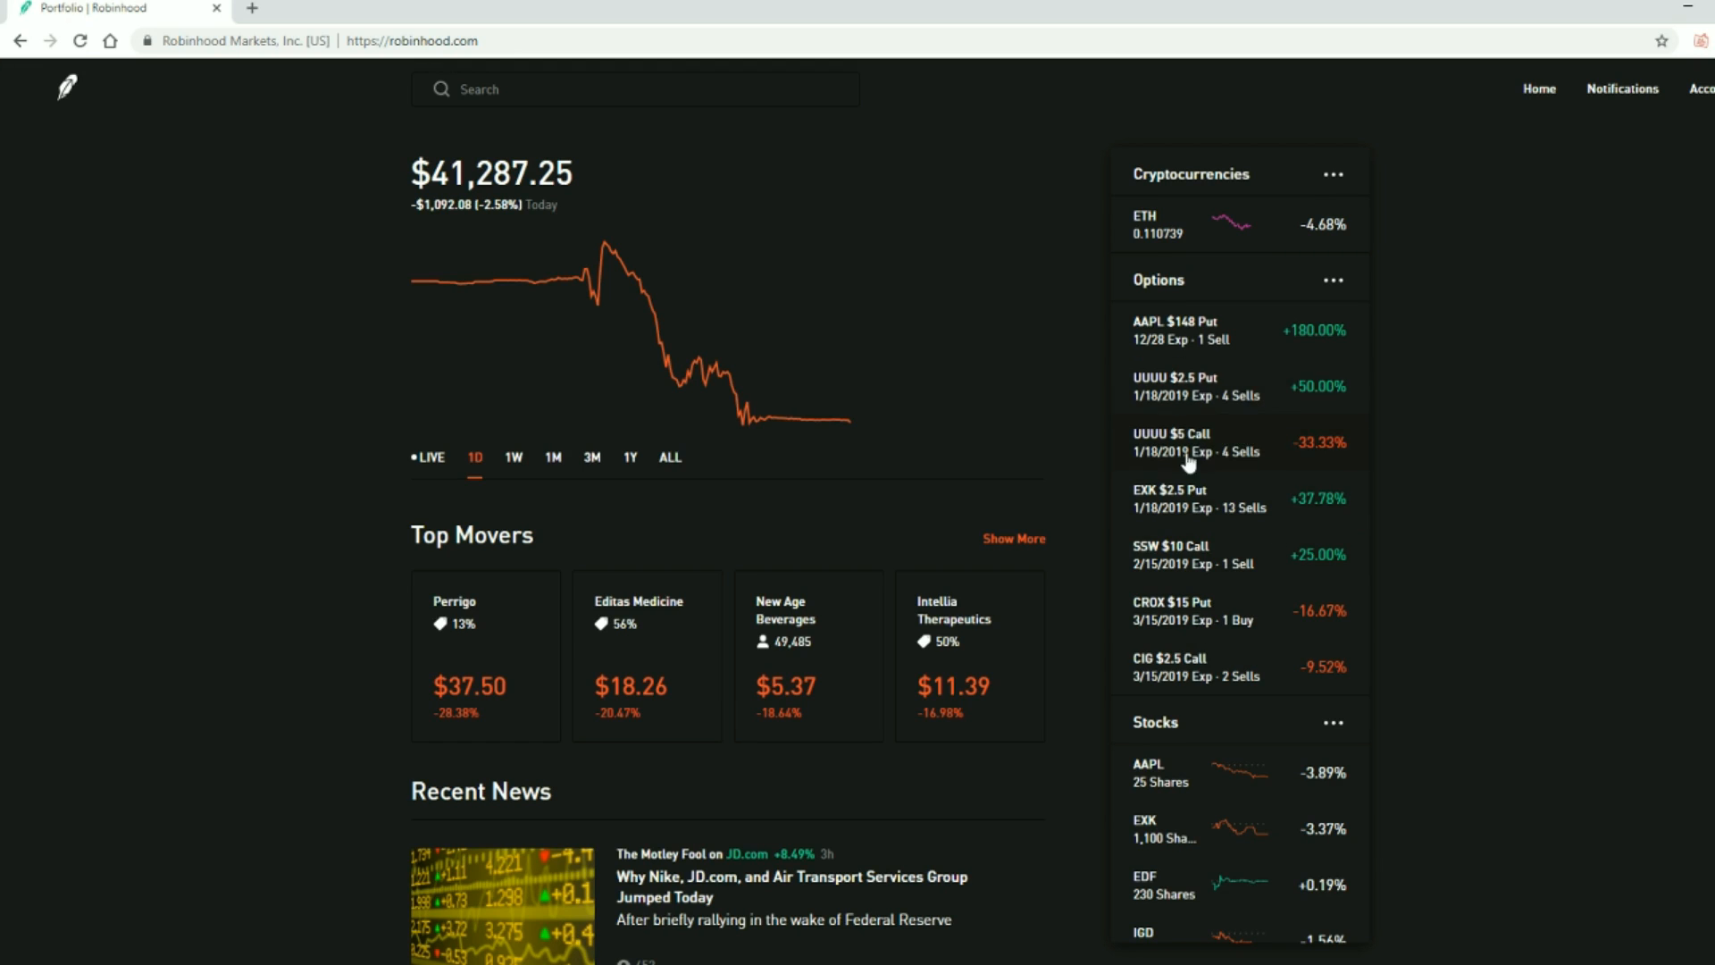
# Scroll the sidebar Options list and switch the portfolio chart to 1Y, down $2,944.53 (-6.66%)
pyautogui.scroll(-3)
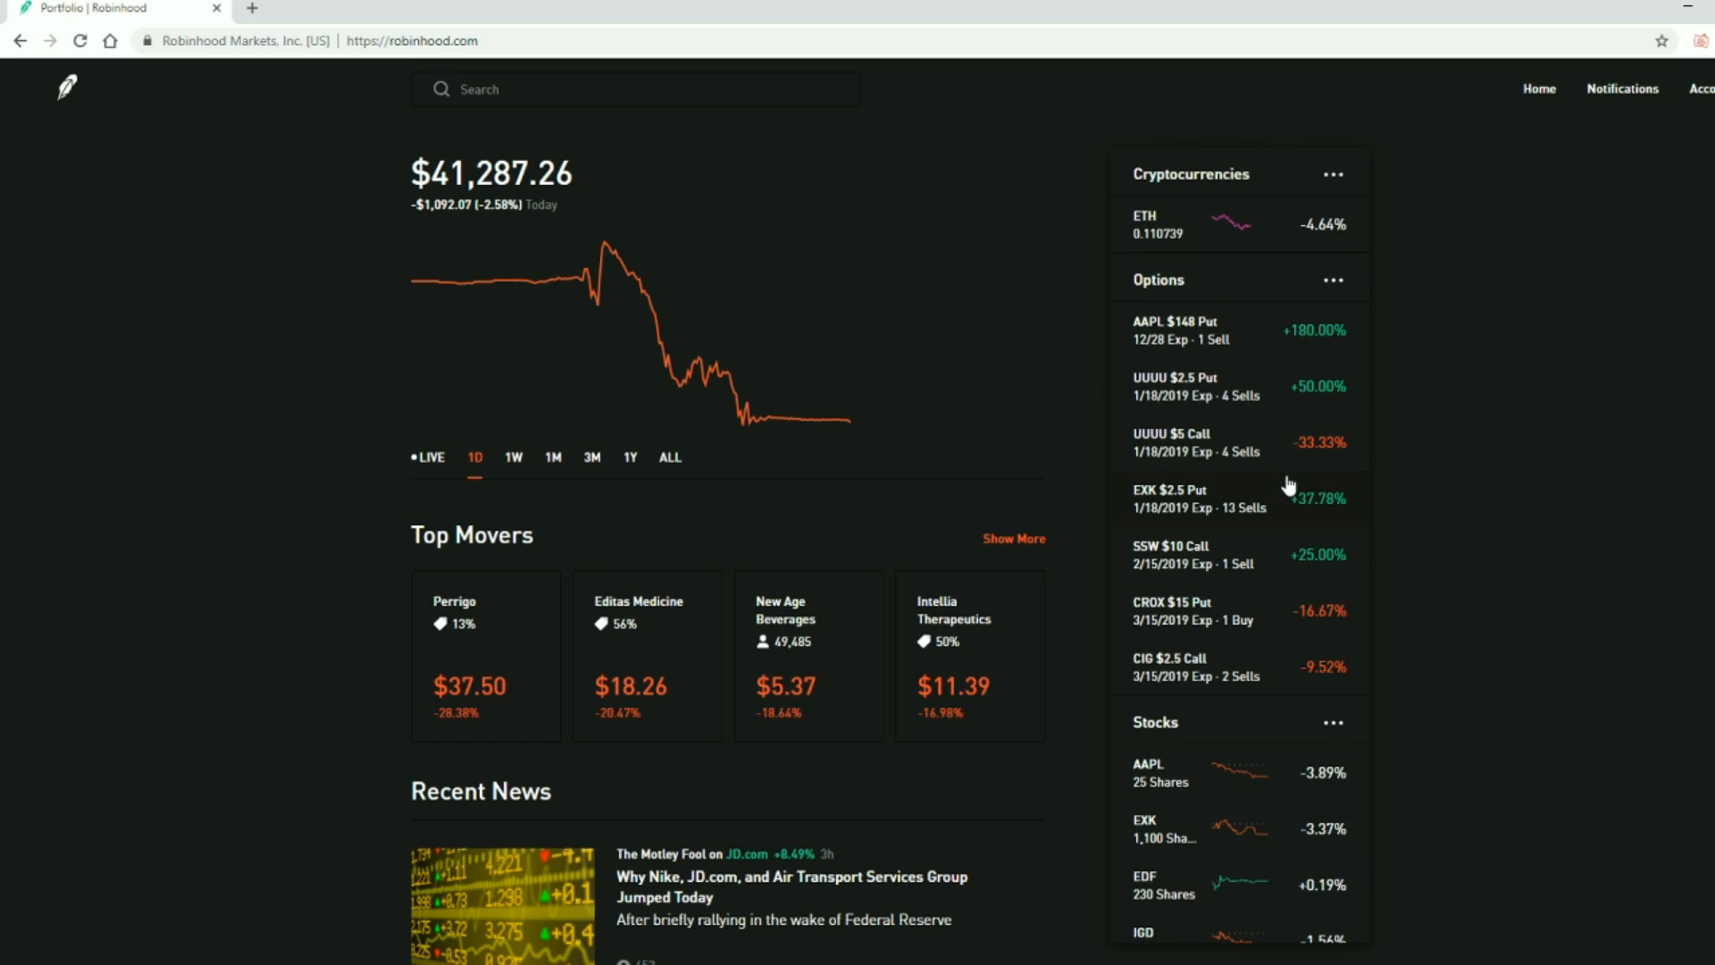
pyautogui.moveTo(645, 469)
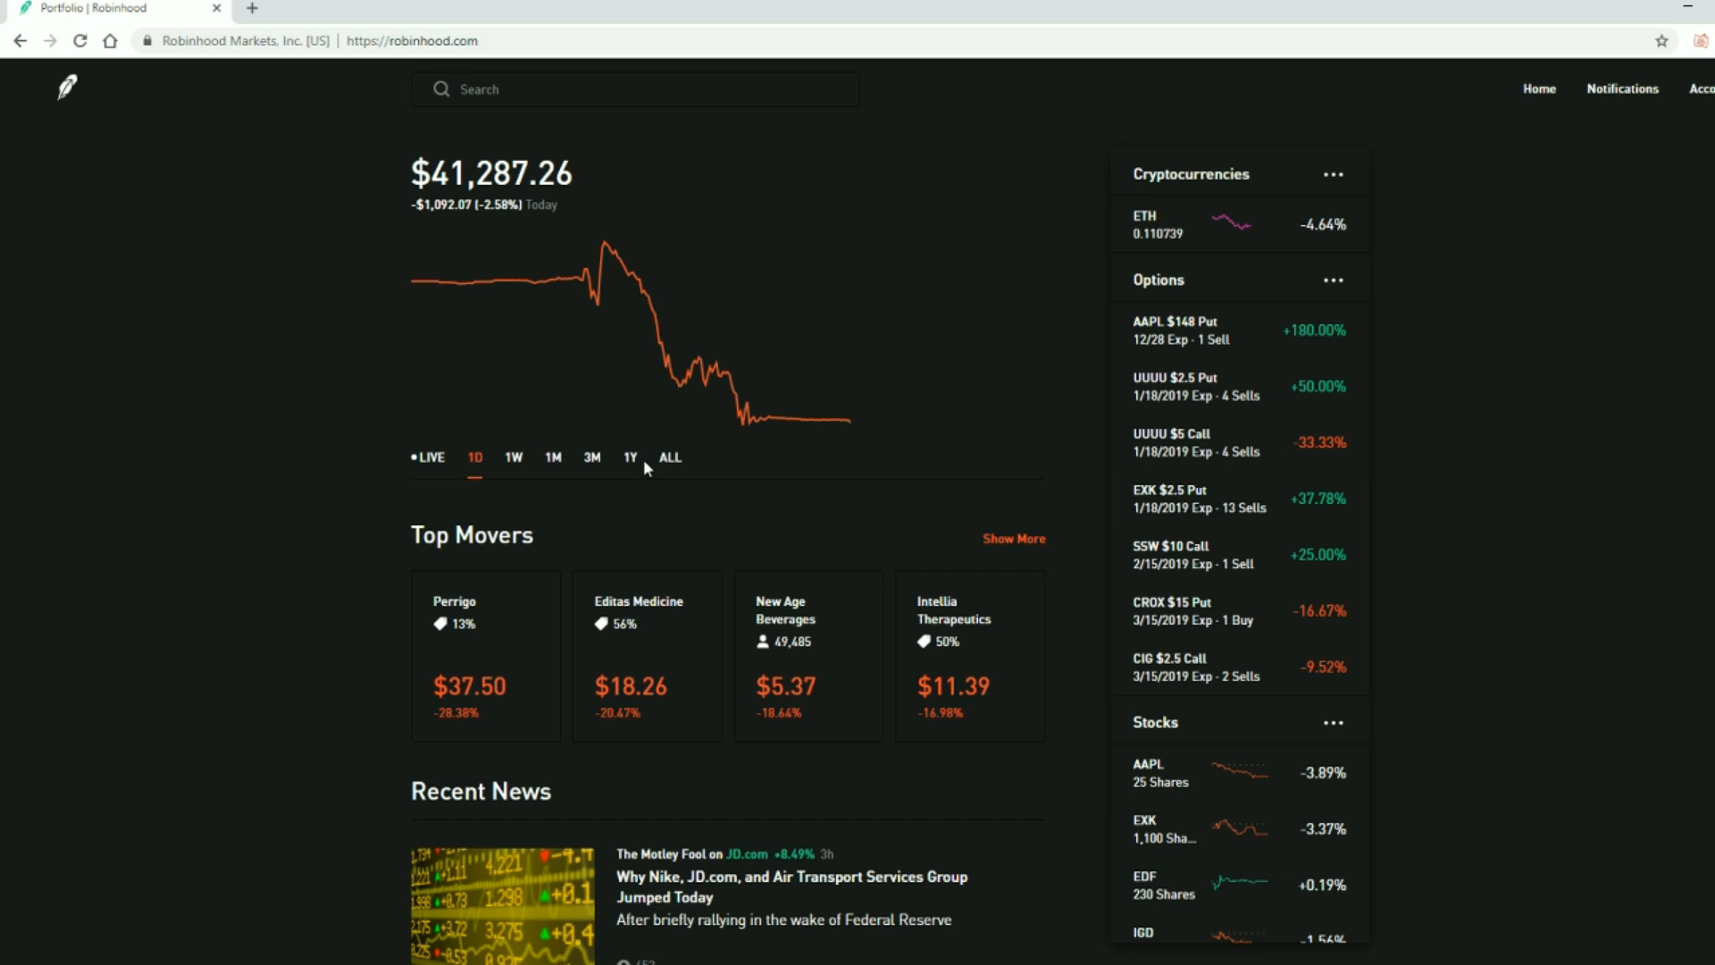
pyautogui.click(631, 457)
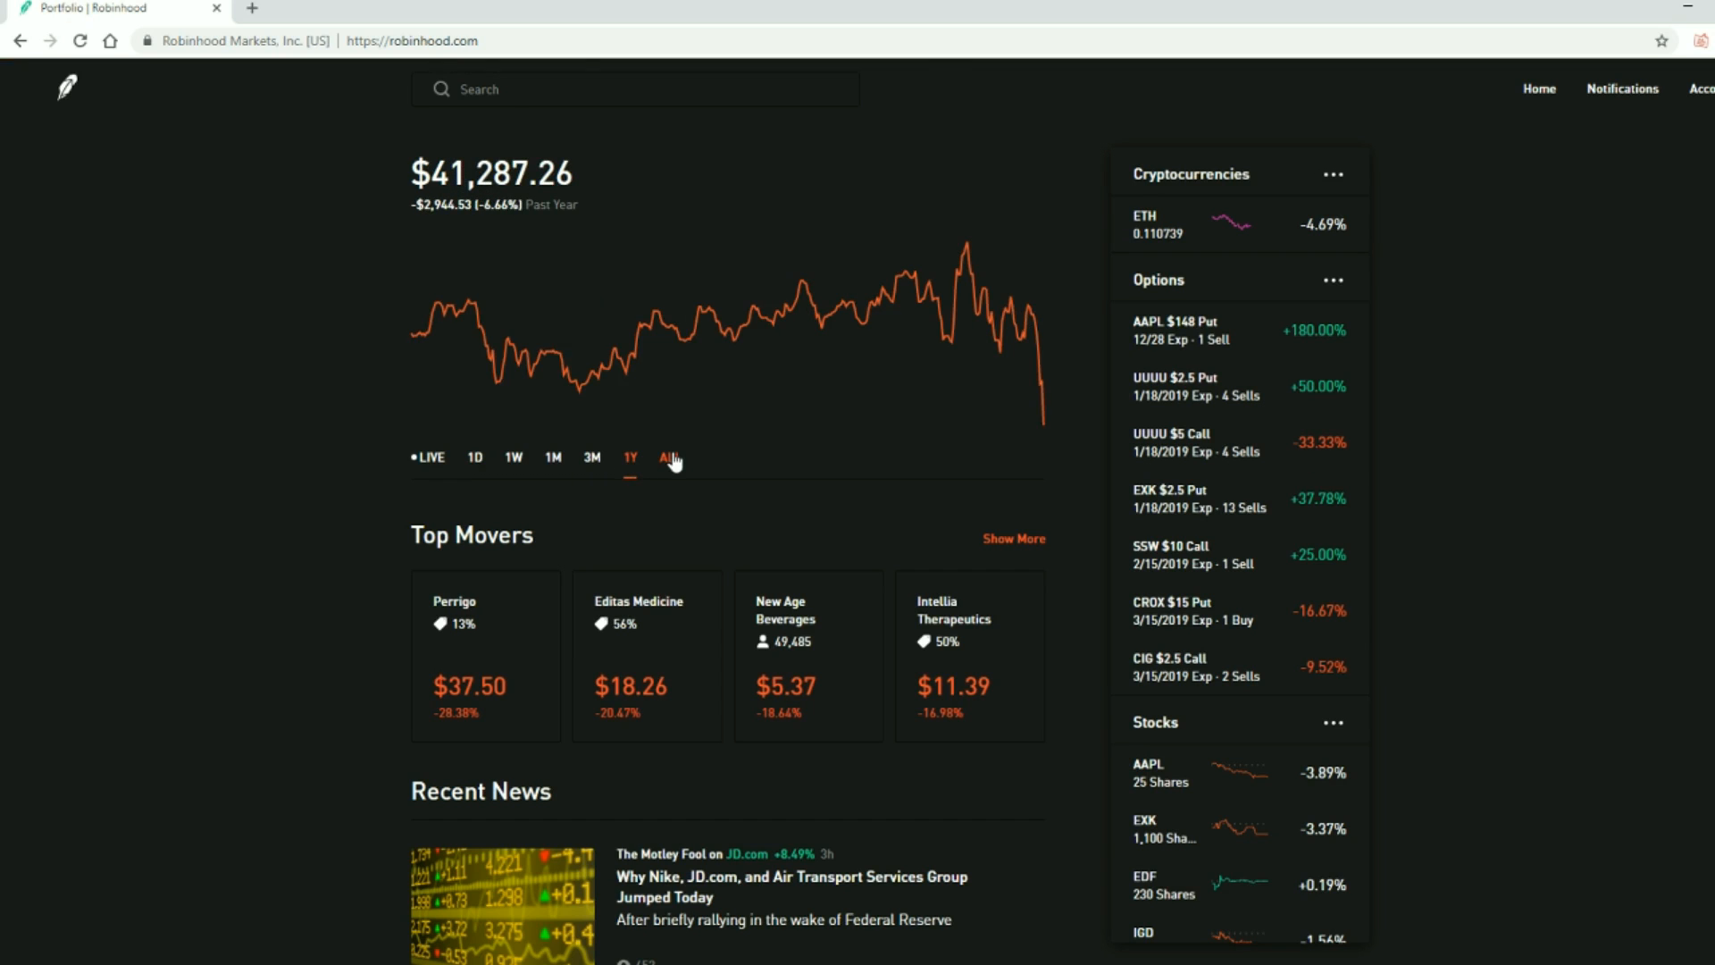
# Switch the portfolio chart to ALL, down $1,012.74 (-2.39%), and start a new stock search
pyautogui.click(666, 458)
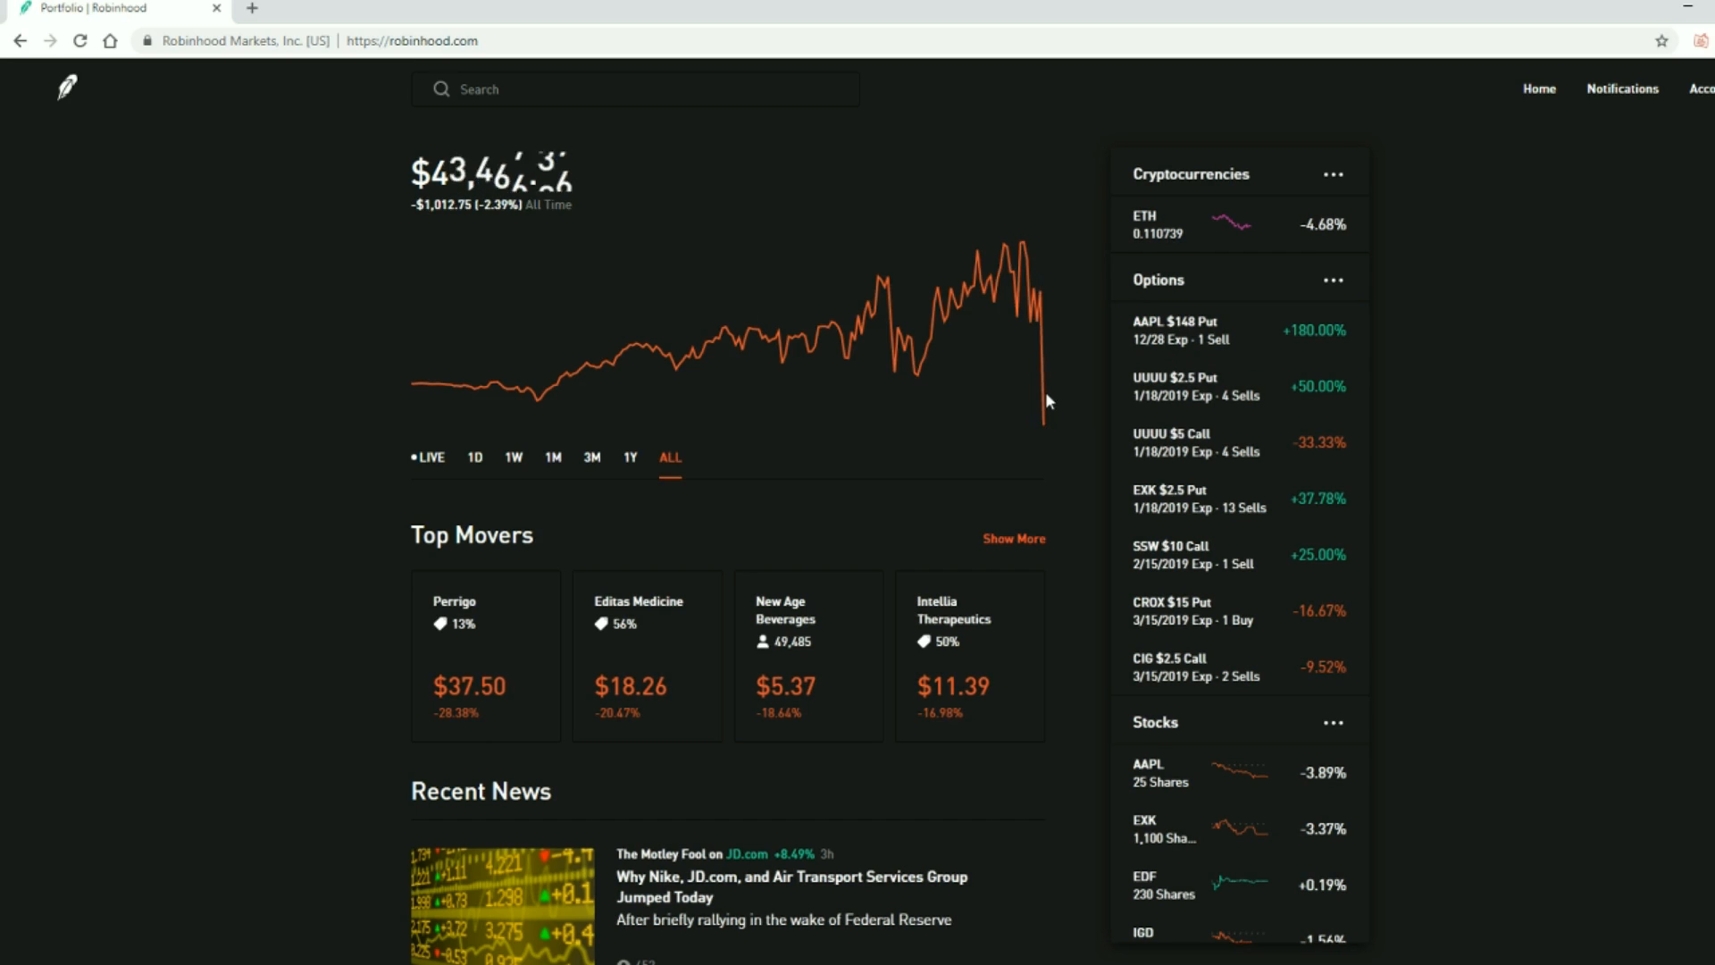
pyautogui.moveTo(1042, 426)
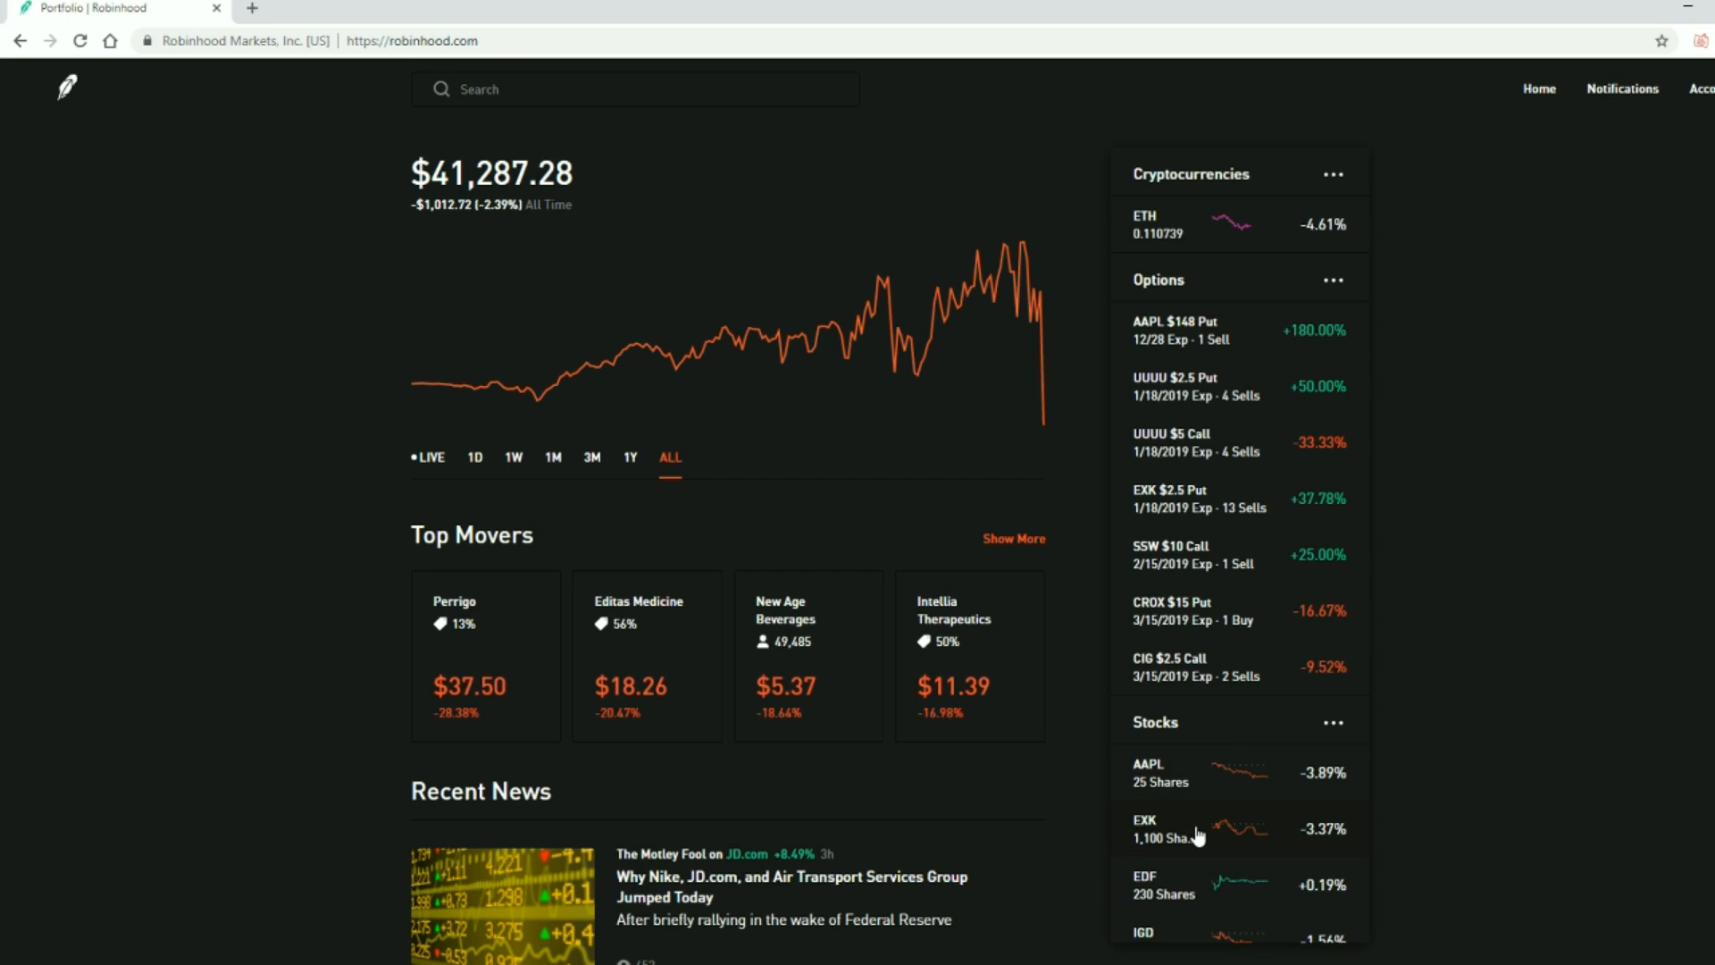
pyautogui.moveTo(1244, 840)
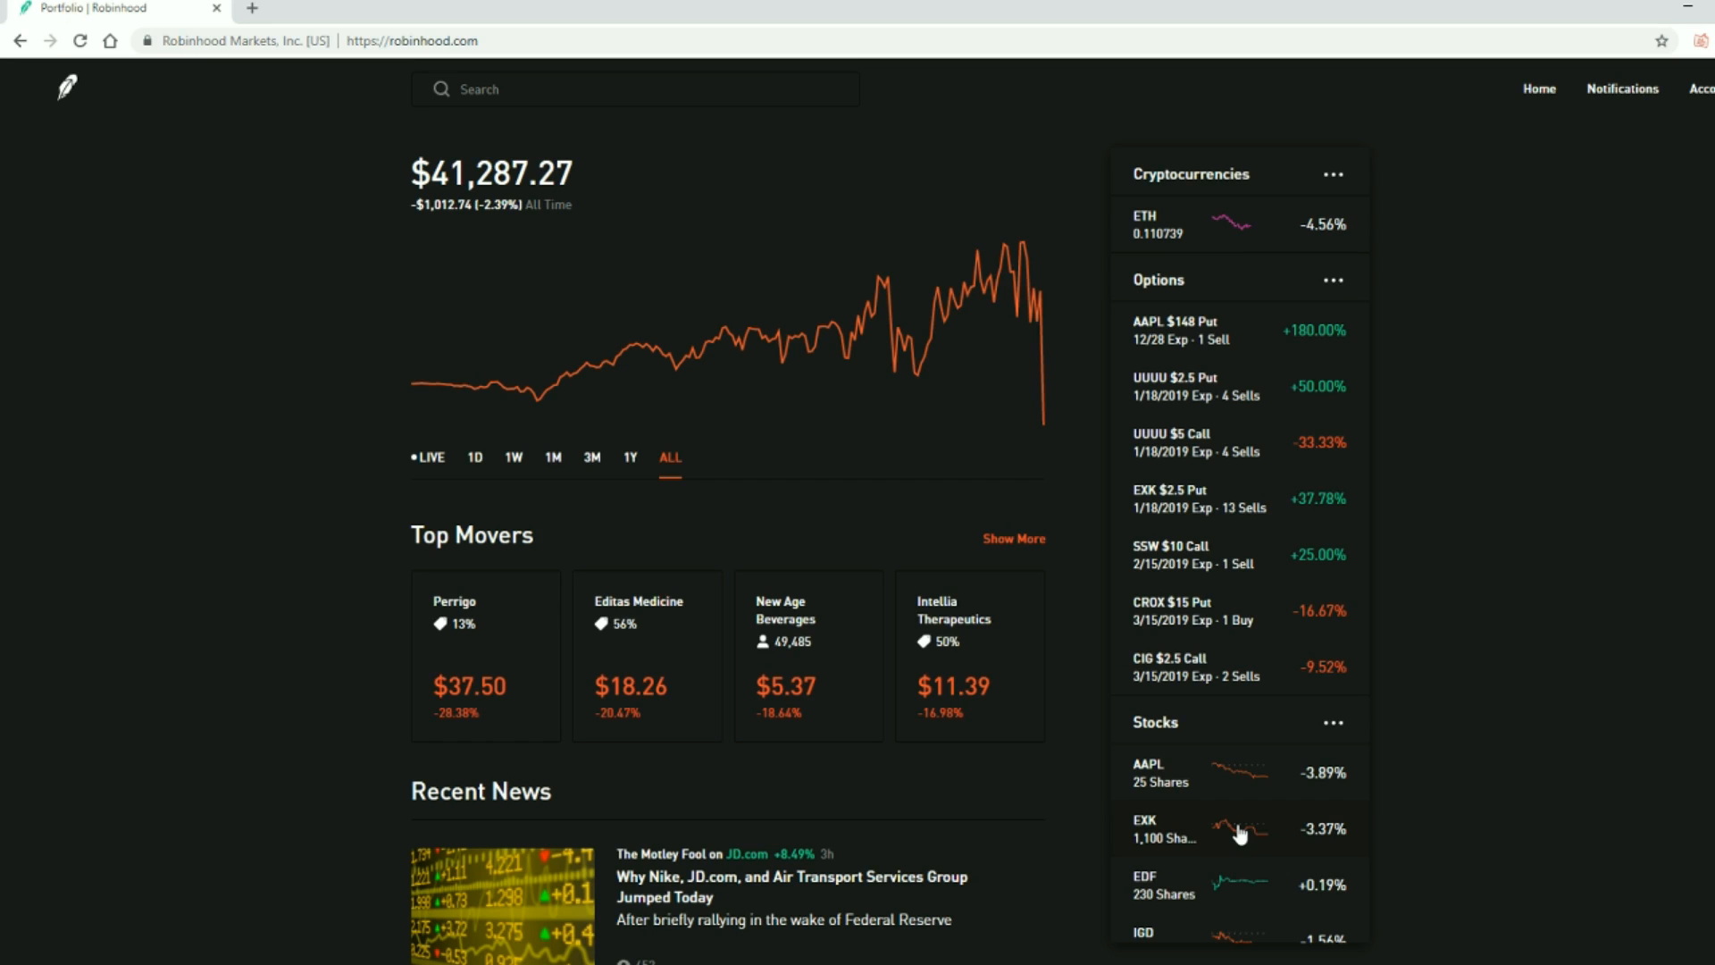
pyautogui.click(615, 89)
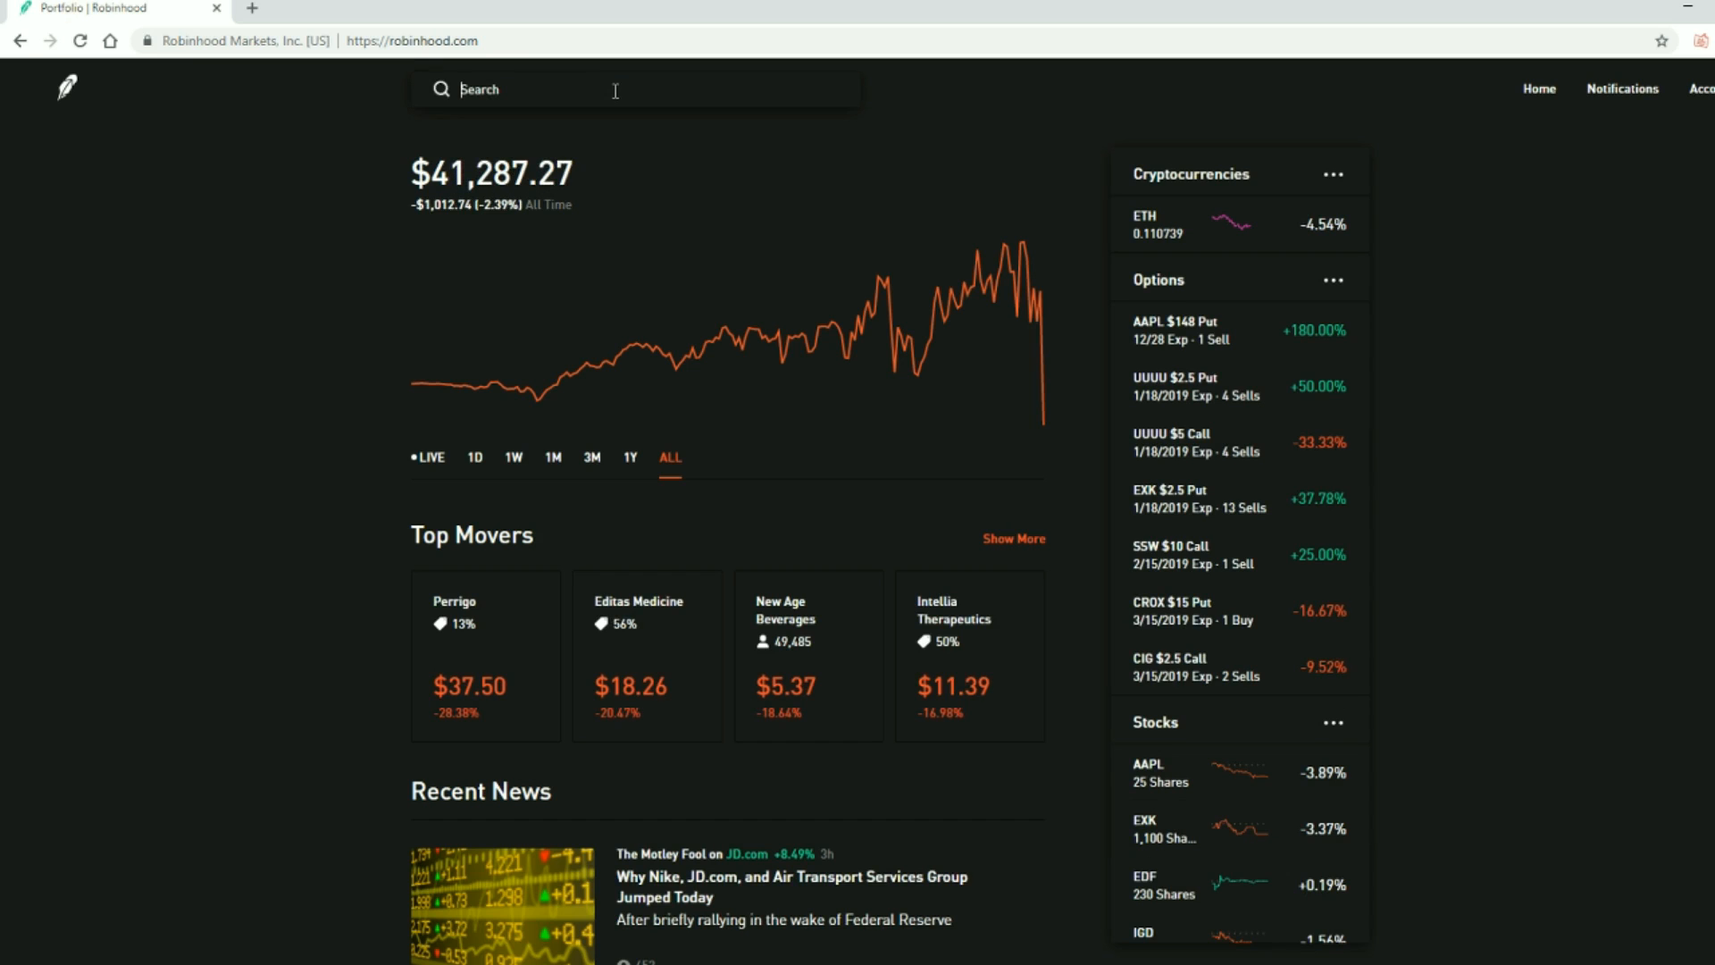
# Find DBC via search and view its one-year then five-year price chart
pyautogui.write('co')
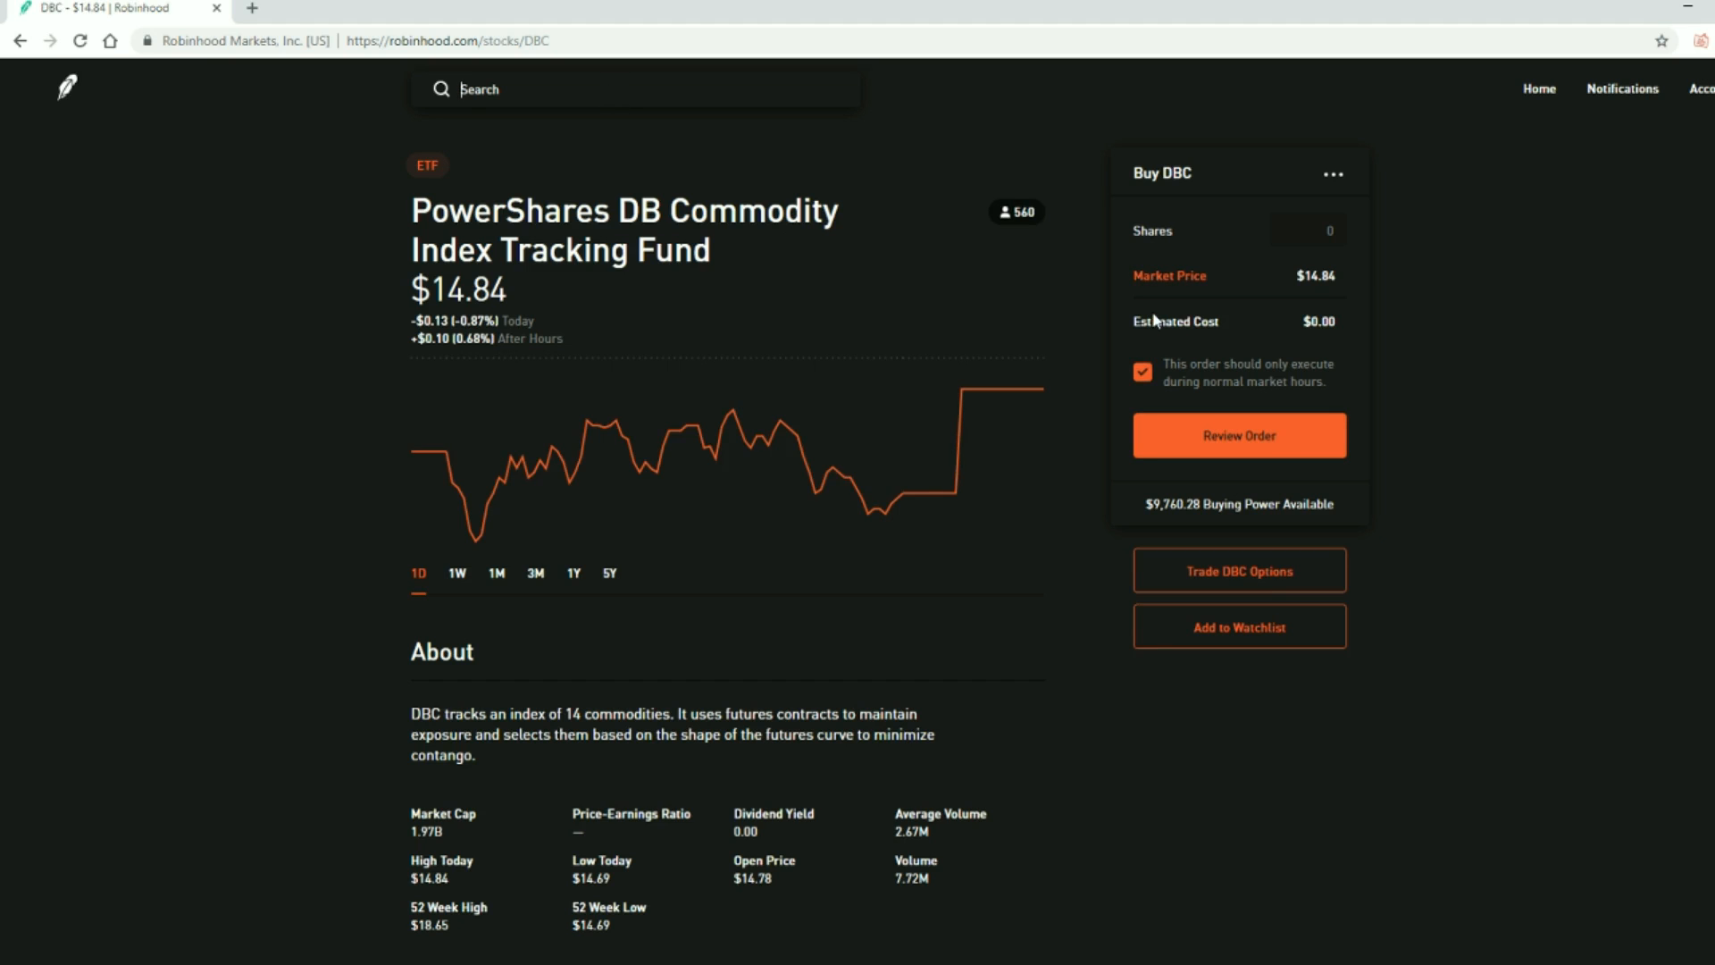
pyautogui.click(573, 573)
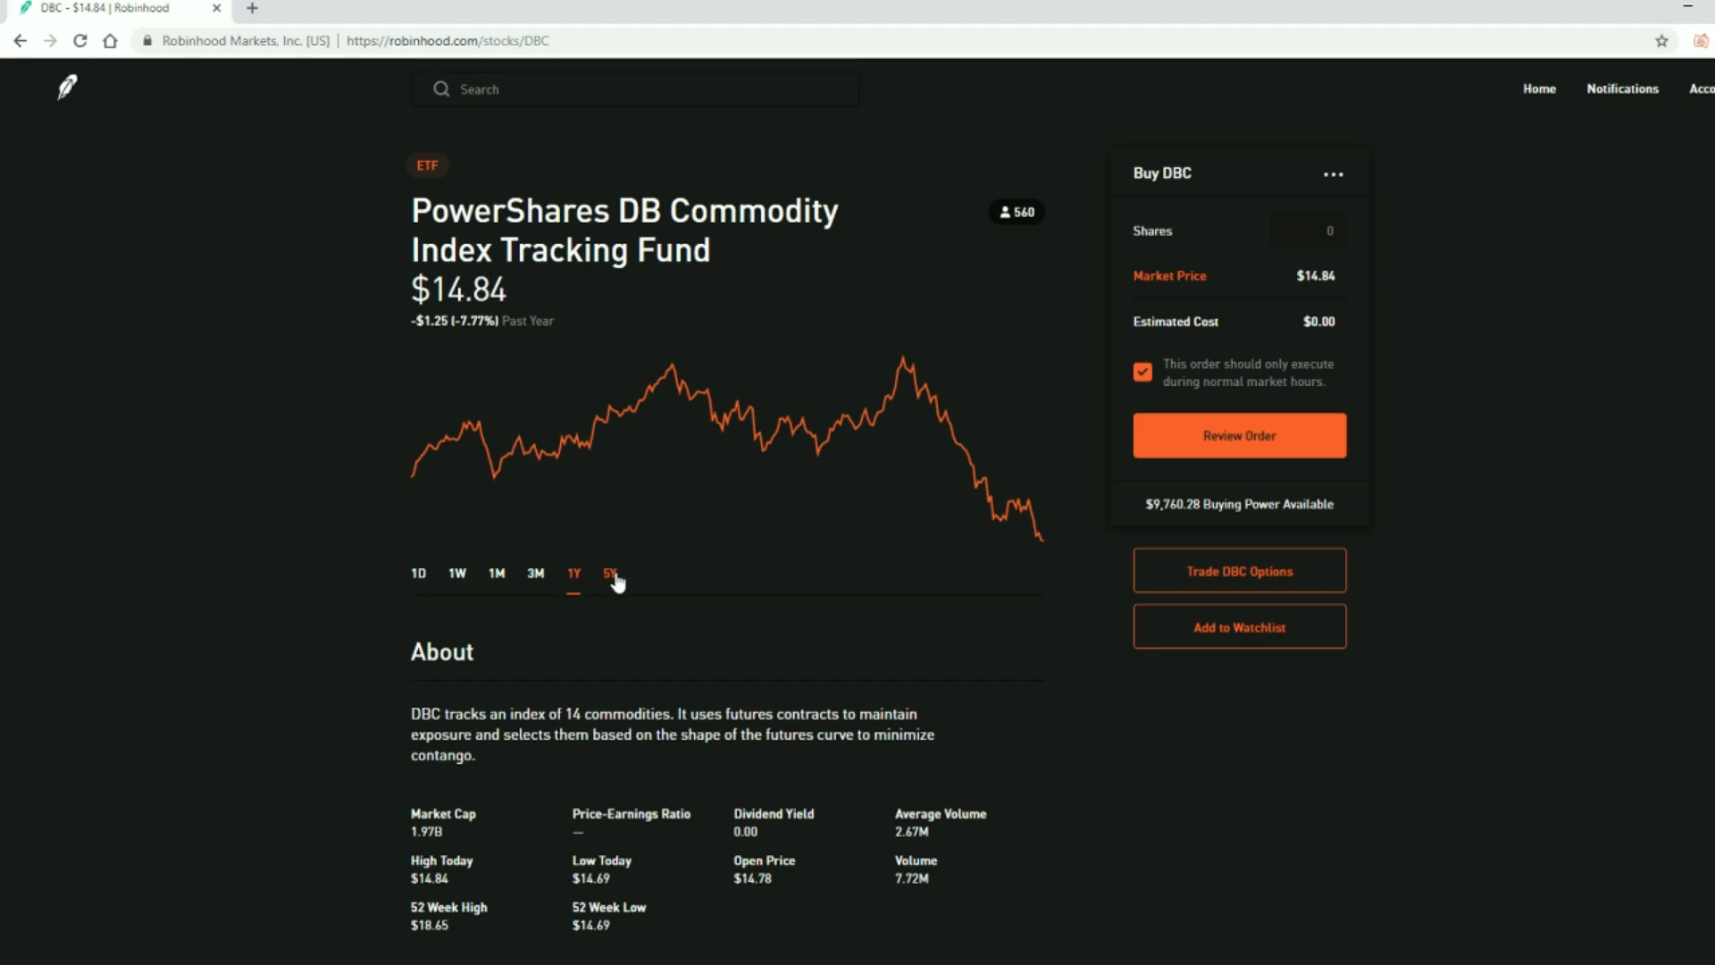
pyautogui.click(611, 571)
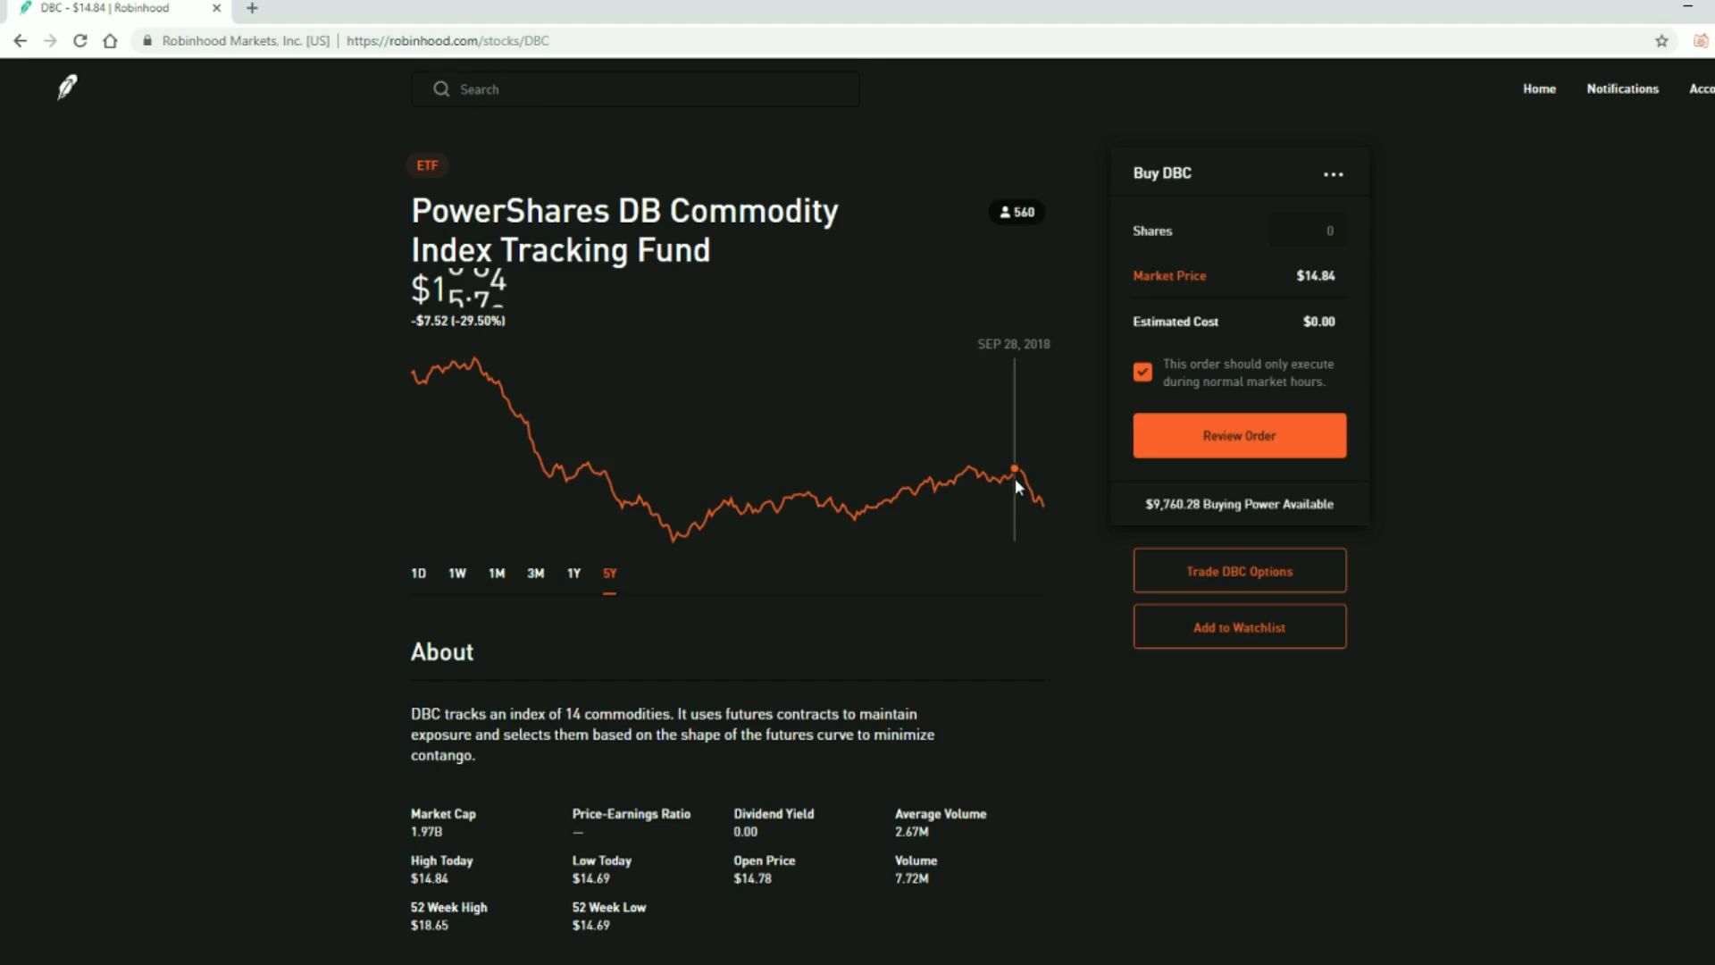
pyautogui.moveTo(1167, 520)
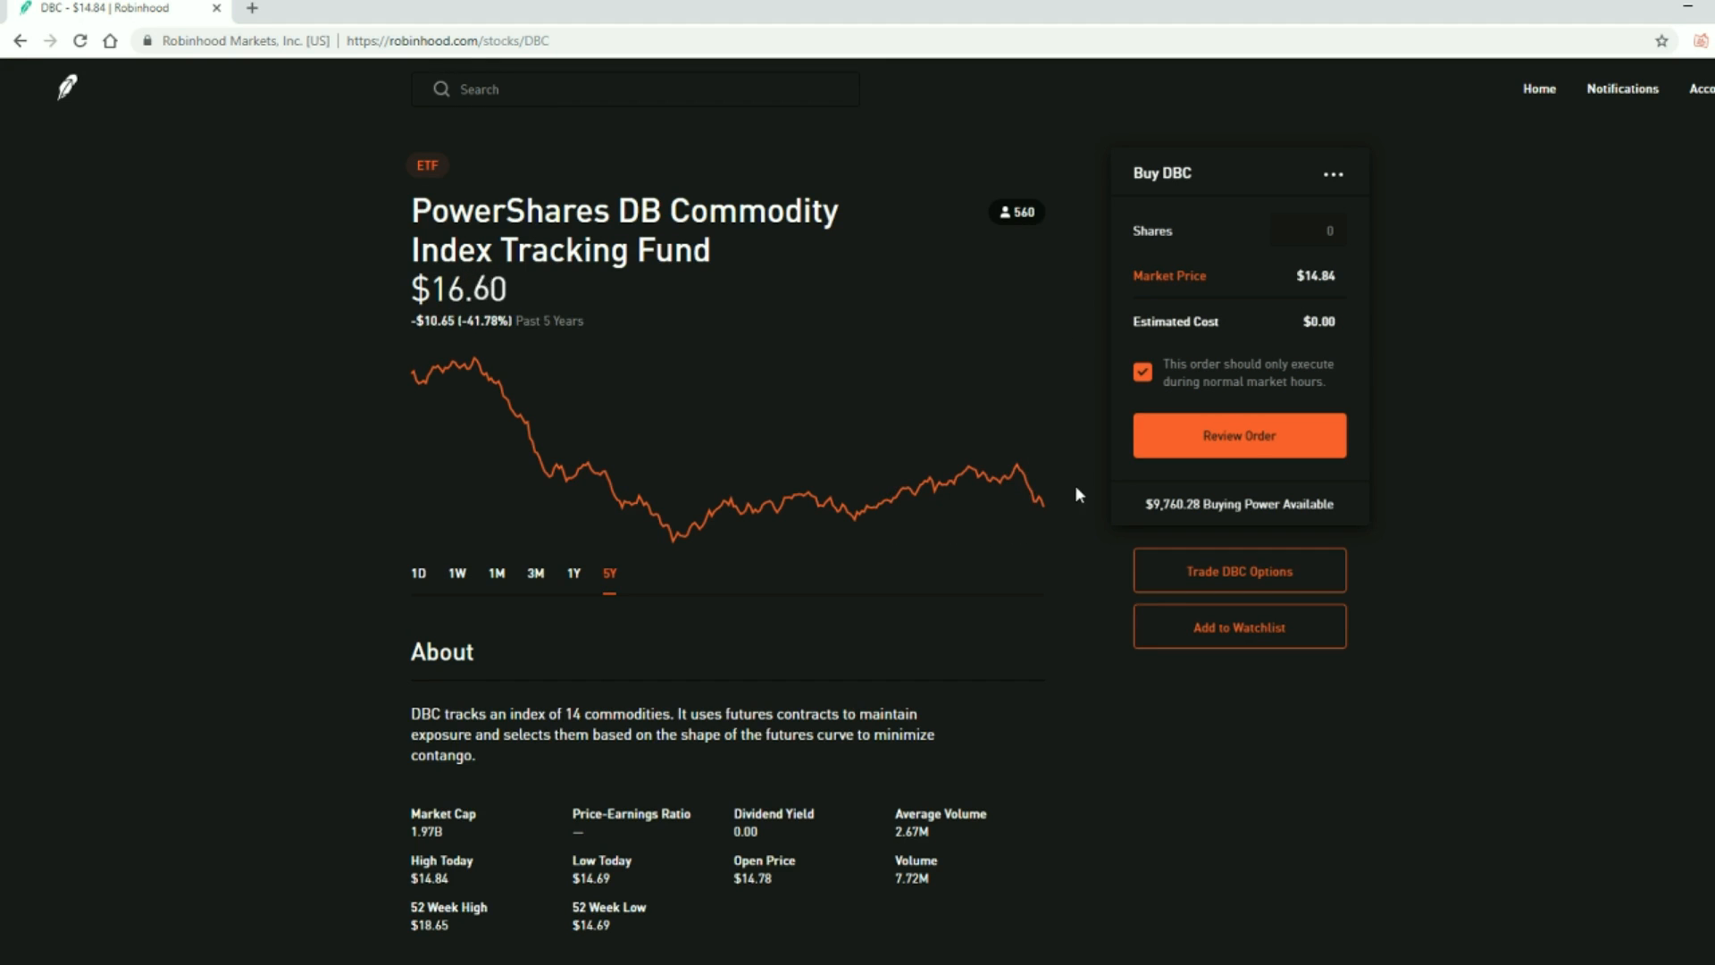
pyautogui.moveTo(1040, 511)
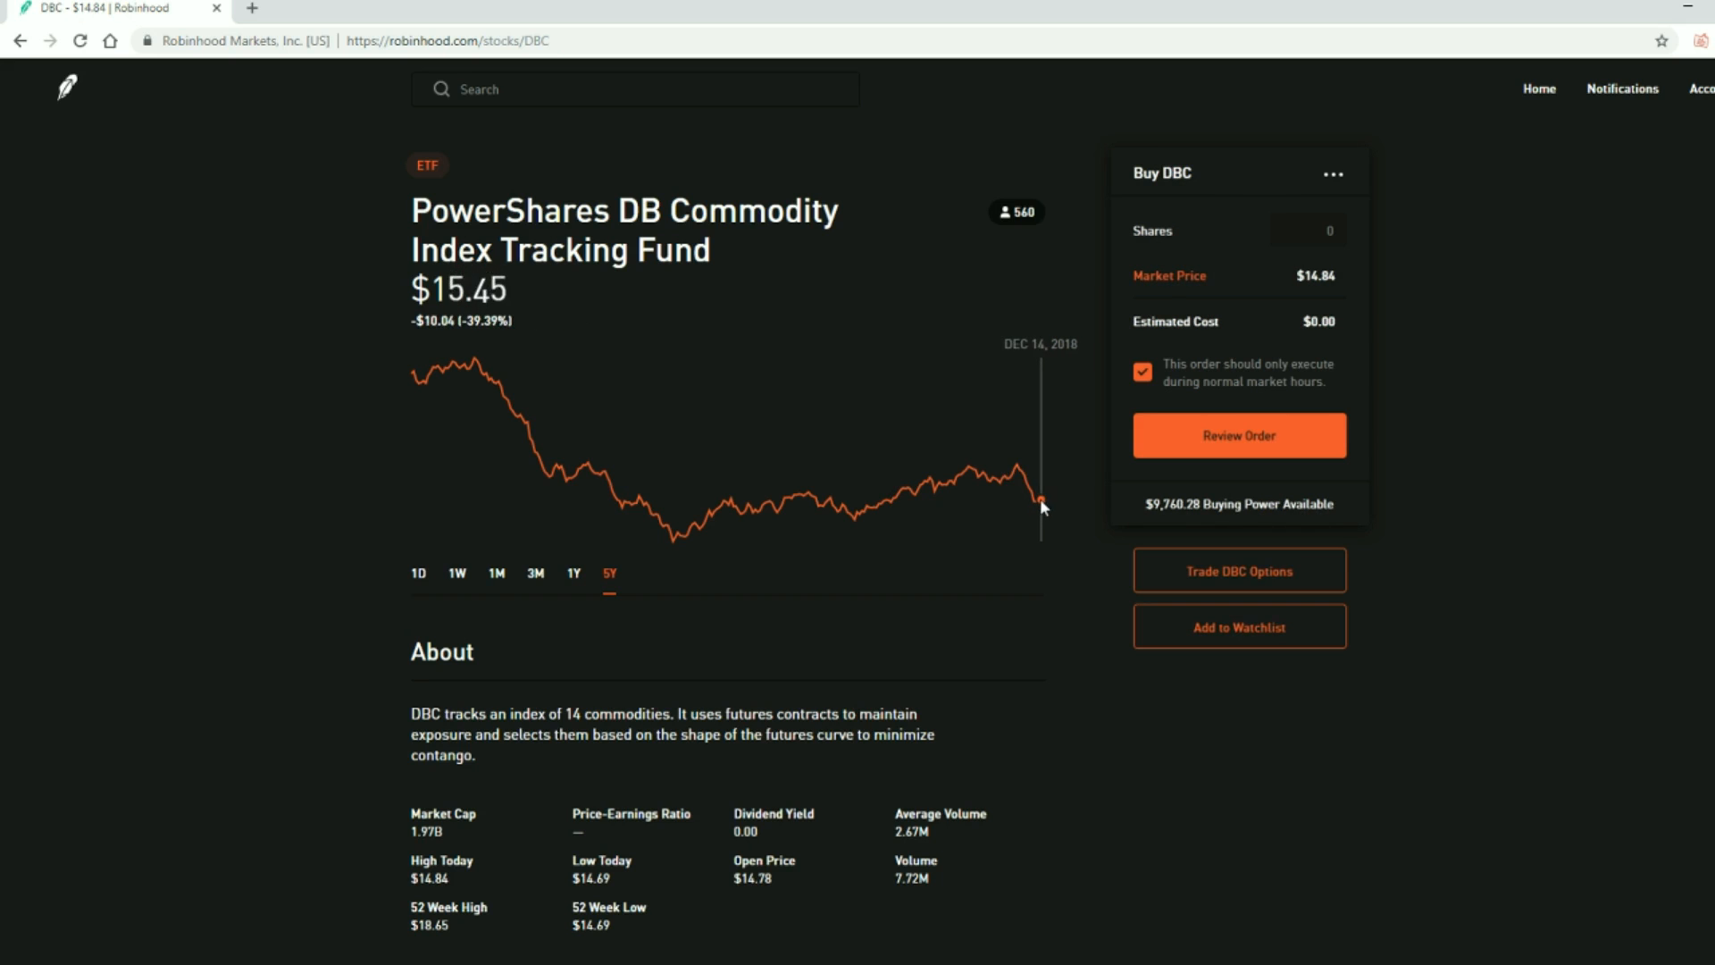
pyautogui.moveTo(1036, 515)
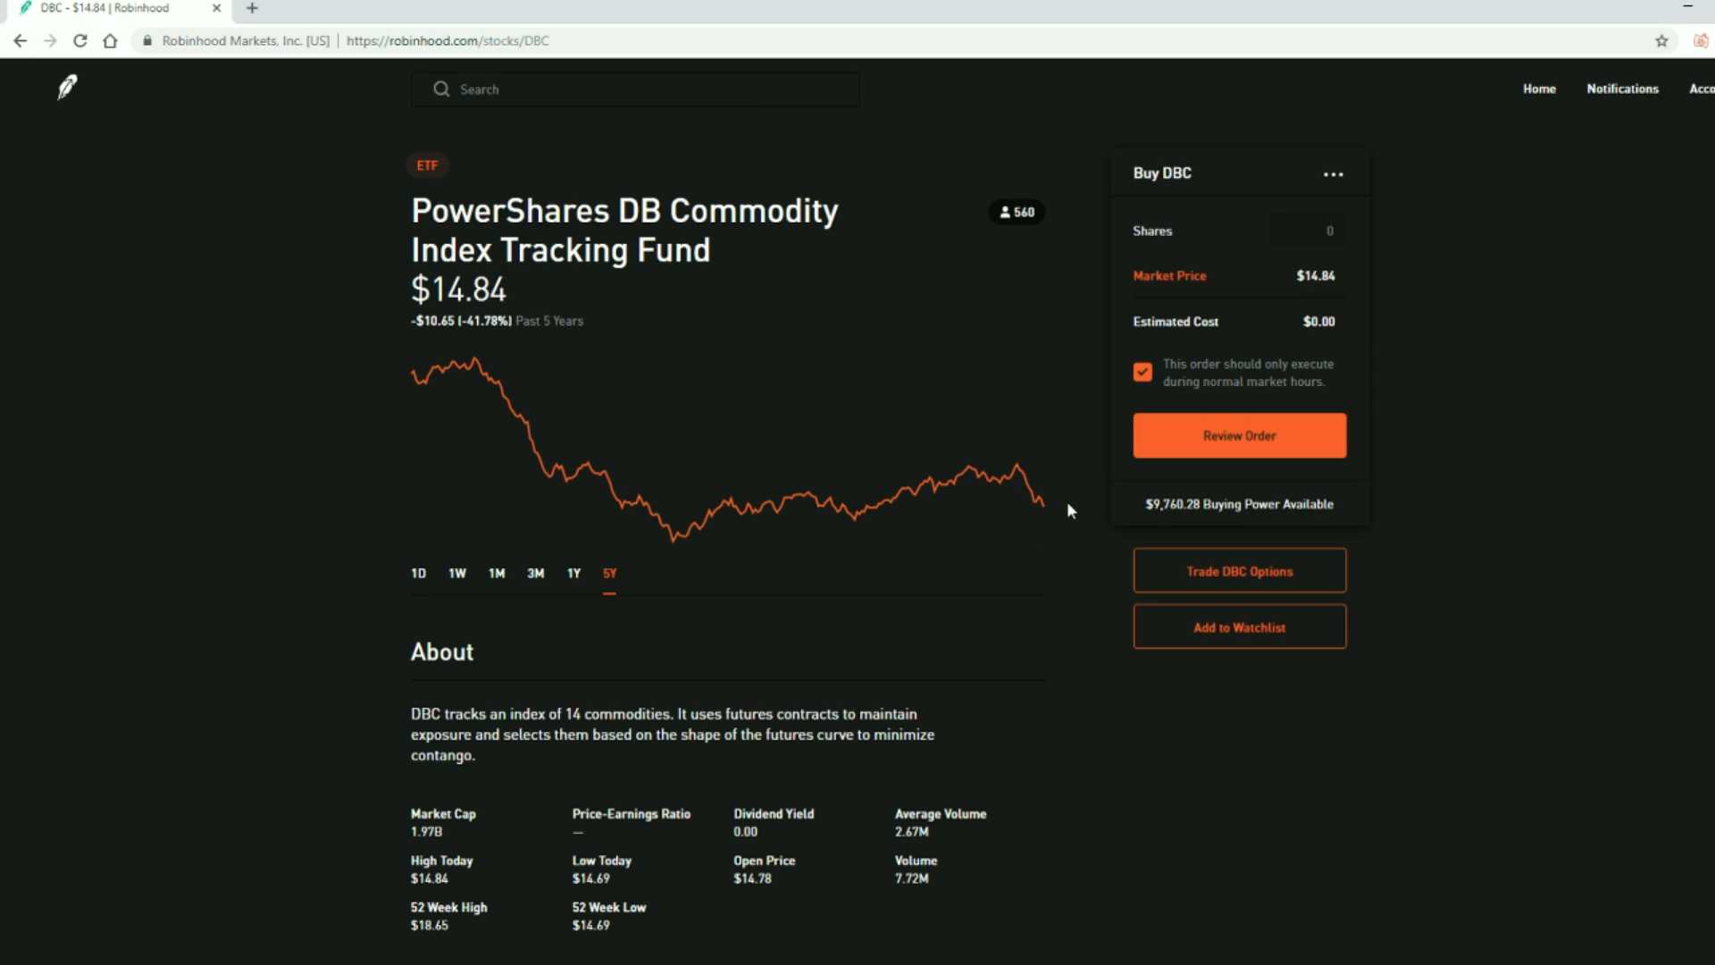
pyautogui.moveTo(842, 518)
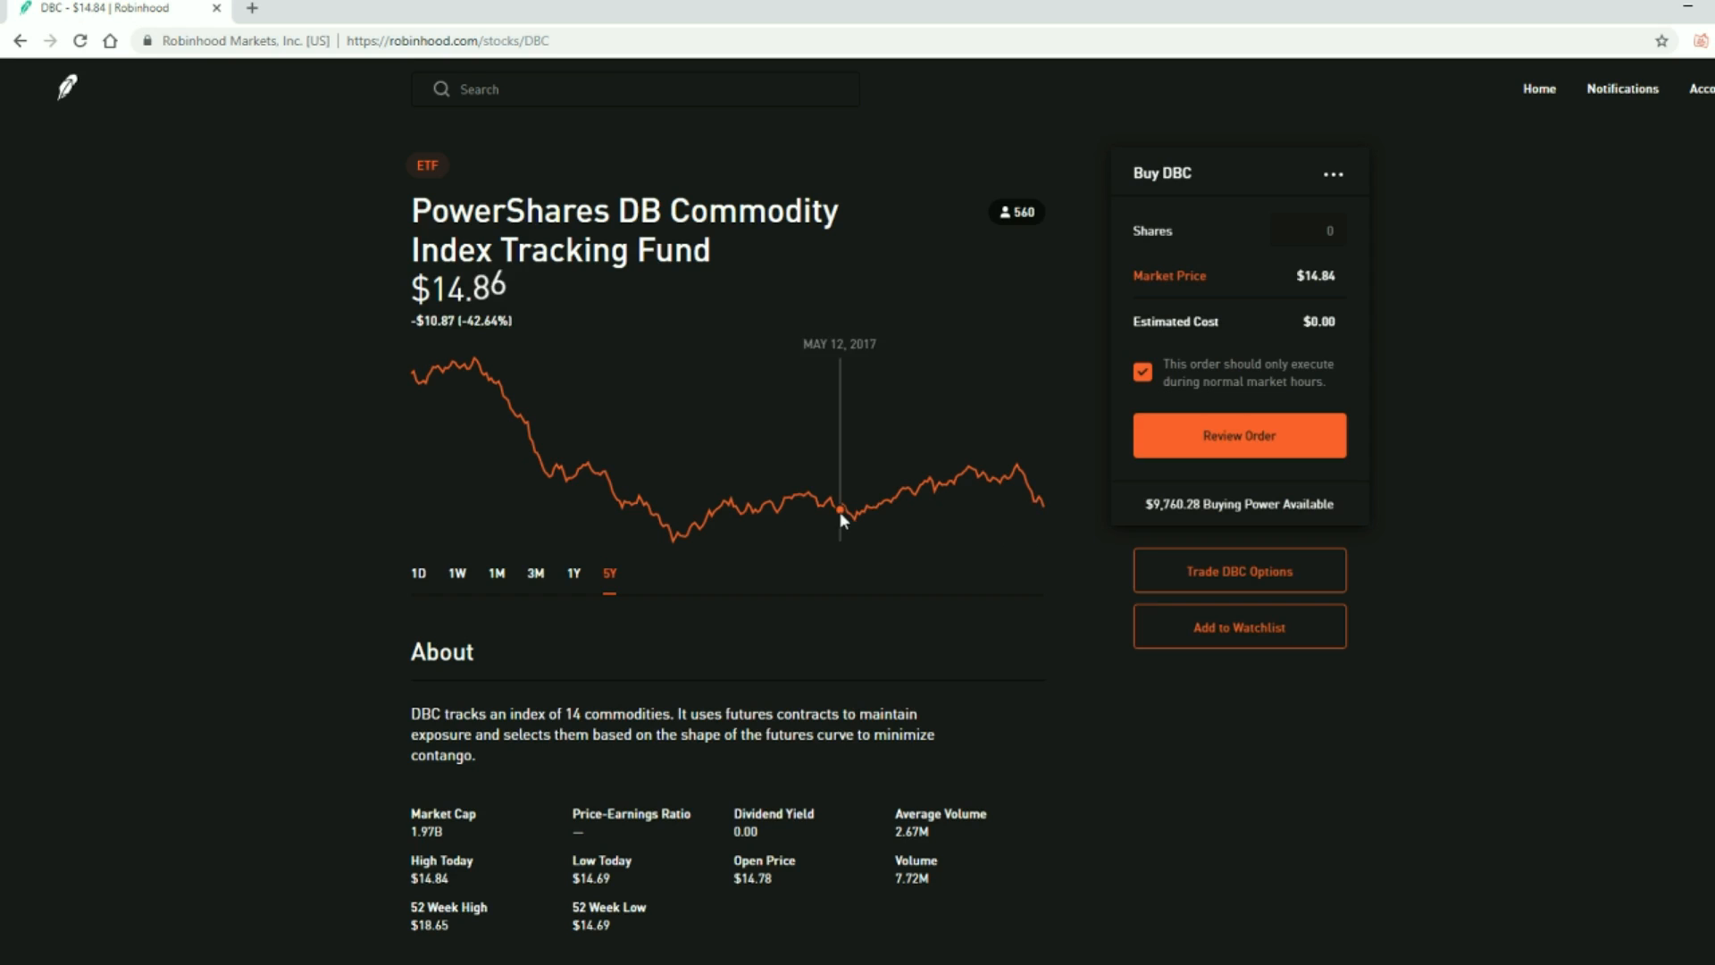
pyautogui.moveTo(1667, 311)
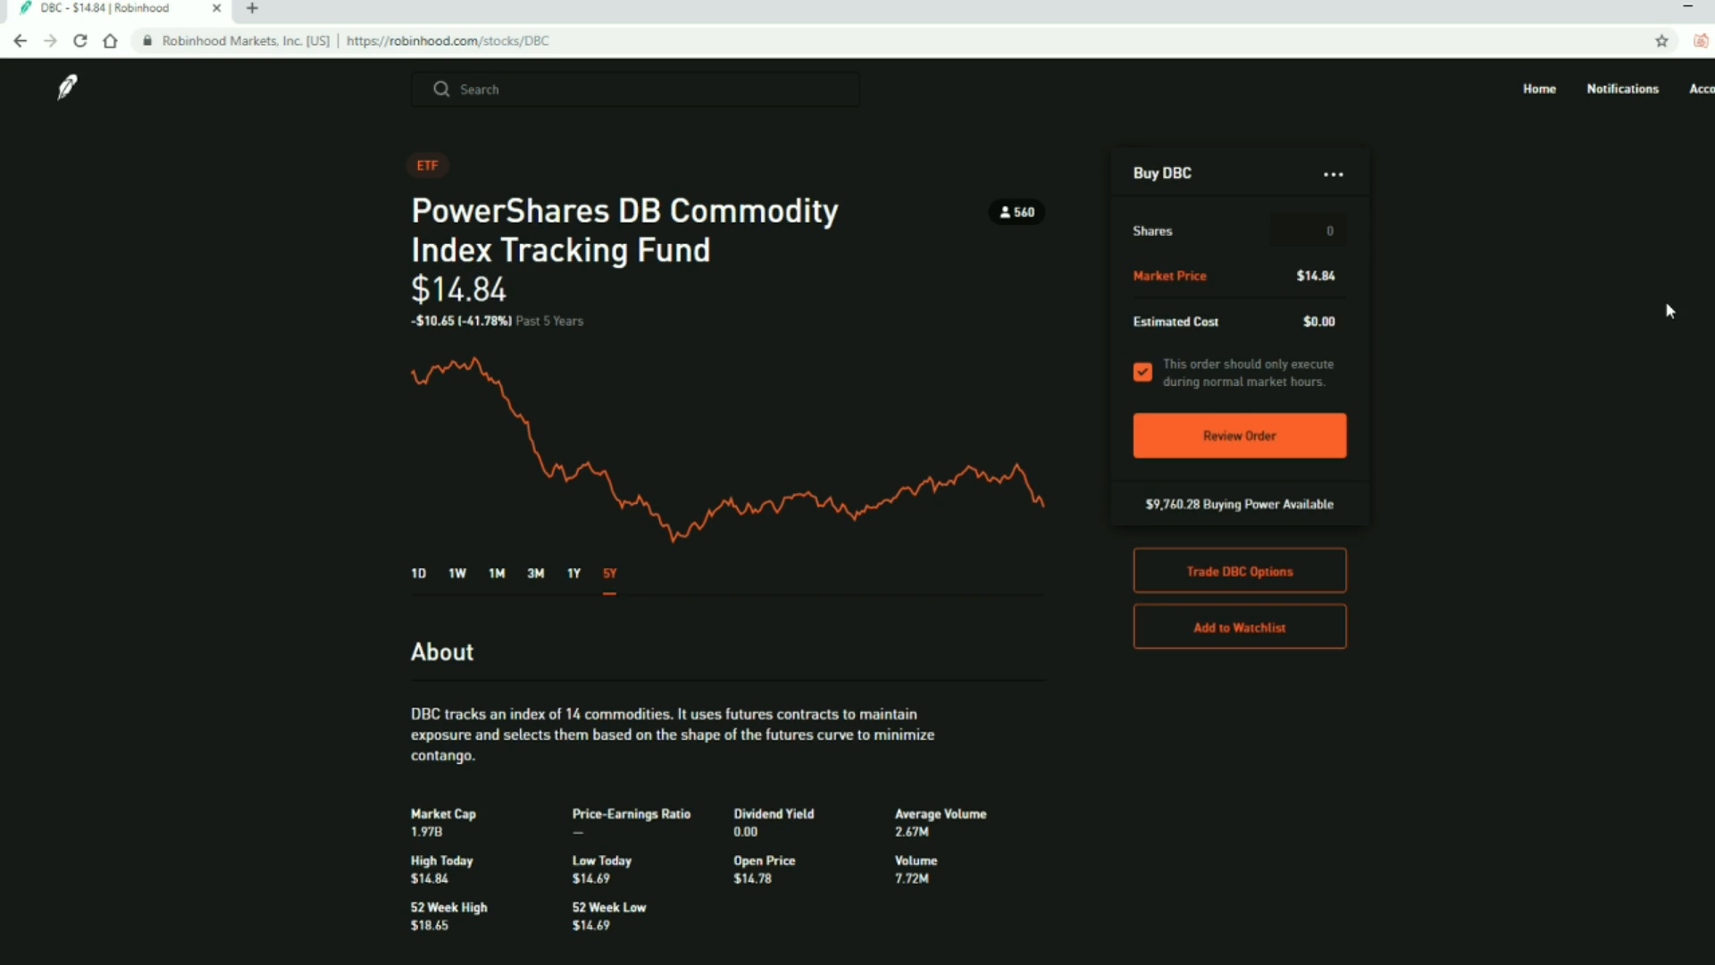
pyautogui.moveTo(1587, 313)
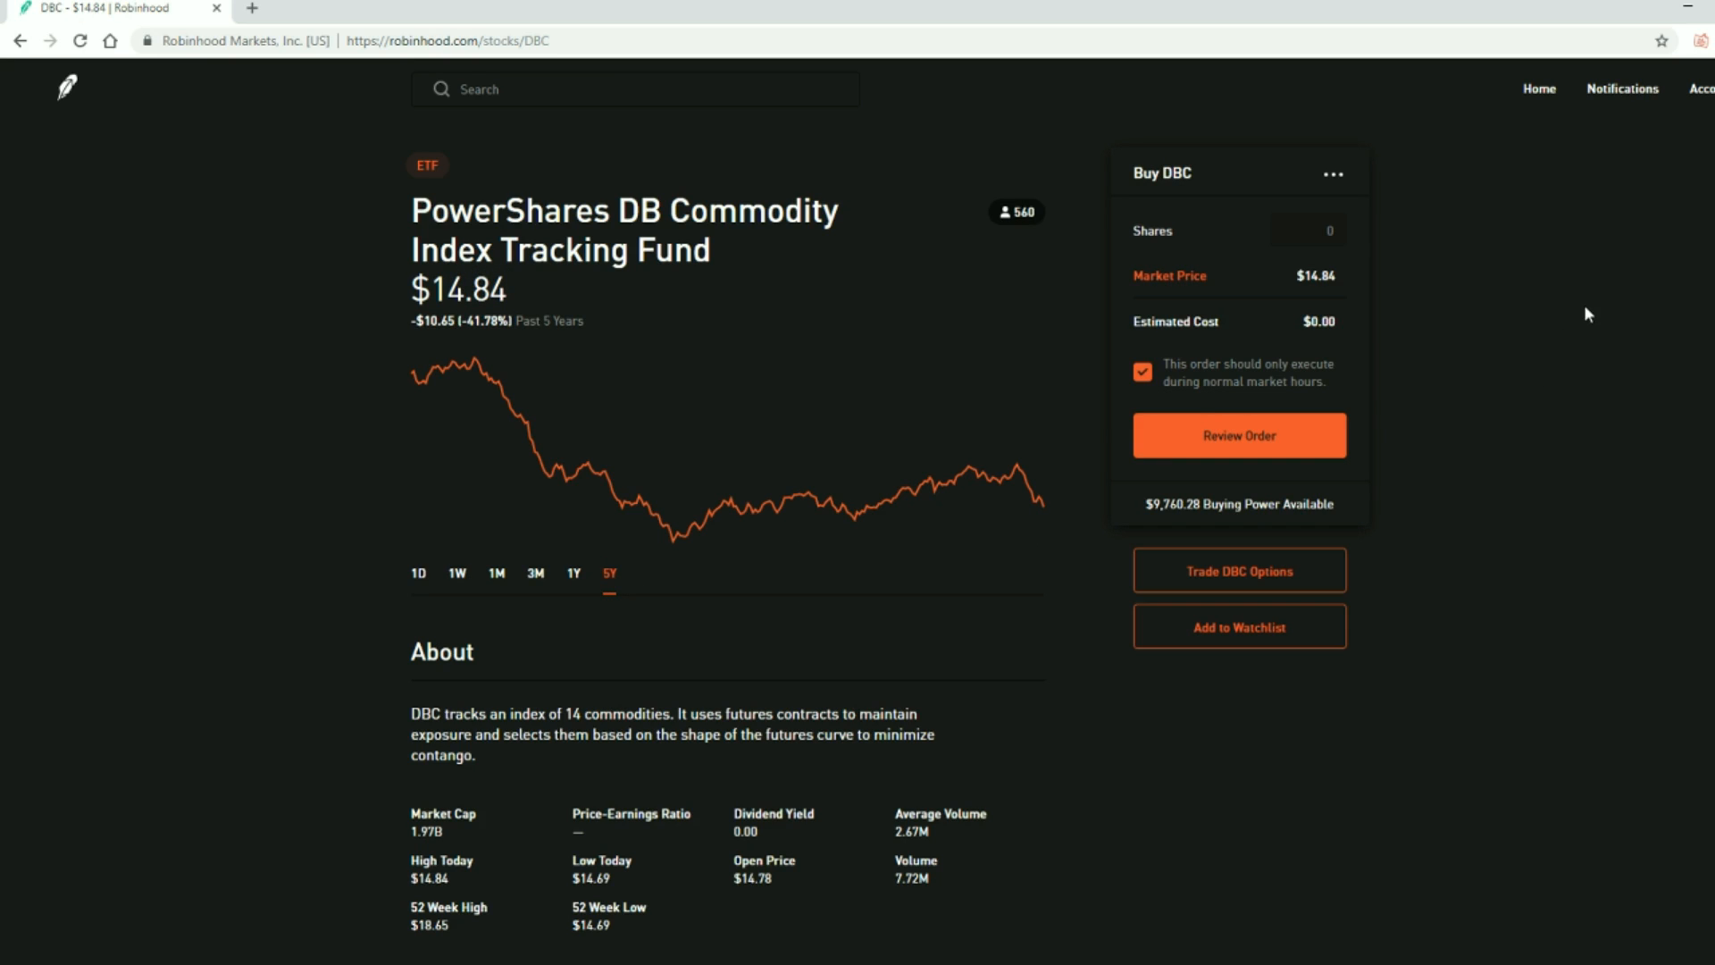
pyautogui.moveTo(1618, 302)
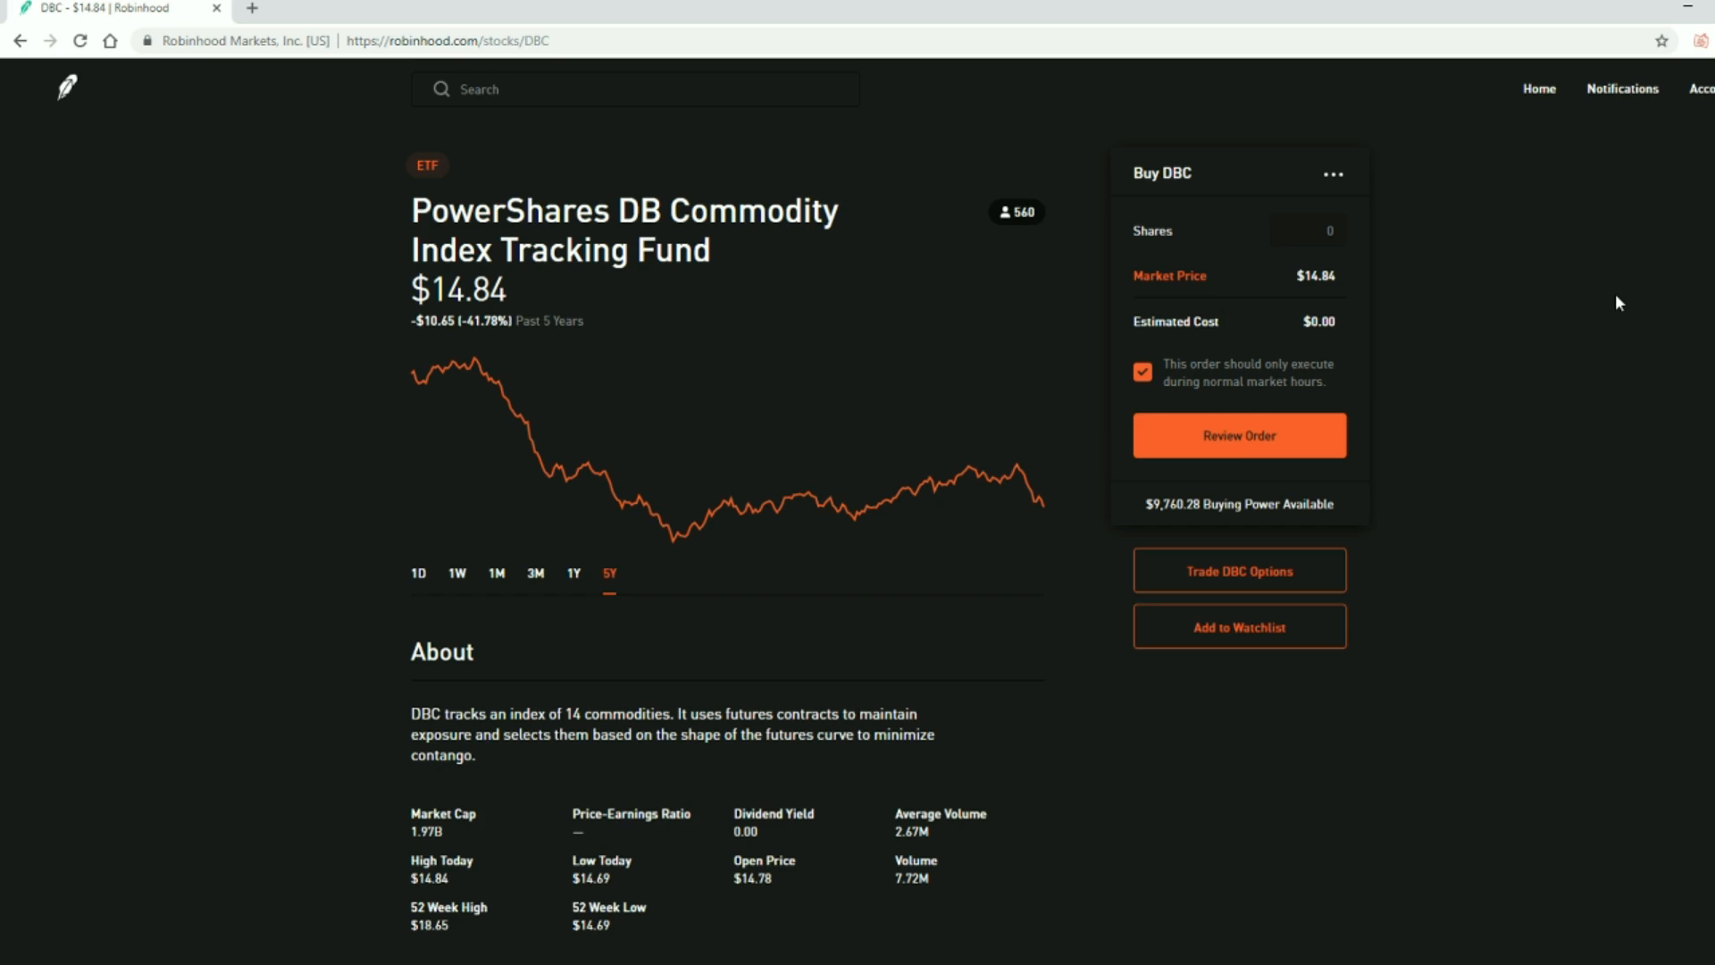
pyautogui.moveTo(1620, 333)
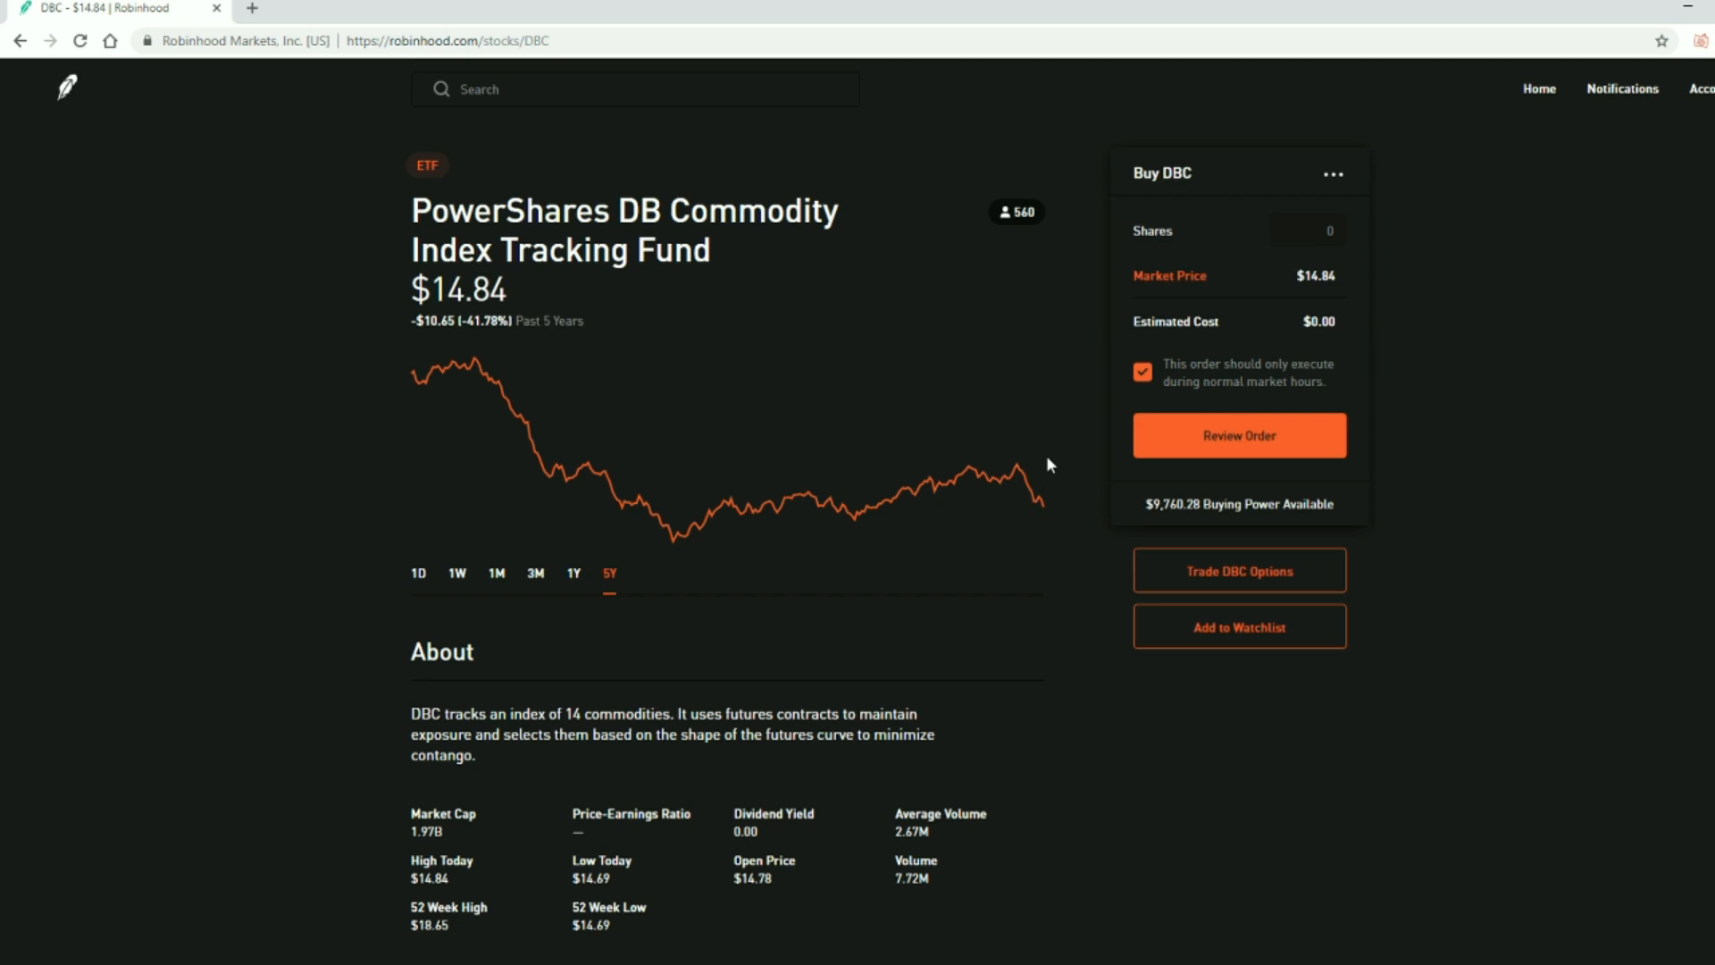
pyautogui.moveTo(1043, 468)
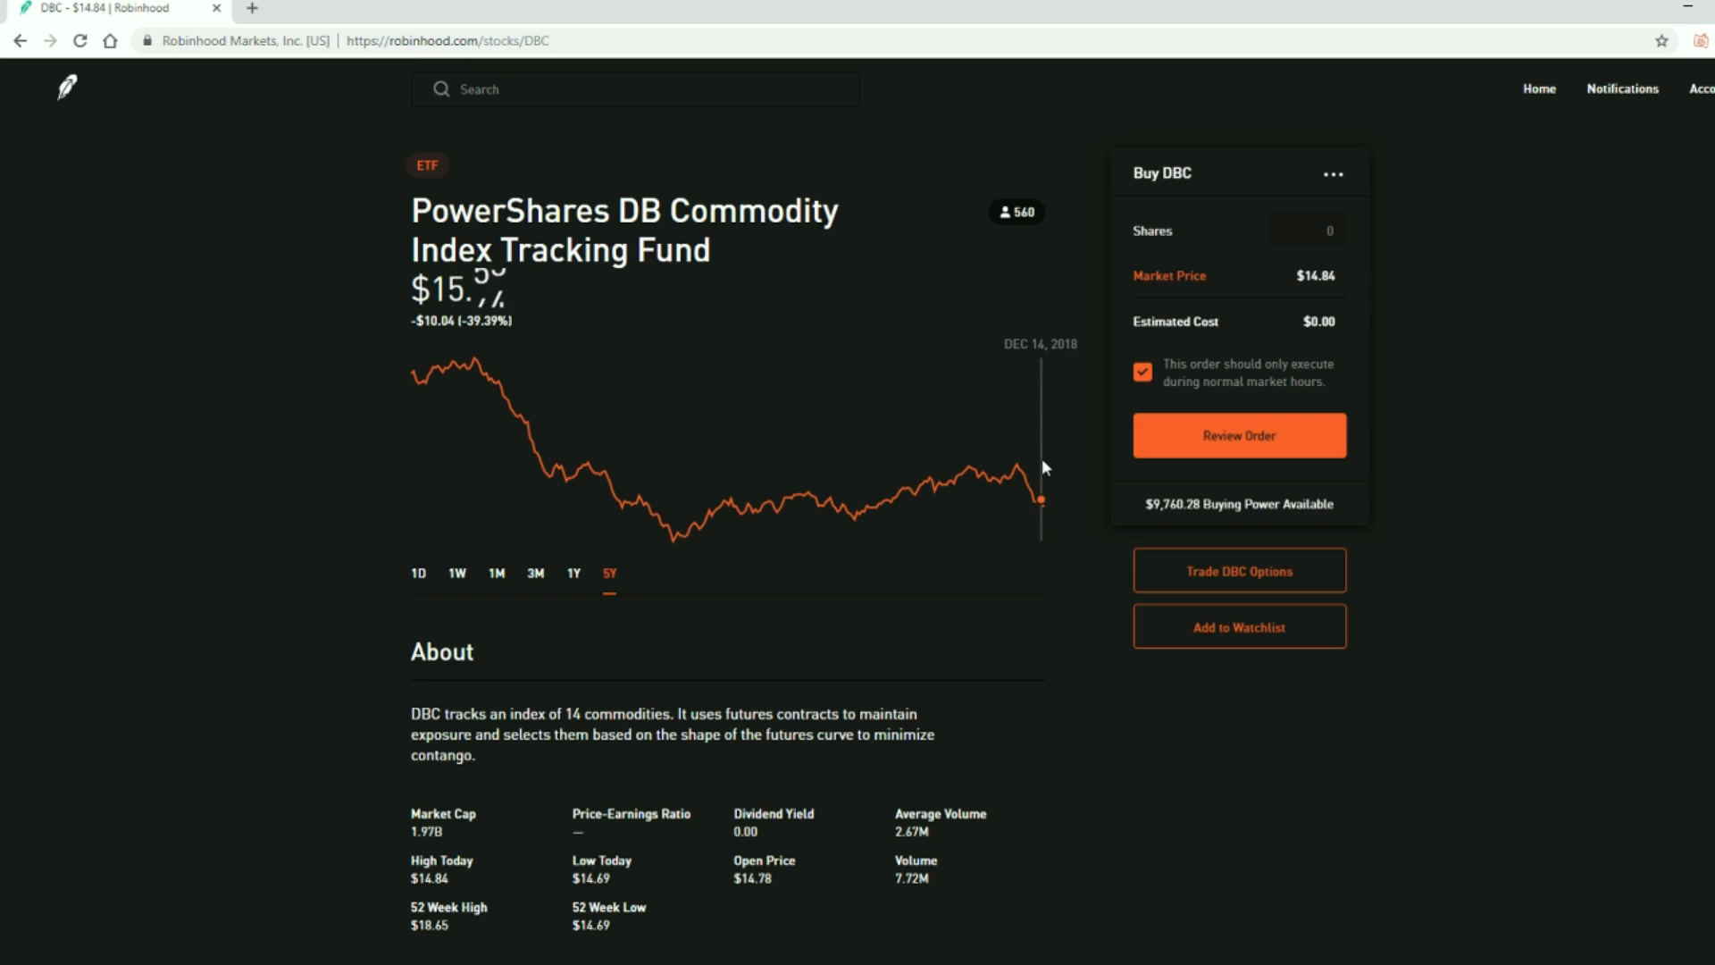
pyautogui.click(1704, 89)
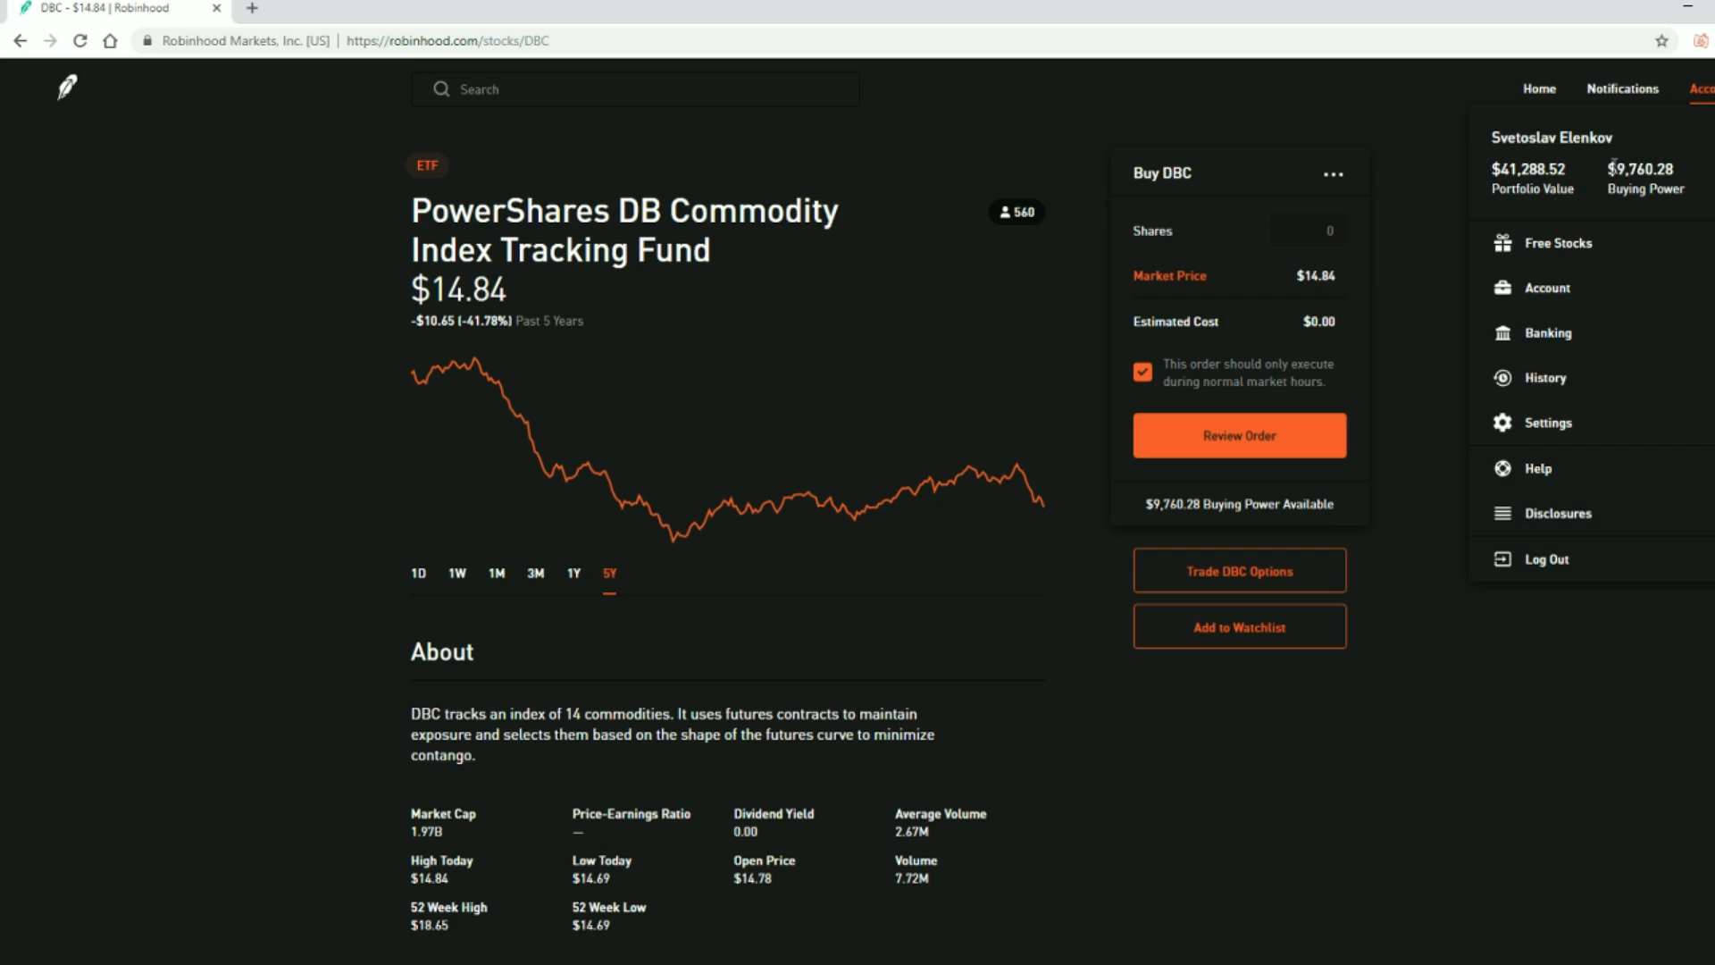
pyautogui.doubleClick(1620, 168)
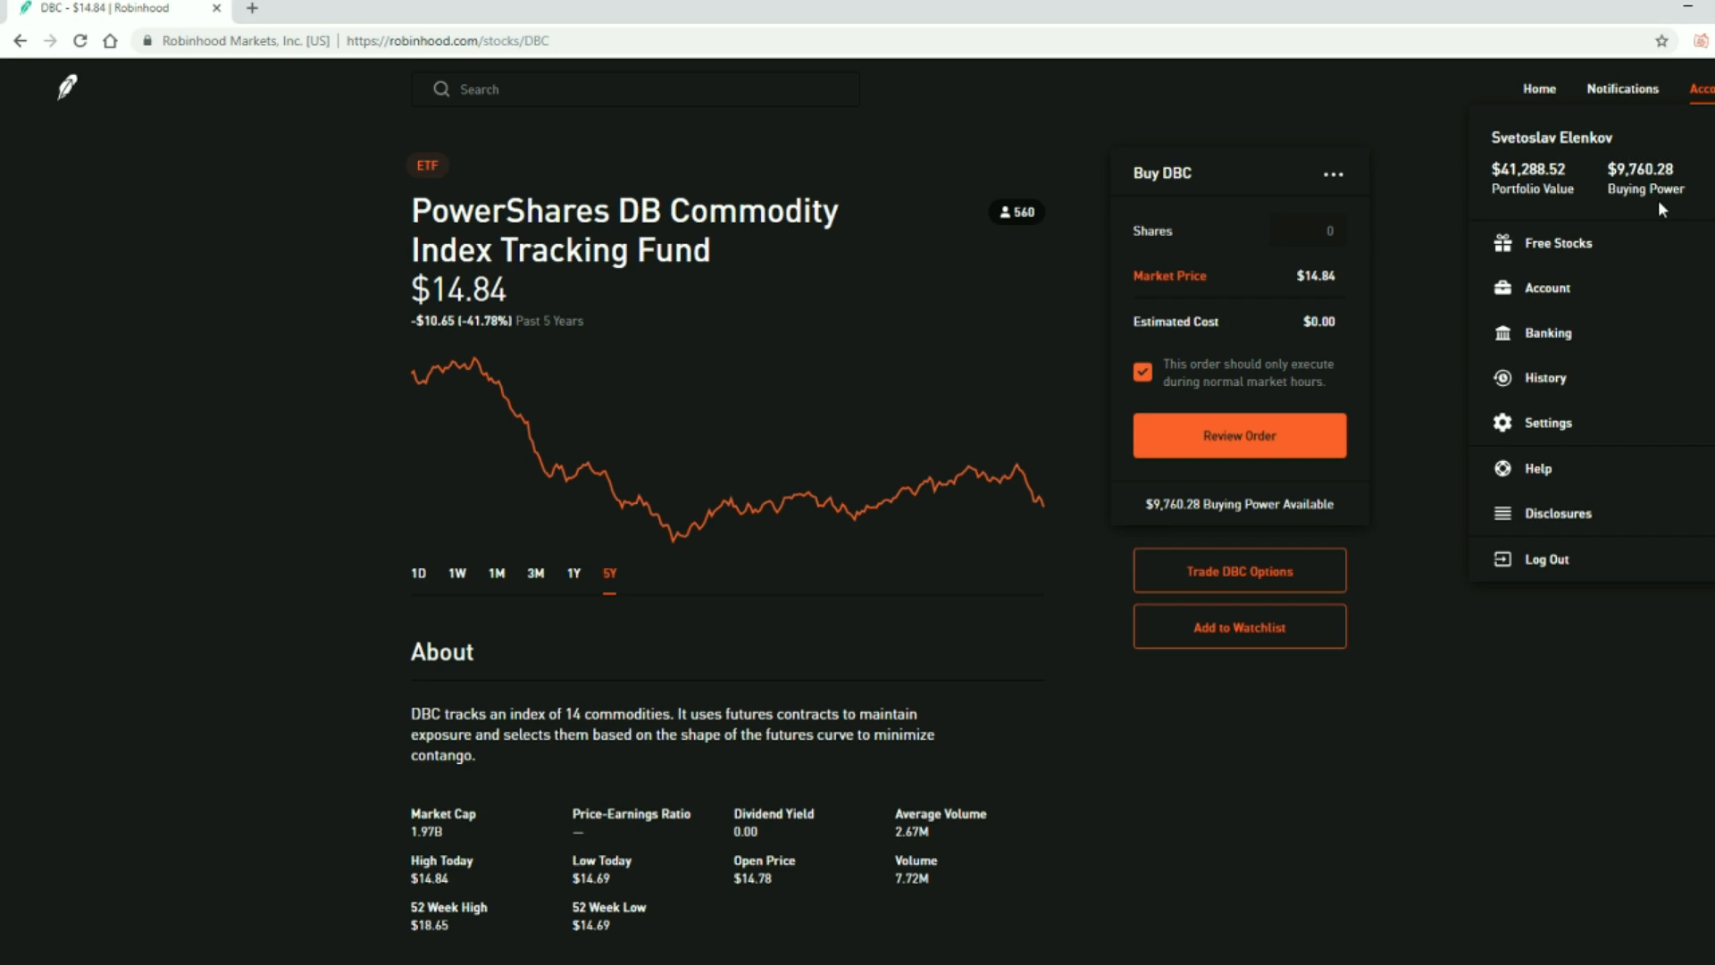
pyautogui.moveTo(1649, 214)
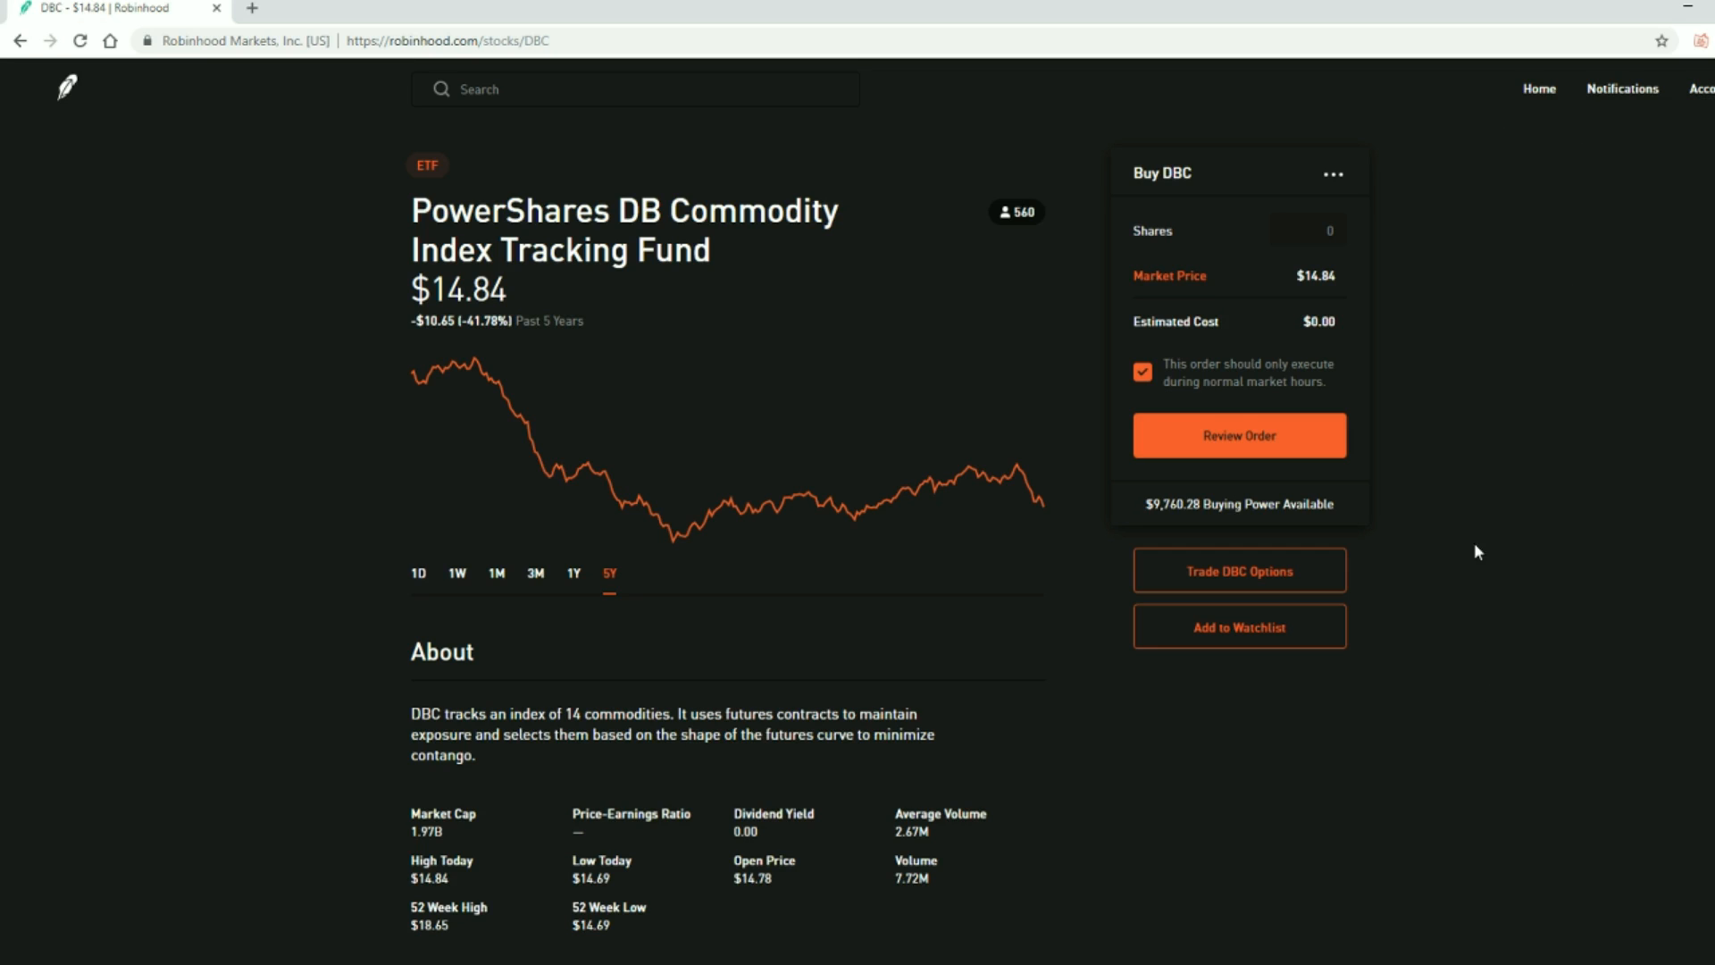
pyautogui.moveTo(1465, 535)
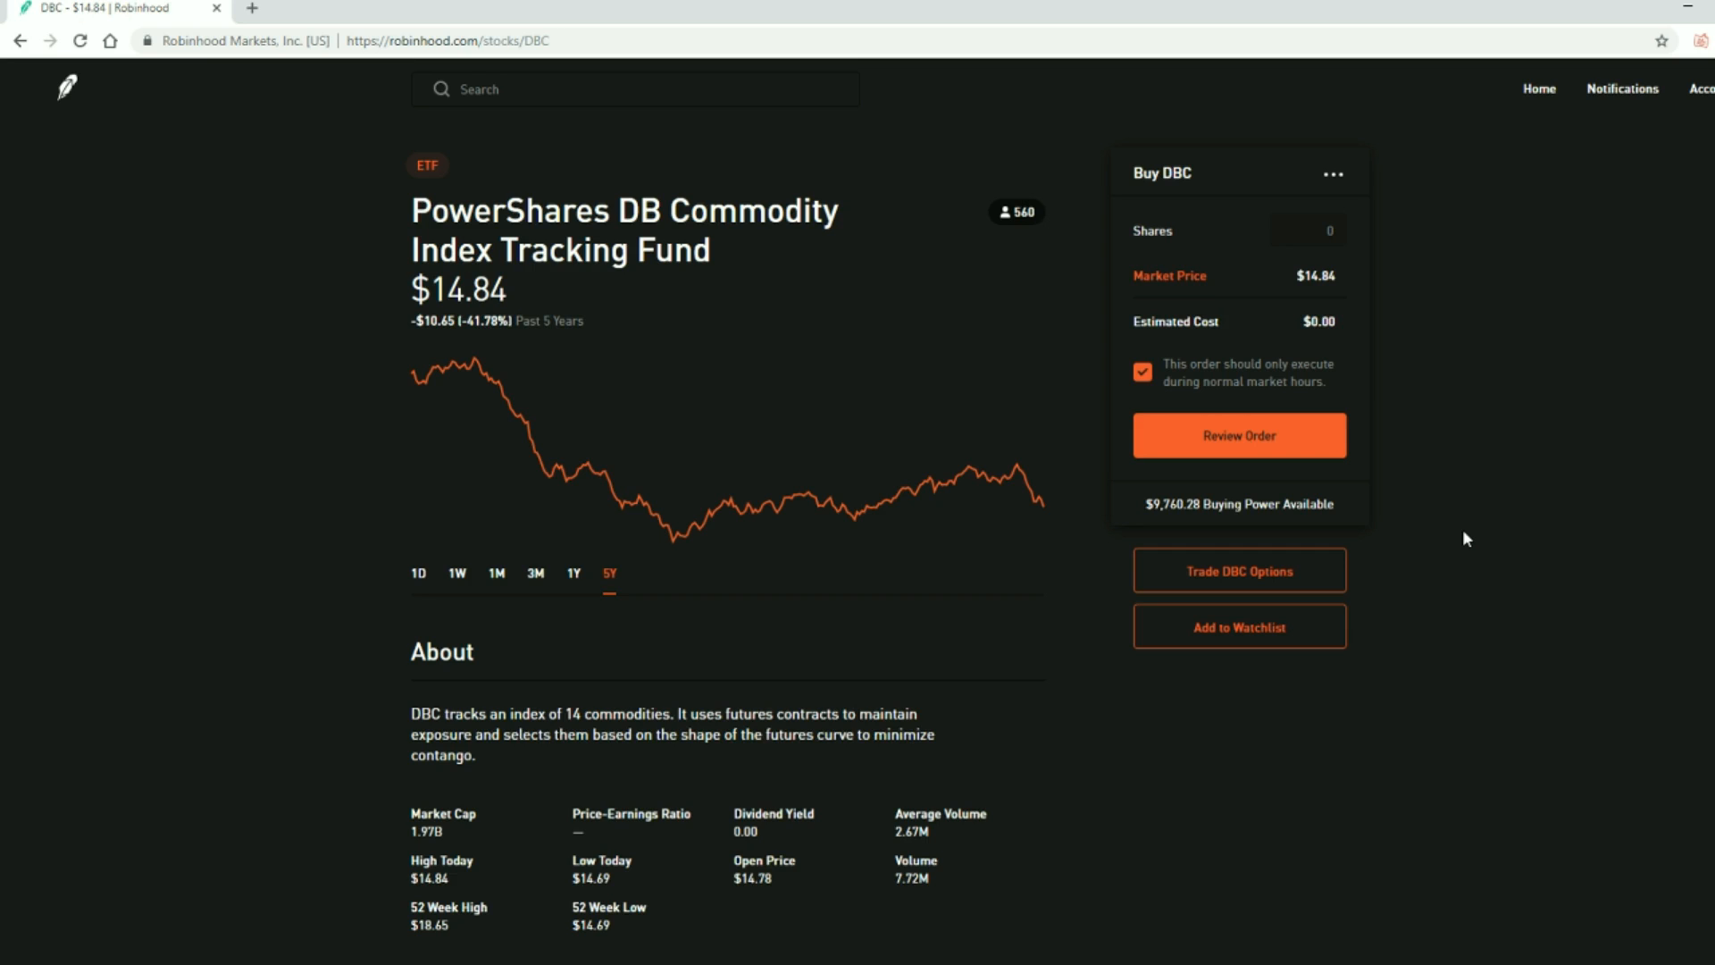
pyautogui.moveTo(1522, 489)
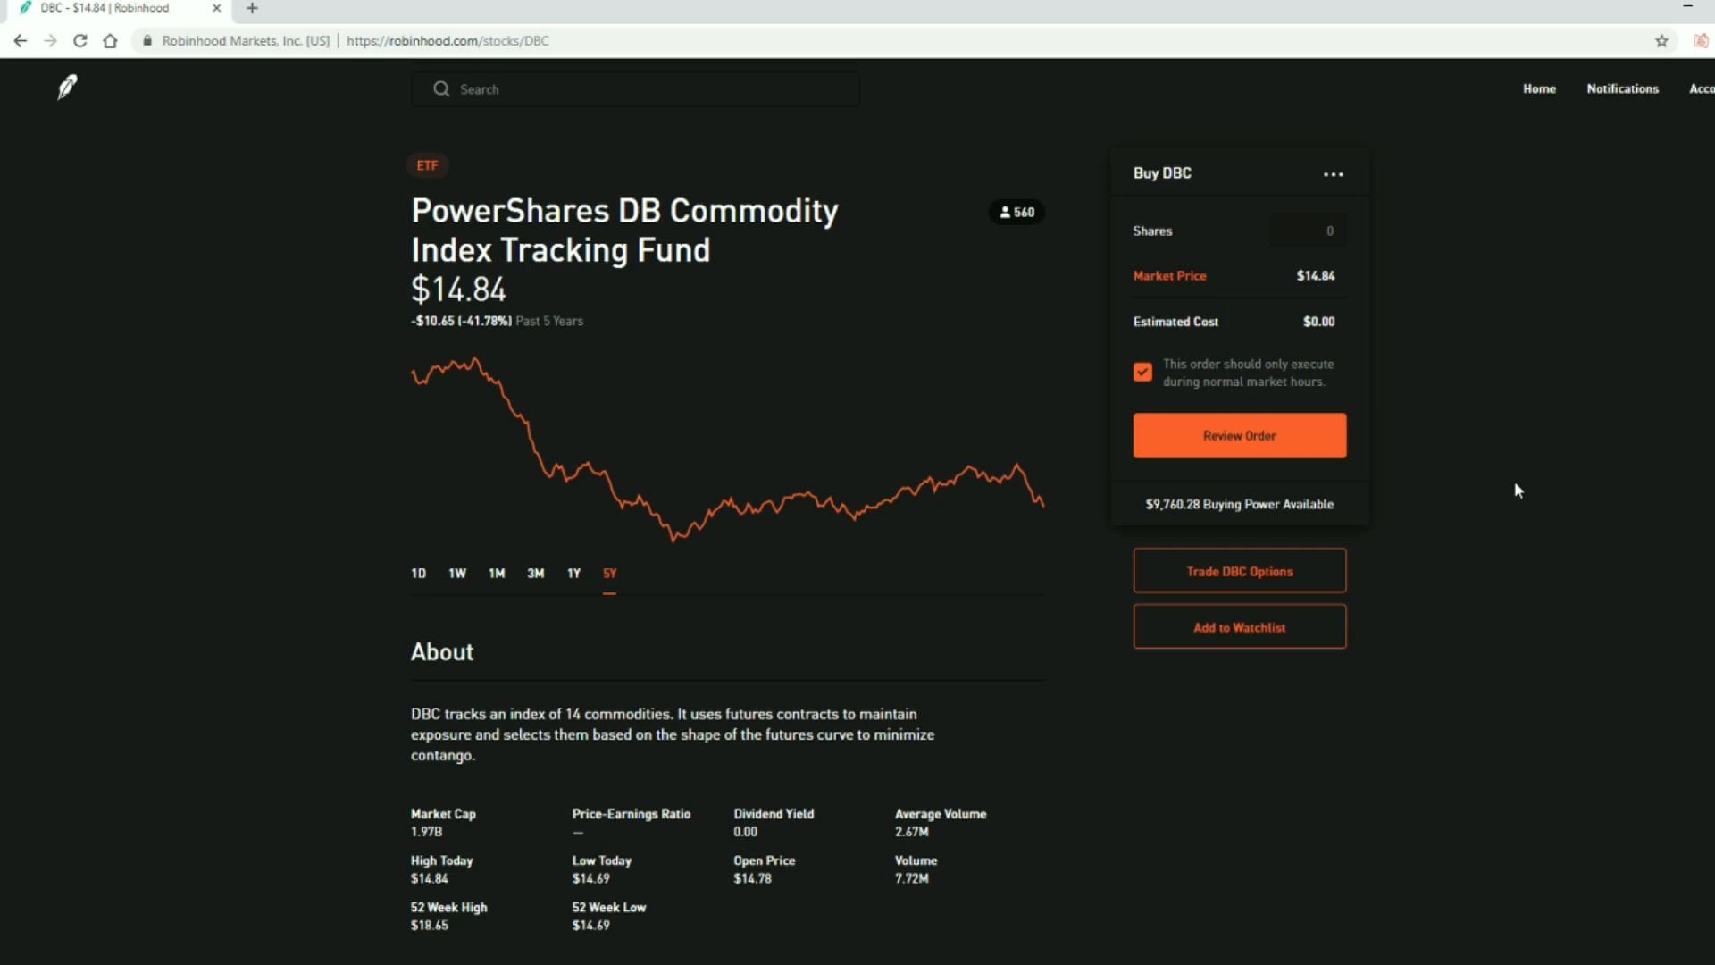
pyautogui.moveTo(597, 135)
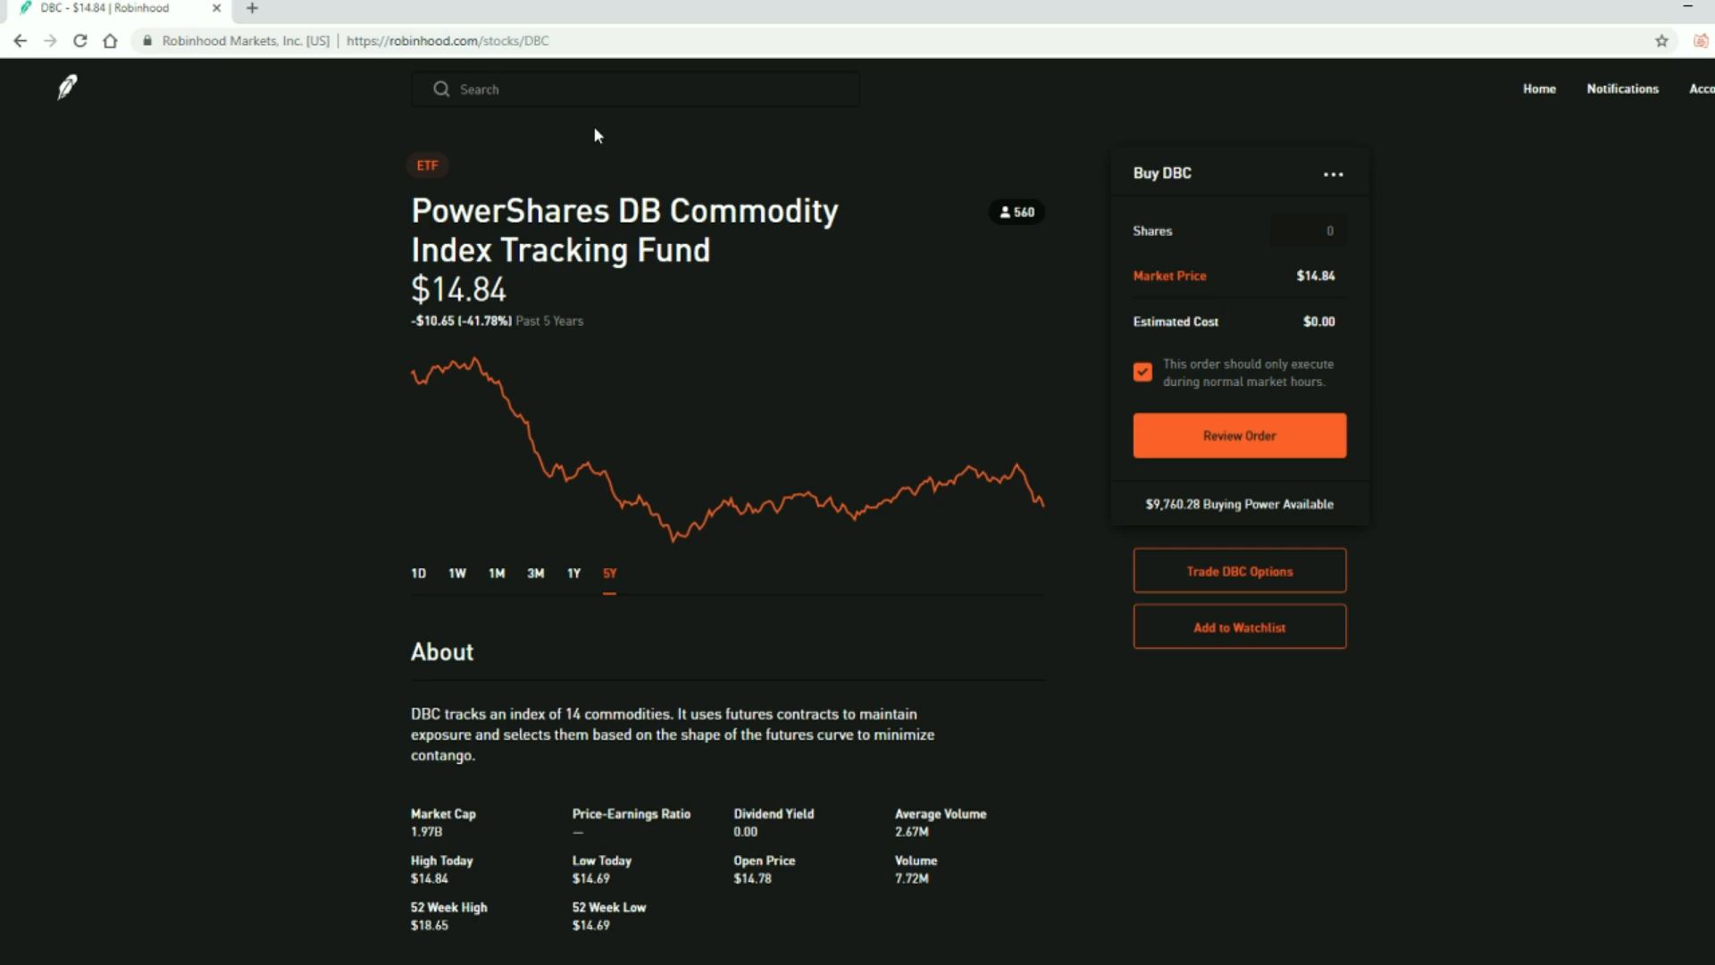
# Find BLK and compare its five-year and one-year charts, settling on five years
pyautogui.write('BL')
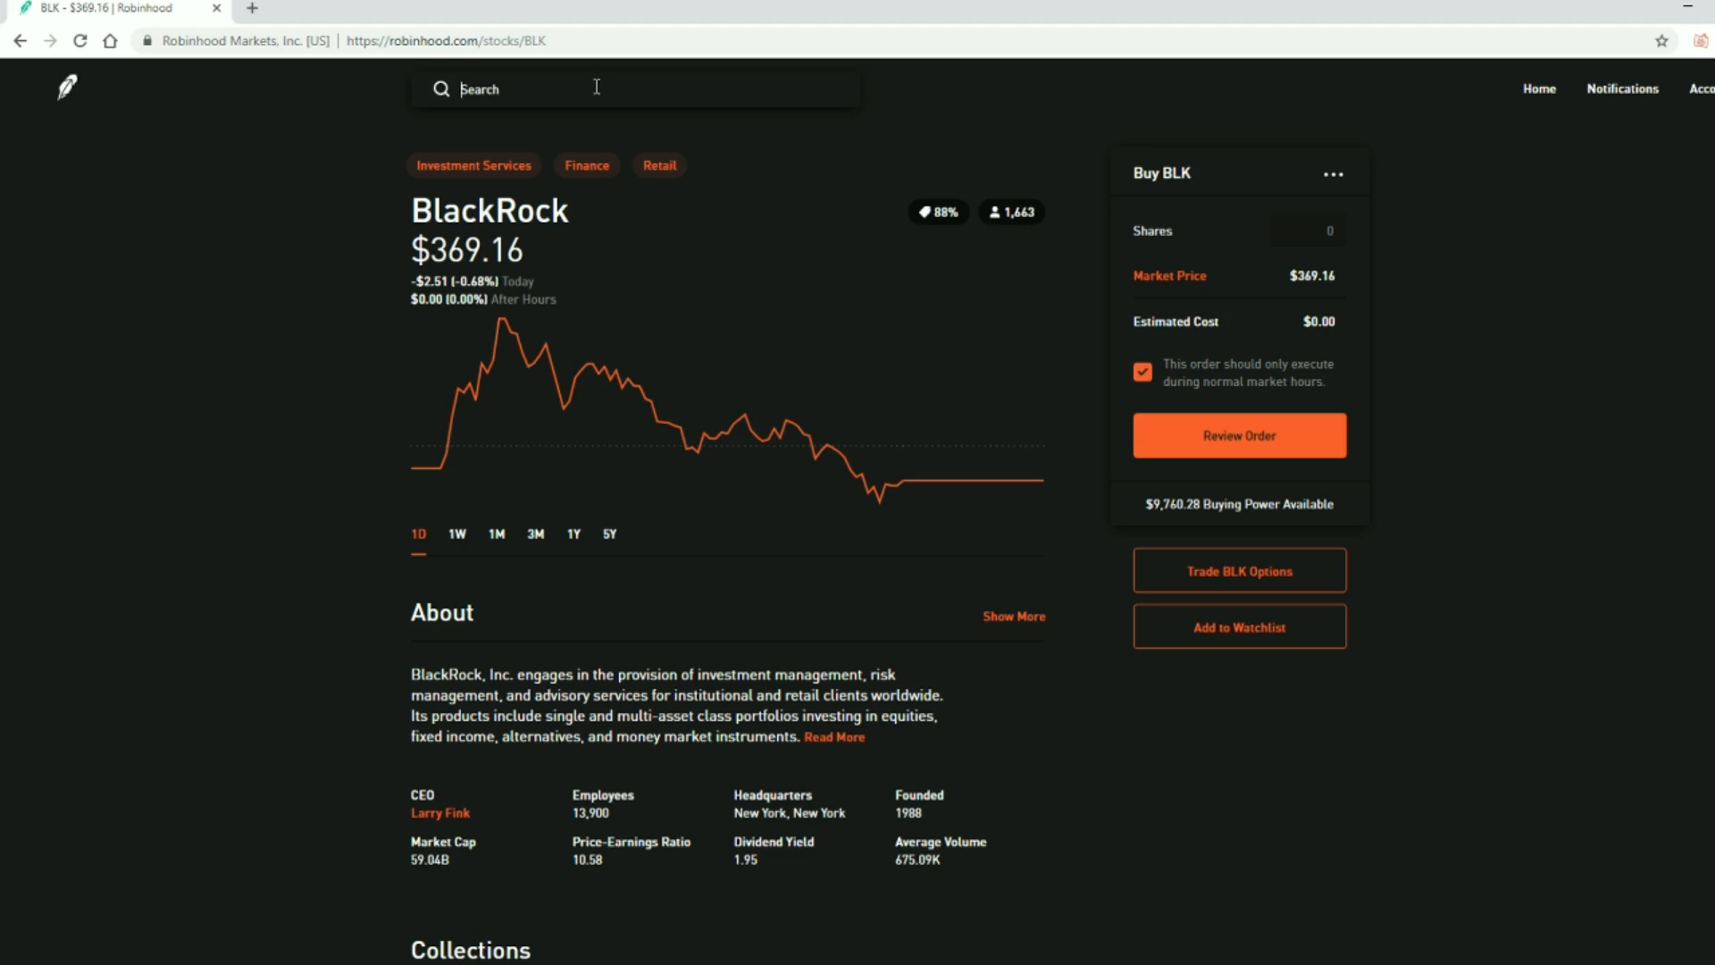
pyautogui.moveTo(611, 539)
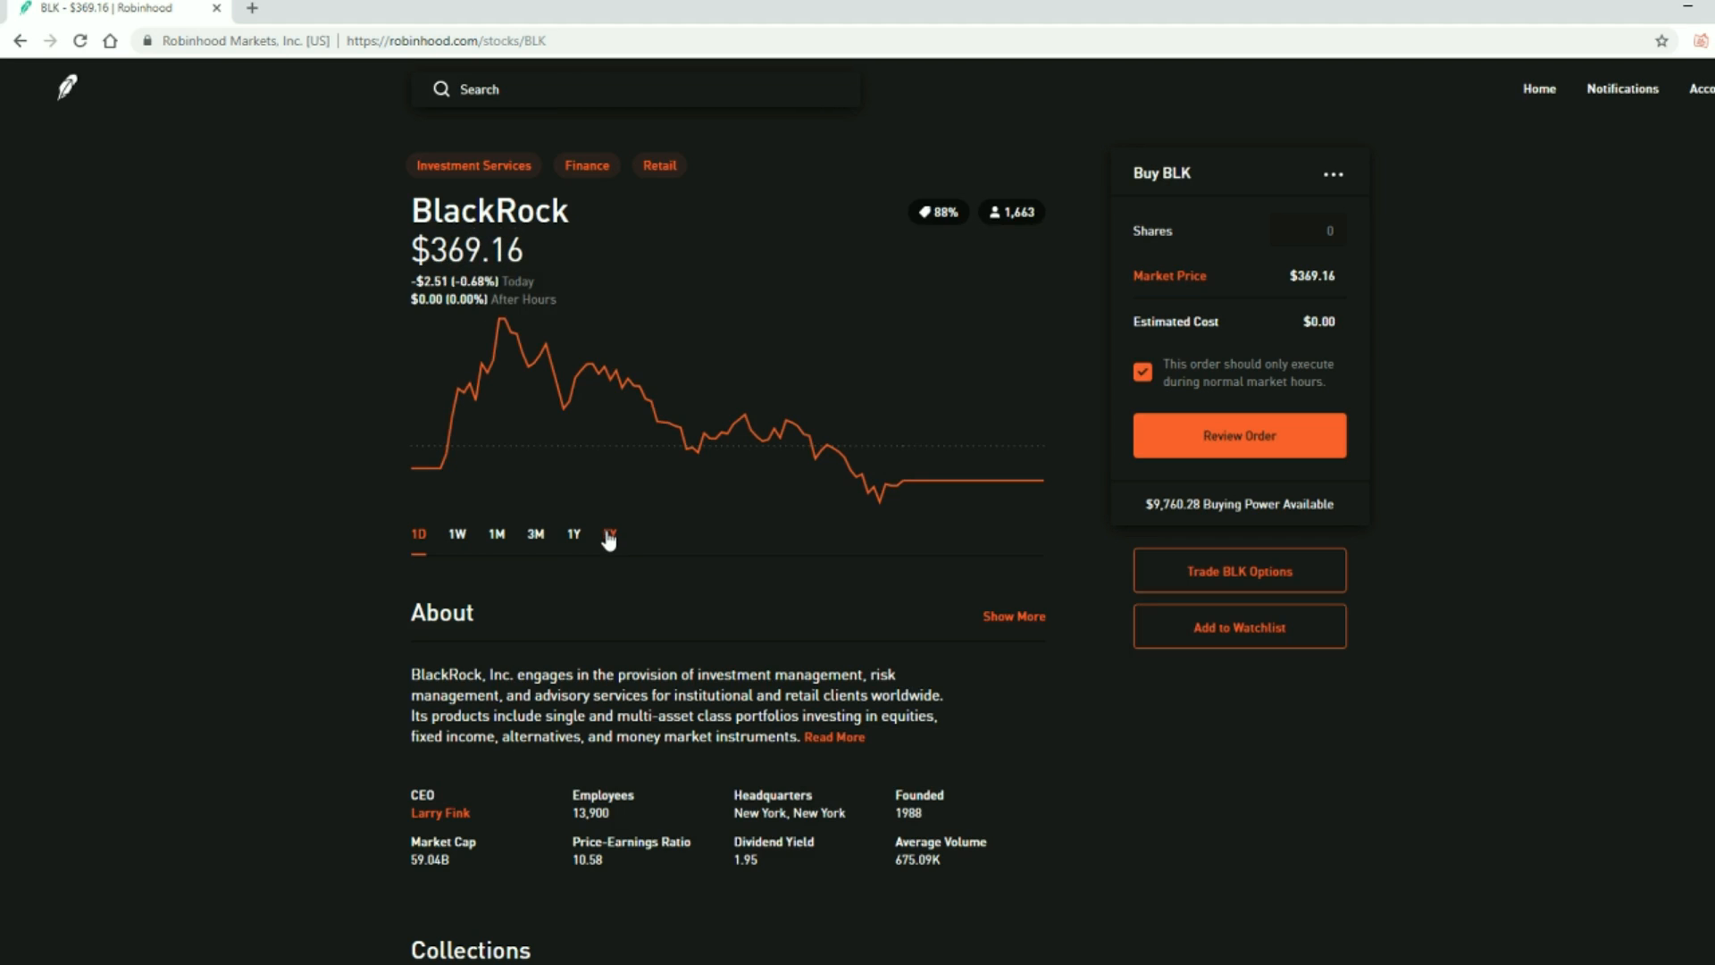
pyautogui.click(609, 535)
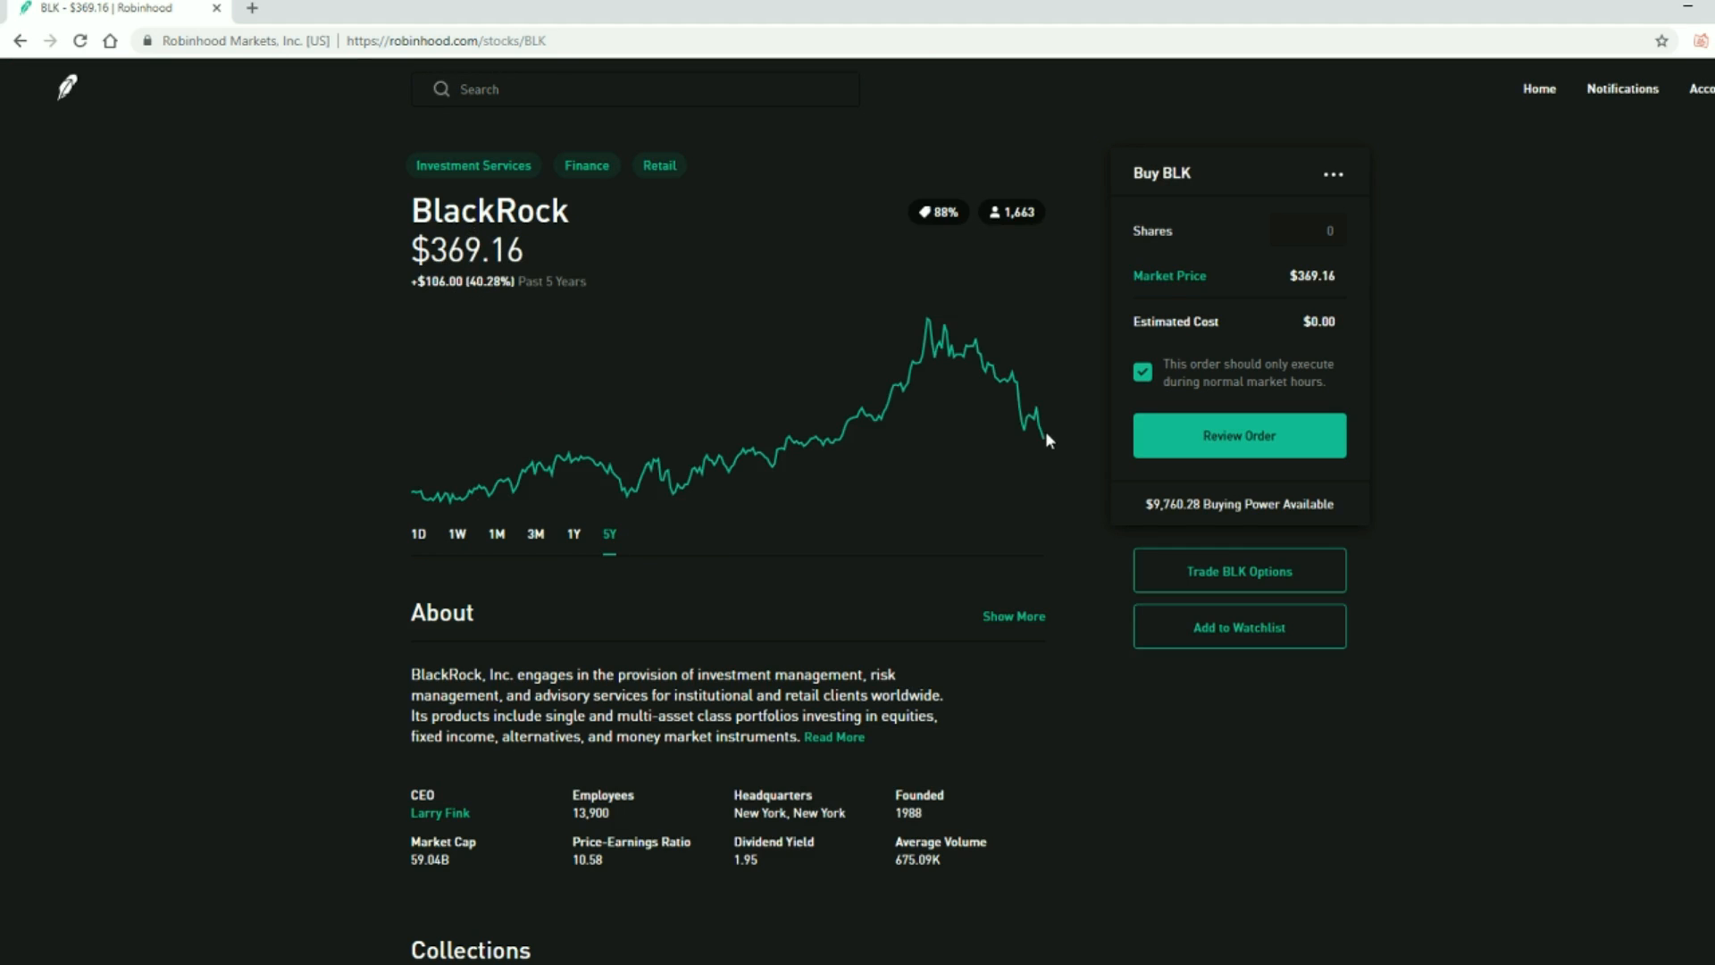
pyautogui.moveTo(632, 496)
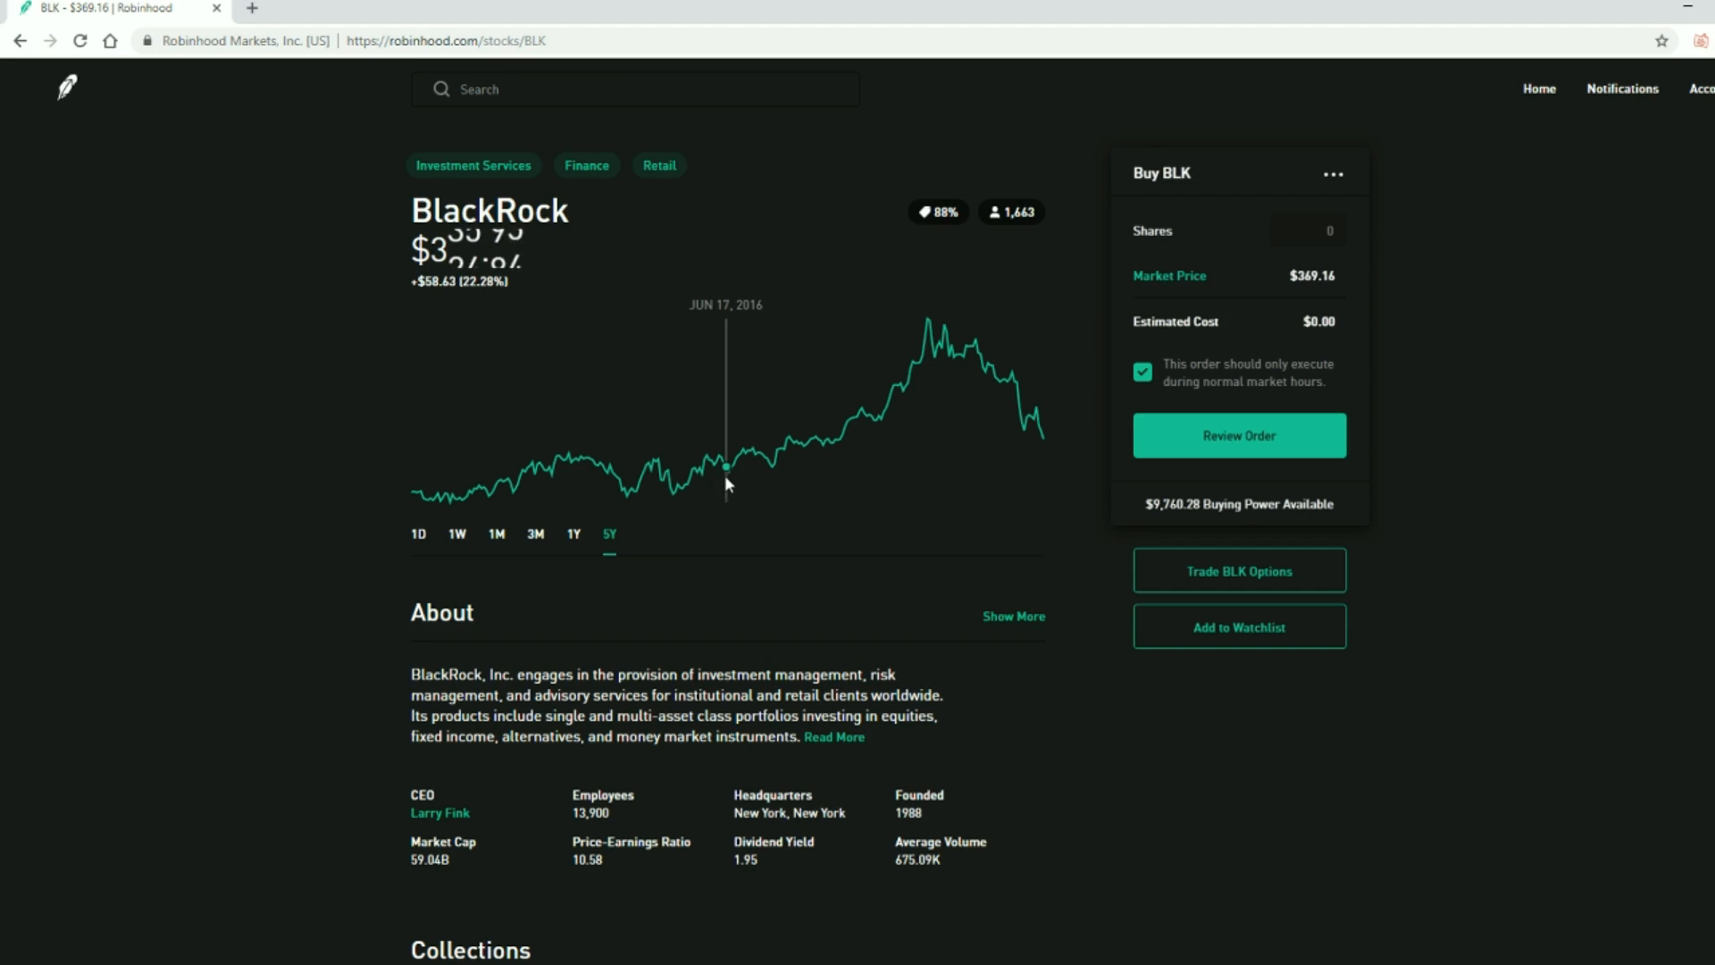
pyautogui.moveTo(949, 356)
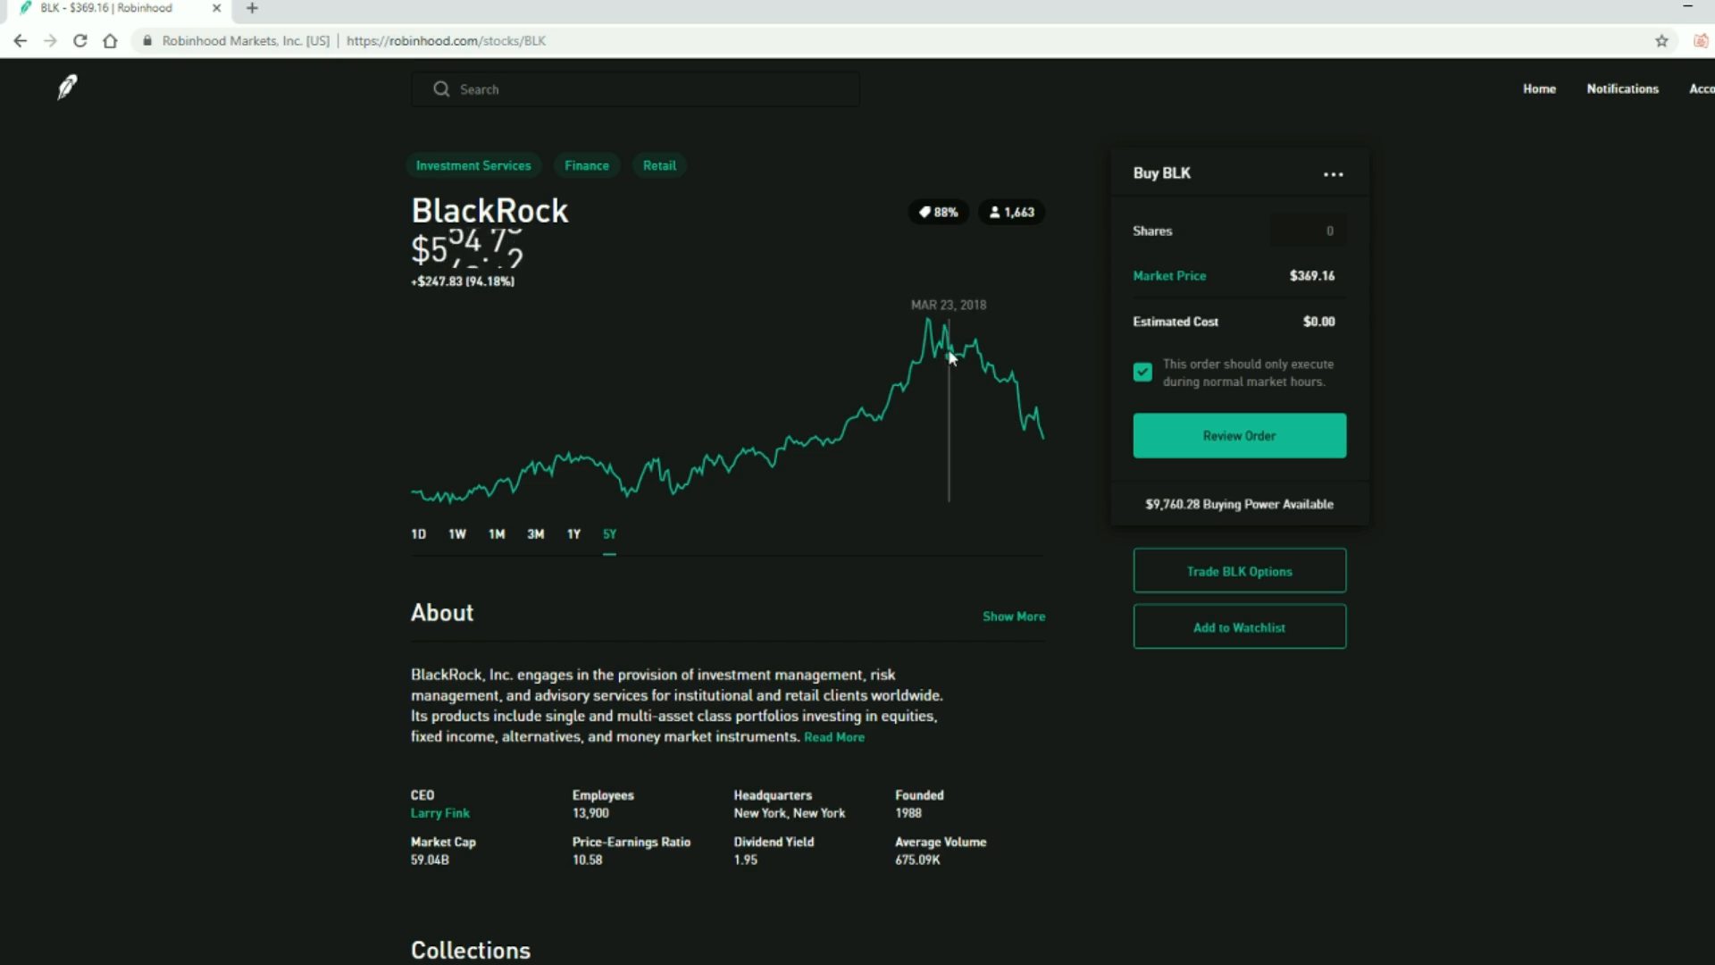
pyautogui.moveTo(932, 341)
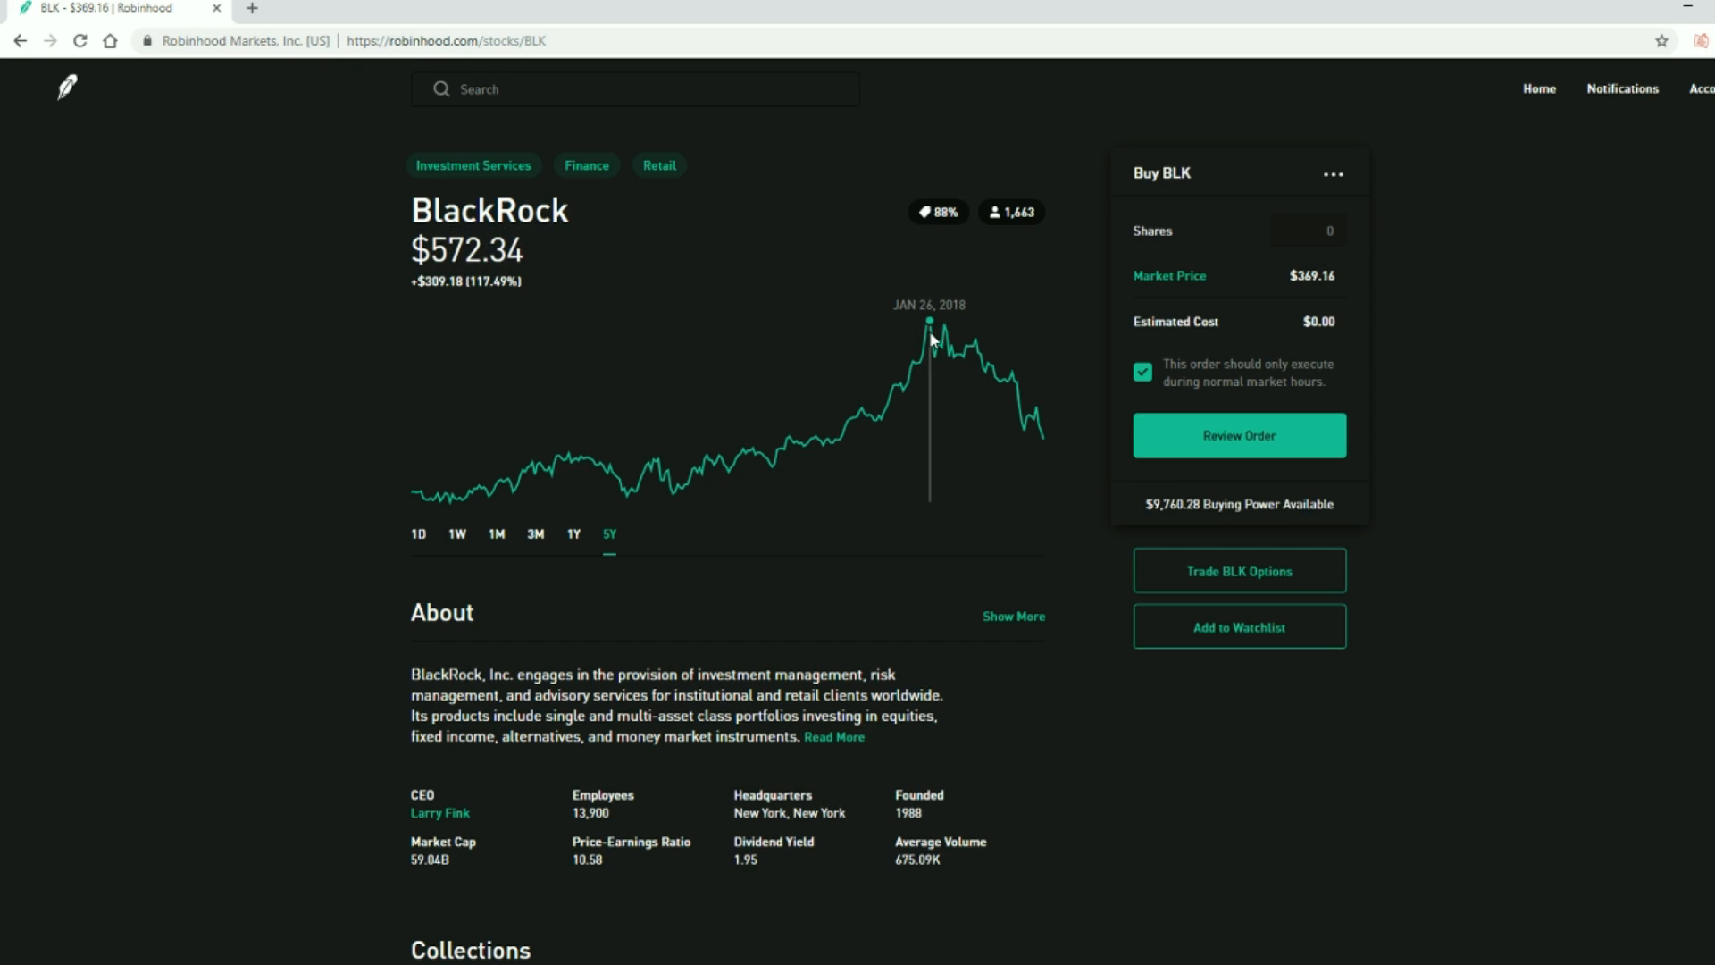
pyautogui.moveTo(929, 347)
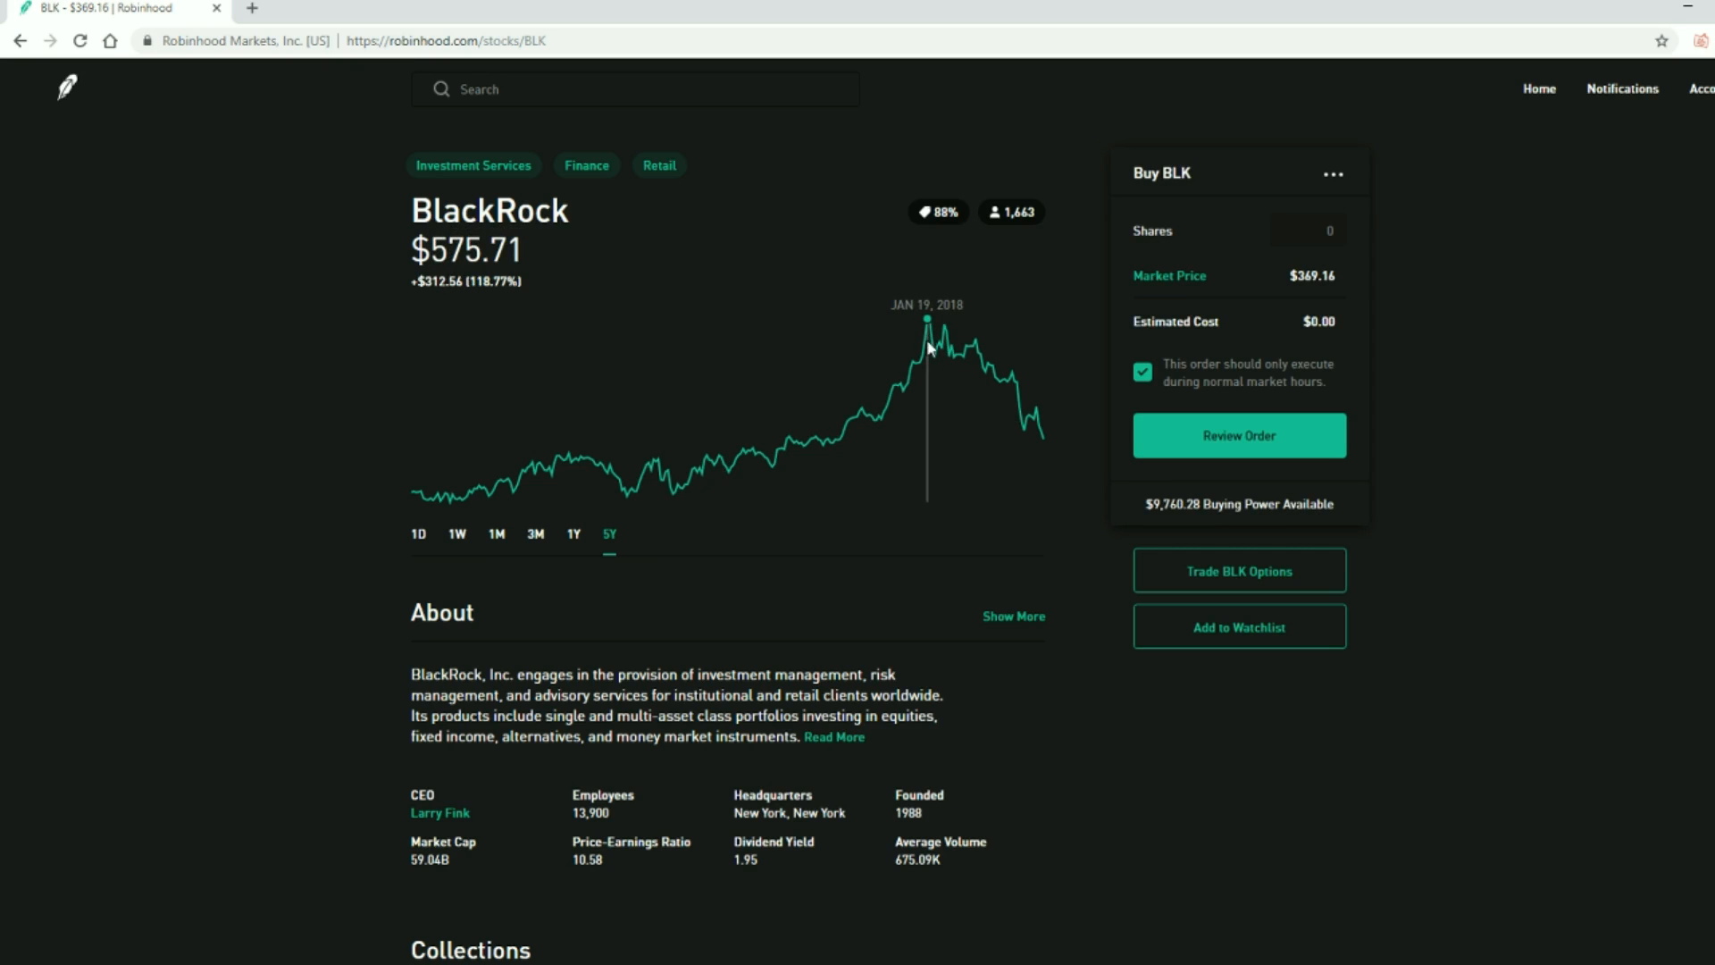
pyautogui.moveTo(611, 543)
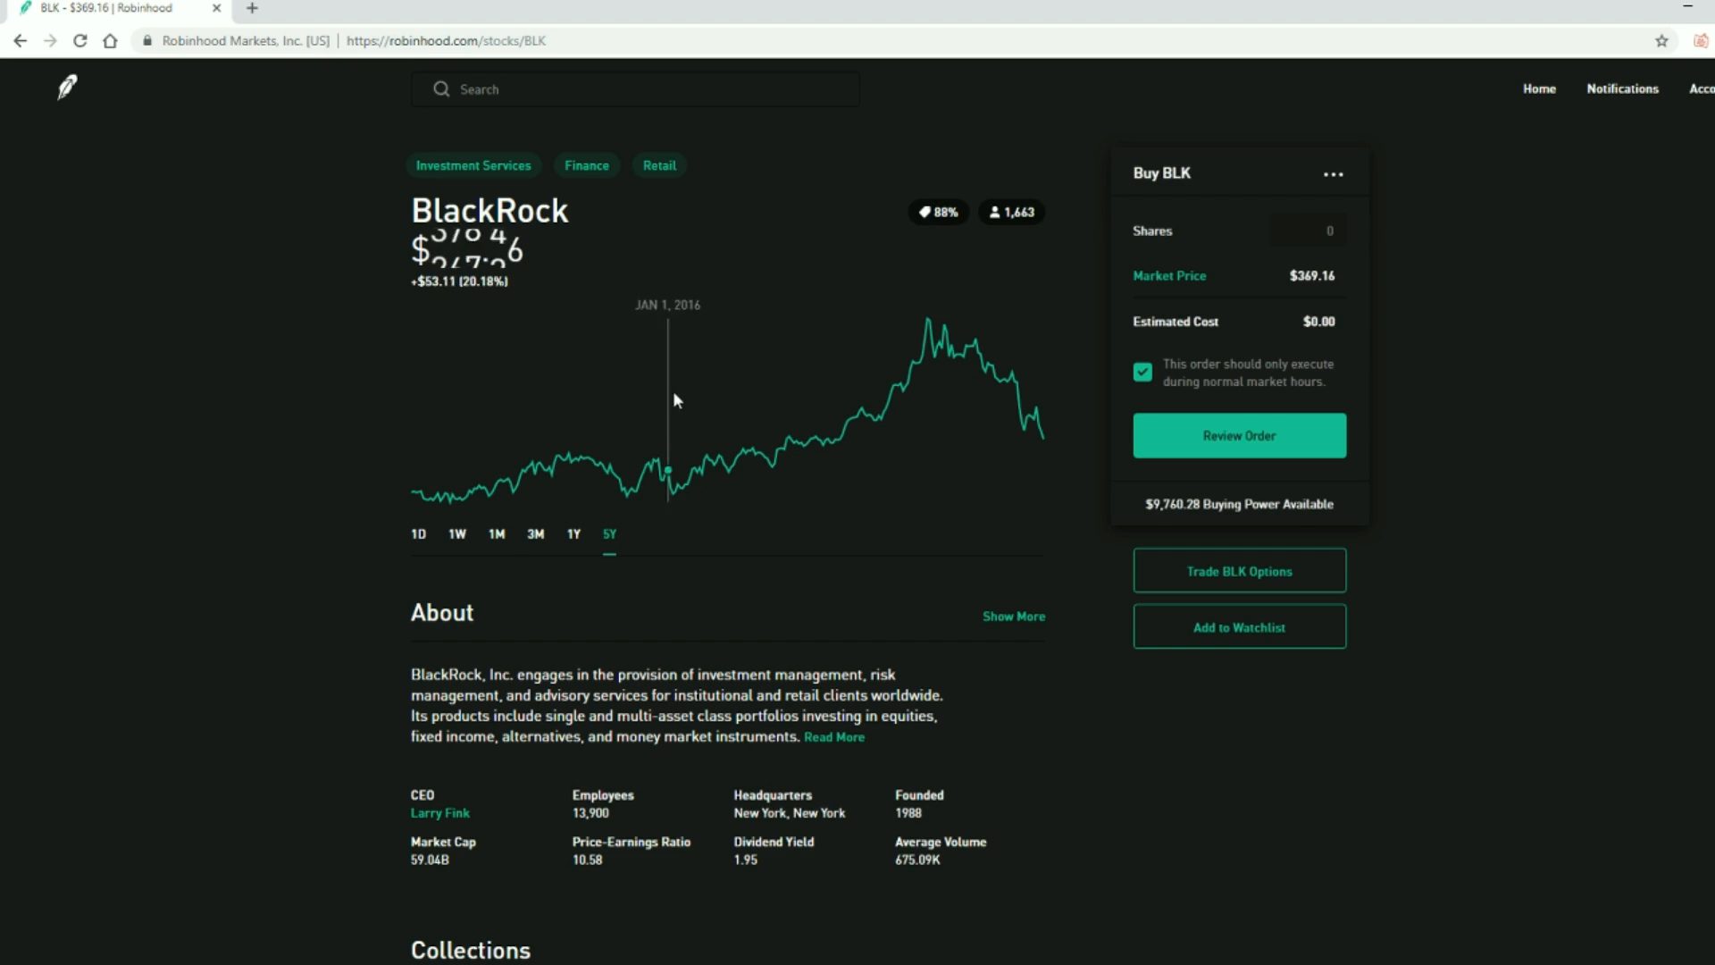
pyautogui.click(571, 534)
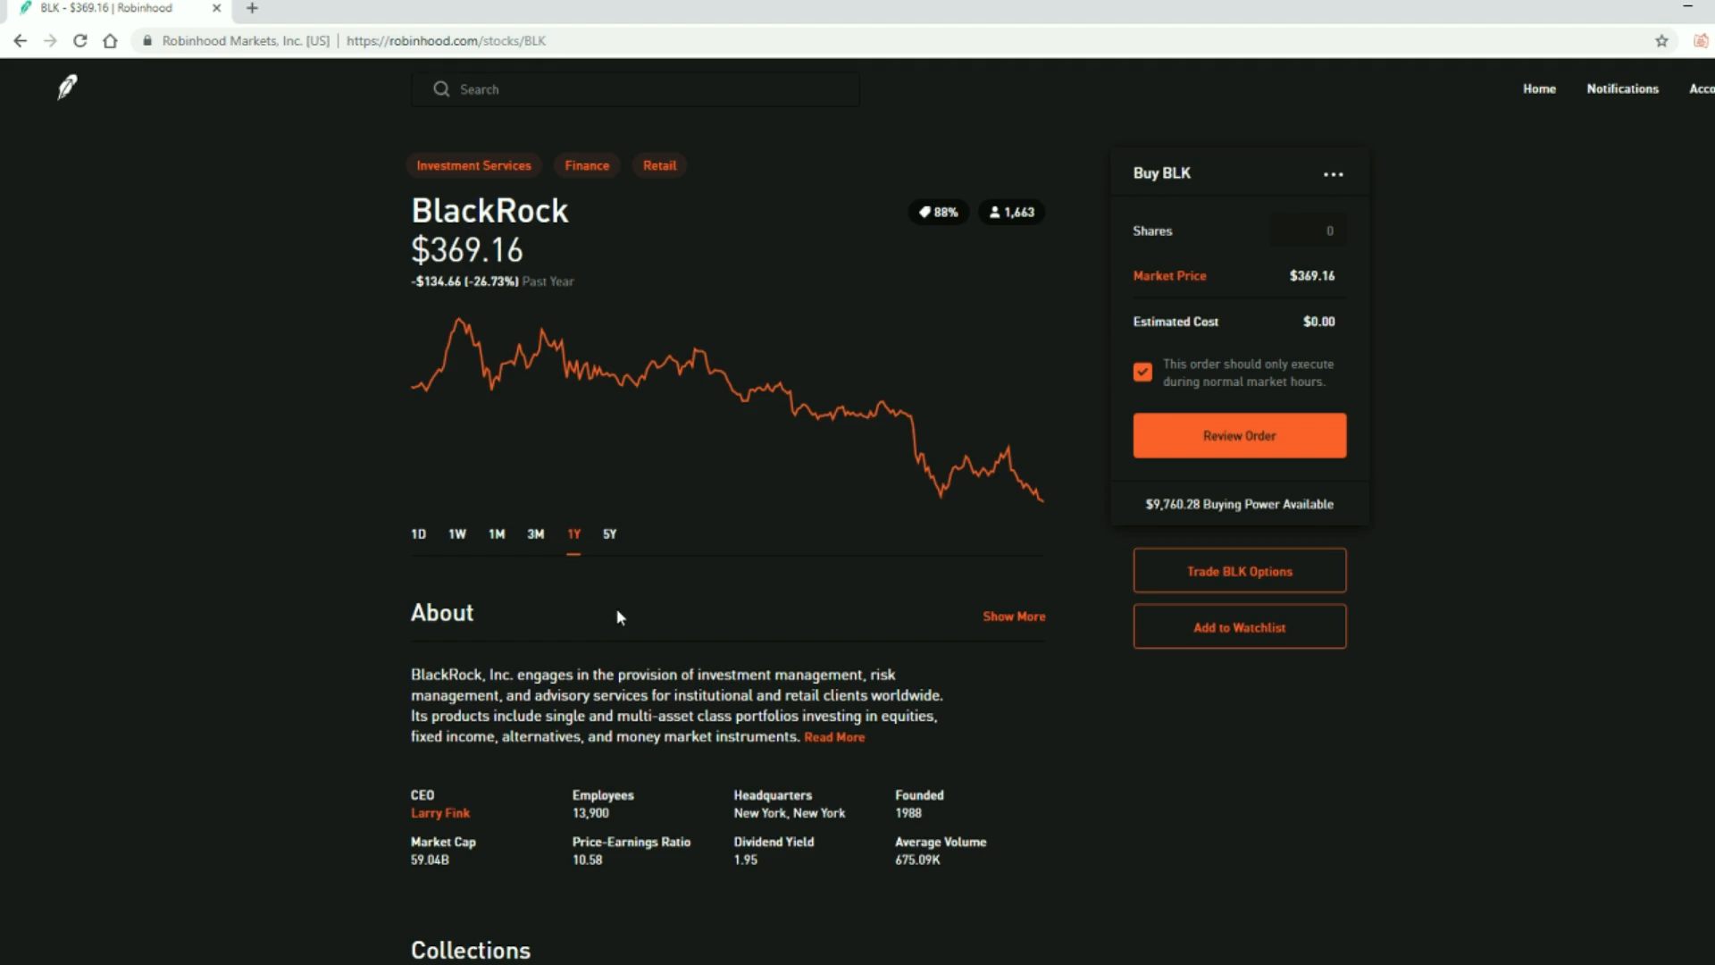
pyautogui.click(609, 534)
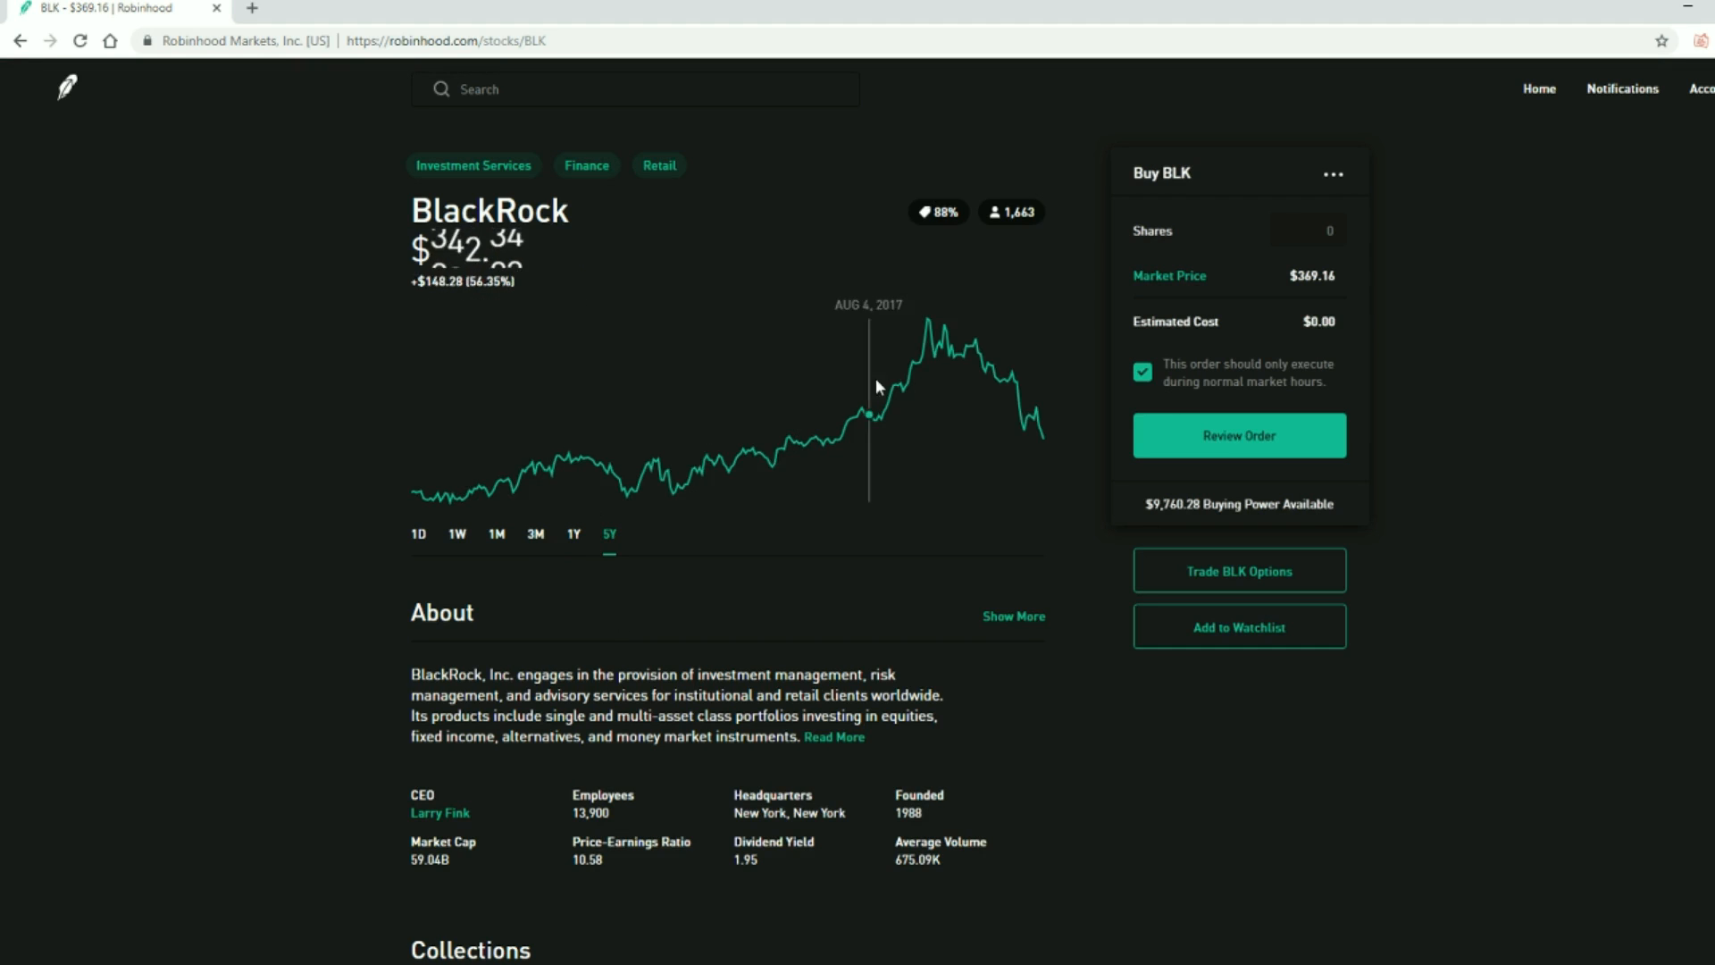
pyautogui.moveTo(1036, 386)
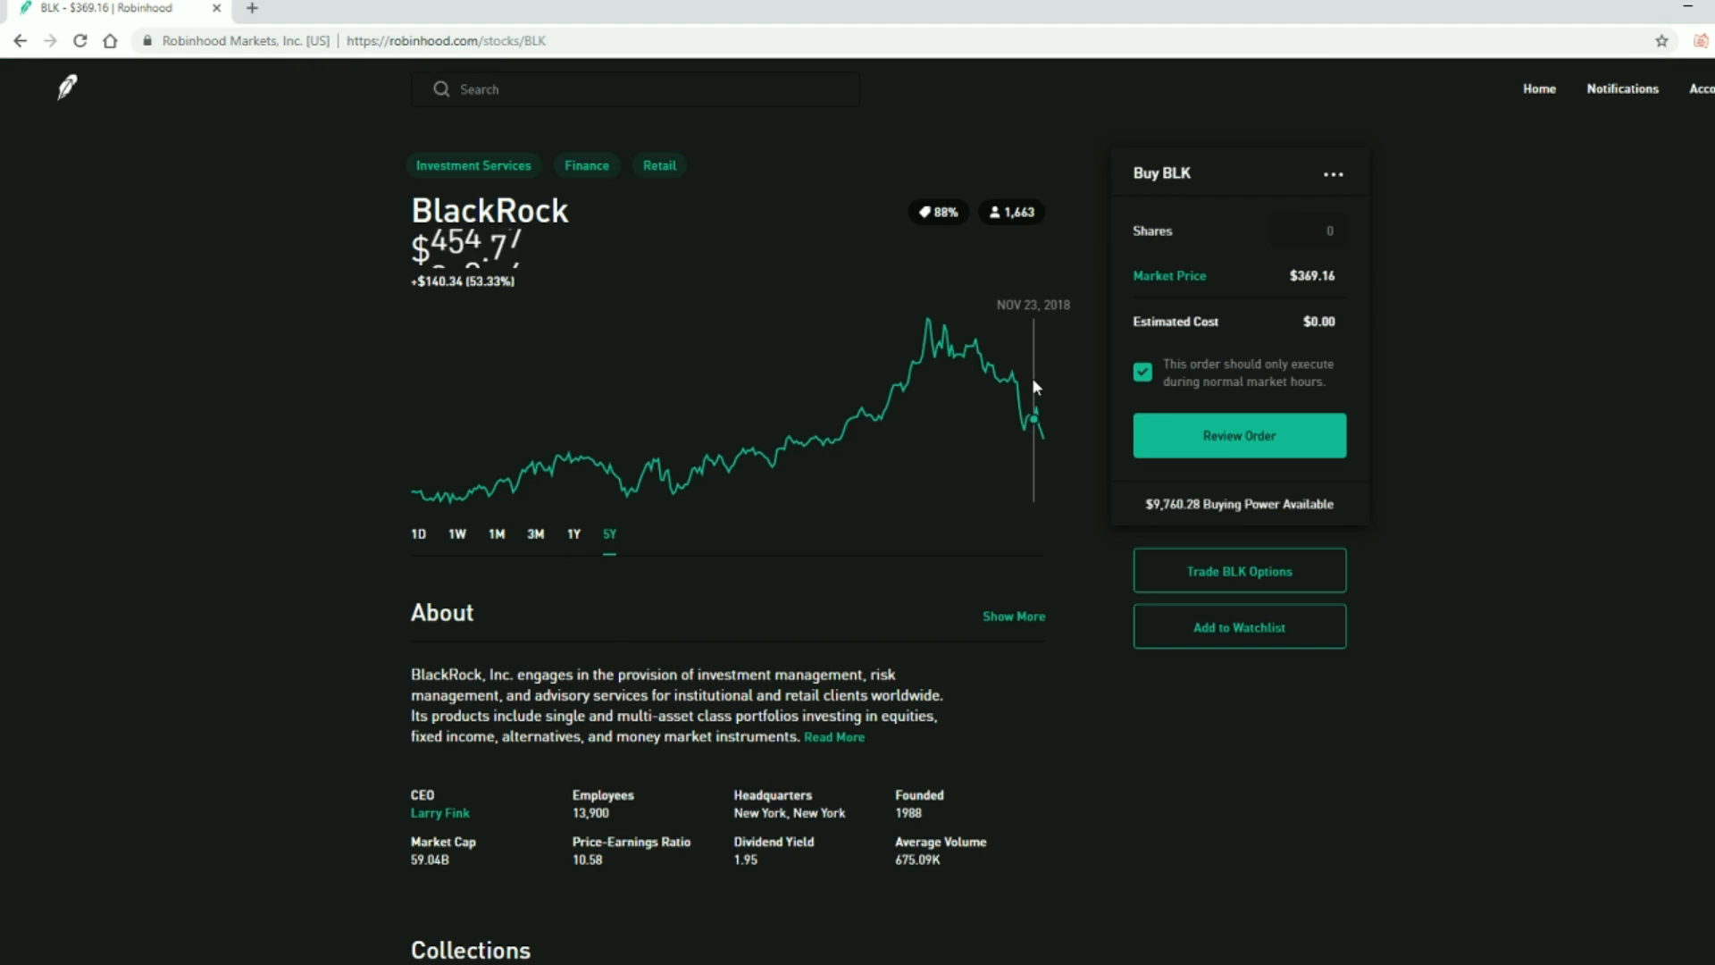
# Browse BlackRock's Price Paid and Analyst Ratings sections down the page
pyautogui.scroll(-3)
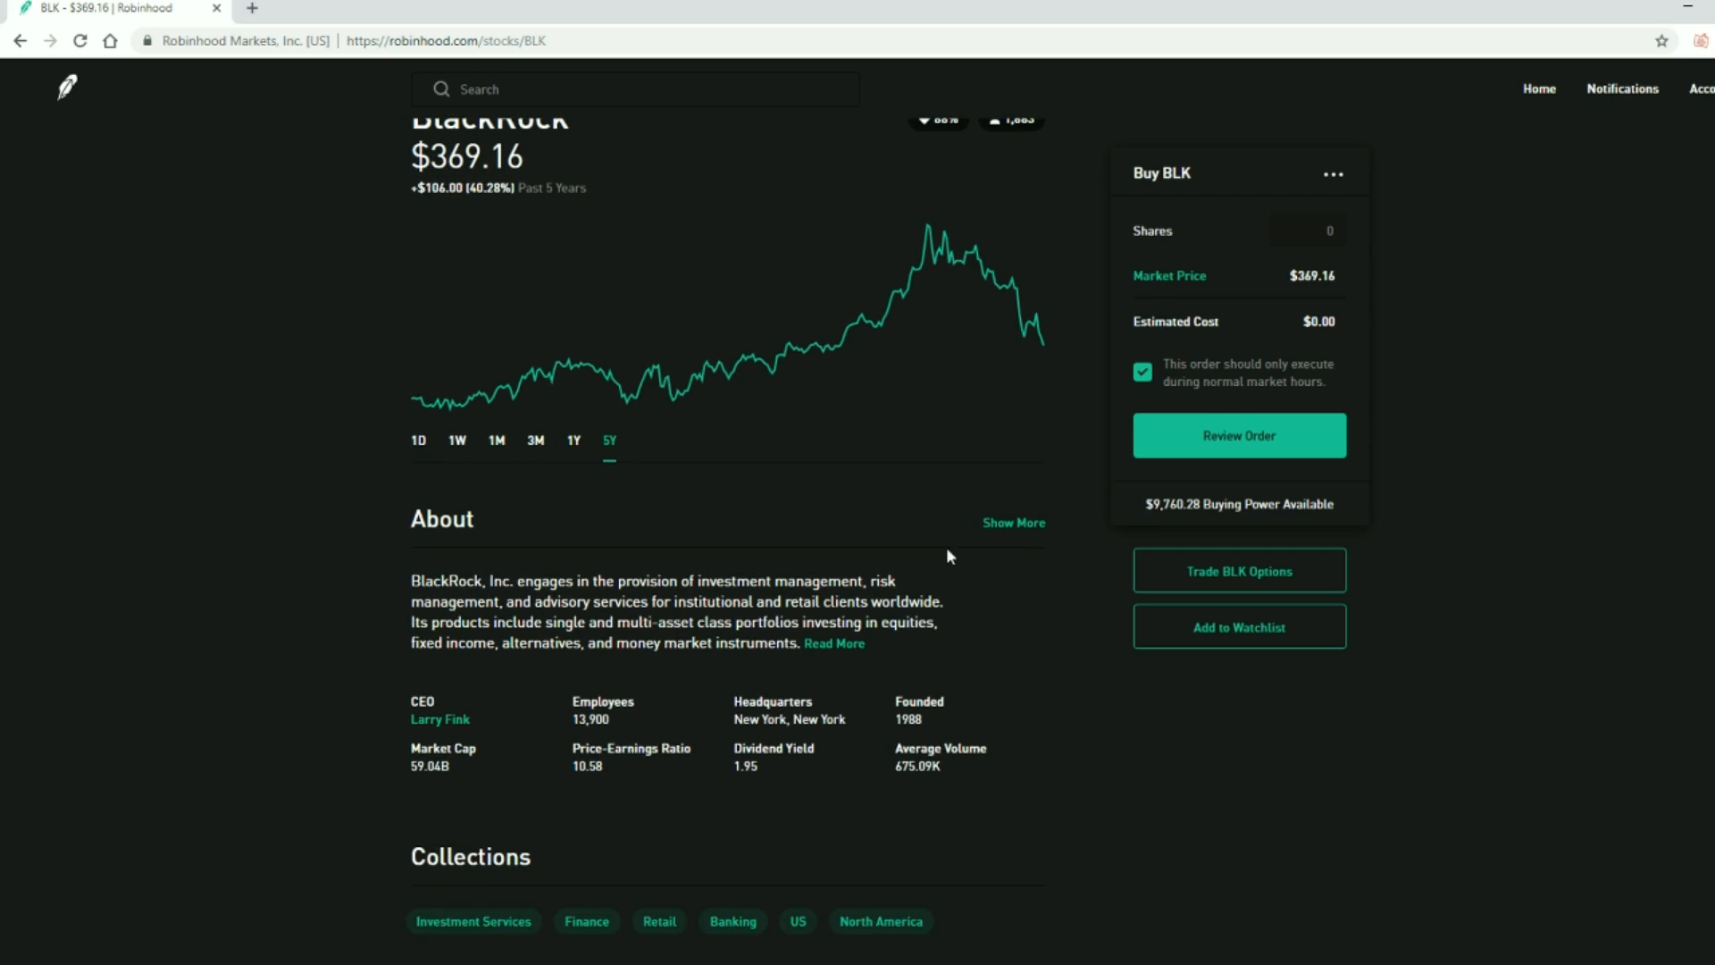
pyautogui.moveTo(913, 633)
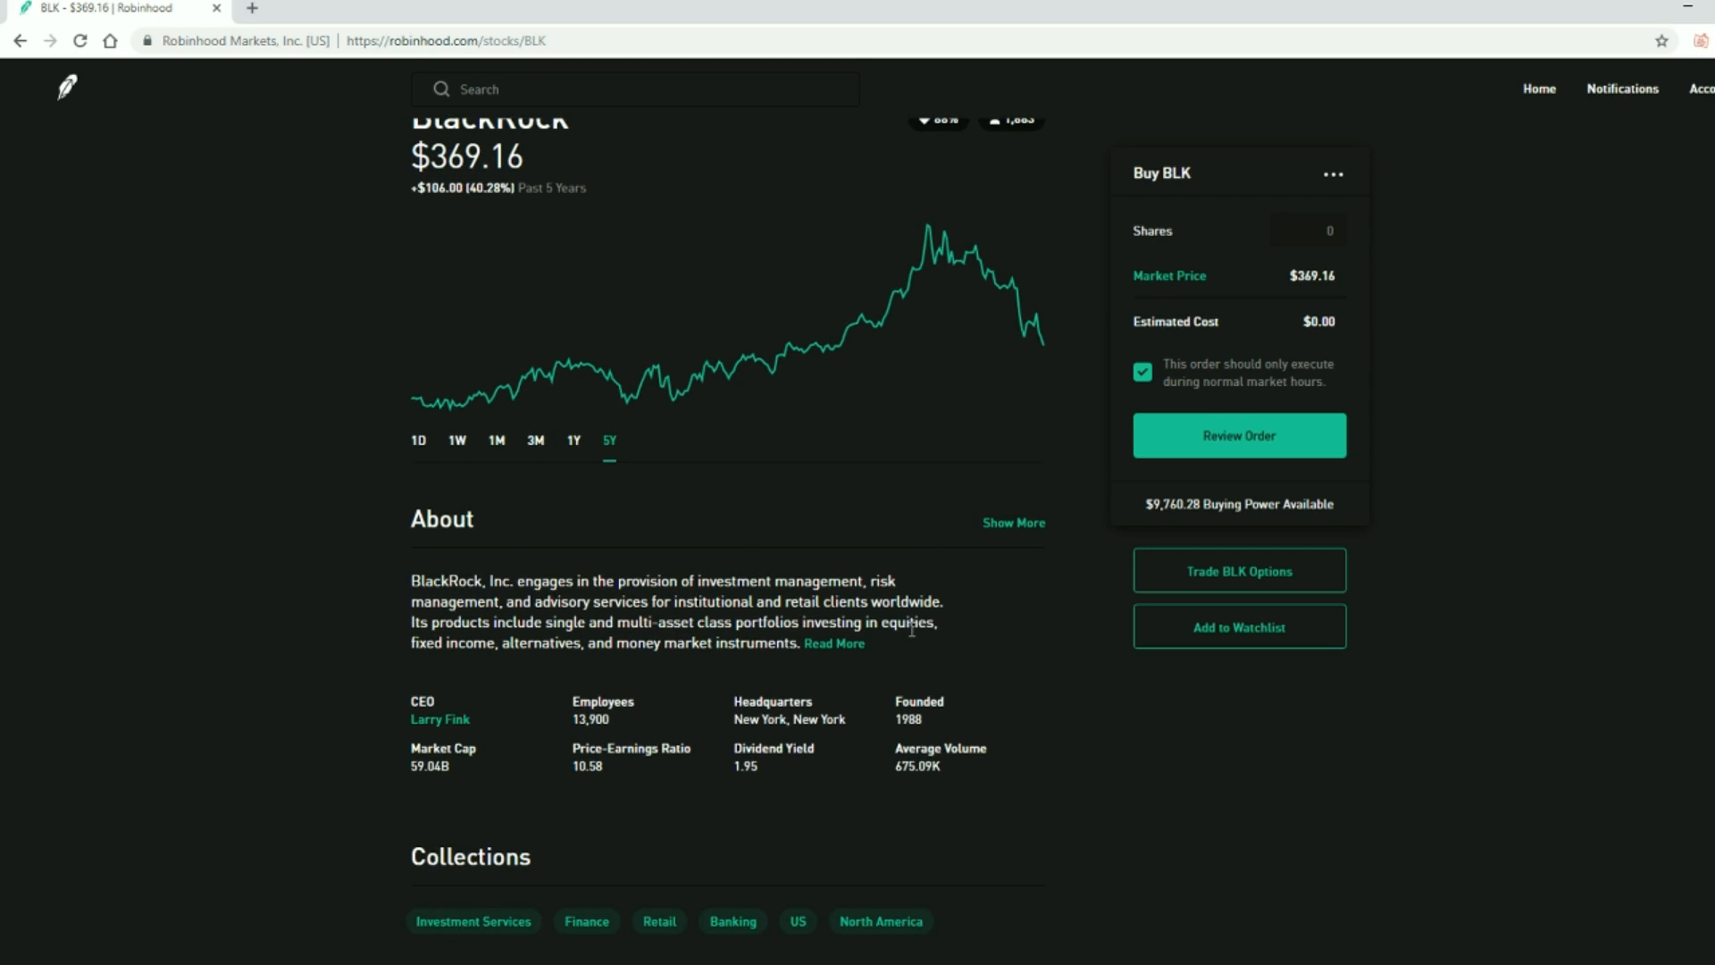
pyautogui.scroll(-3)
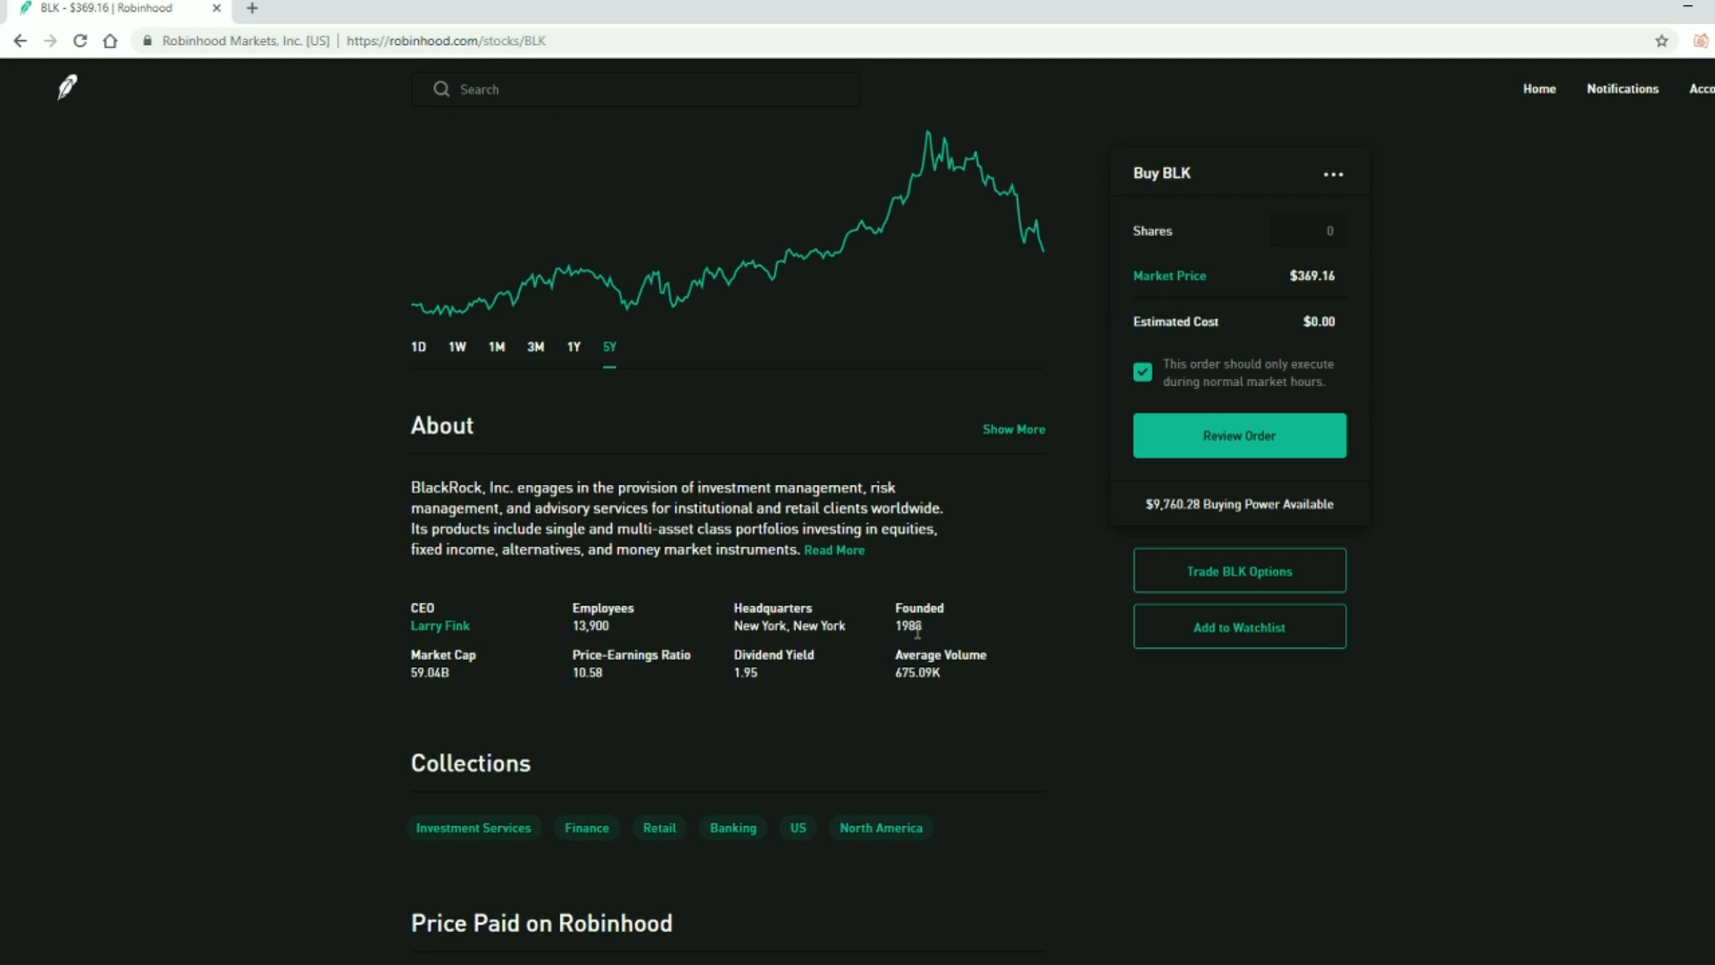
pyautogui.moveTo(1183, 657)
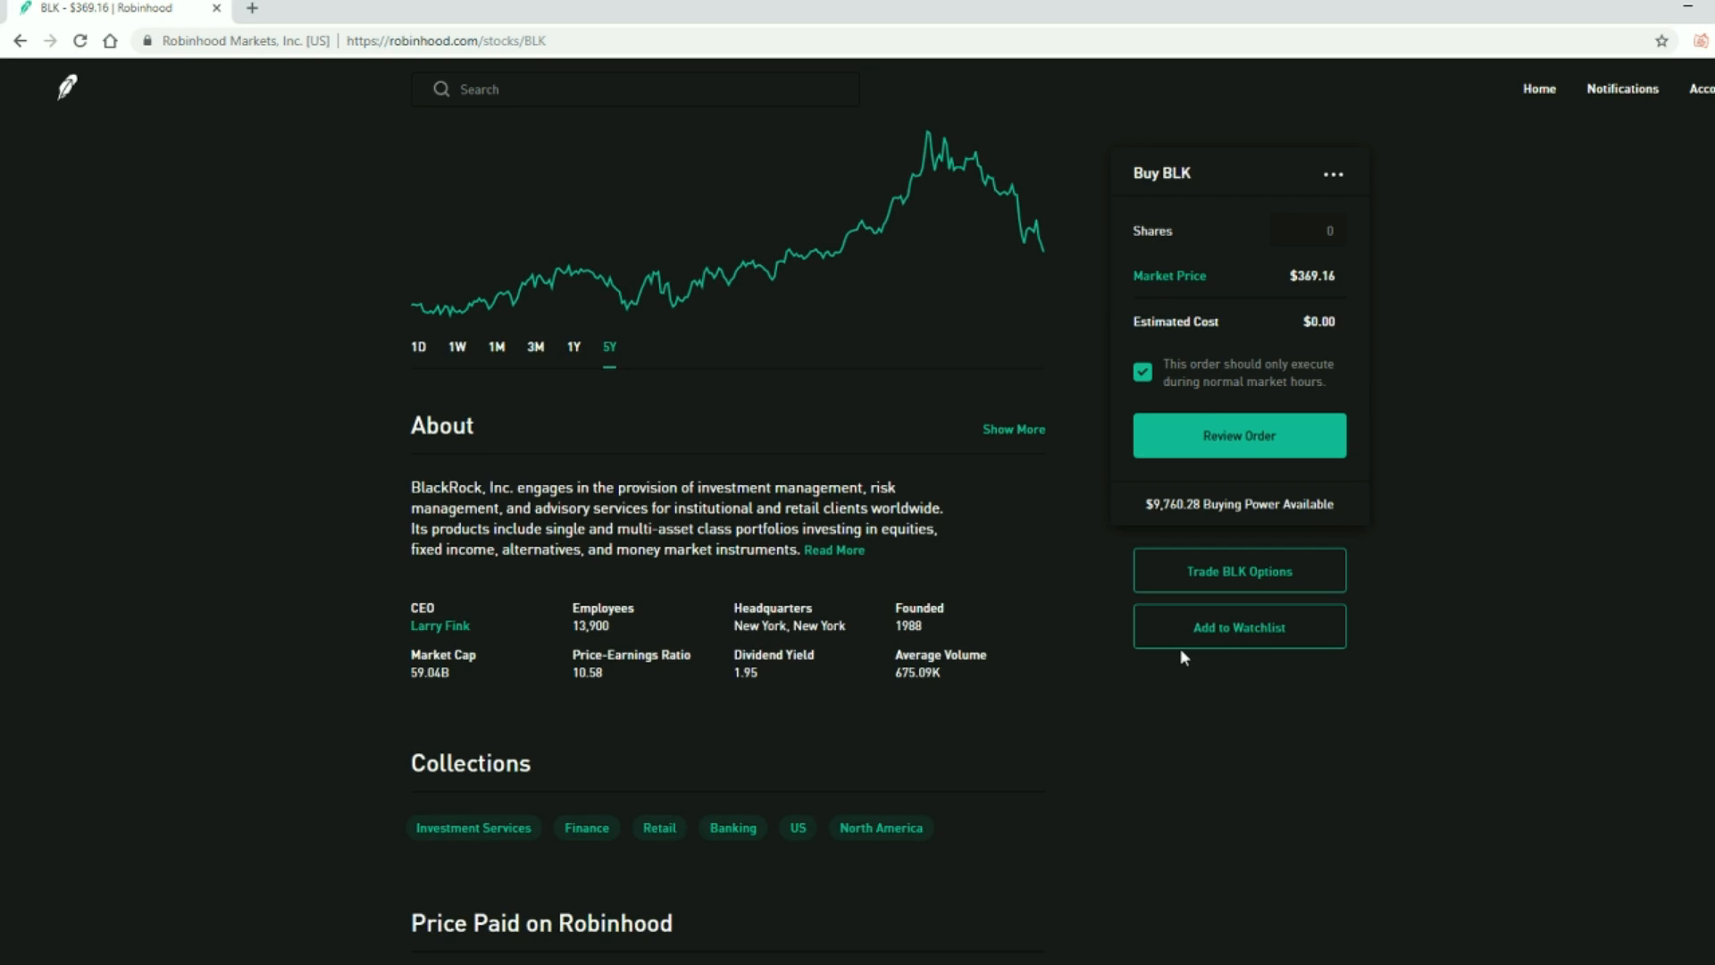
pyautogui.moveTo(1154, 647)
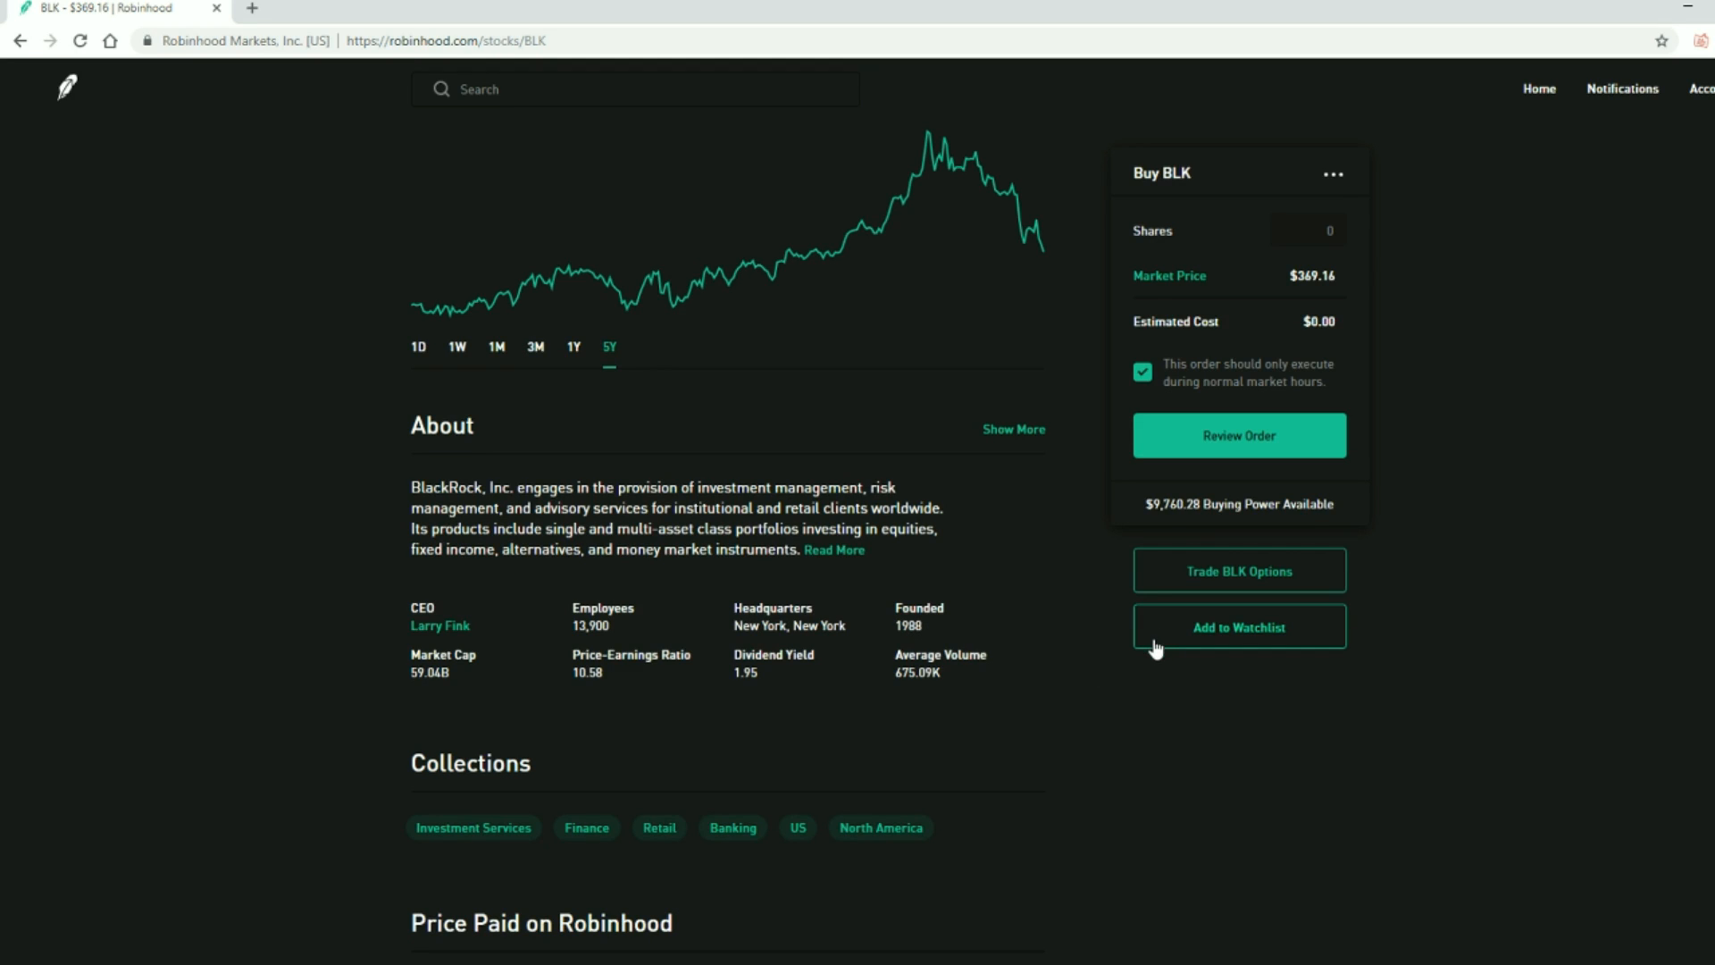
pyautogui.moveTo(1011, 514)
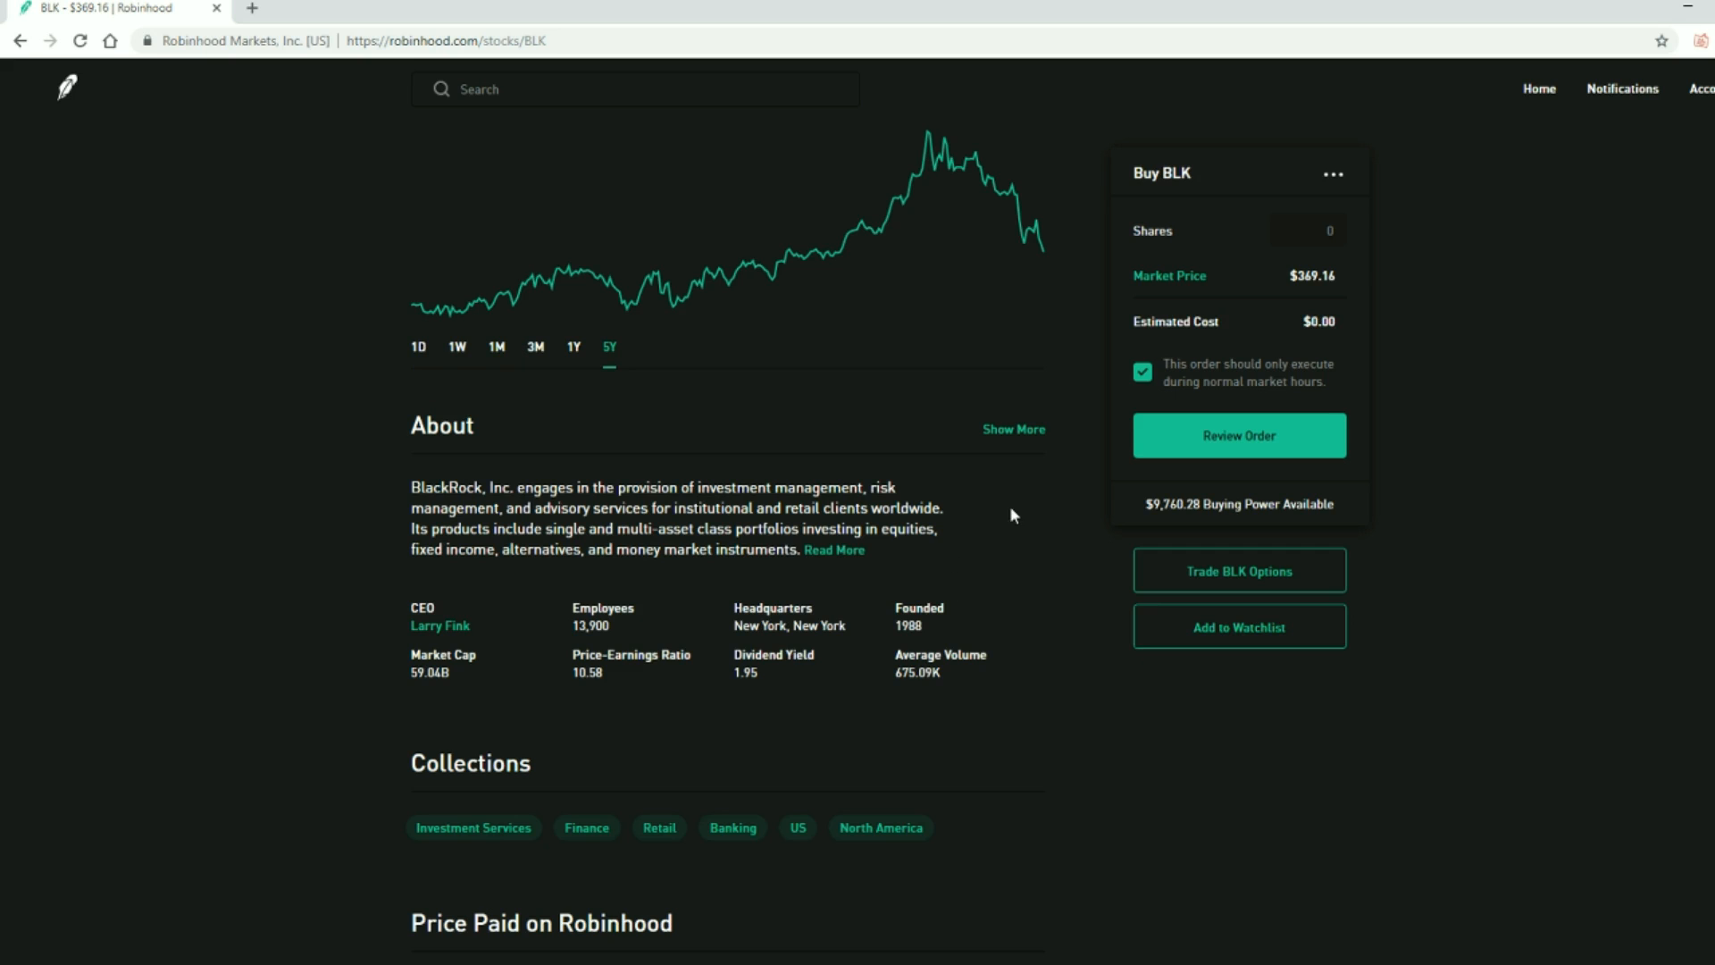
pyautogui.moveTo(582, 535)
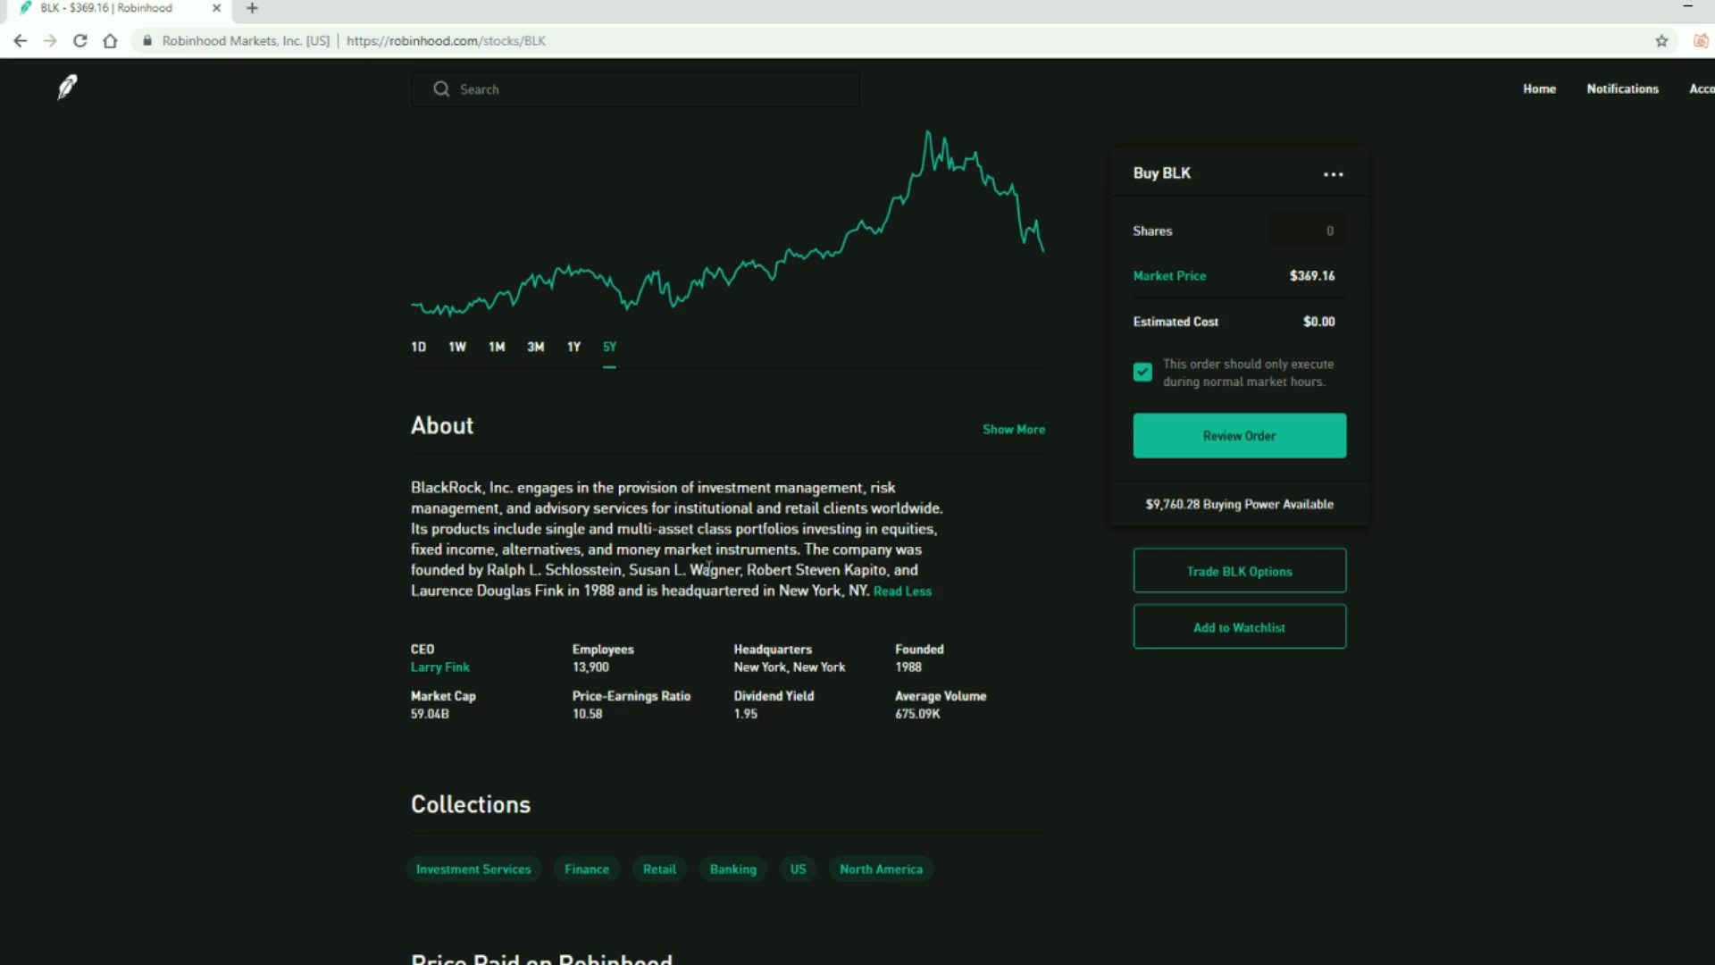
pyautogui.scroll(-3)
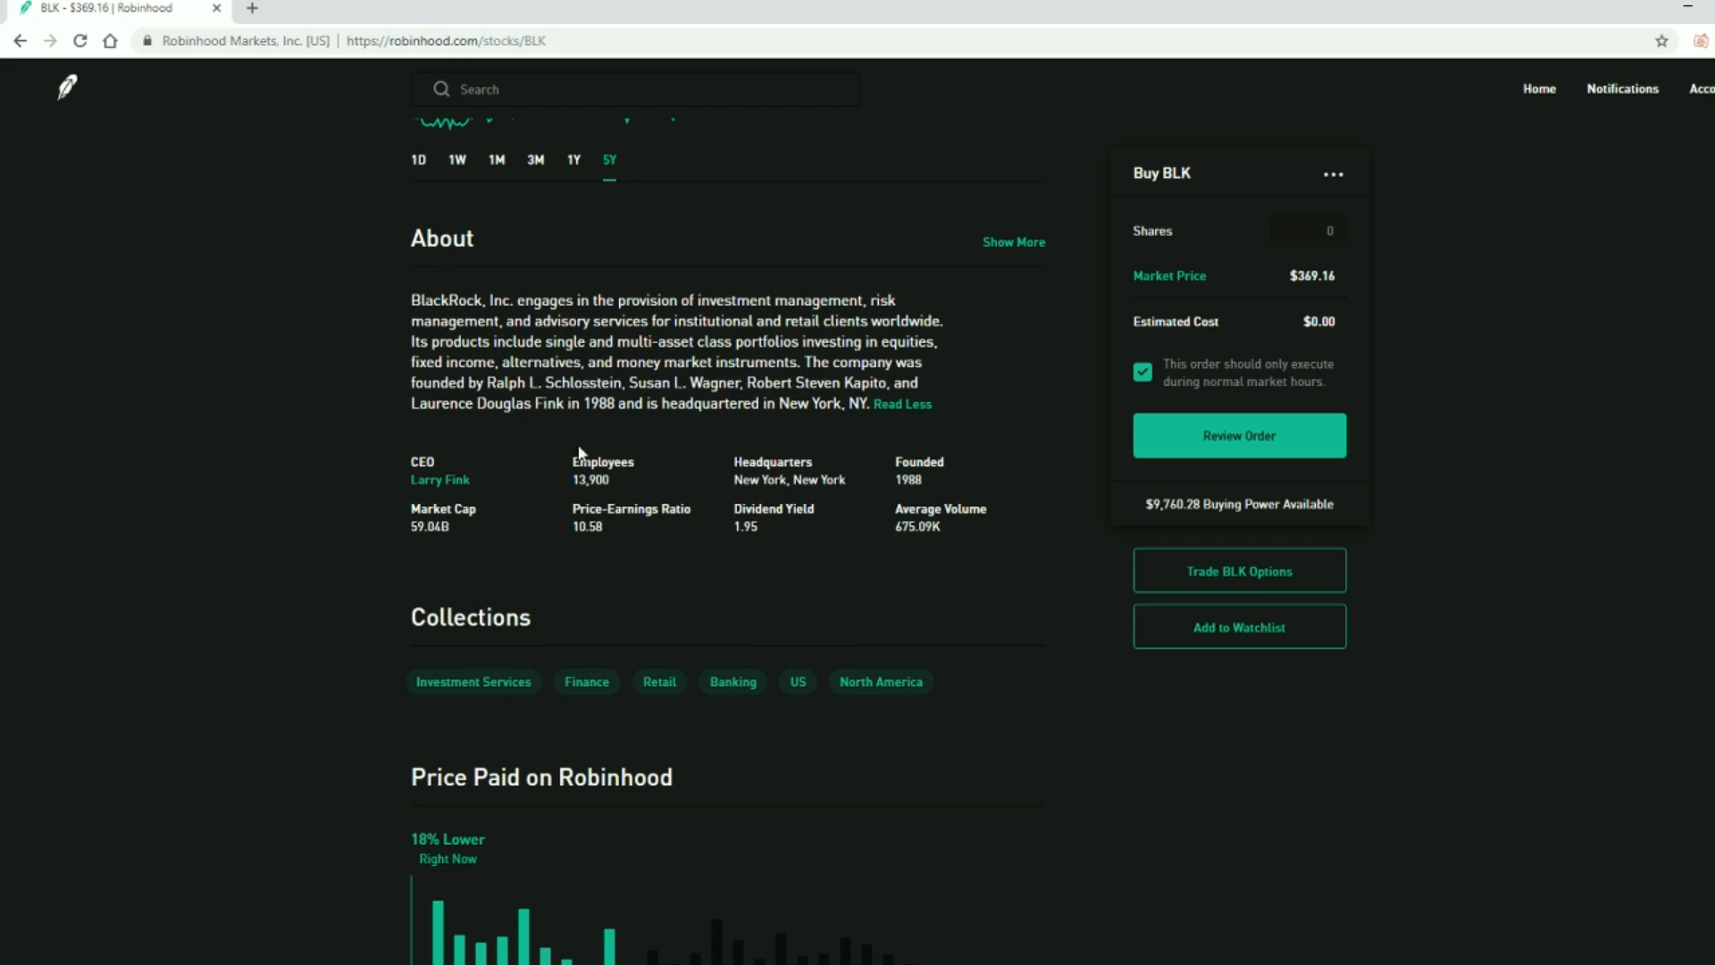
pyautogui.moveTo(507, 458)
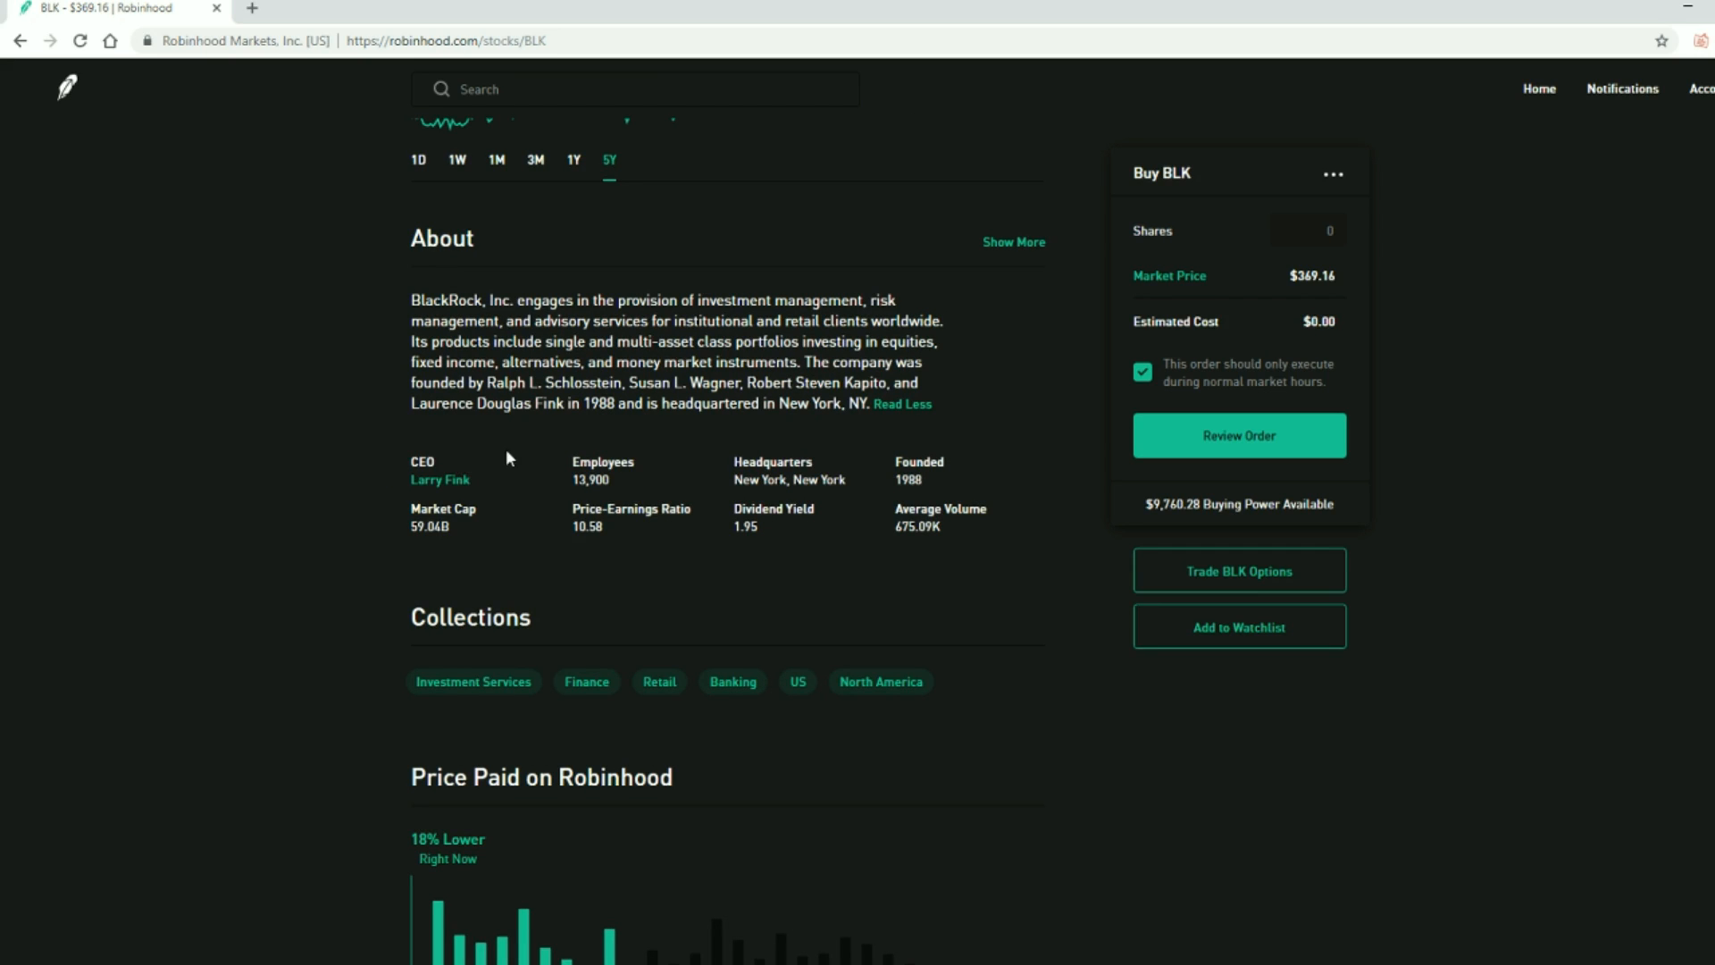
pyautogui.scroll(-3)
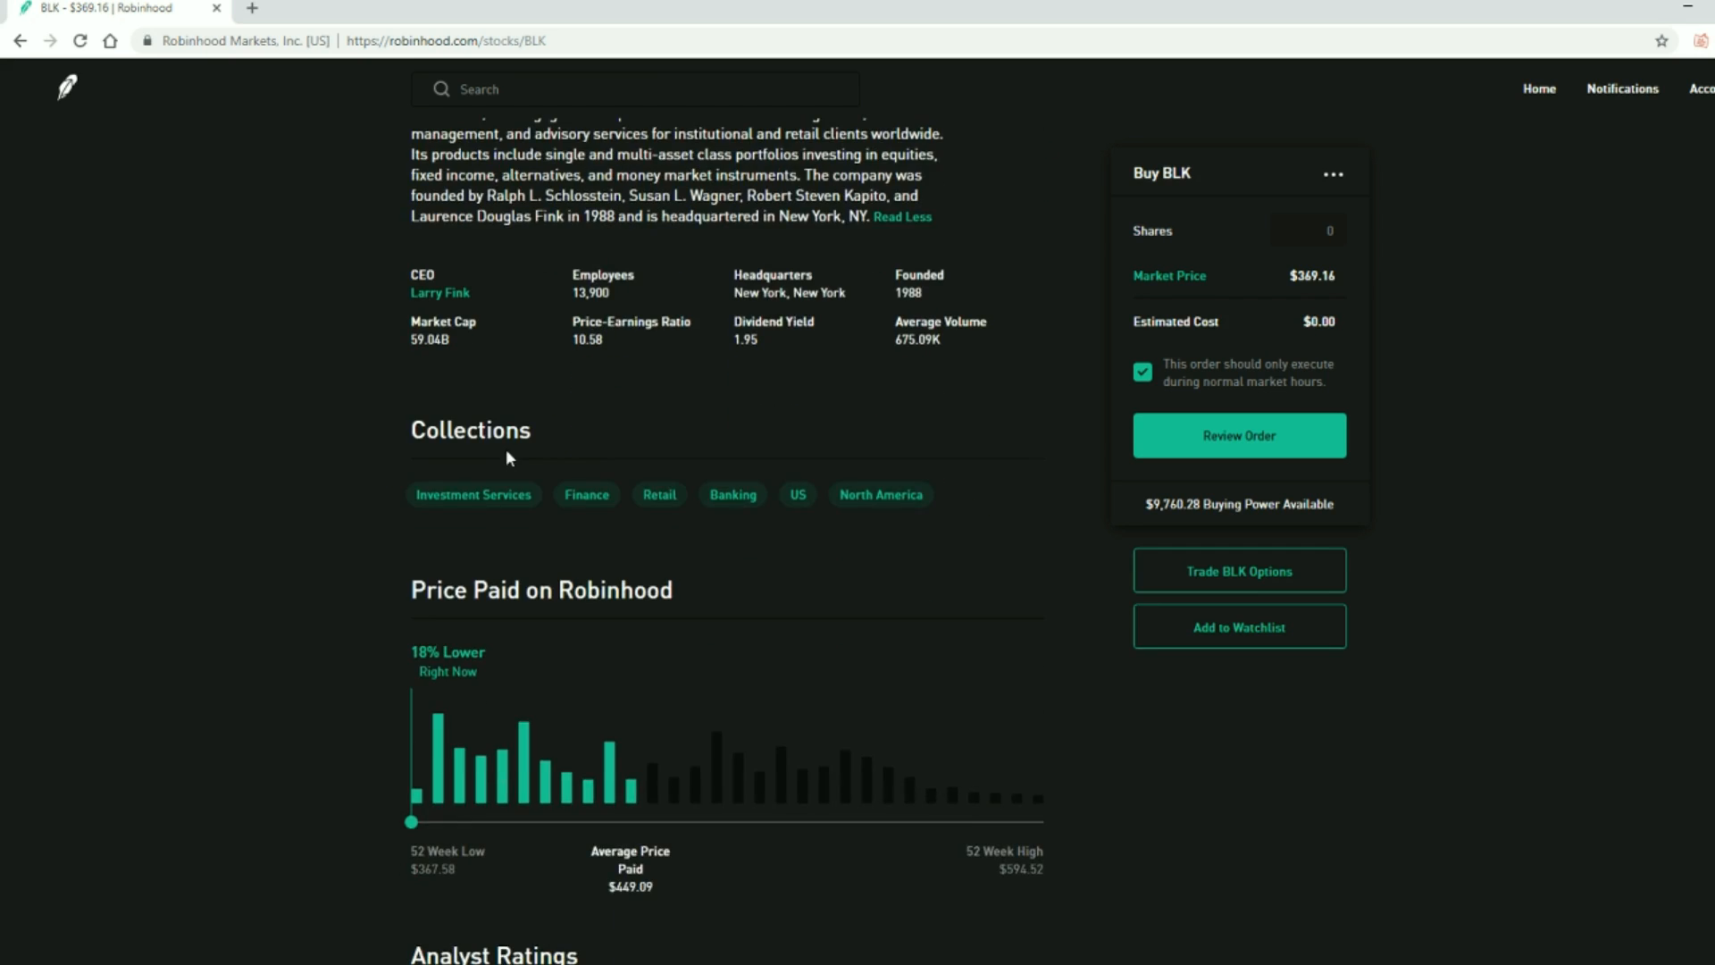
pyautogui.scroll(3)
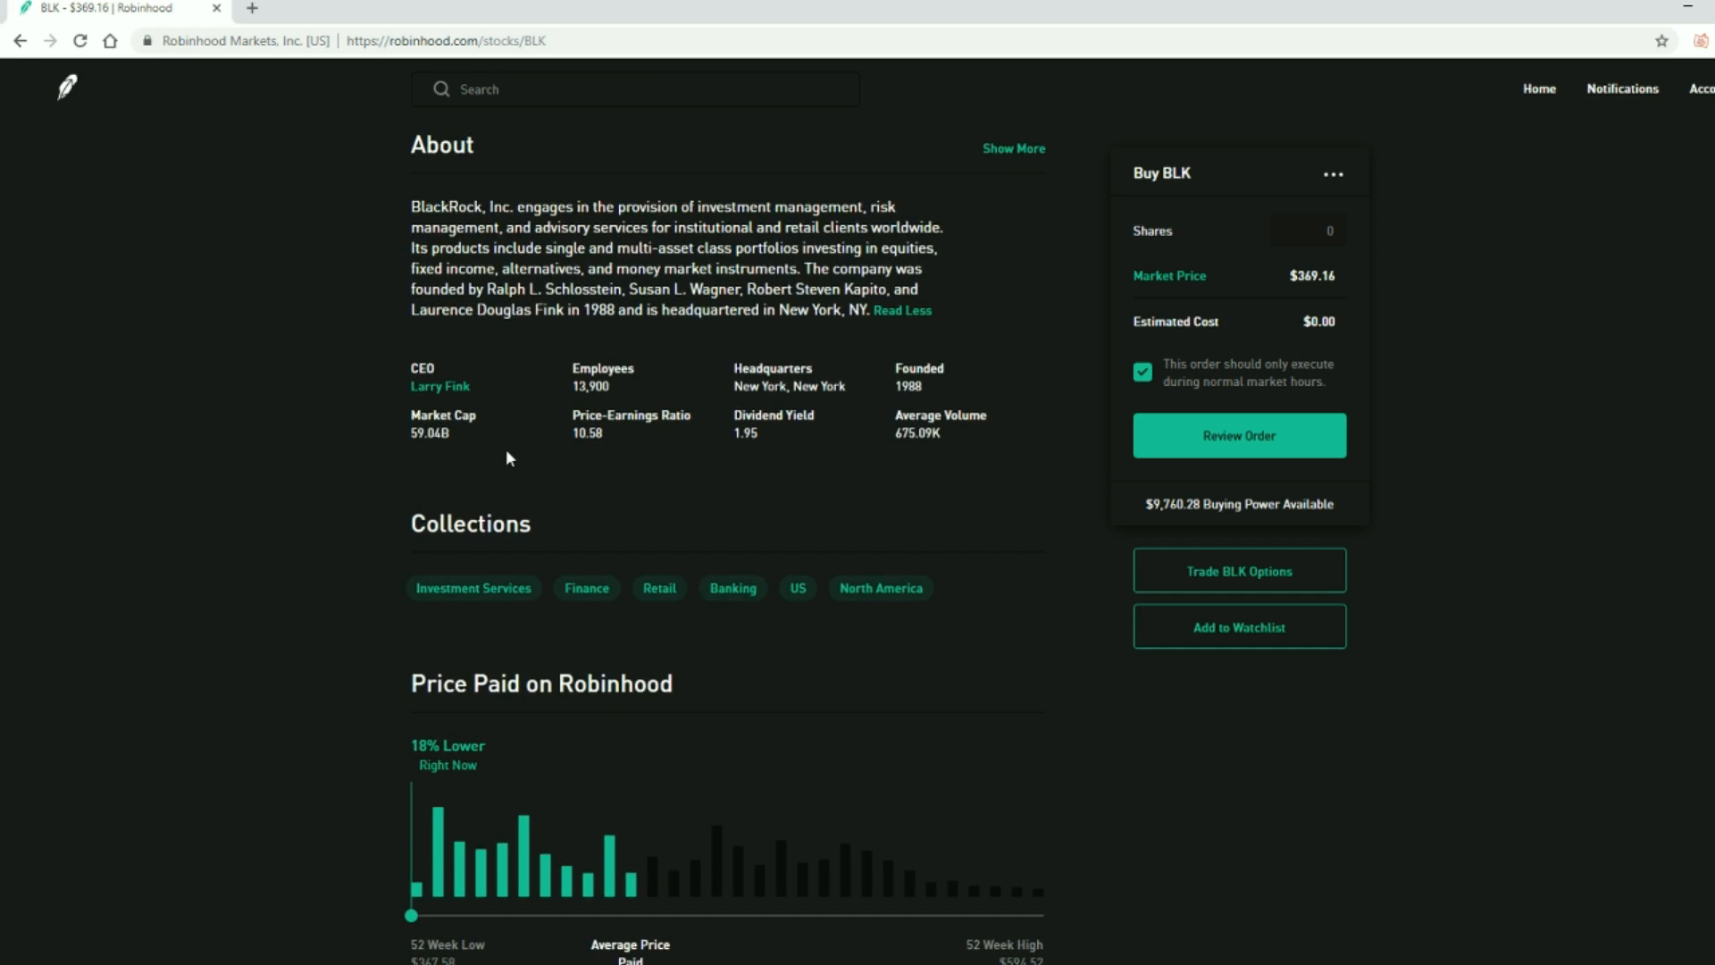
pyautogui.moveTo(536, 485)
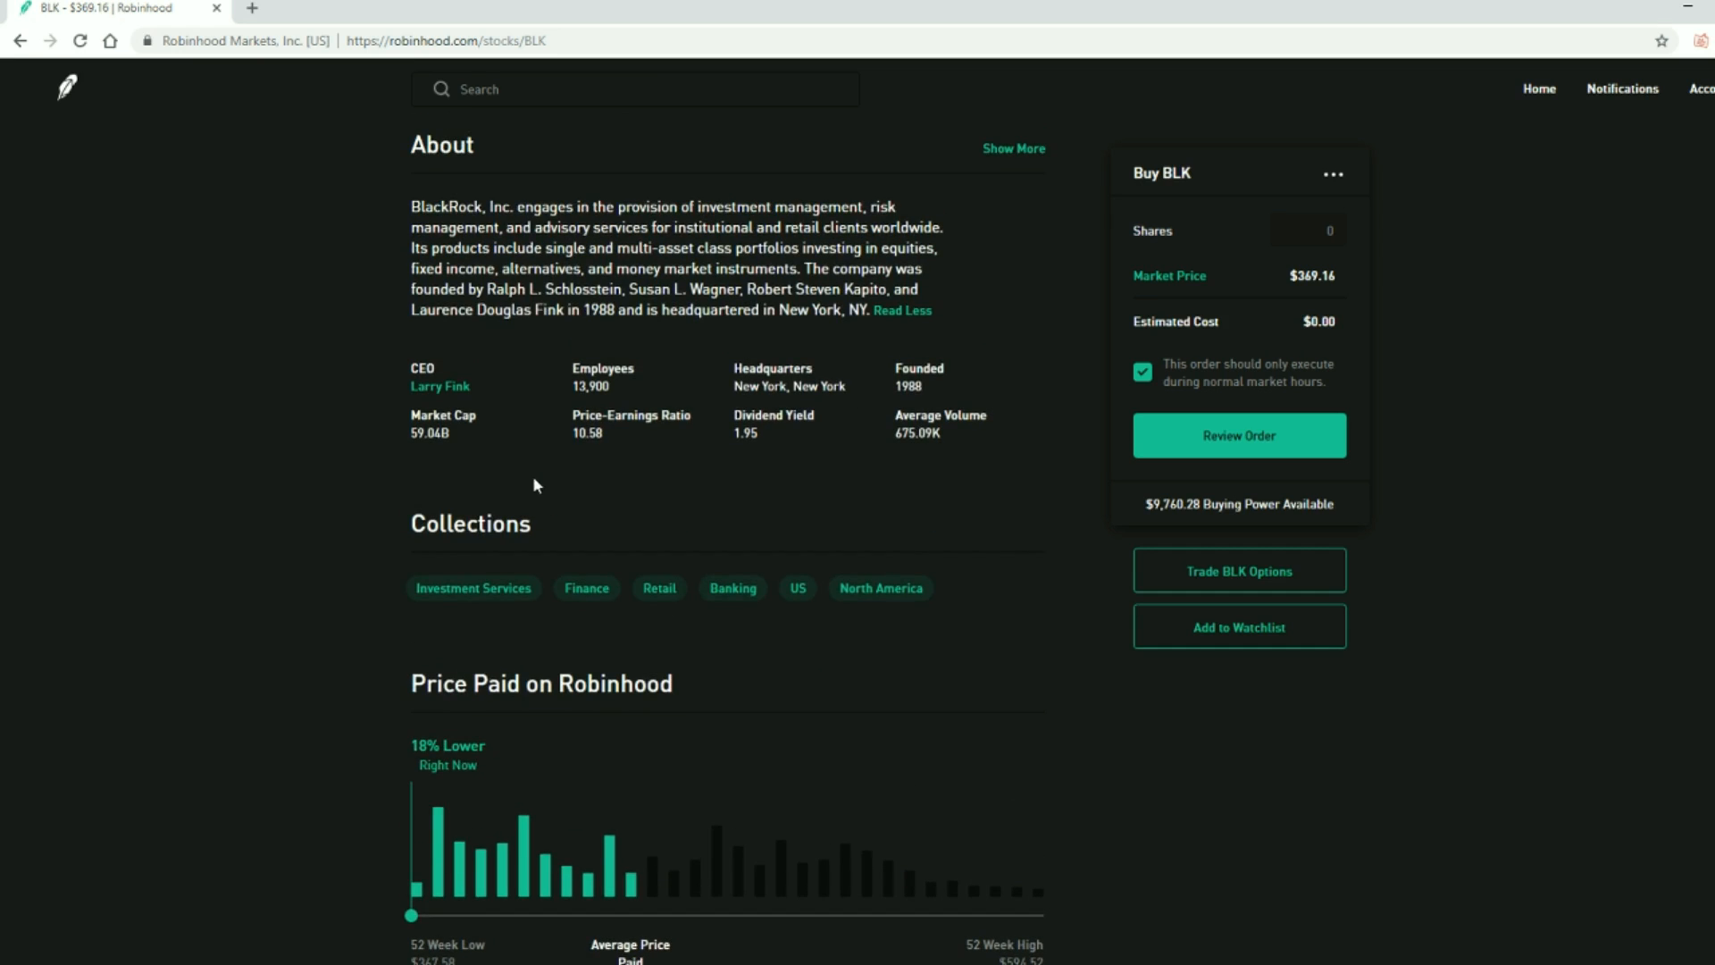
pyautogui.scroll(3)
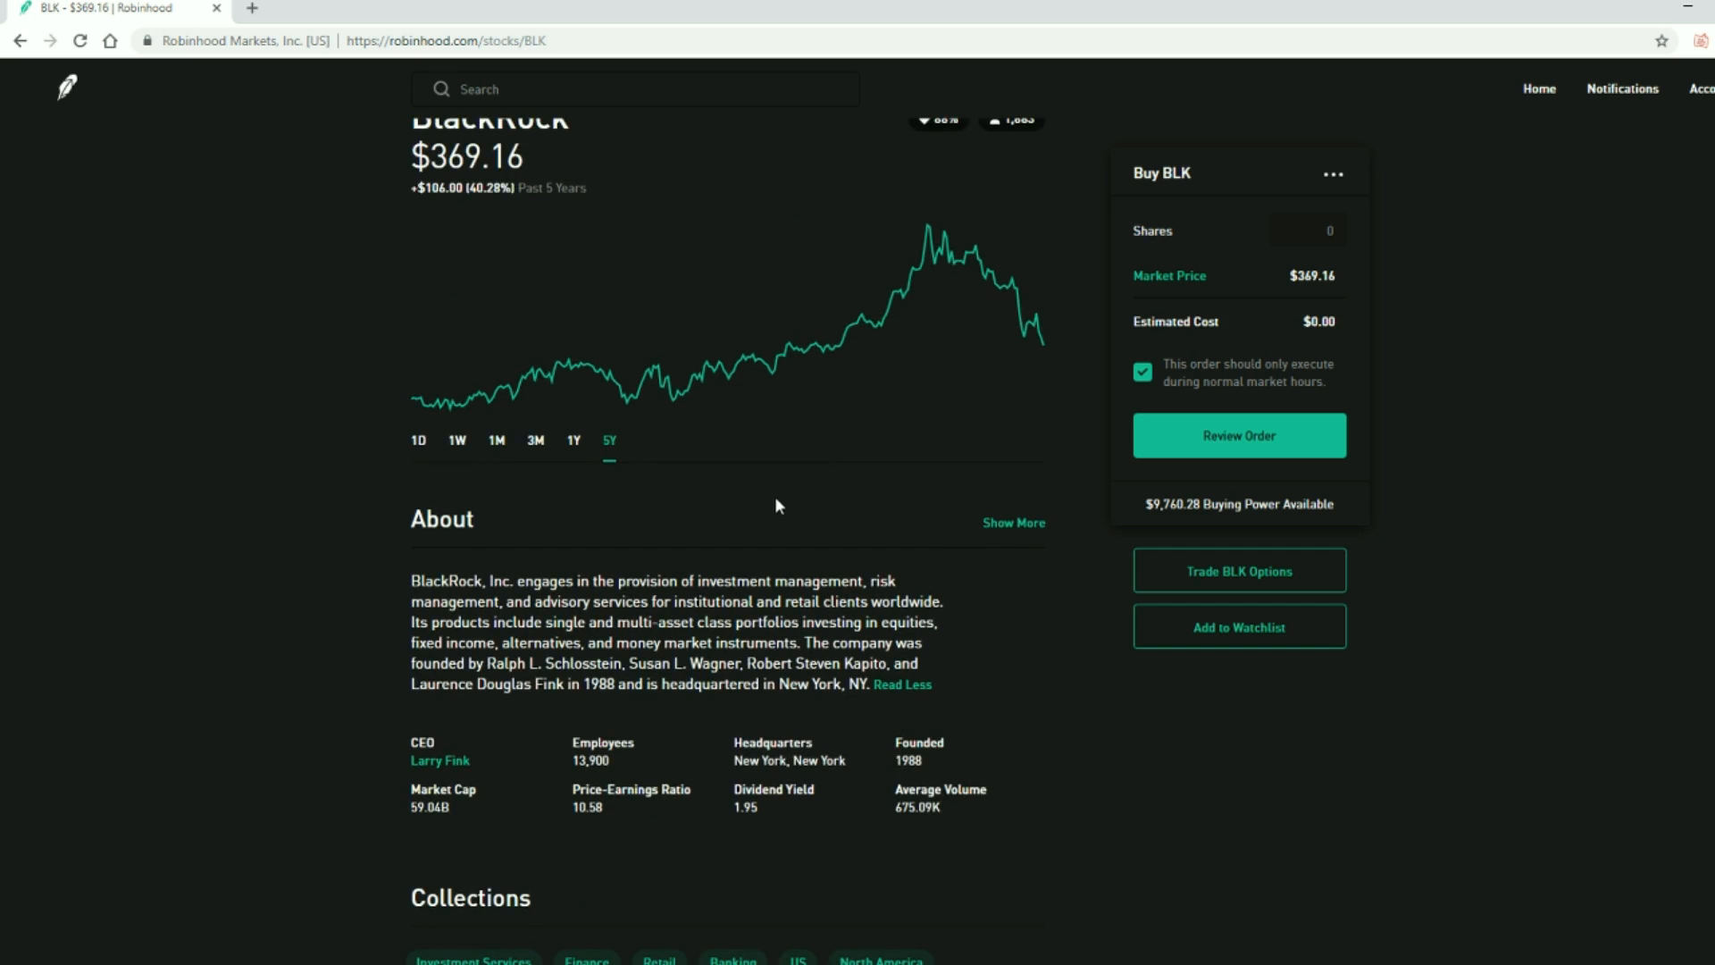
pyautogui.scroll(-3)
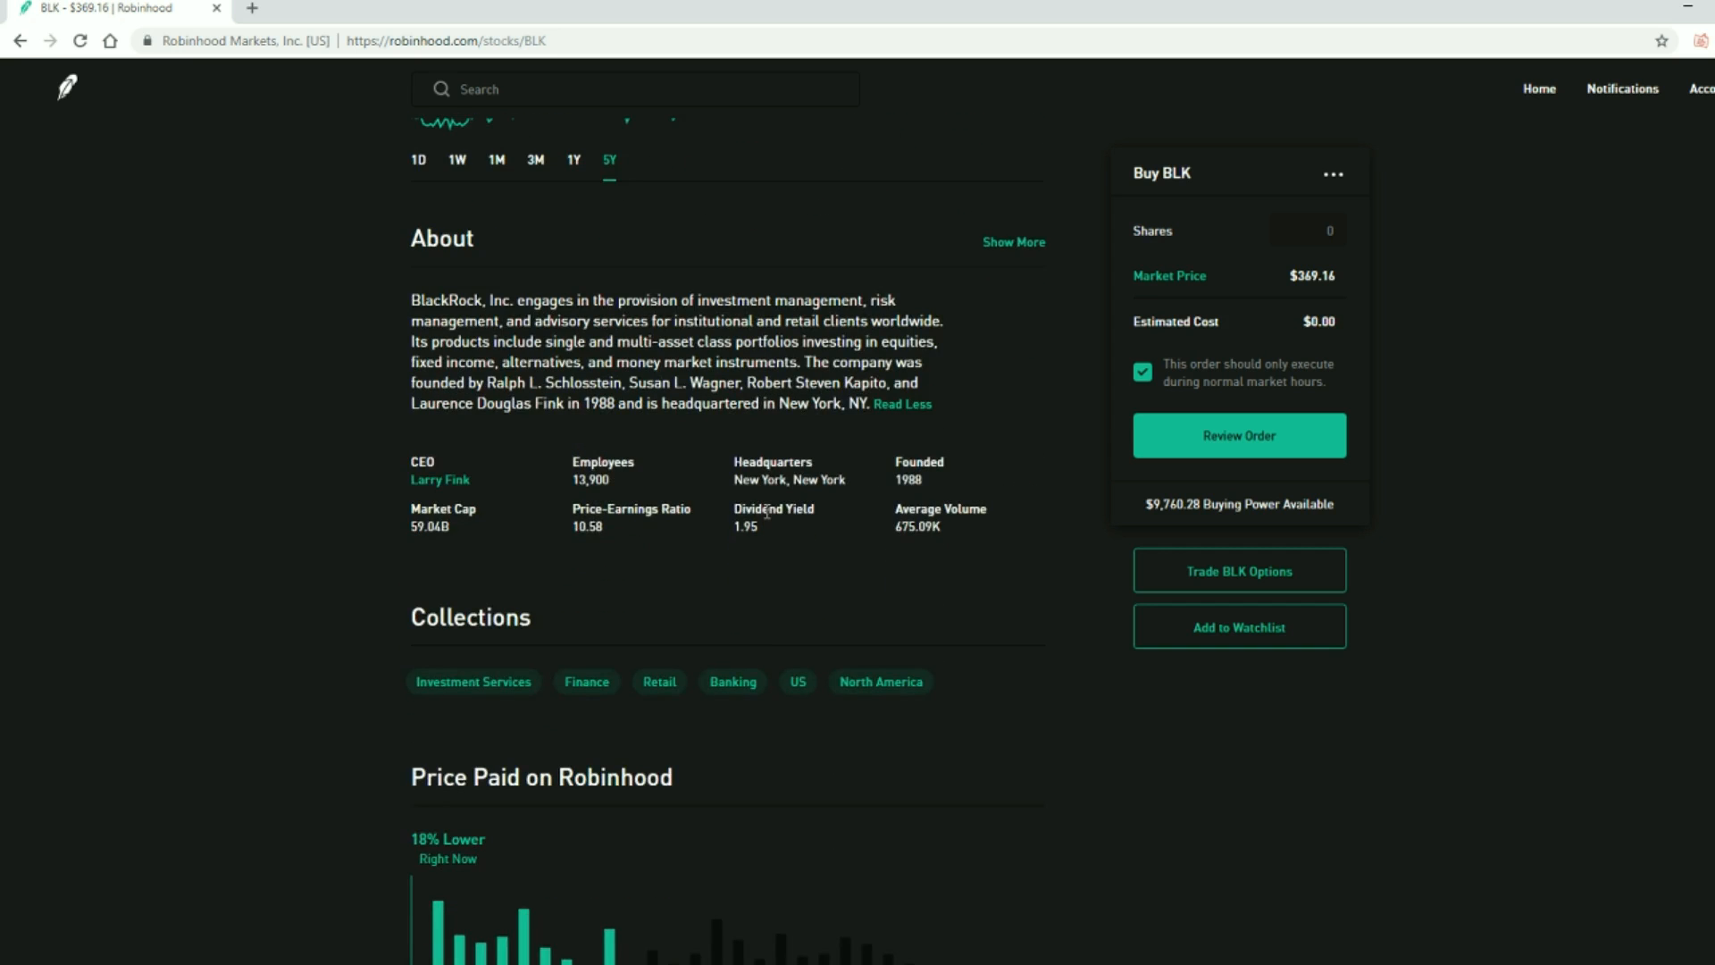
pyautogui.moveTo(738, 527)
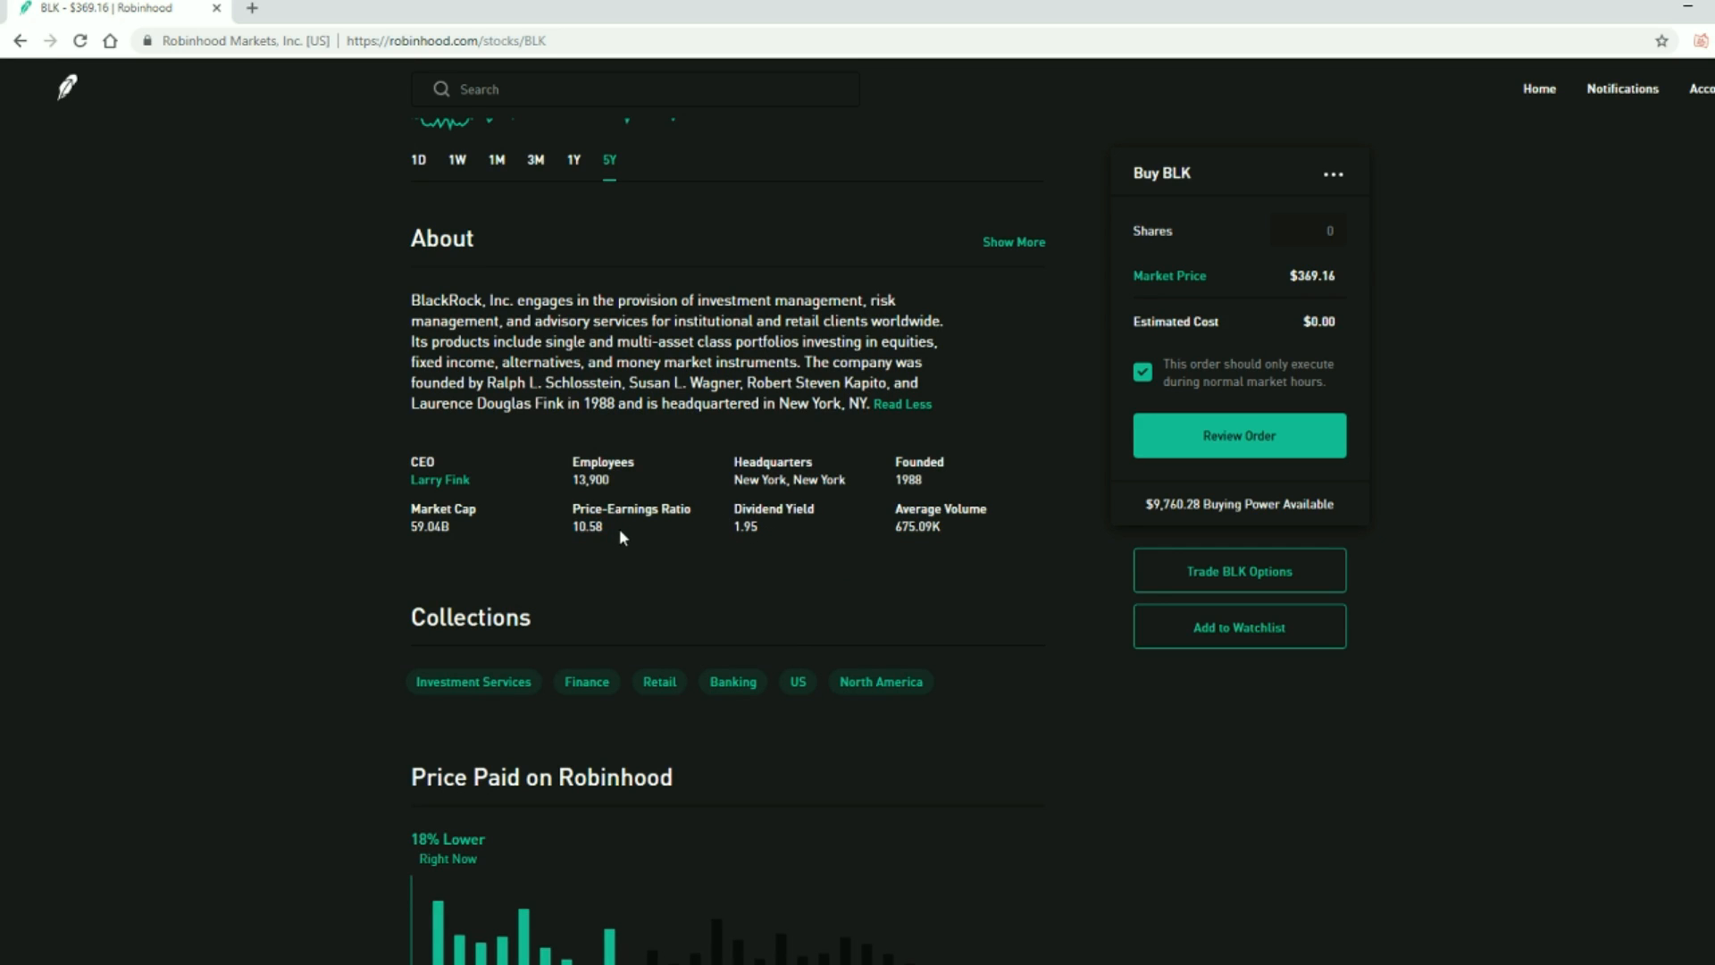
pyautogui.moveTo(734, 533)
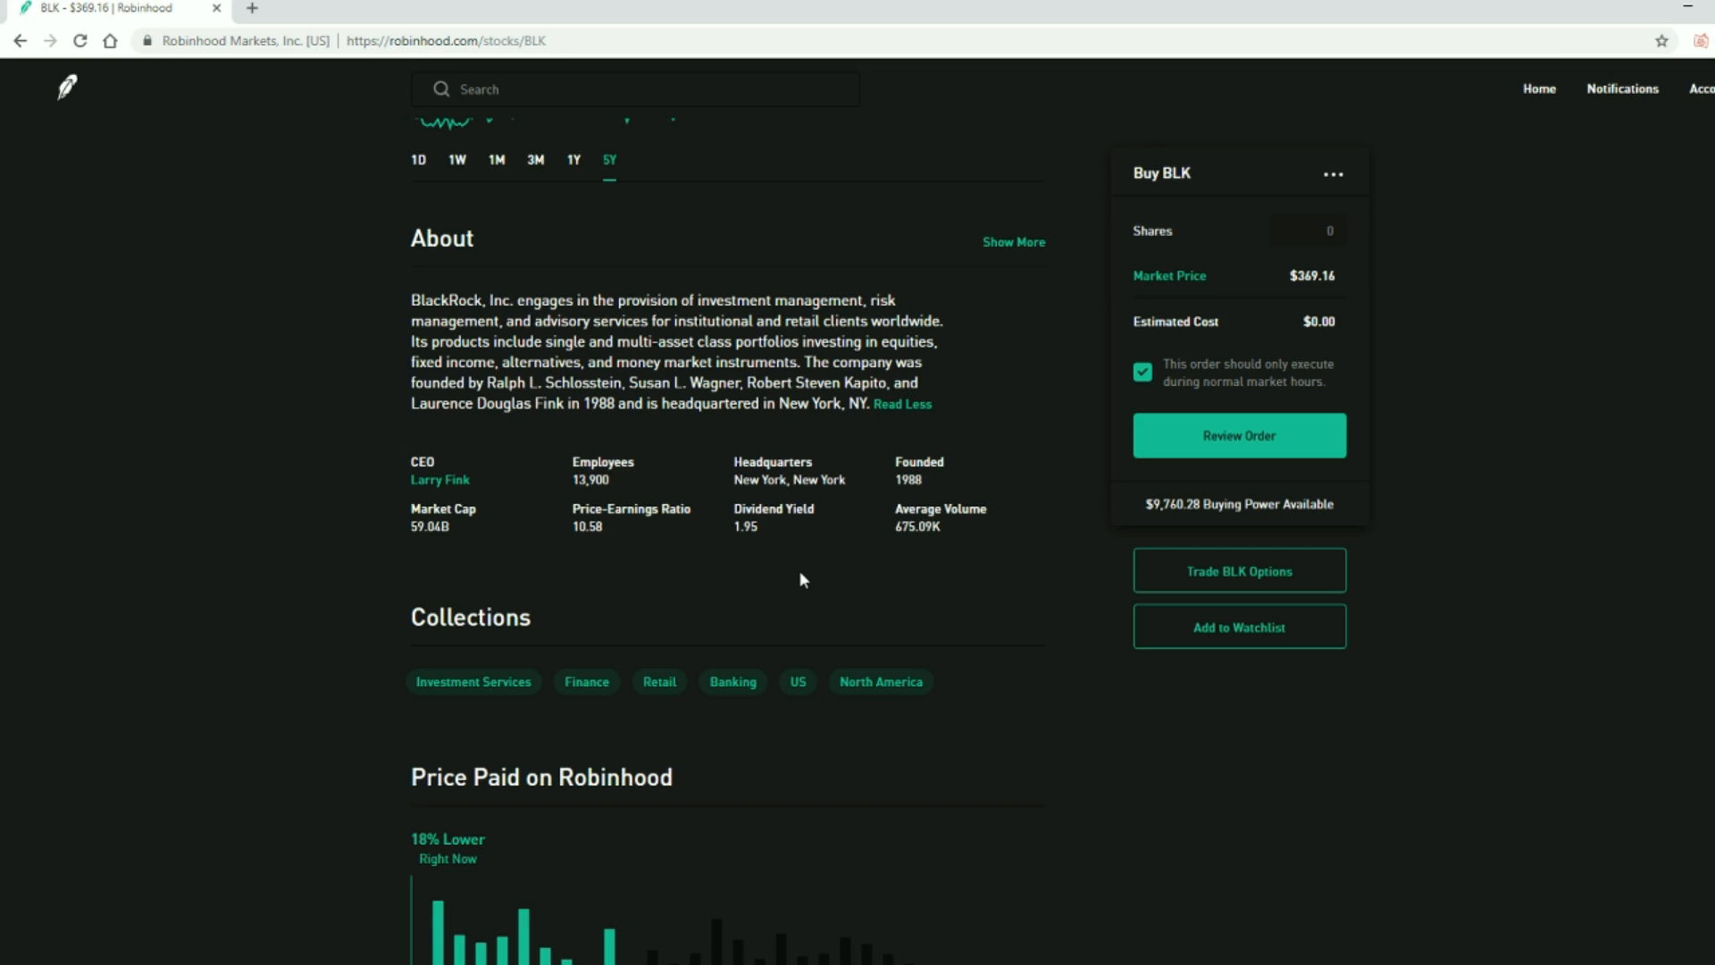
pyautogui.moveTo(460, 542)
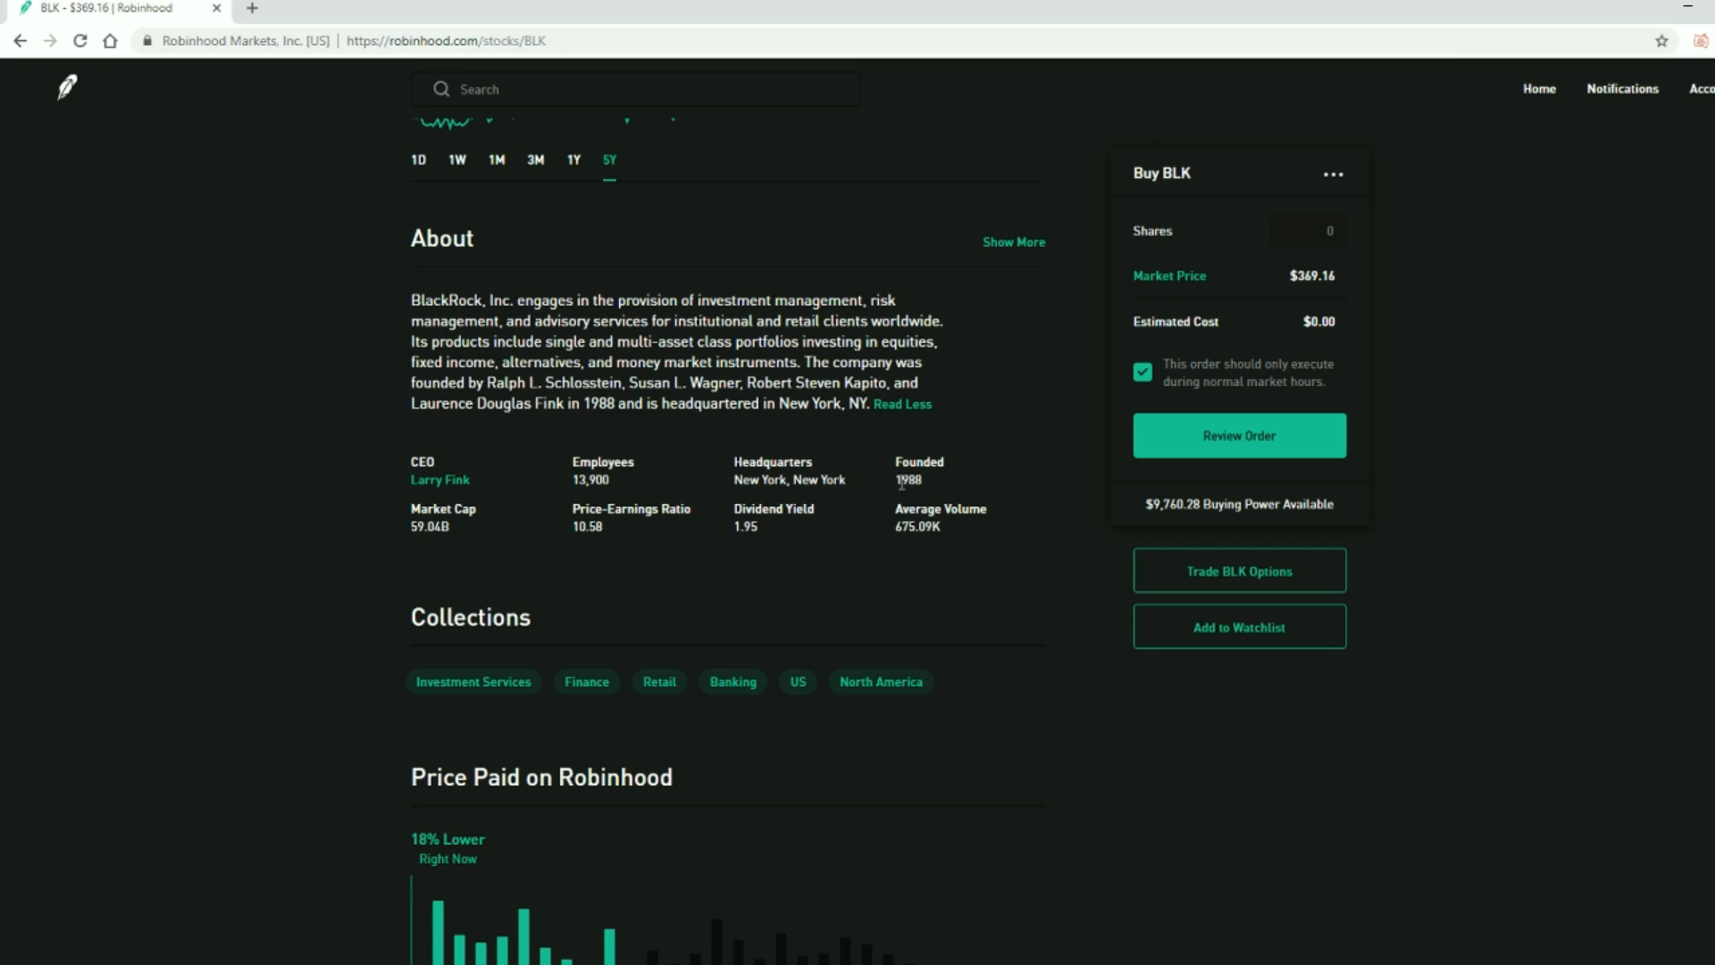
pyautogui.moveTo(809, 536)
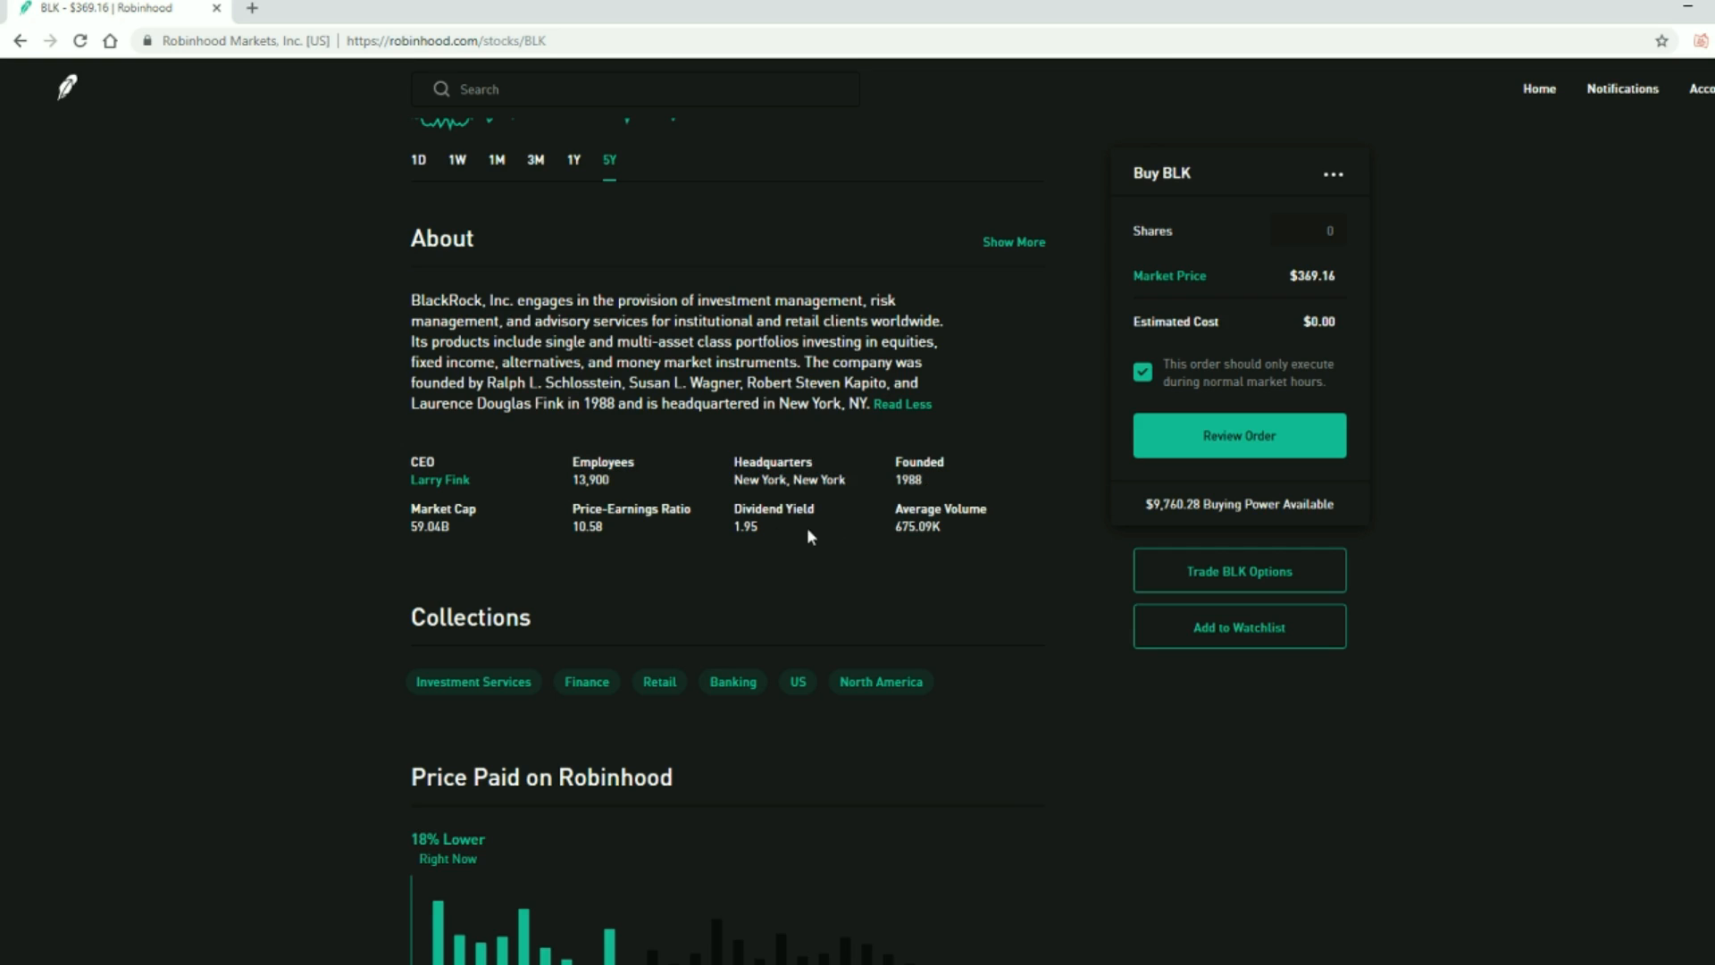
# Highlight BlackRock's Dividend Yield statistic and continue through the details
pyautogui.doubleClick(754, 508)
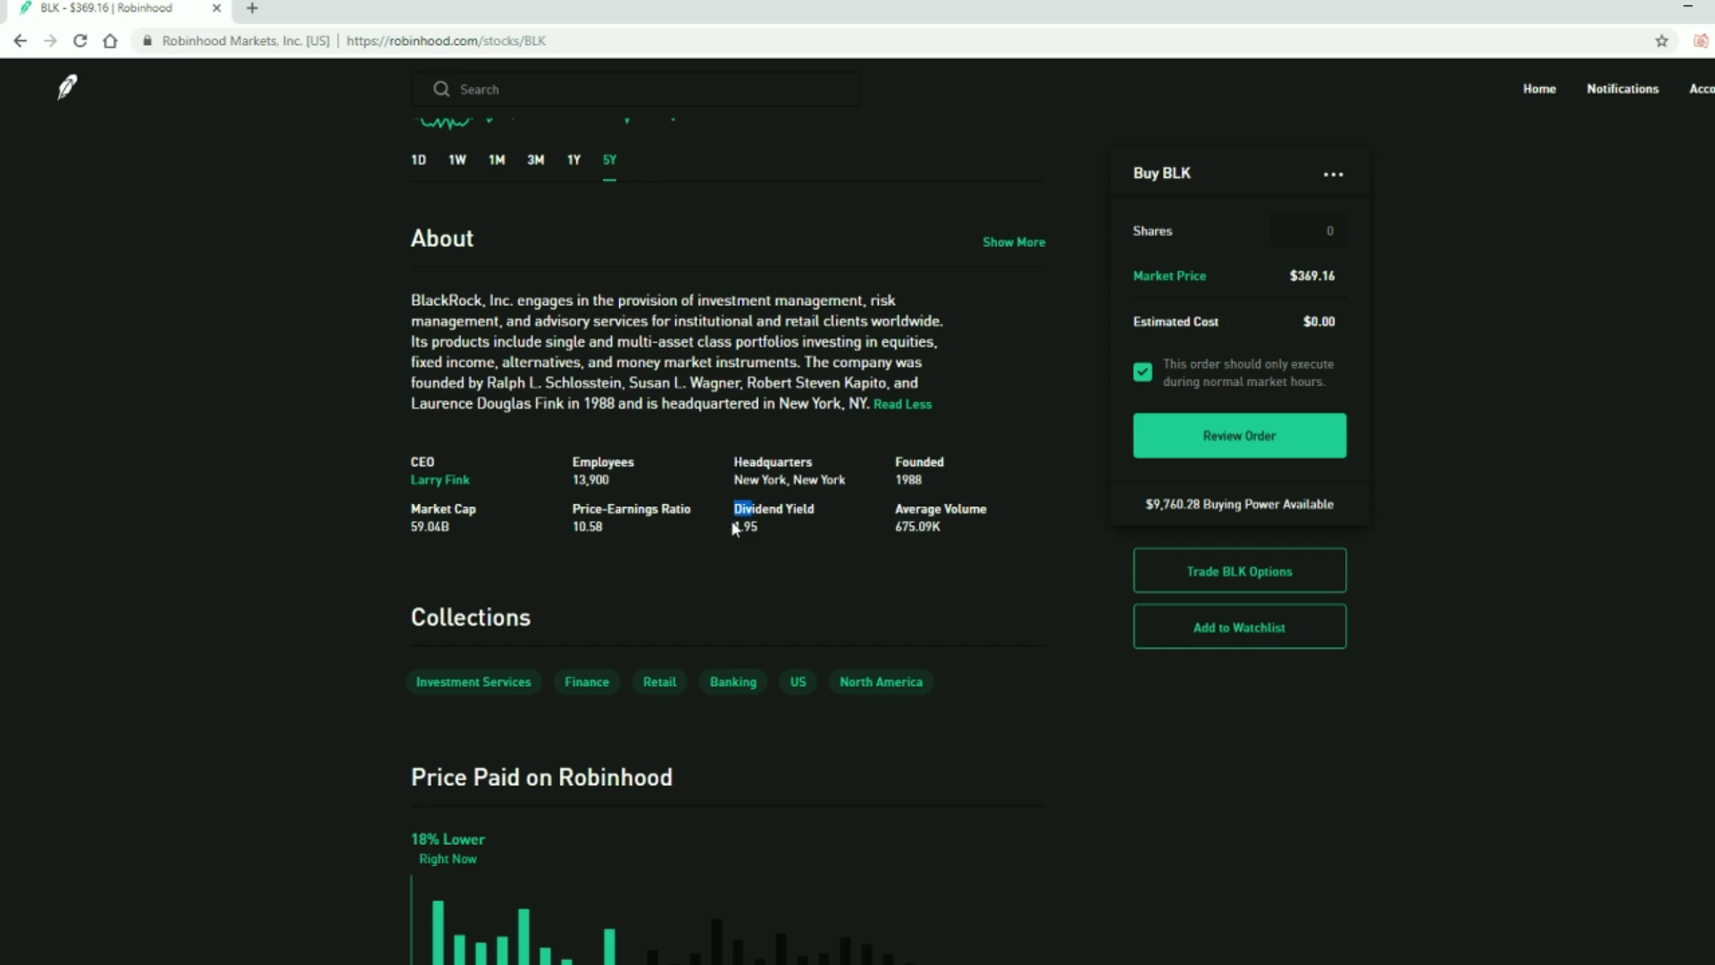
pyautogui.scroll(-3)
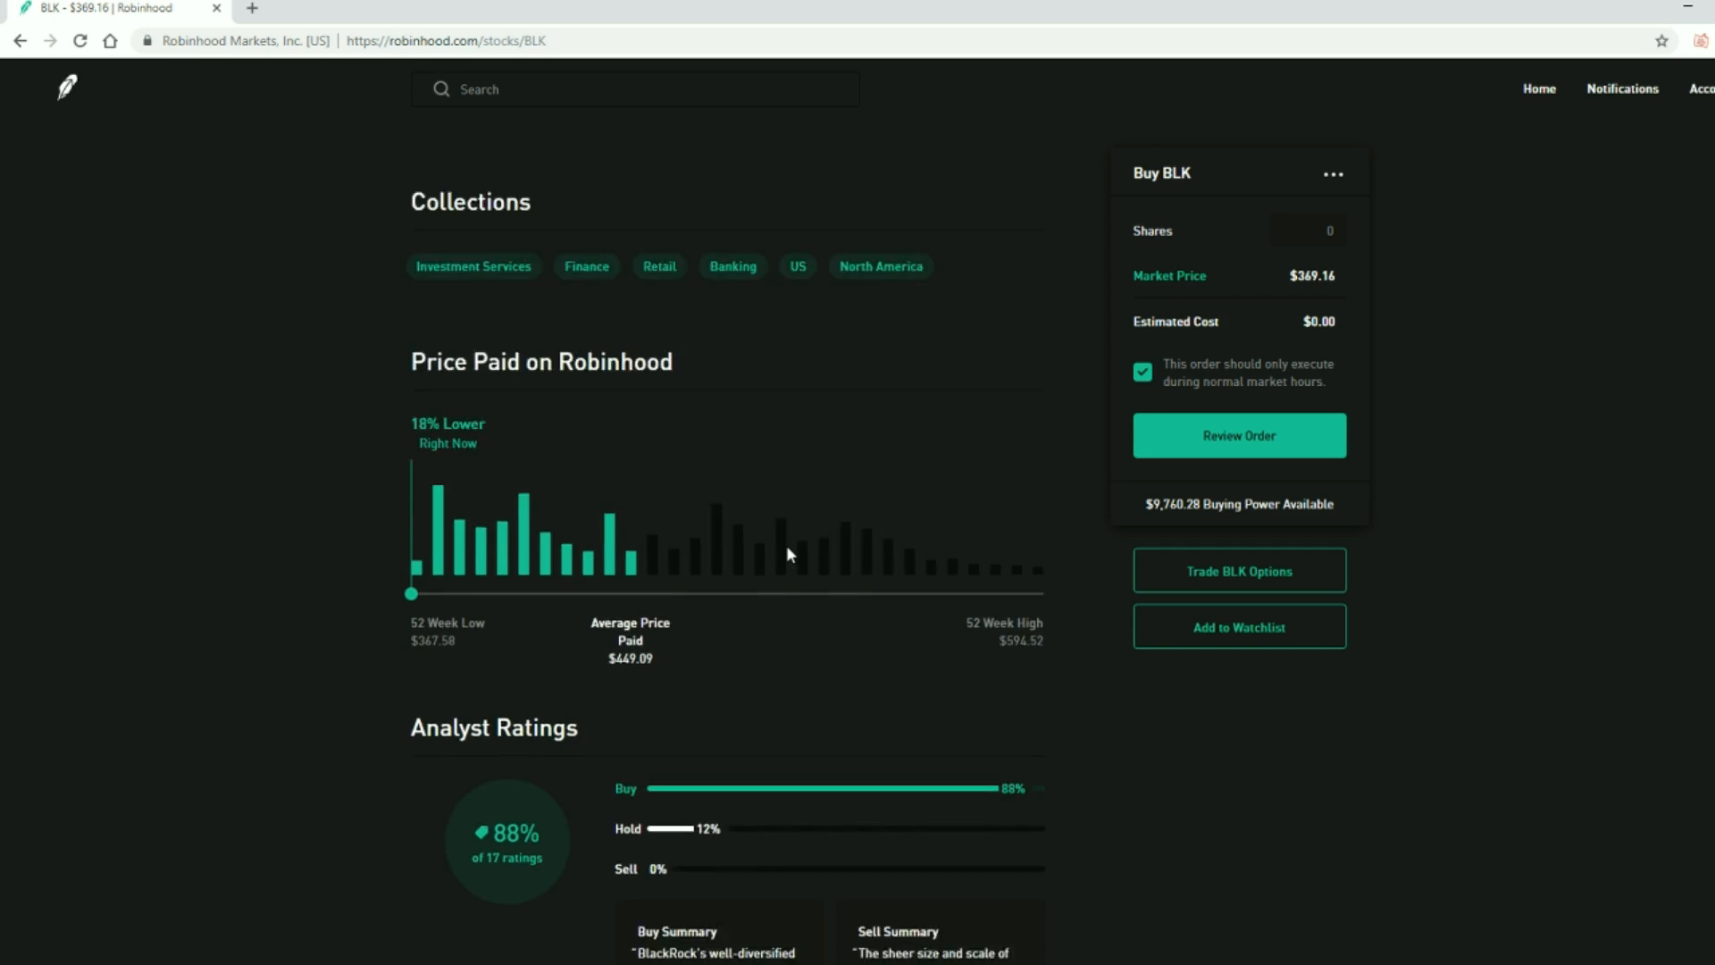
pyautogui.scroll(-3)
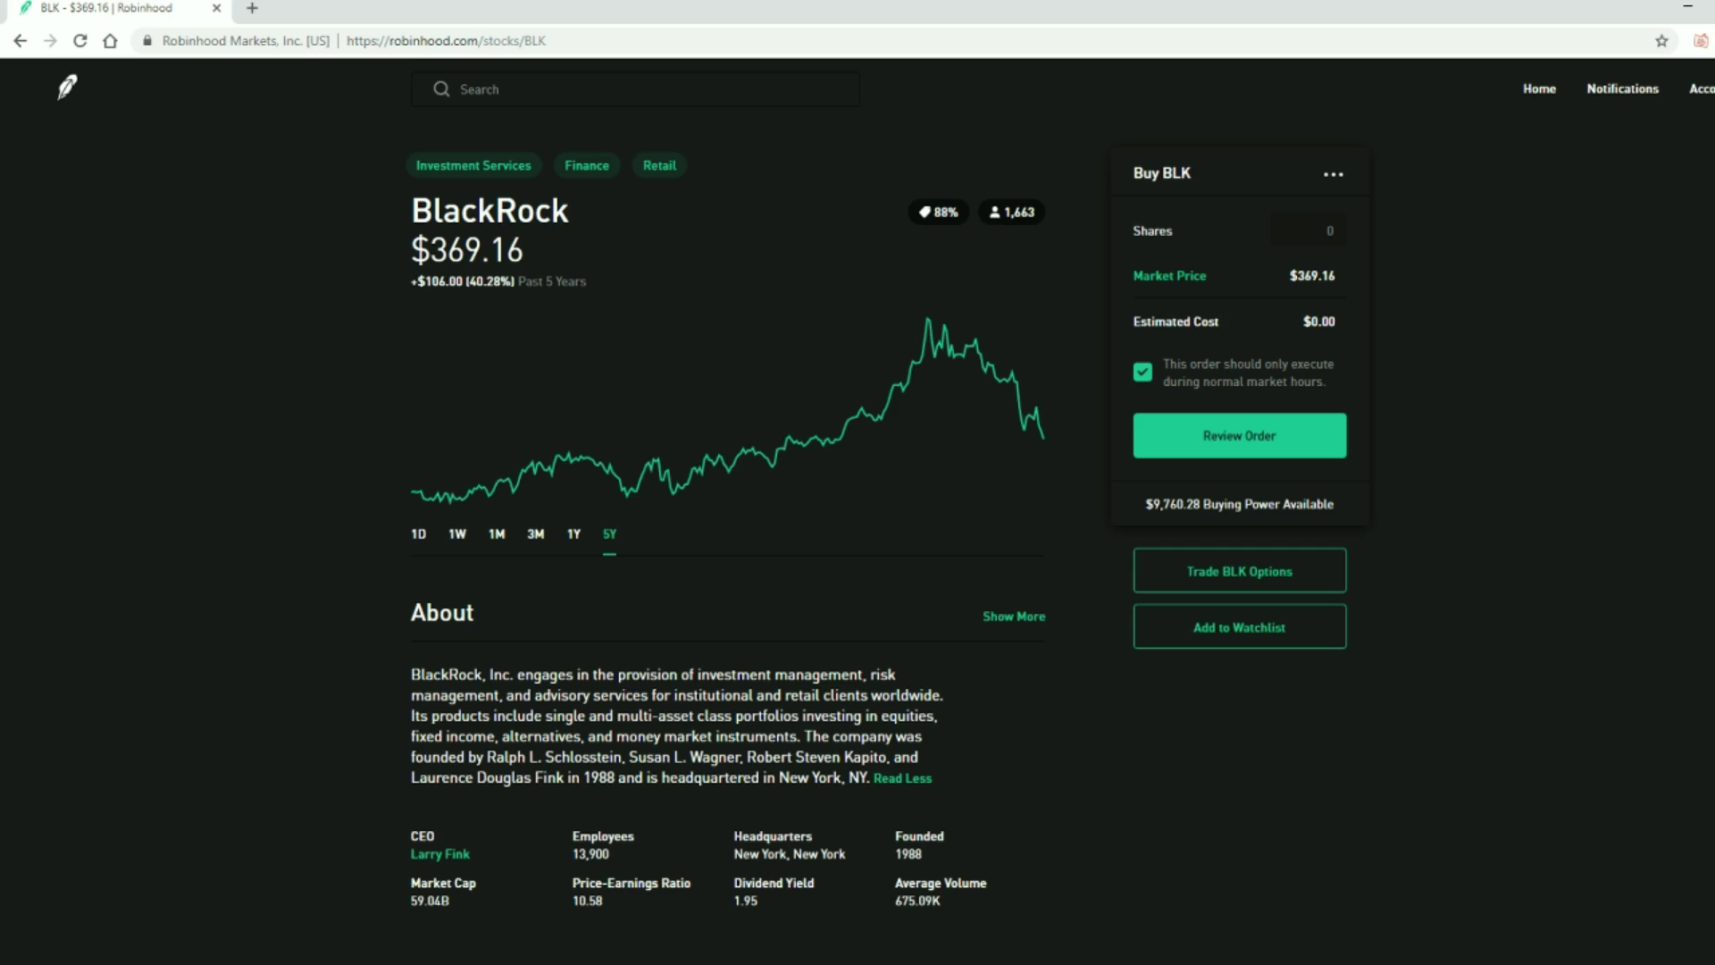
pyautogui.moveTo(1629, 116)
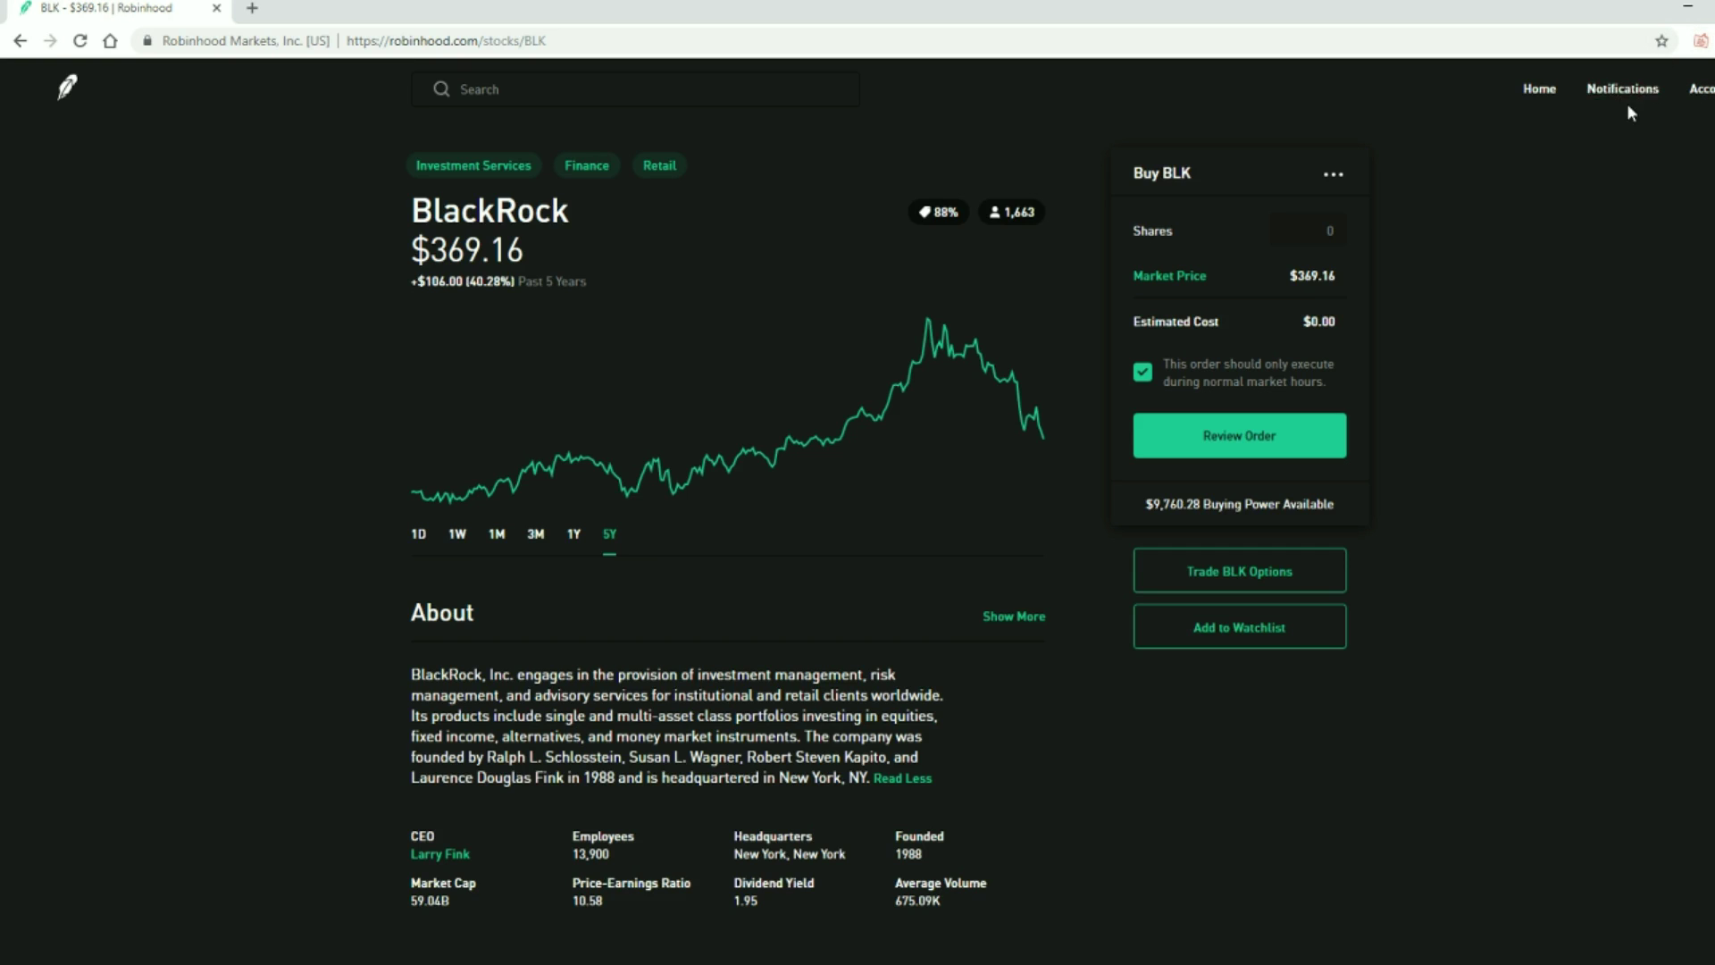
# Go to the account's transaction history from the Account menu
pyautogui.click(1705, 89)
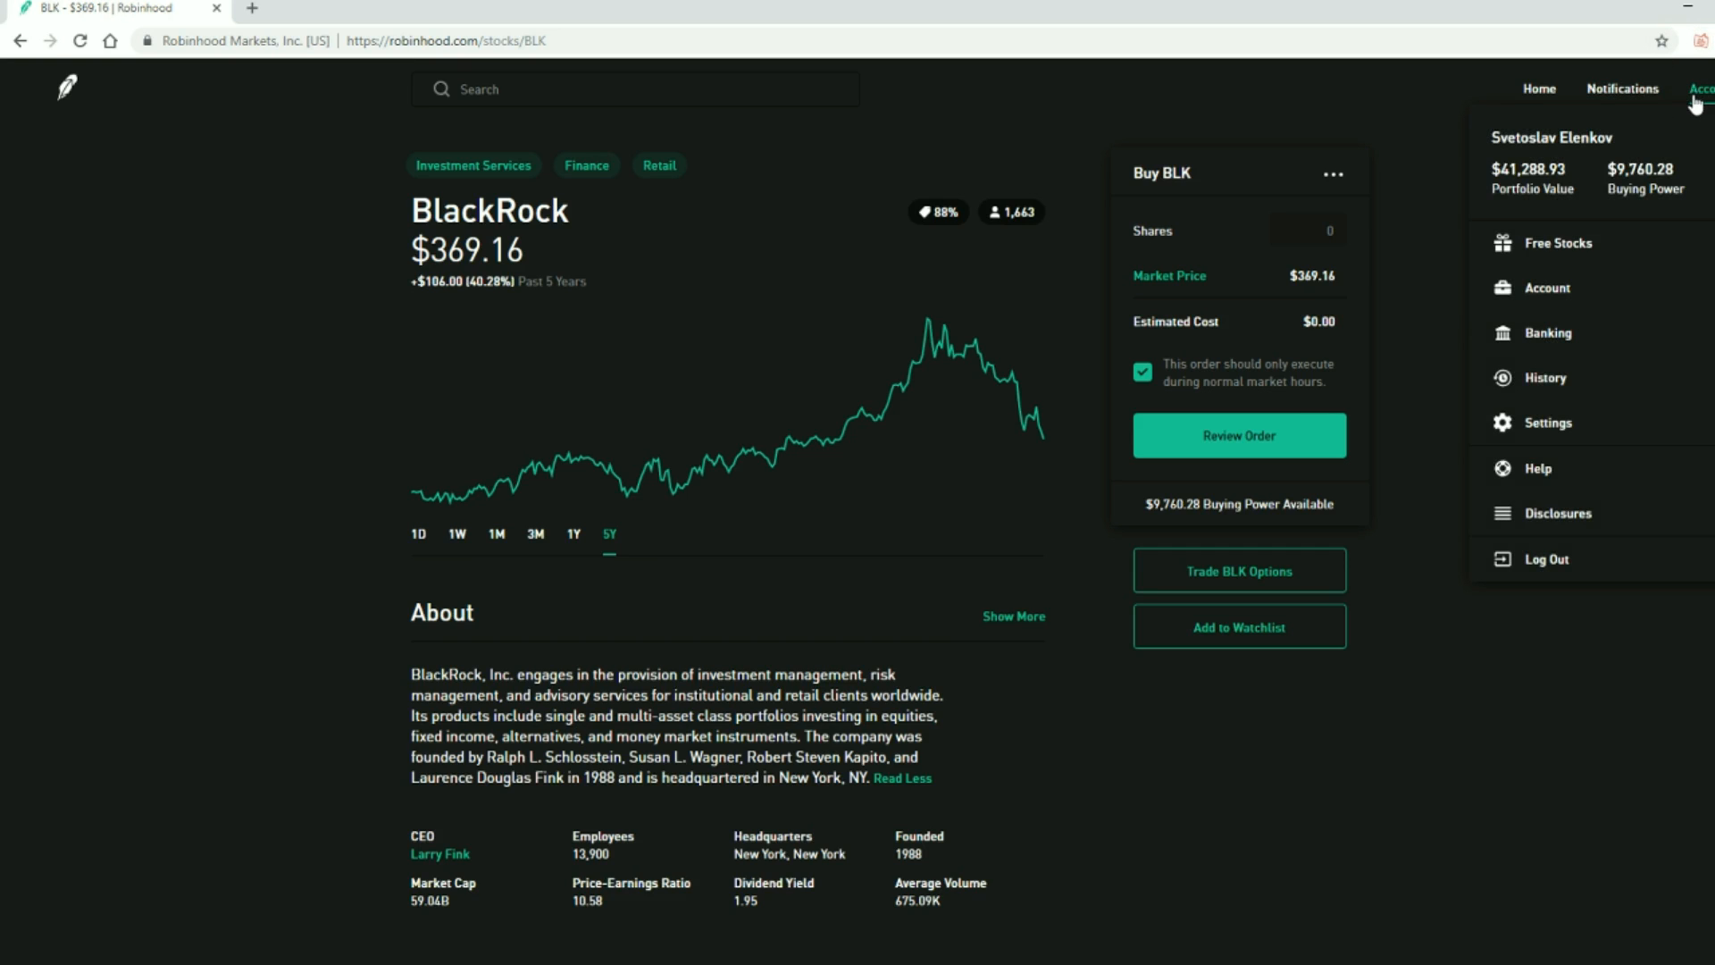
pyautogui.moveTo(1040, 447)
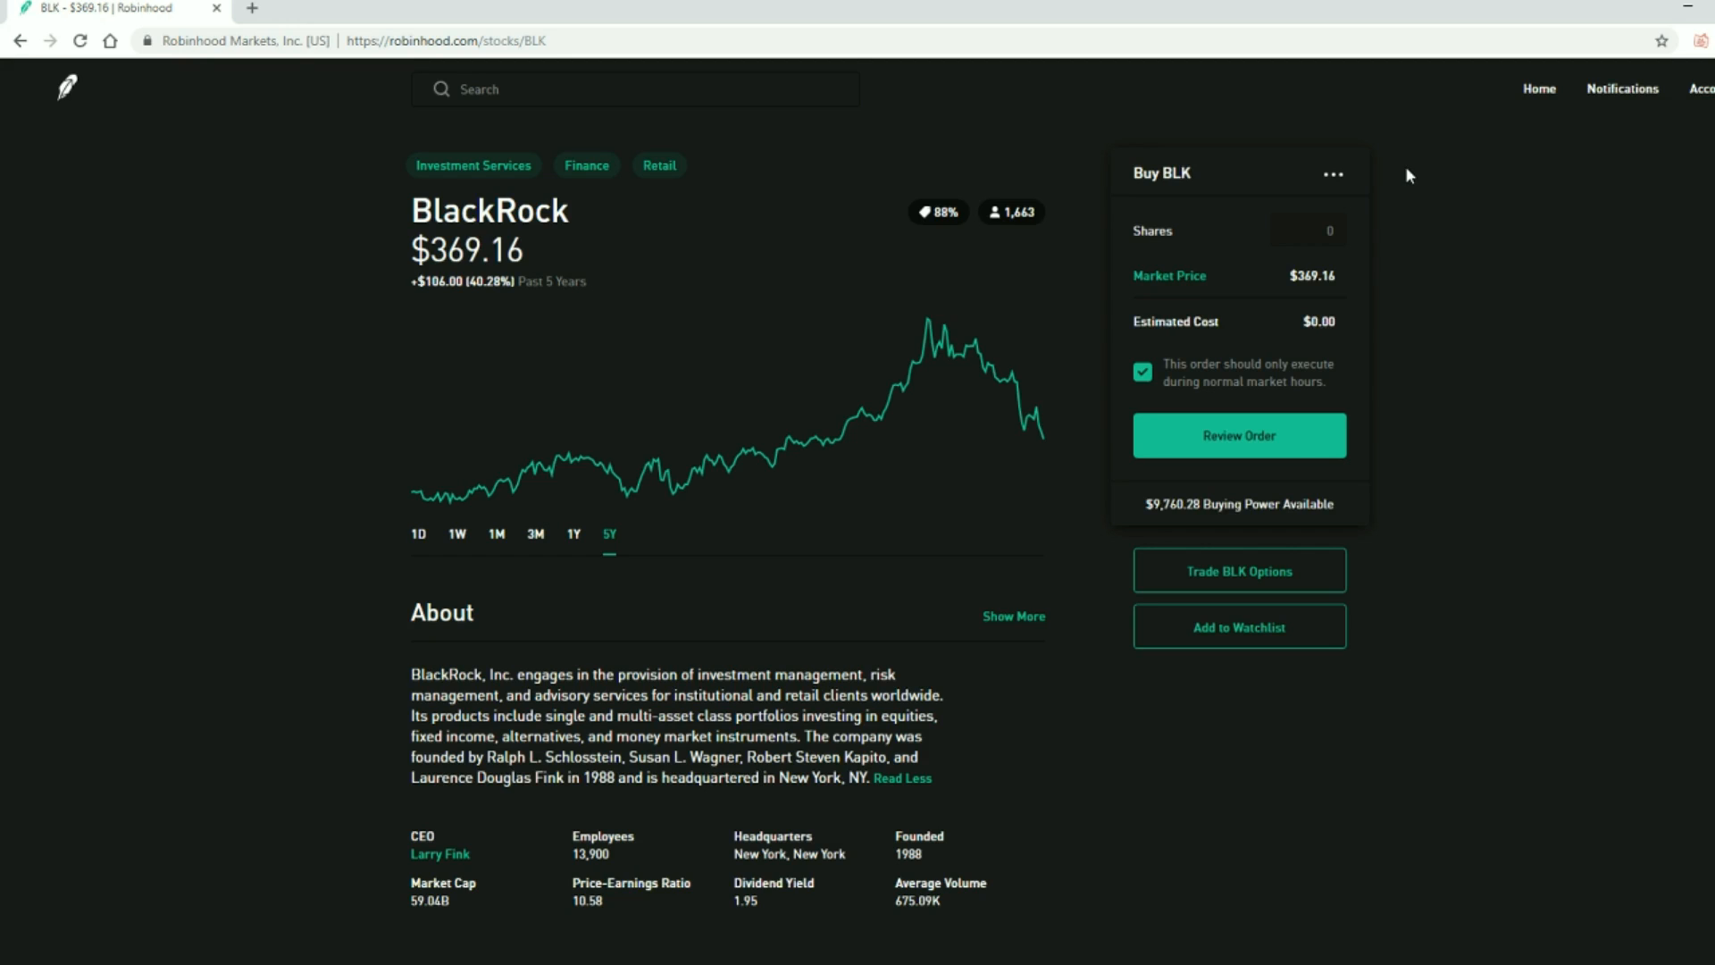
pyautogui.moveTo(1519, 189)
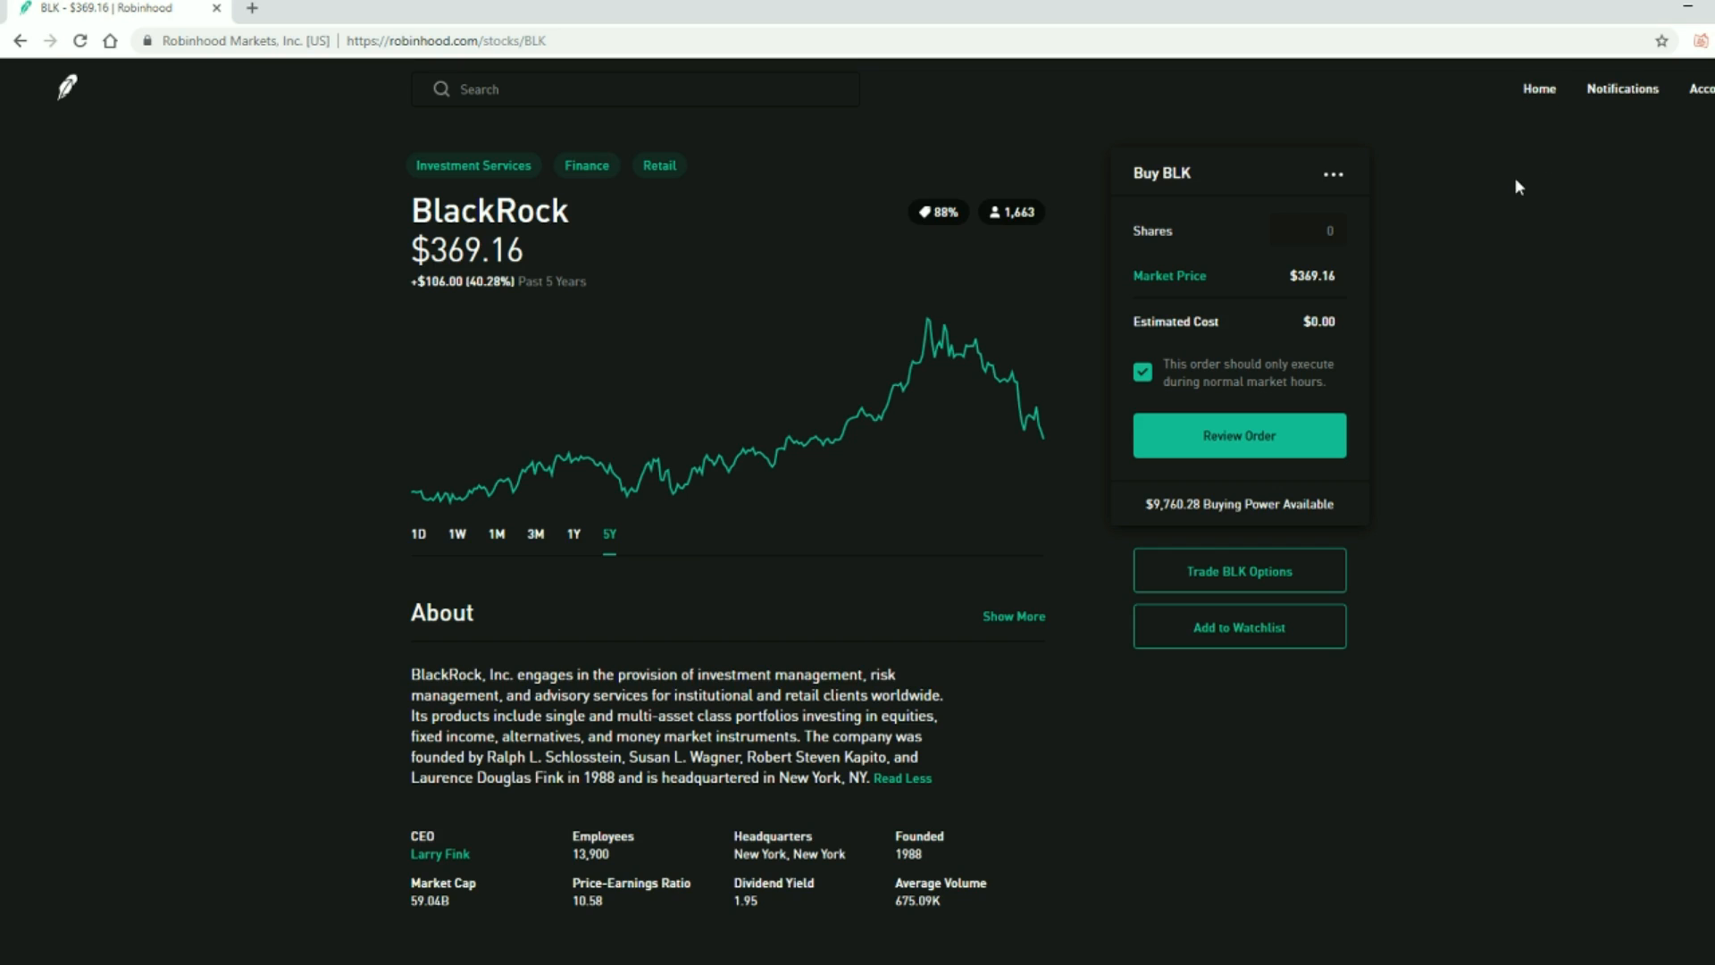
pyautogui.click(1622, 90)
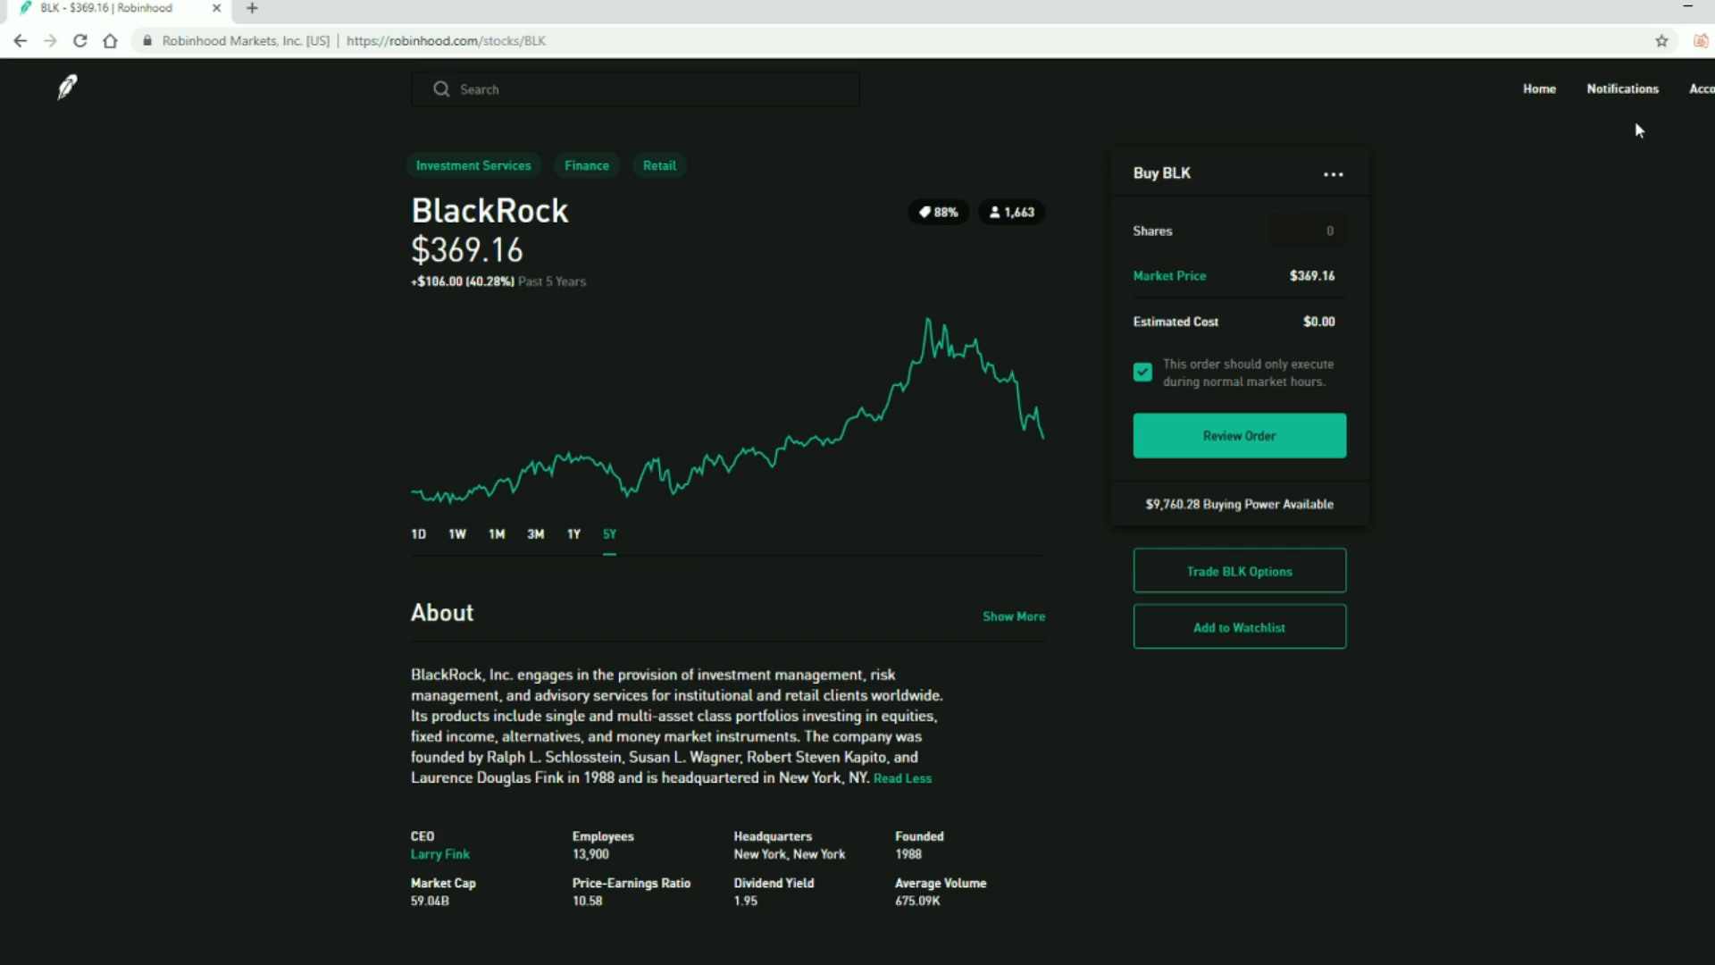
pyautogui.click(1622, 90)
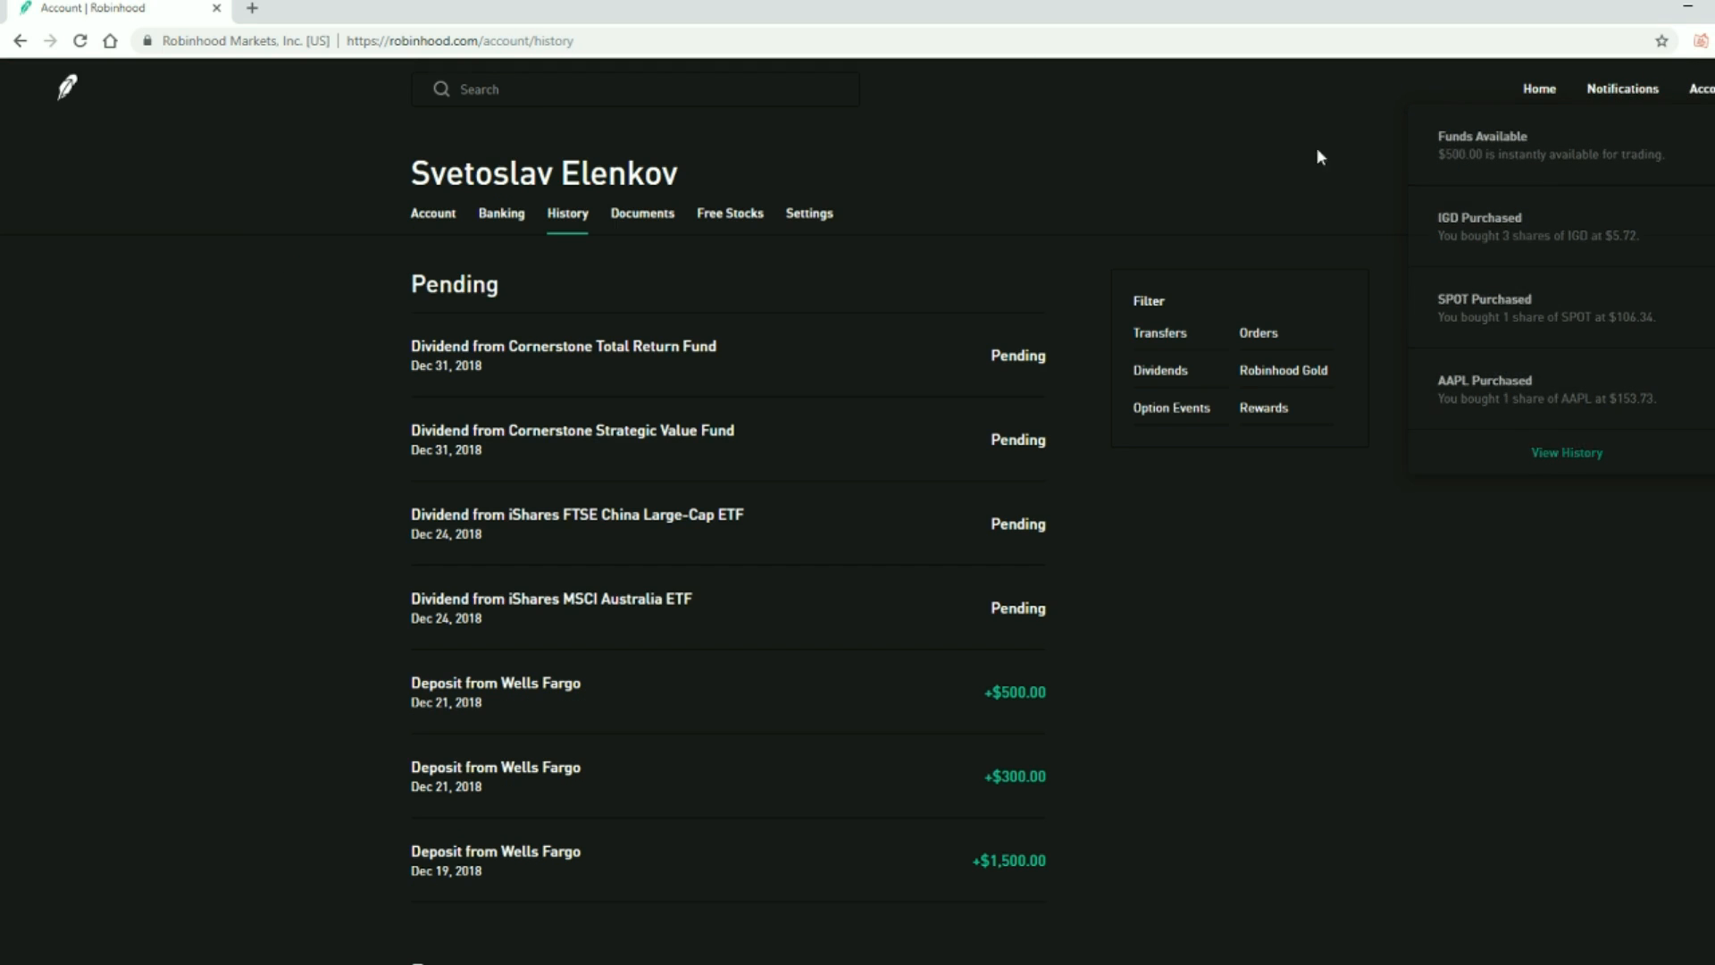
# Return home, view the one-week portfolio chart and notifications, then settle on one day
pyautogui.click(1538, 90)
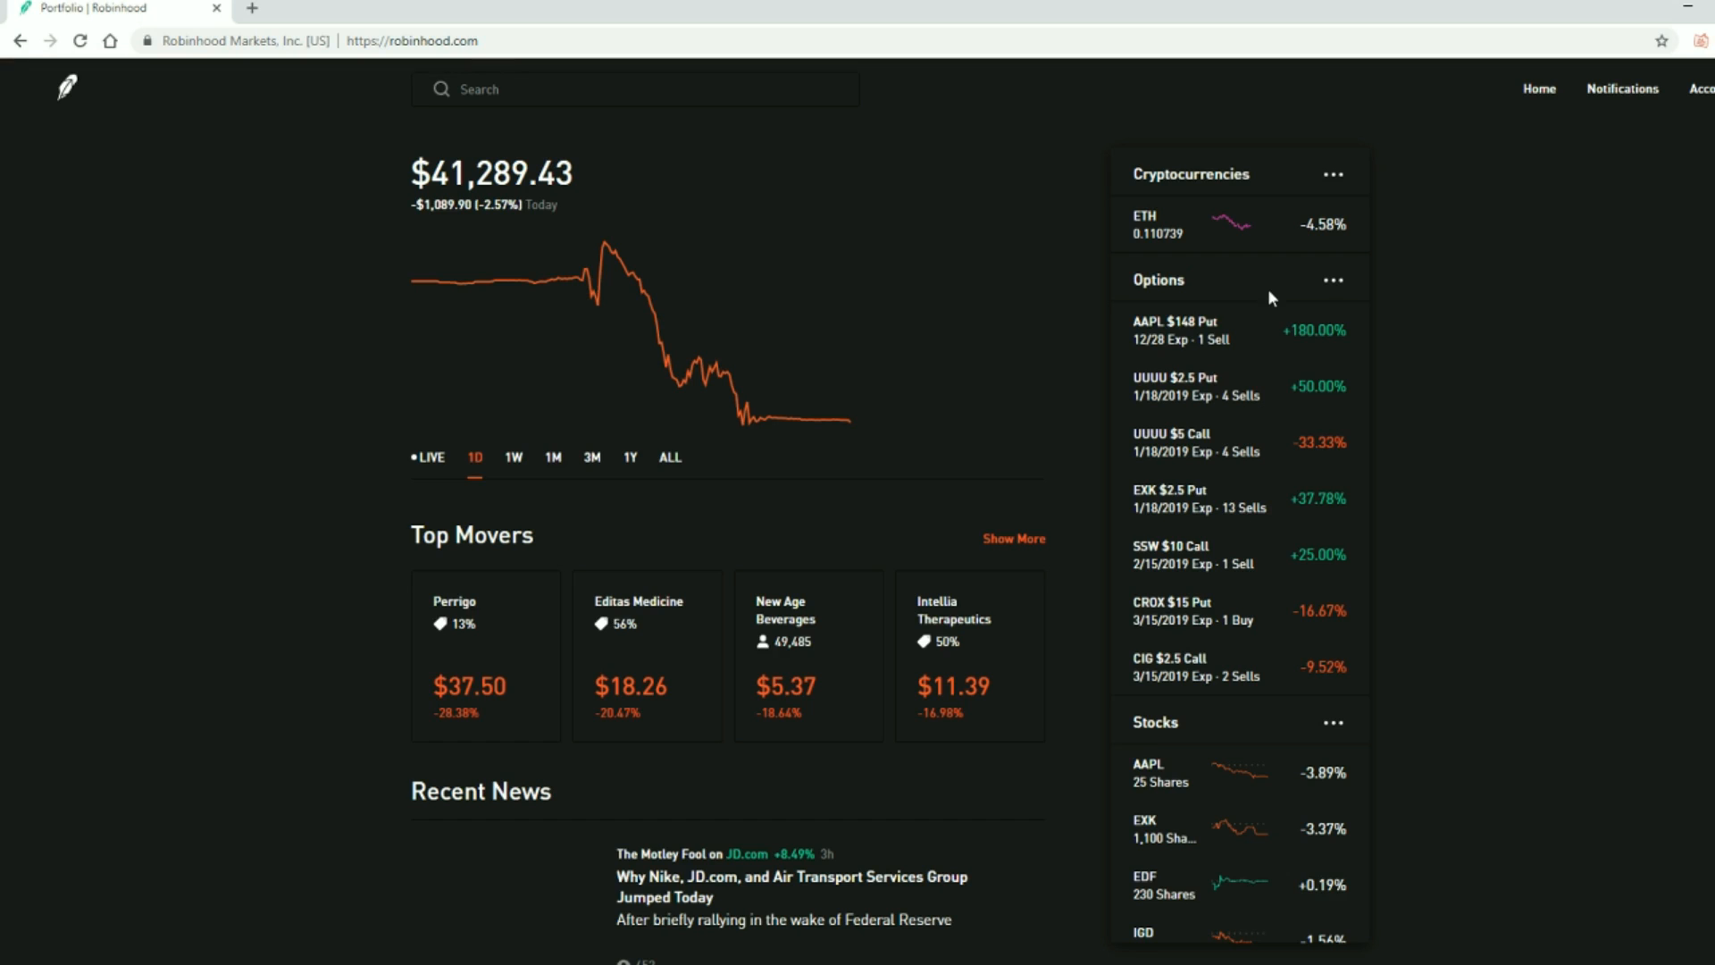
pyautogui.click(512, 457)
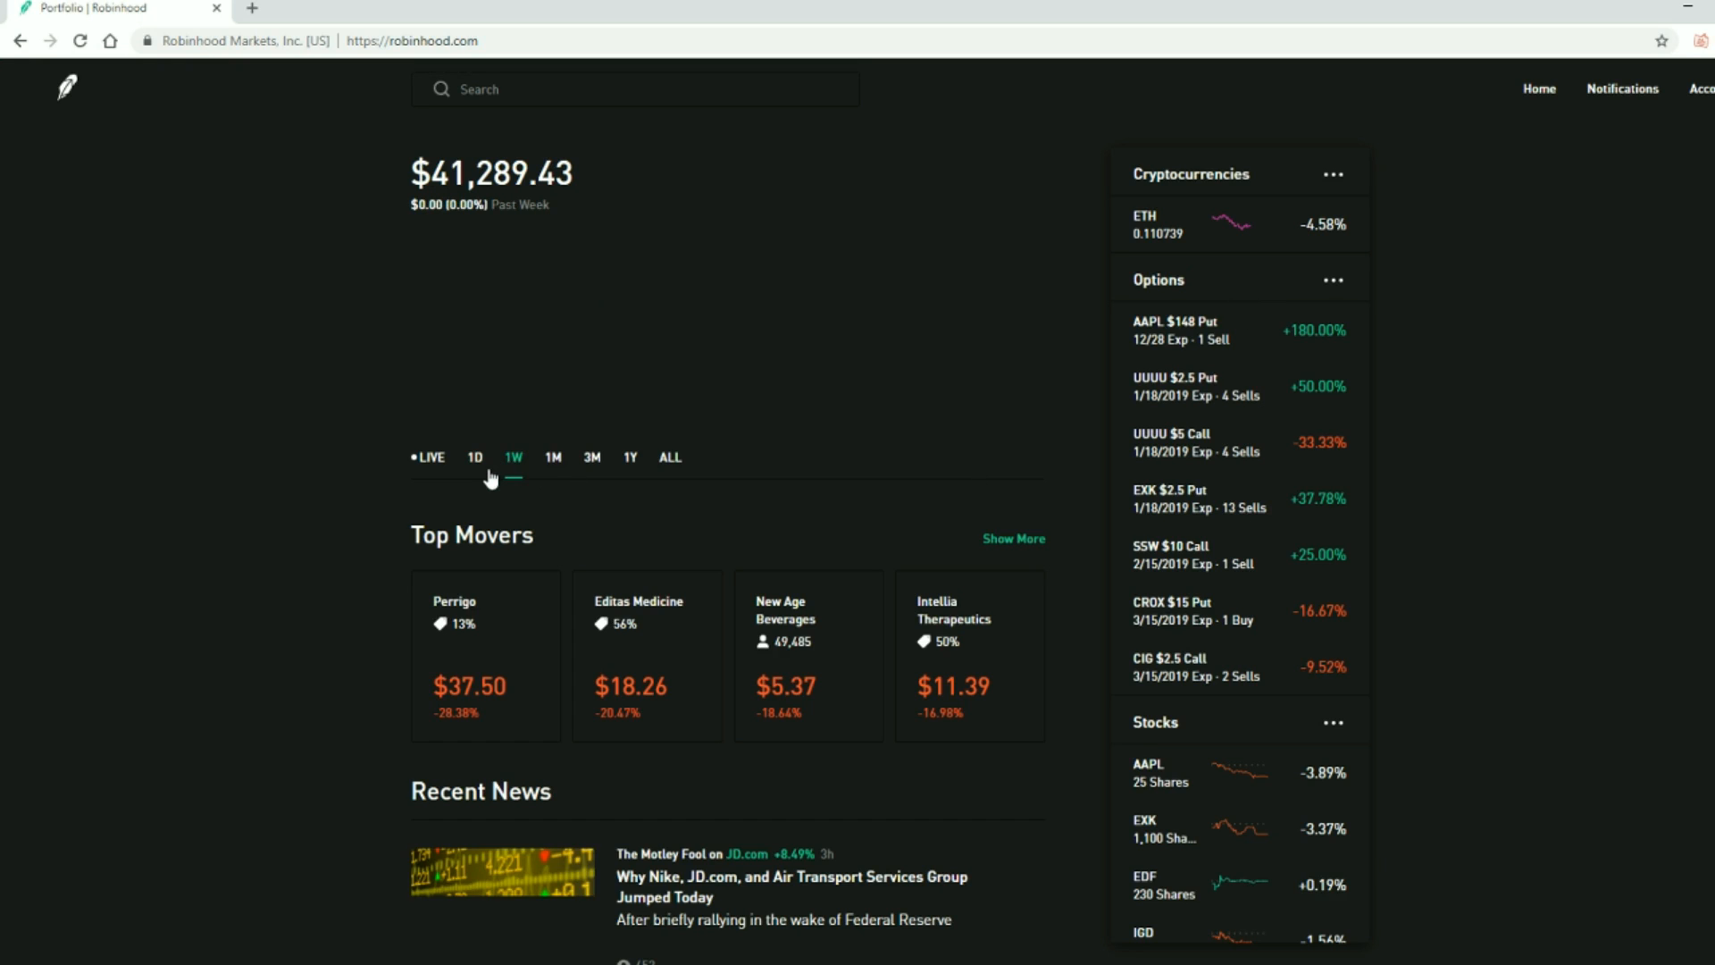
pyautogui.click(1622, 90)
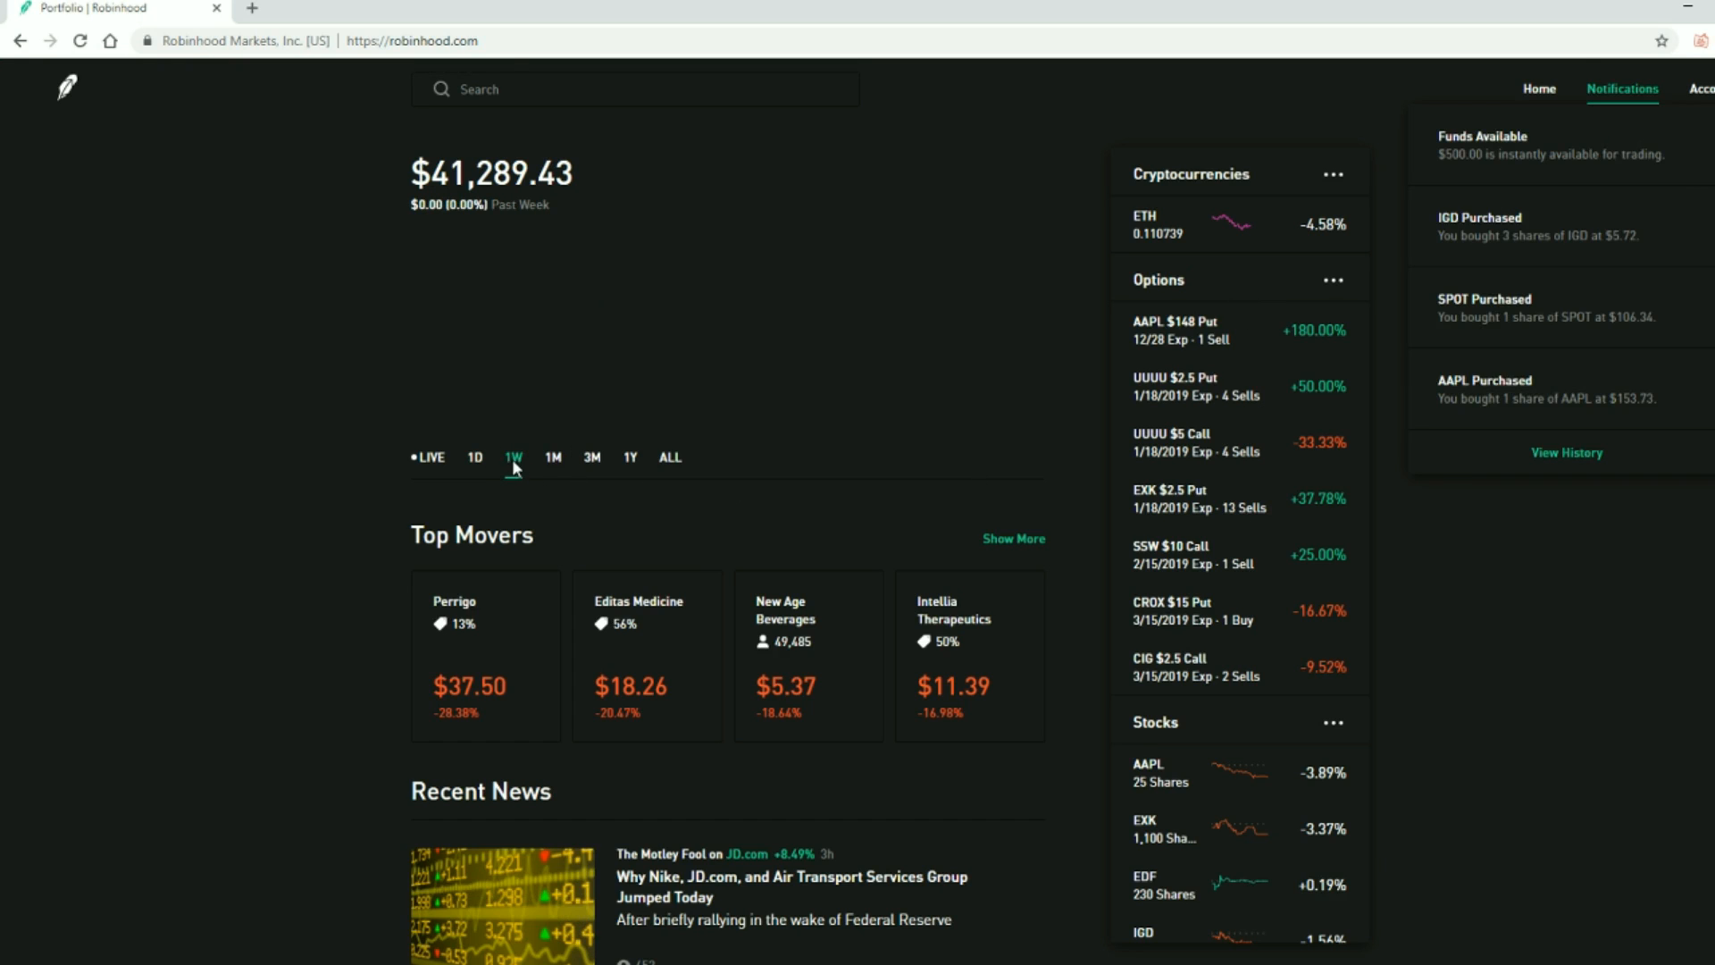
pyautogui.click(475, 457)
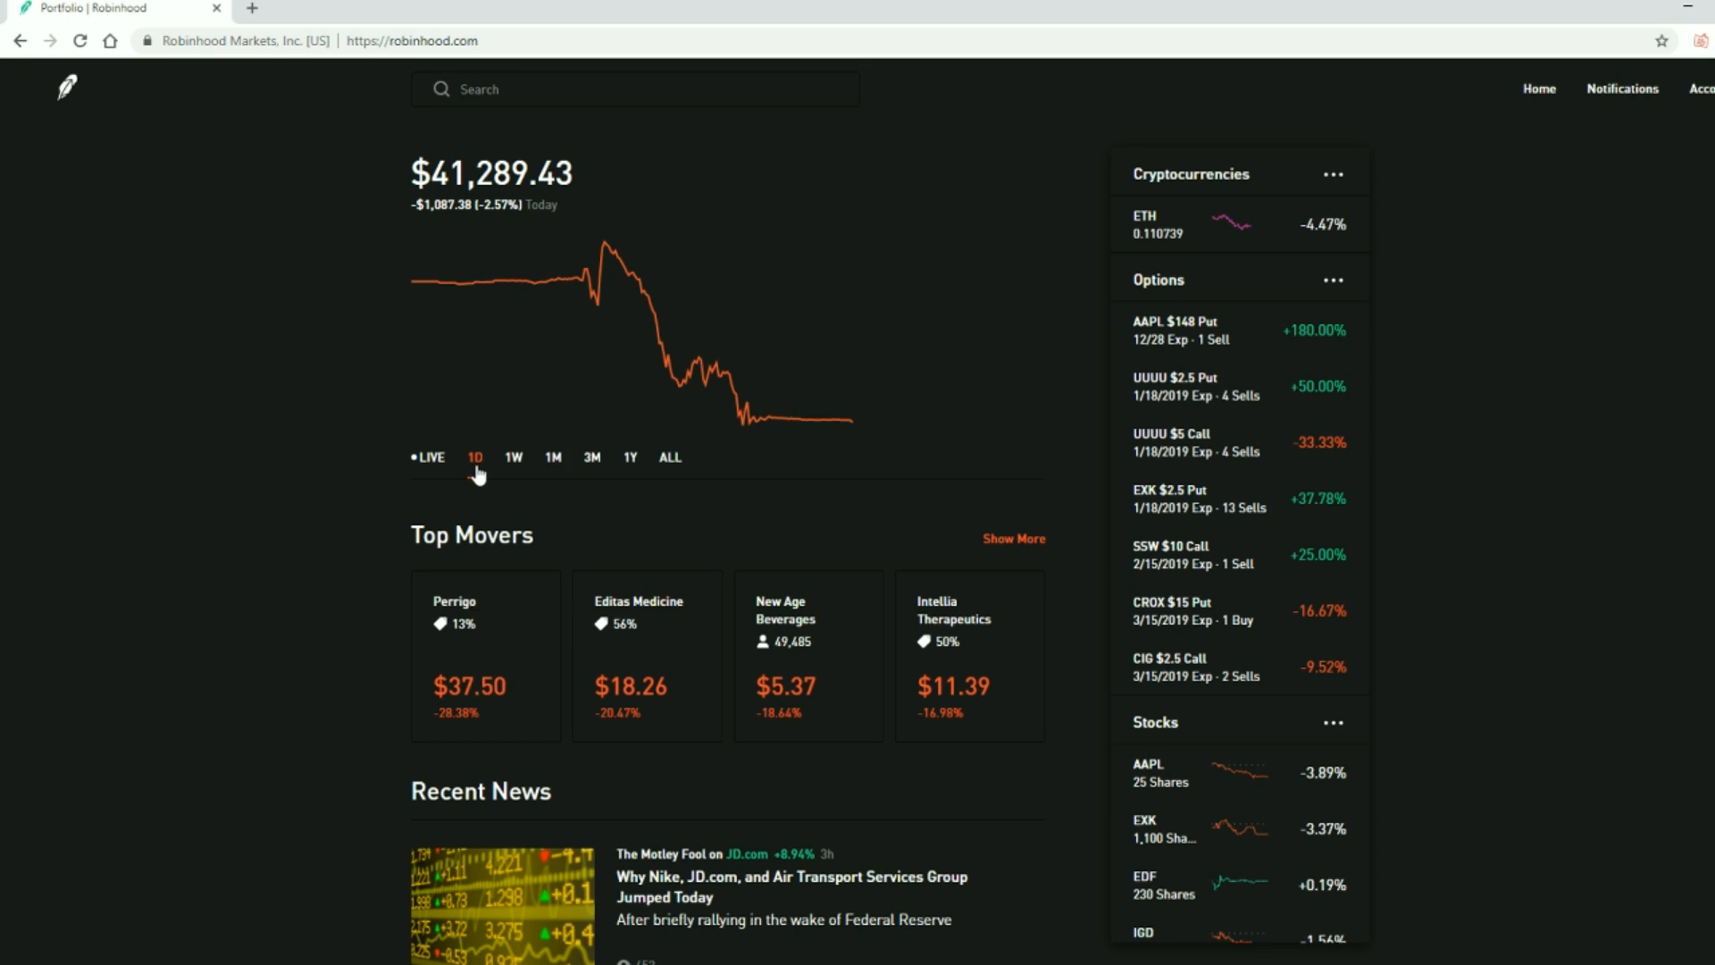
pyautogui.moveTo(816, 486)
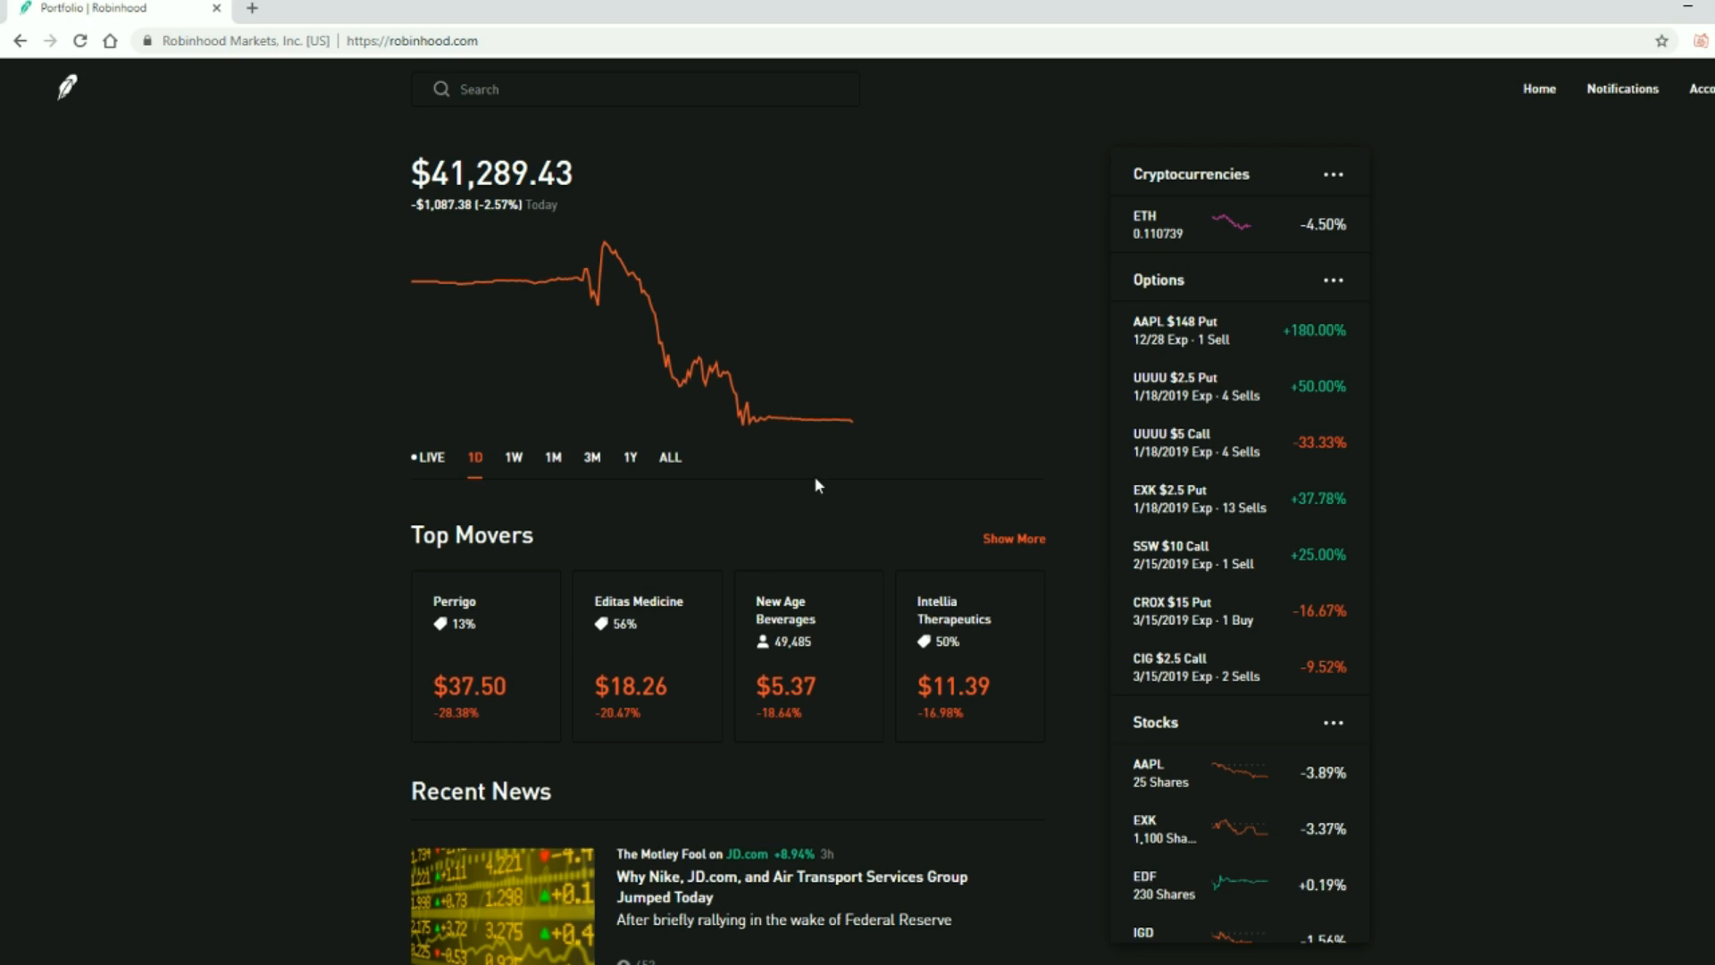
pyautogui.scroll(-3)
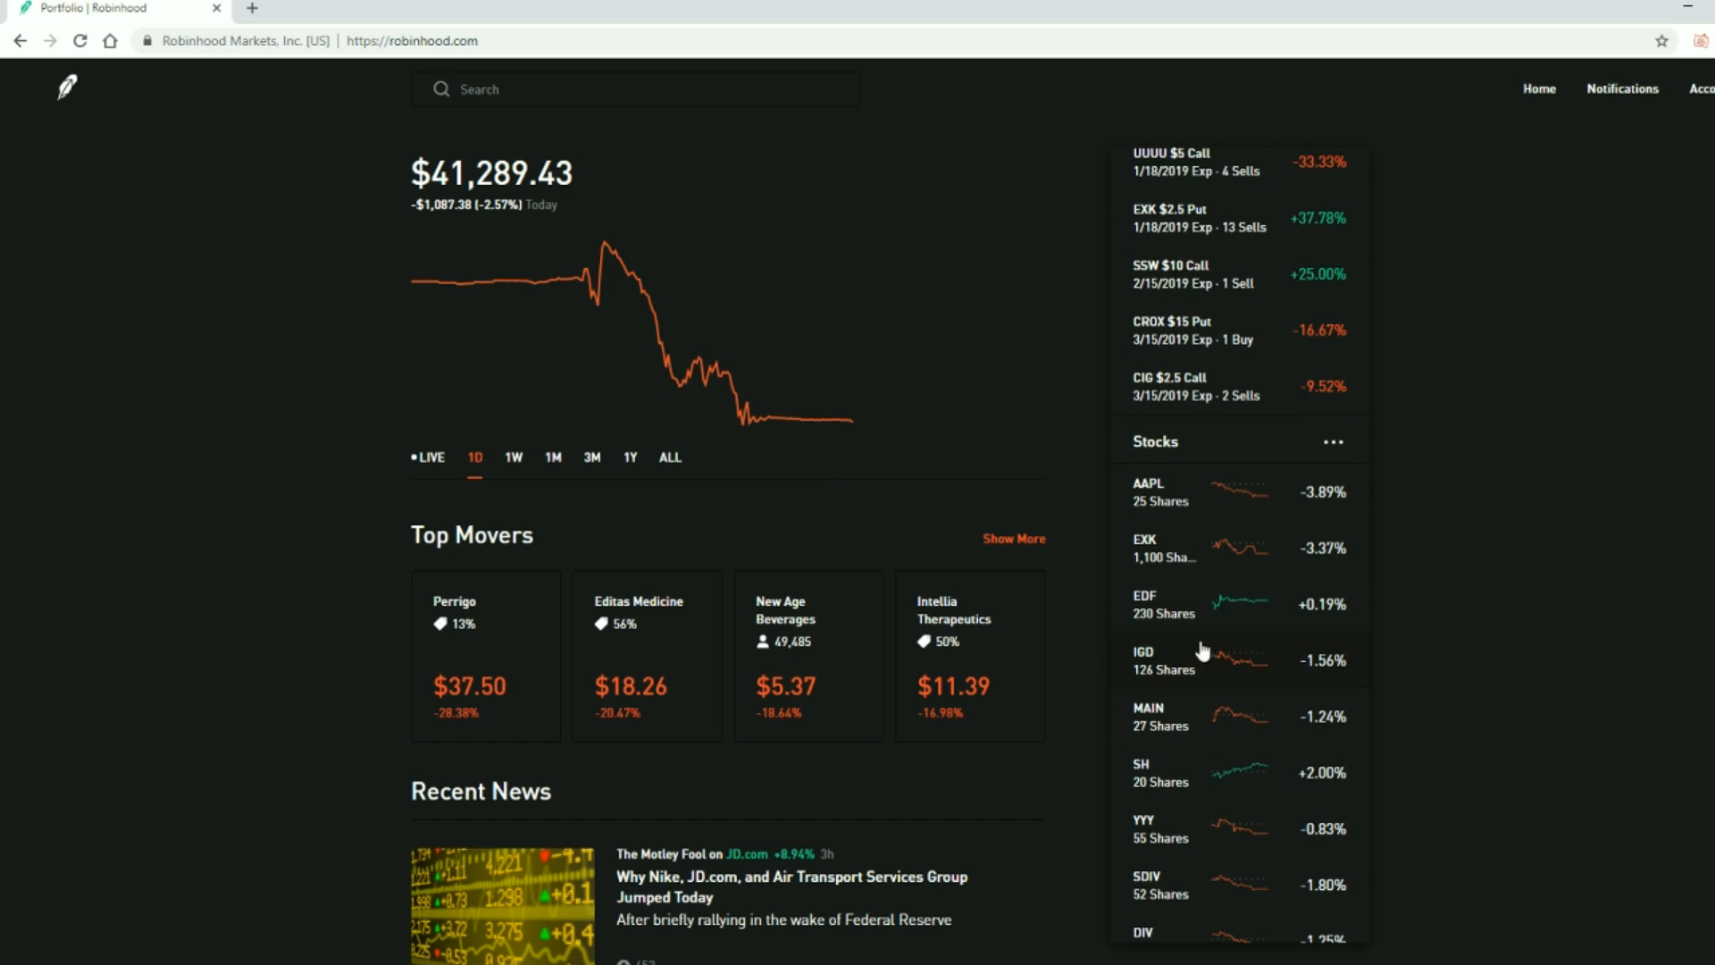
pyautogui.scroll(-3)
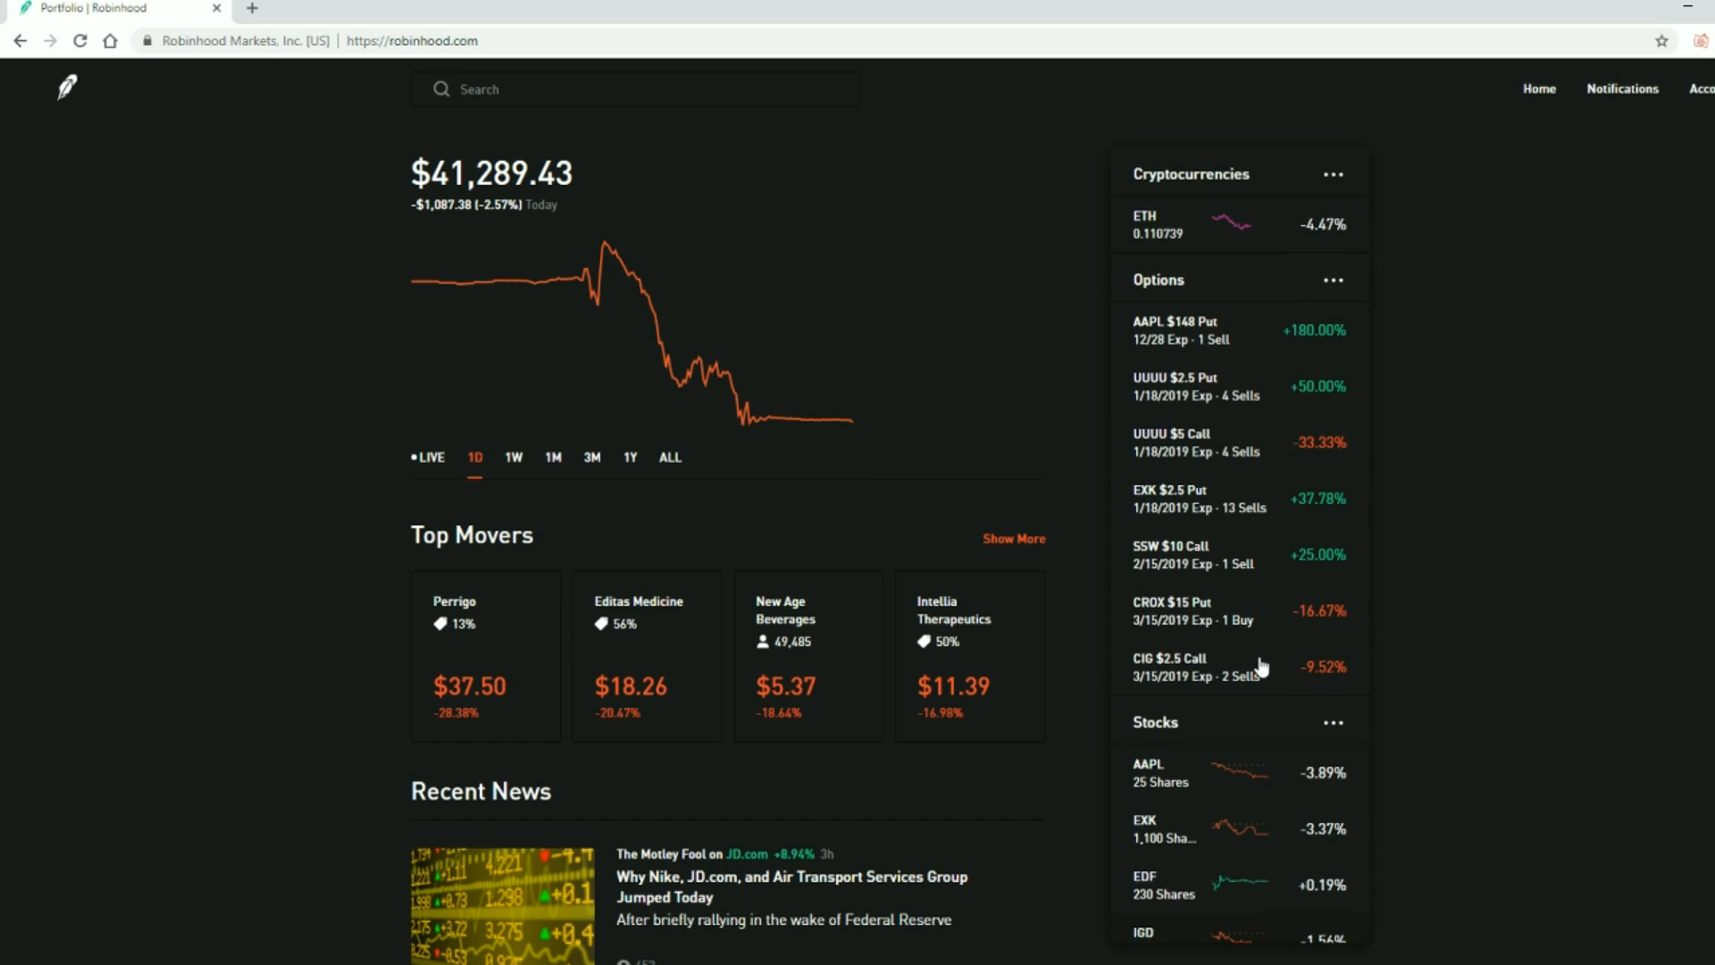
pyautogui.scroll(-3)
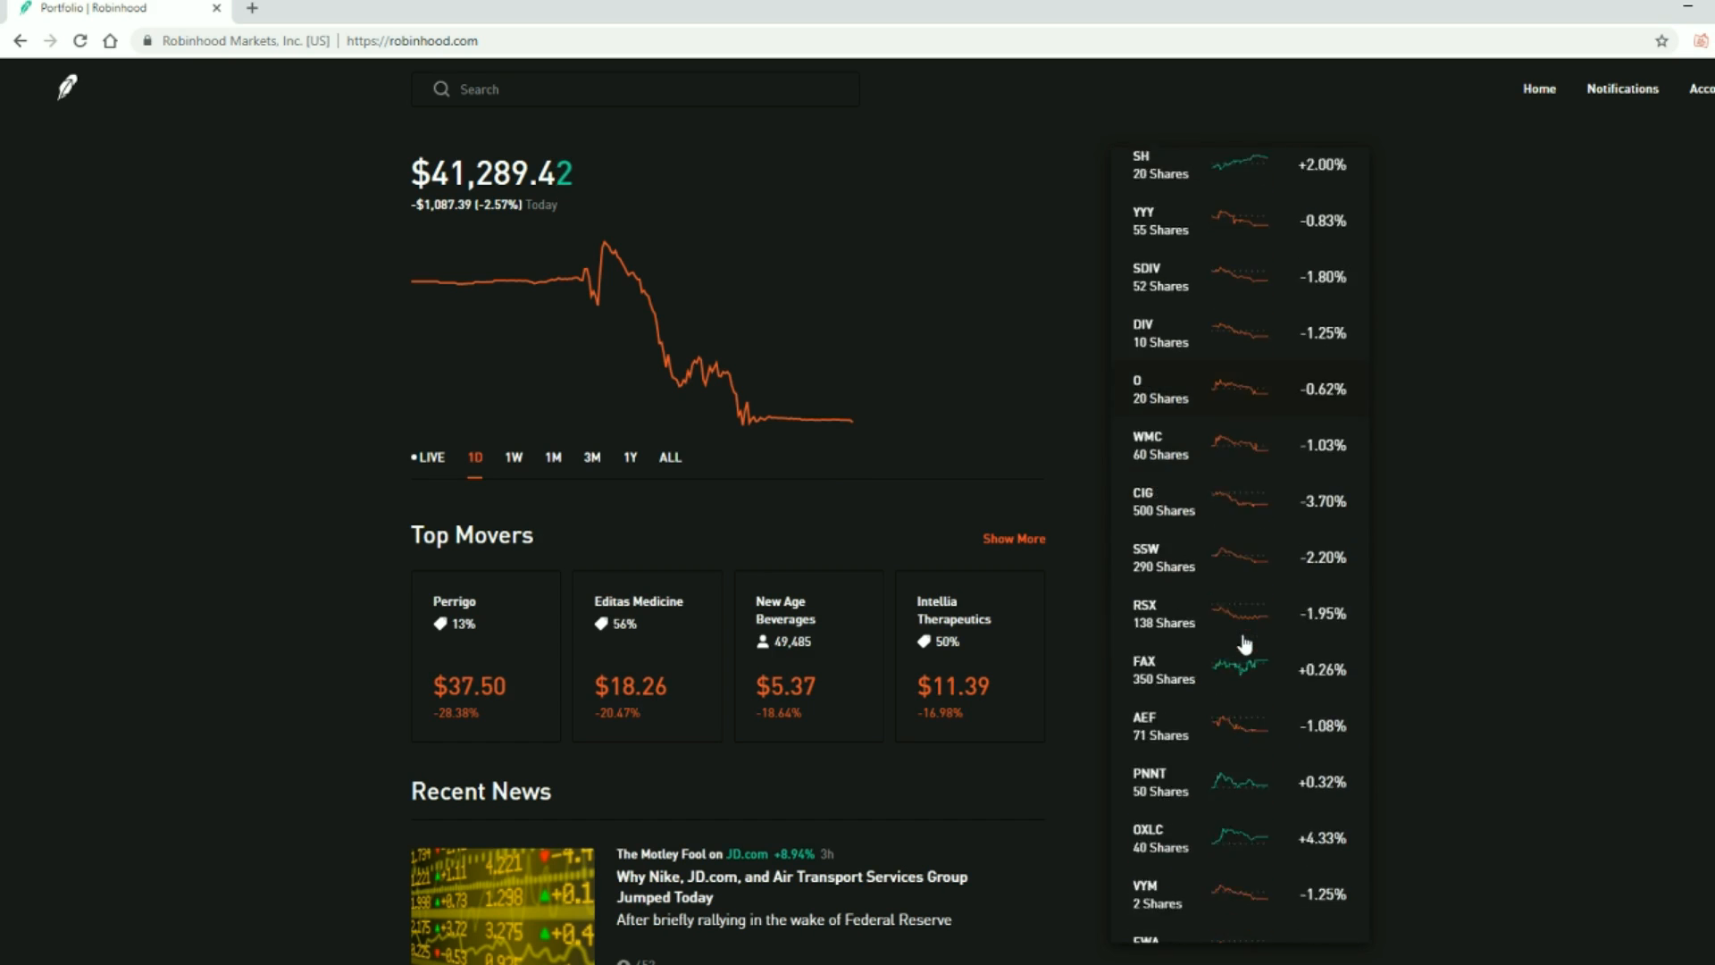
pyautogui.scroll(-3)
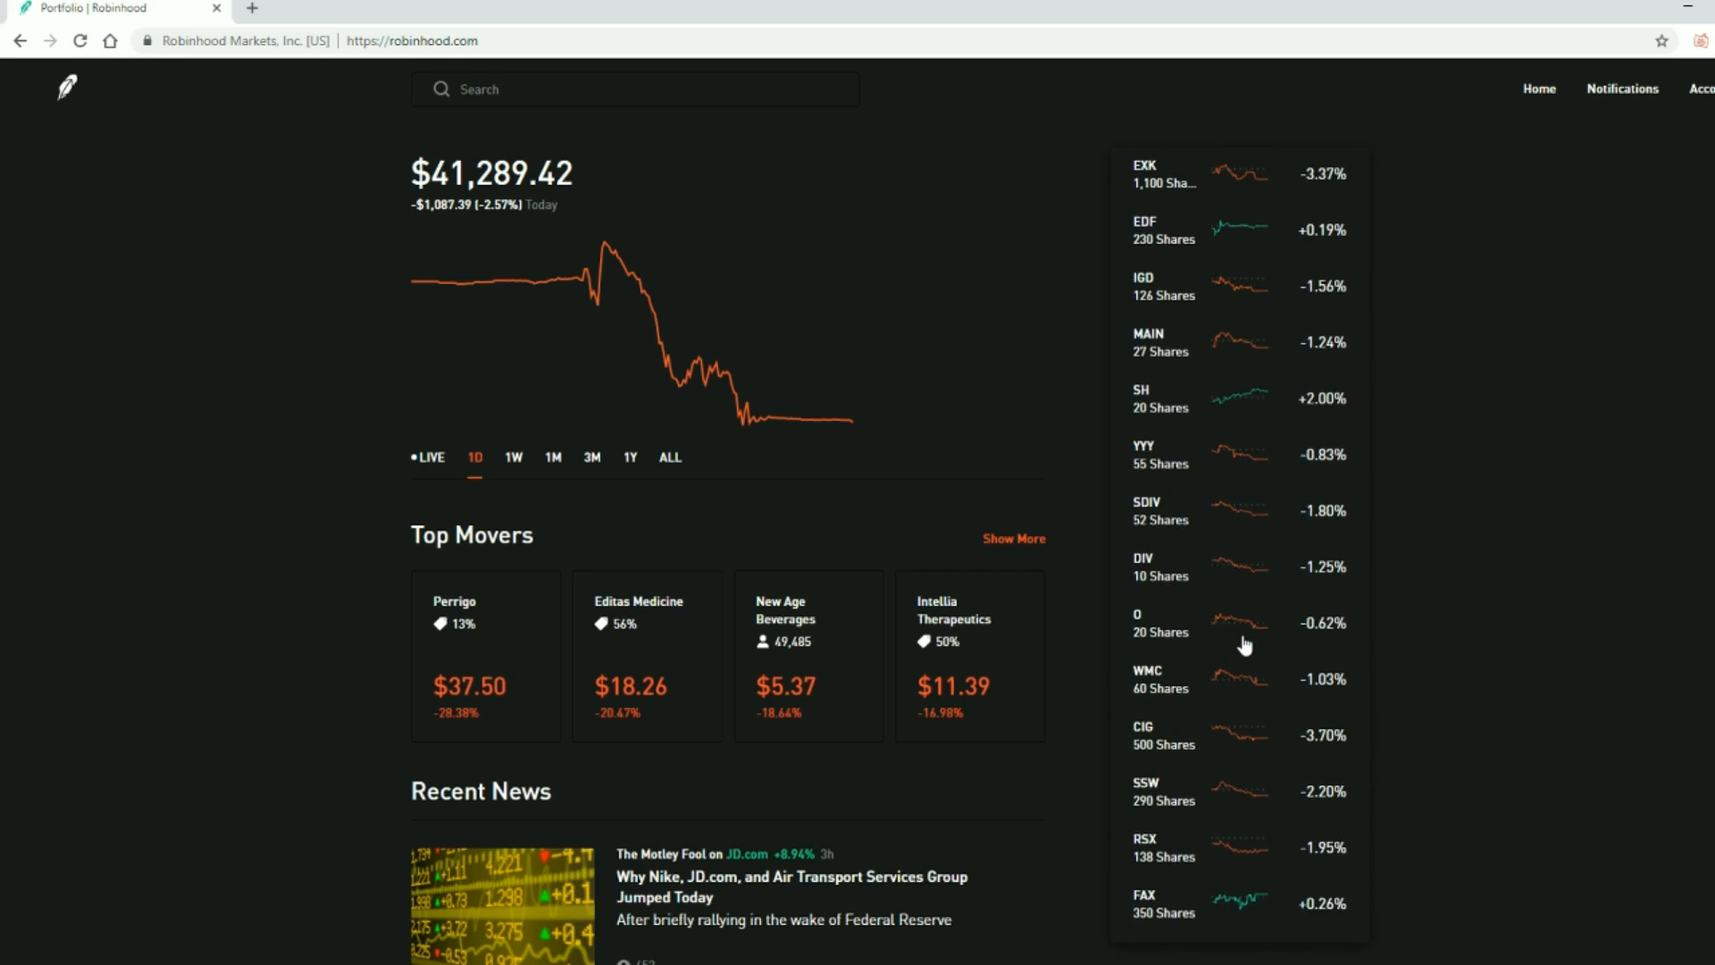
# View the SH holding's equity, average cost and statistics, highlighting Volume
pyautogui.click(1140, 399)
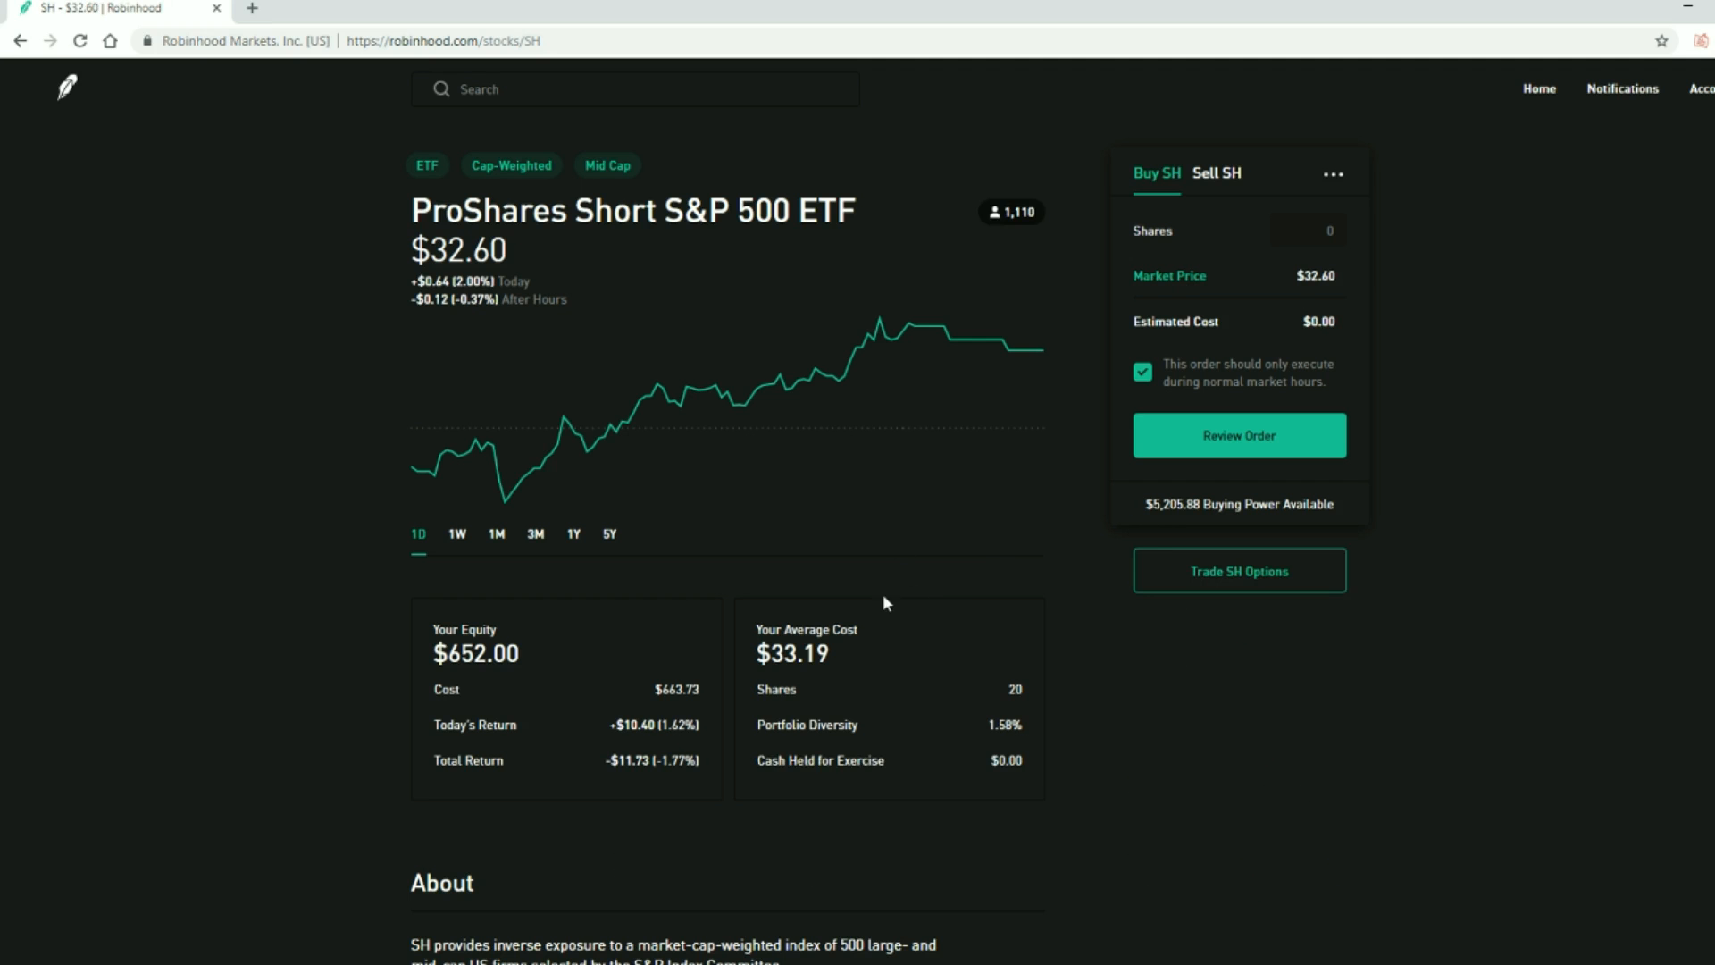
pyautogui.scroll(-3)
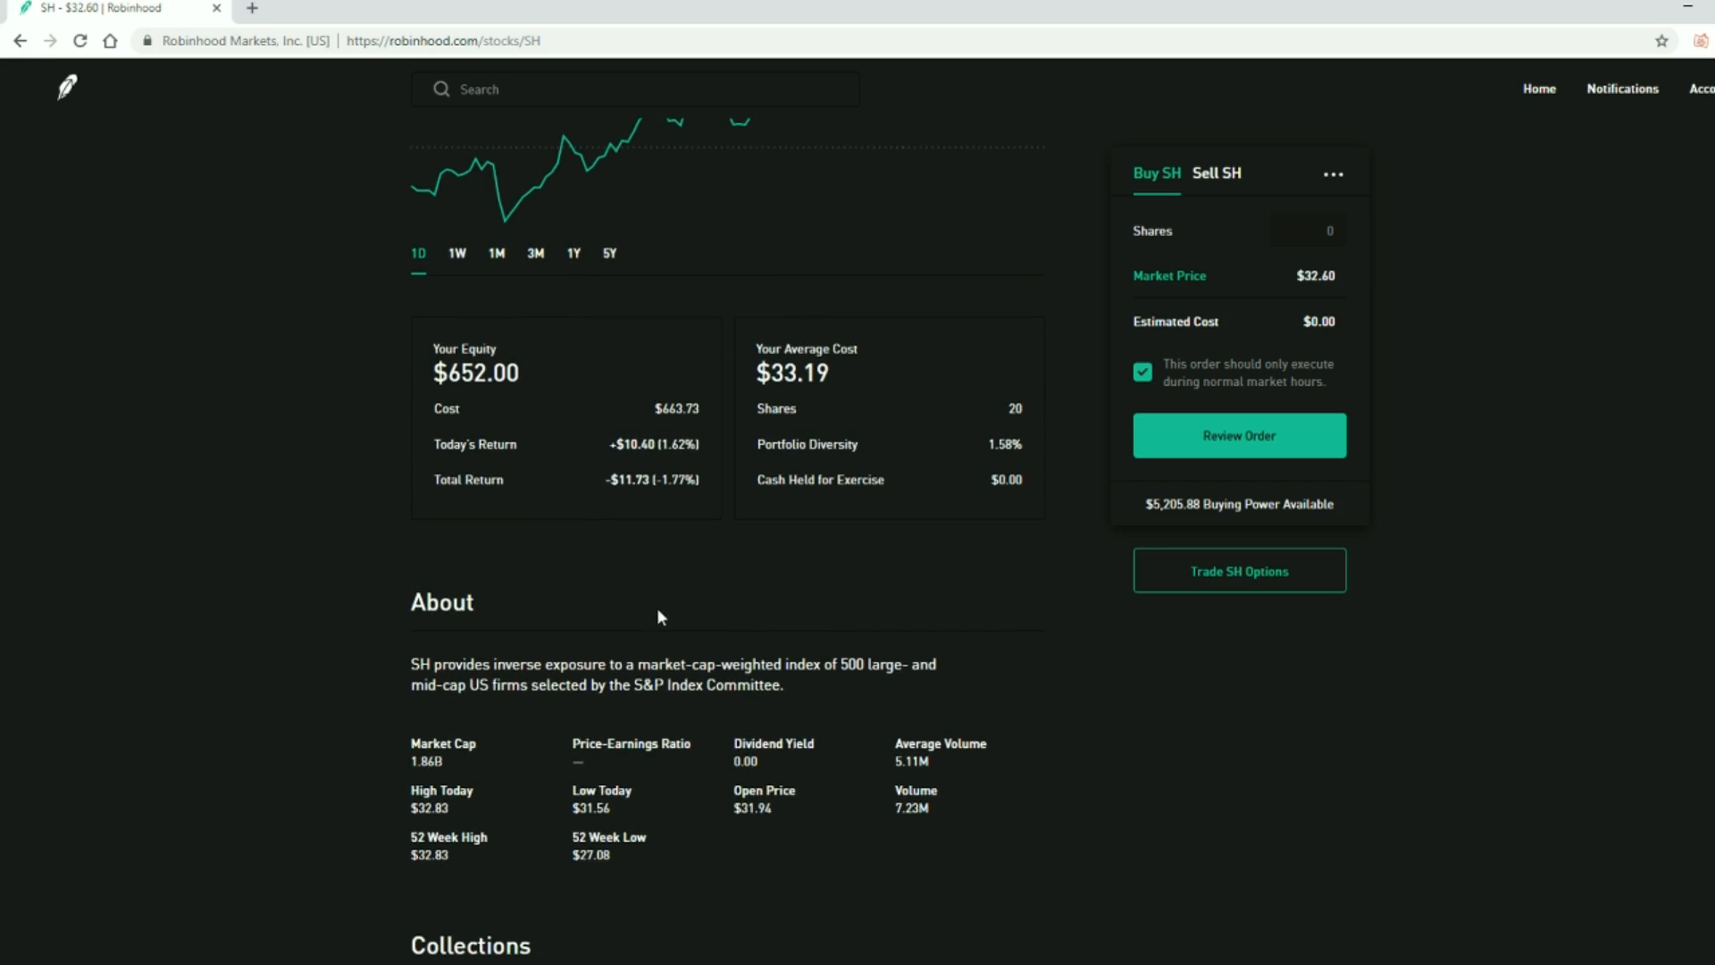
pyautogui.scroll(-3)
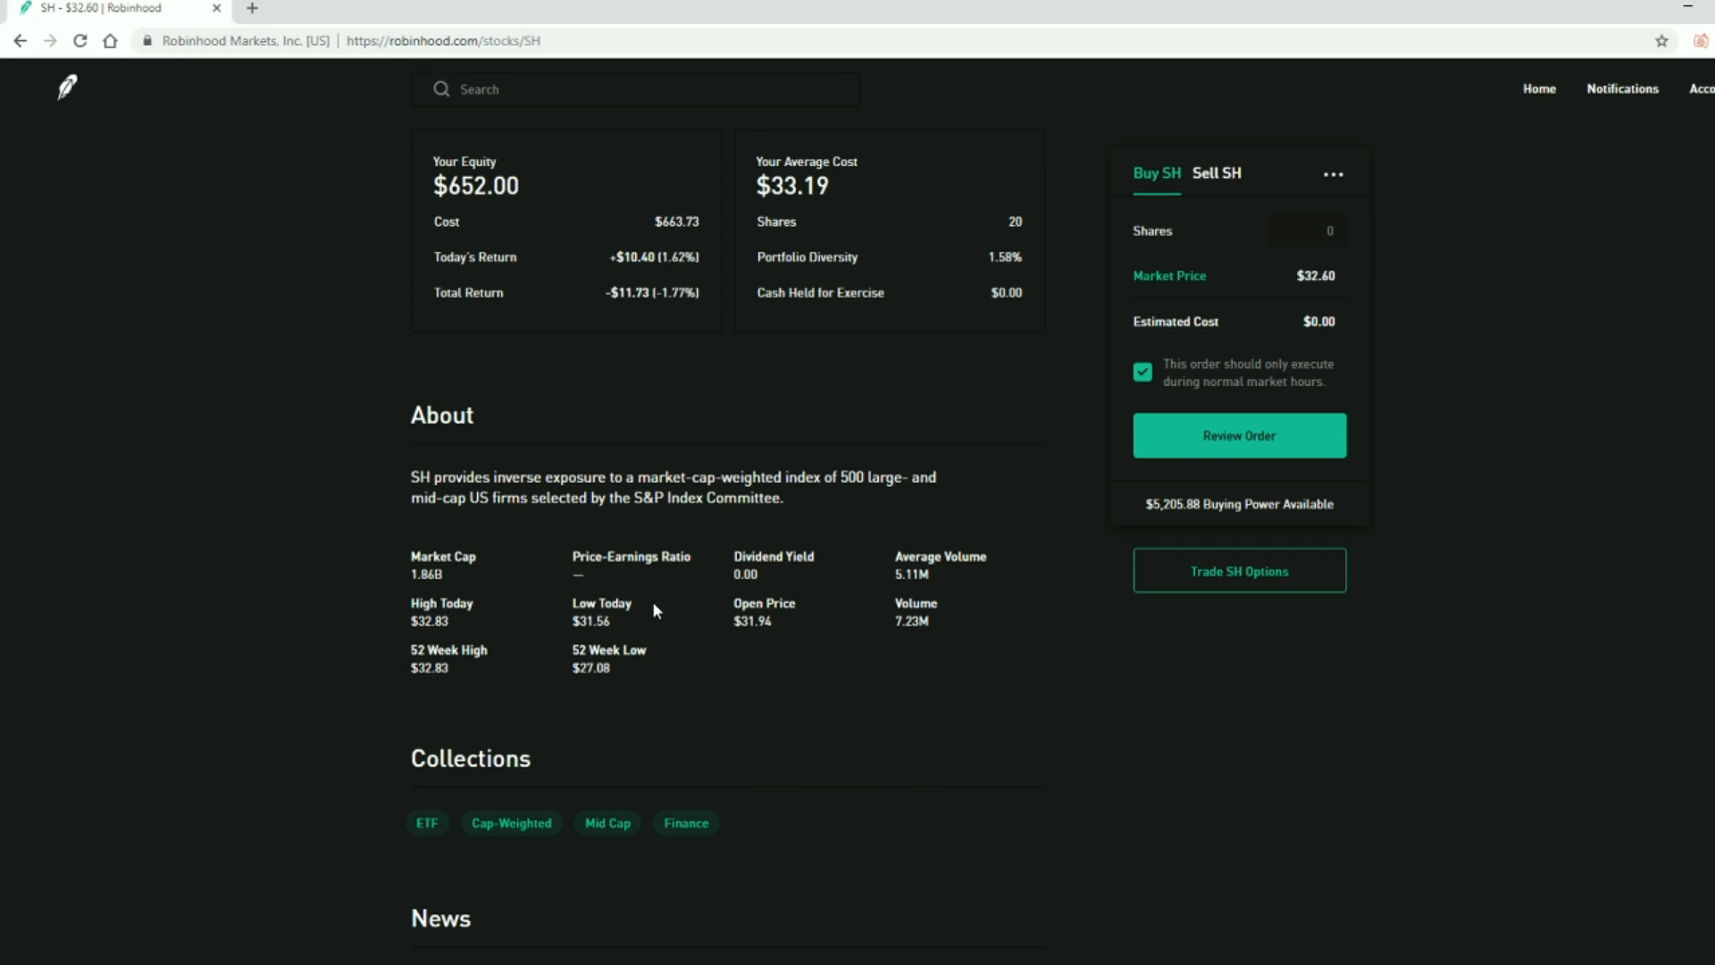
pyautogui.scroll(-3)
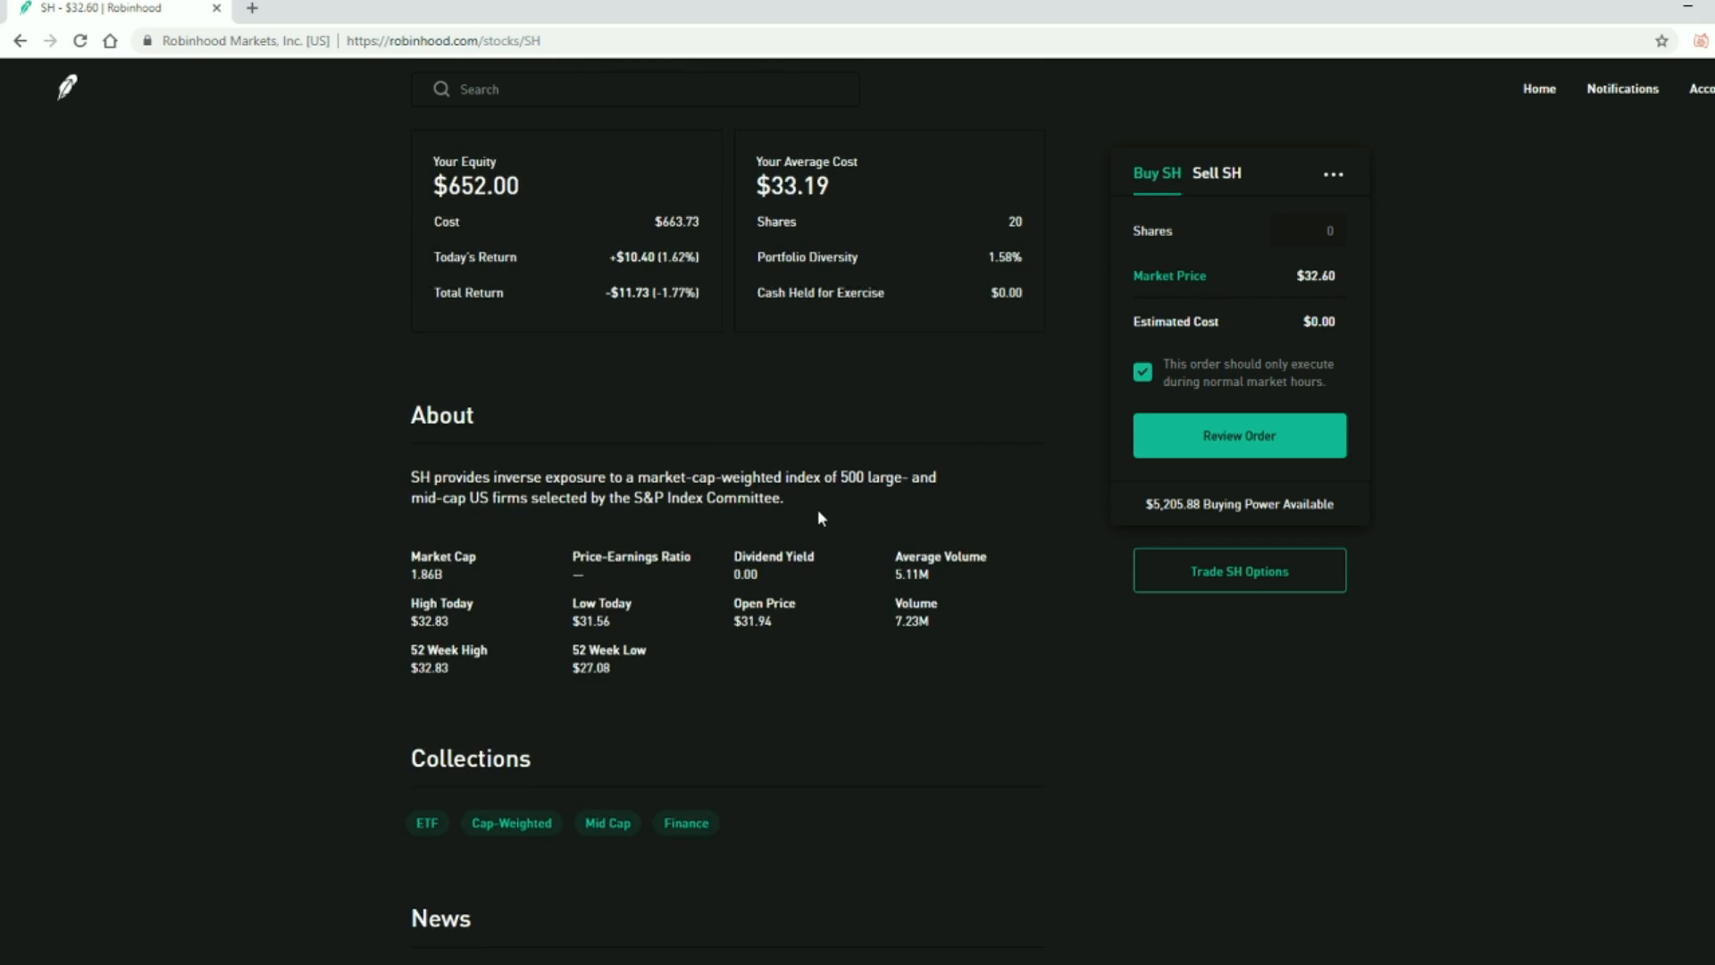
pyautogui.moveTo(801, 714)
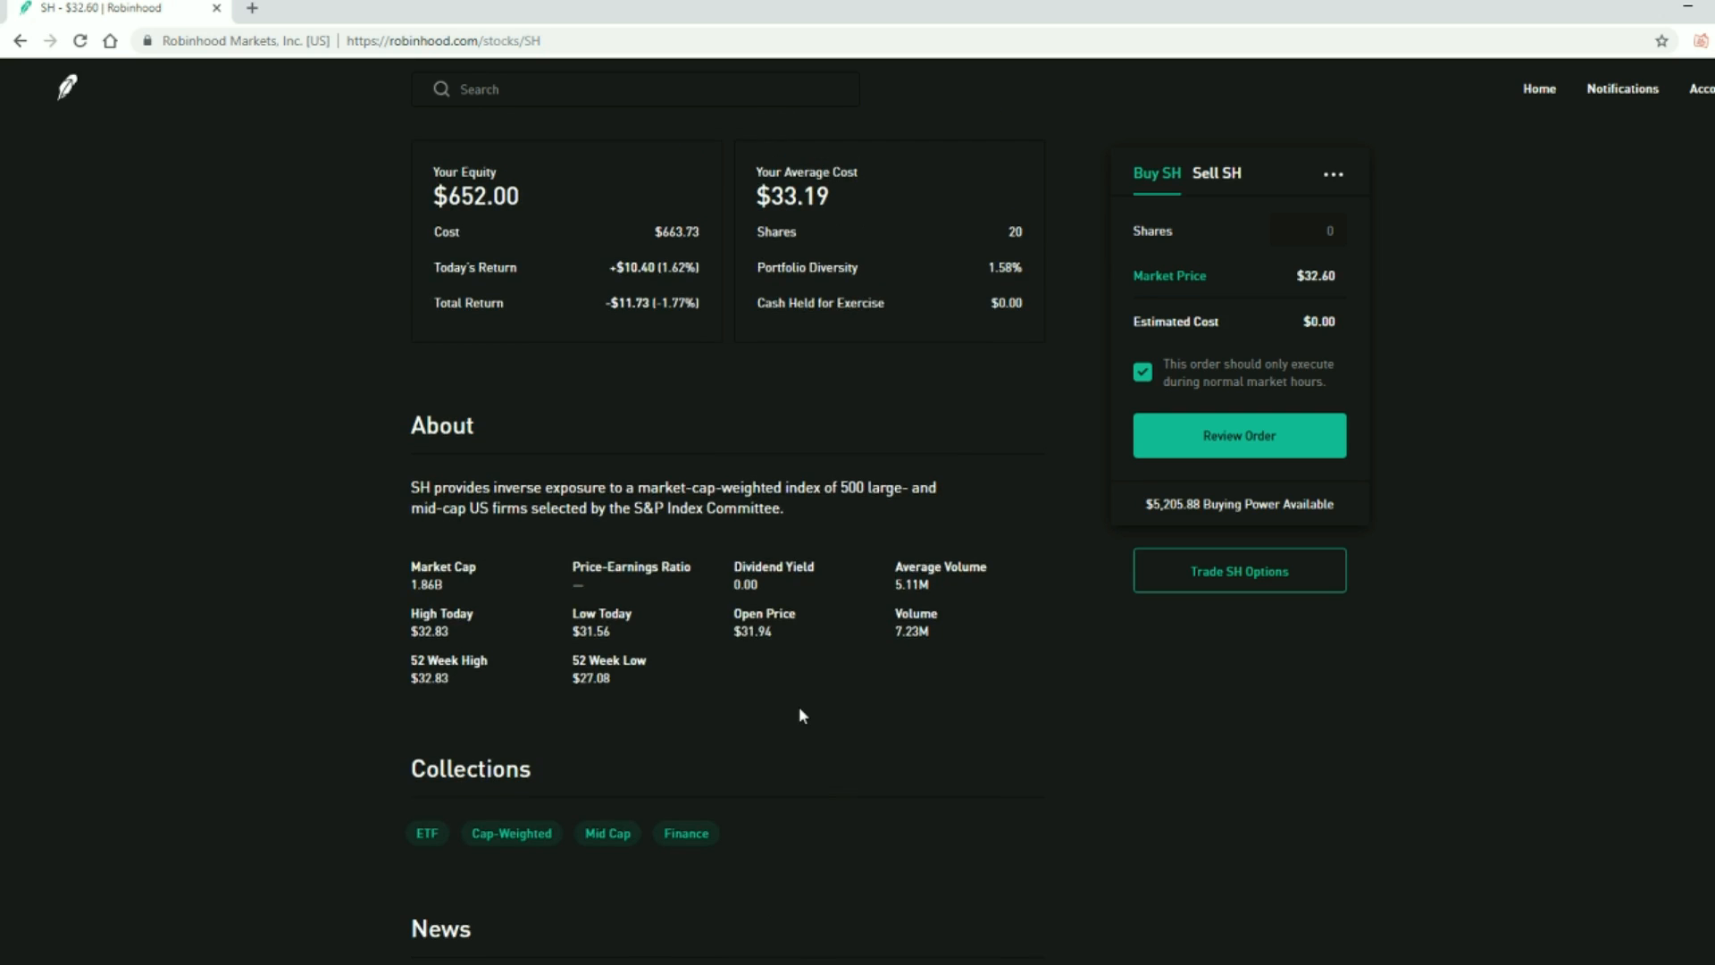
pyautogui.scroll(3)
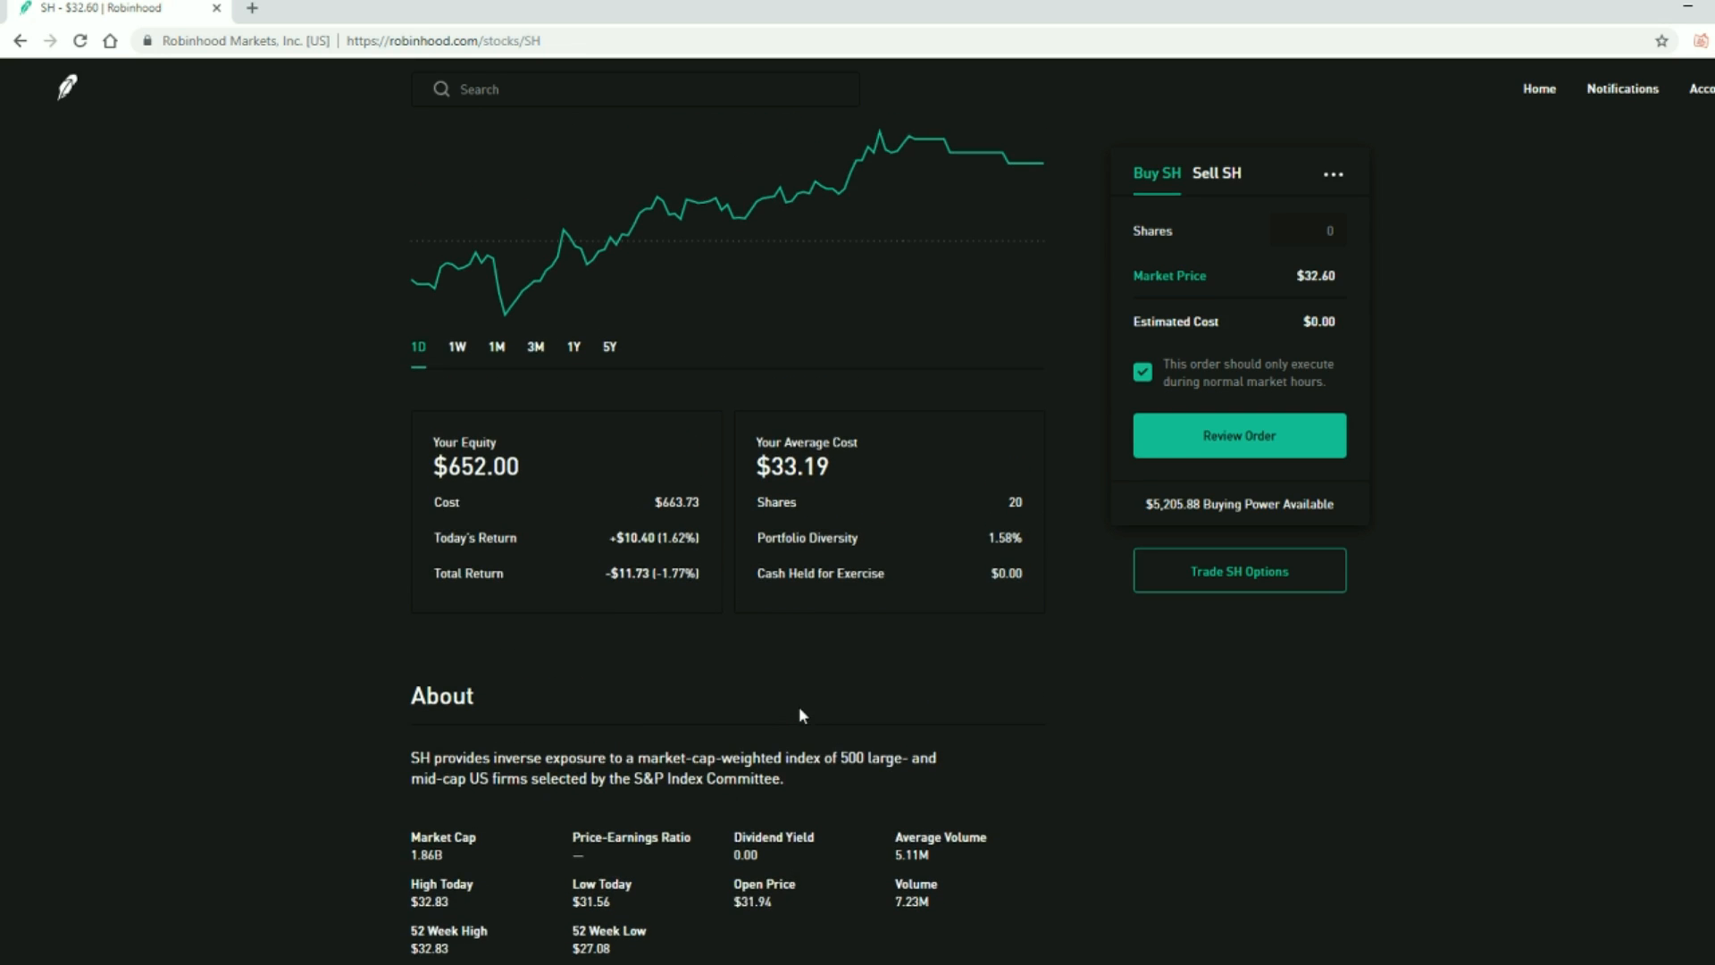
pyautogui.scroll(-3)
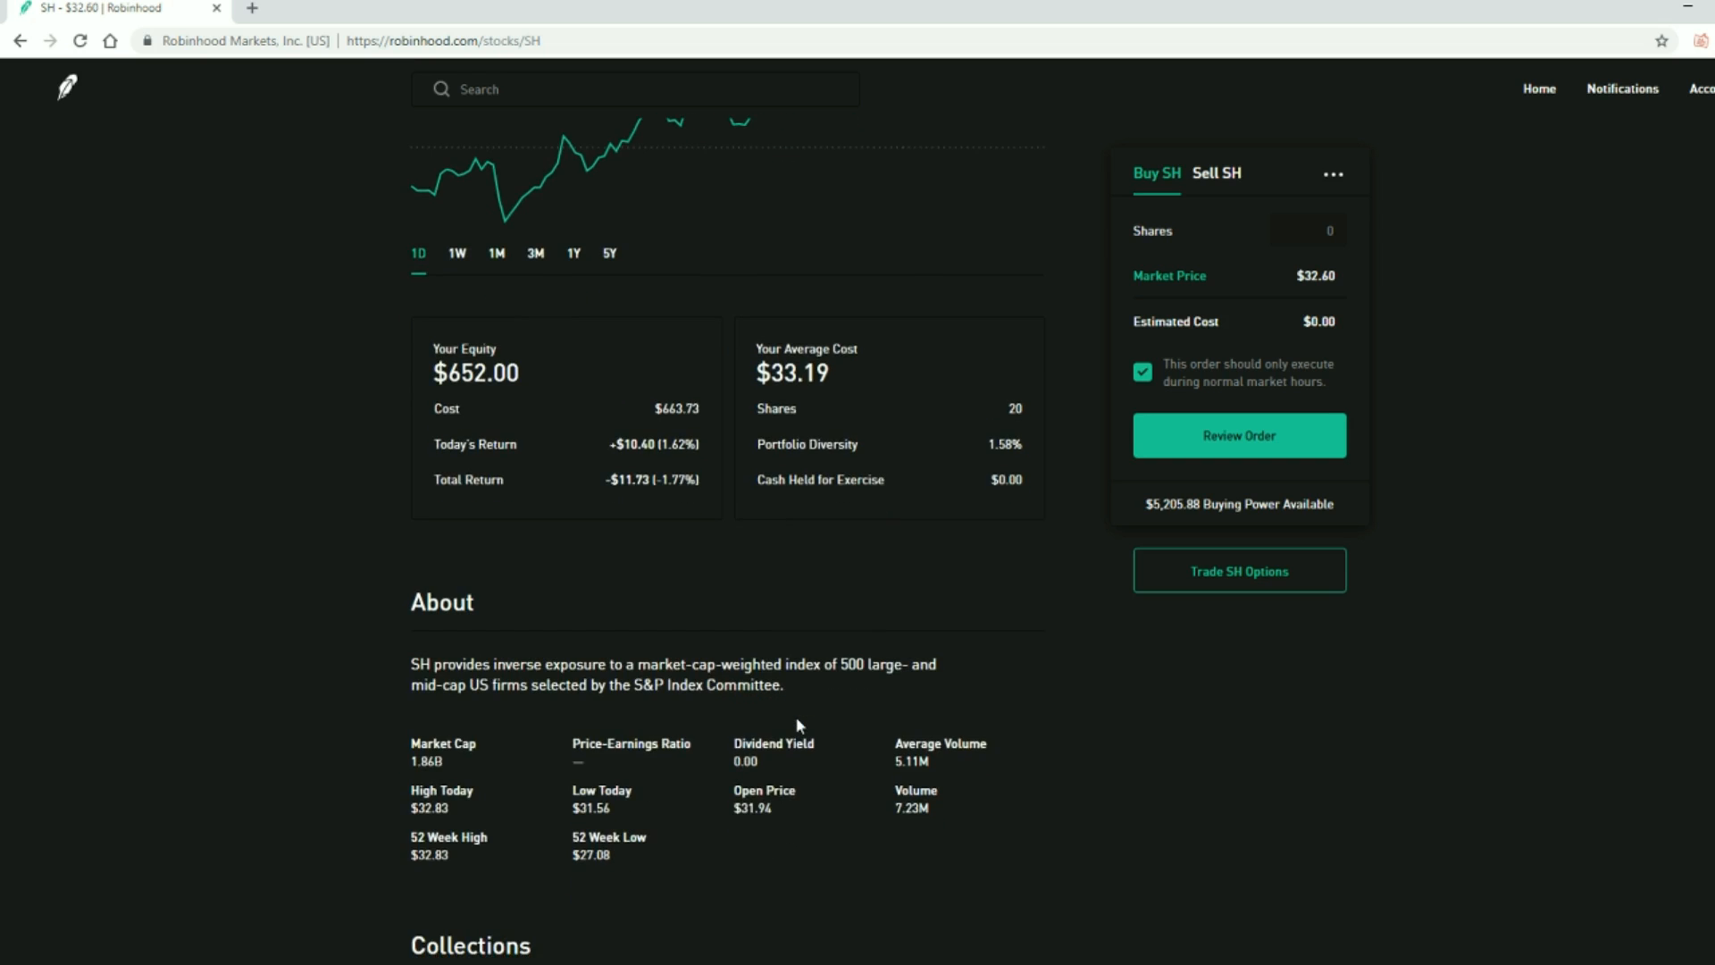
pyautogui.scroll(-3)
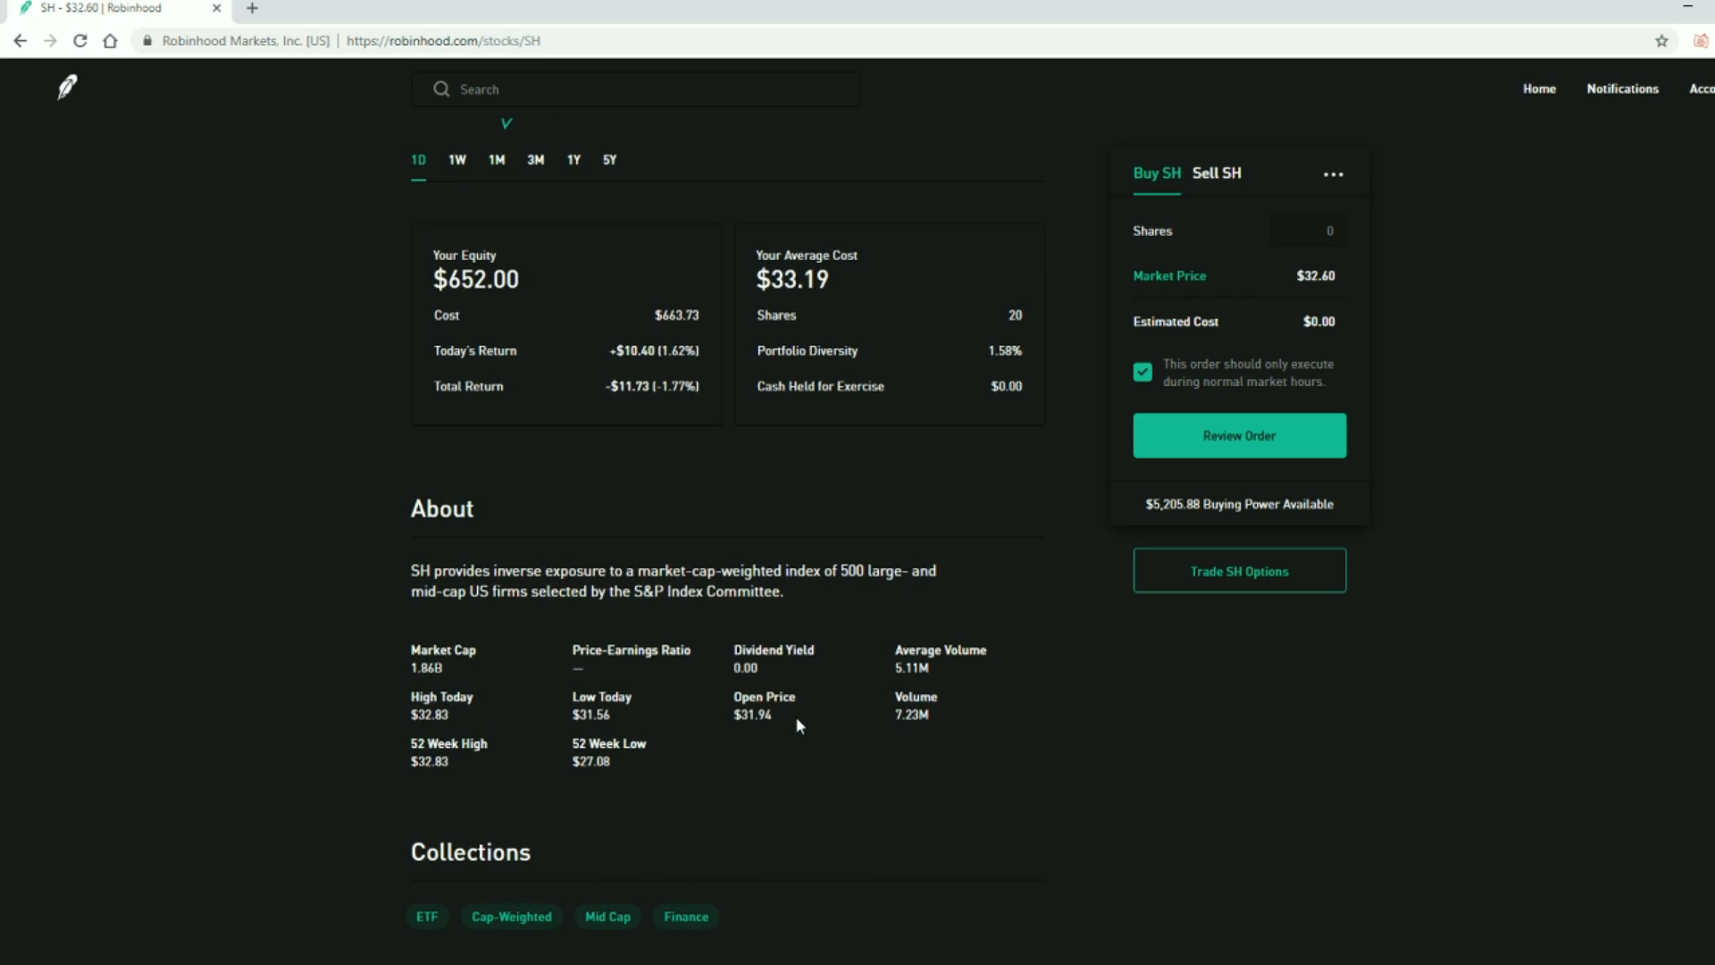
pyautogui.moveTo(782, 728)
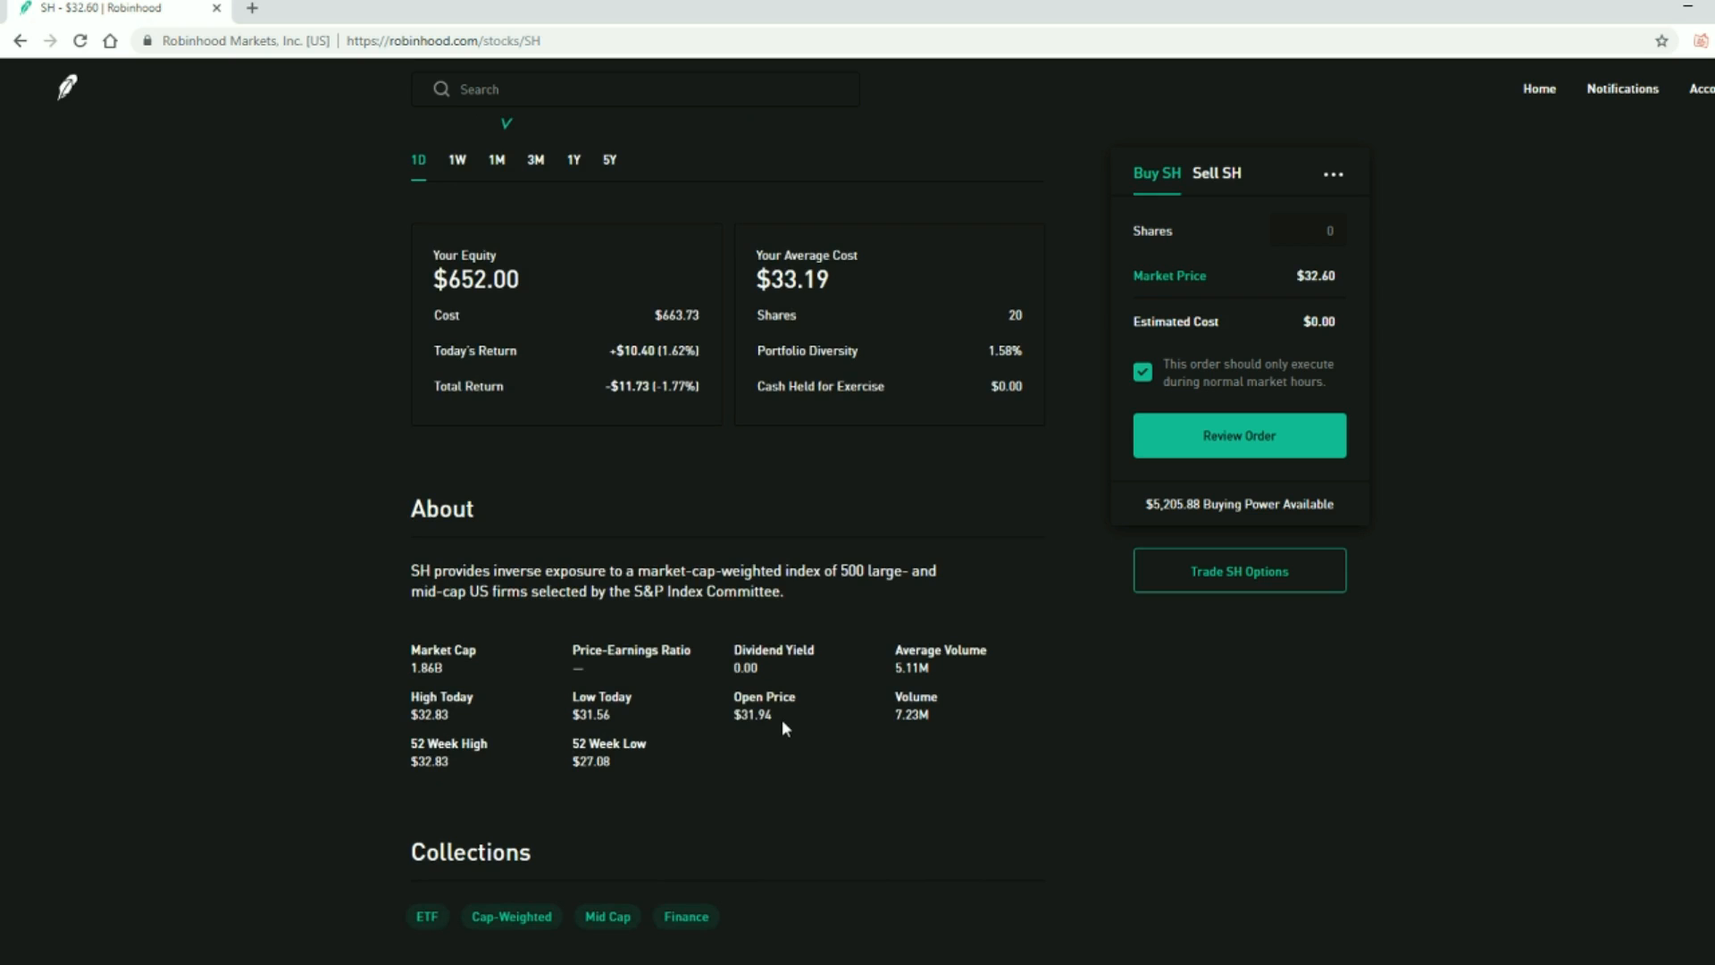
pyautogui.moveTo(1152, 622)
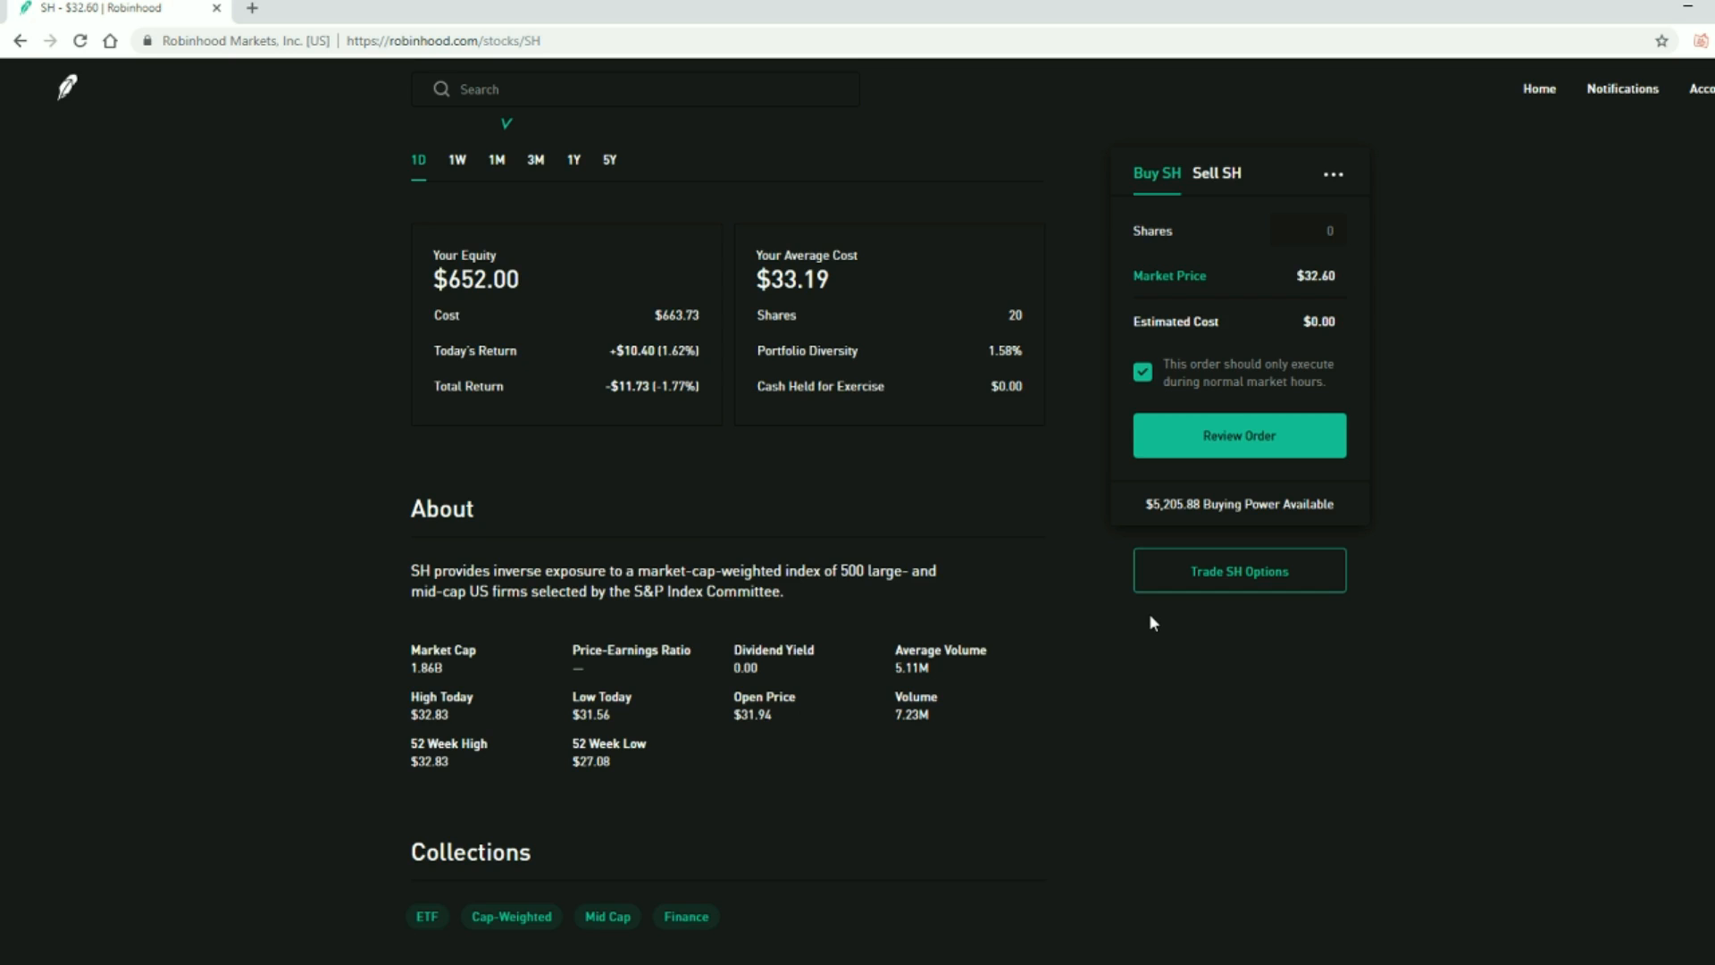
pyautogui.moveTo(1136, 688)
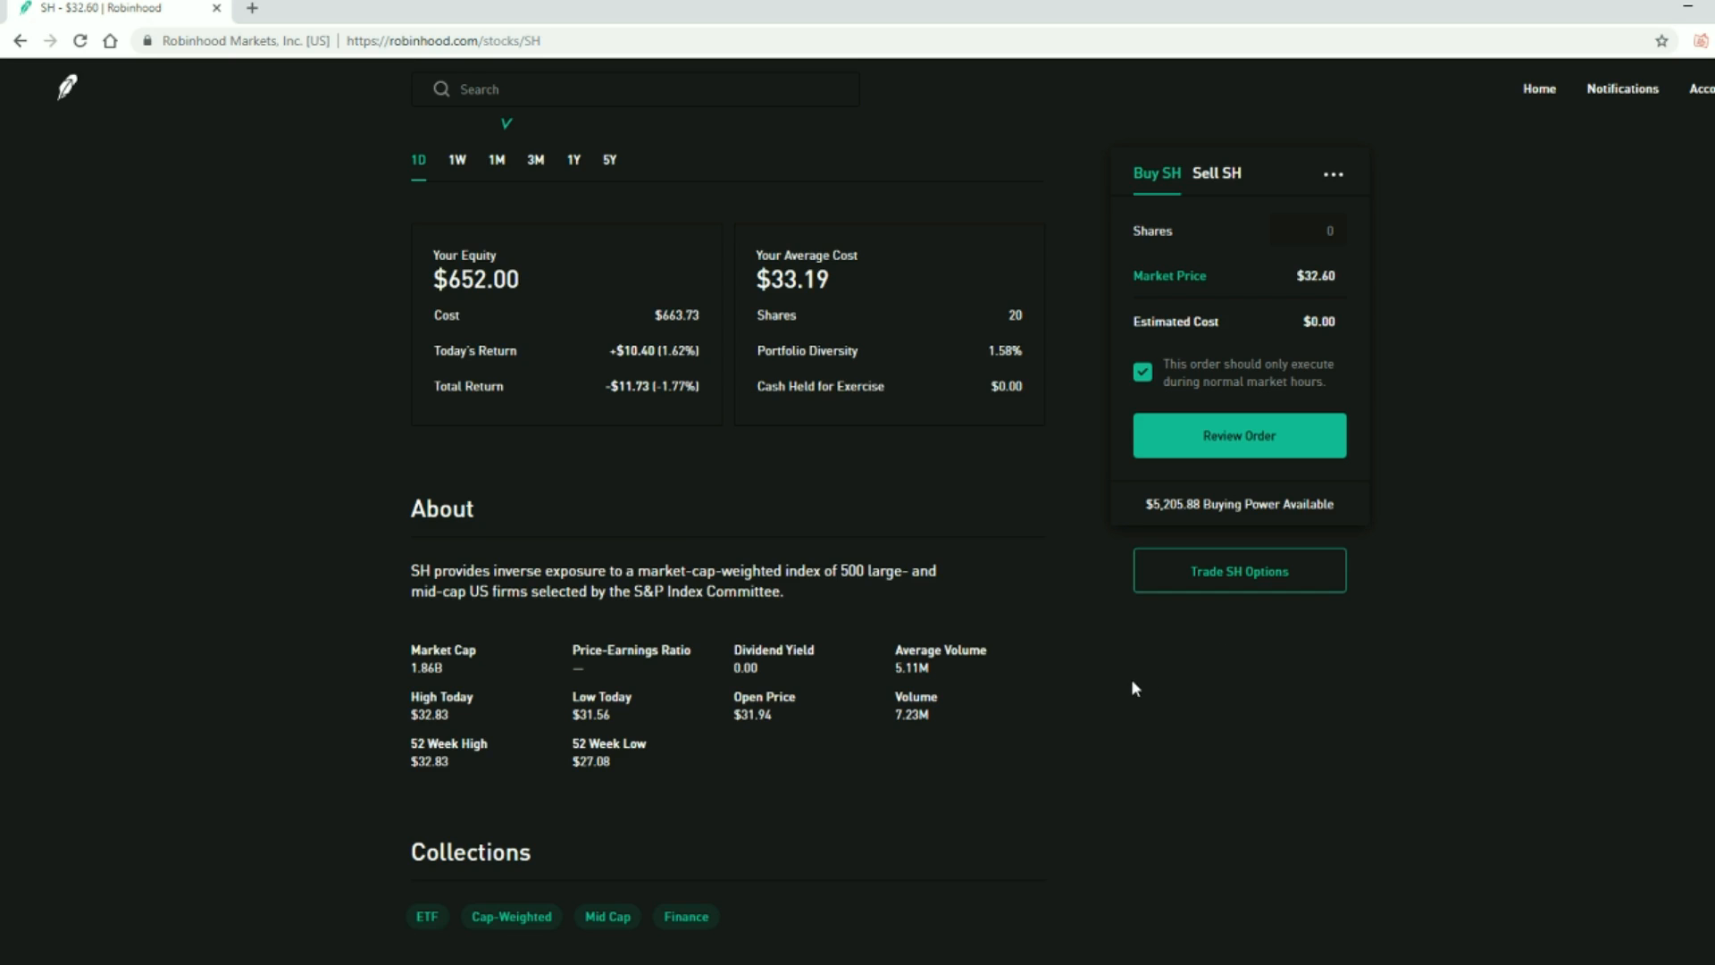
pyautogui.moveTo(468, 697)
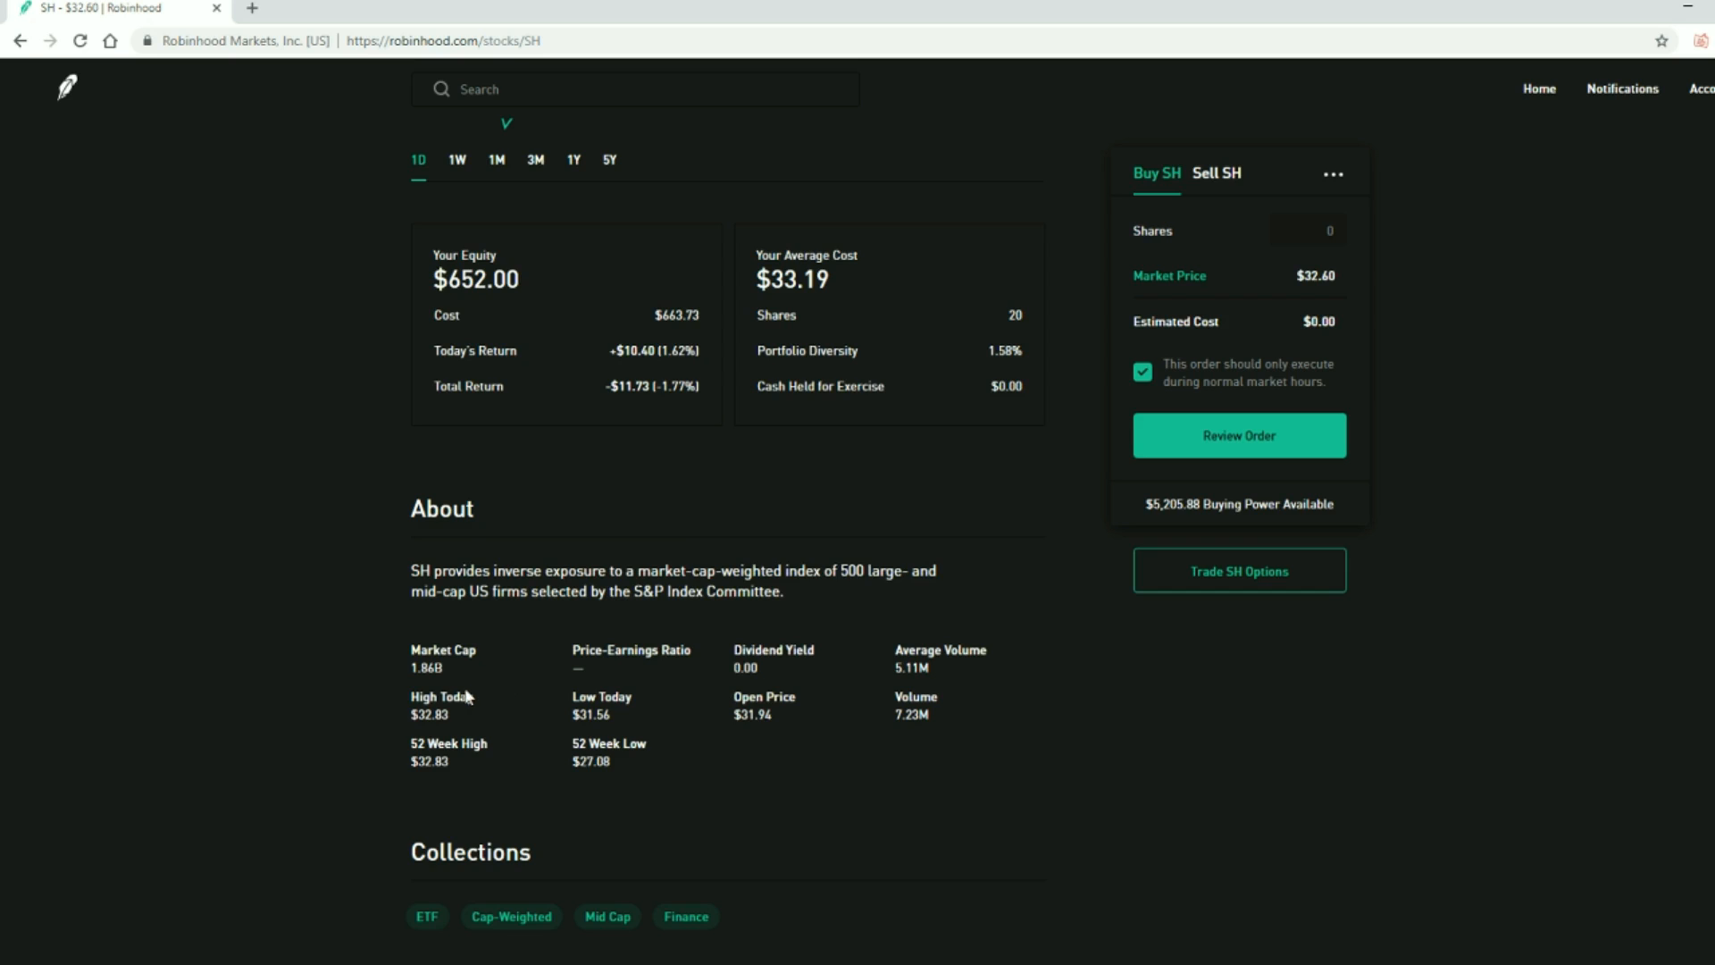
pyautogui.moveTo(896, 649)
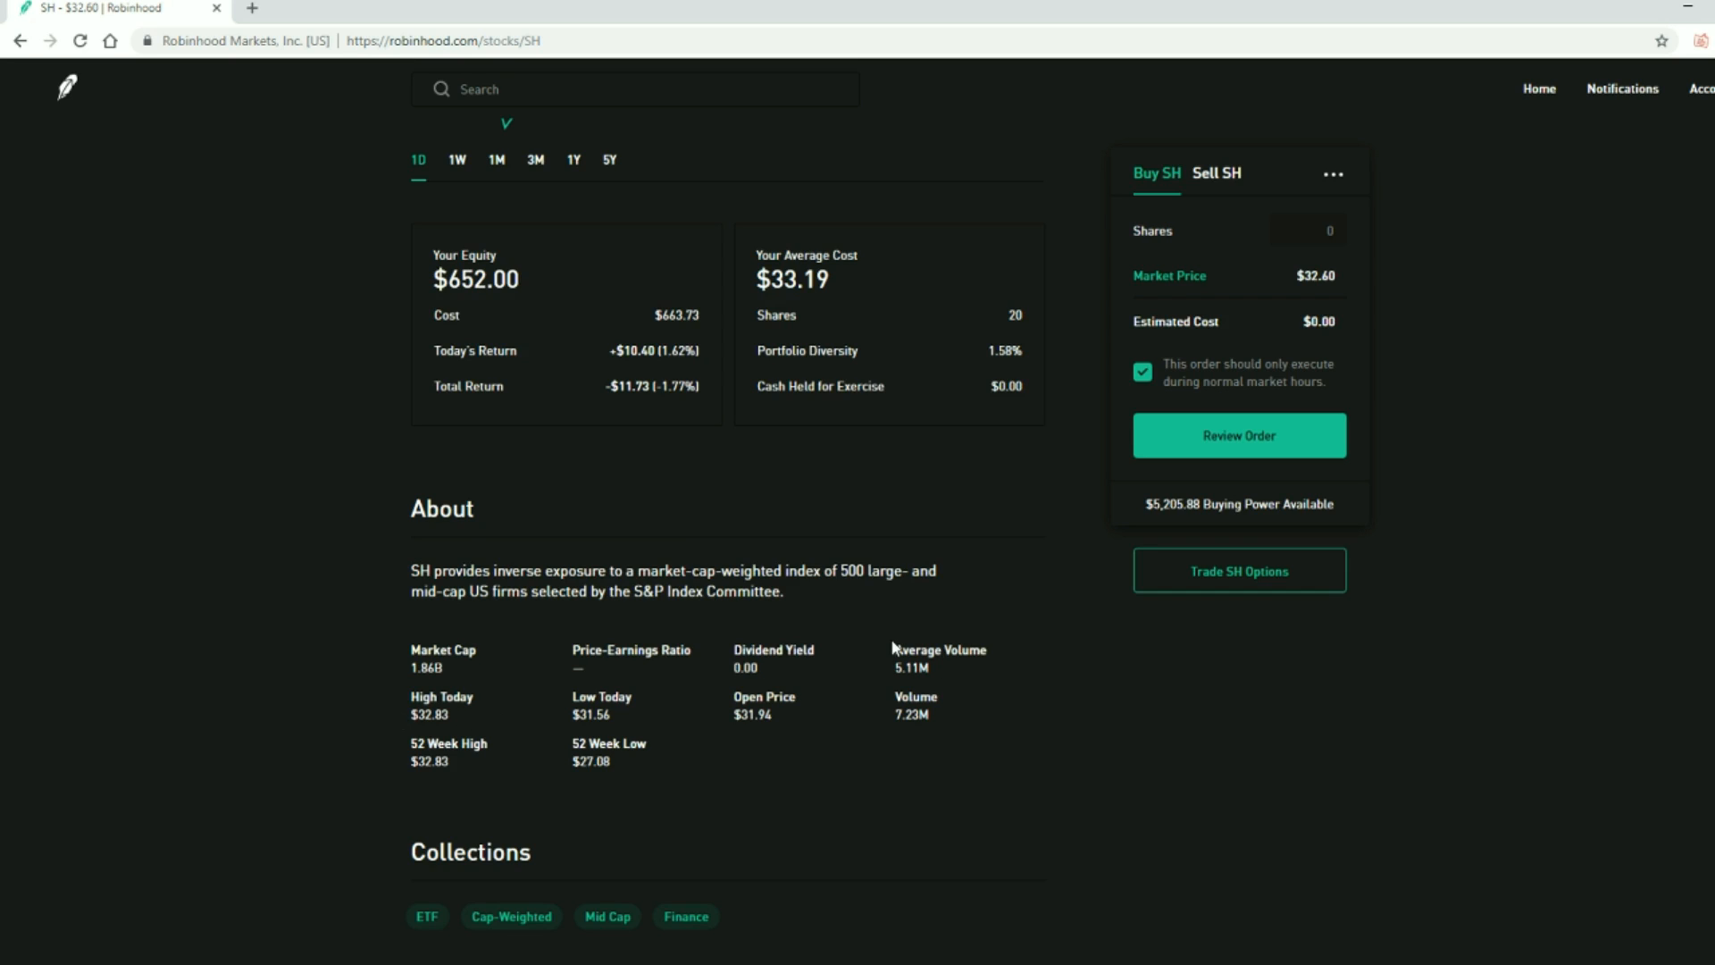
pyautogui.doubleClick(915, 697)
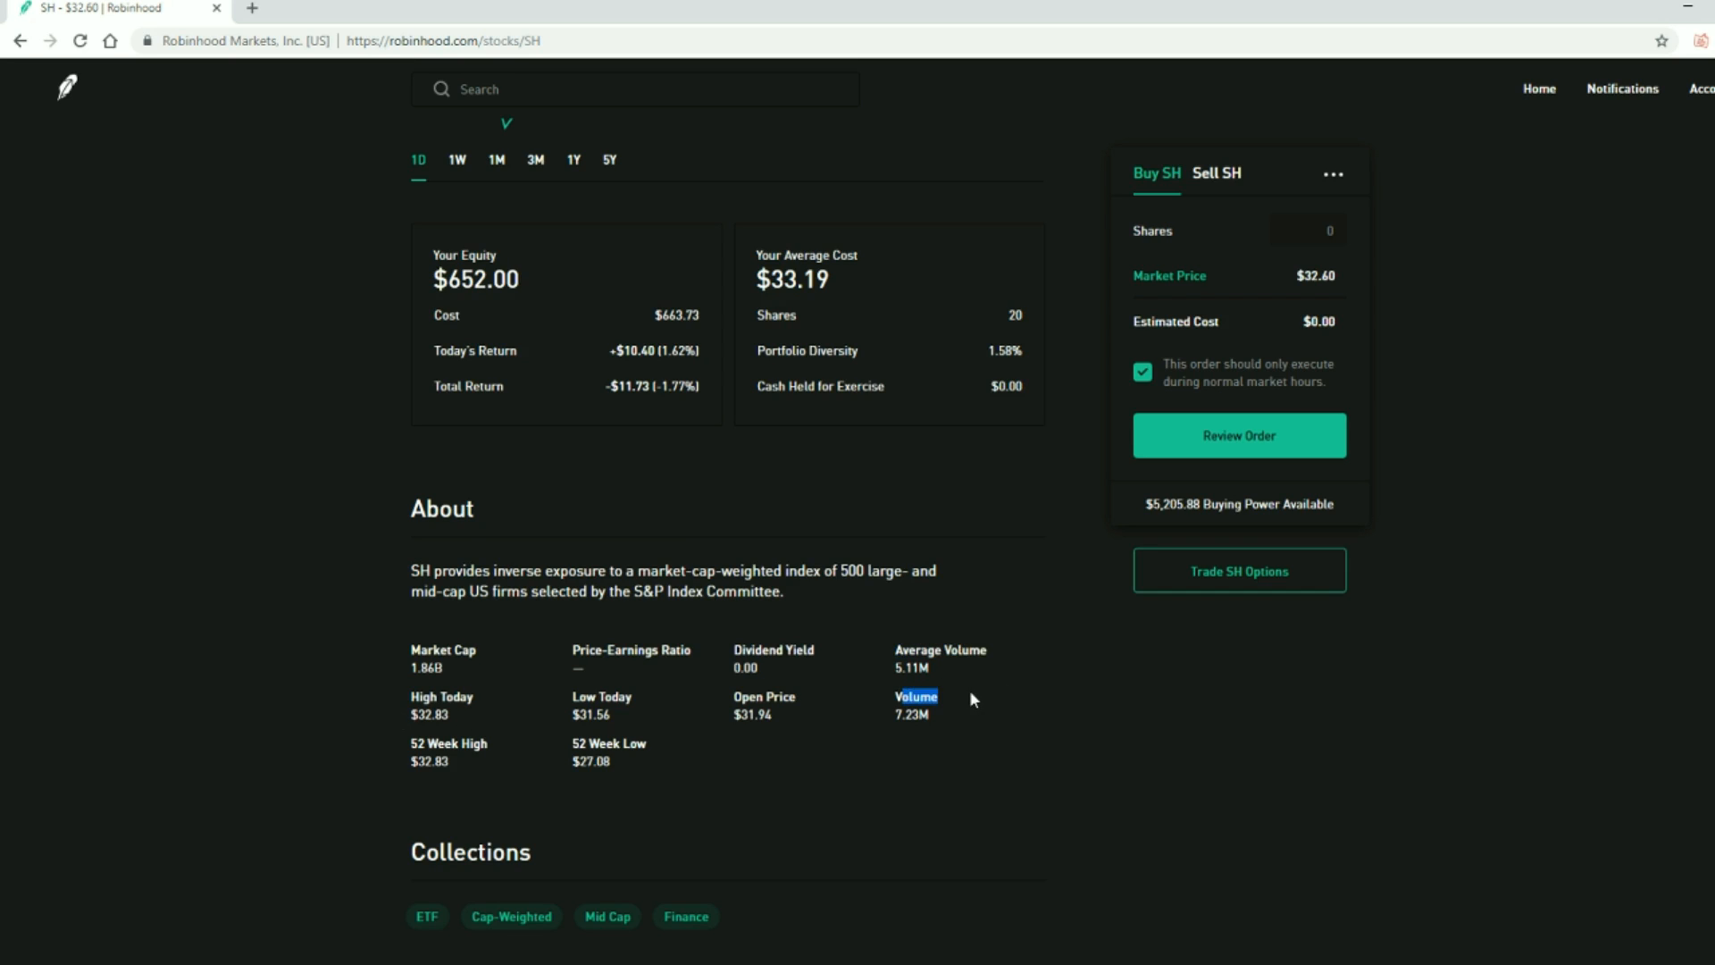